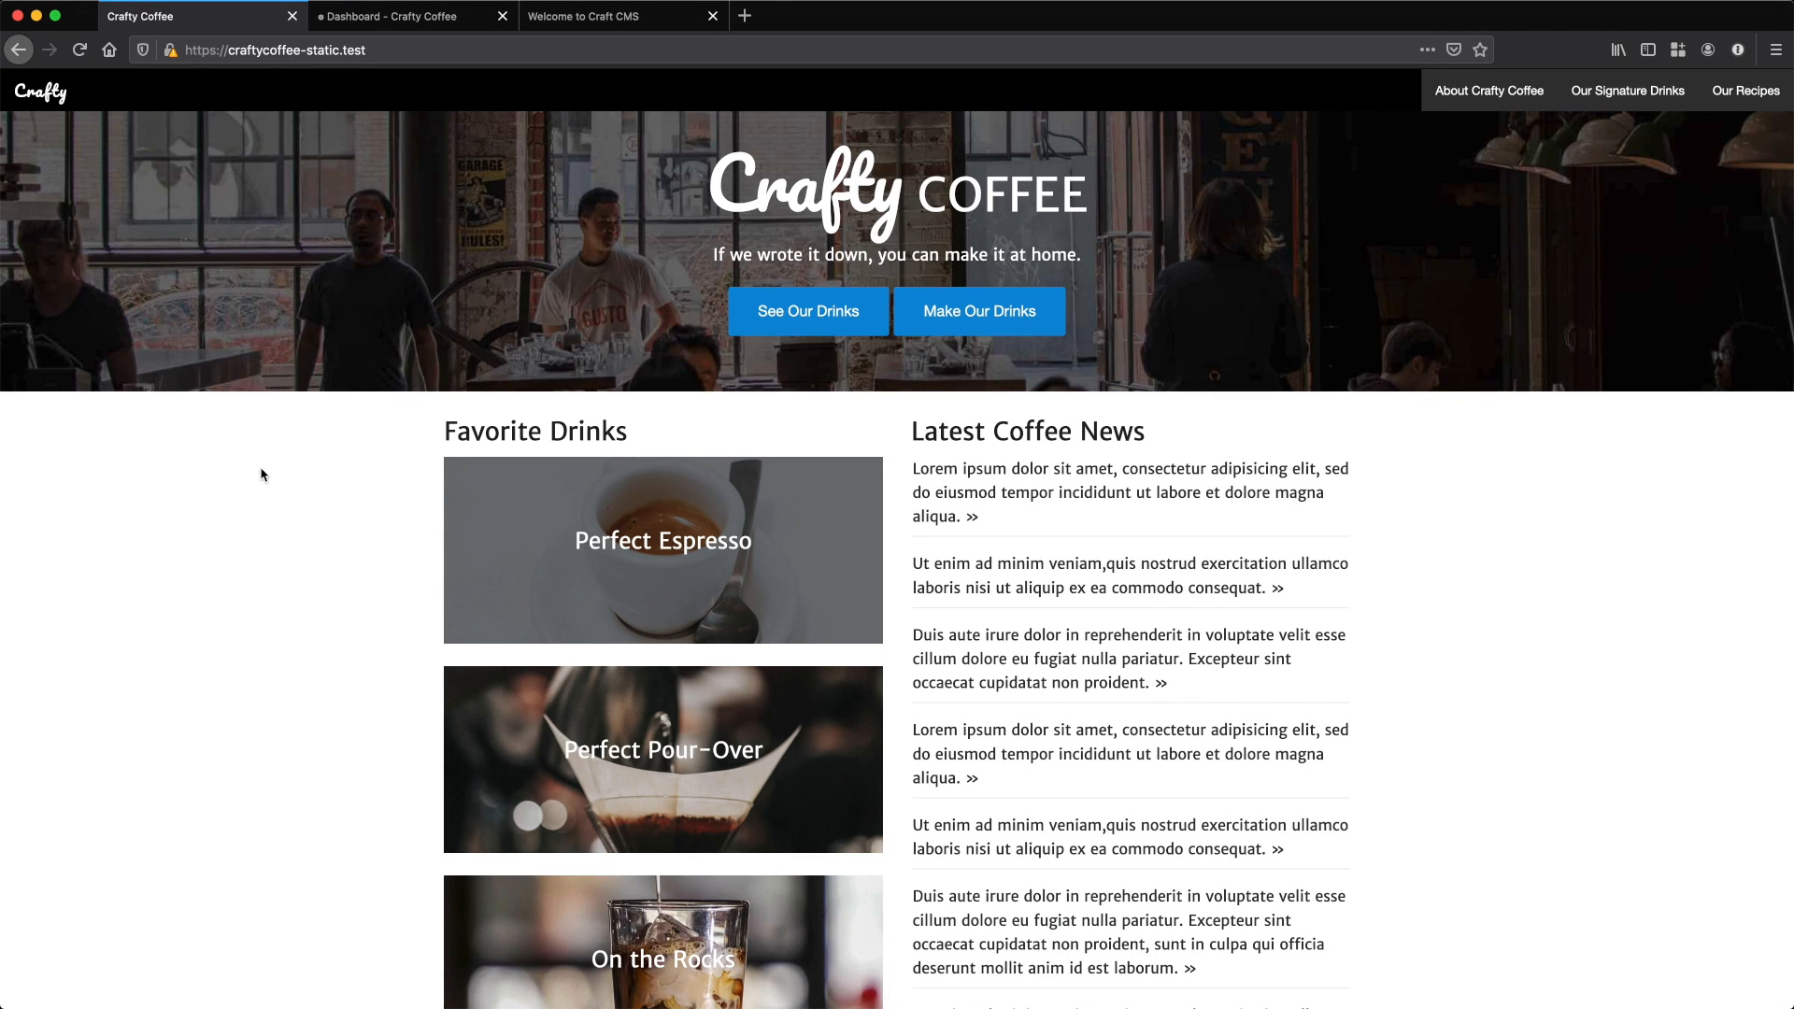
mouse_move(776, 443)
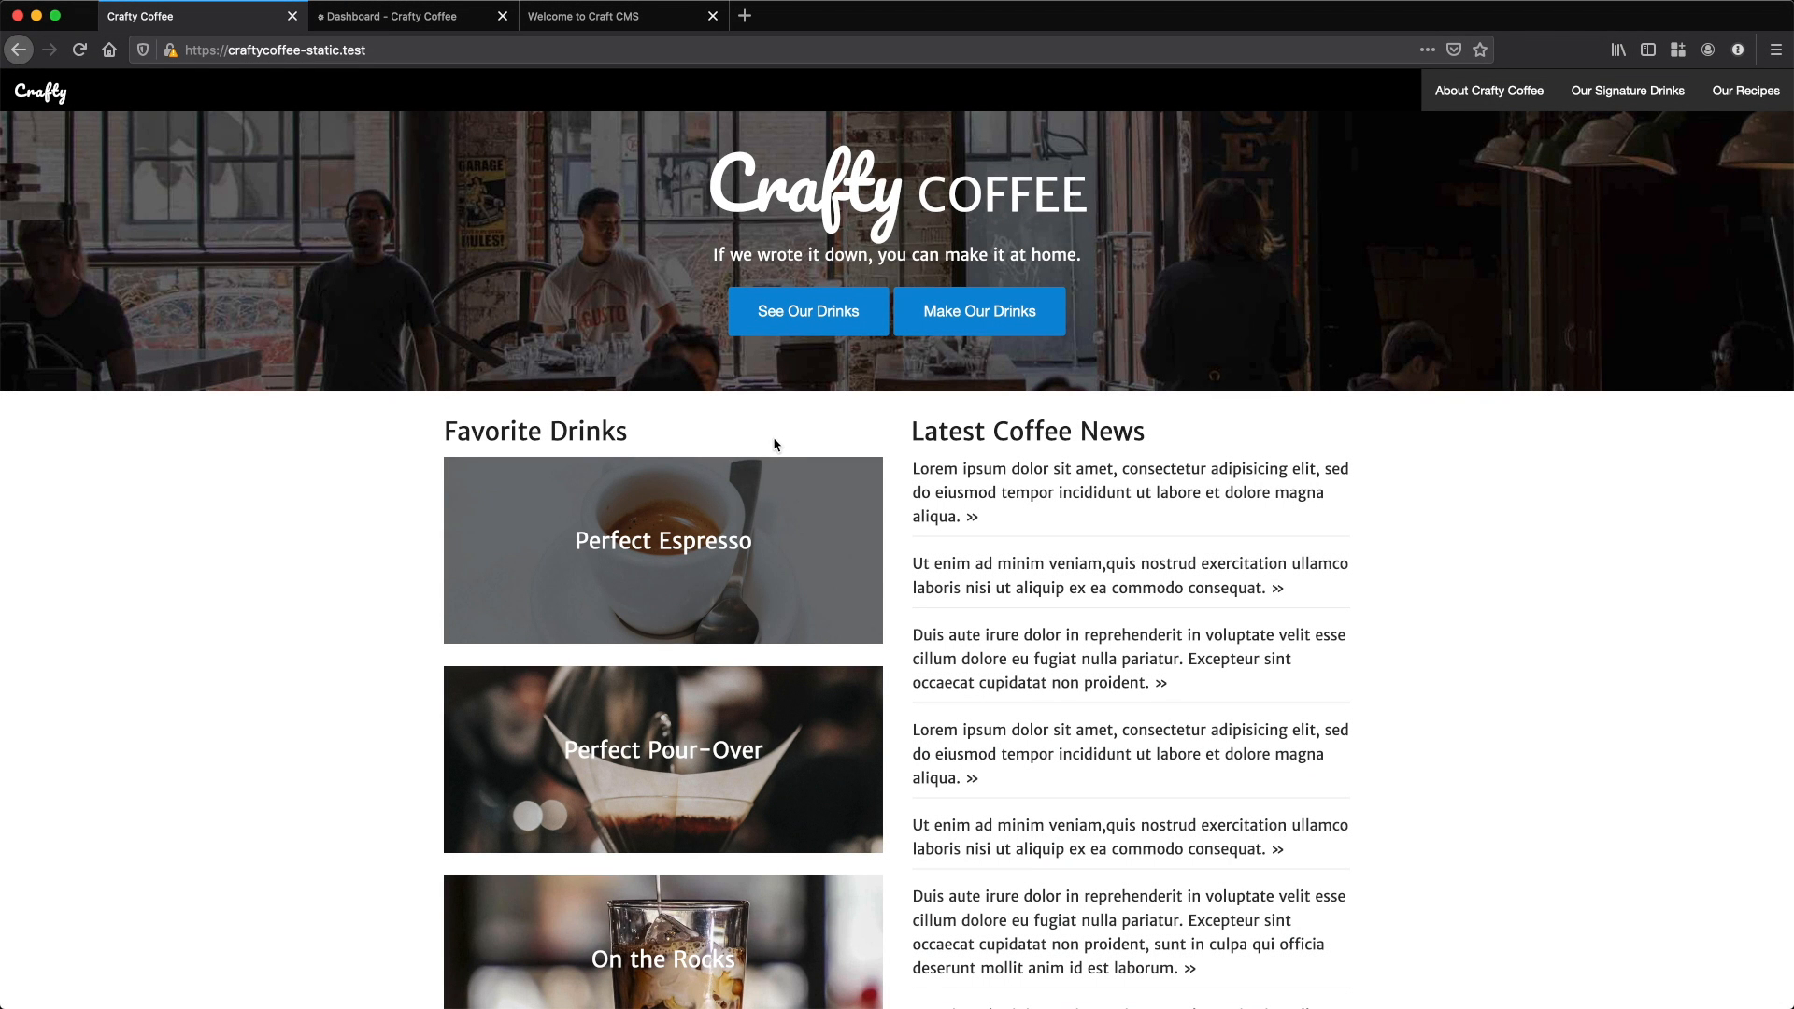
mouse_move(860, 436)
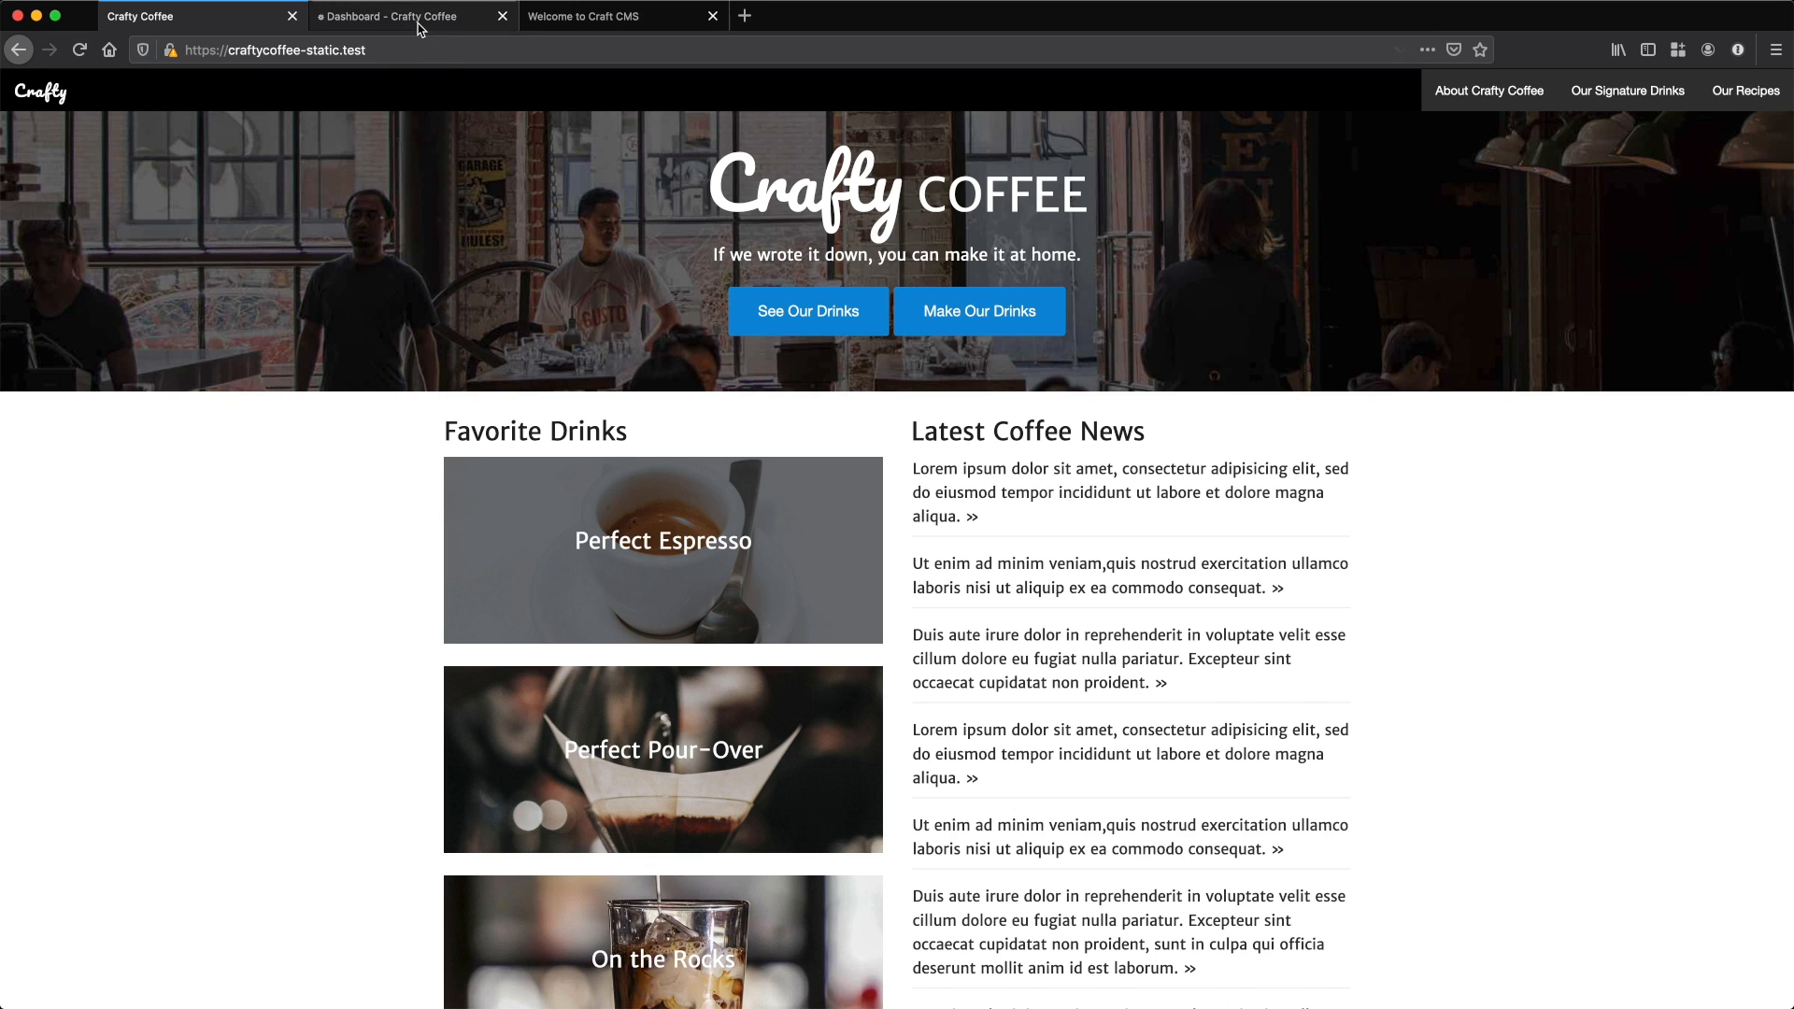
- Open the Craft control panel Settings, then return to the static Perfect Espresso drink page
left_click(404, 16)
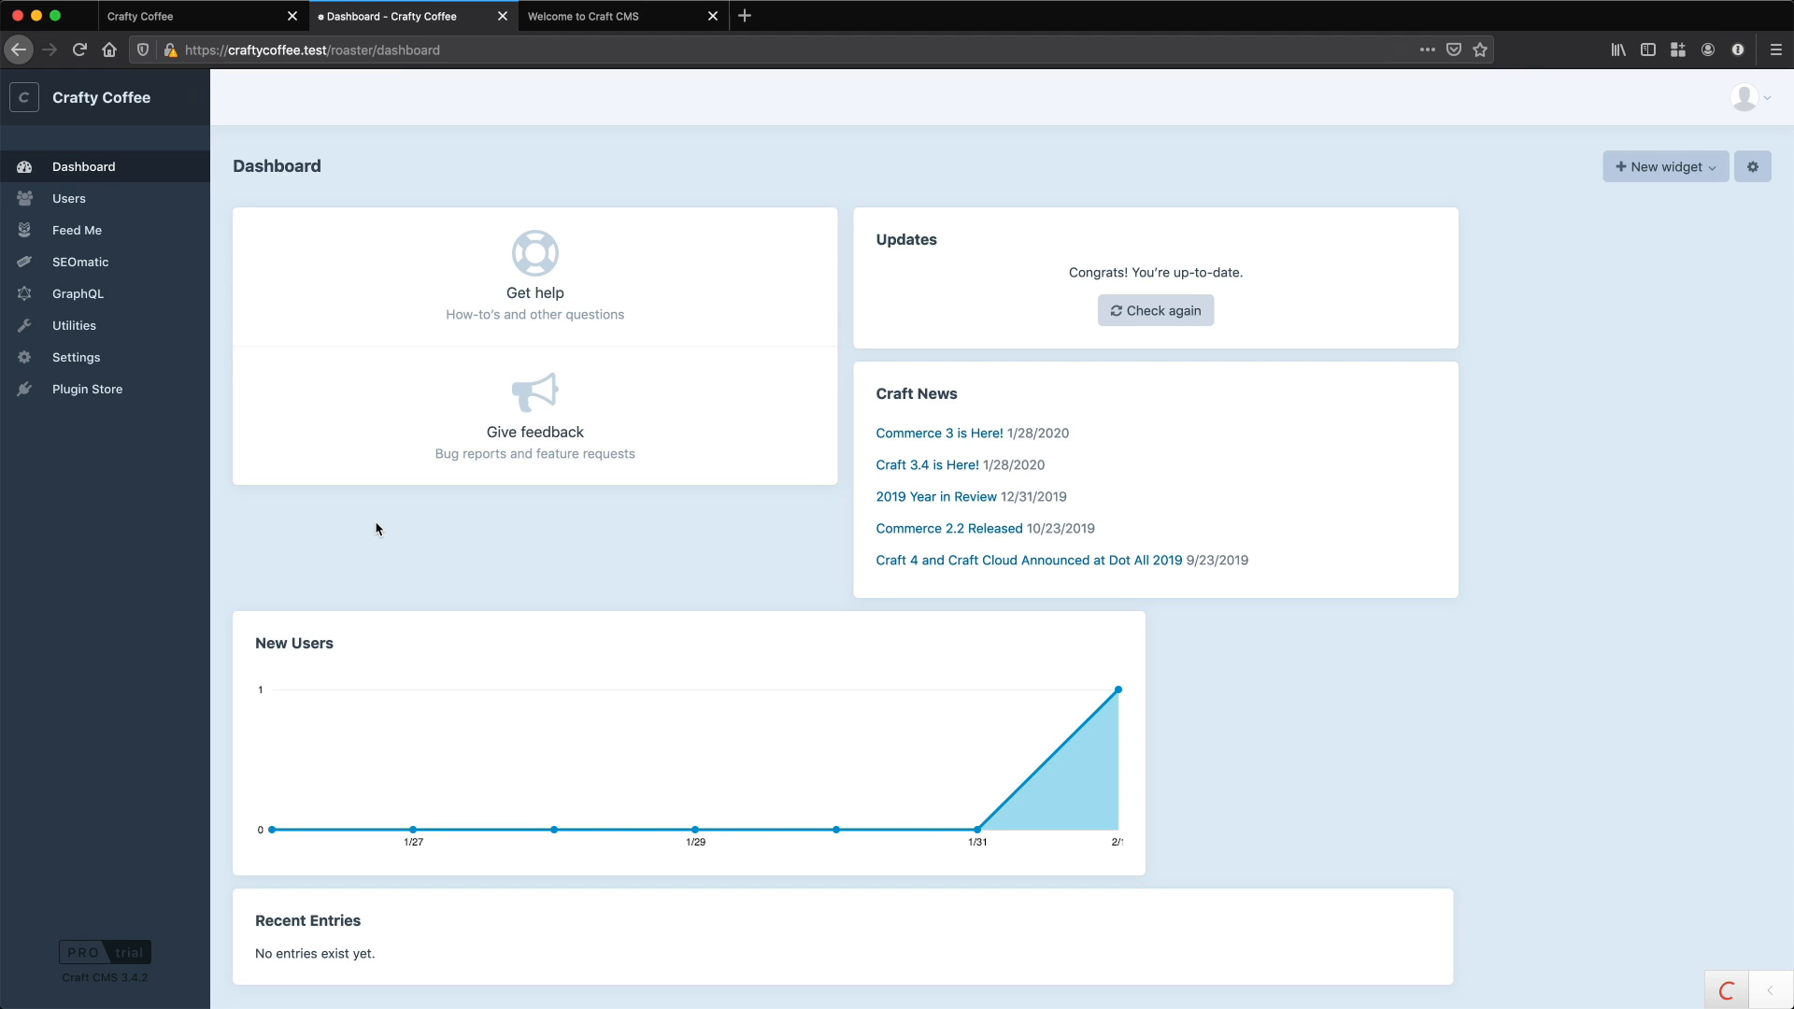
mouse_move(63, 361)
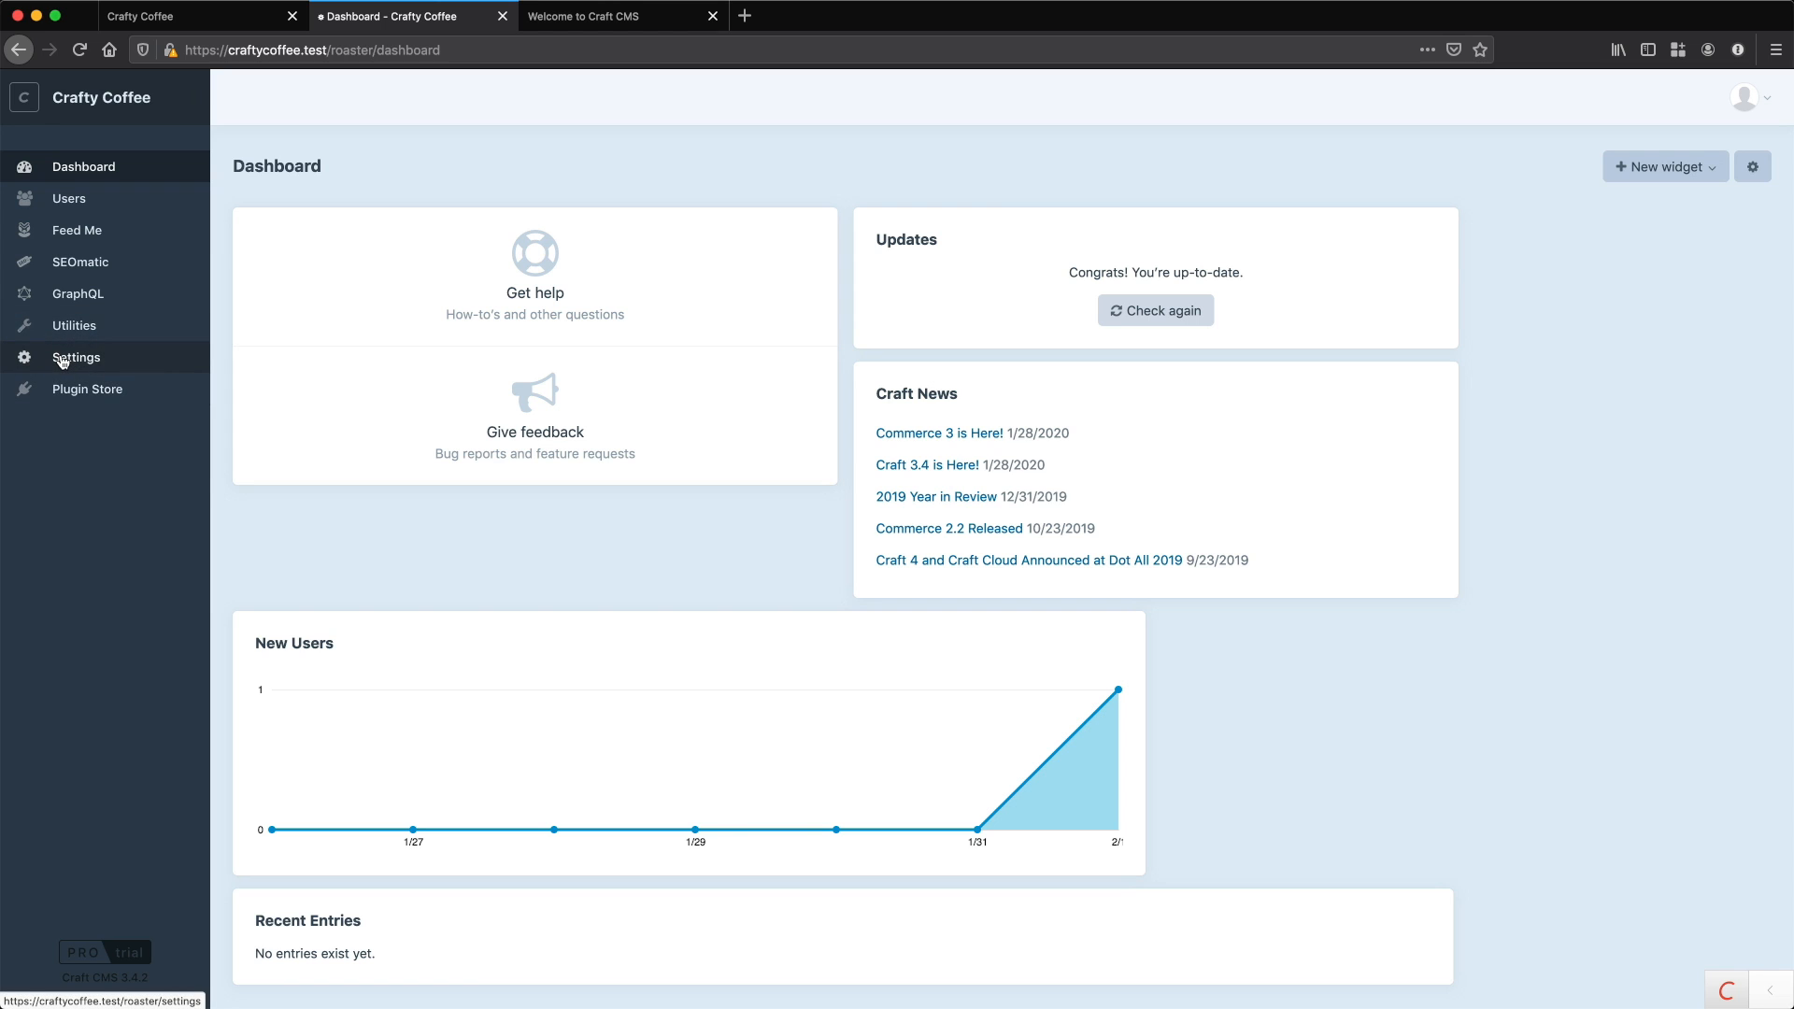
left_click(76, 357)
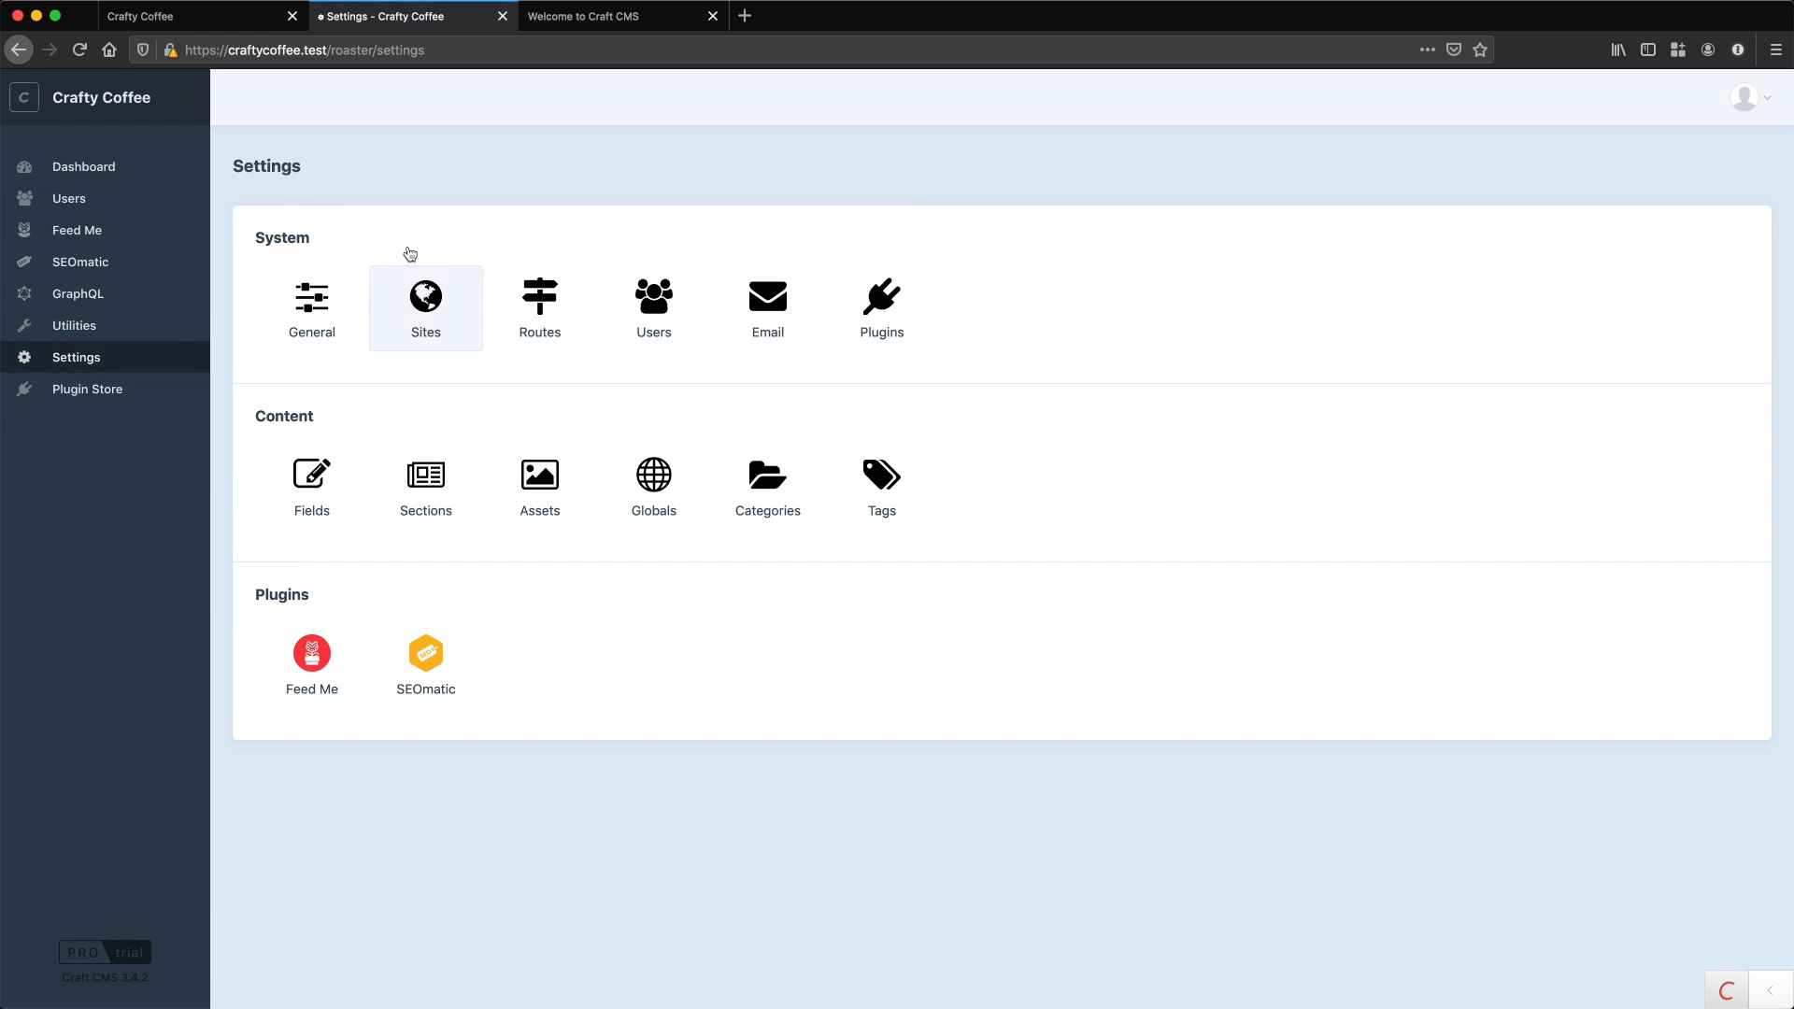
left_click(187, 16)
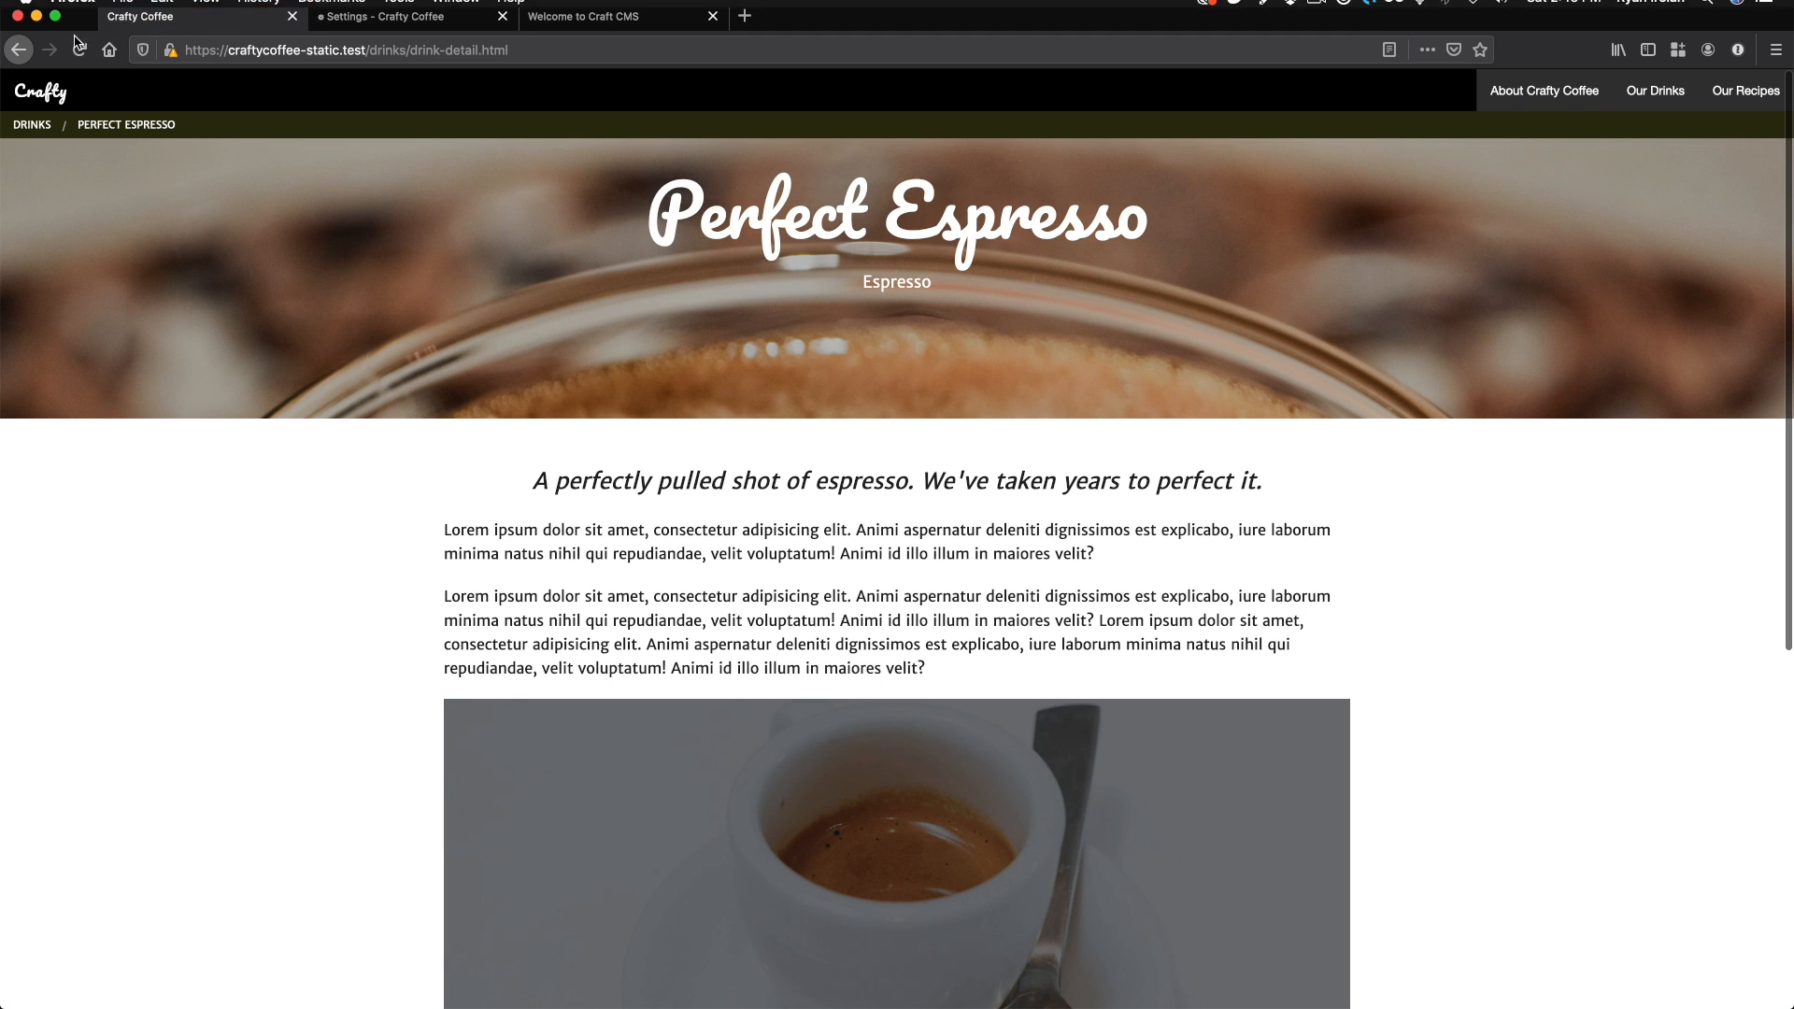
- From Settings, open the empty Sections list and begin a blank new section
left_click(17, 49)
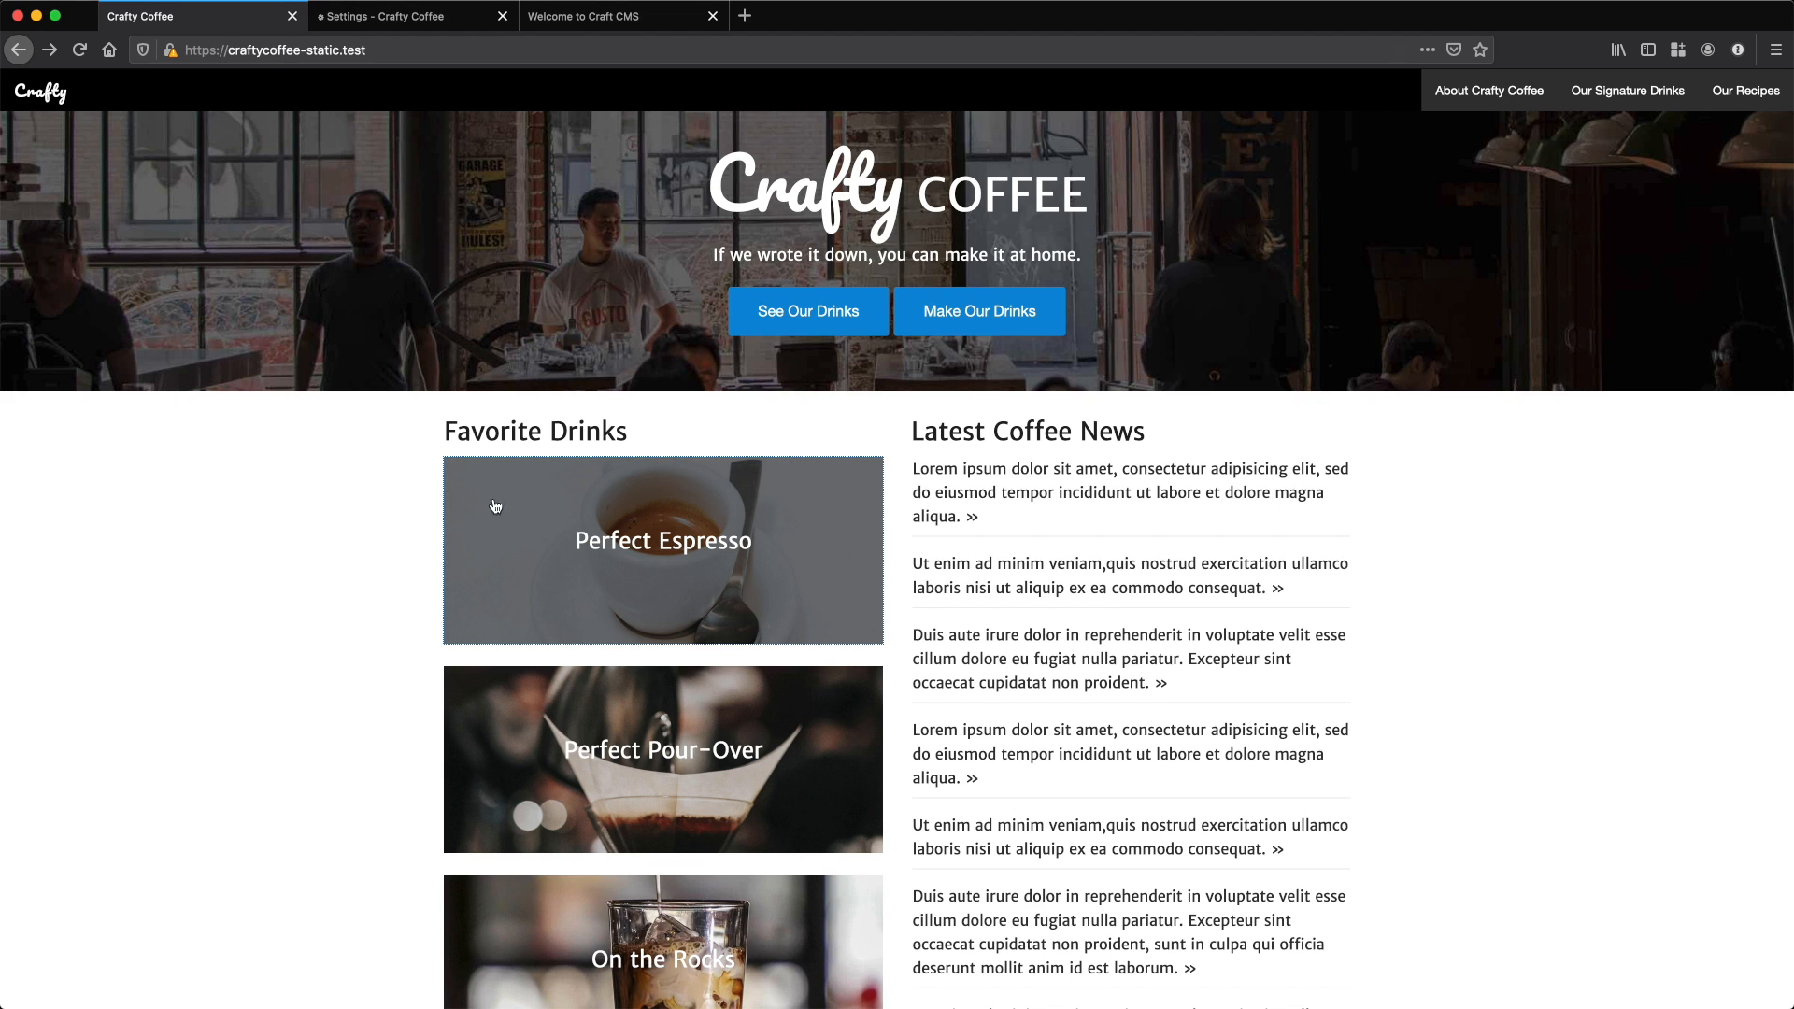
left_click(409, 16)
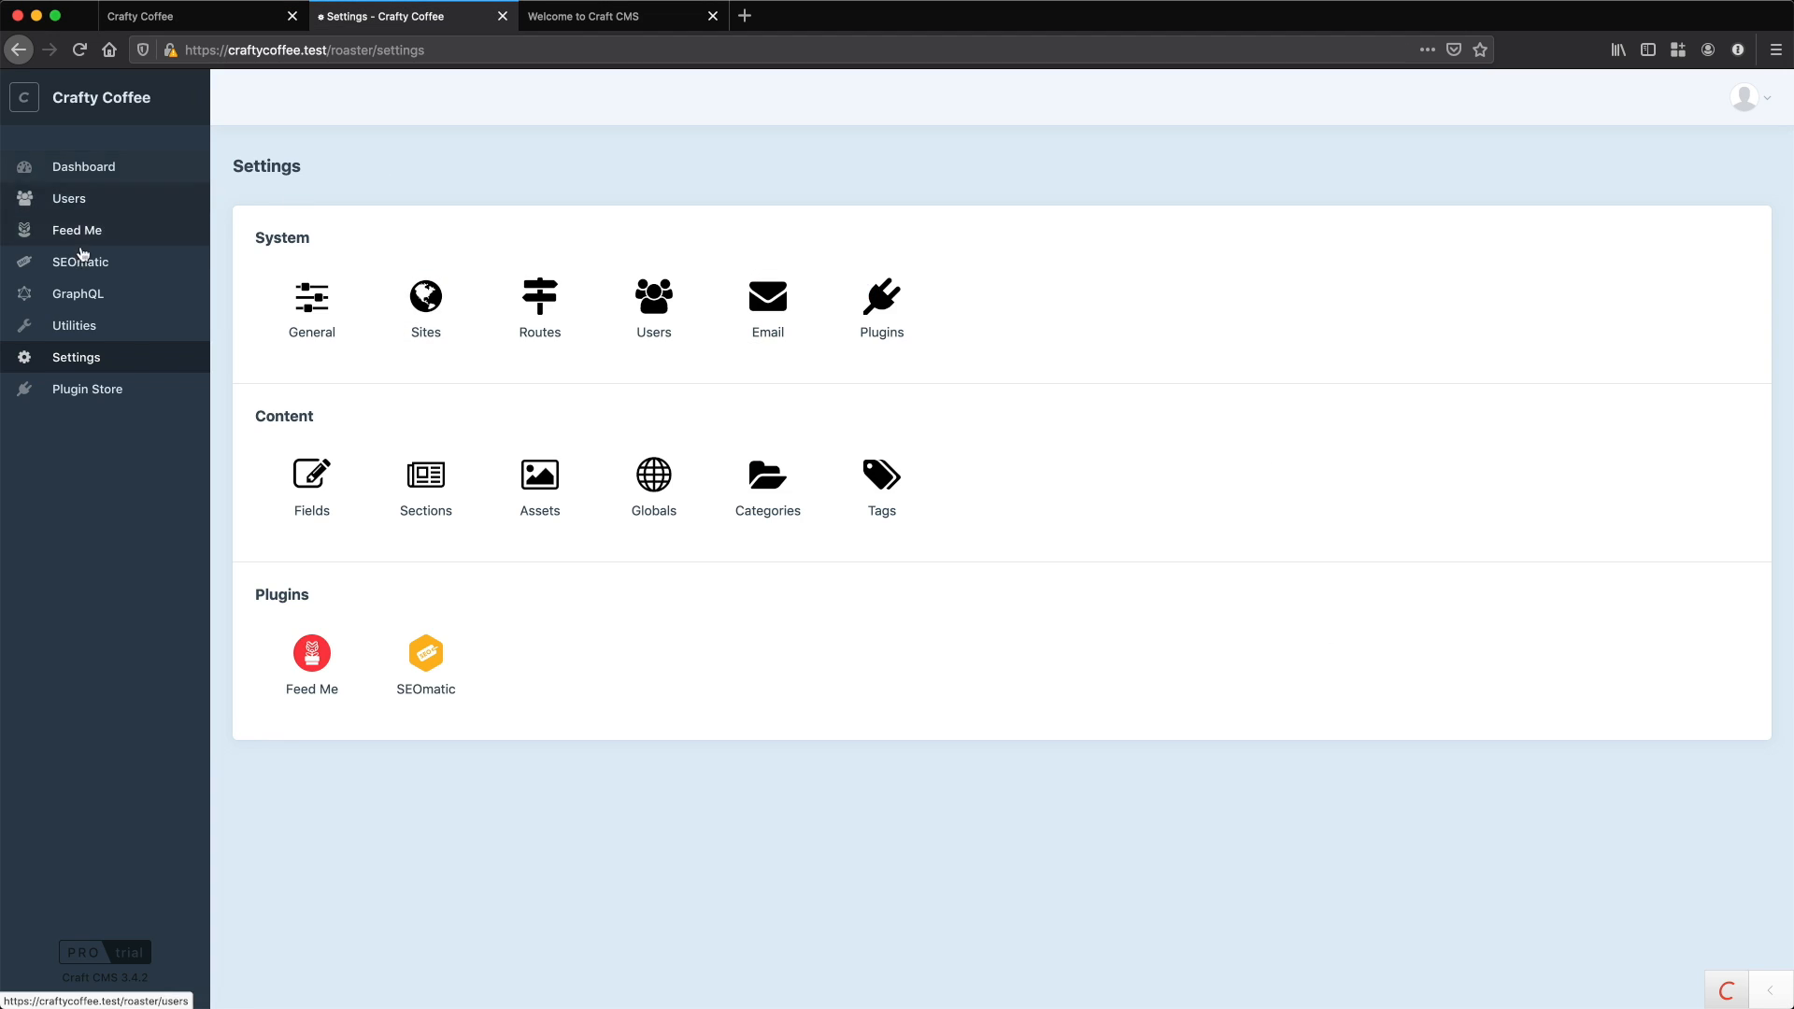
mouse_move(350, 454)
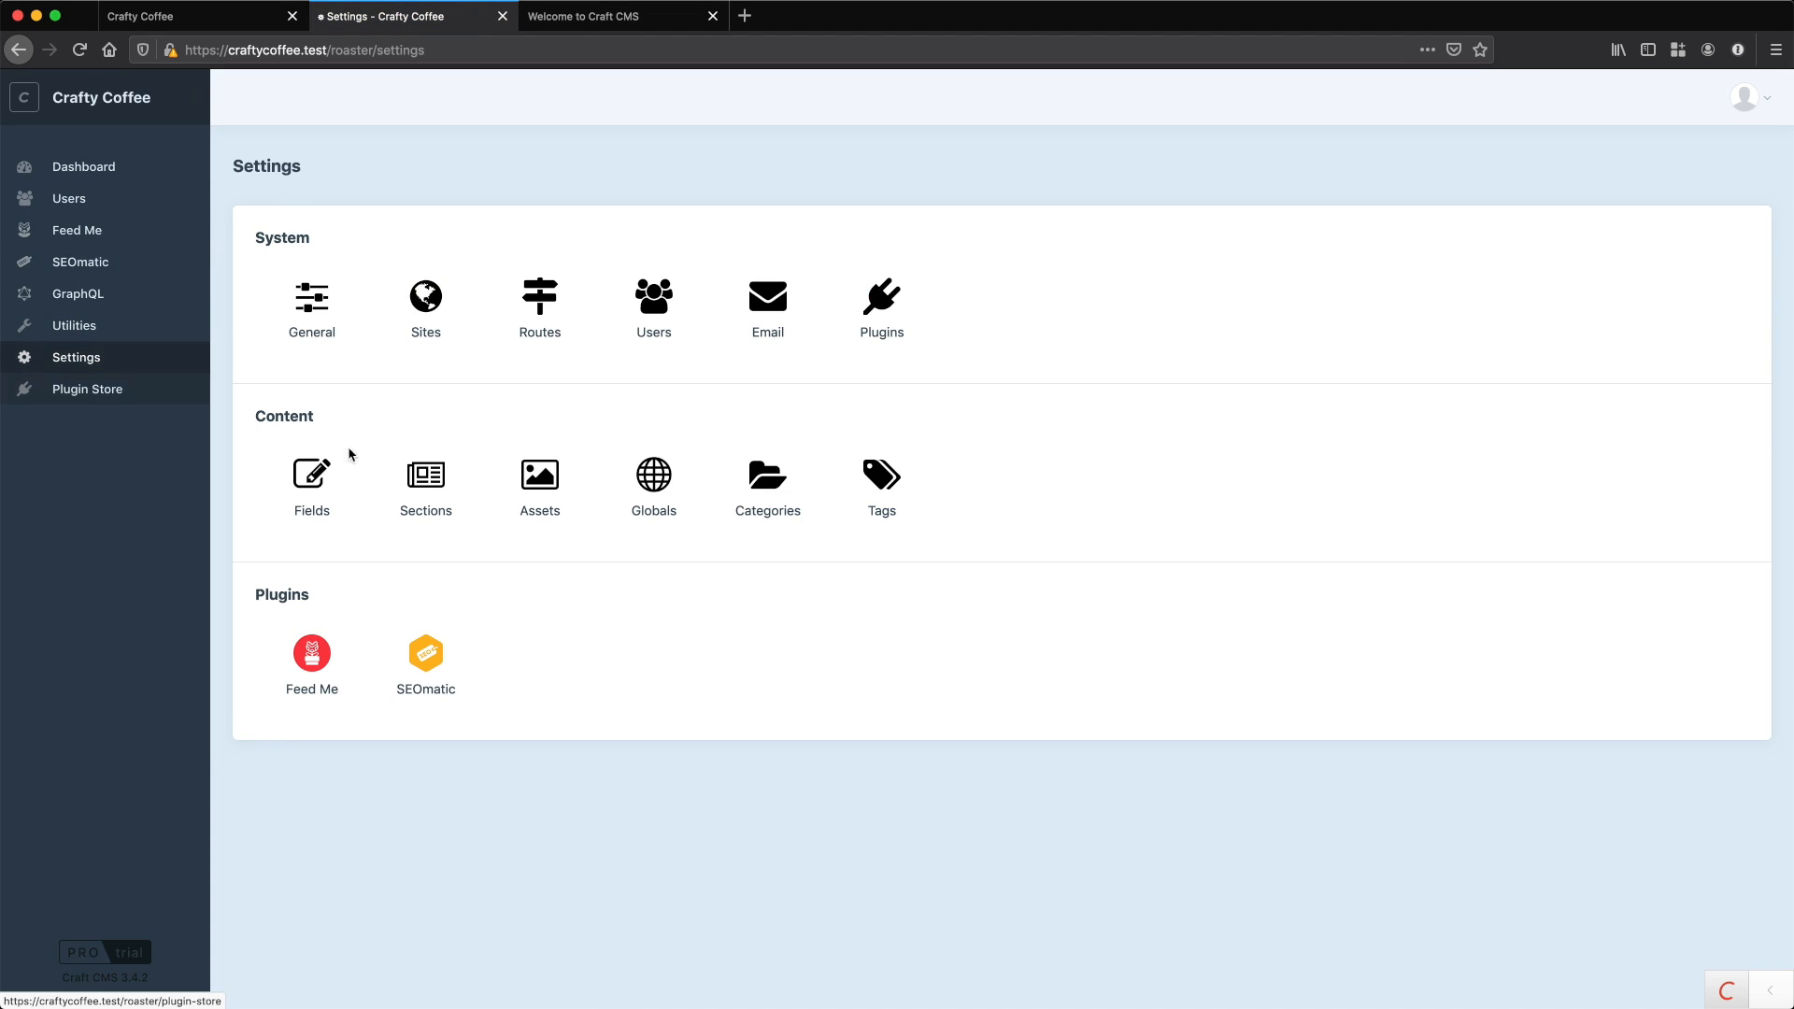
left_click(426, 475)
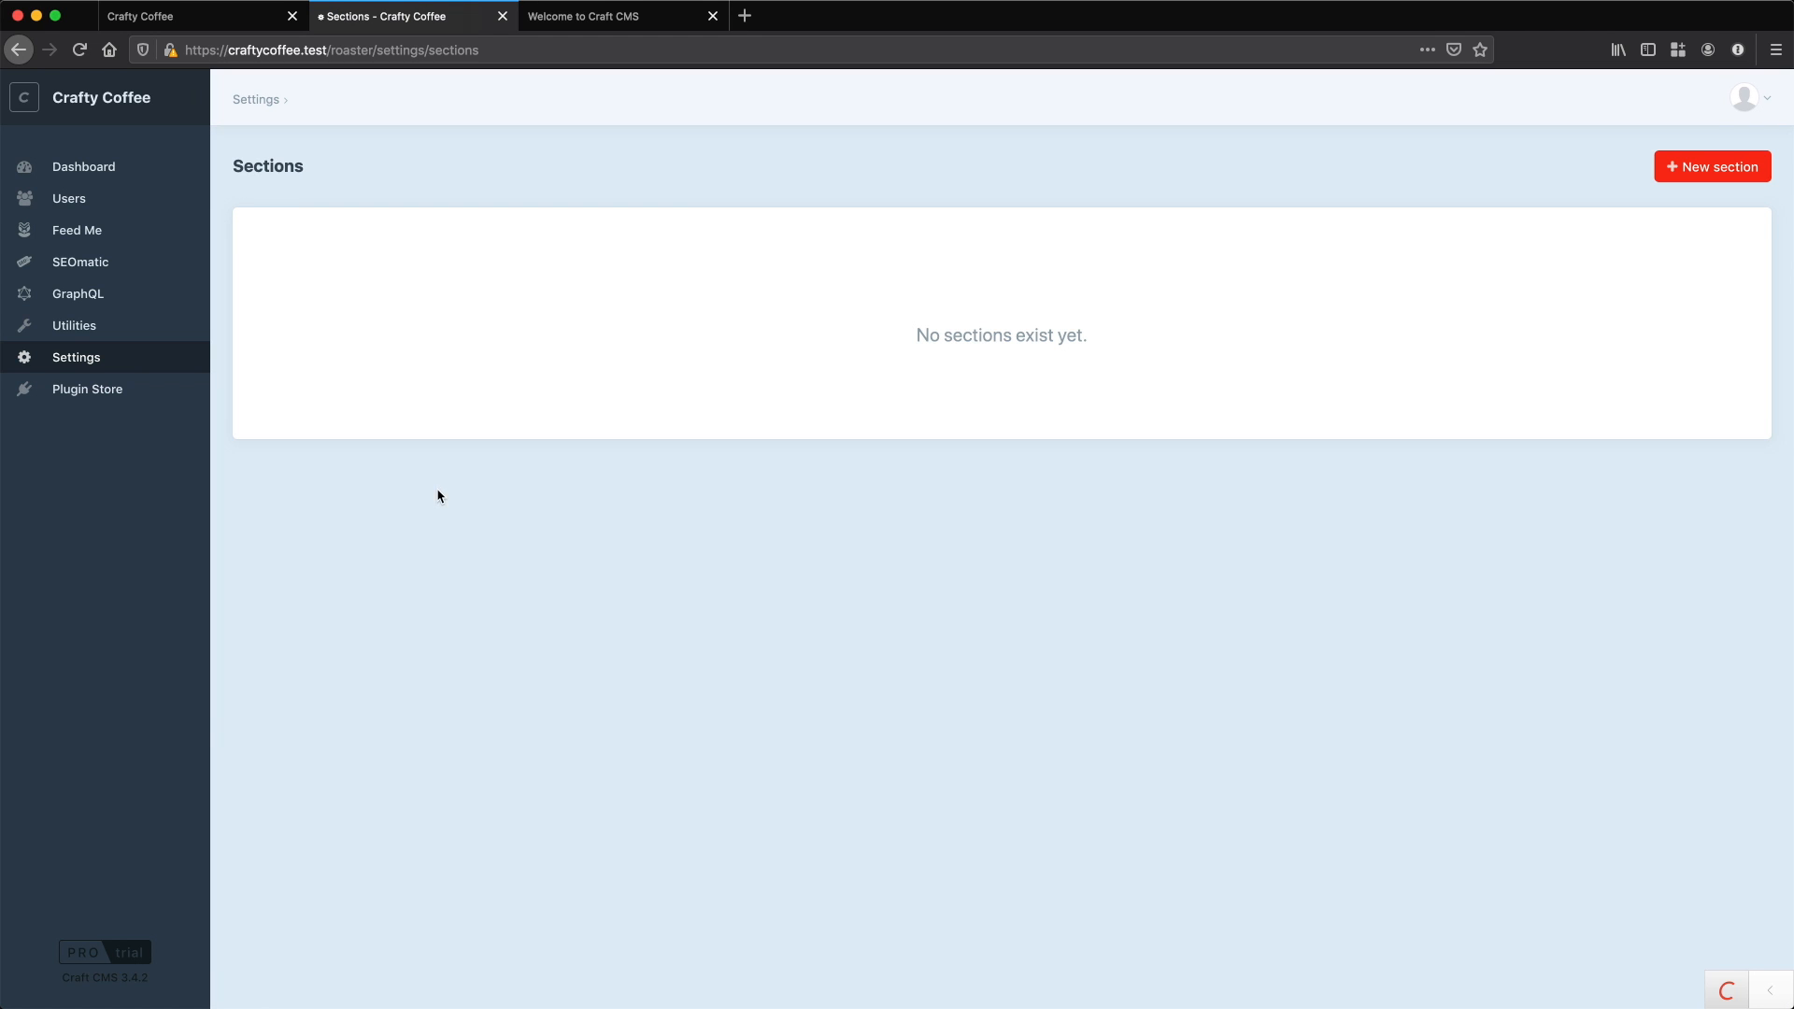
mouse_move(1681, 175)
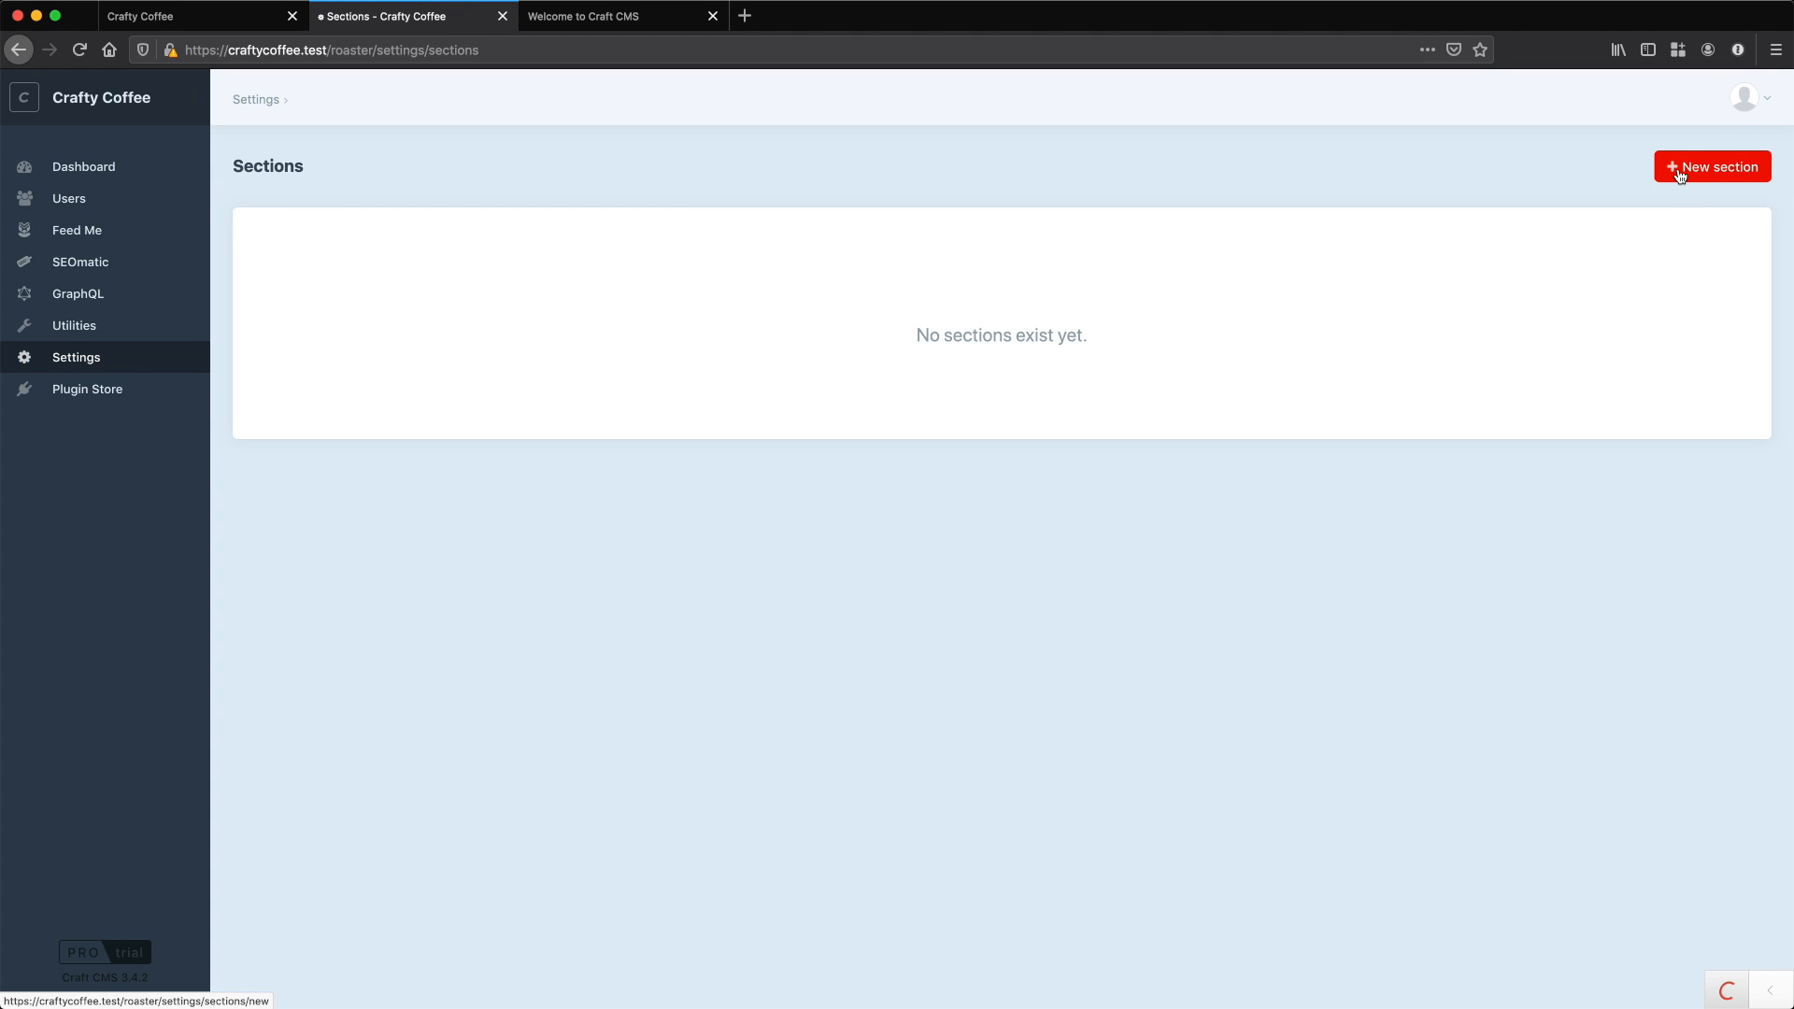
left_click(1719, 167)
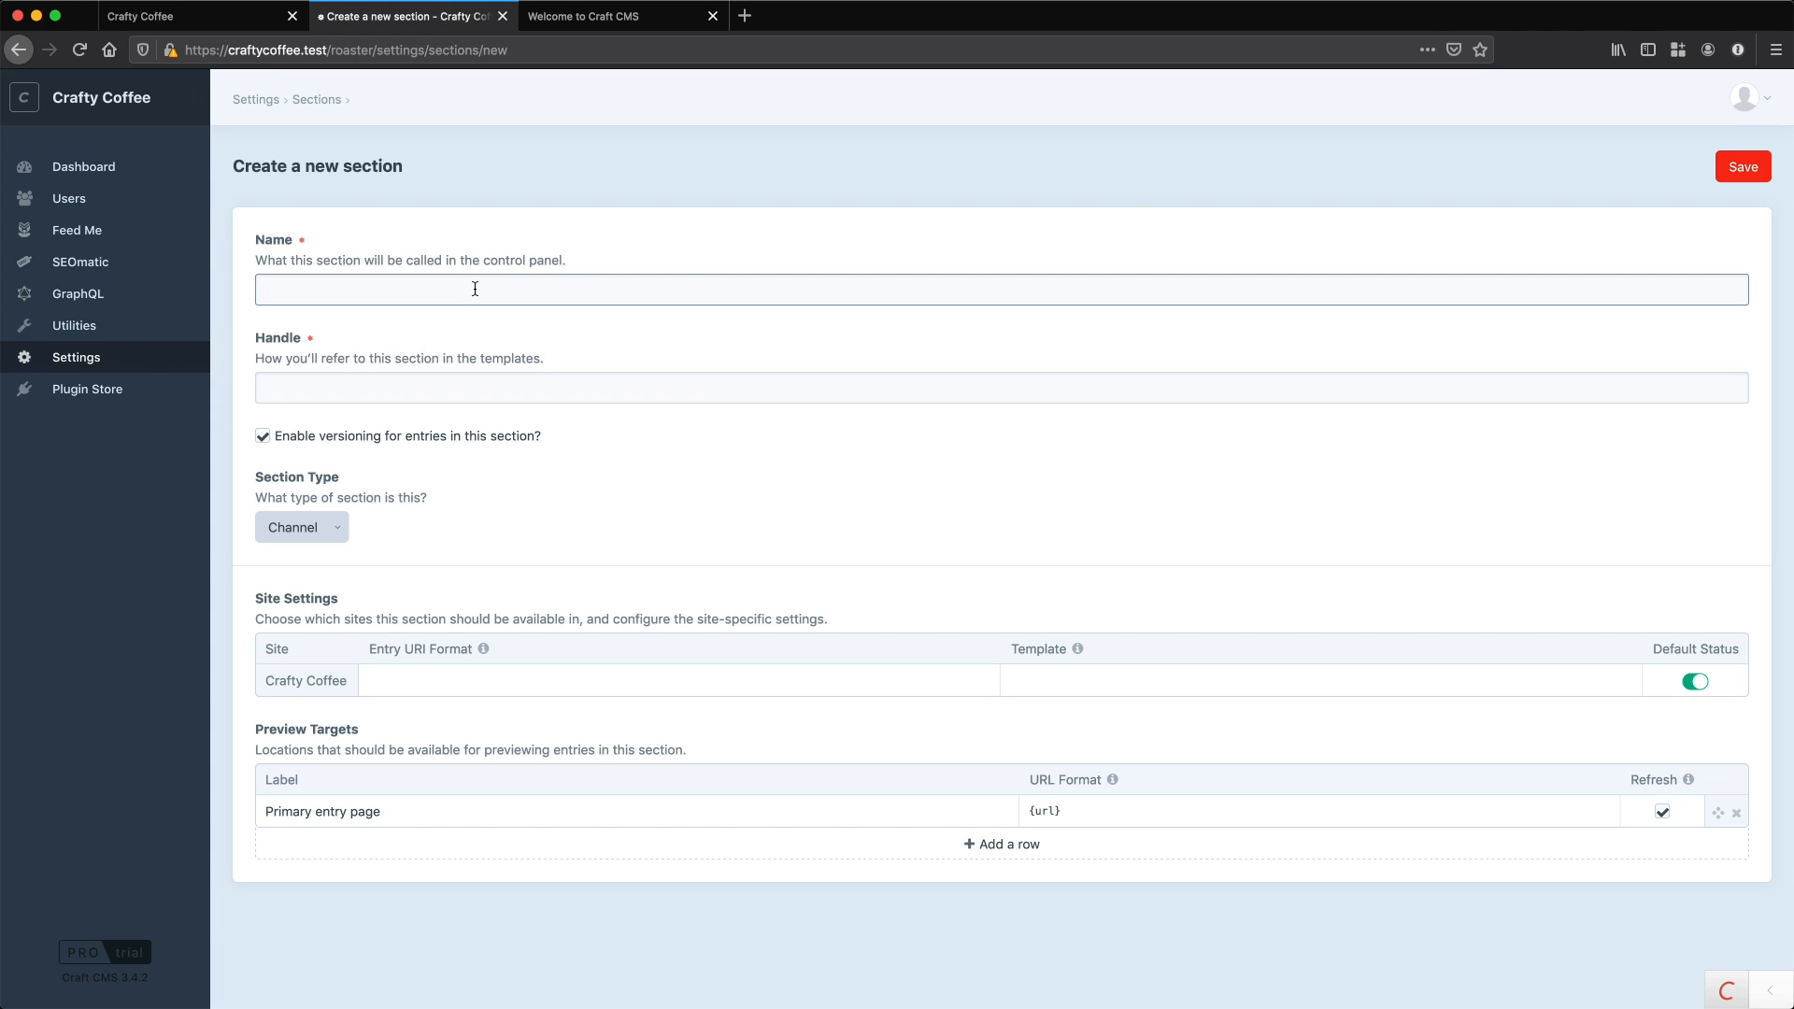
- Enter 'Drinks' as the section name after trying 'Coffee Drinks', leaving handle drinks
type("Drinks")
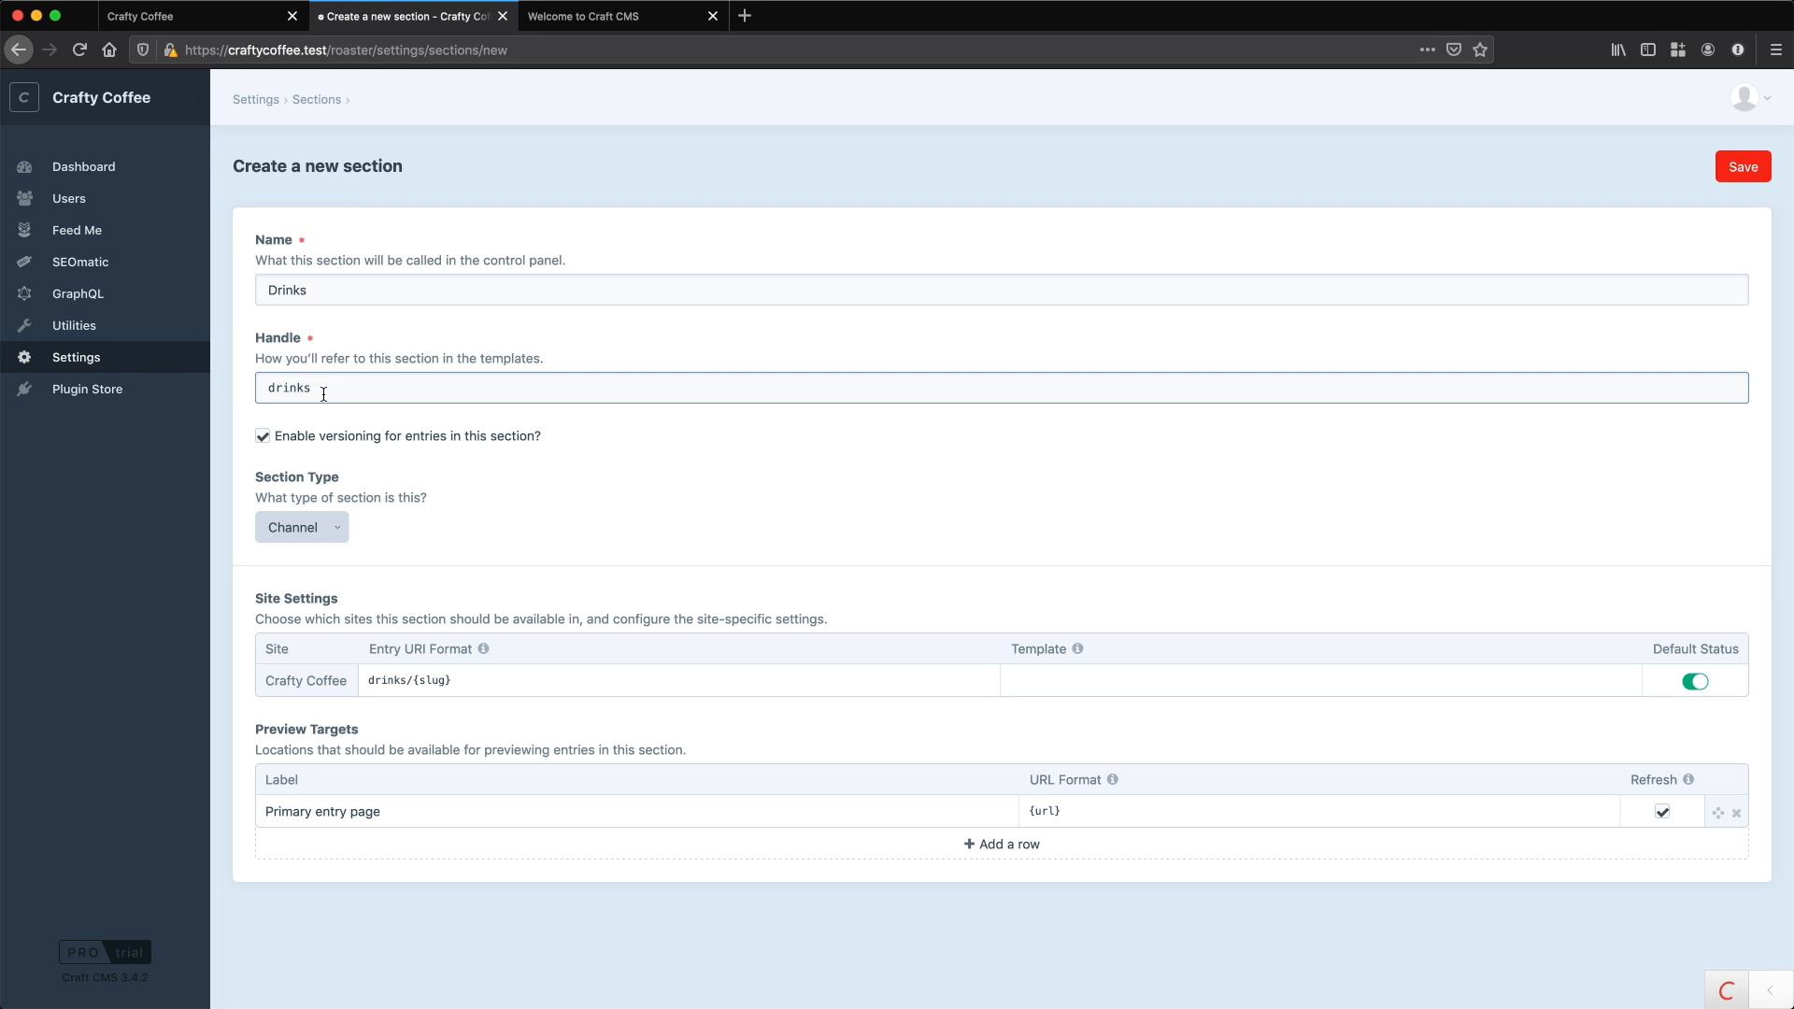
double_click(517, 358)
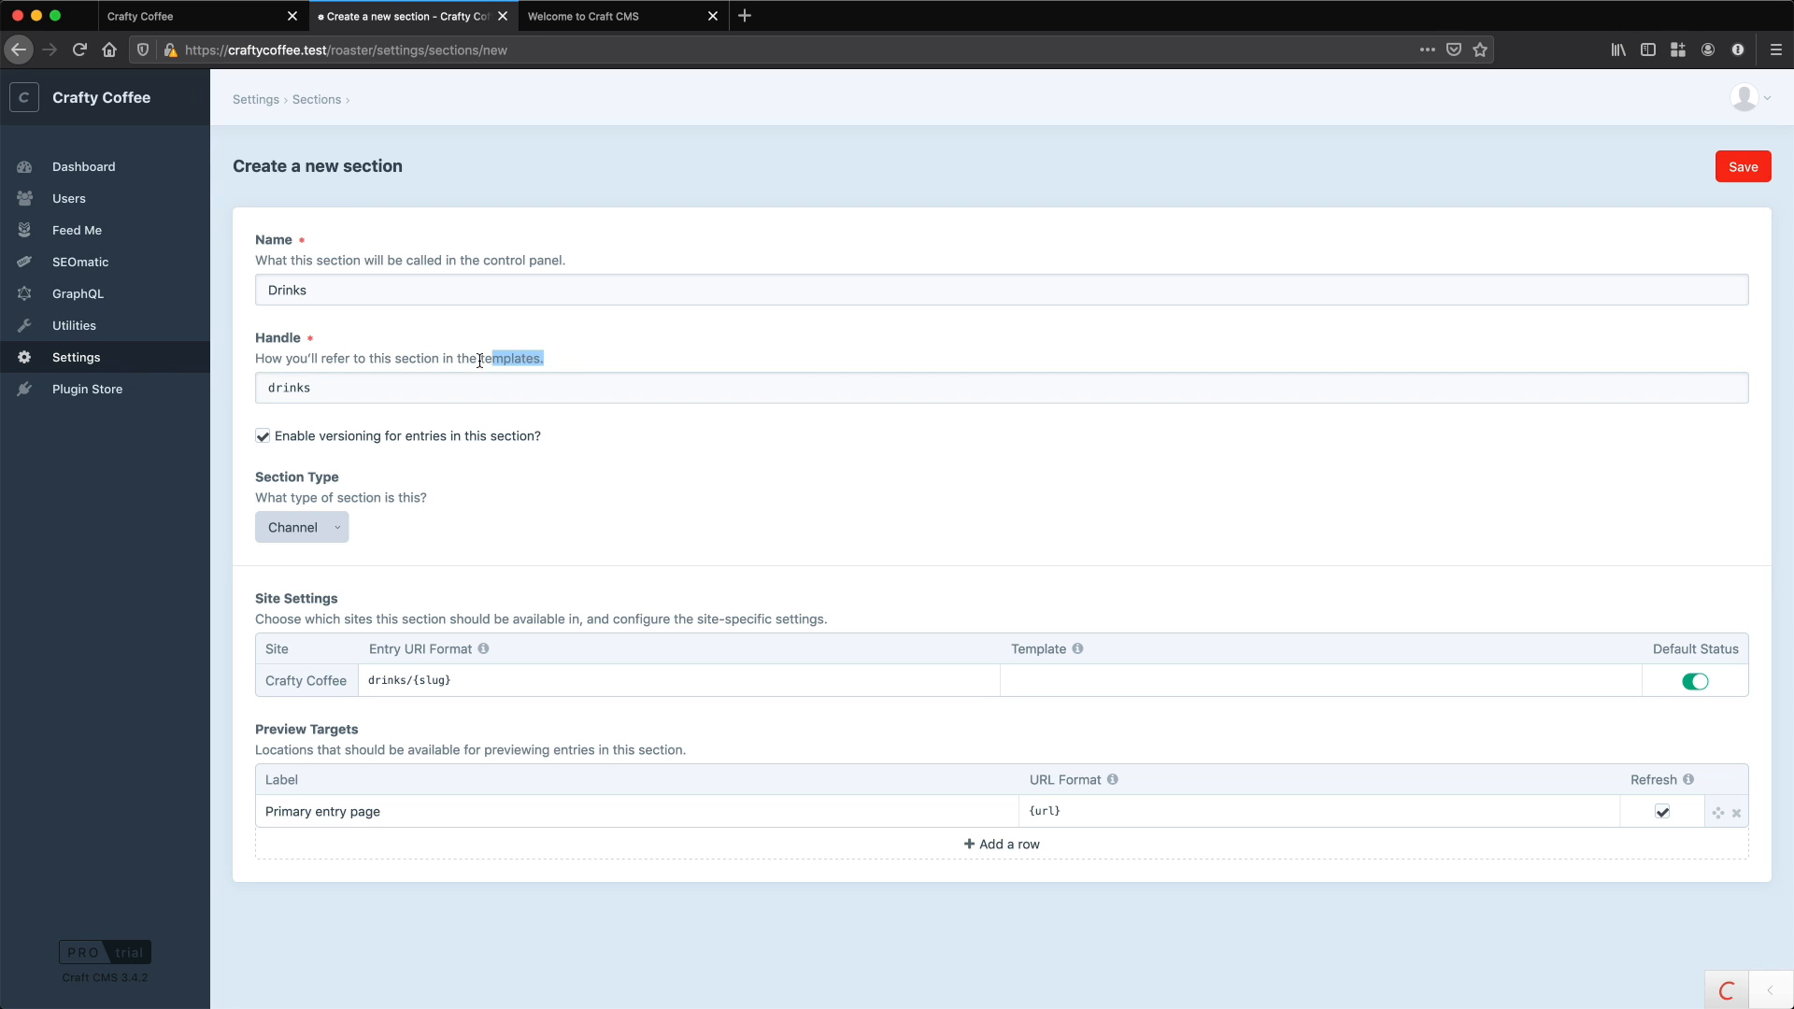
triple_click(412, 359)
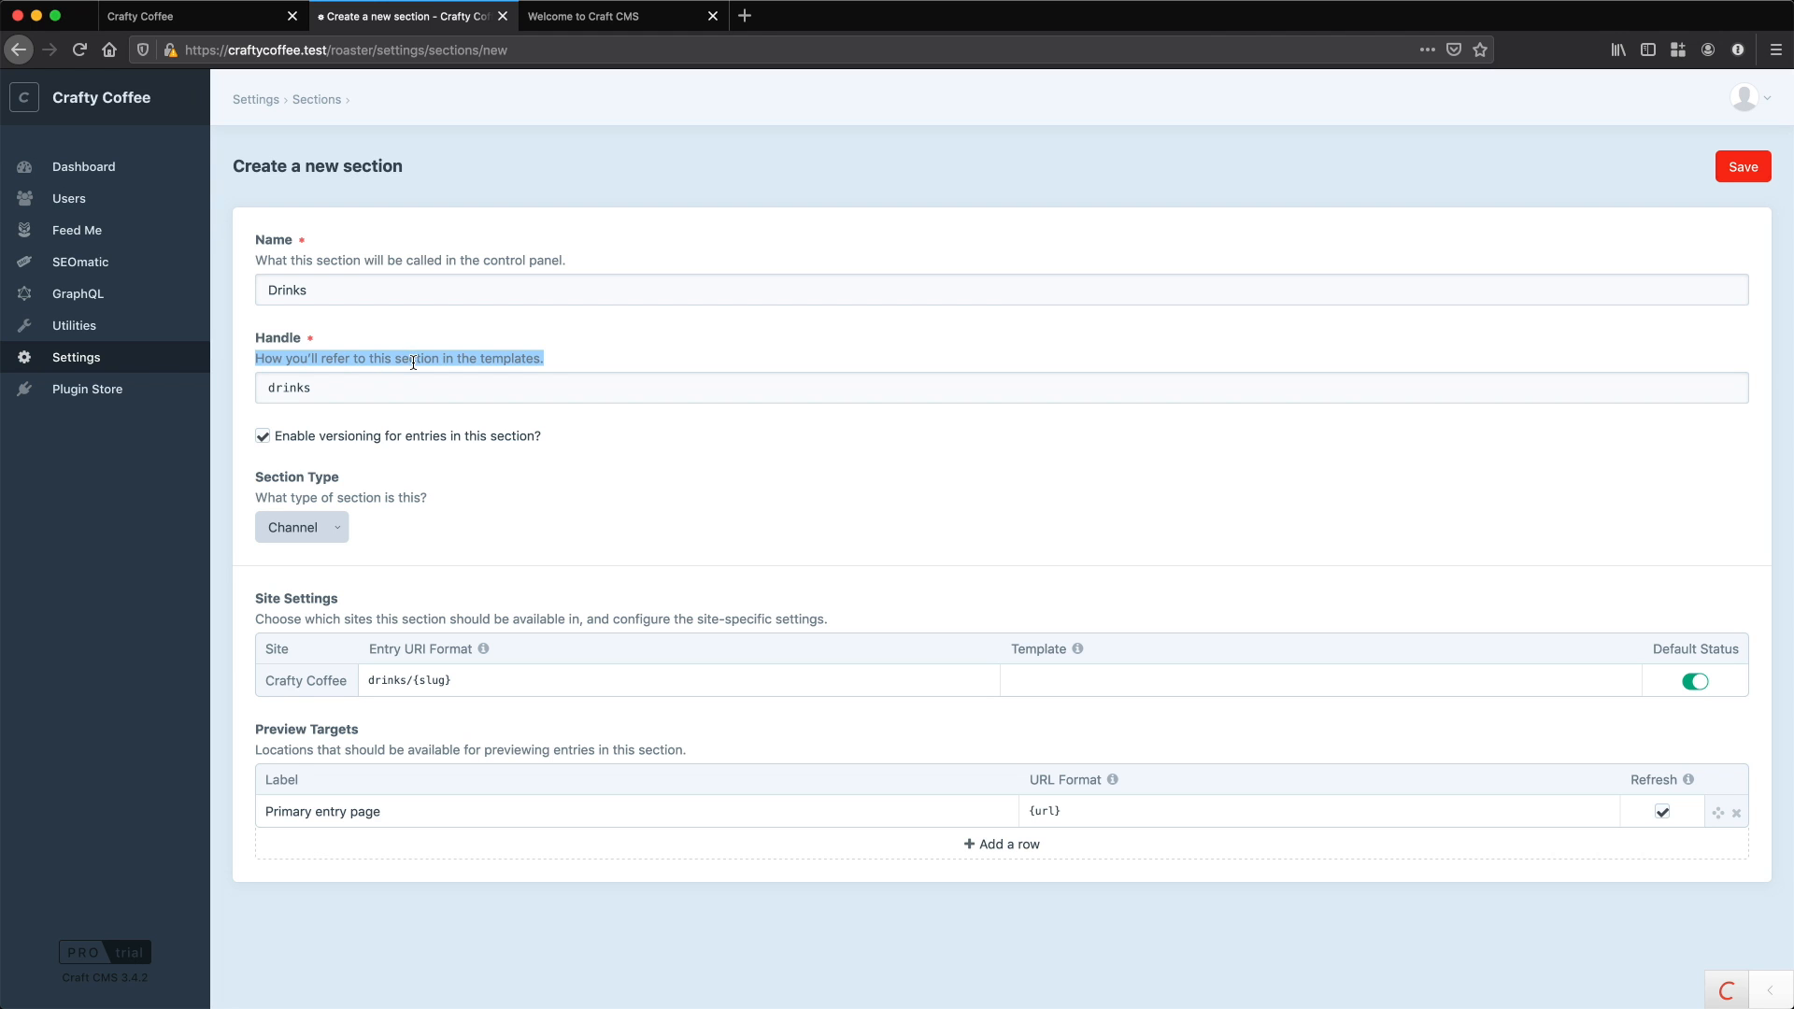
left_click(1003, 374)
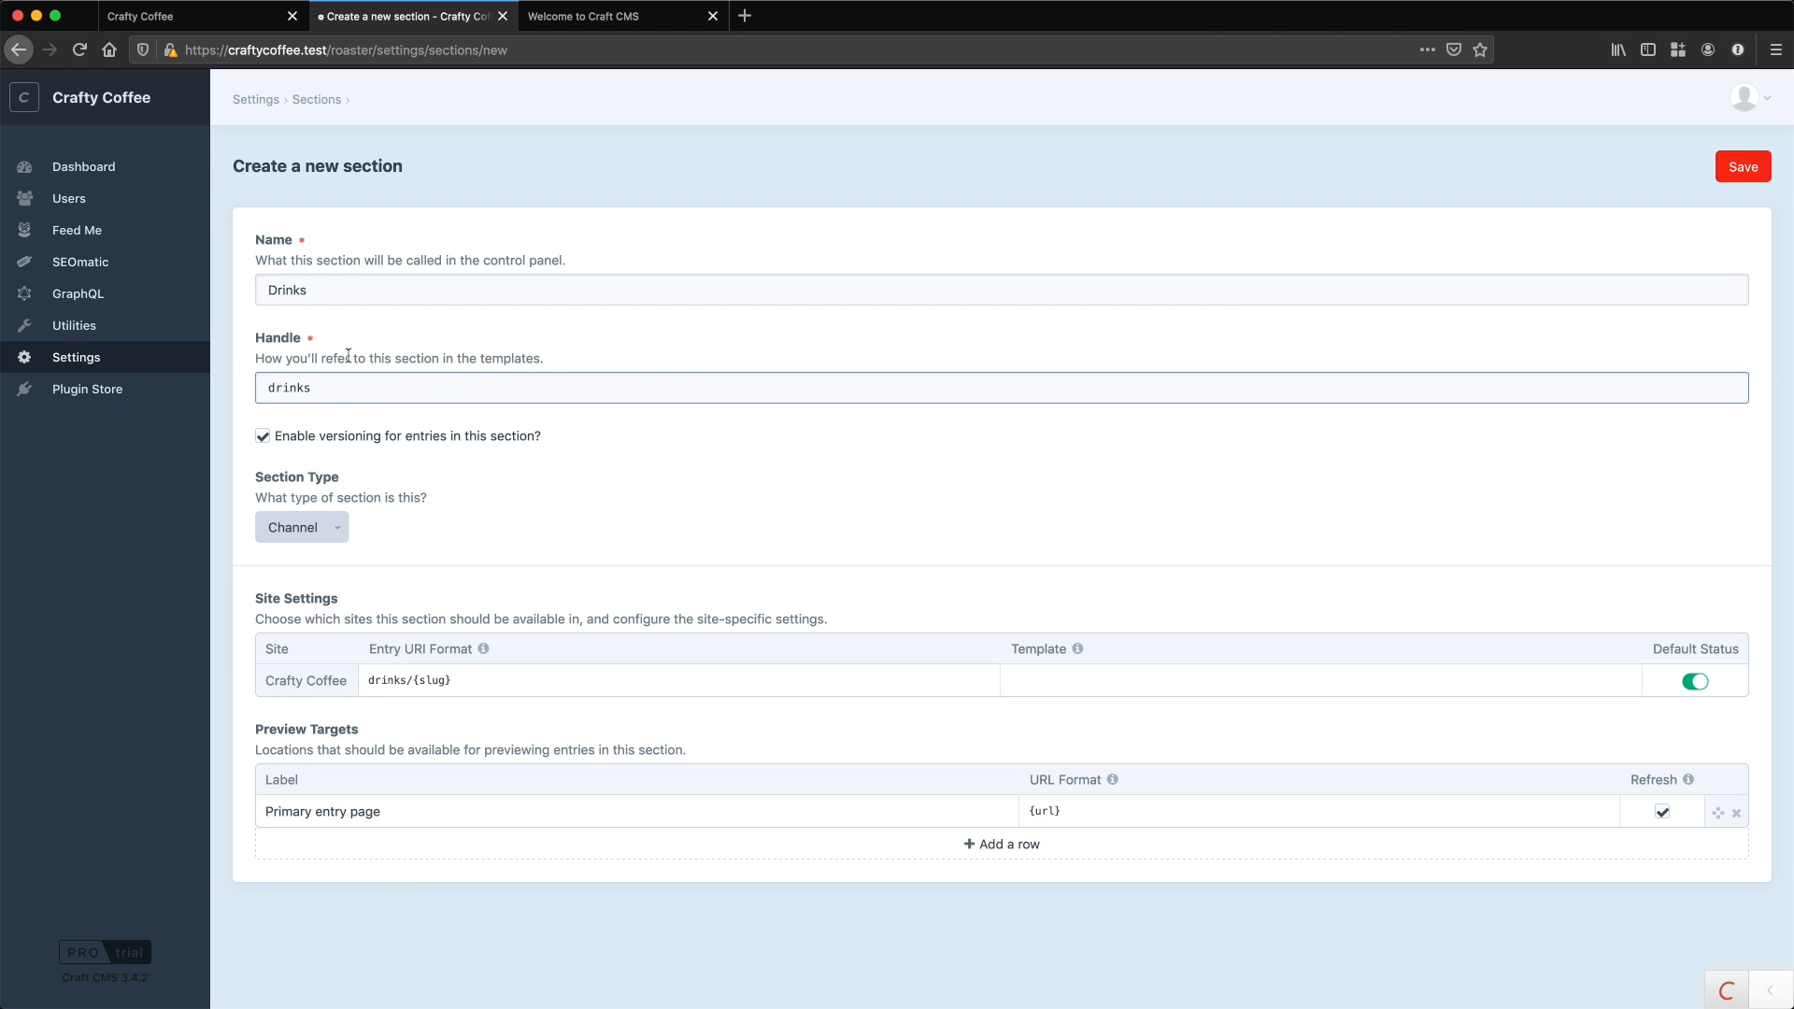
left_click(325, 290)
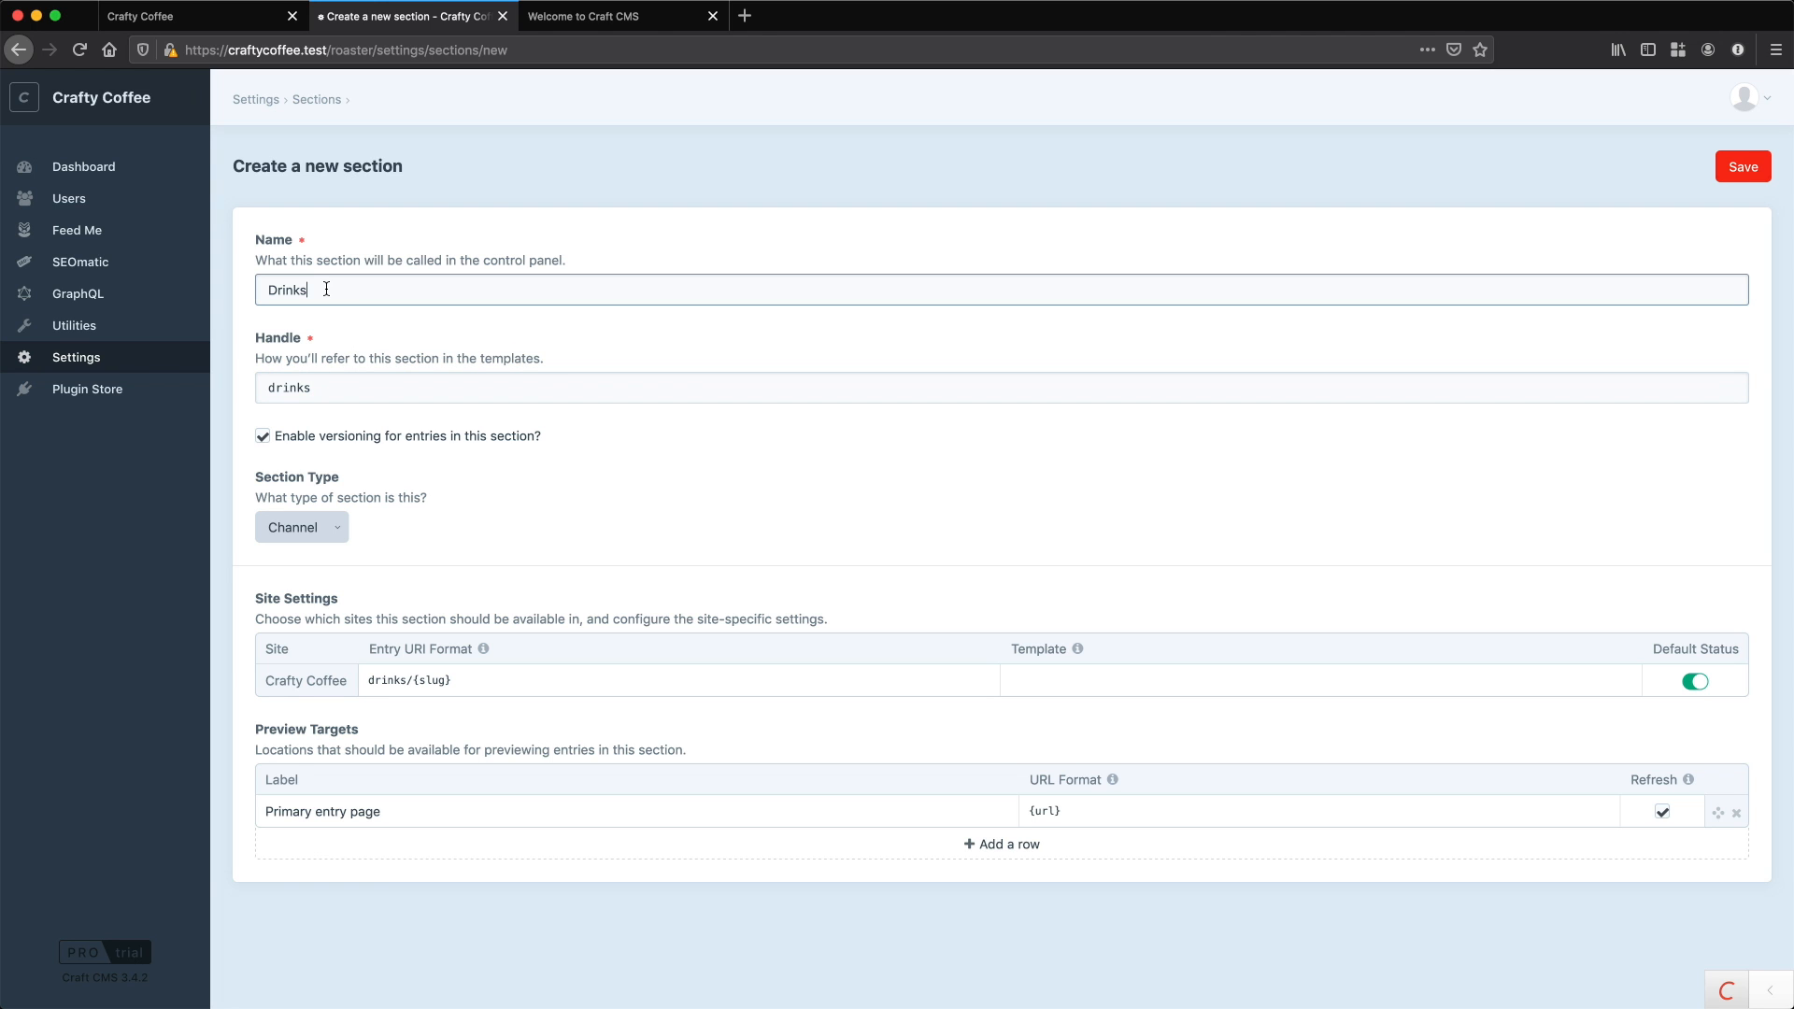
type("Coffee")
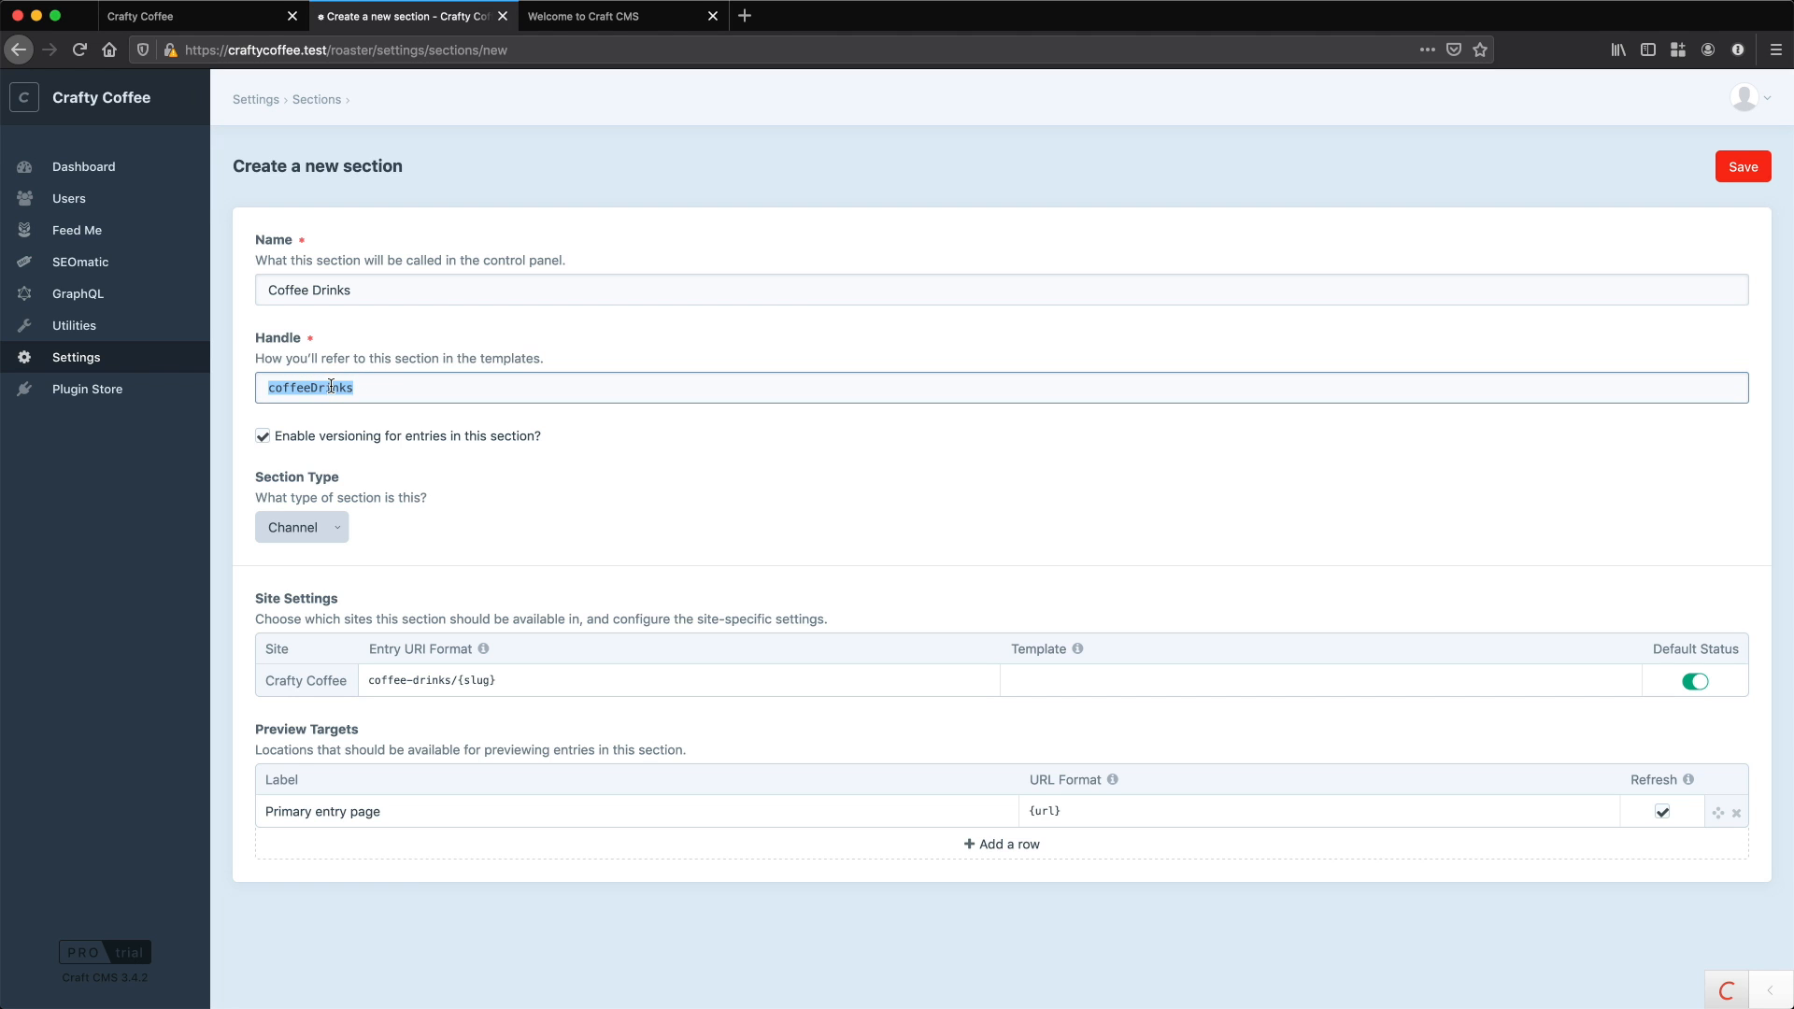
left_click(326, 388)
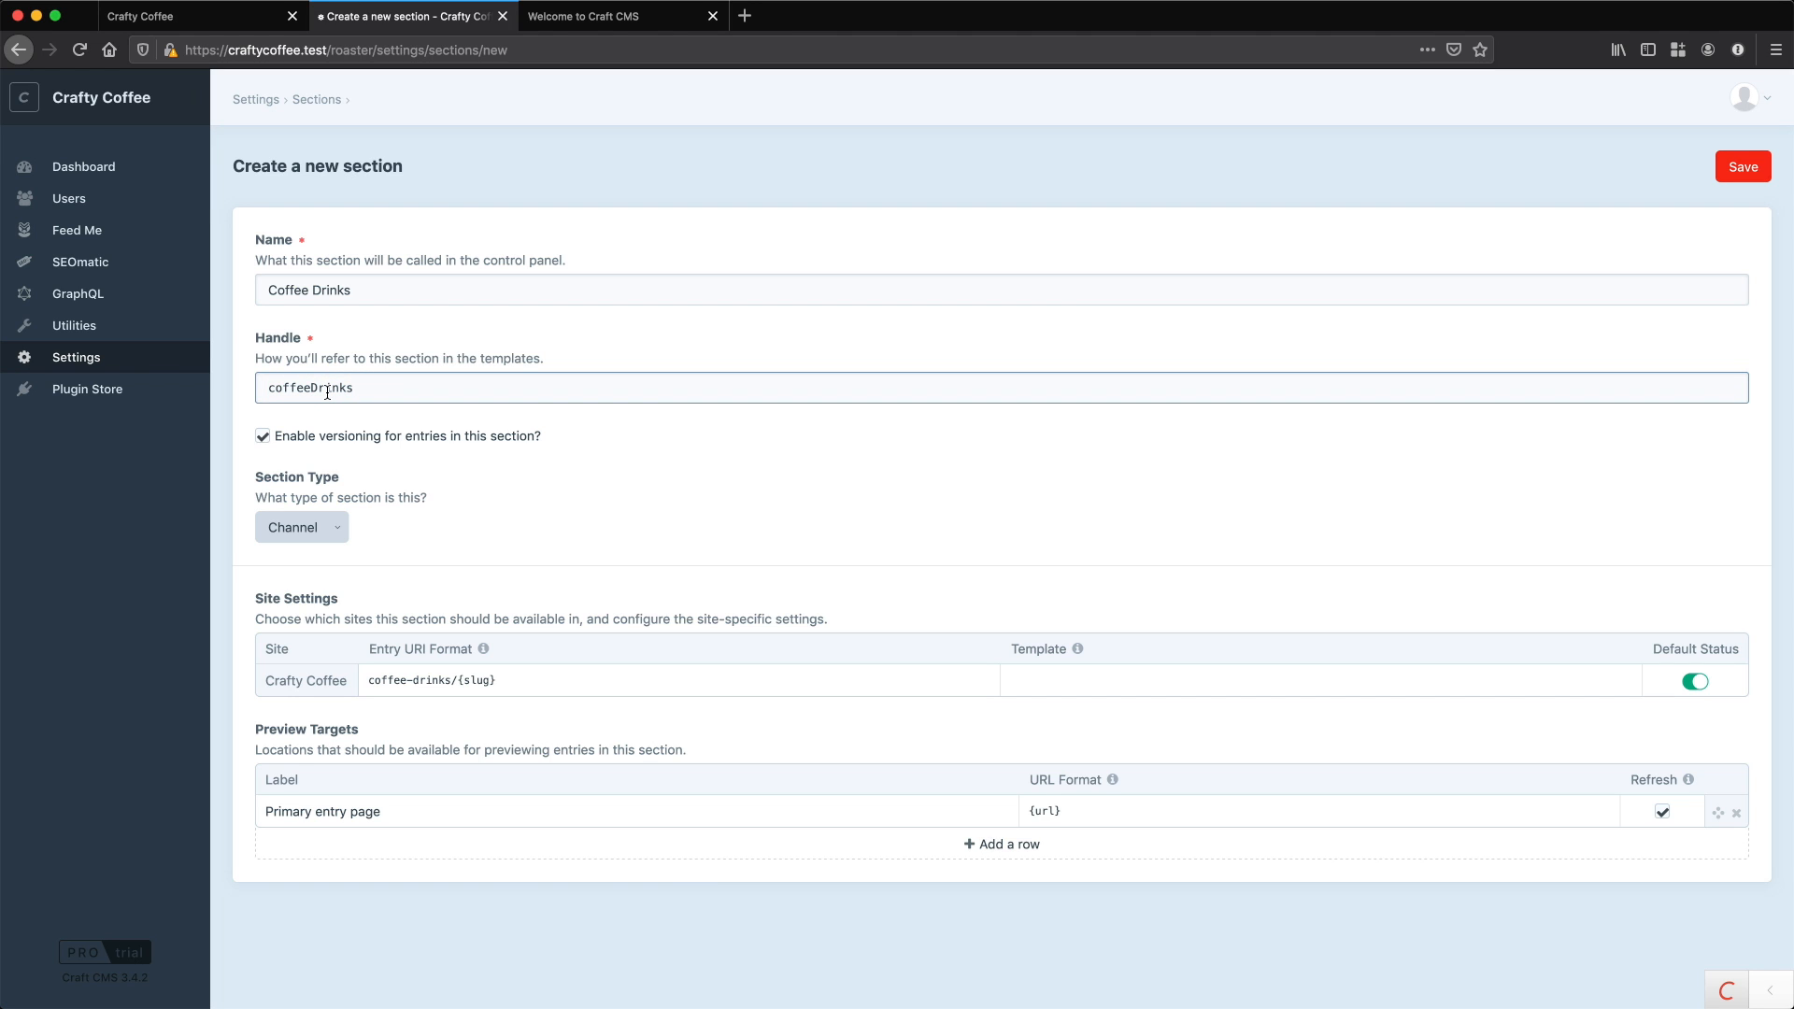
double_click(310, 388)
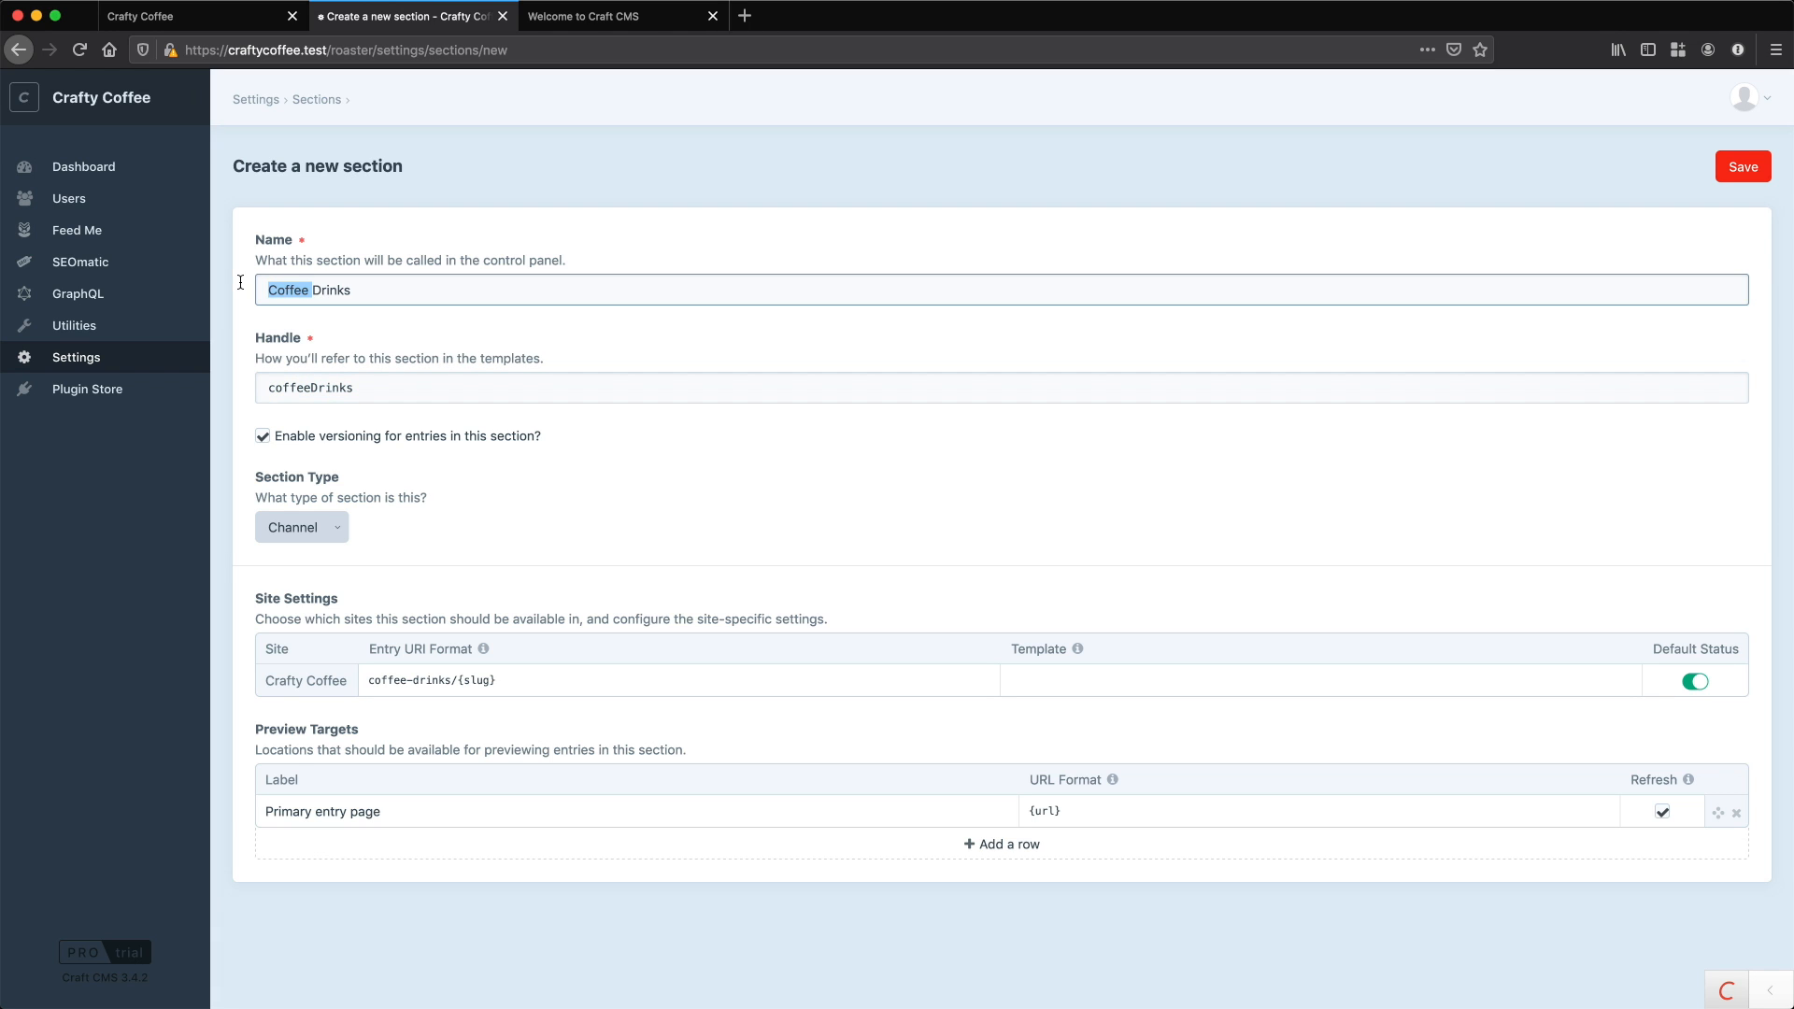
type("Drinks")
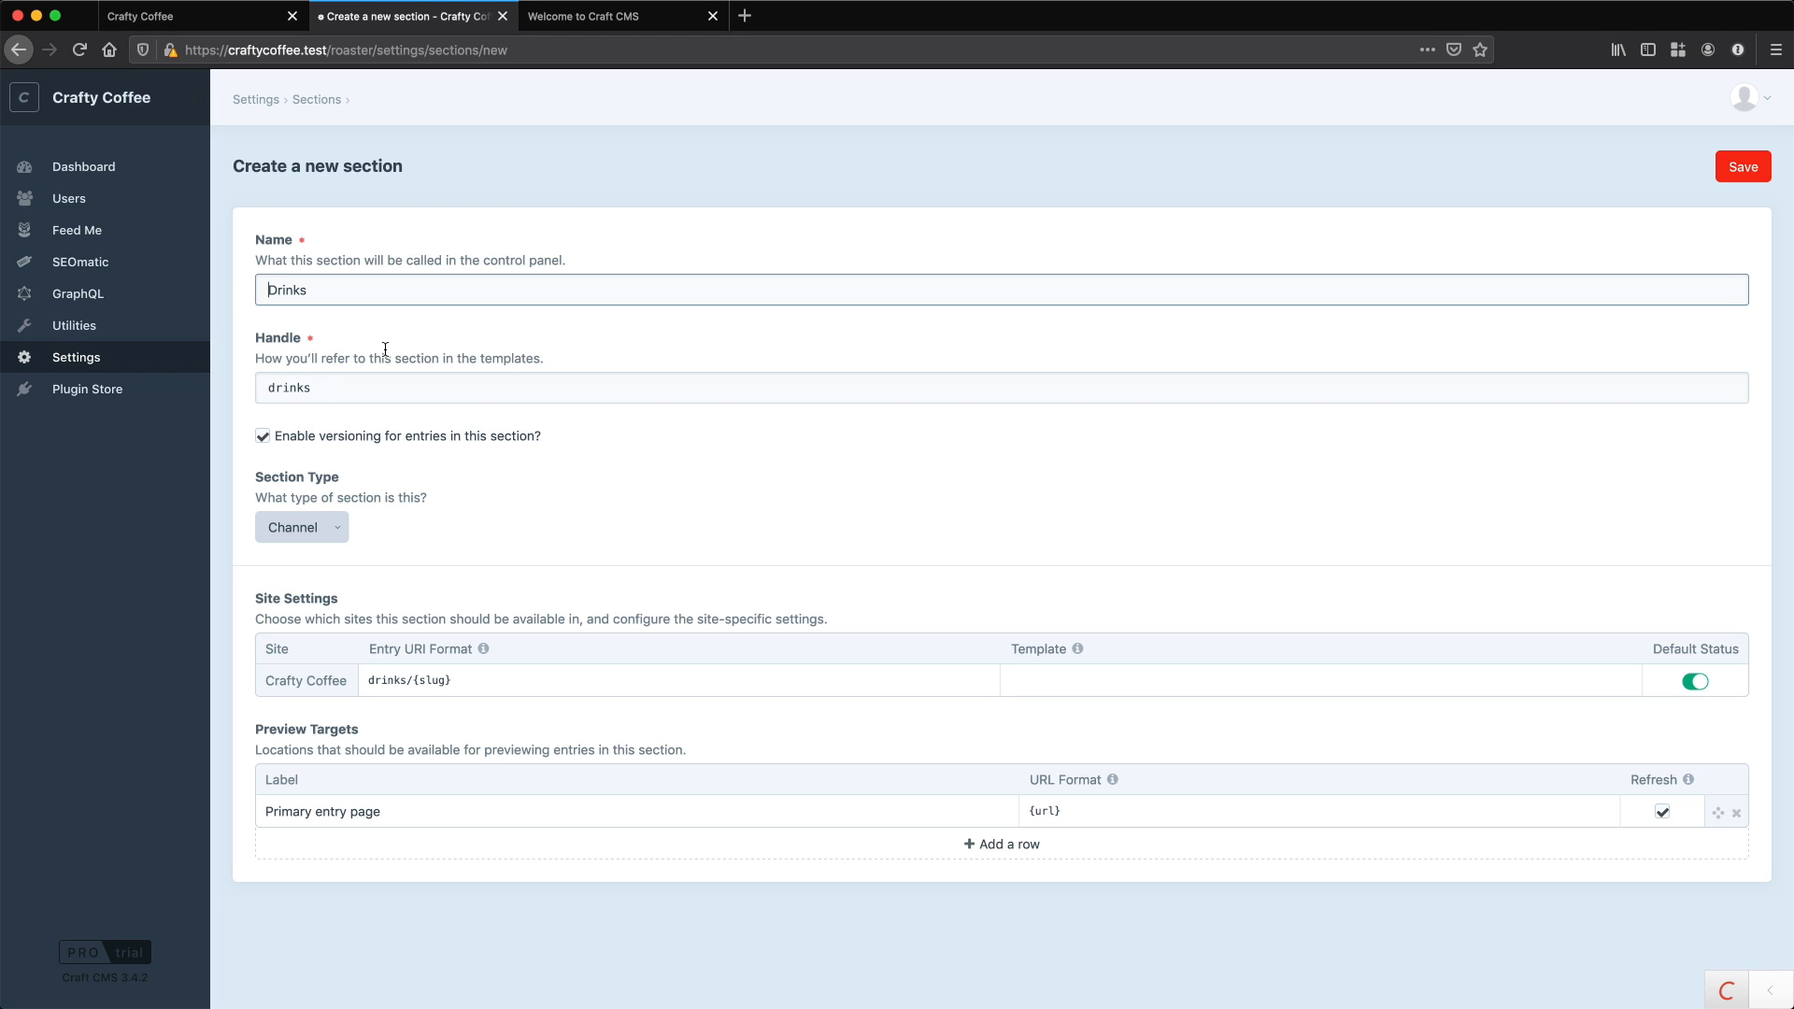
mouse_move(431, 483)
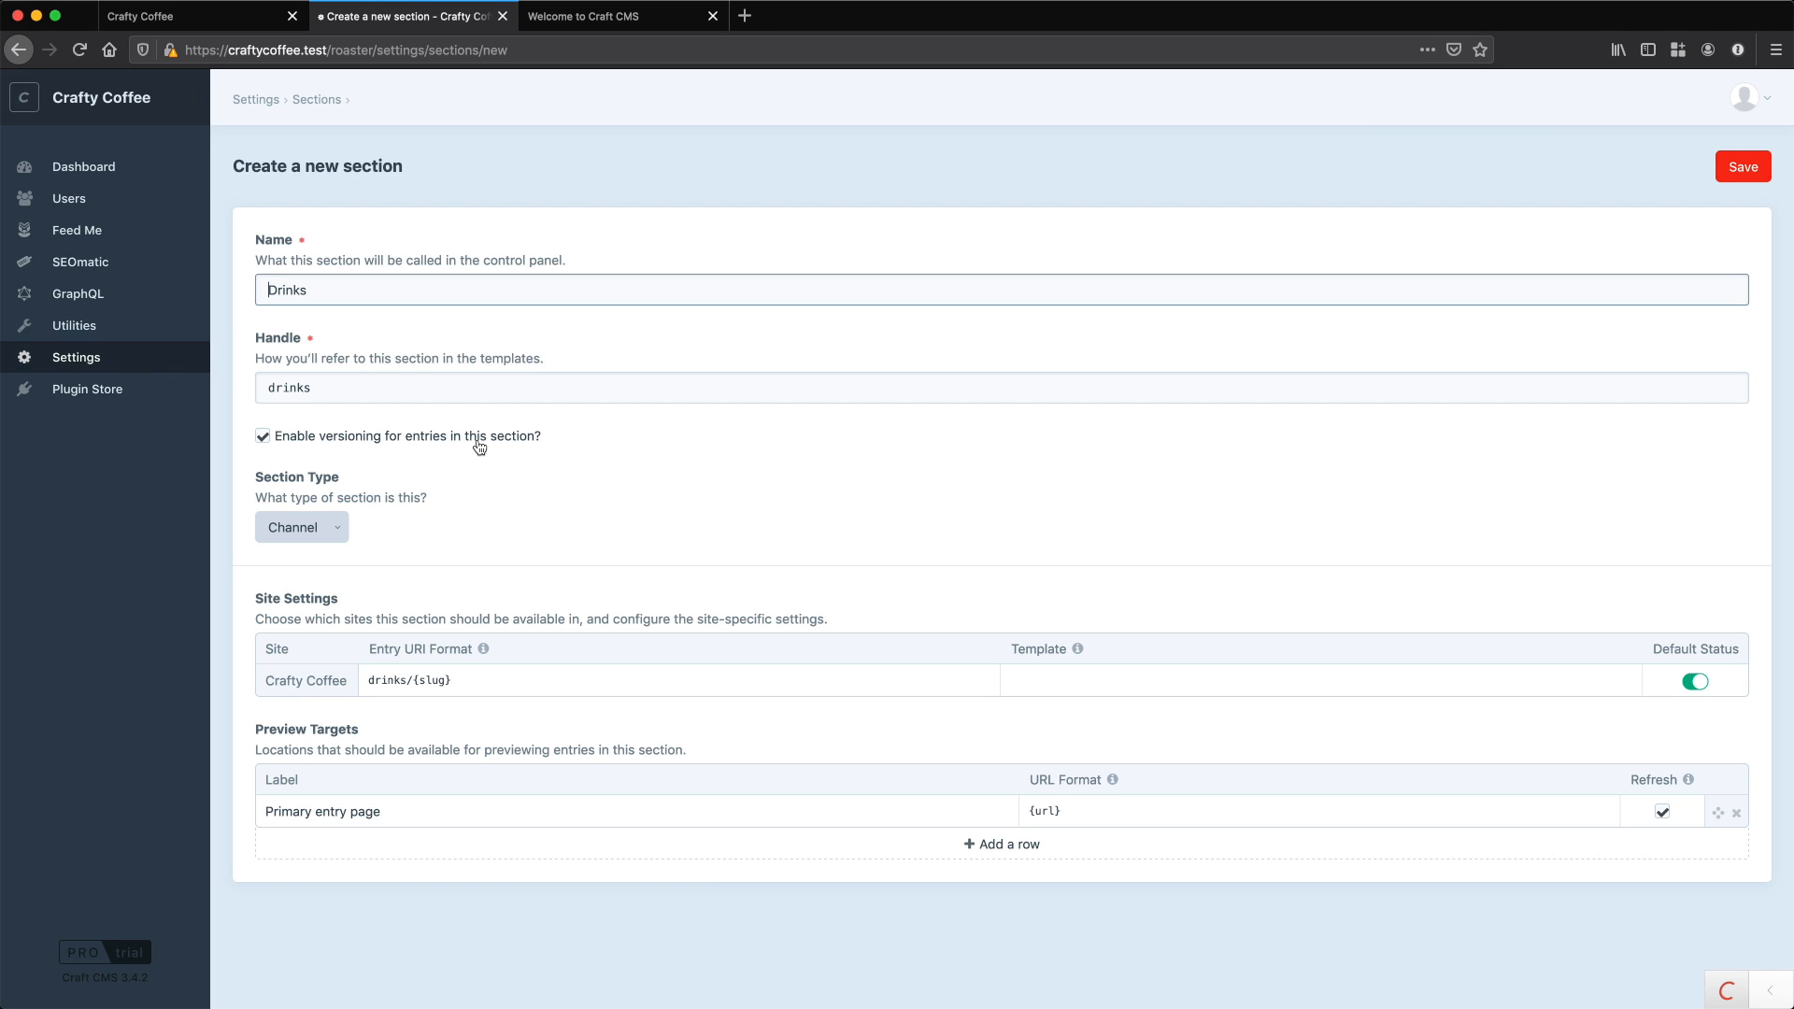
mouse_move(320, 514)
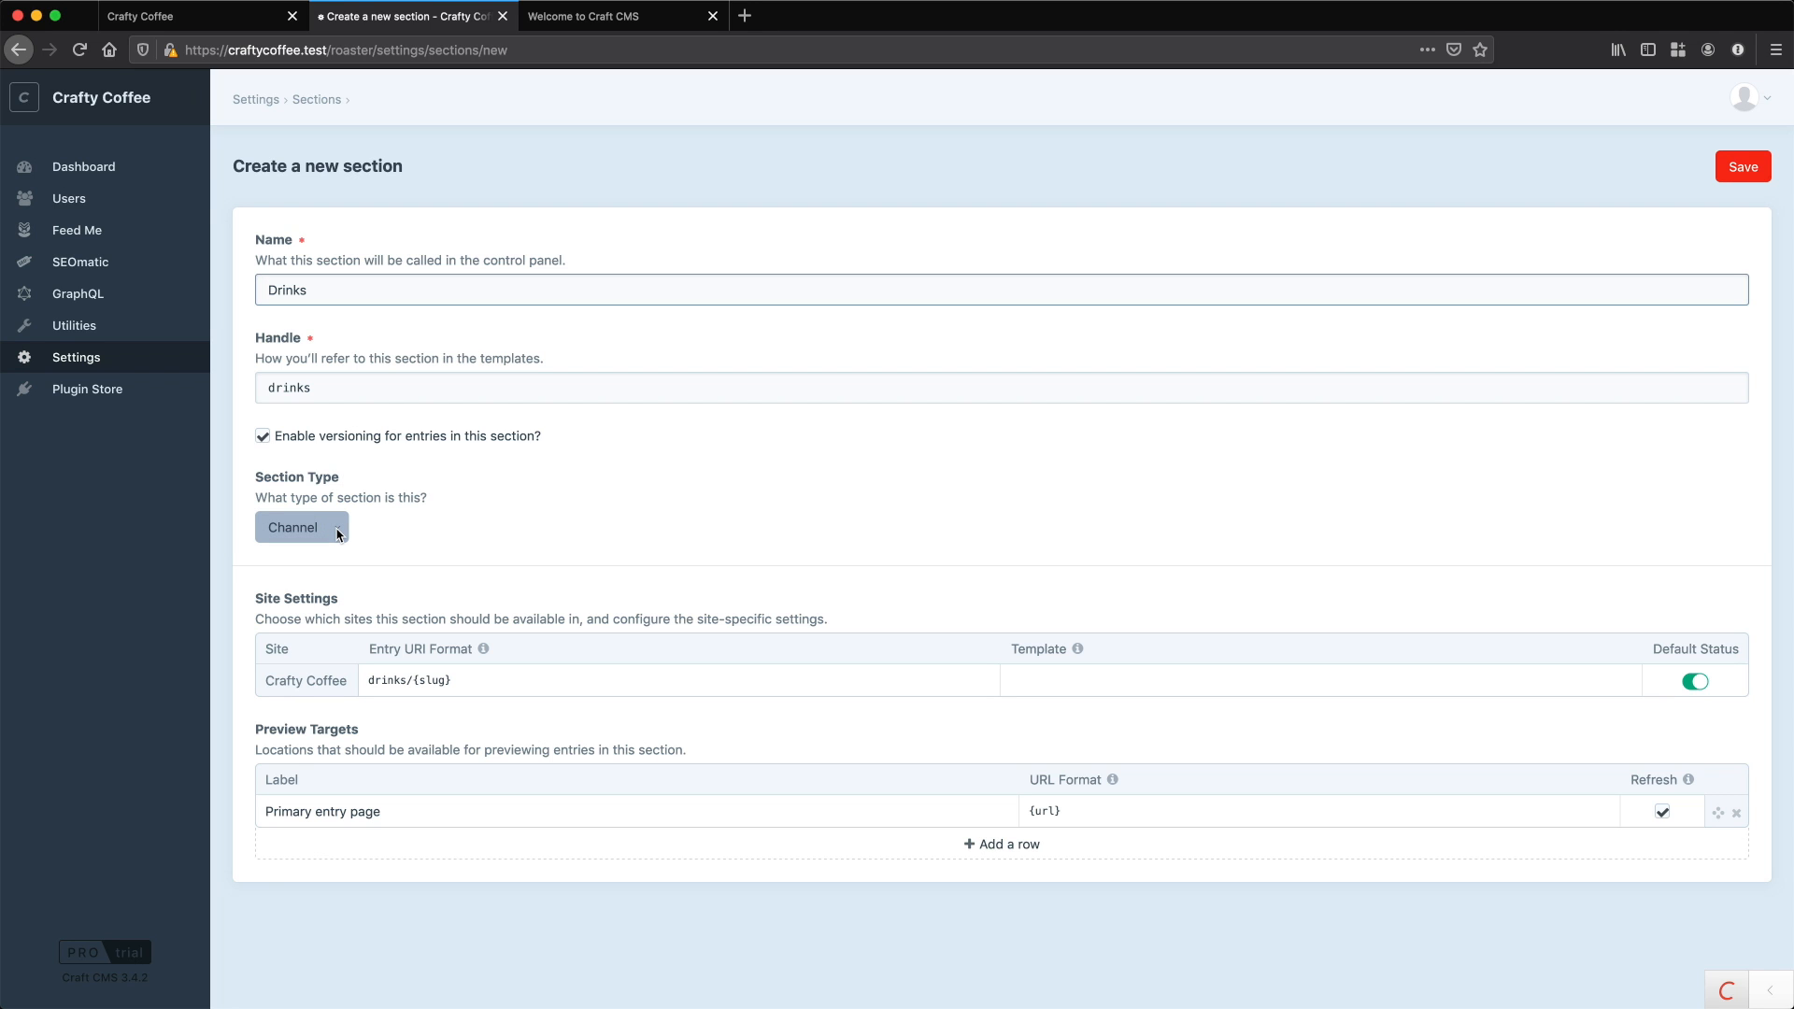
- Try Structure and Single section types, then settle on Channel with drinks/{slug} restored
left_click(302, 527)
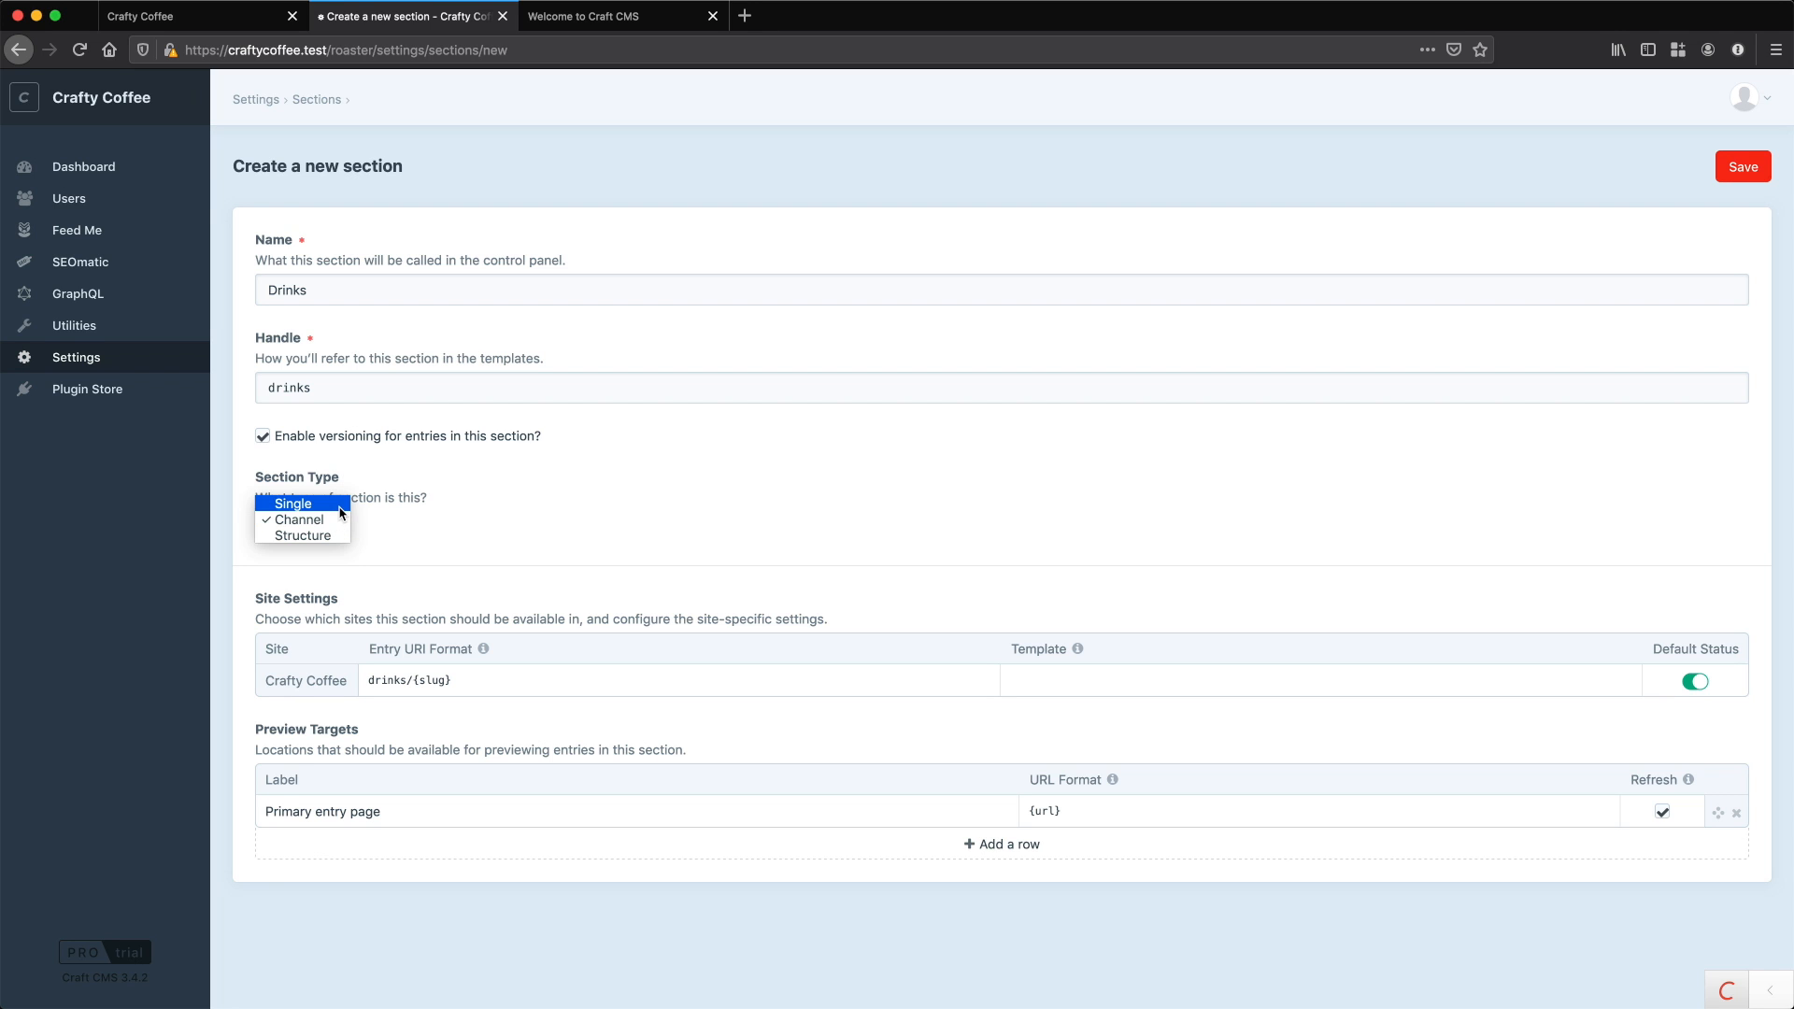
mouse_move(303, 535)
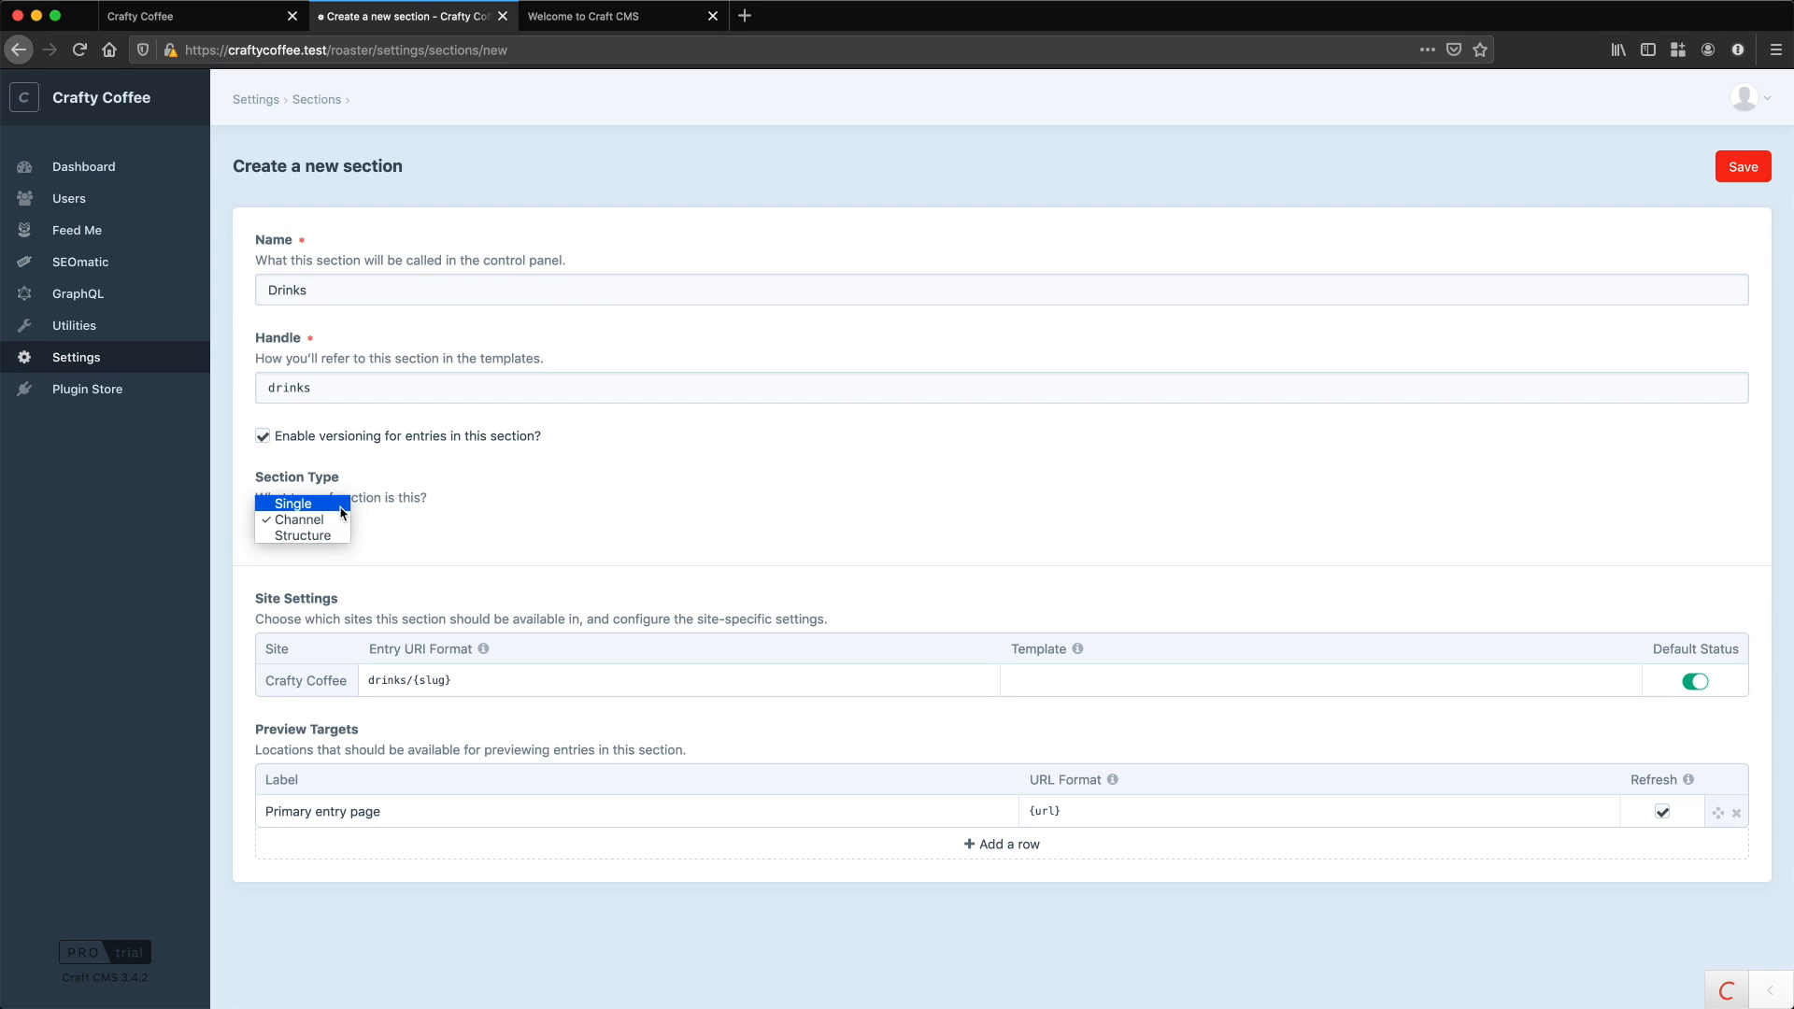
left_click(299, 519)
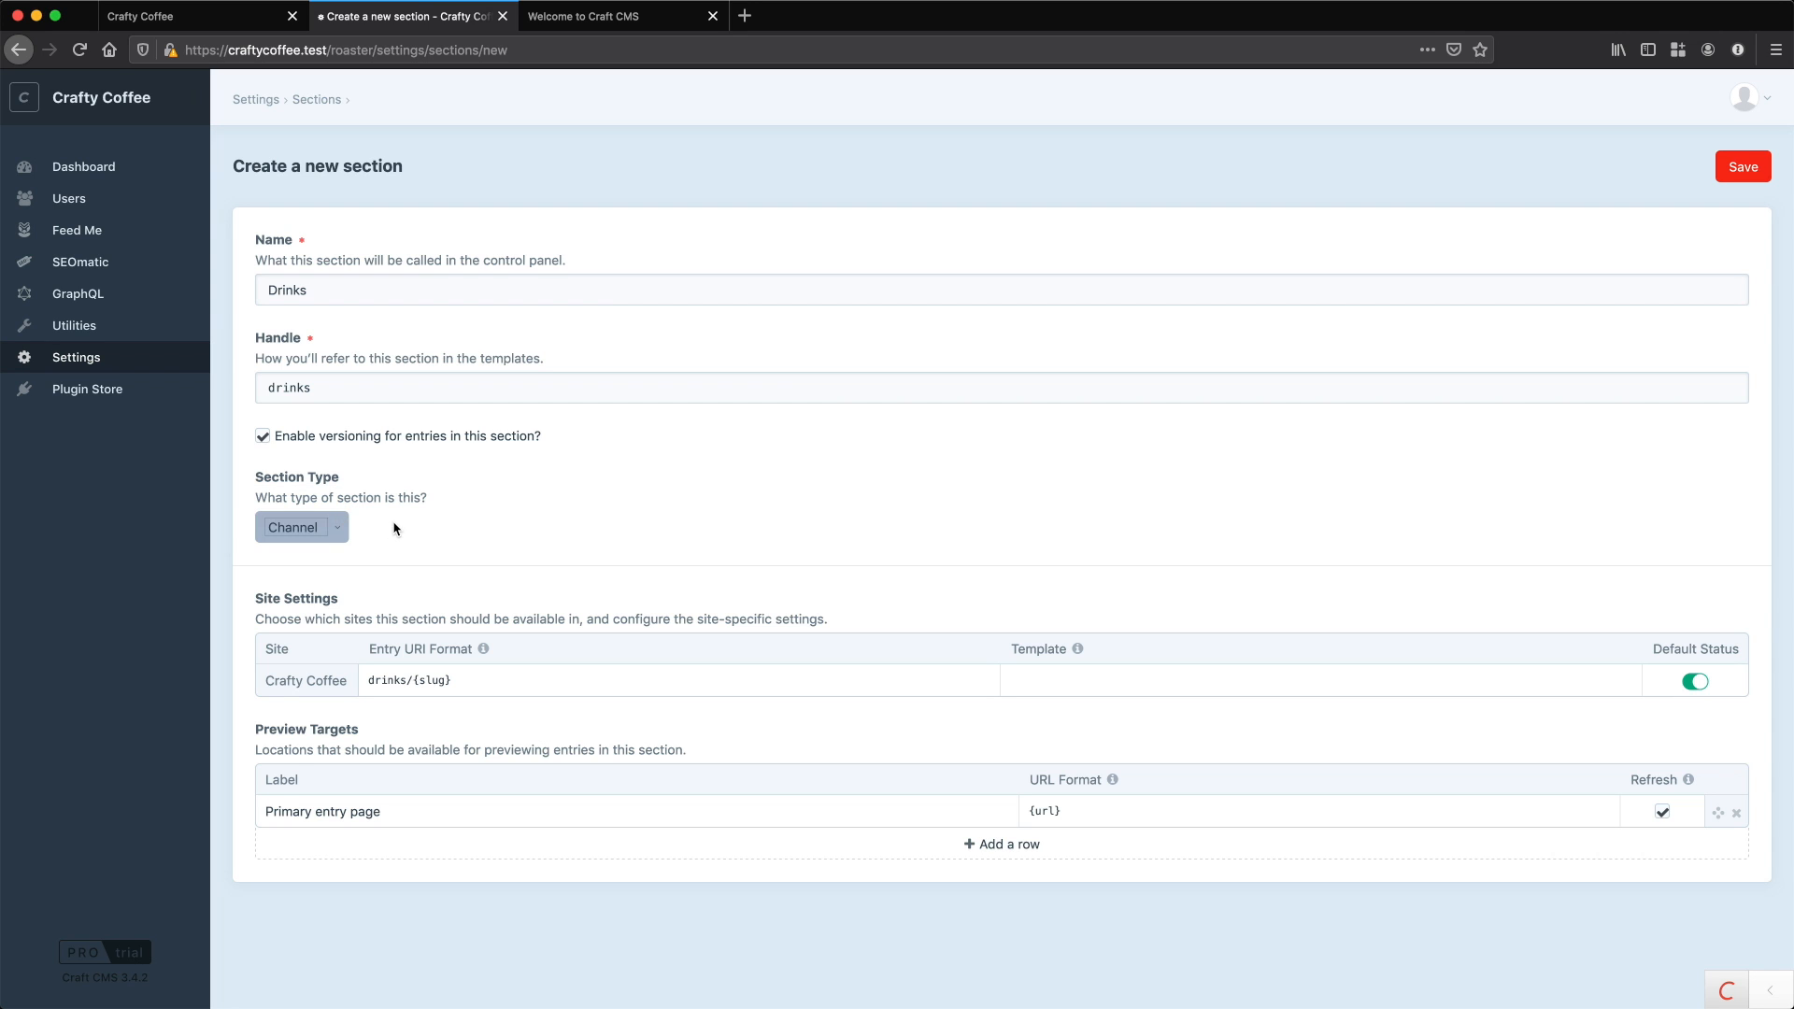
mouse_move(359, 529)
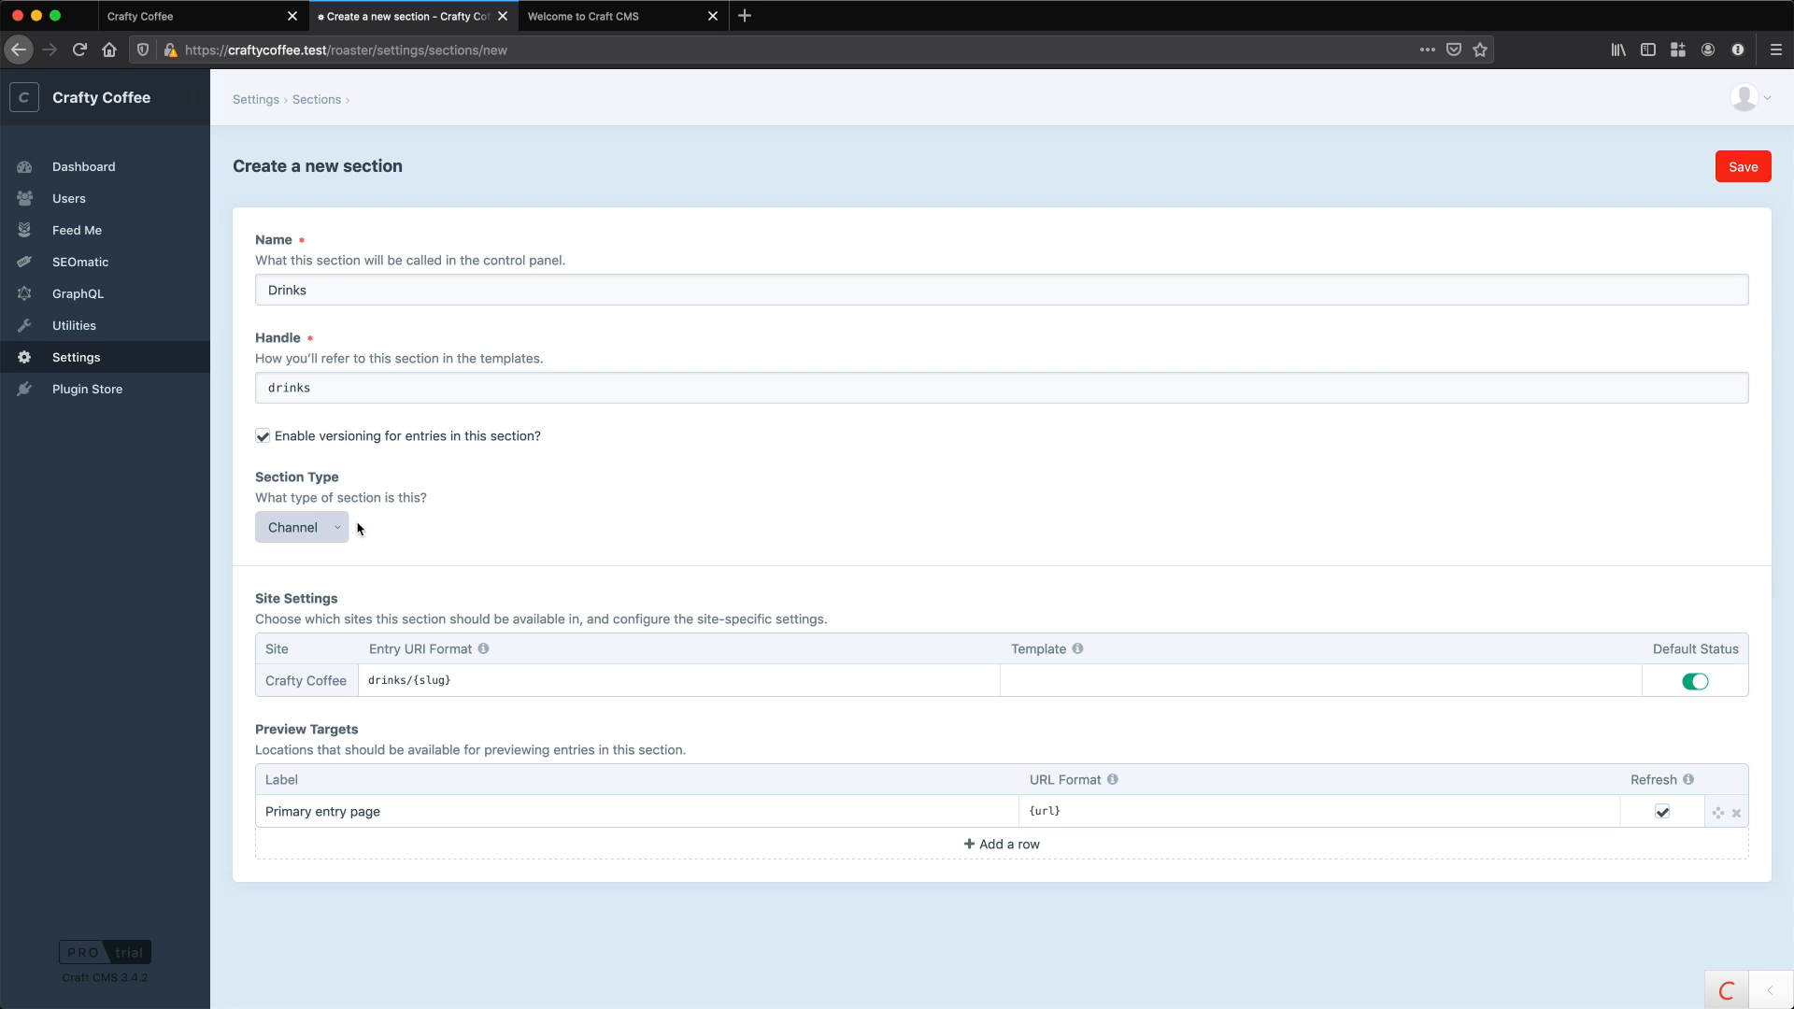
left_click(301, 528)
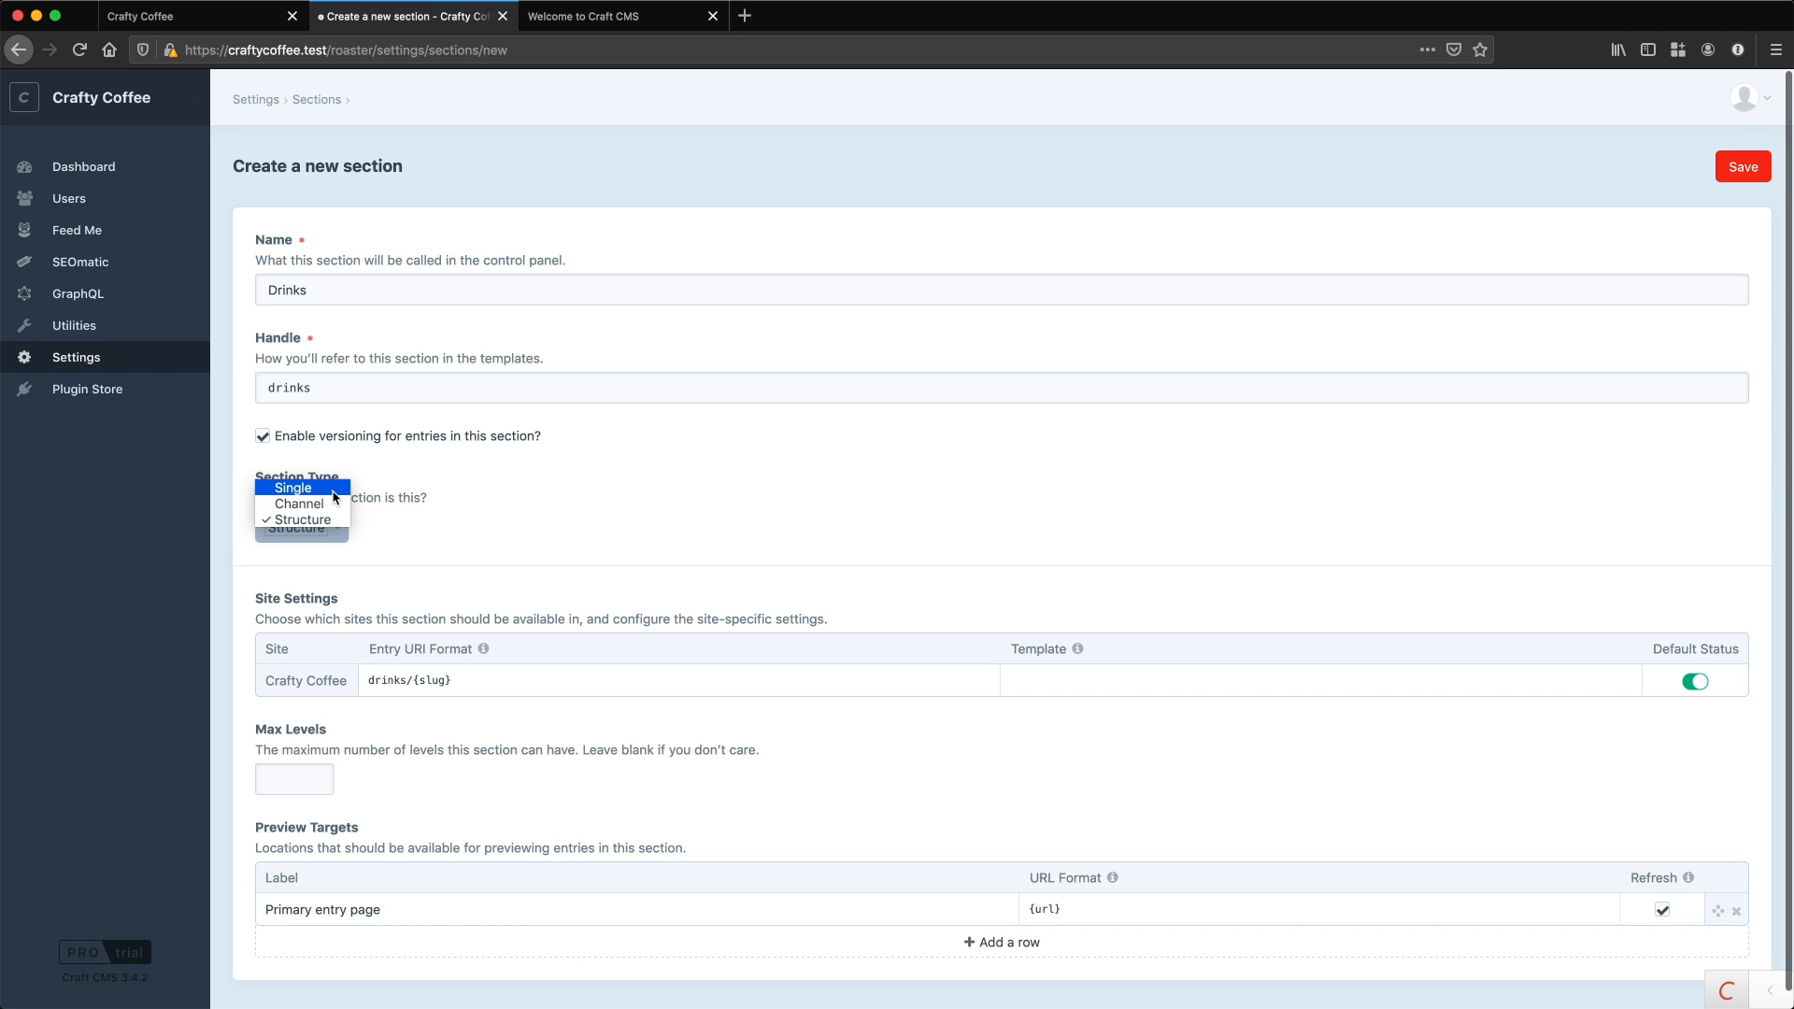
left_click(293, 487)
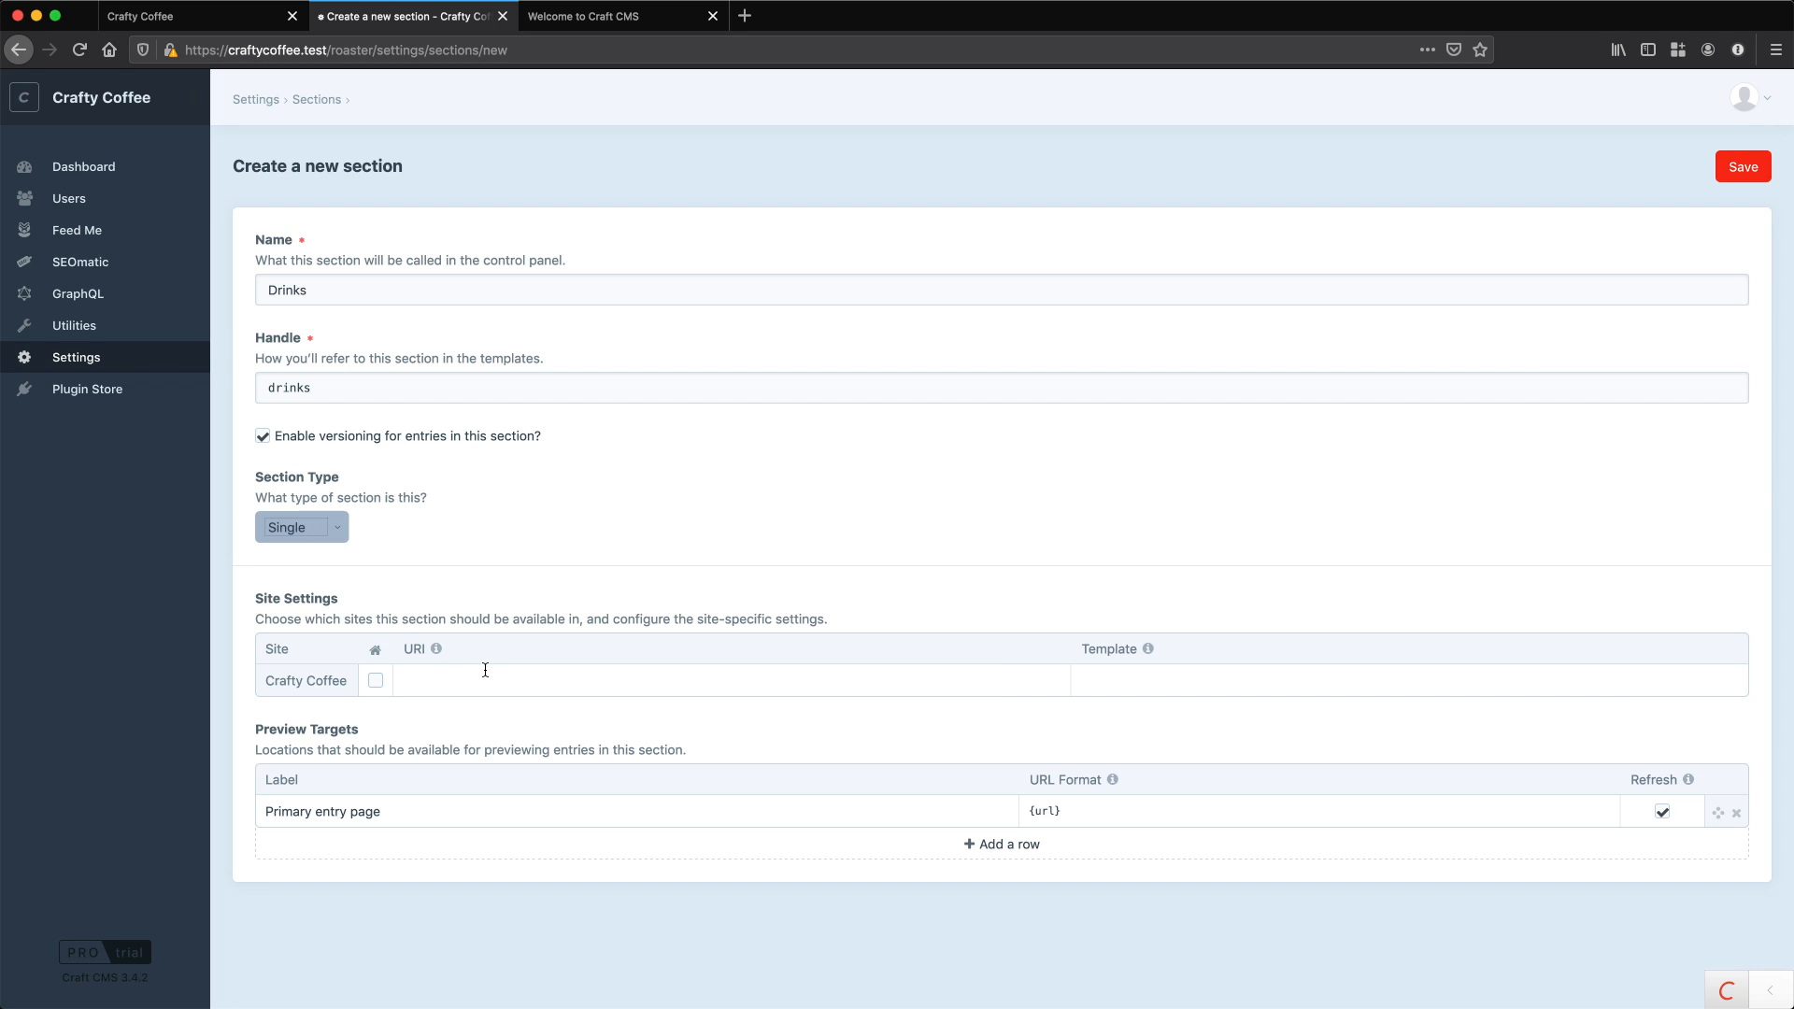
left_click(302, 527)
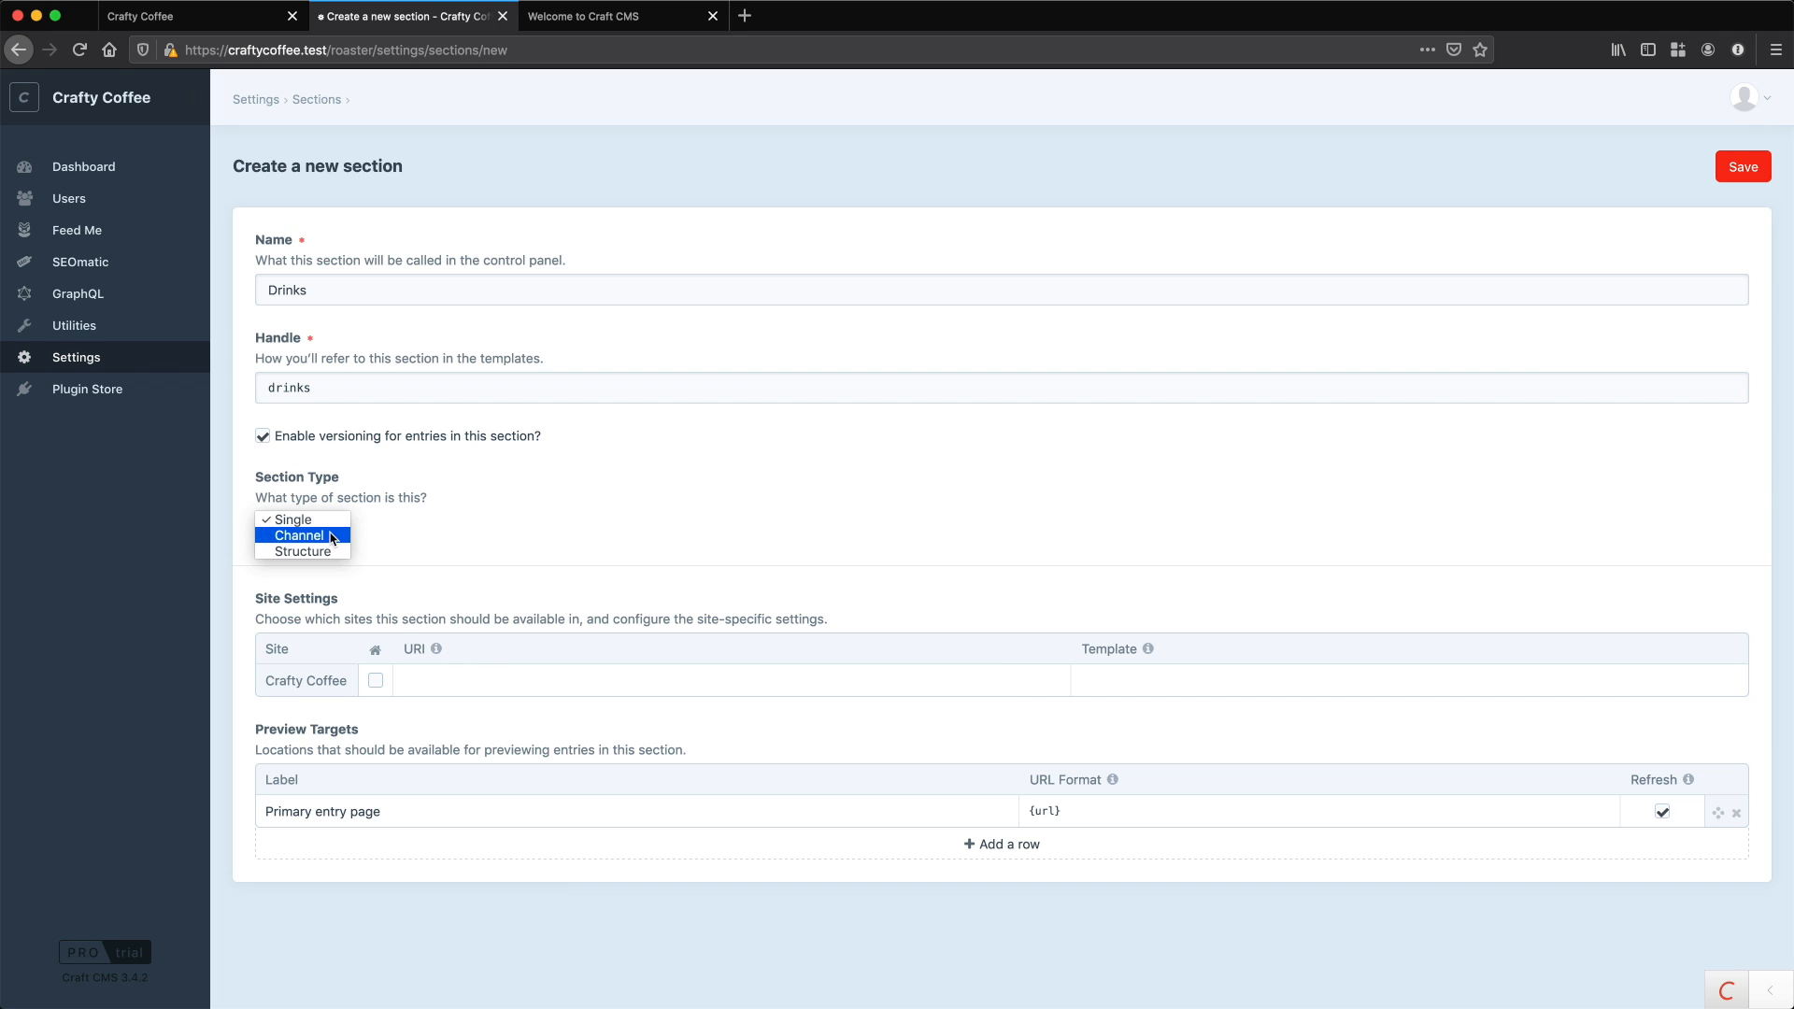
left_click(299, 536)
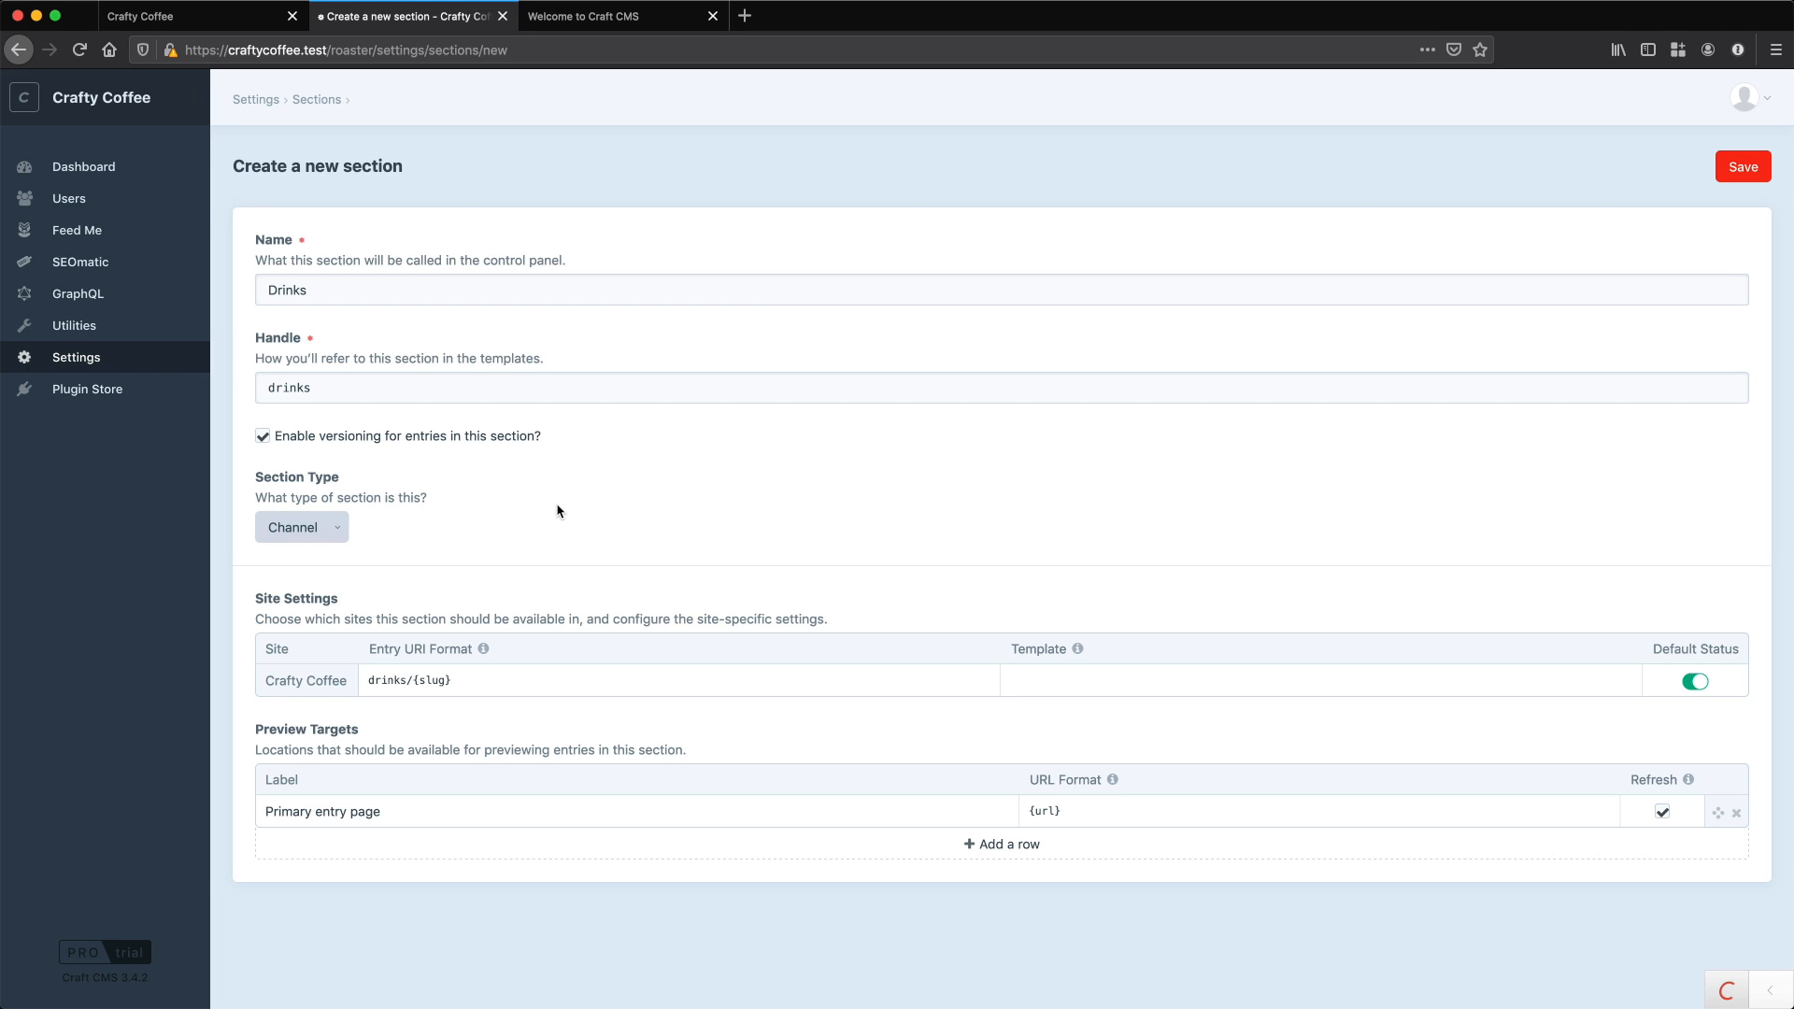
mouse_move(278, 708)
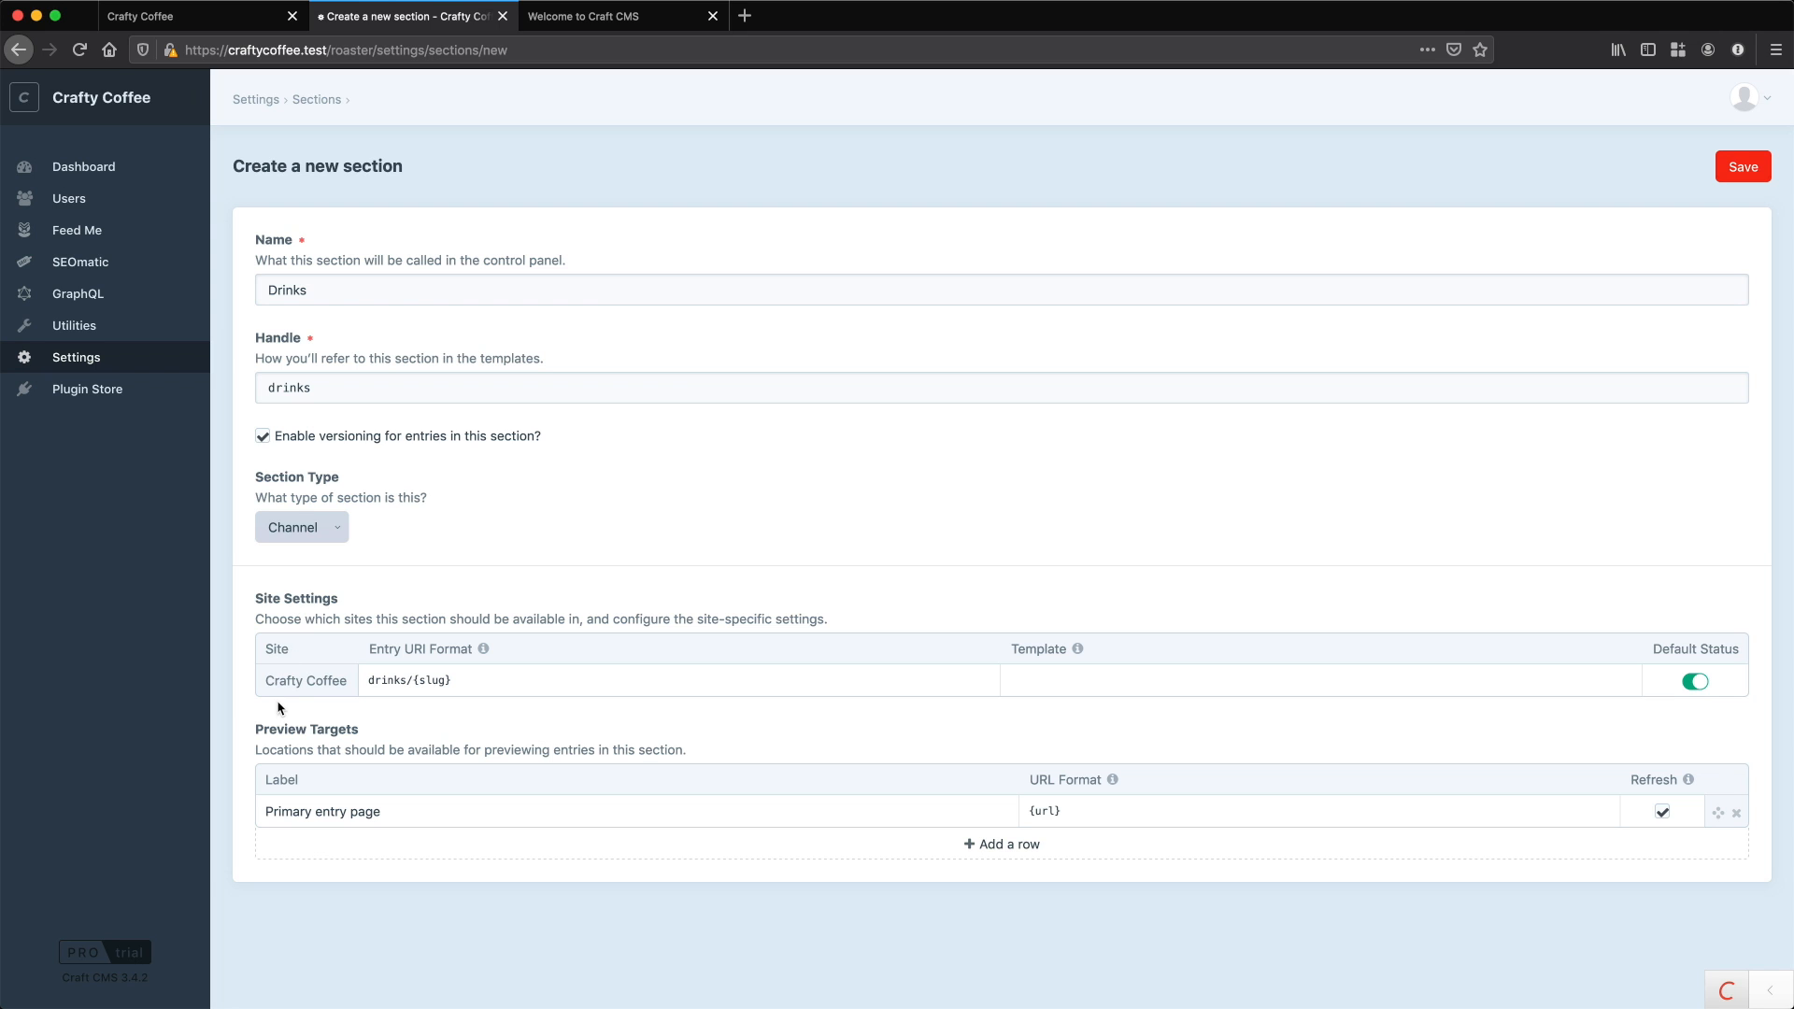
mouse_move(276, 649)
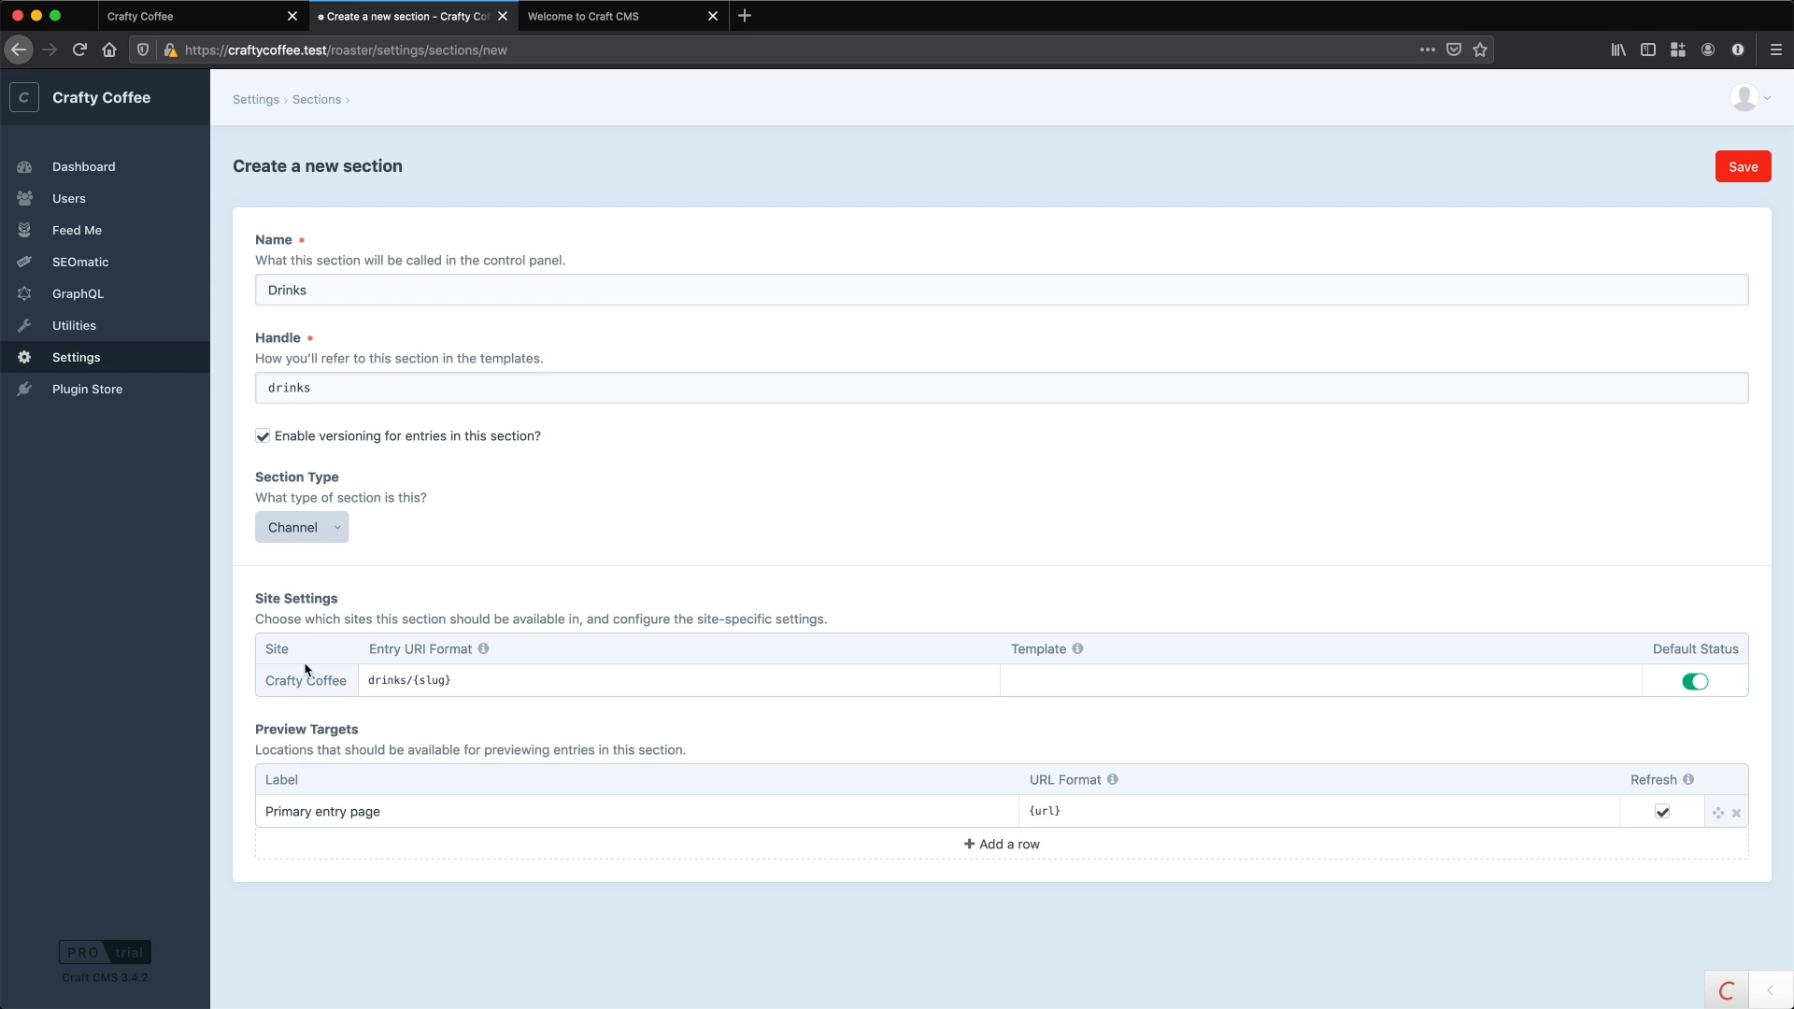
mouse_move(380, 649)
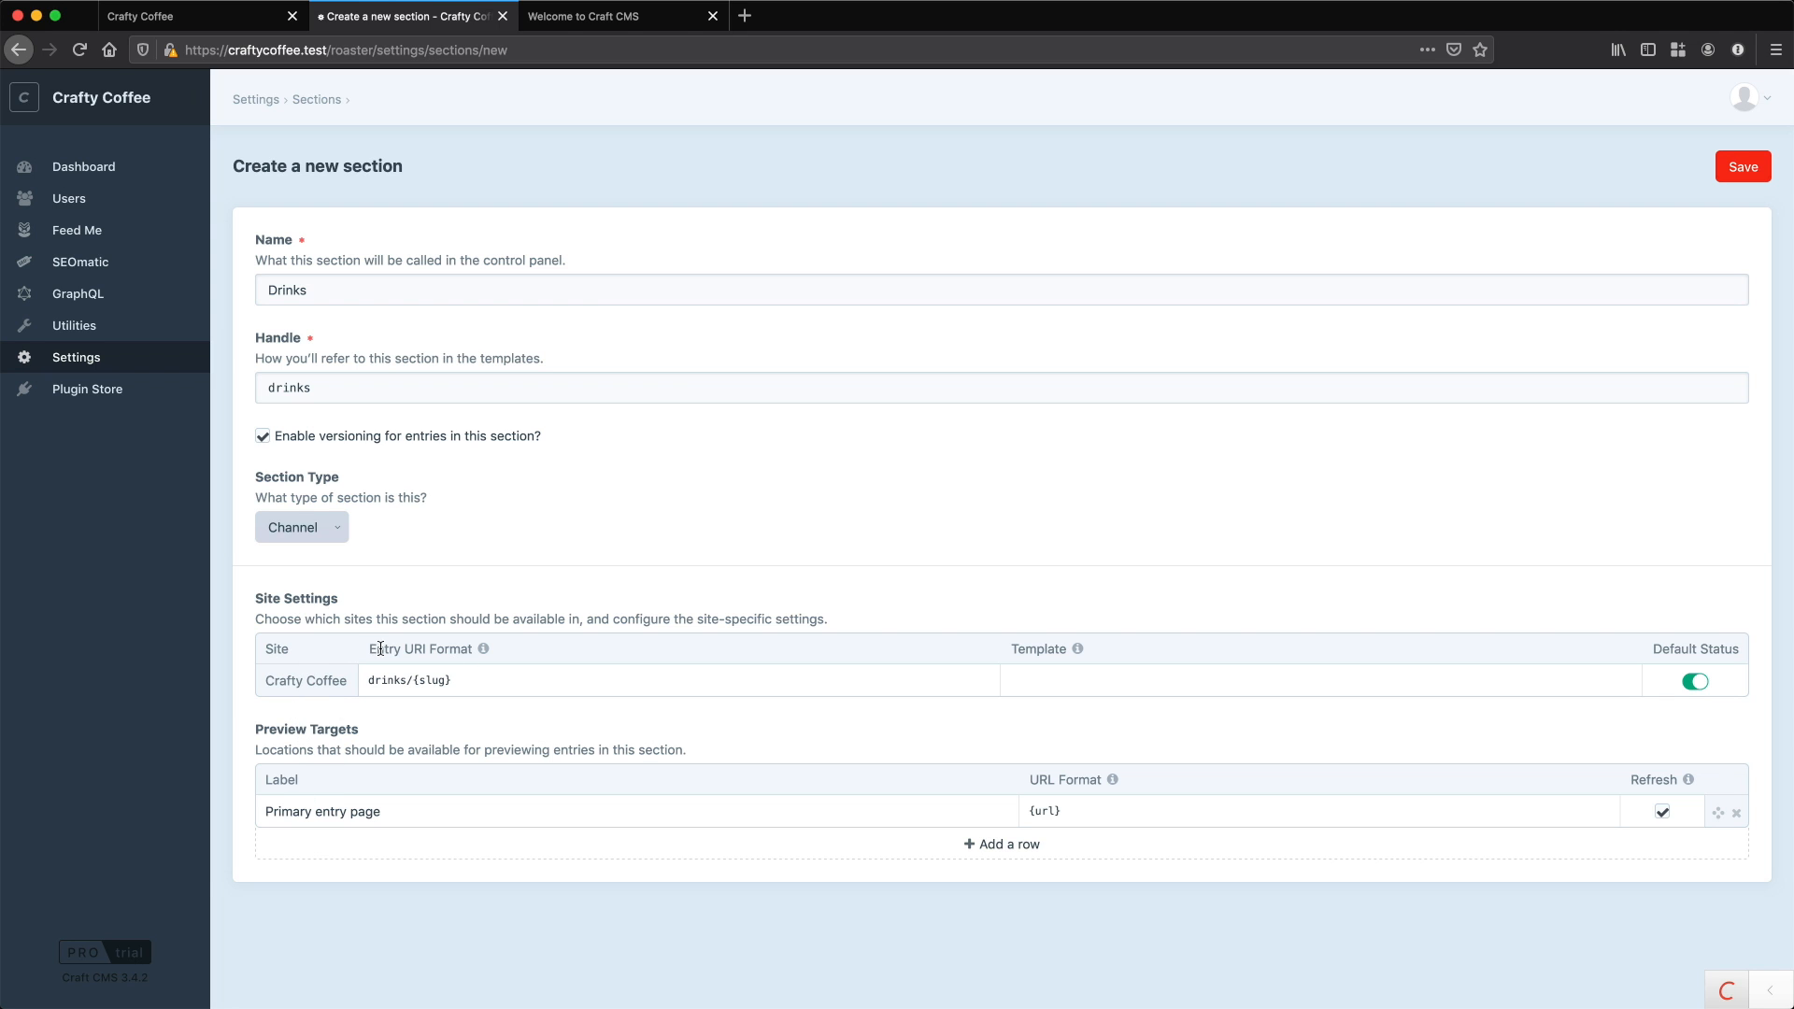
mouse_move(450, 647)
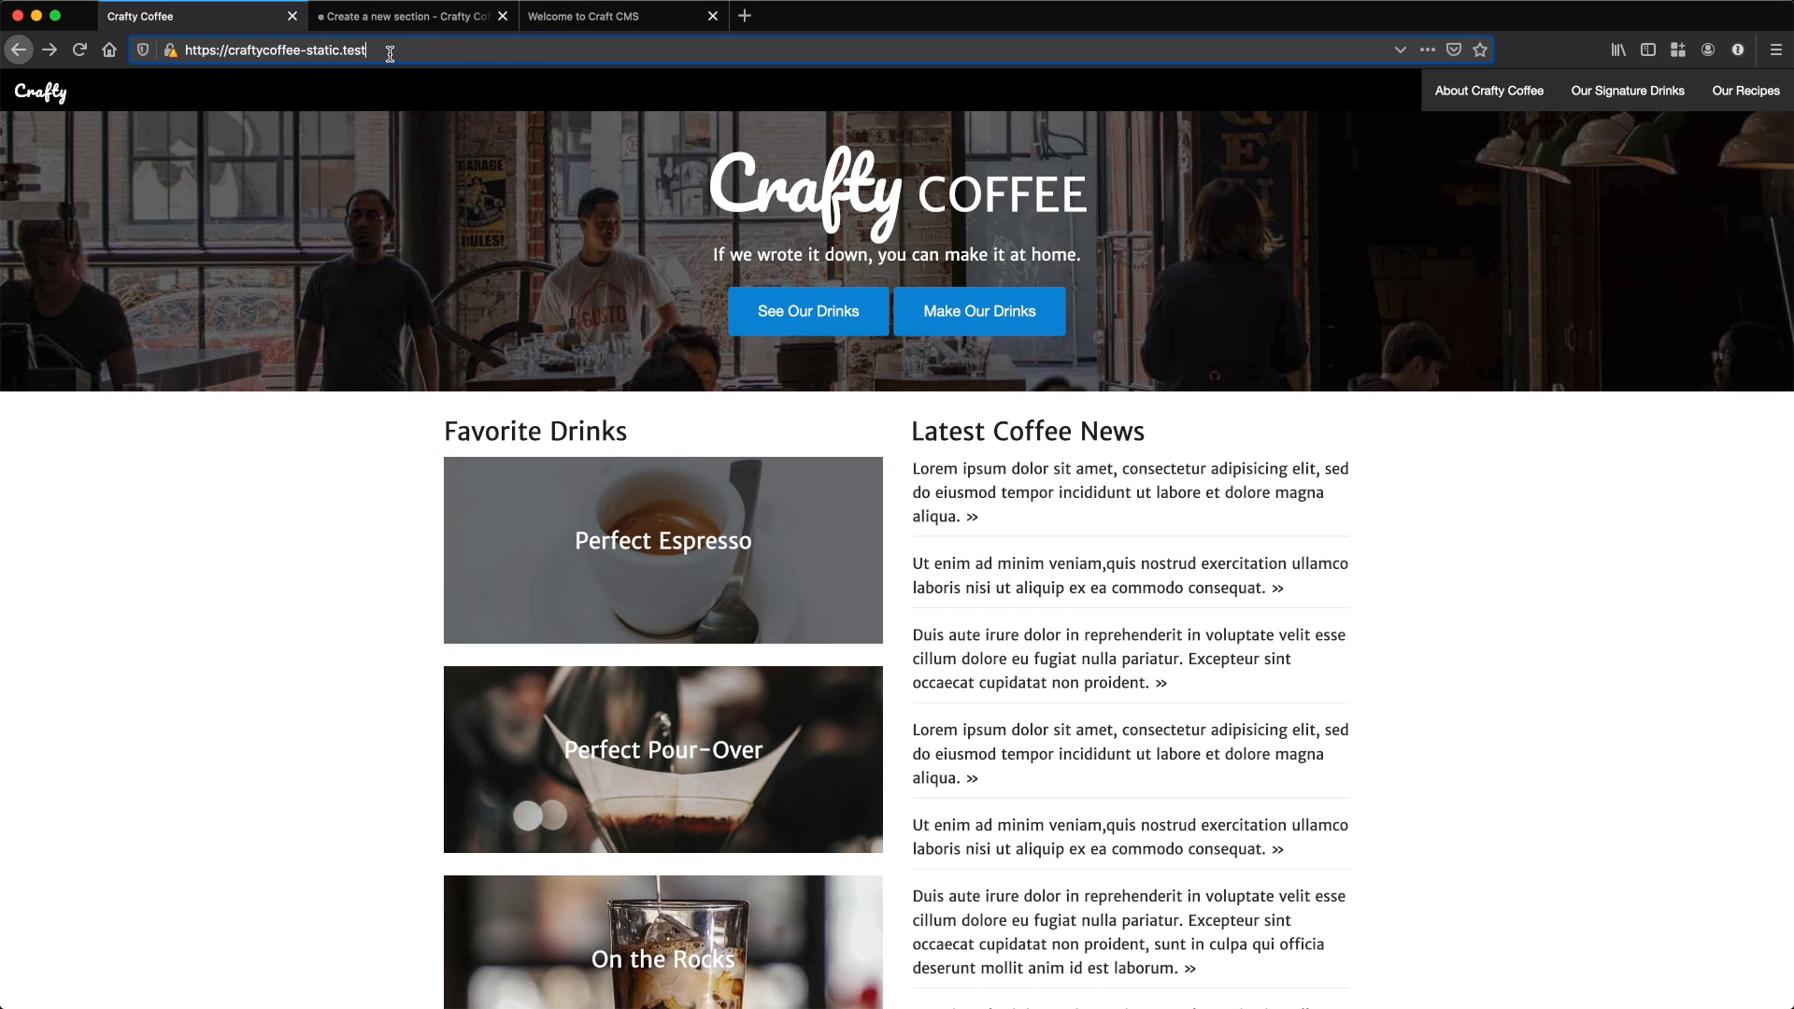
left_click(407, 16)
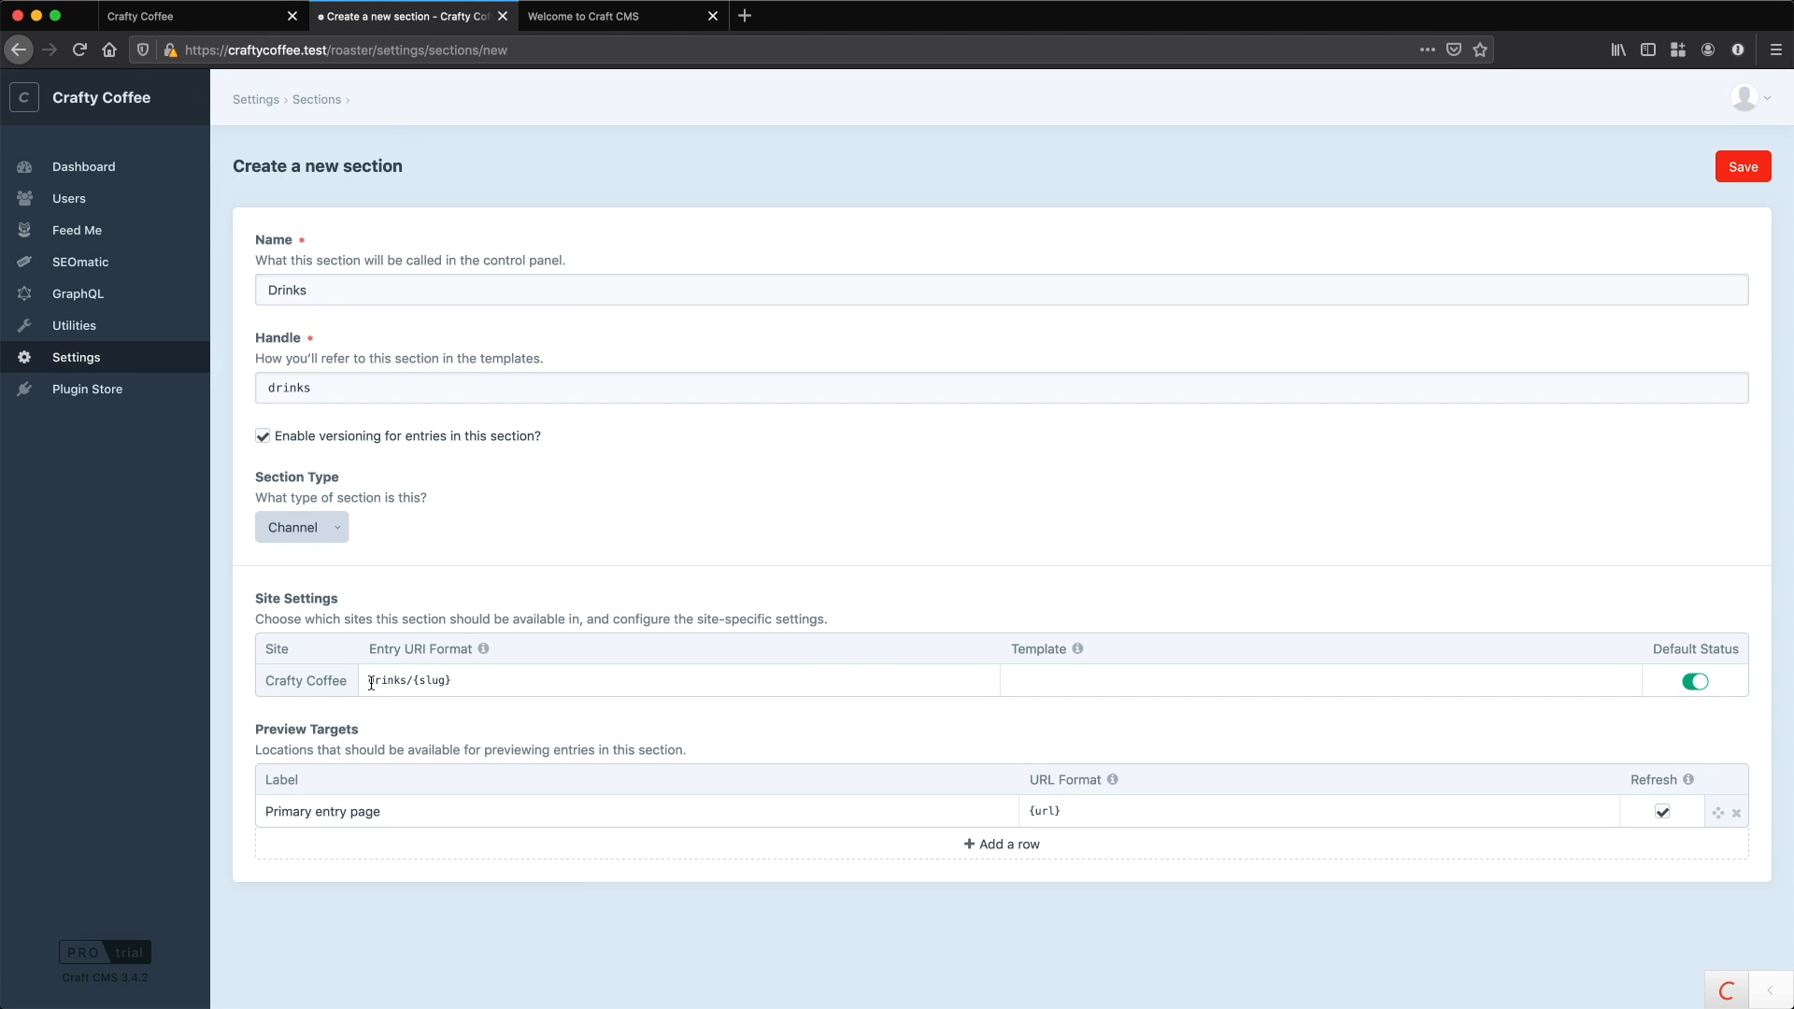
double_click(386, 681)
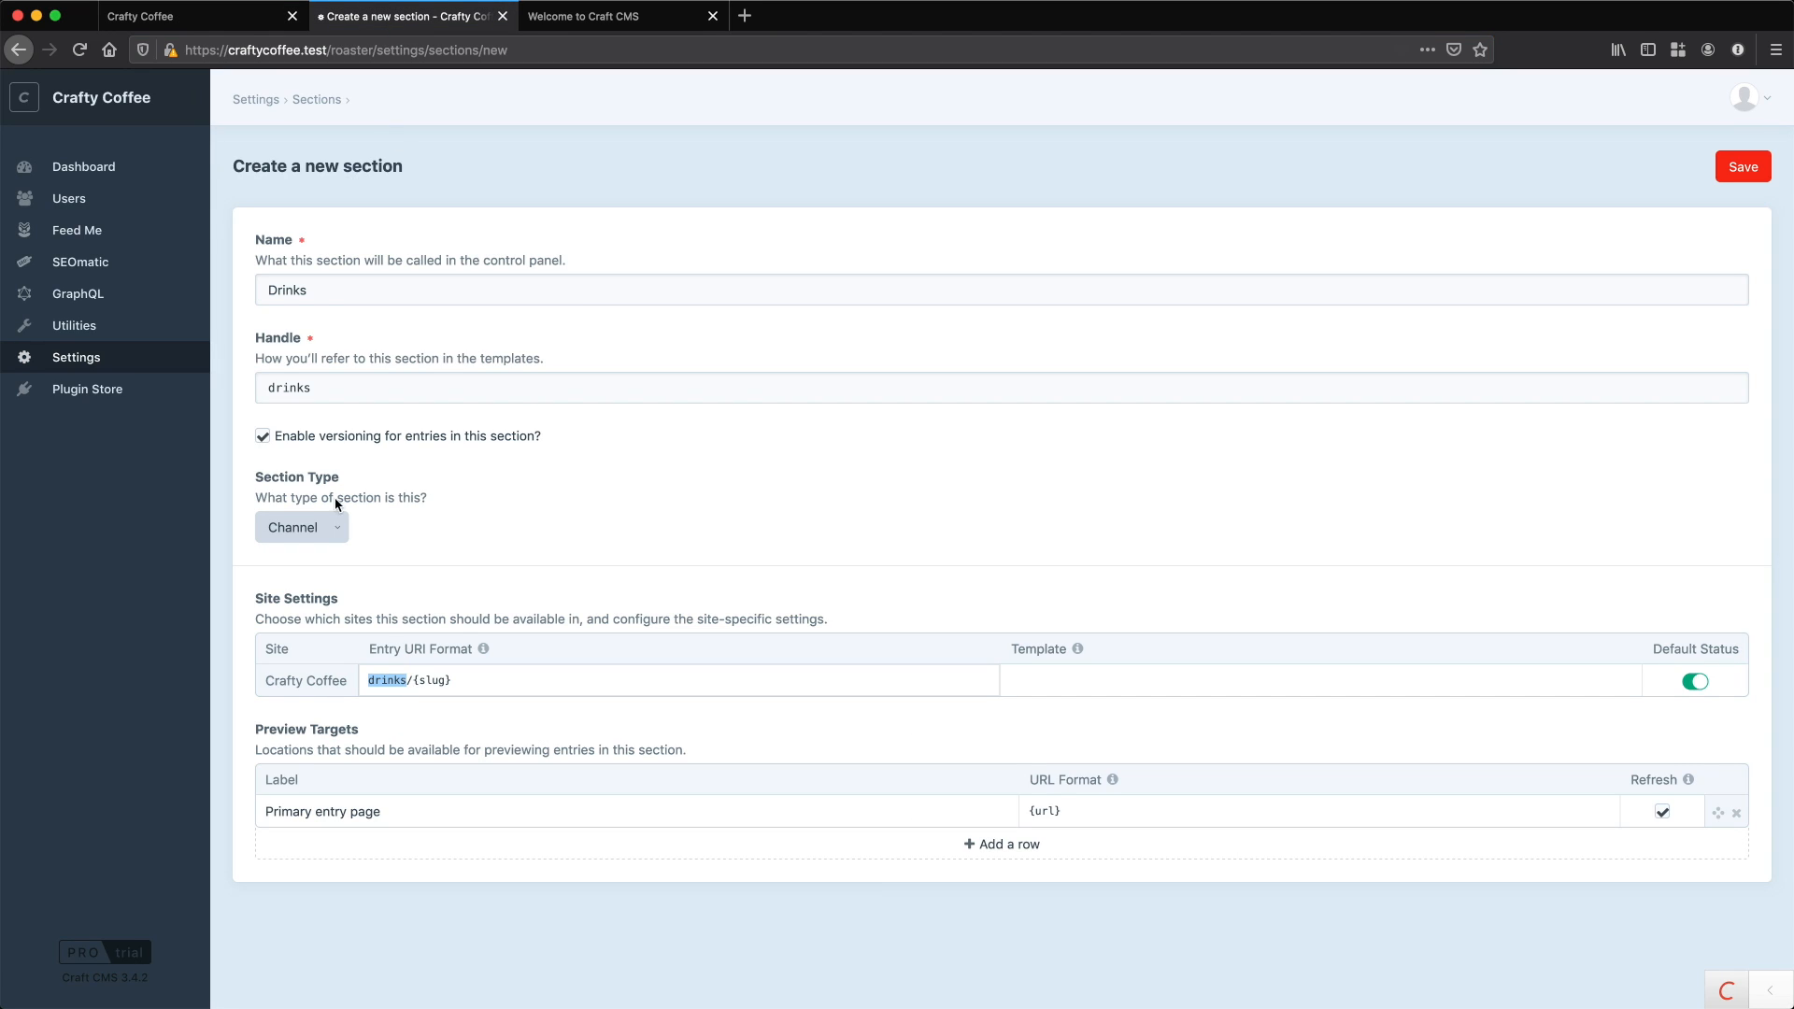
left_click(461, 680)
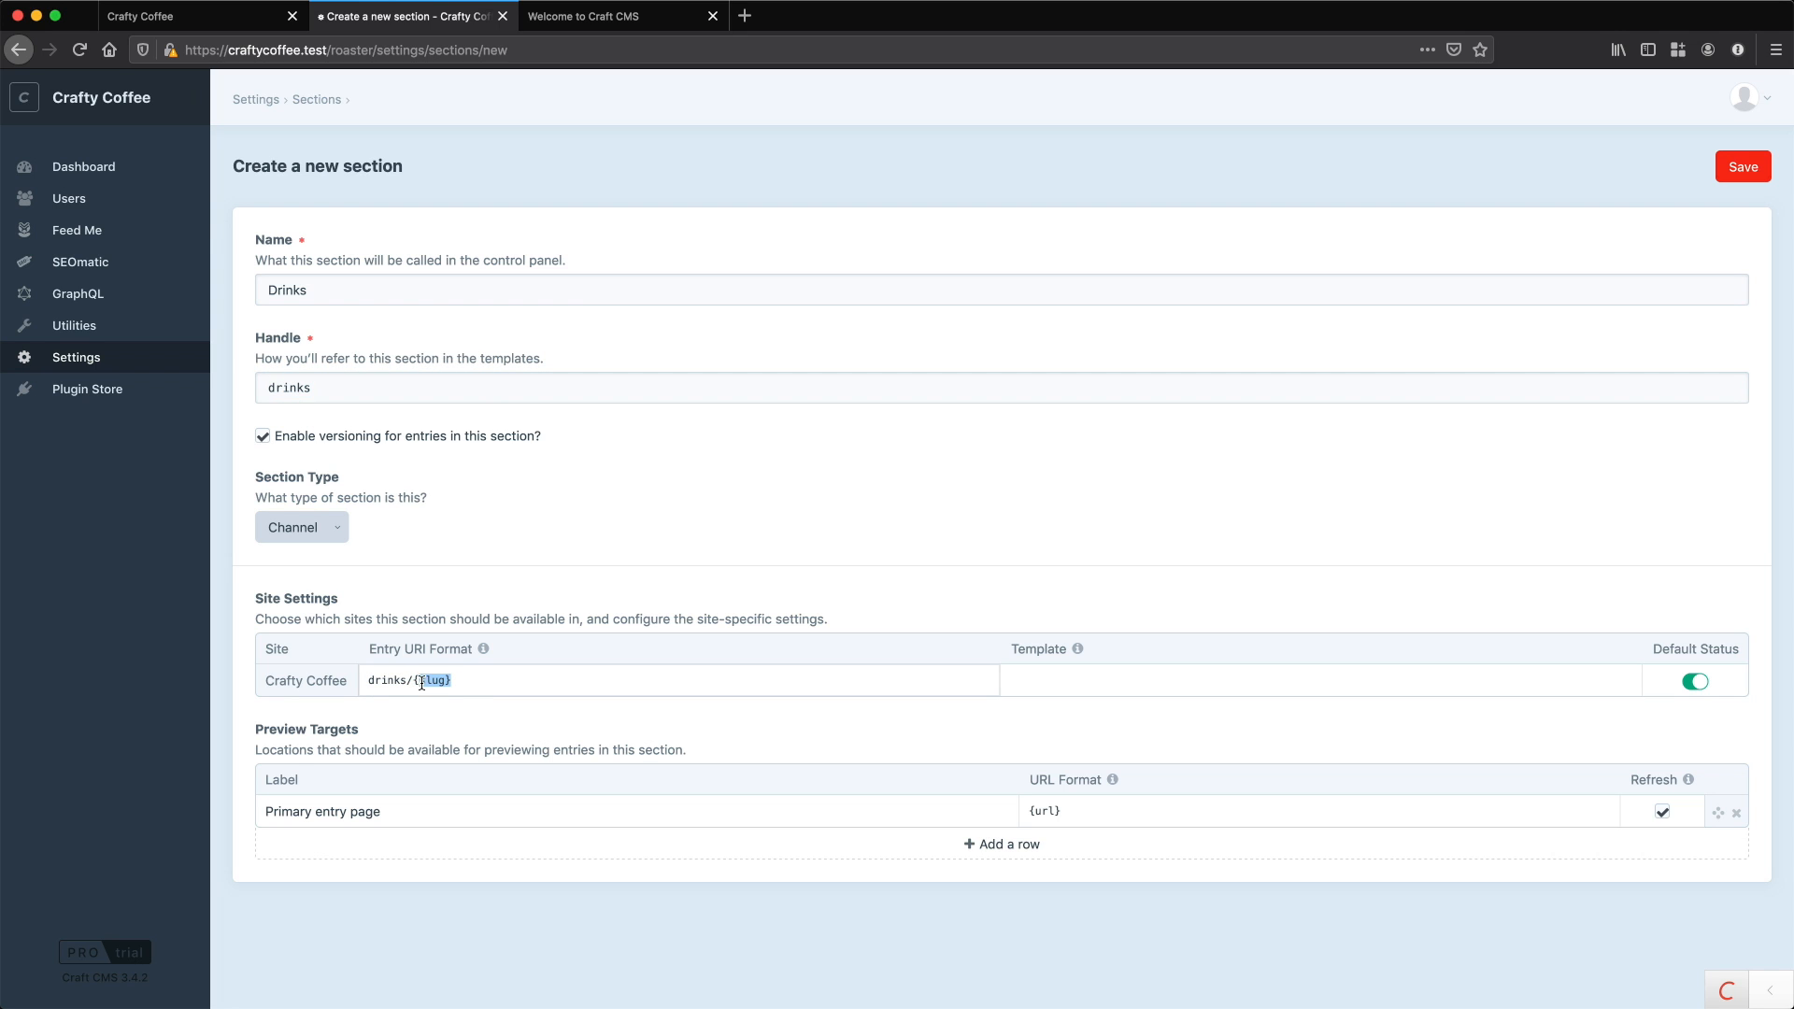
left_click(458, 680)
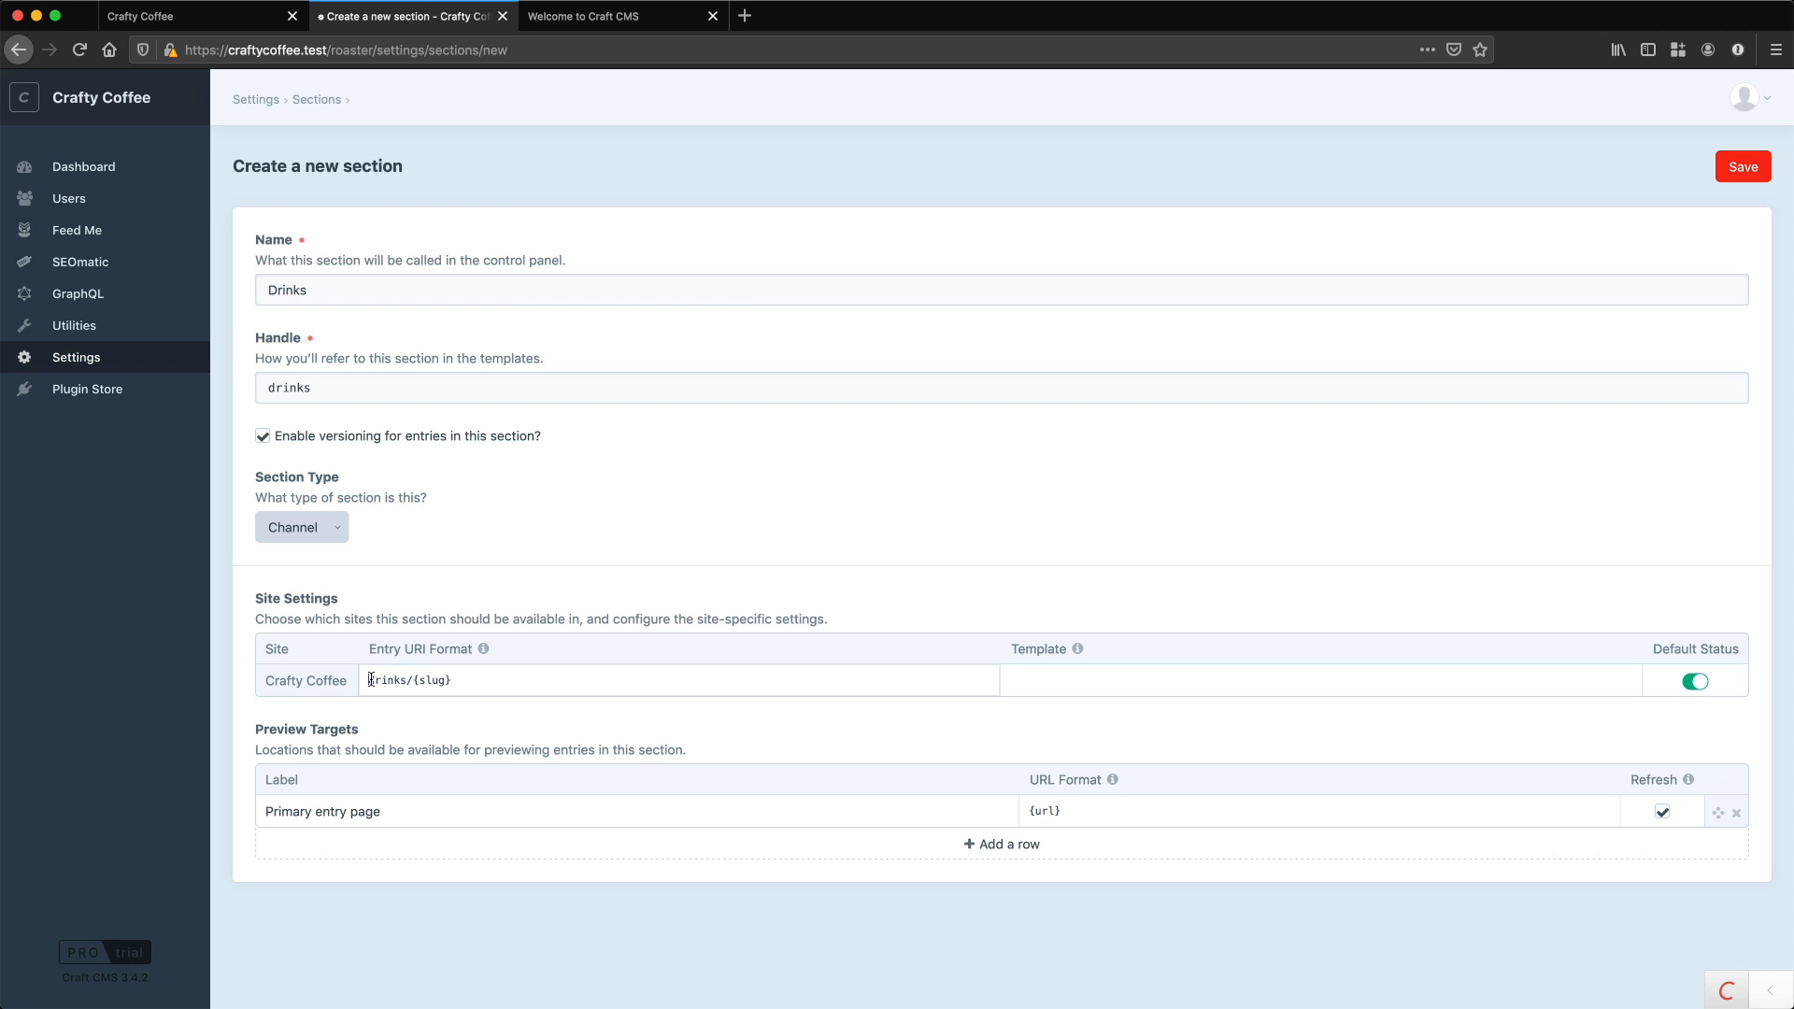
double_click(384, 681)
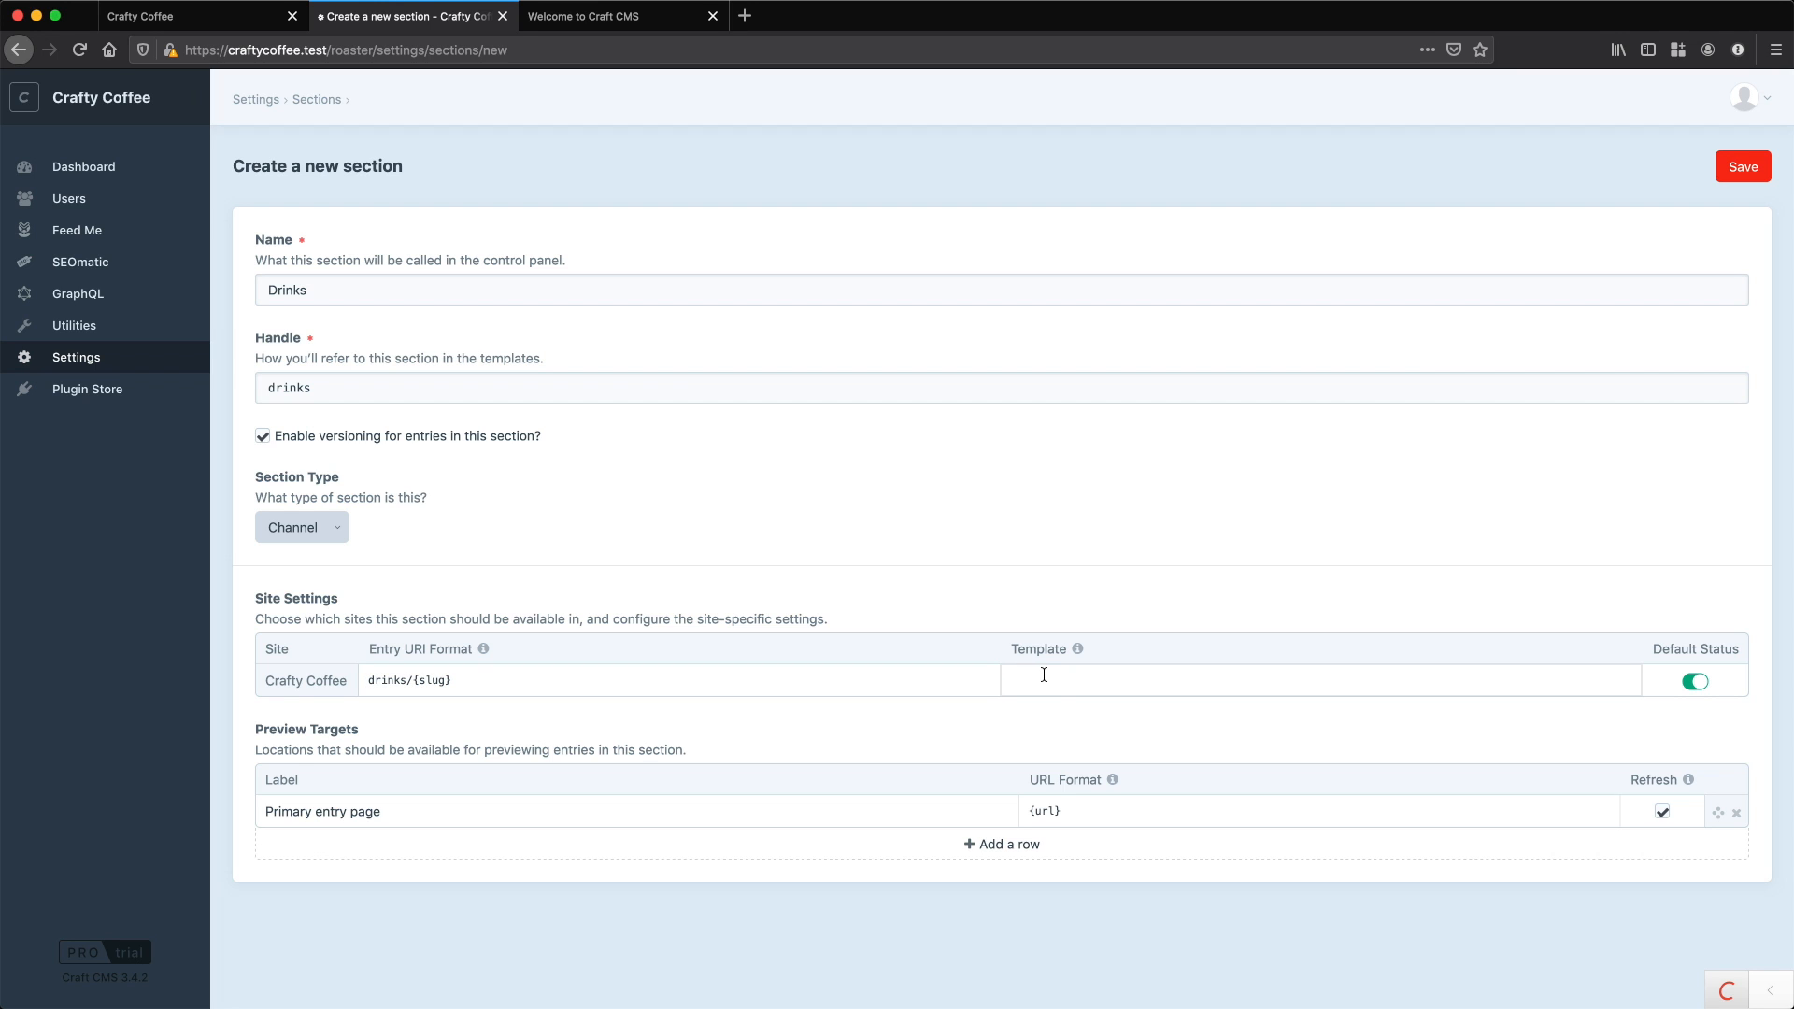
- Set the Drinks entry template path to drinks/_entry
left_click(1044, 679)
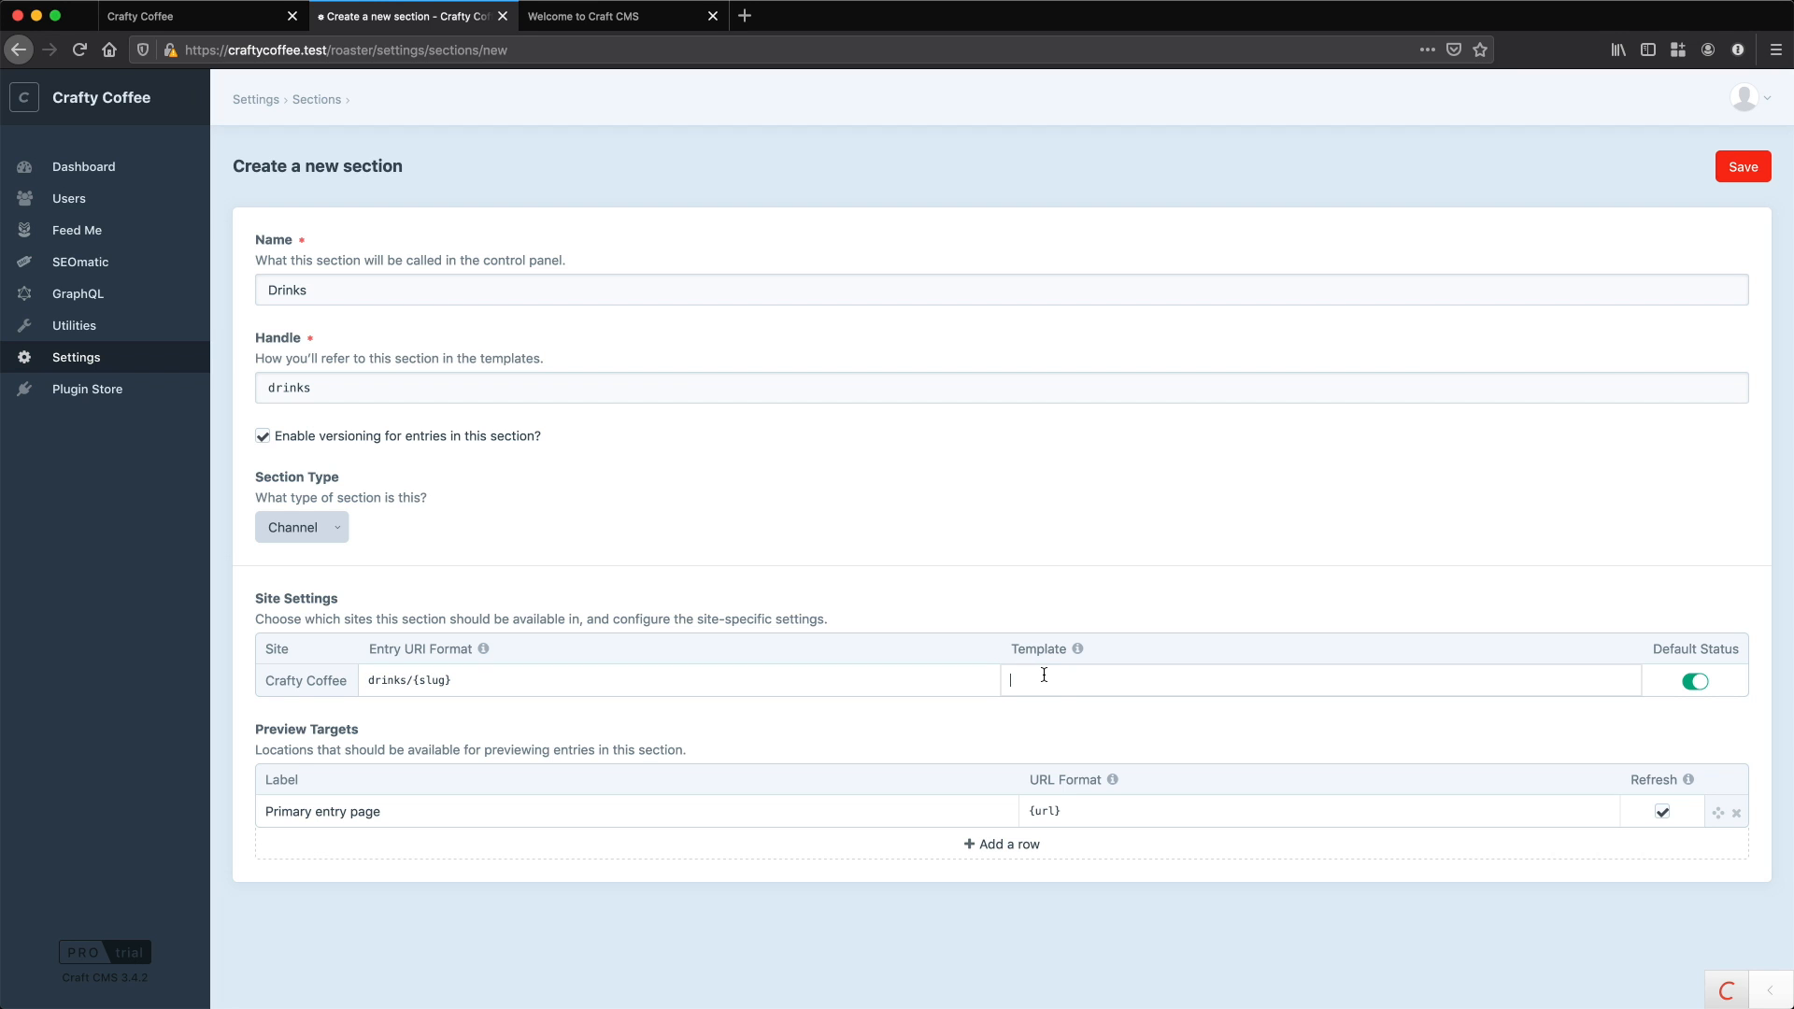
type("drinks/")
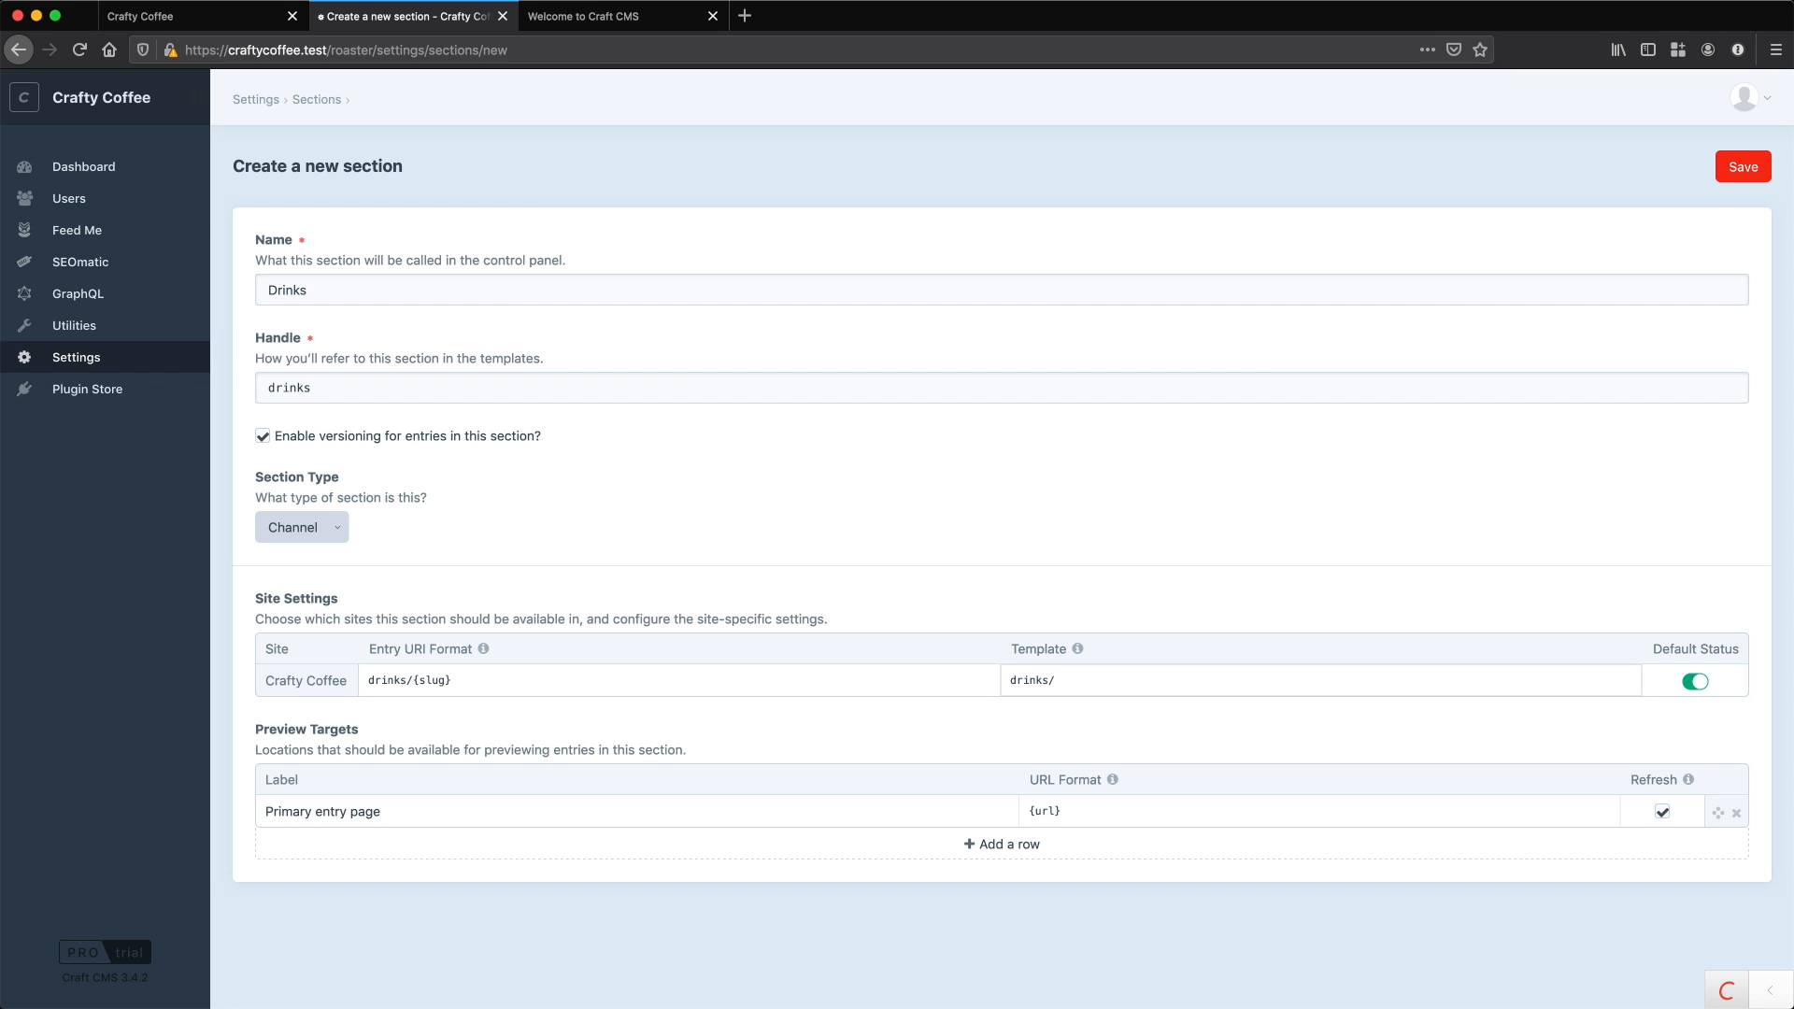
double_click(1027, 680)
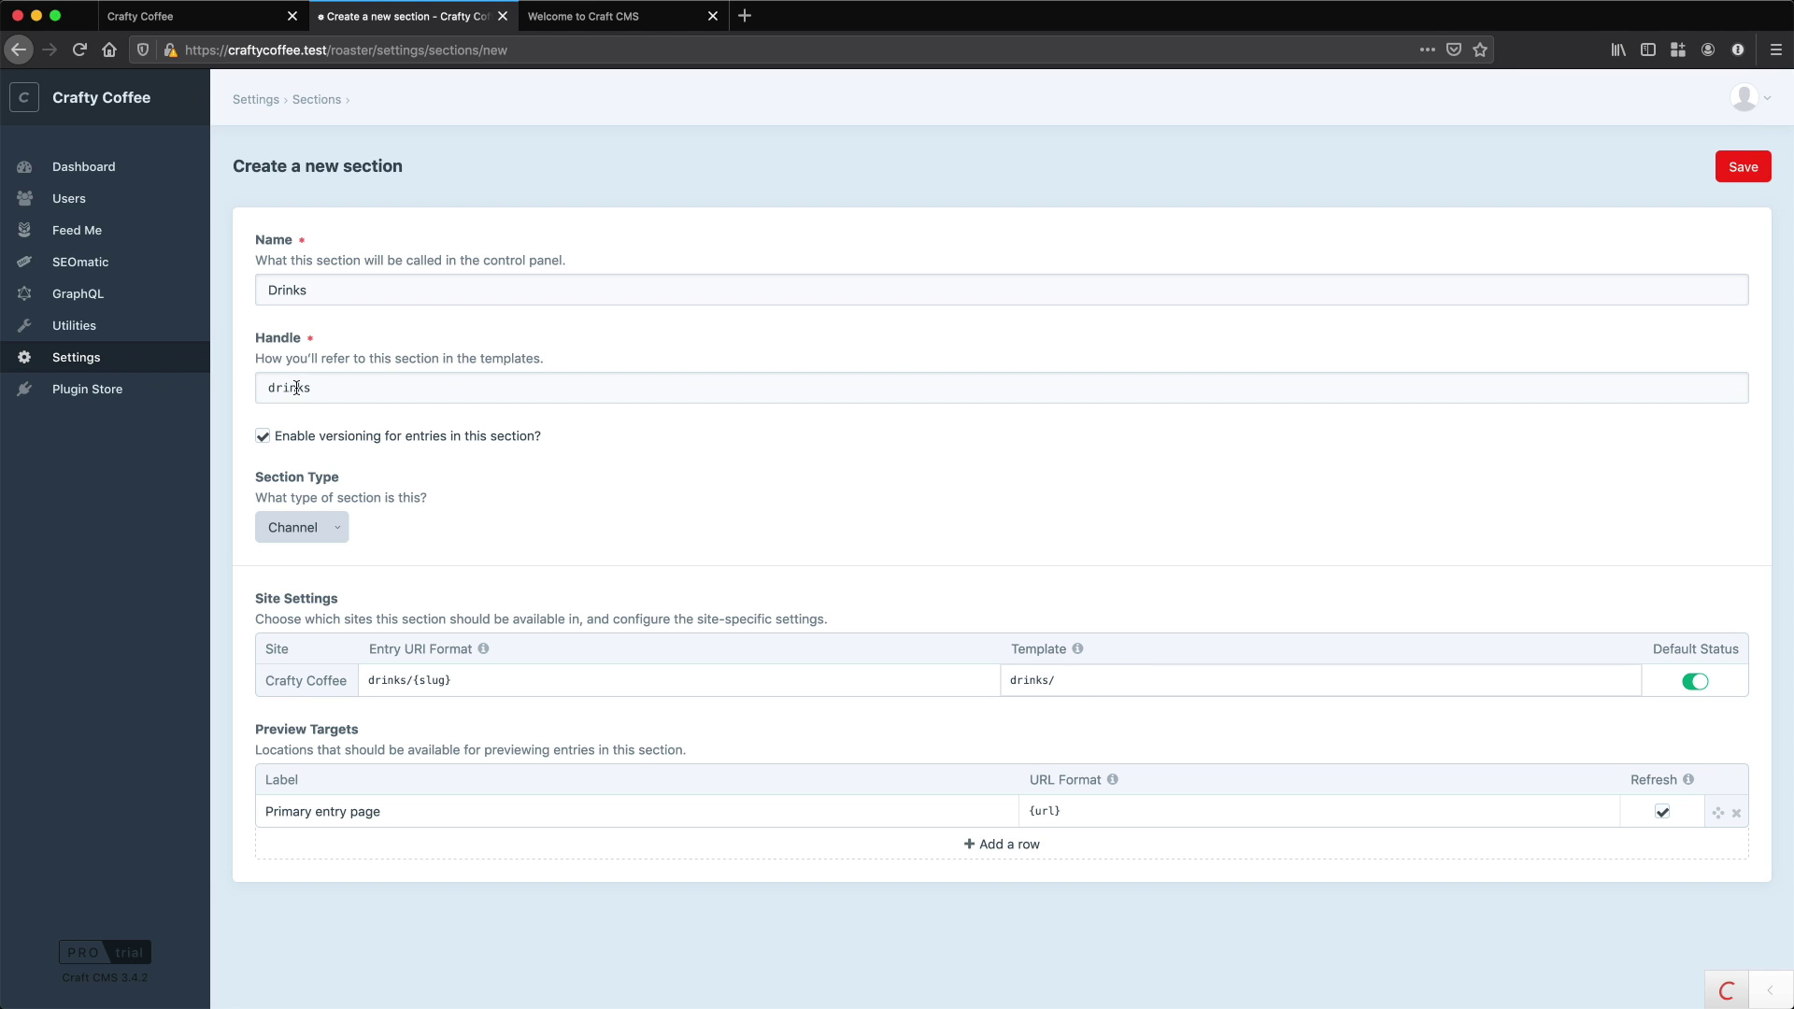
type("_ent")
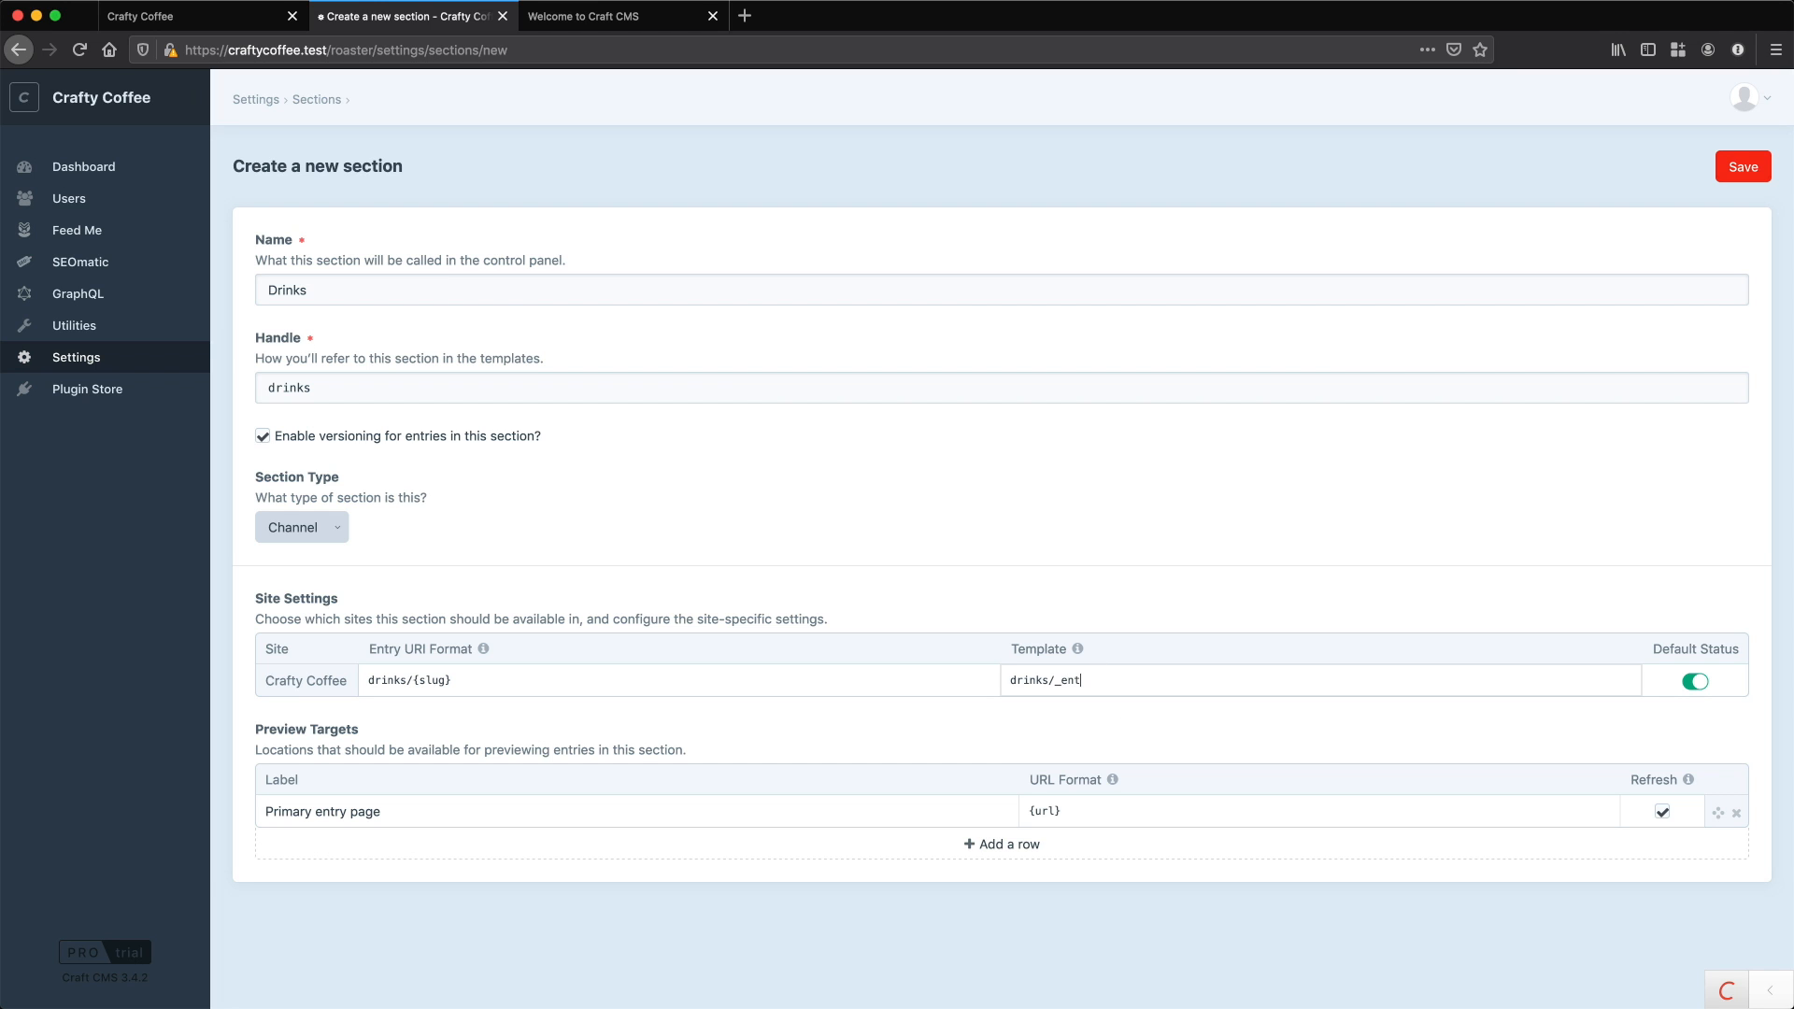
type("ry")
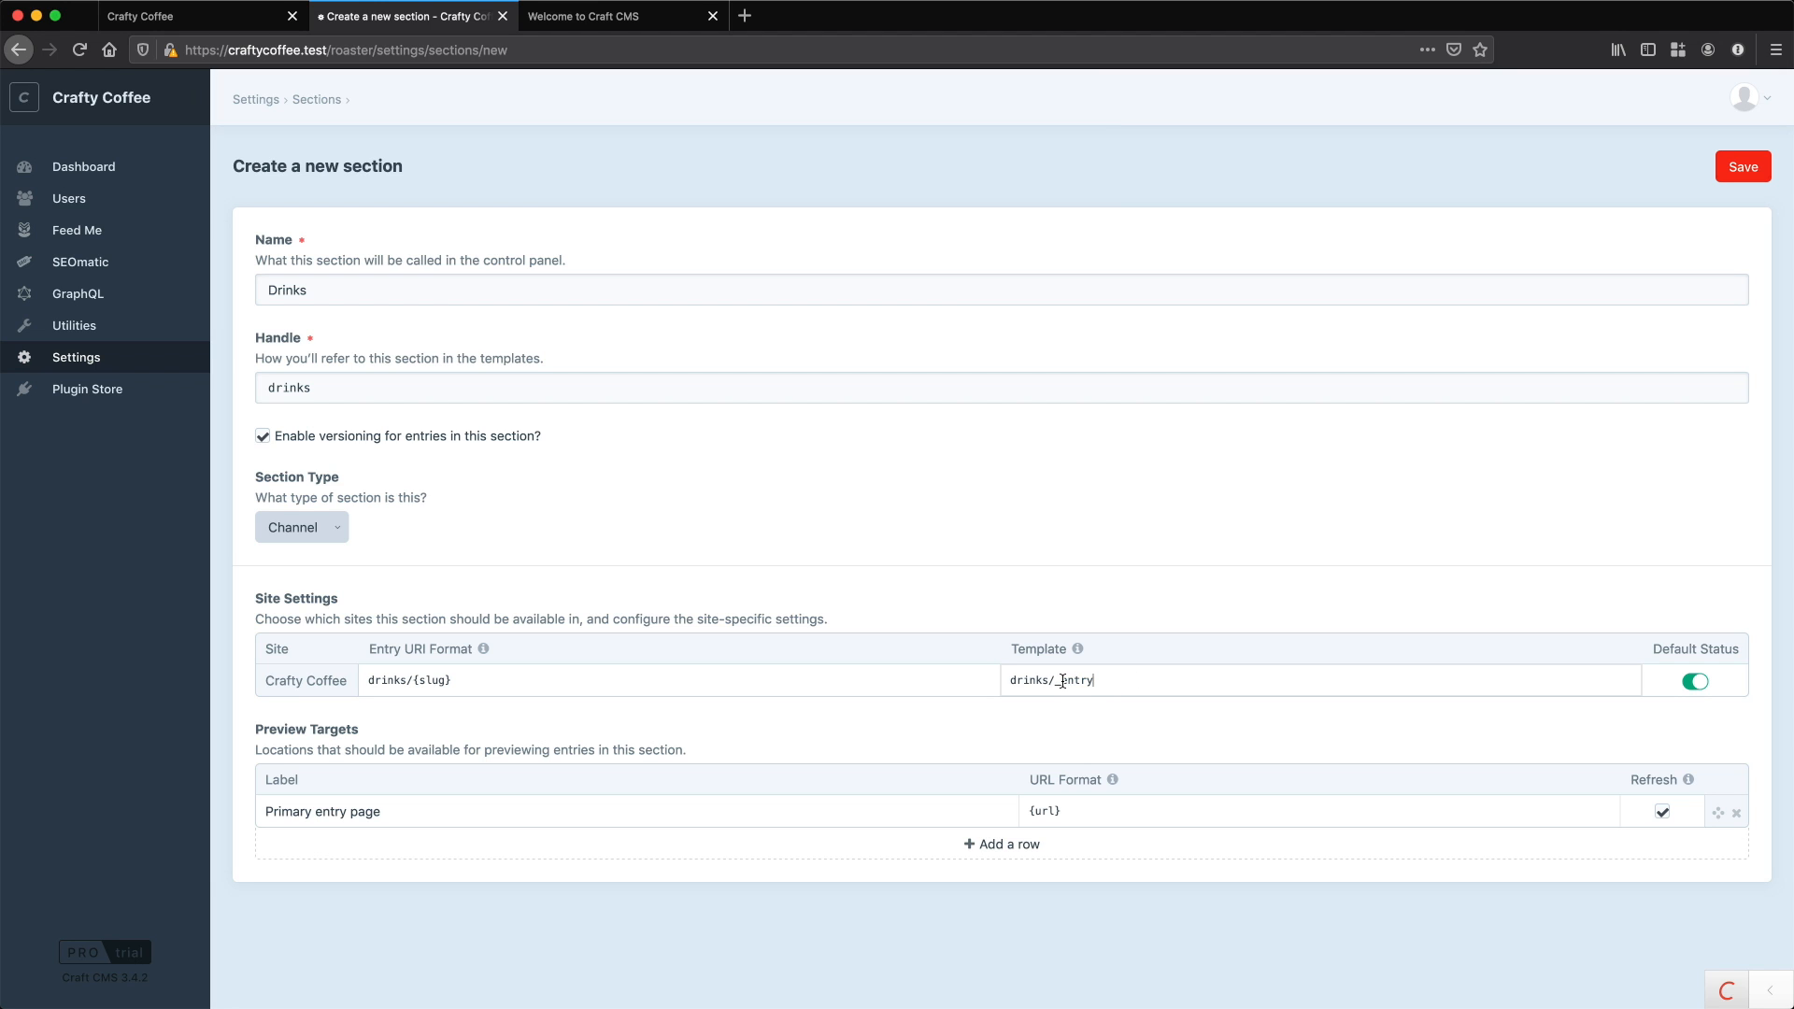
double_click(1073, 681)
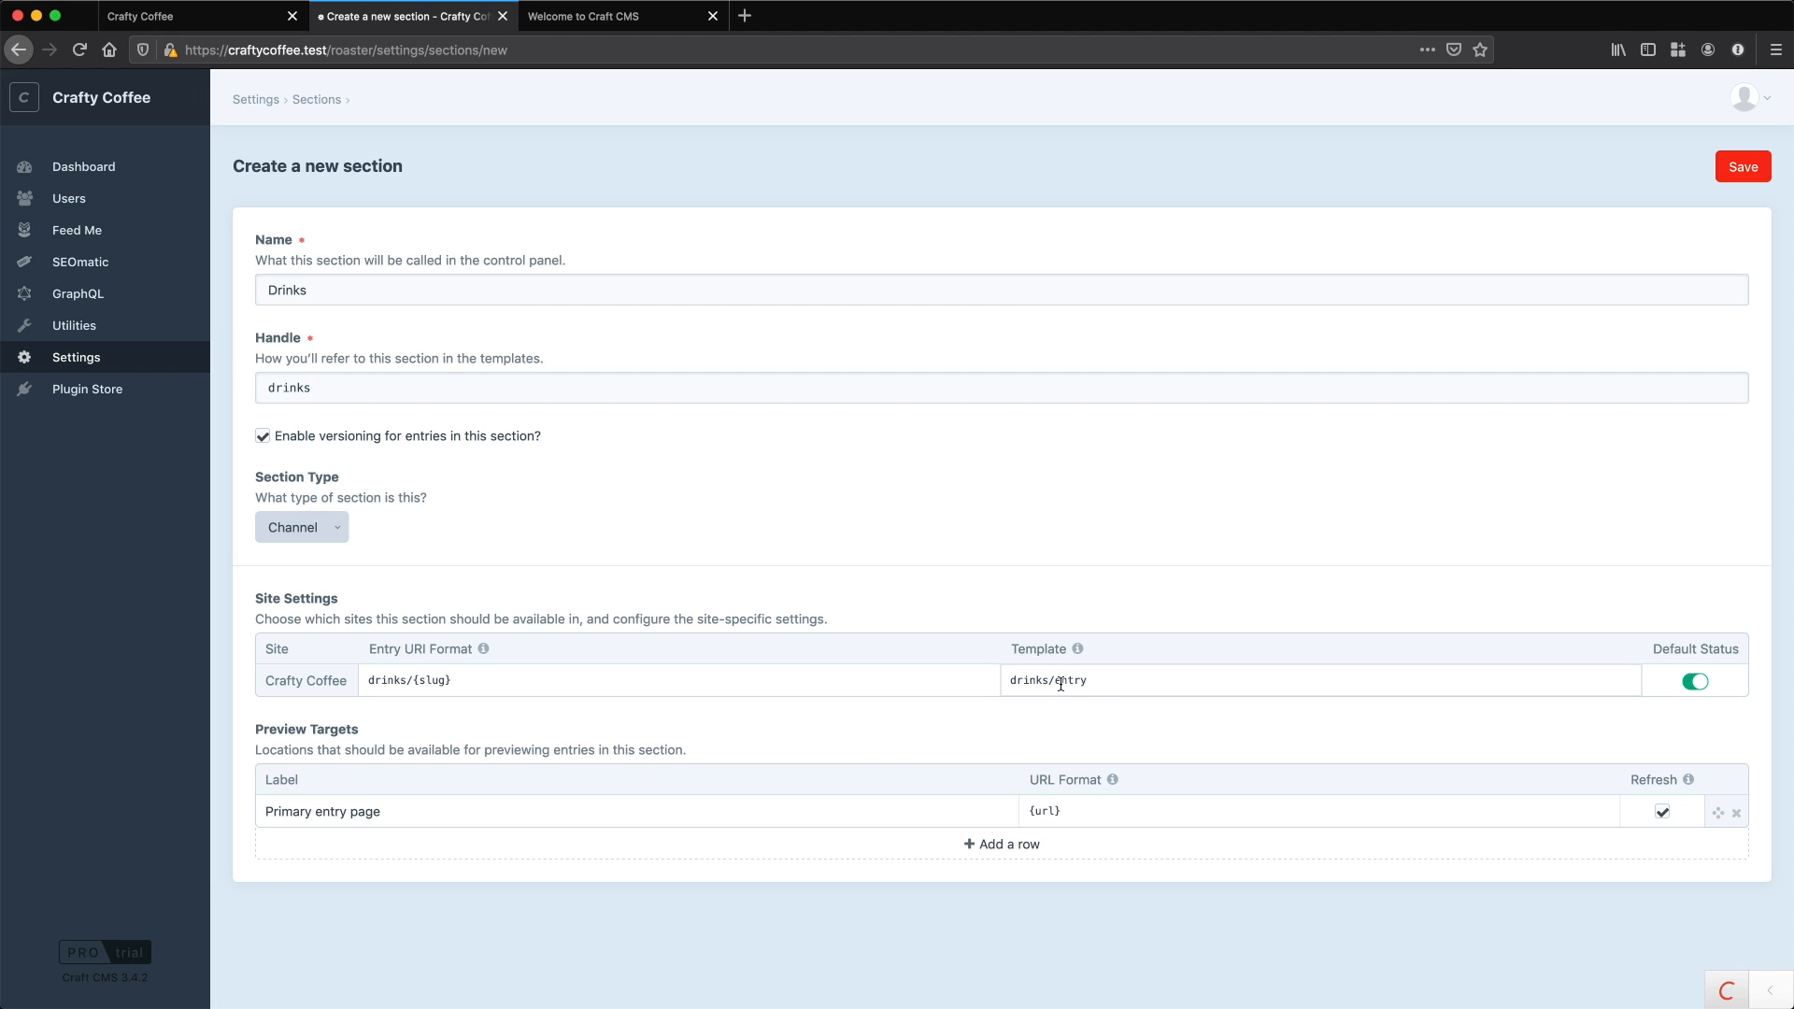
double_click(1069, 680)
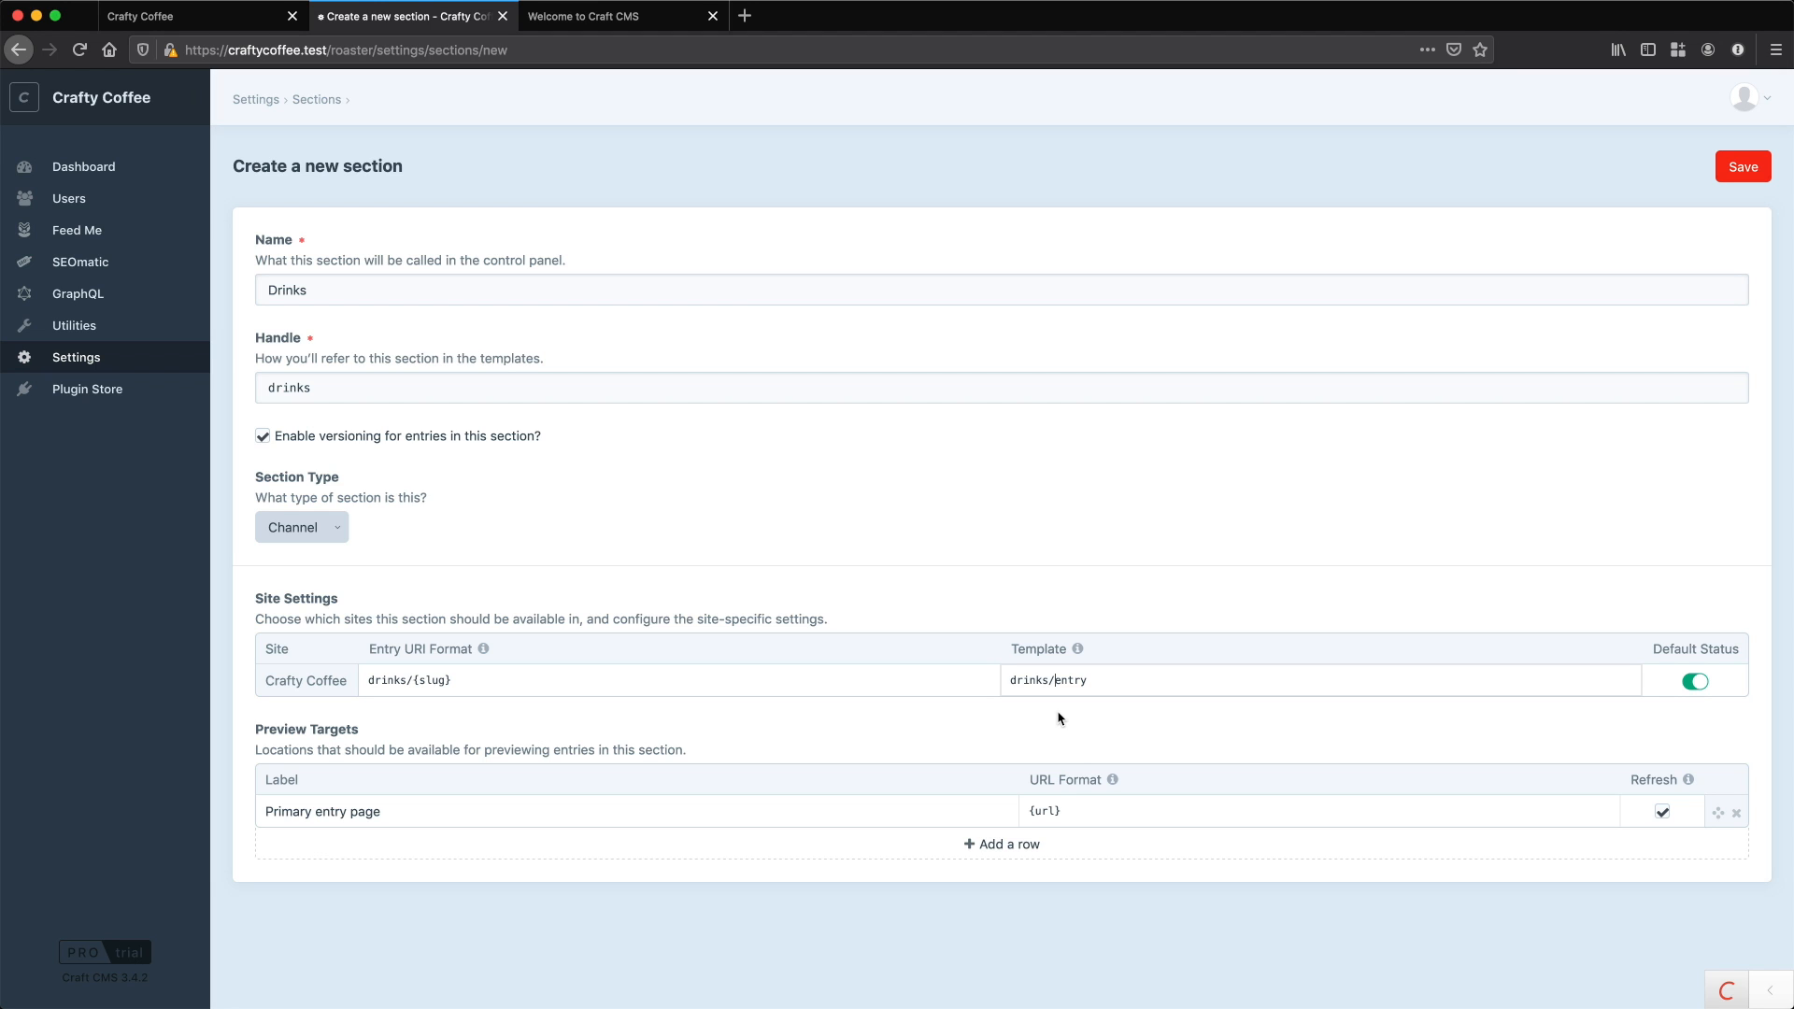
double_click(1071, 681)
type("_")
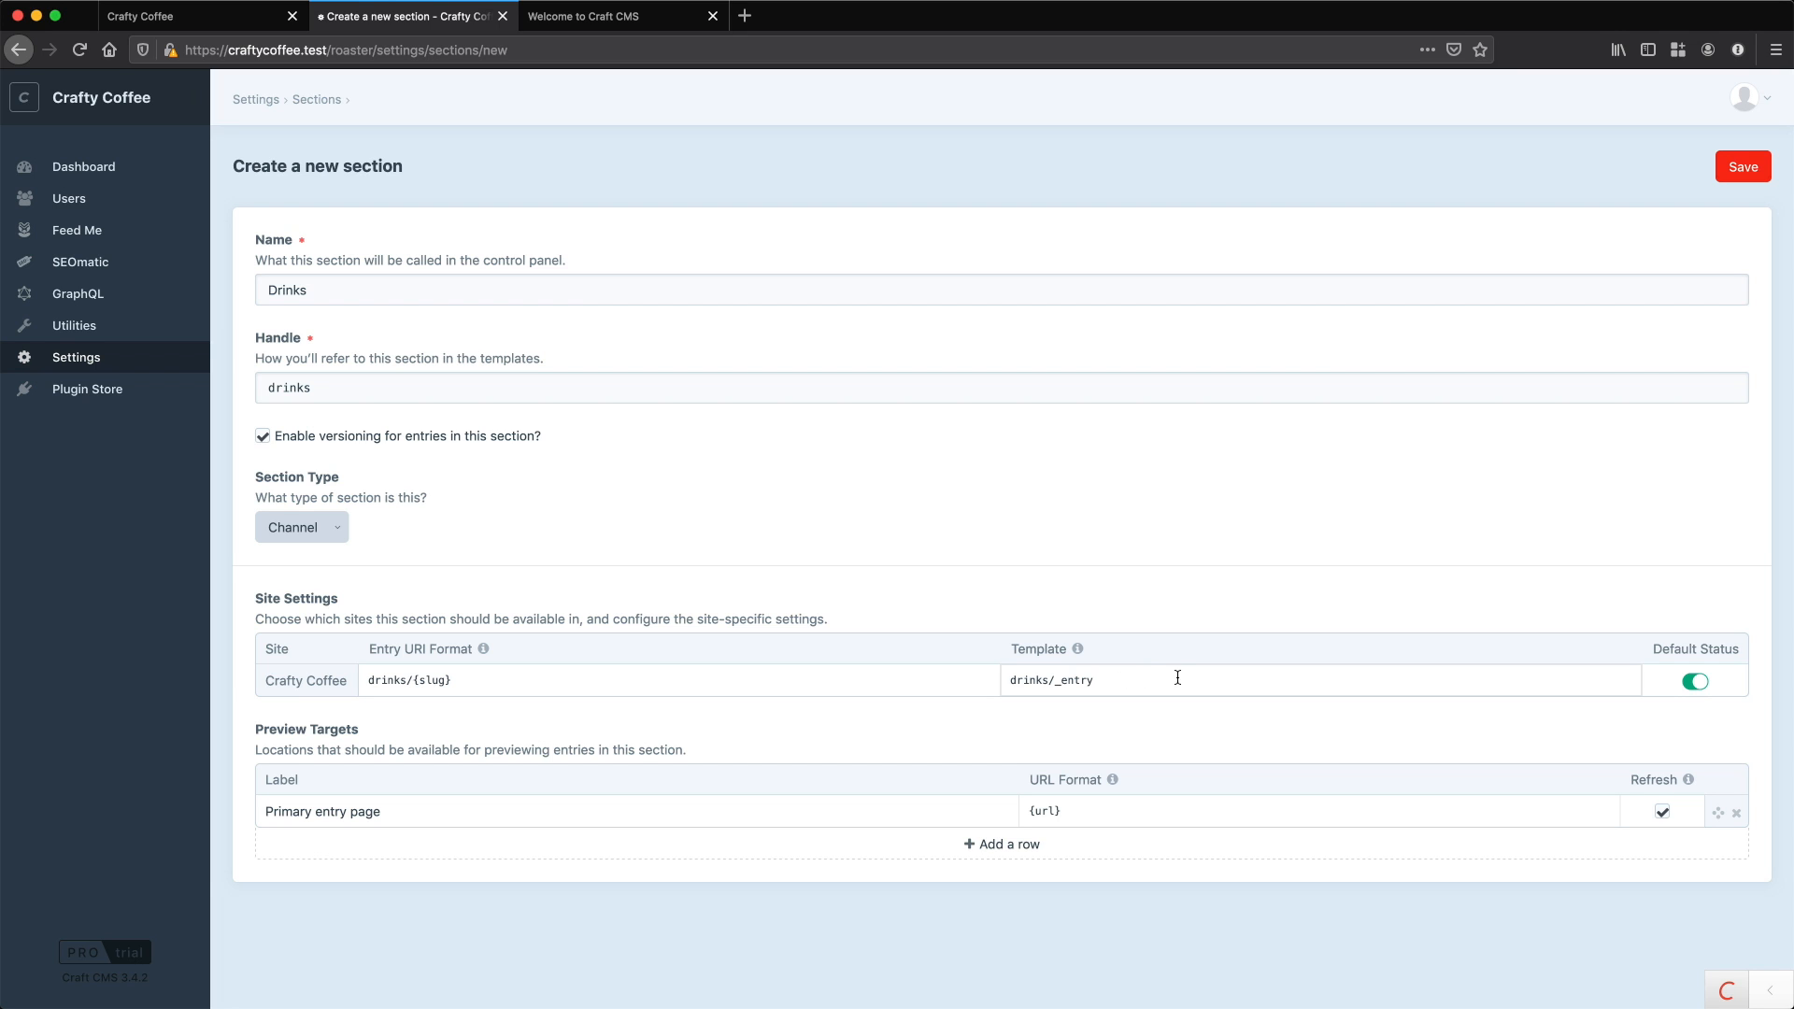
mouse_move(1077, 651)
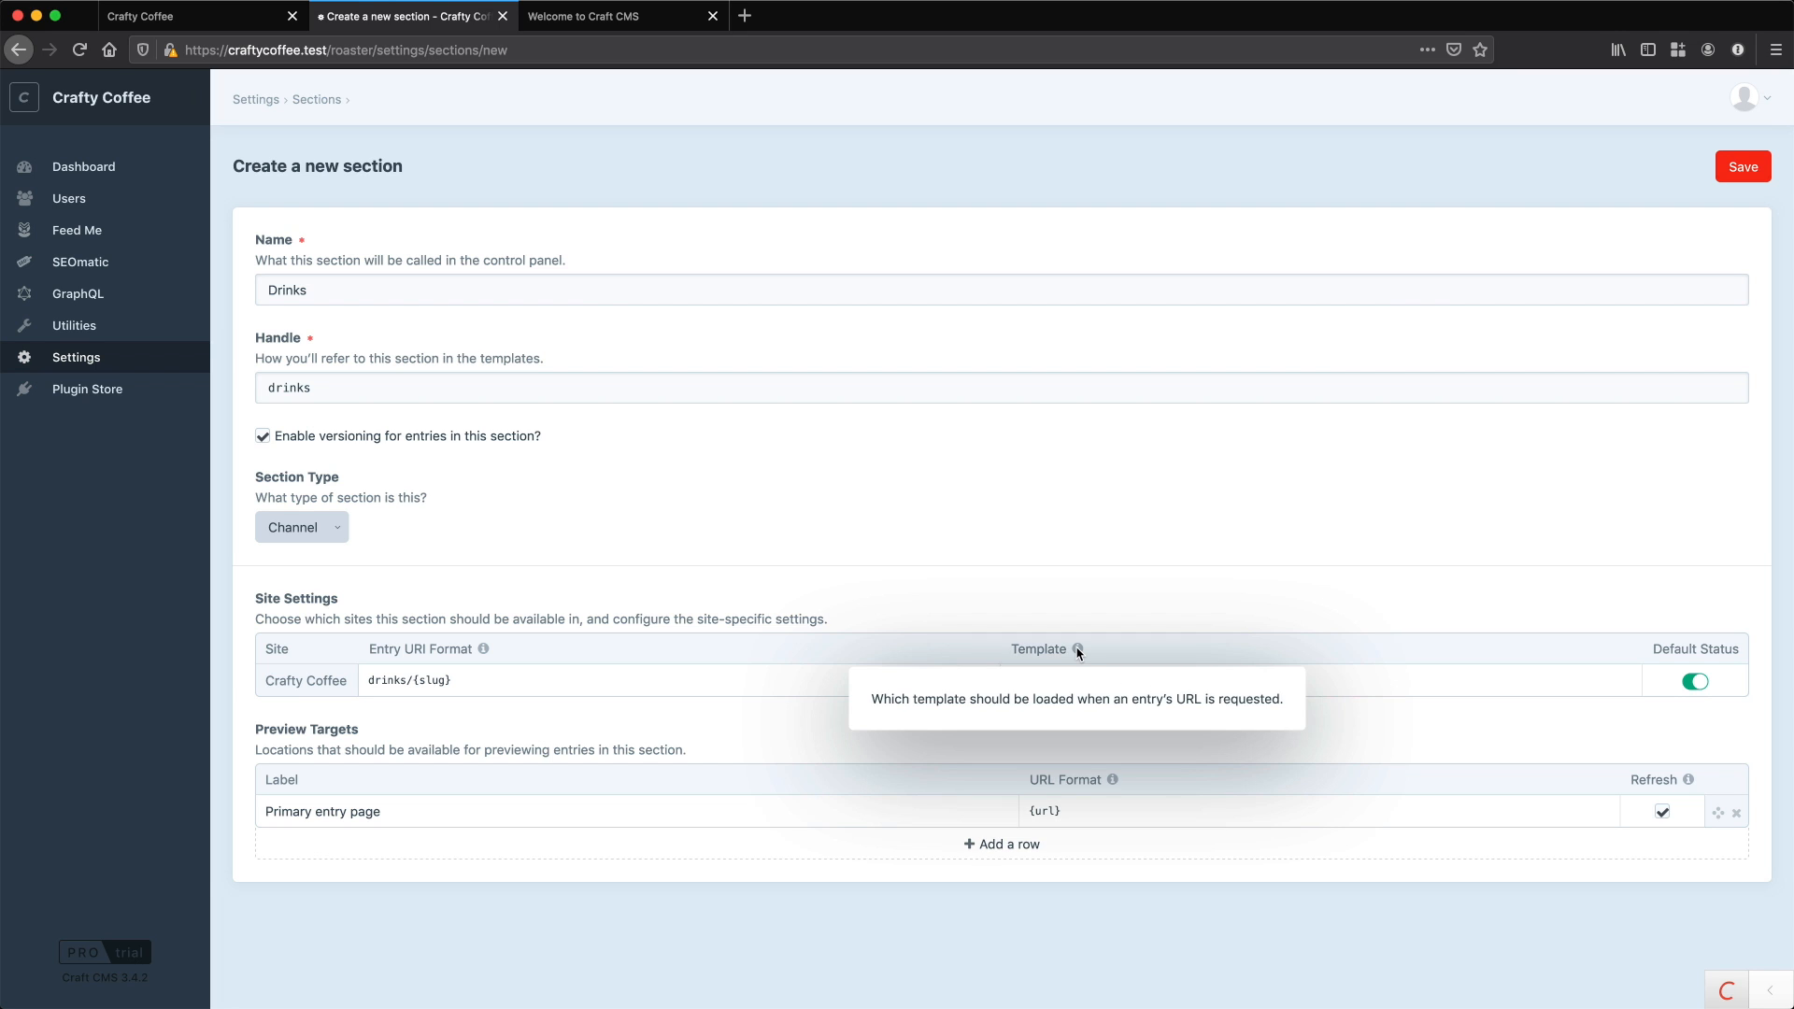
mouse_move(1145, 661)
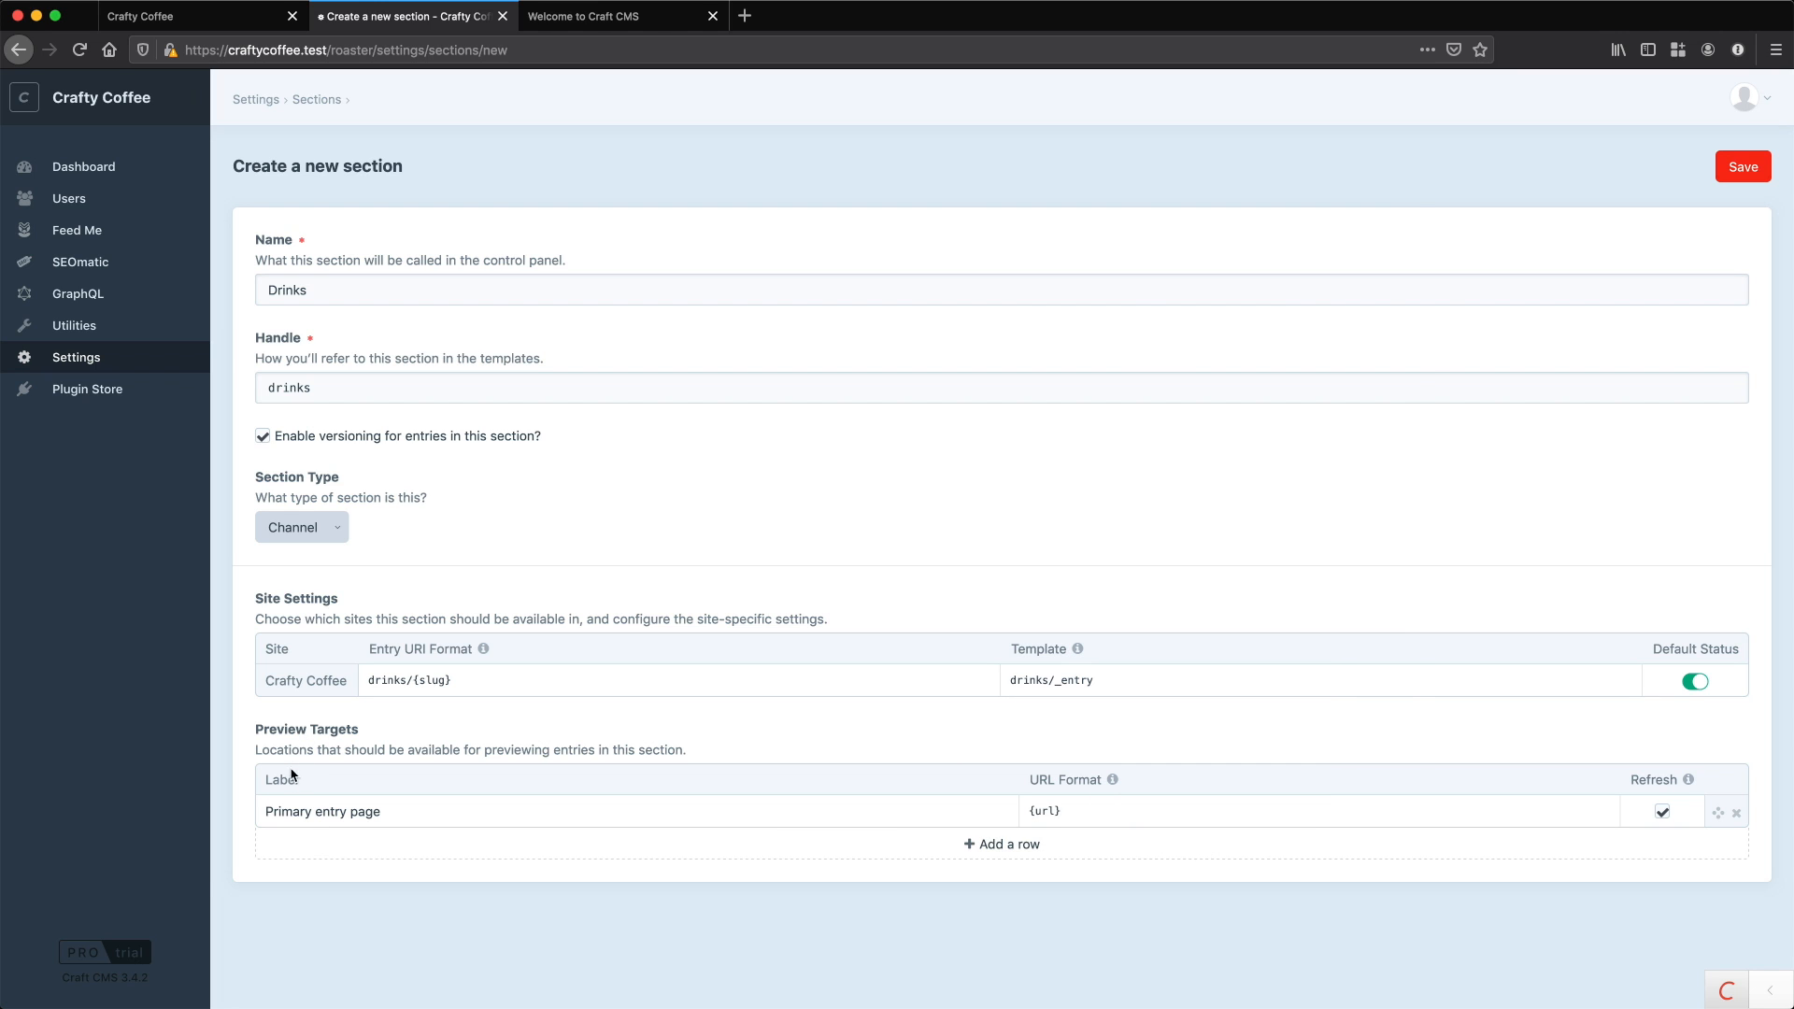
mouse_move(305, 735)
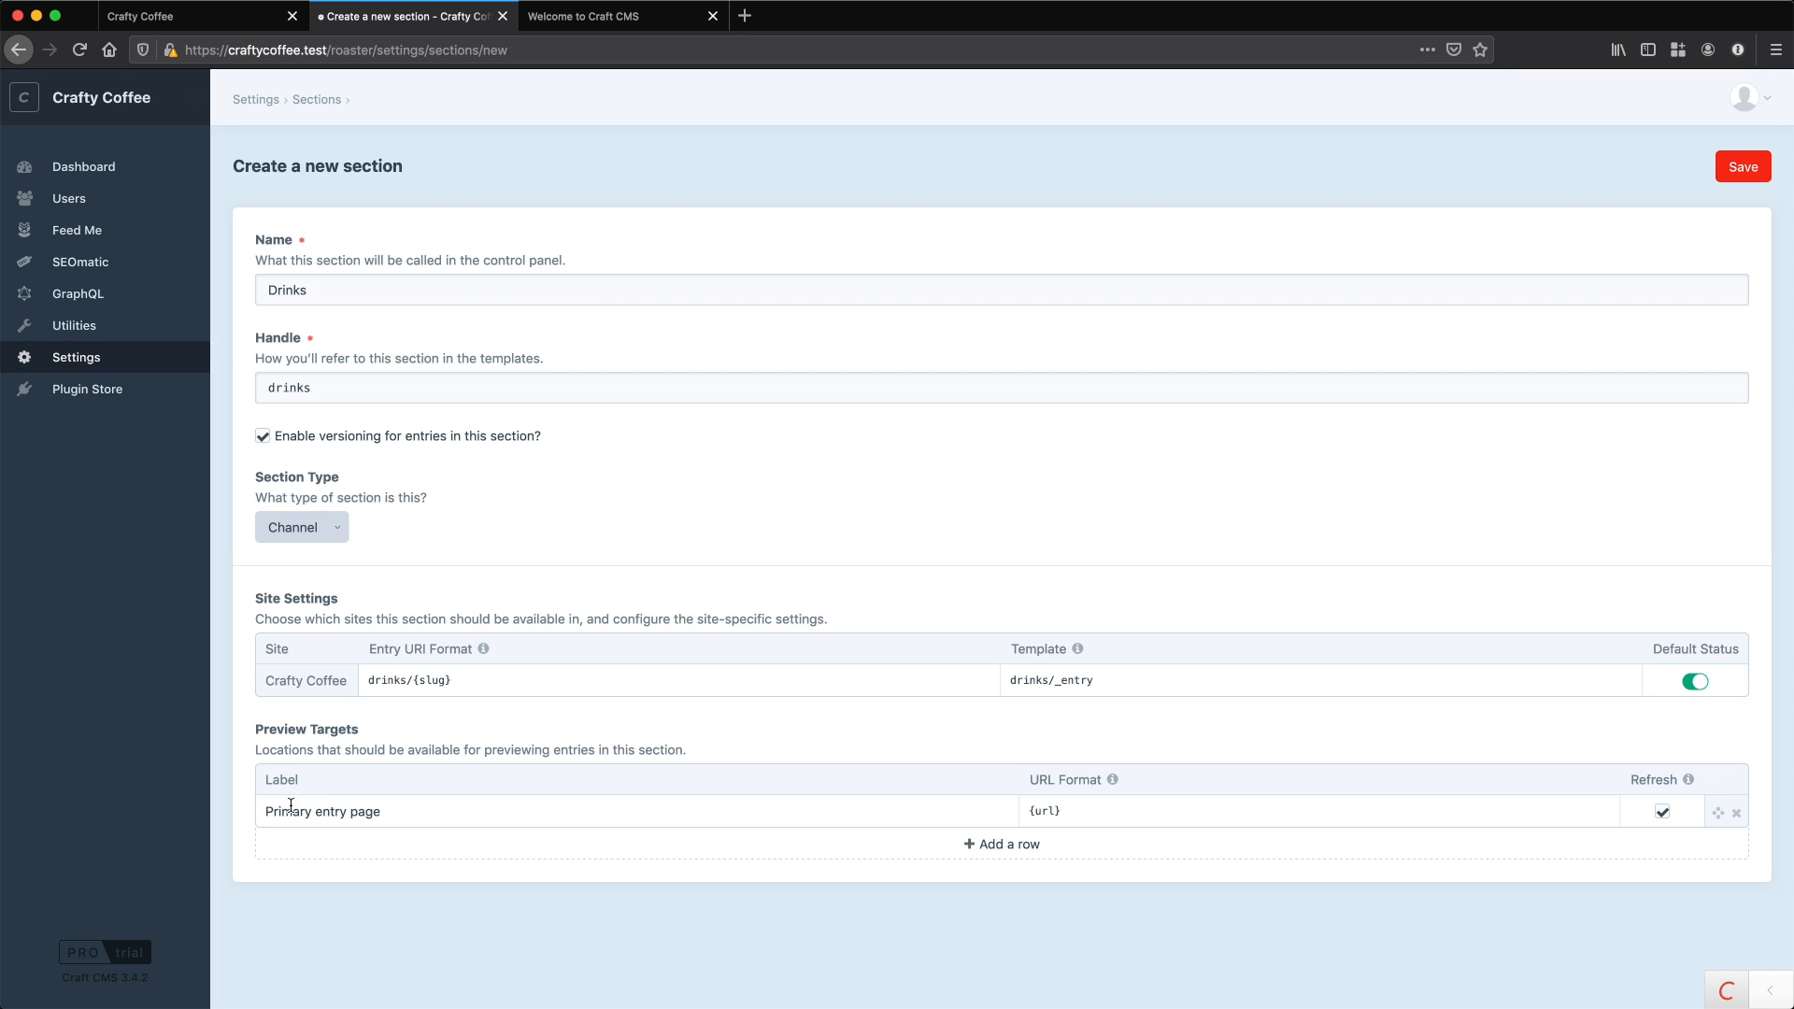
- Save the new Drinks section
double_click(1044, 811)
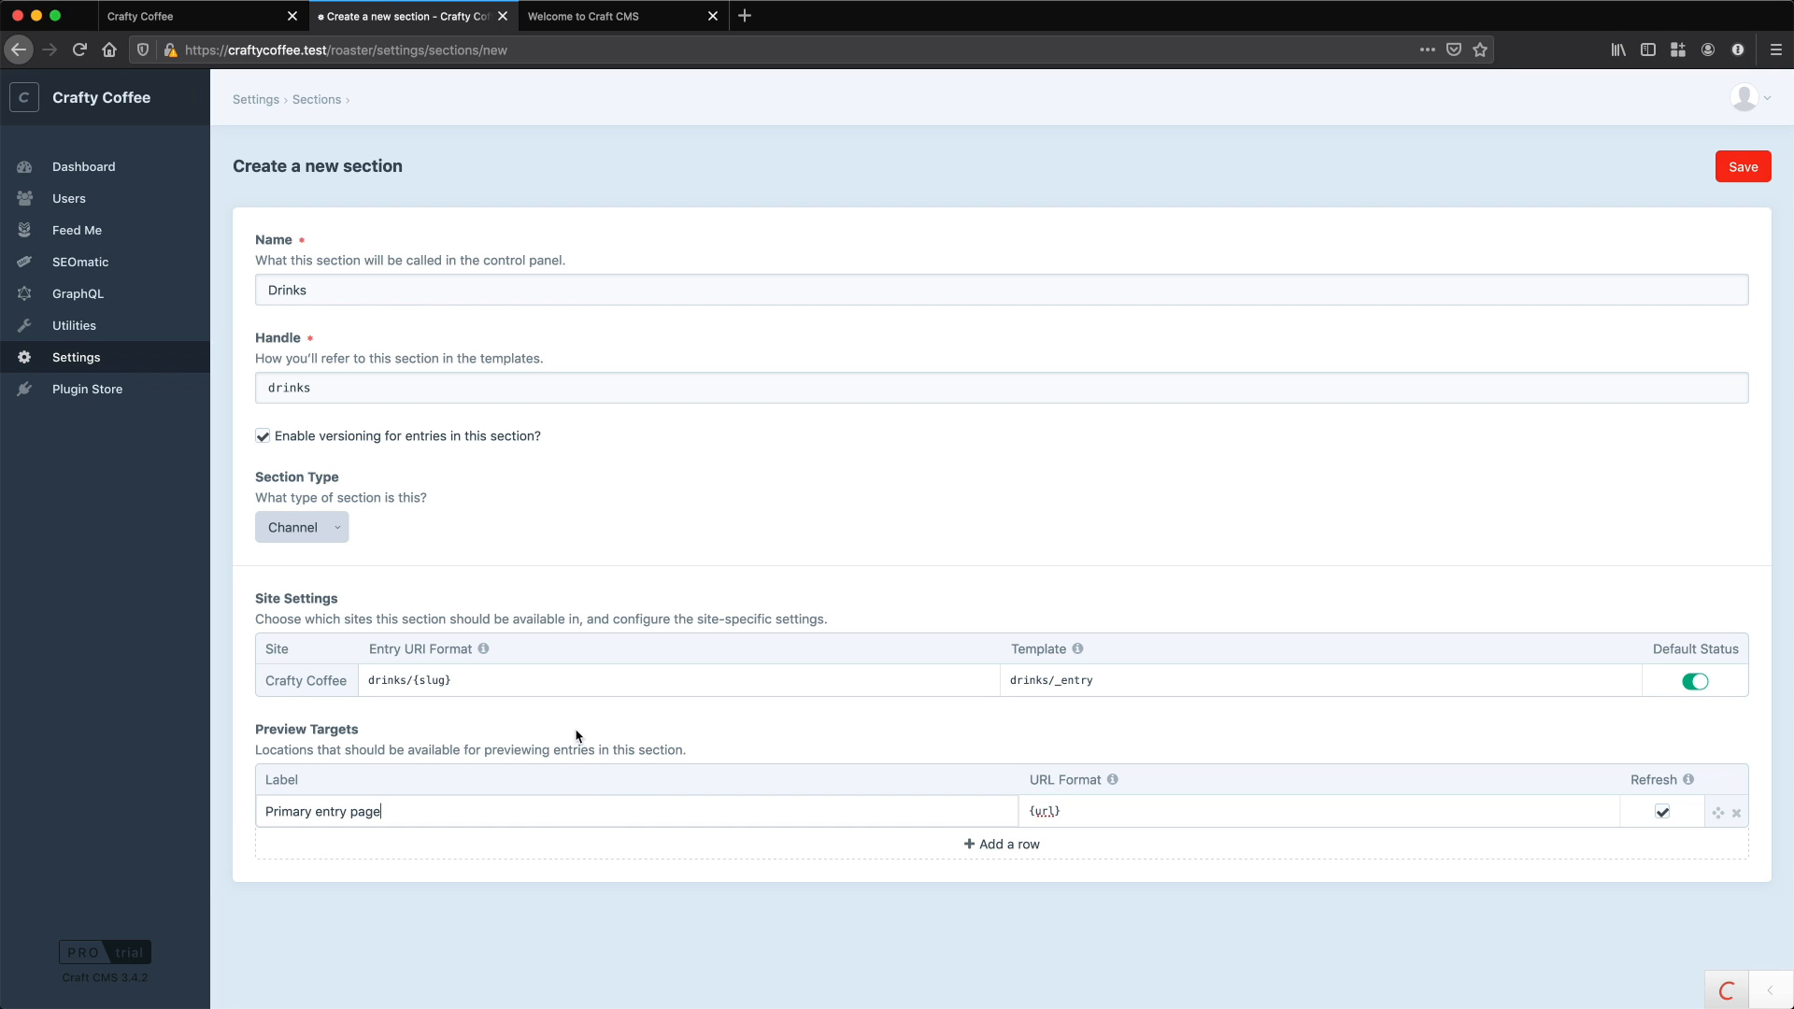
left_click(1744, 166)
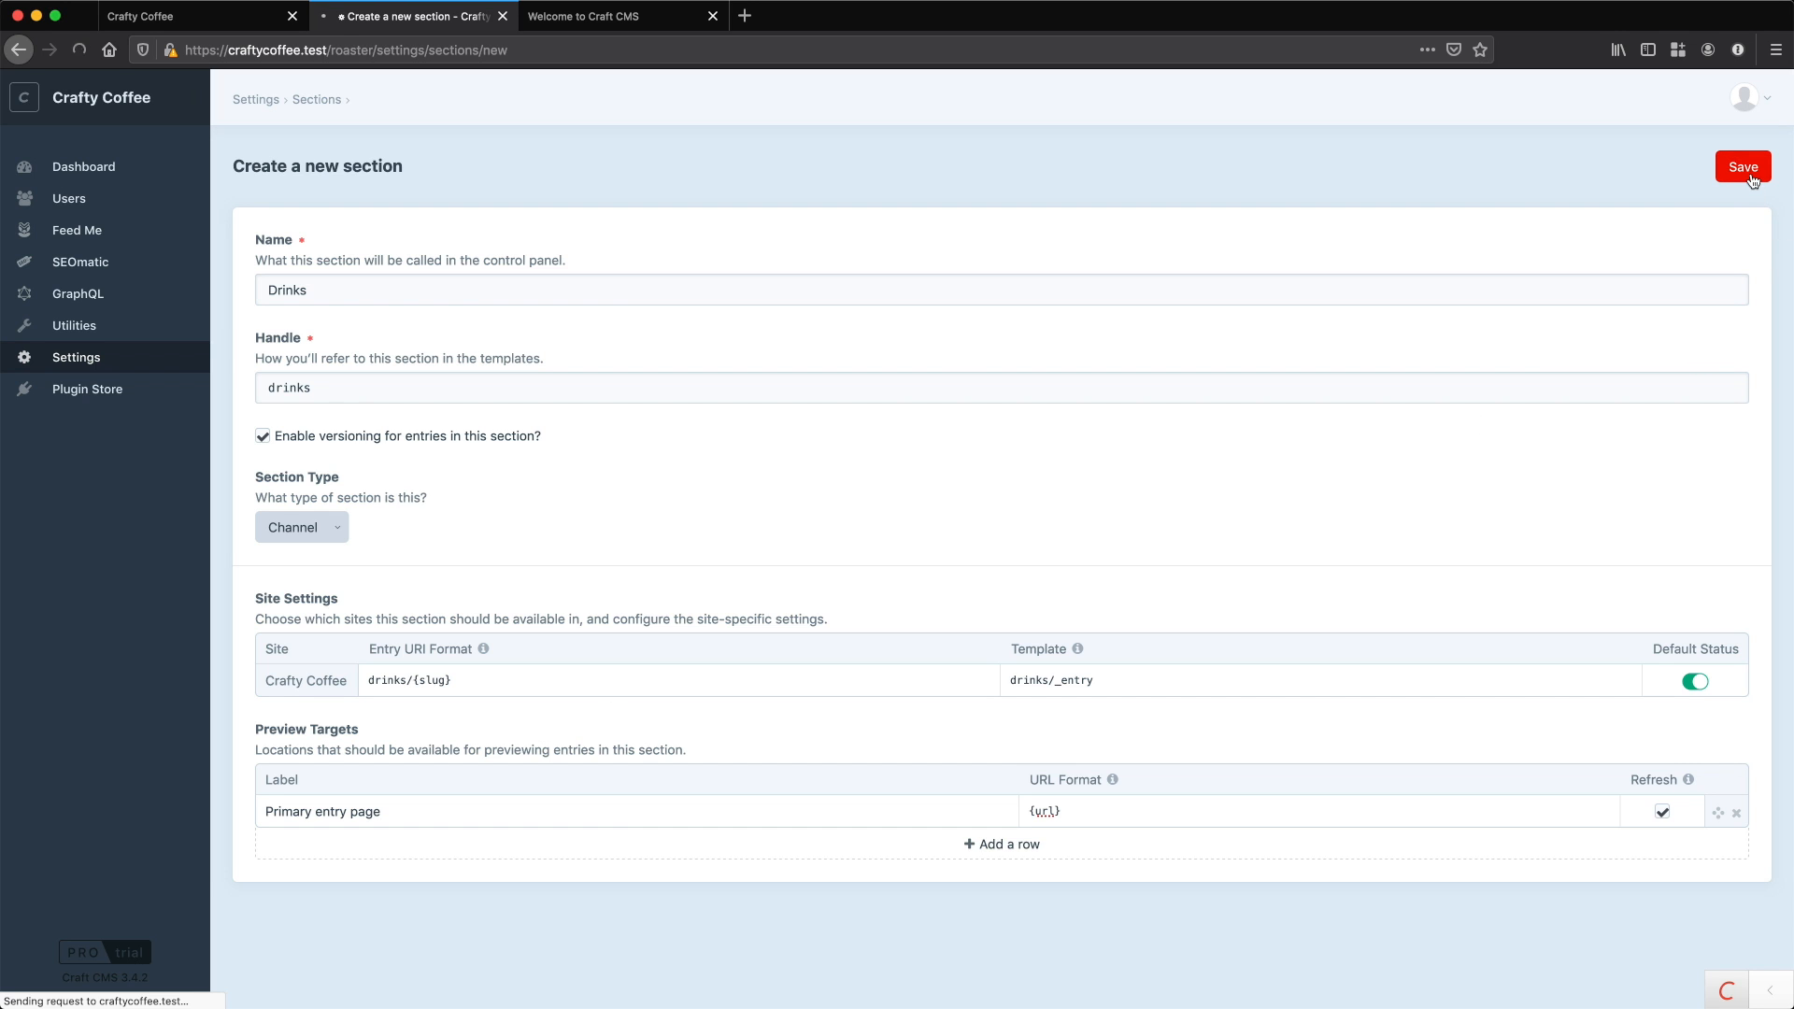
left_click(1744, 166)
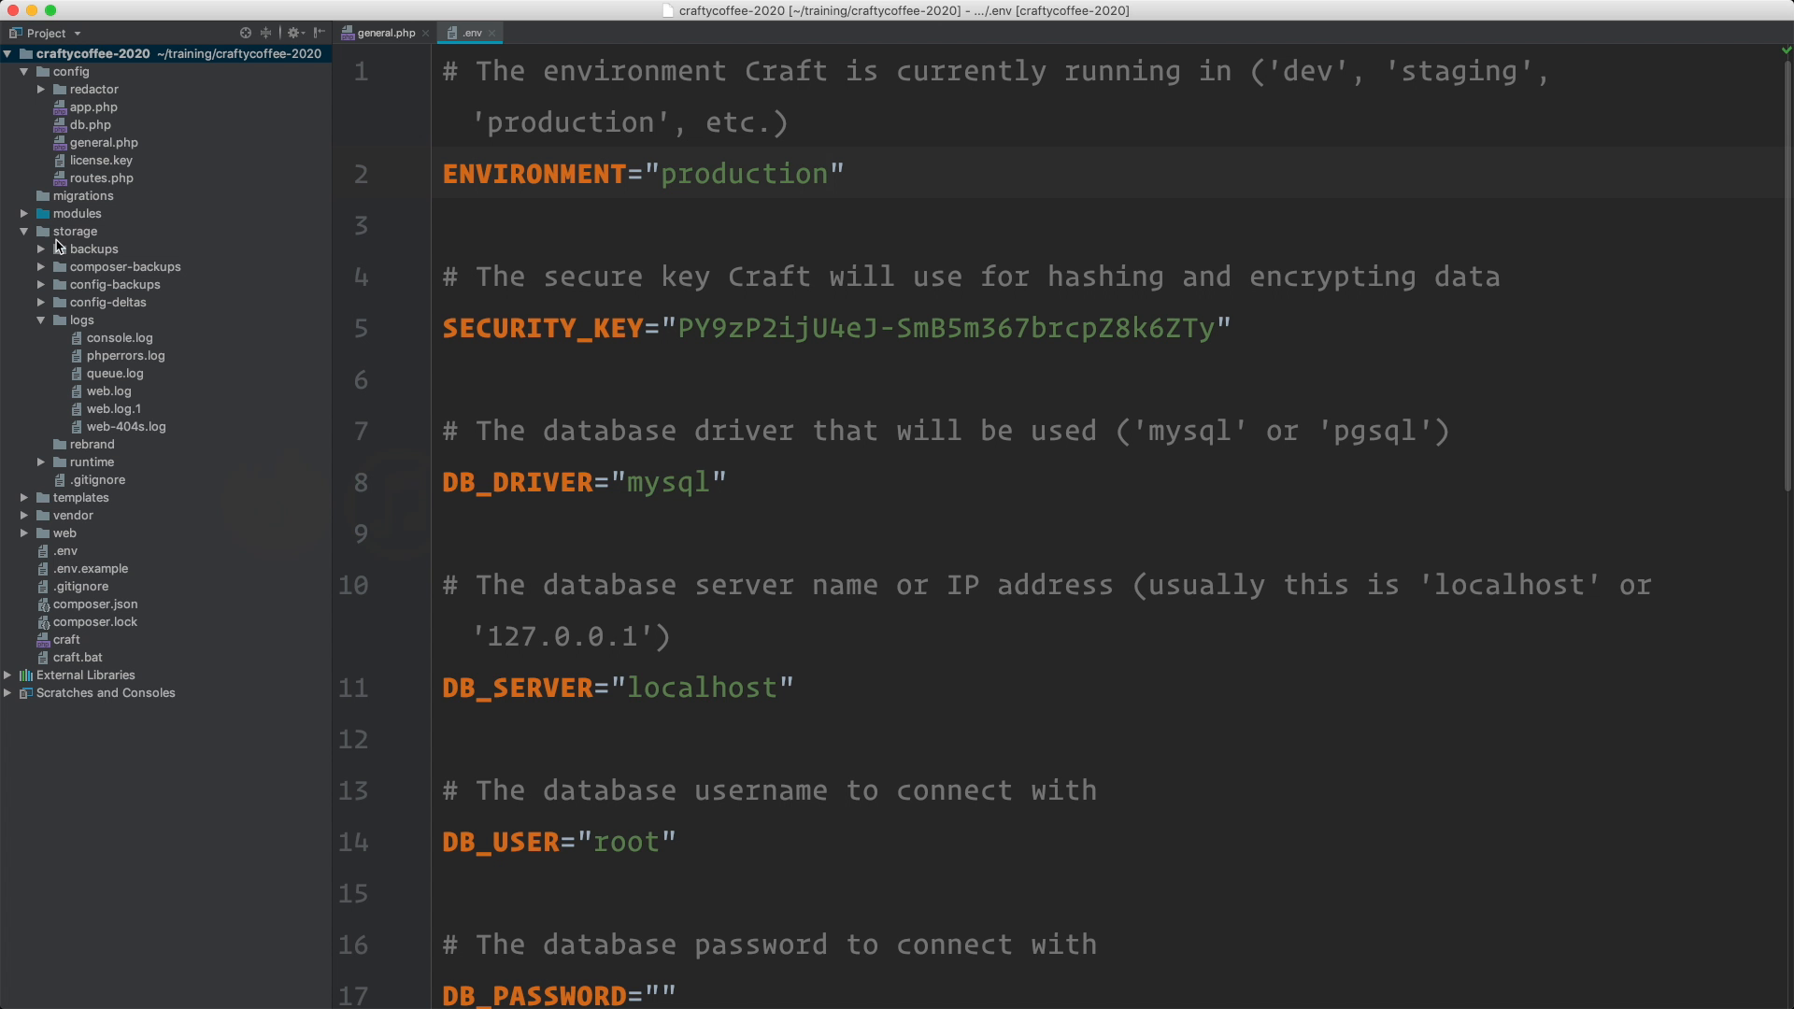
- Create an empty _entry.twig file in templates/drinks and reveal it in the Project tree
left_click(28, 497)
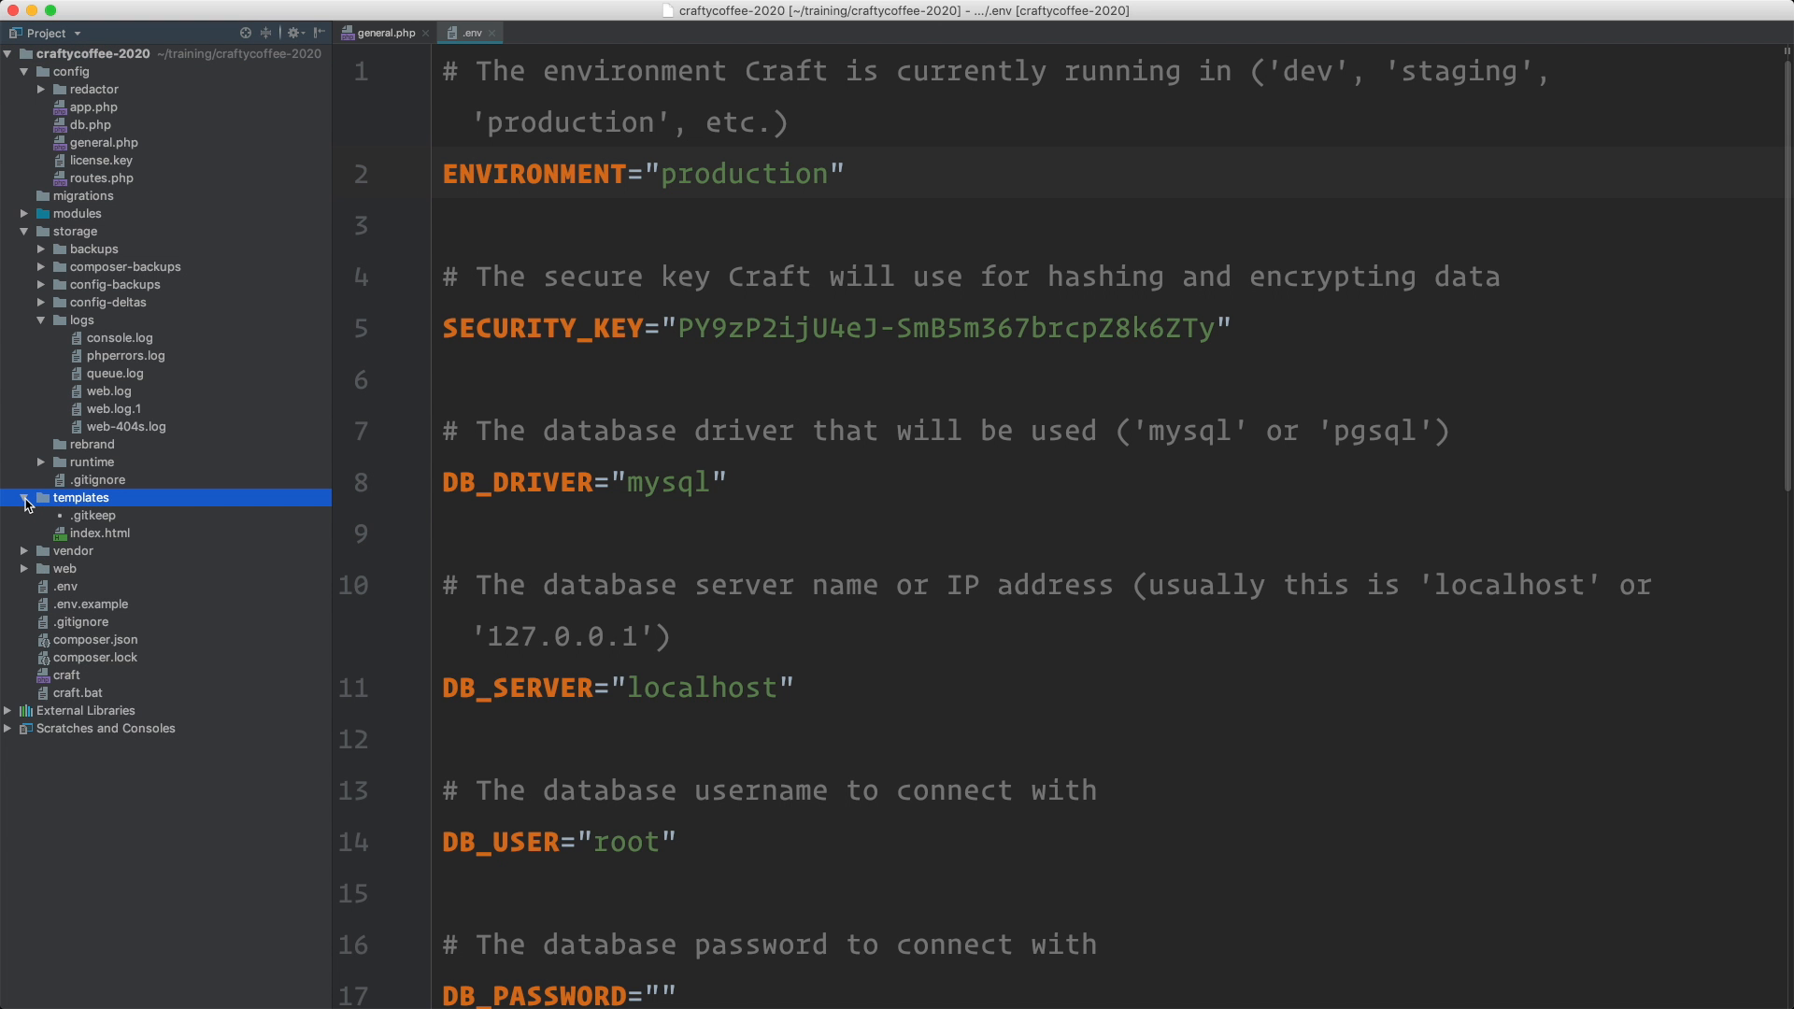
left_click(26, 498)
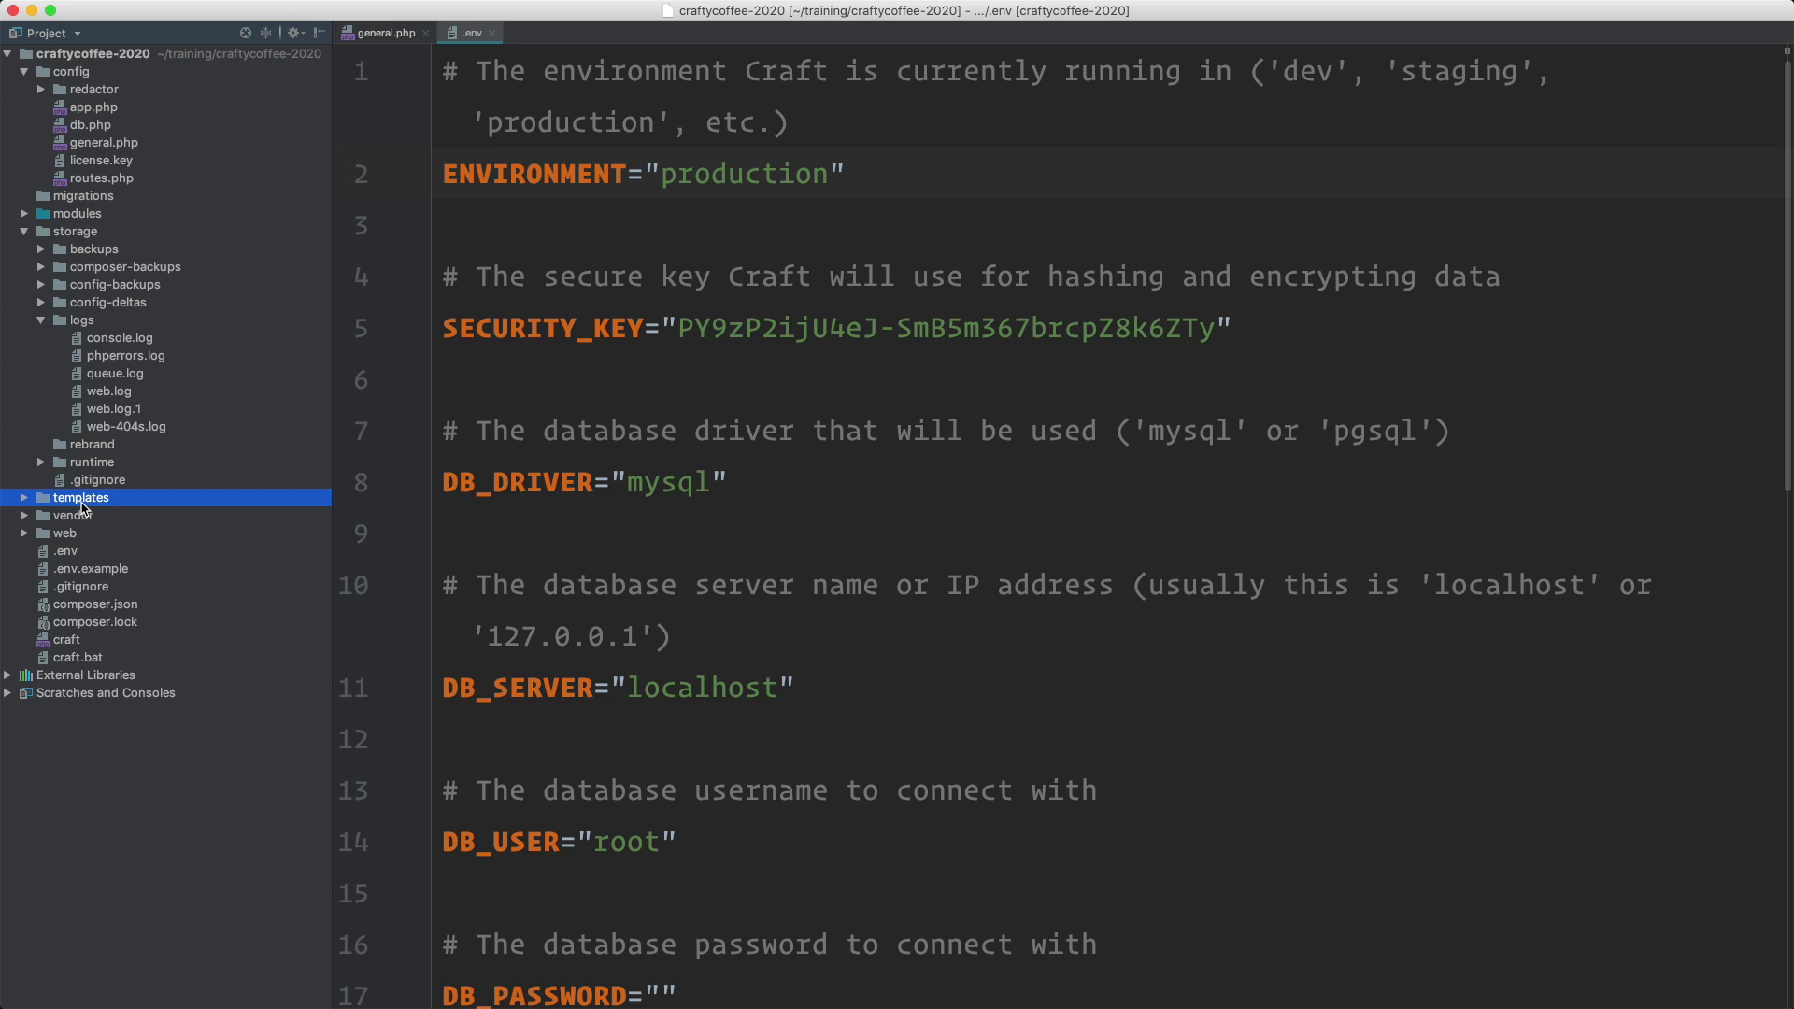
mouse_move(101, 510)
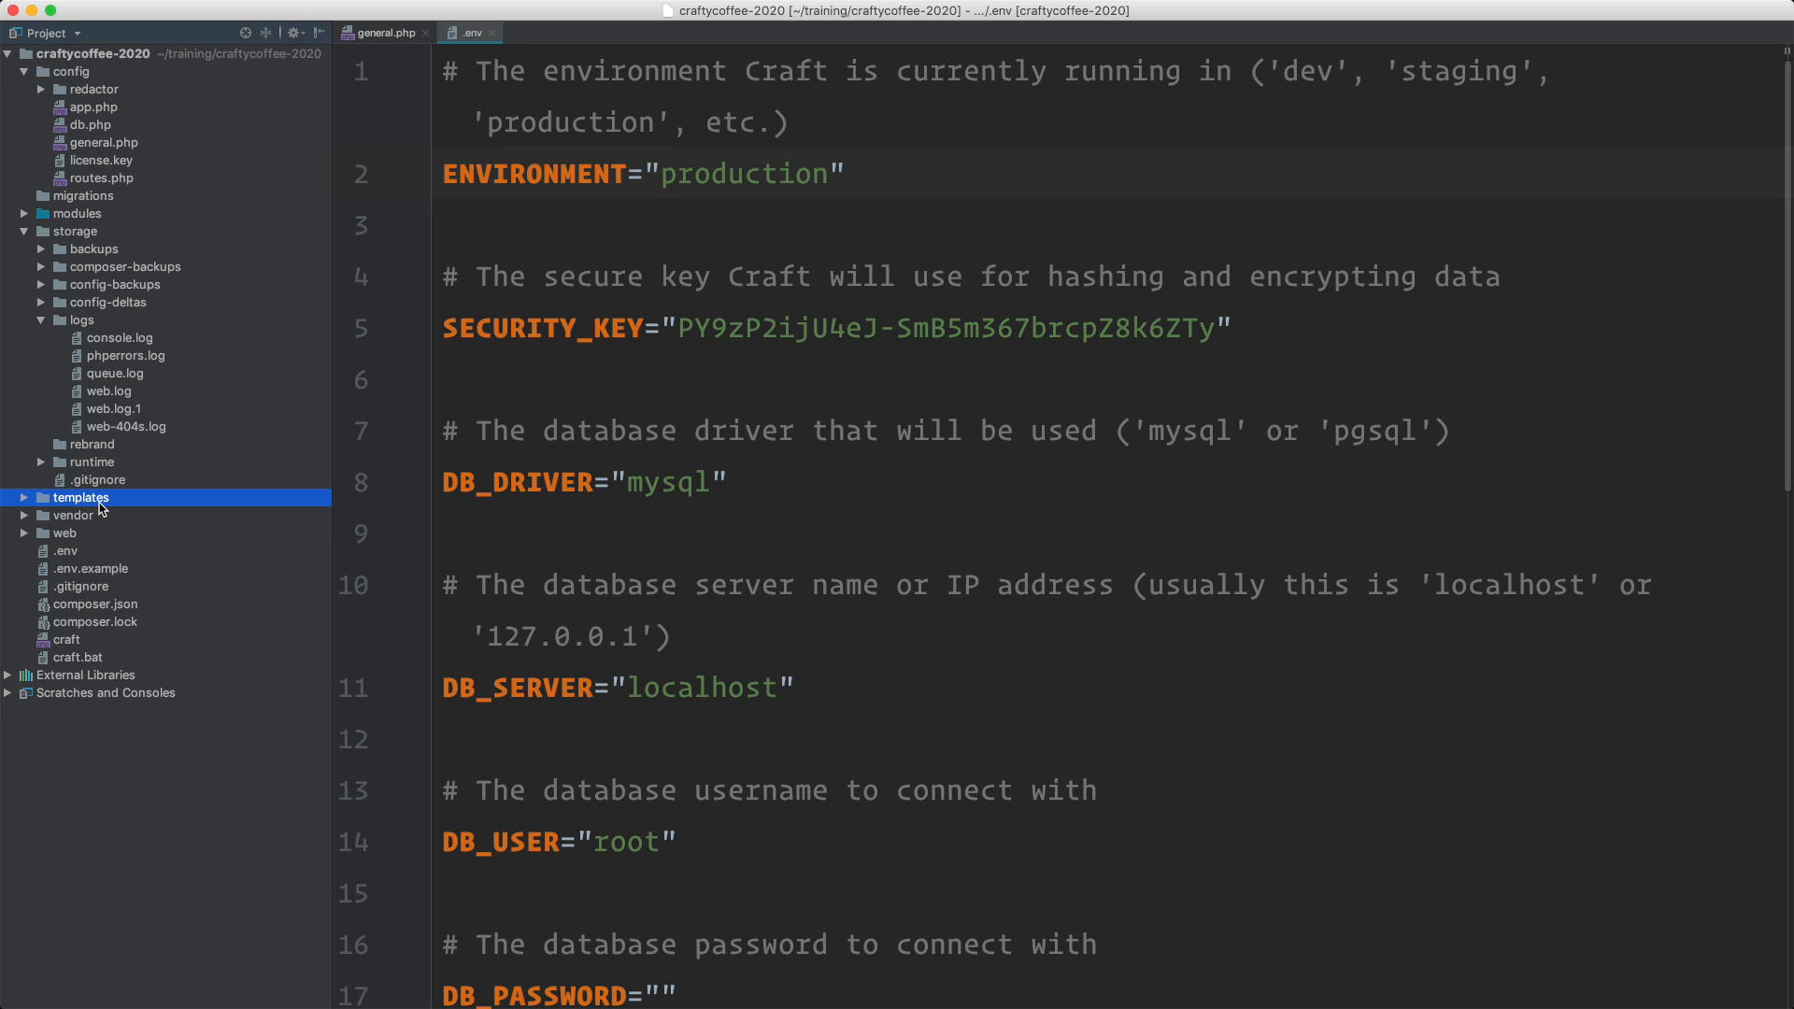
left_click(23, 497)
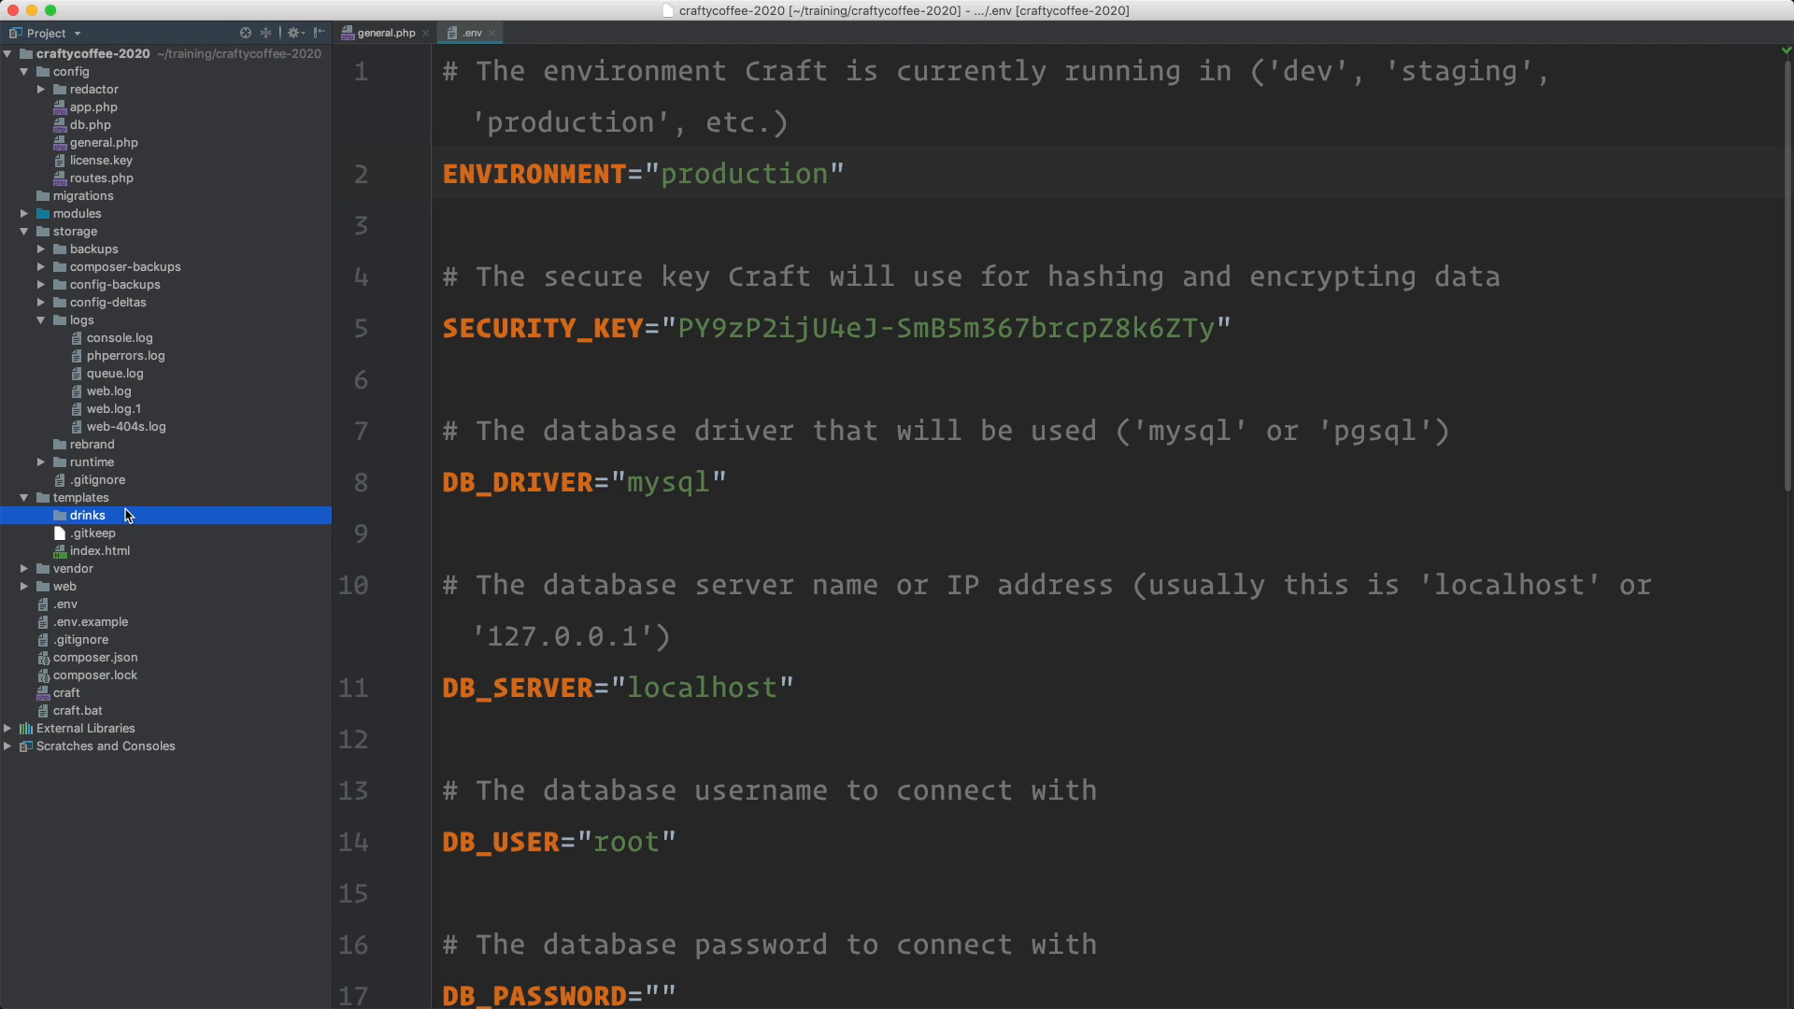
right_click(86, 515)
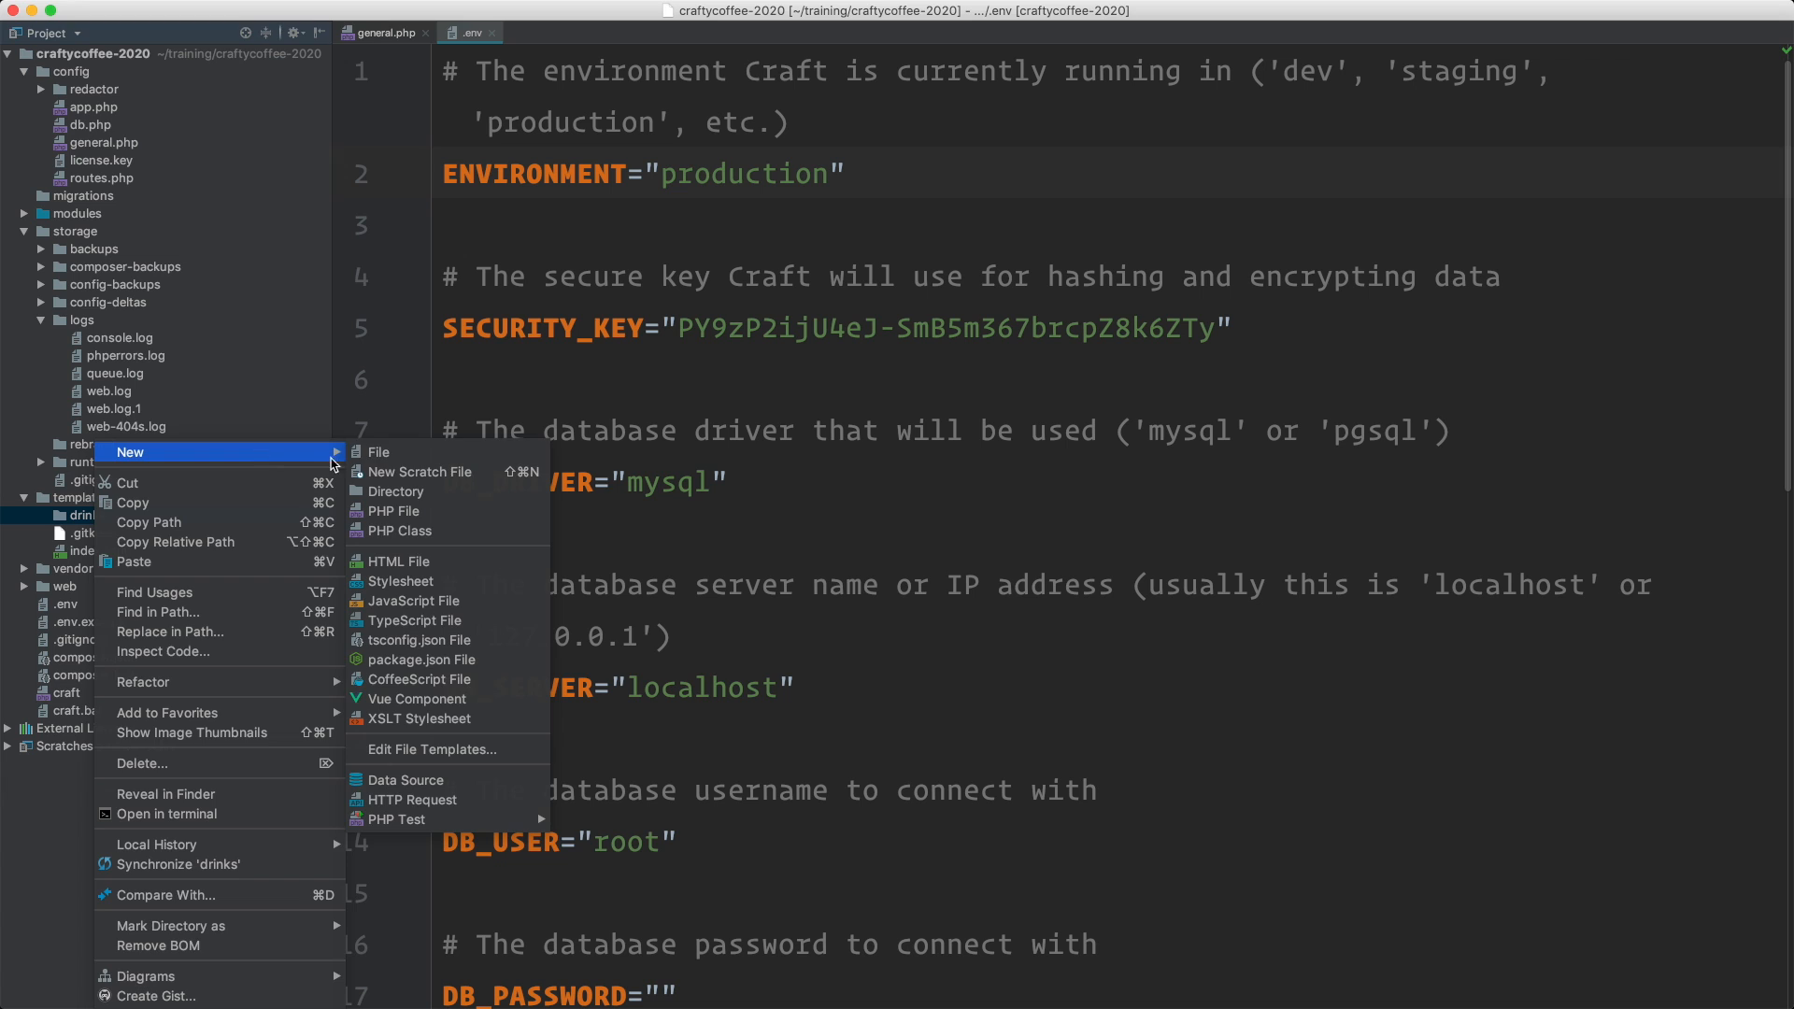
left_click(378, 452)
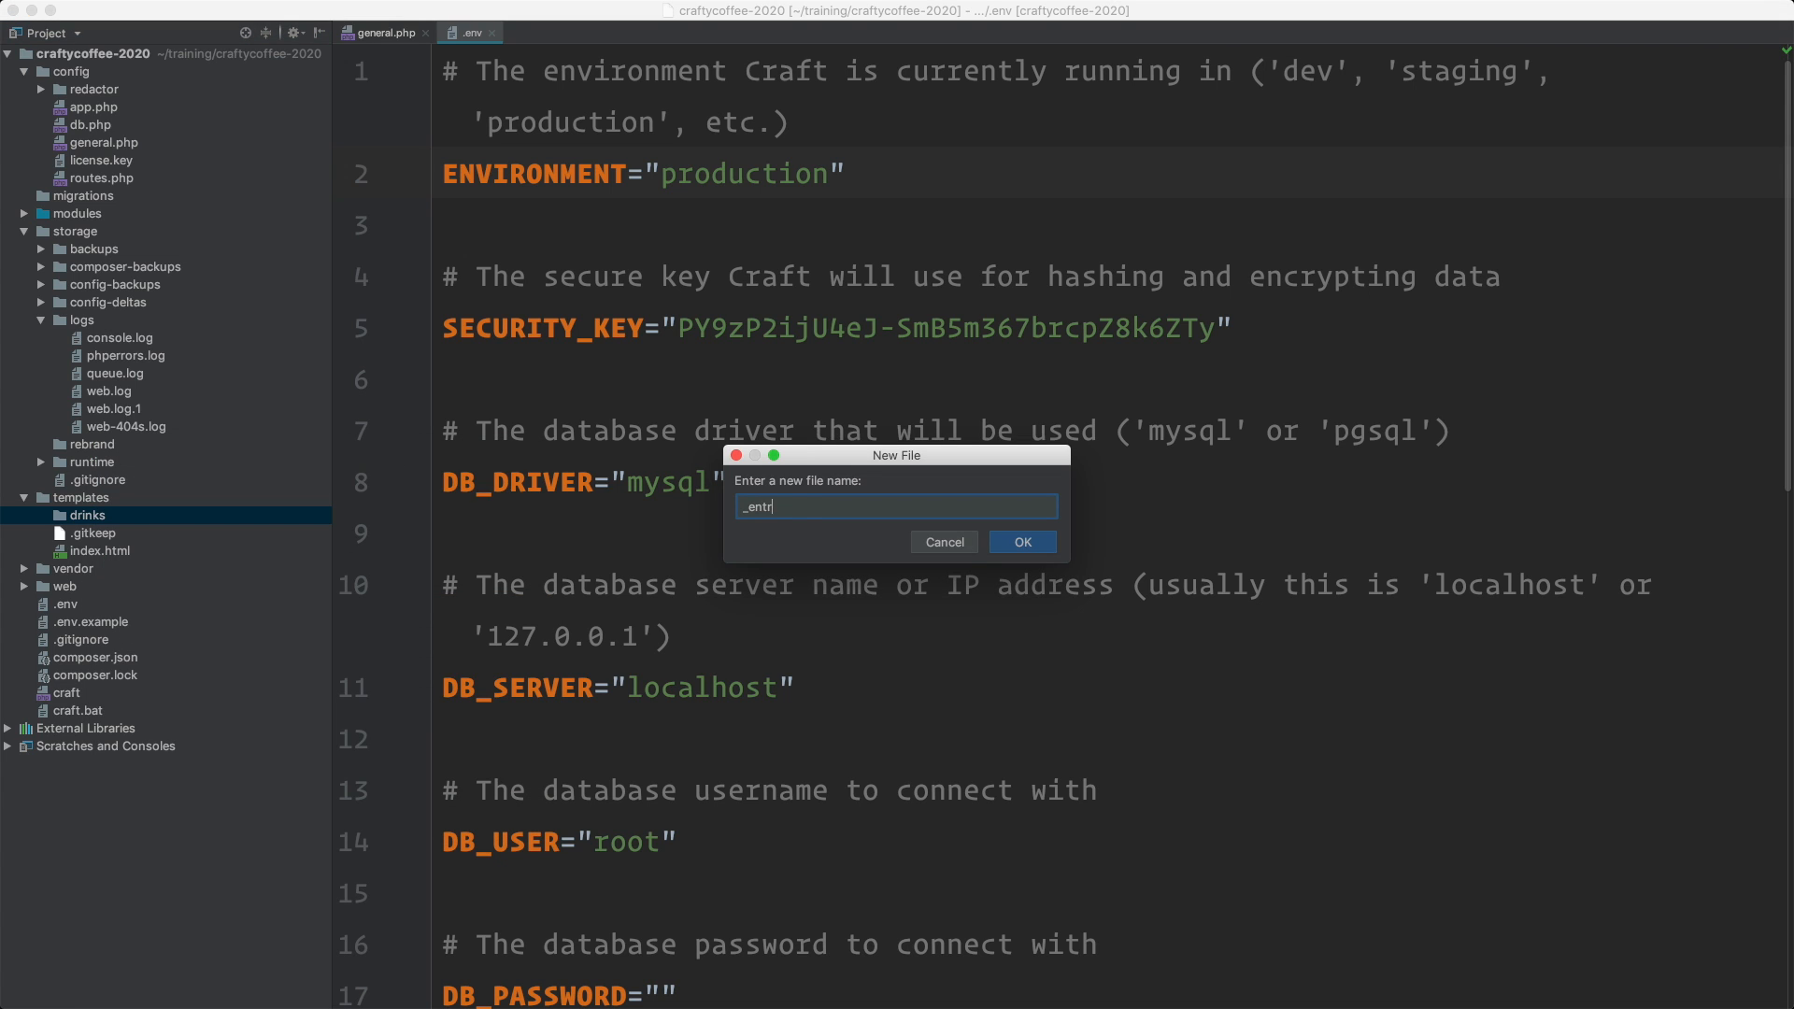
left_click(1023, 542)
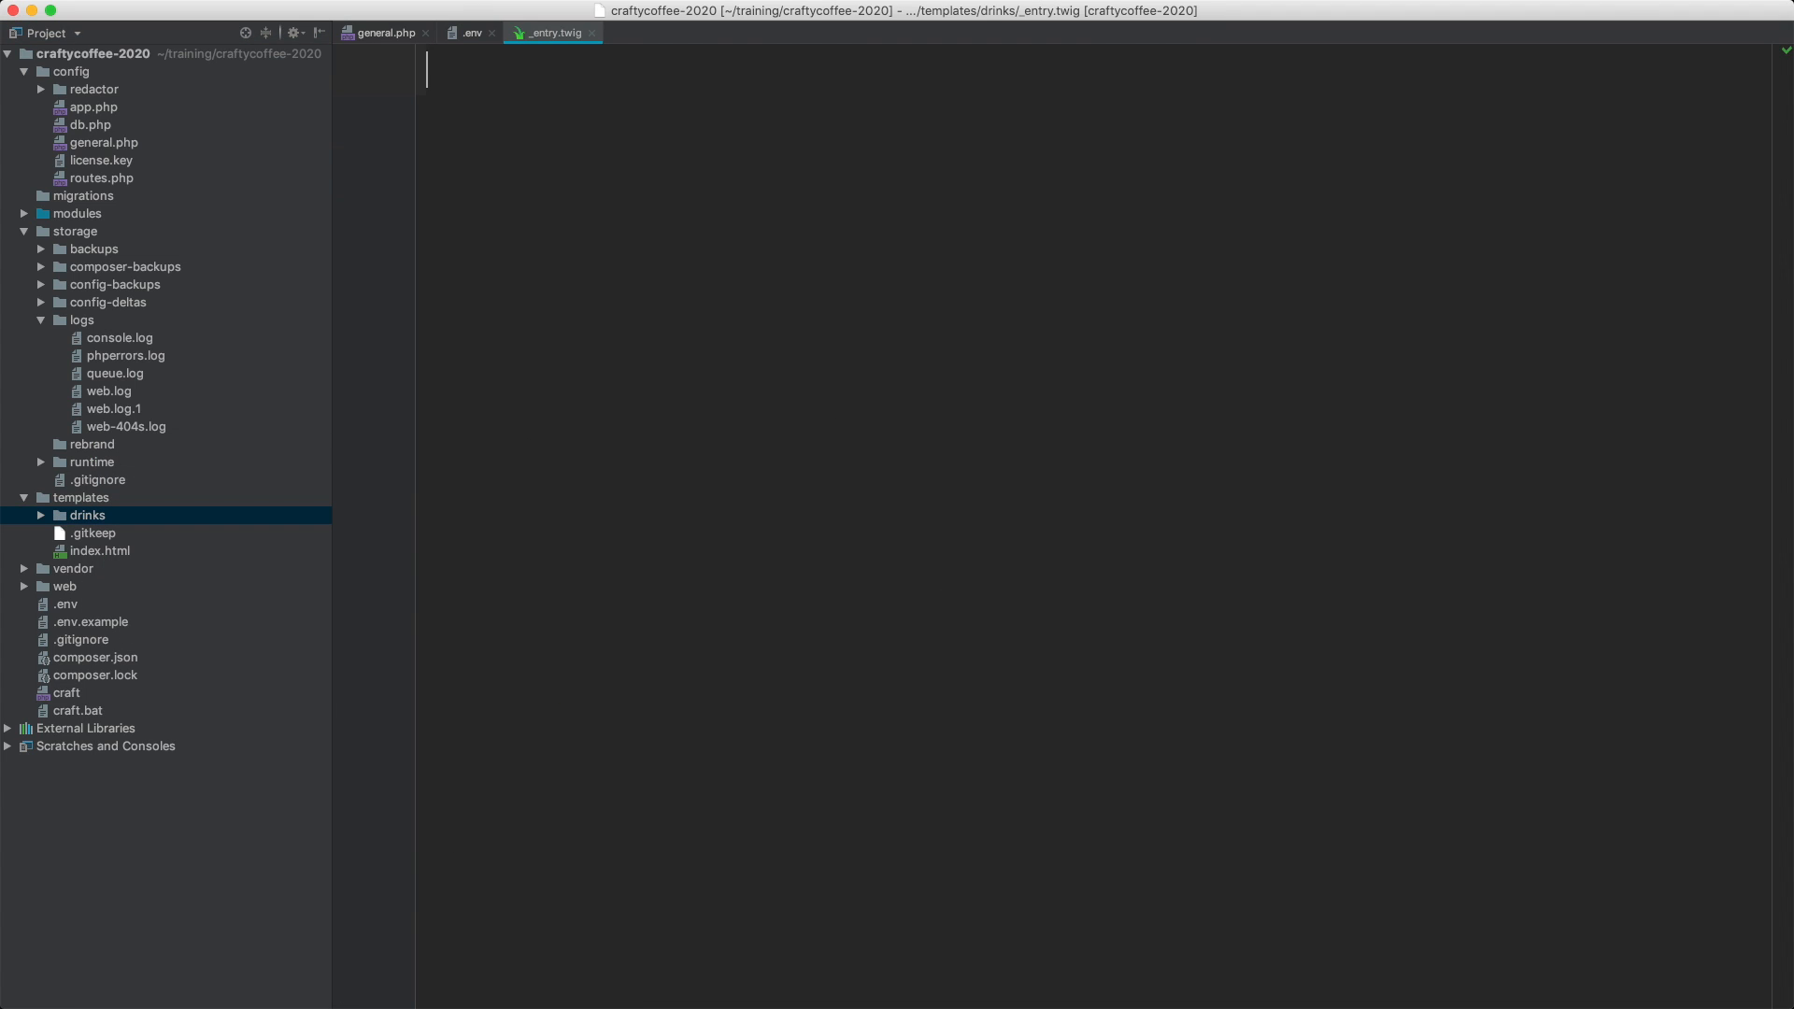
left_click(87, 515)
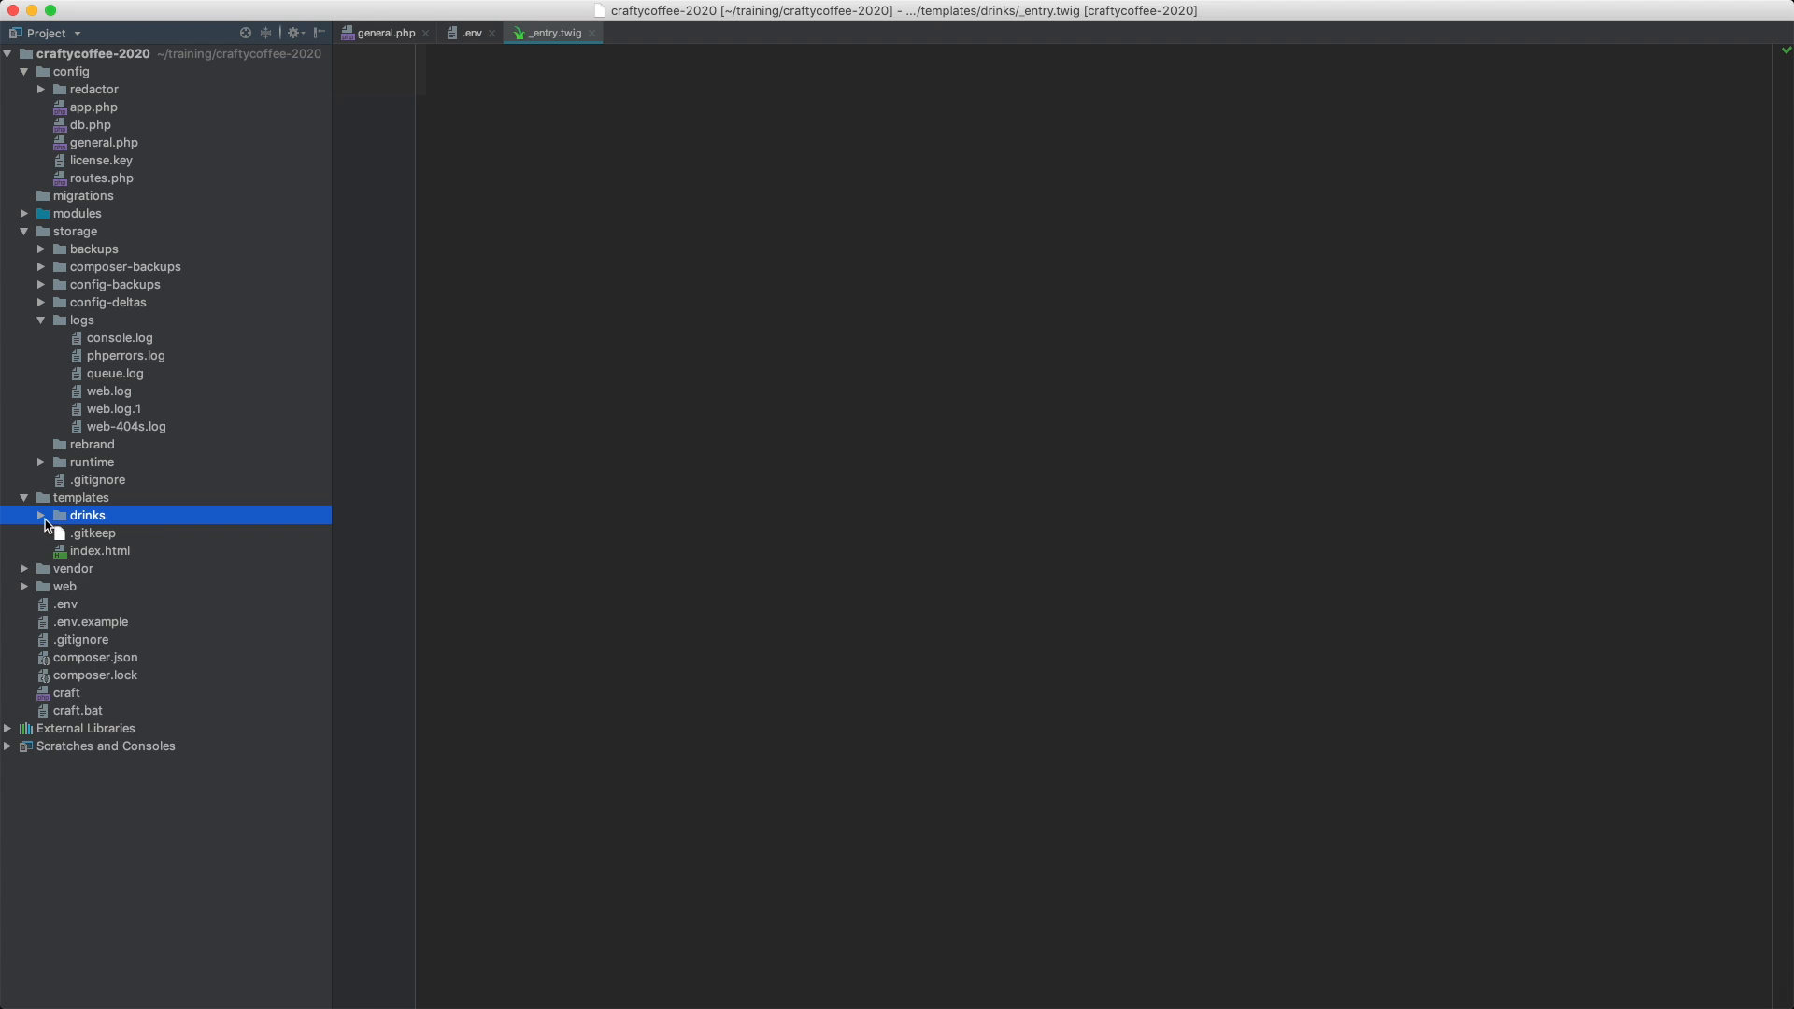
left_click(43, 515)
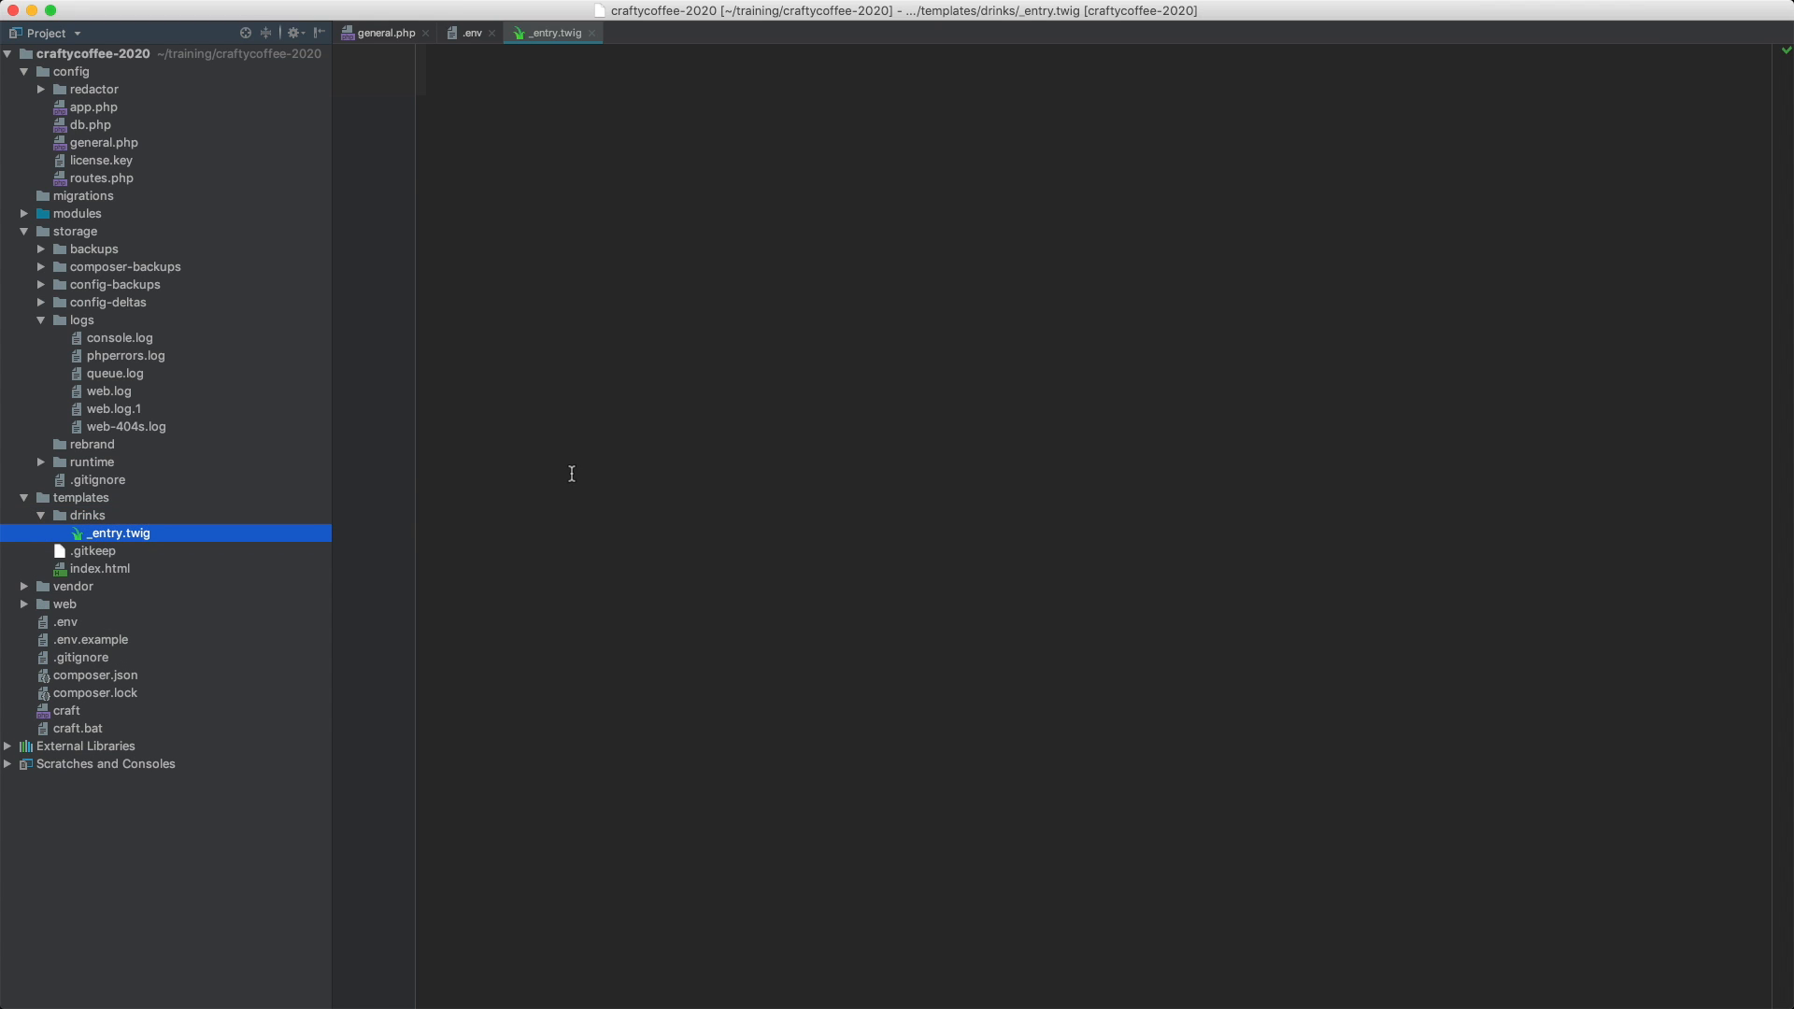
mouse_move(603, 459)
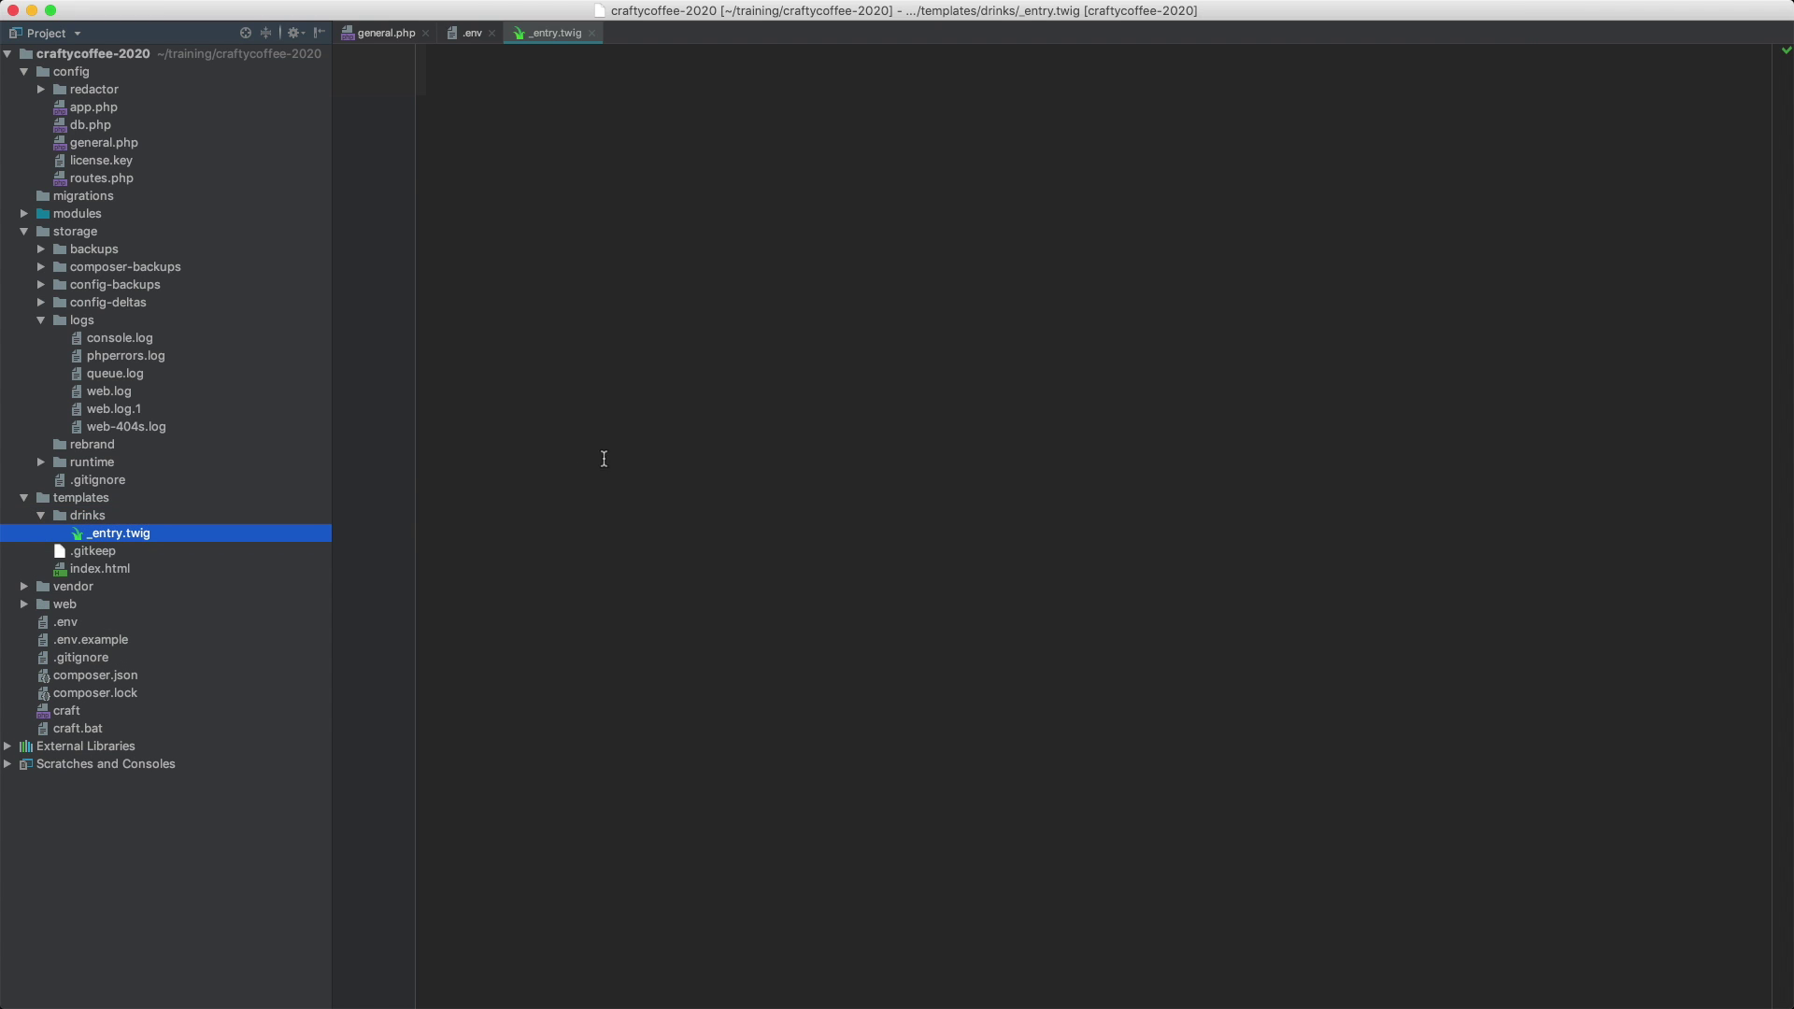
mouse_move(643, 330)
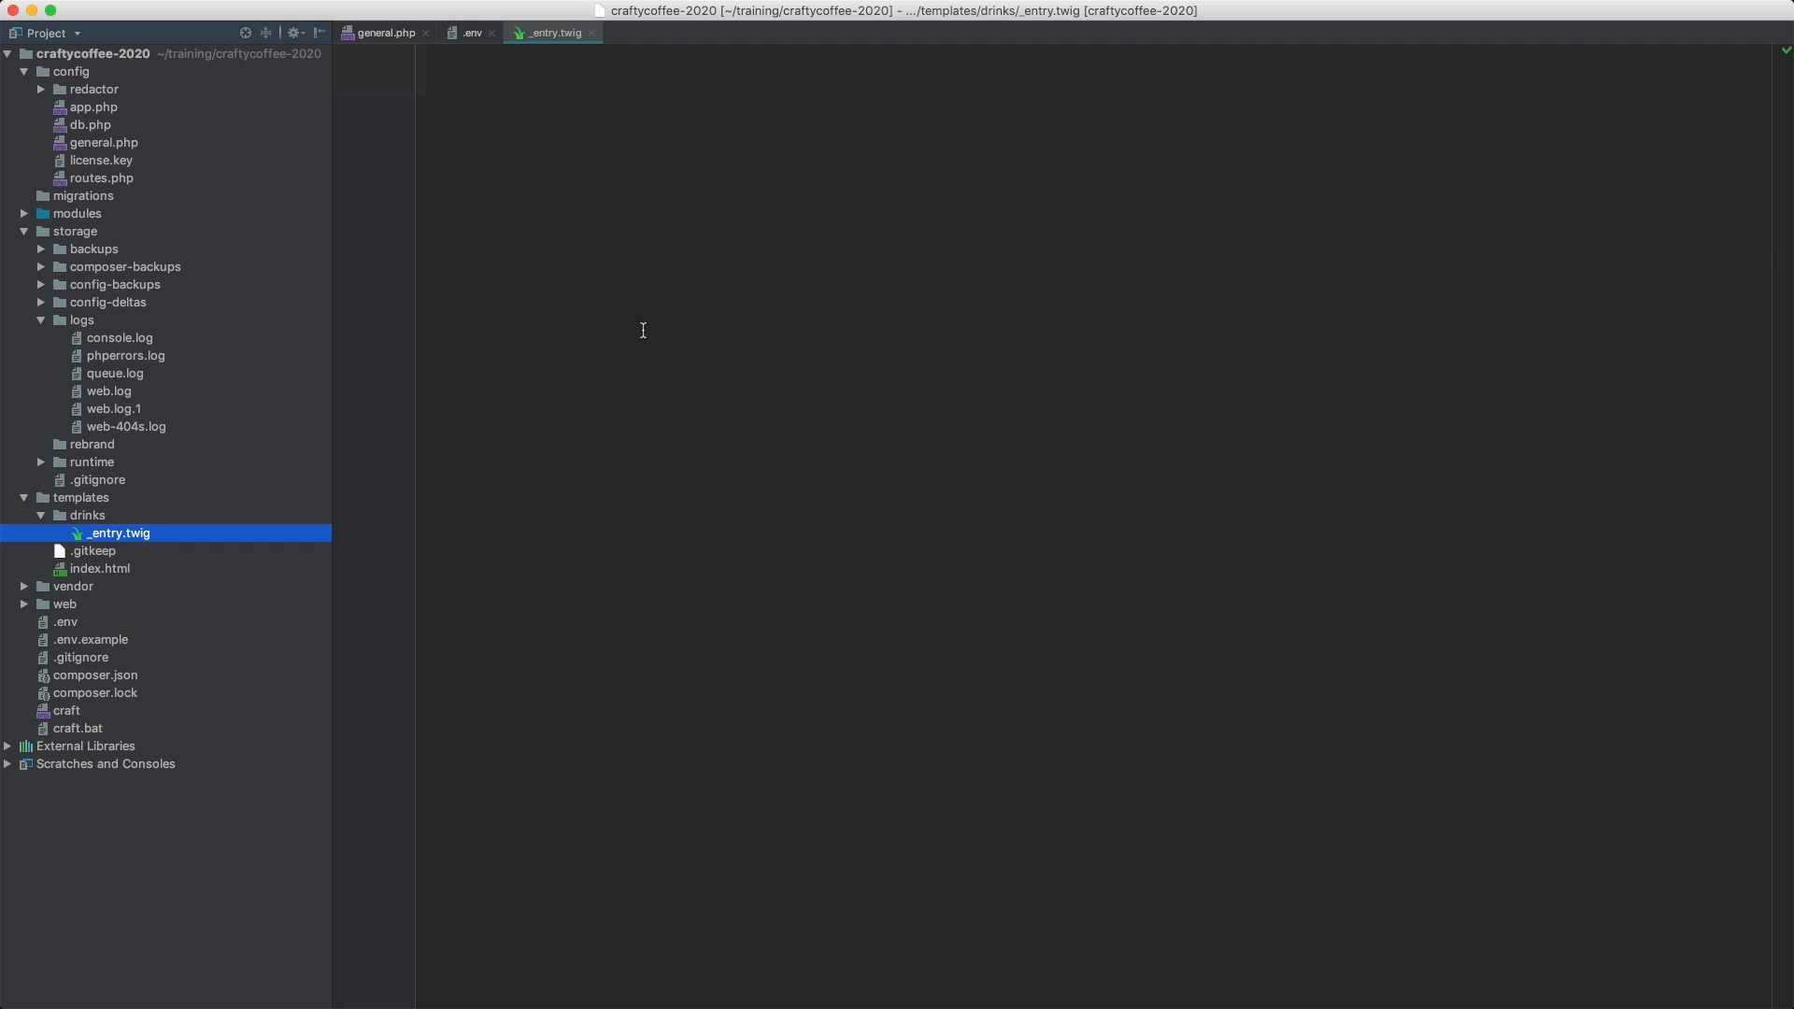
mouse_move(545, 230)
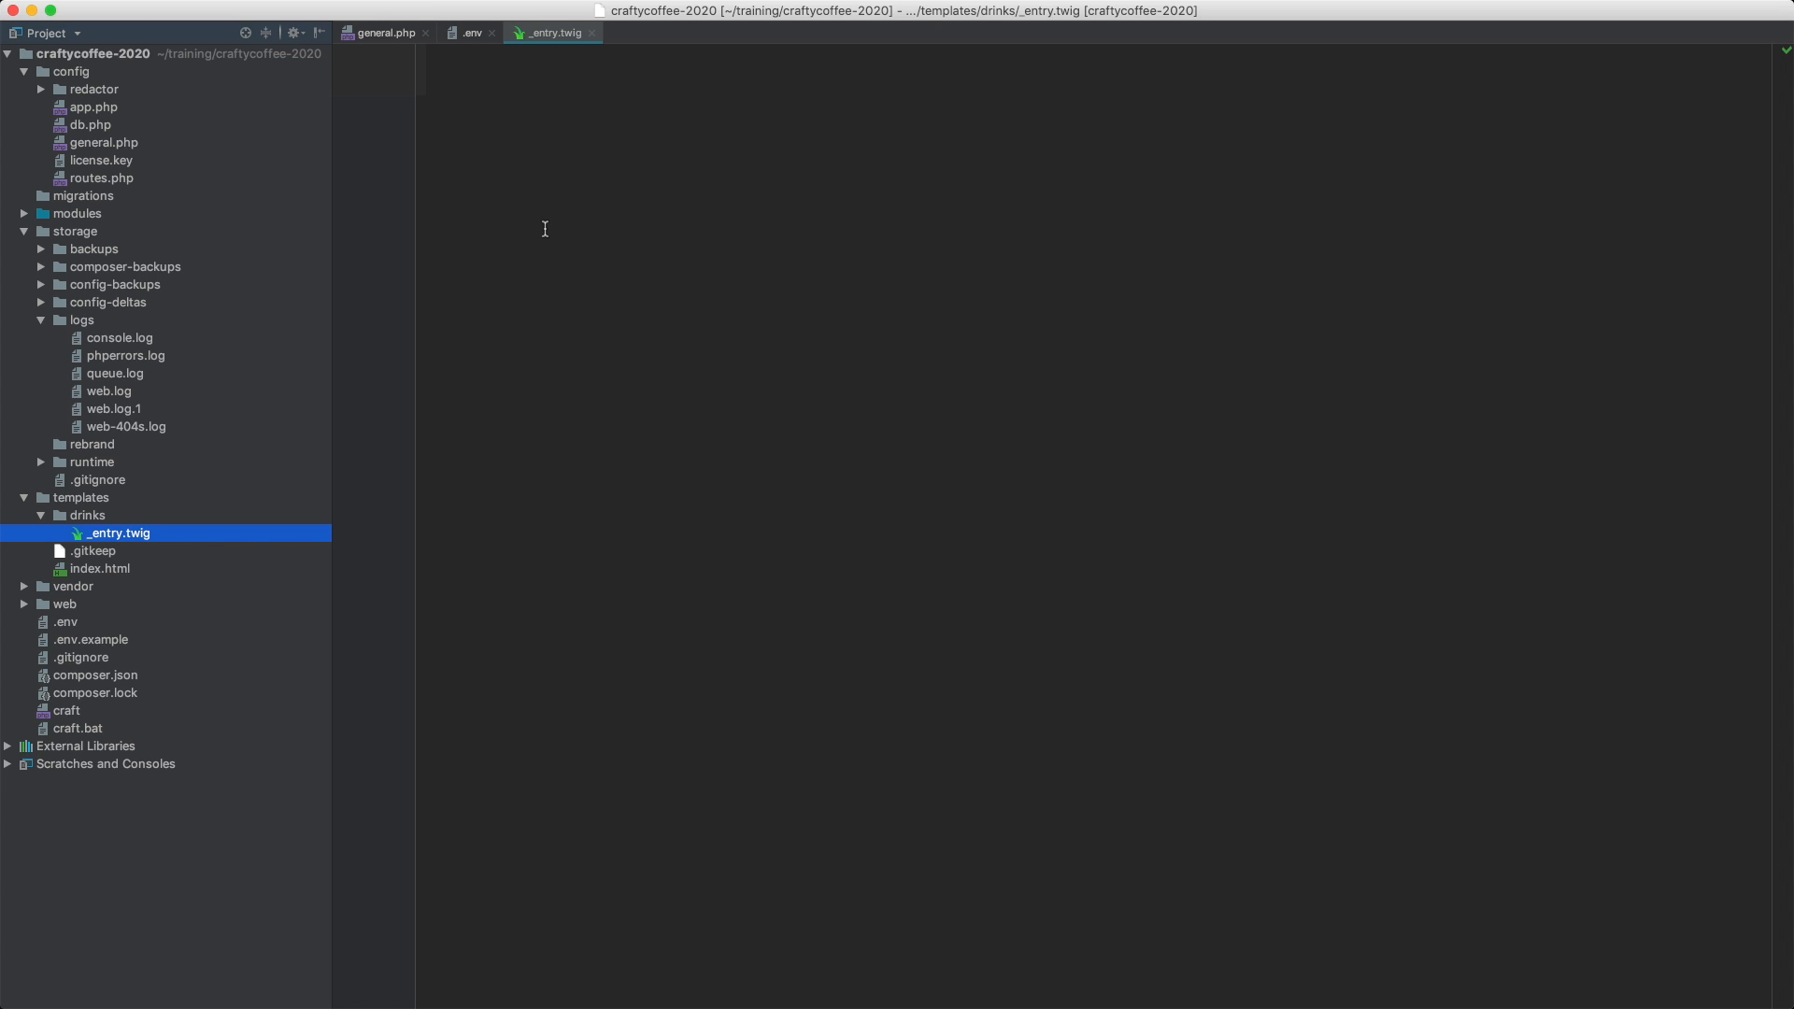
mouse_move(566, 372)
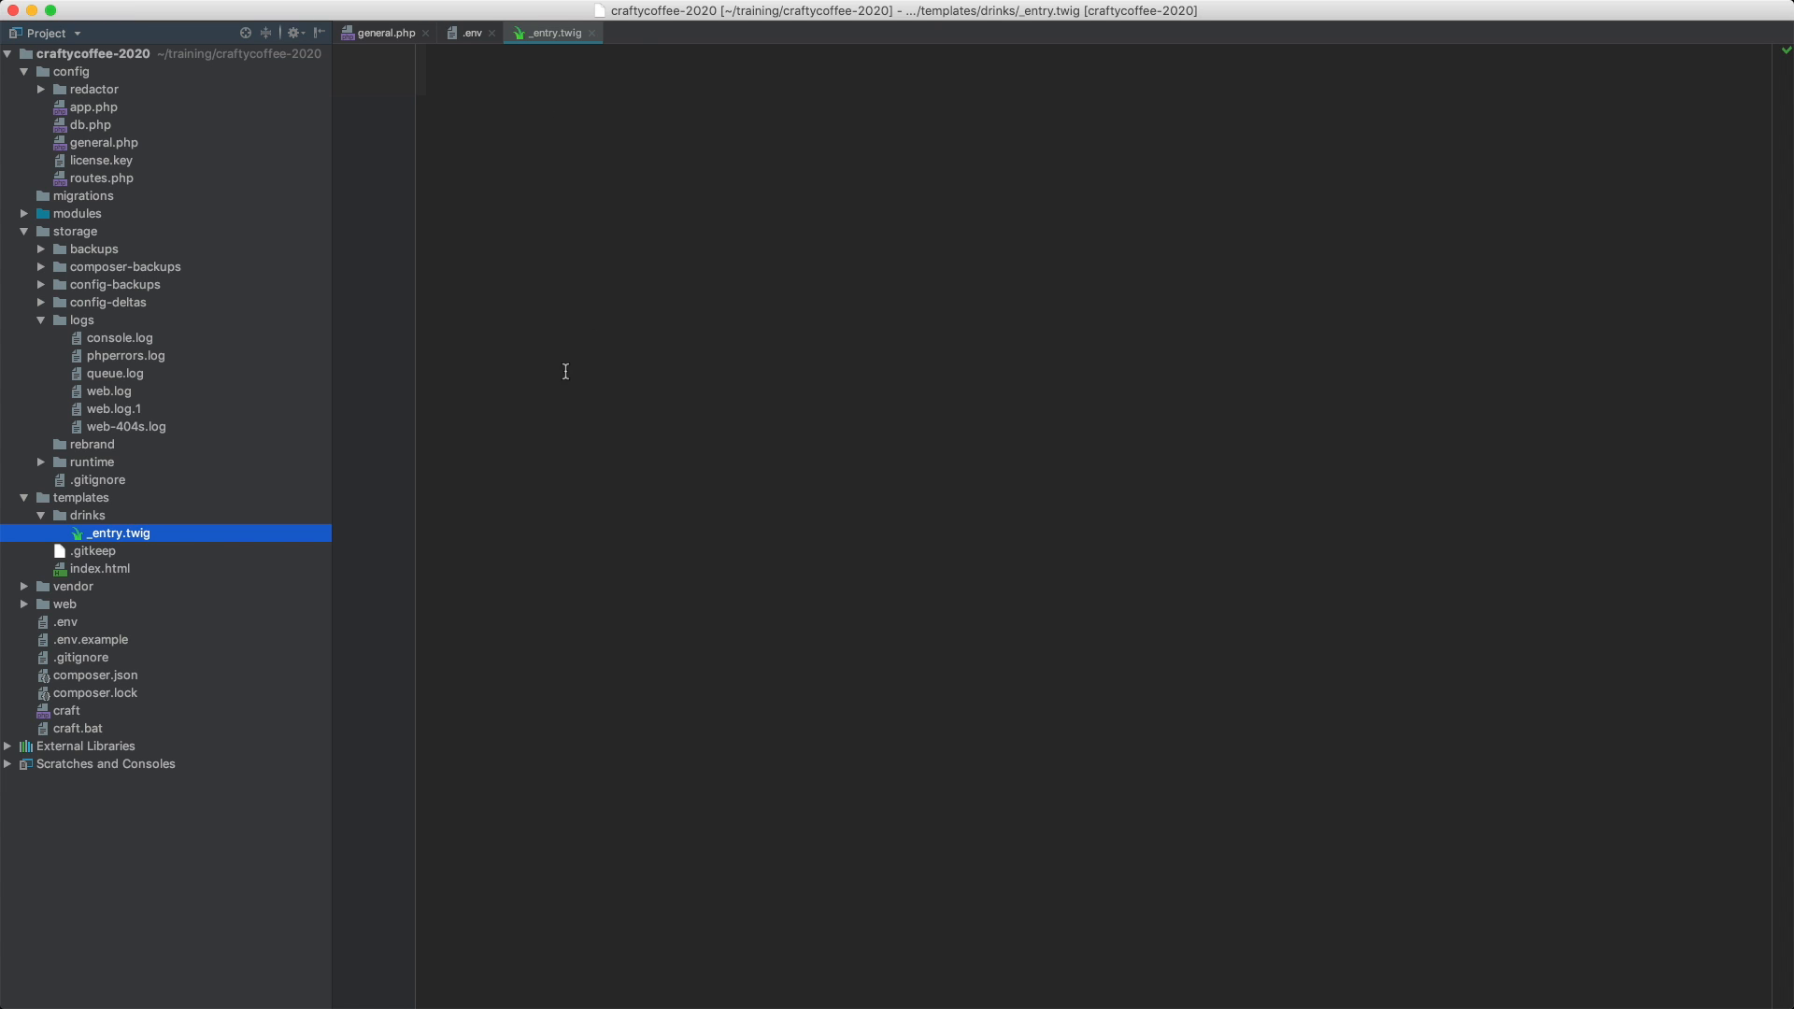
mouse_move(650, 390)
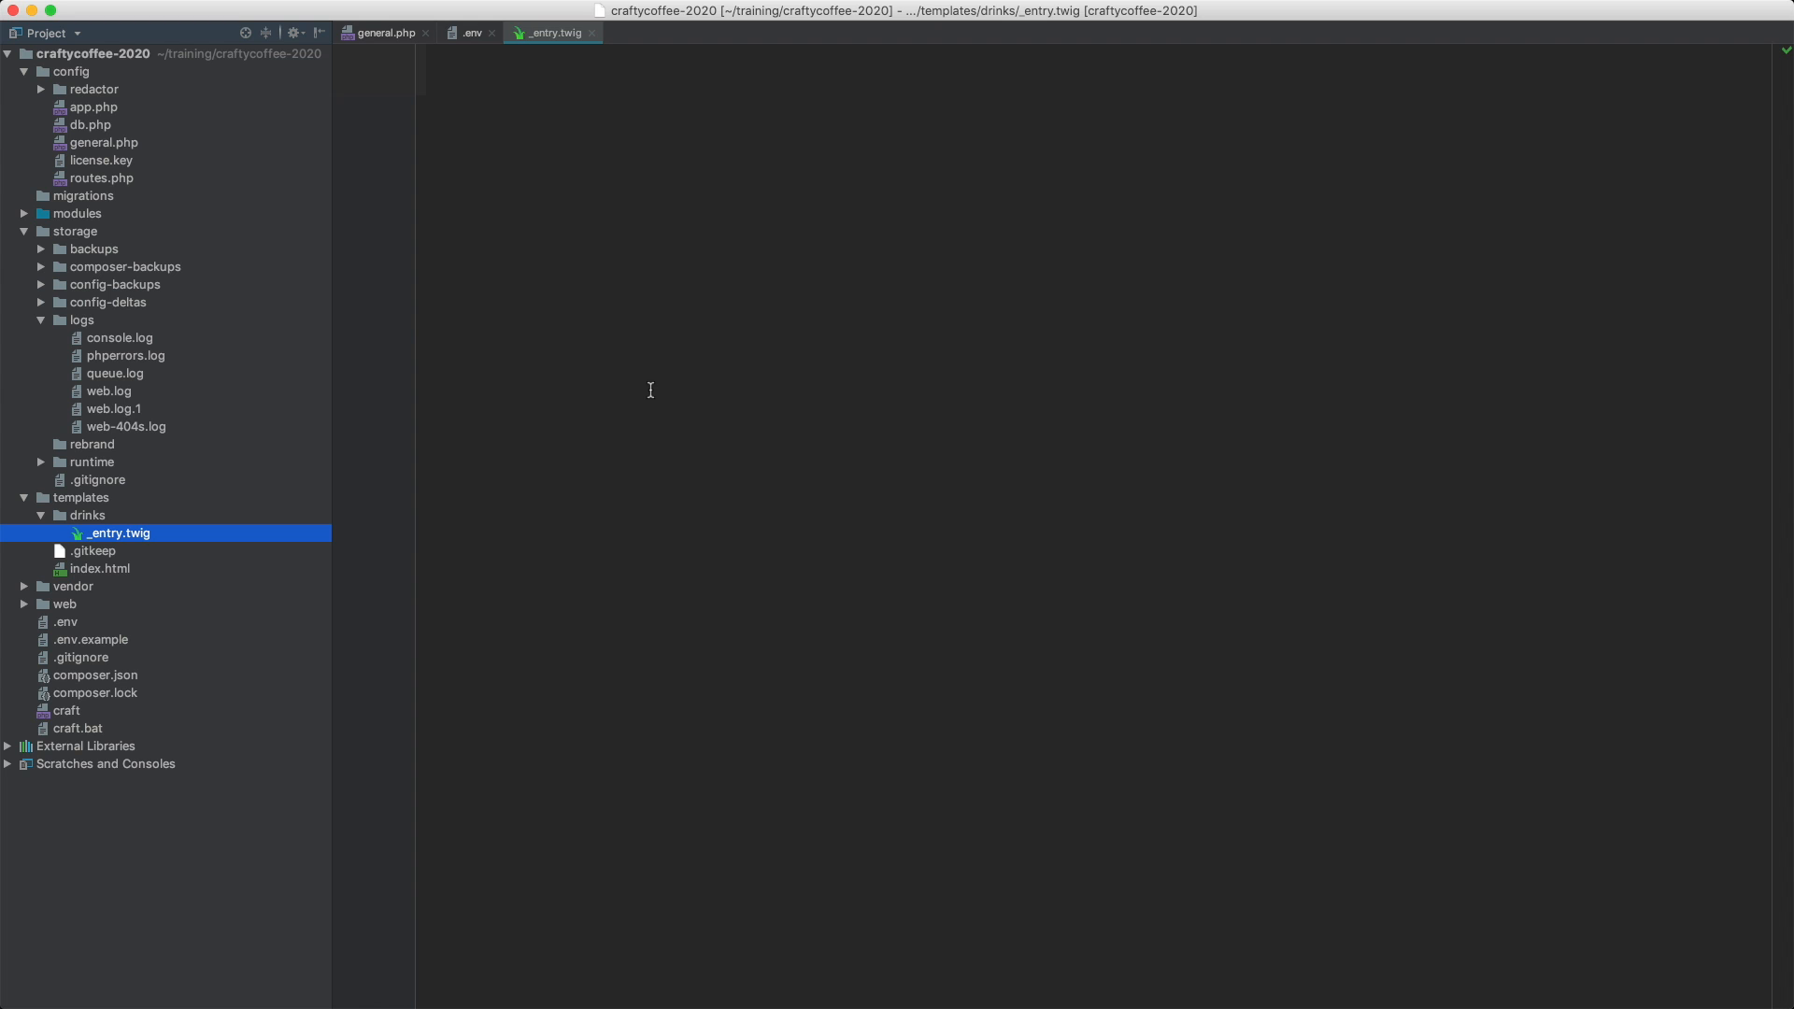
mouse_move(613, 394)
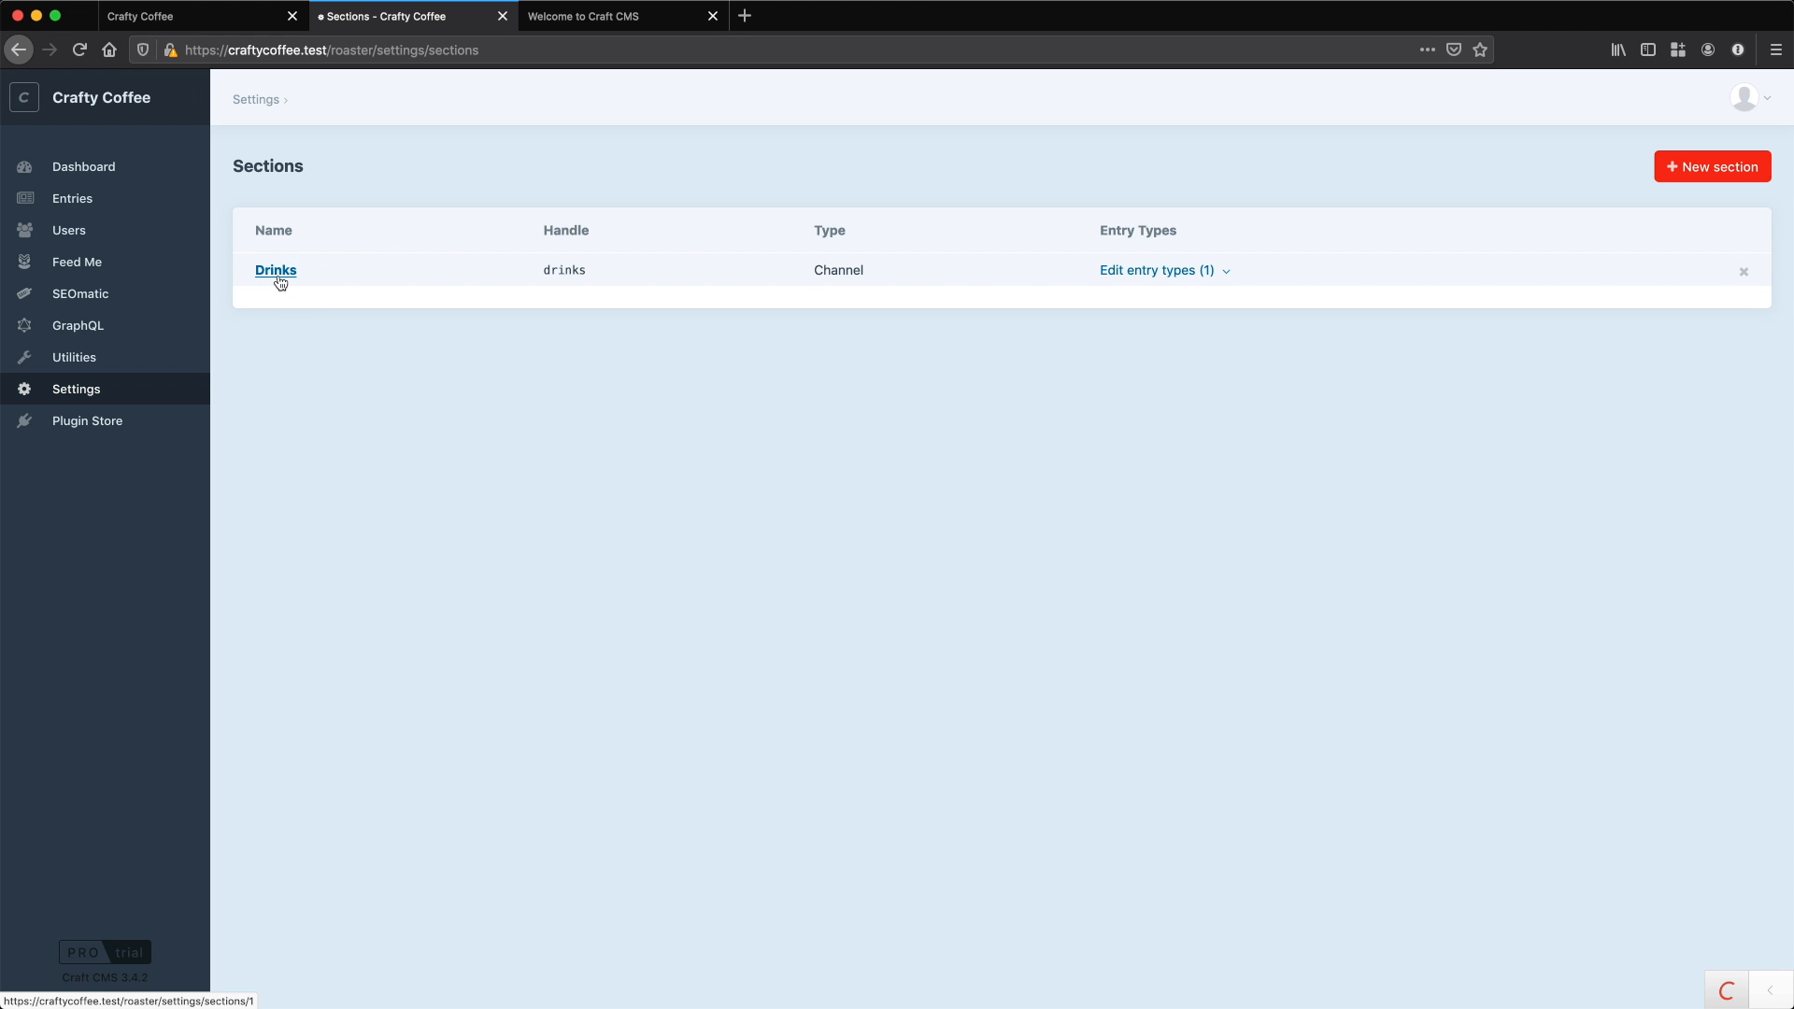
mouse_move(1080, 317)
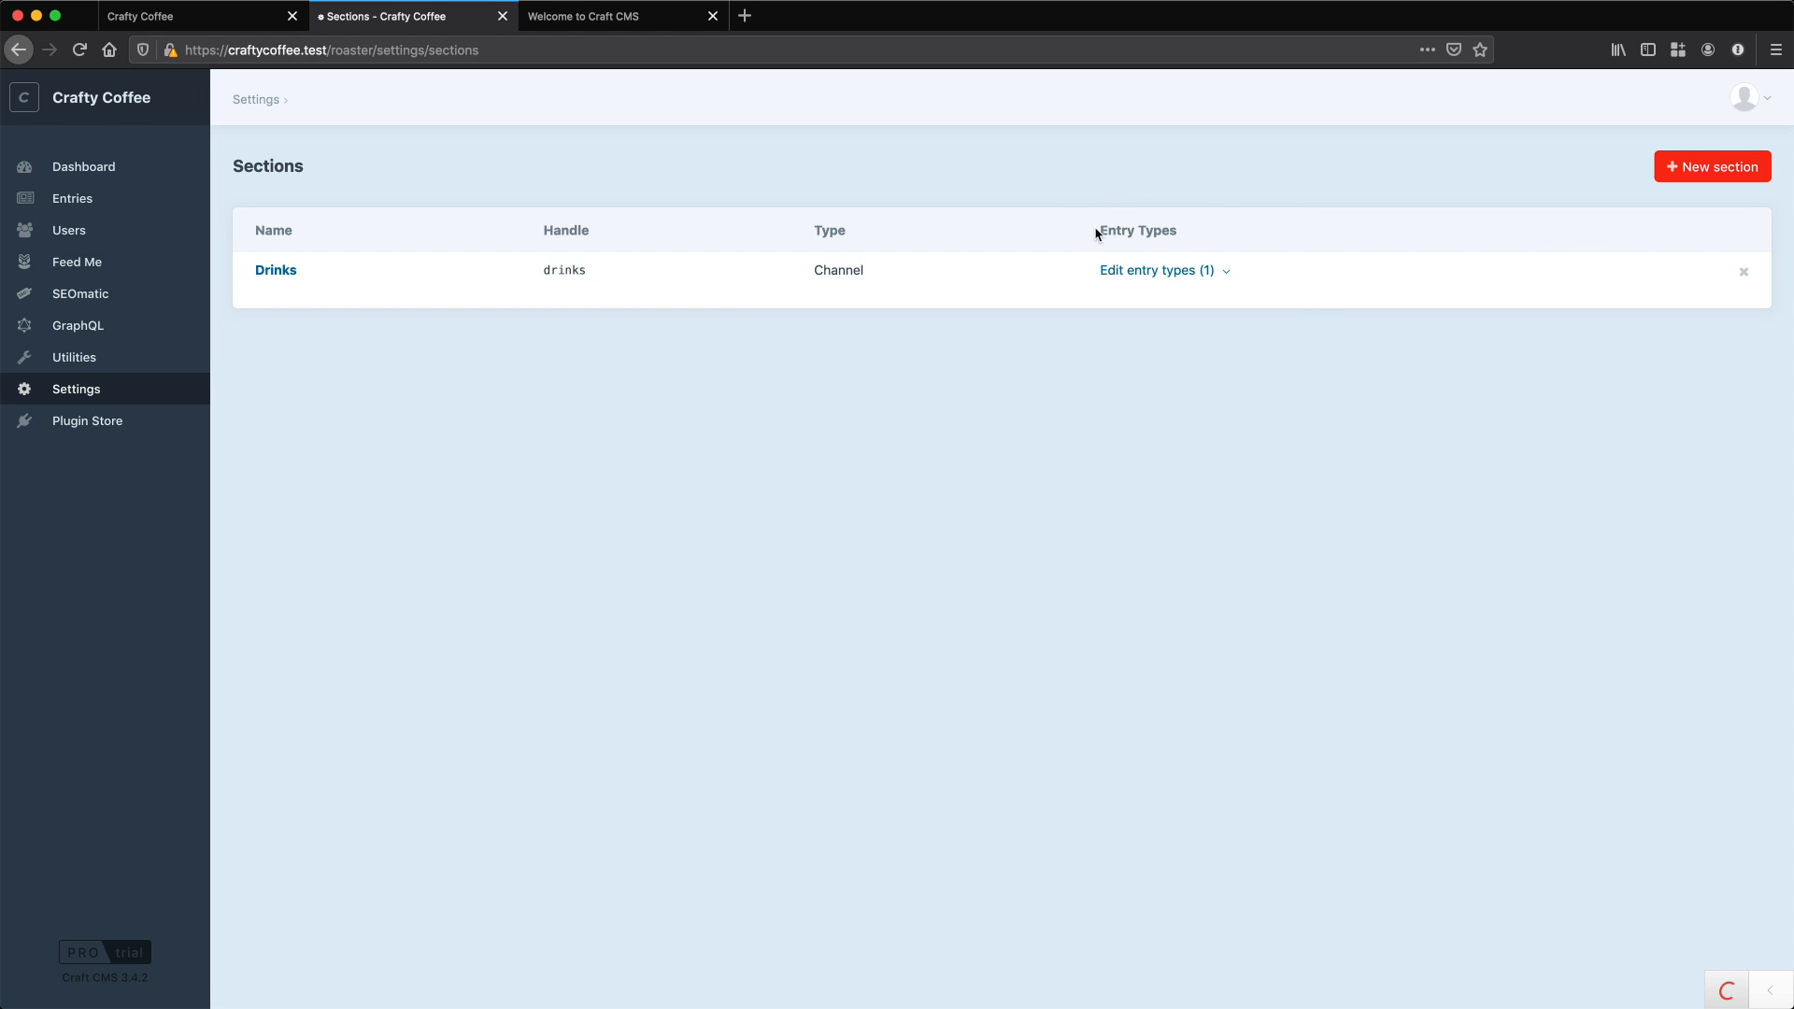
double_click(1137, 231)
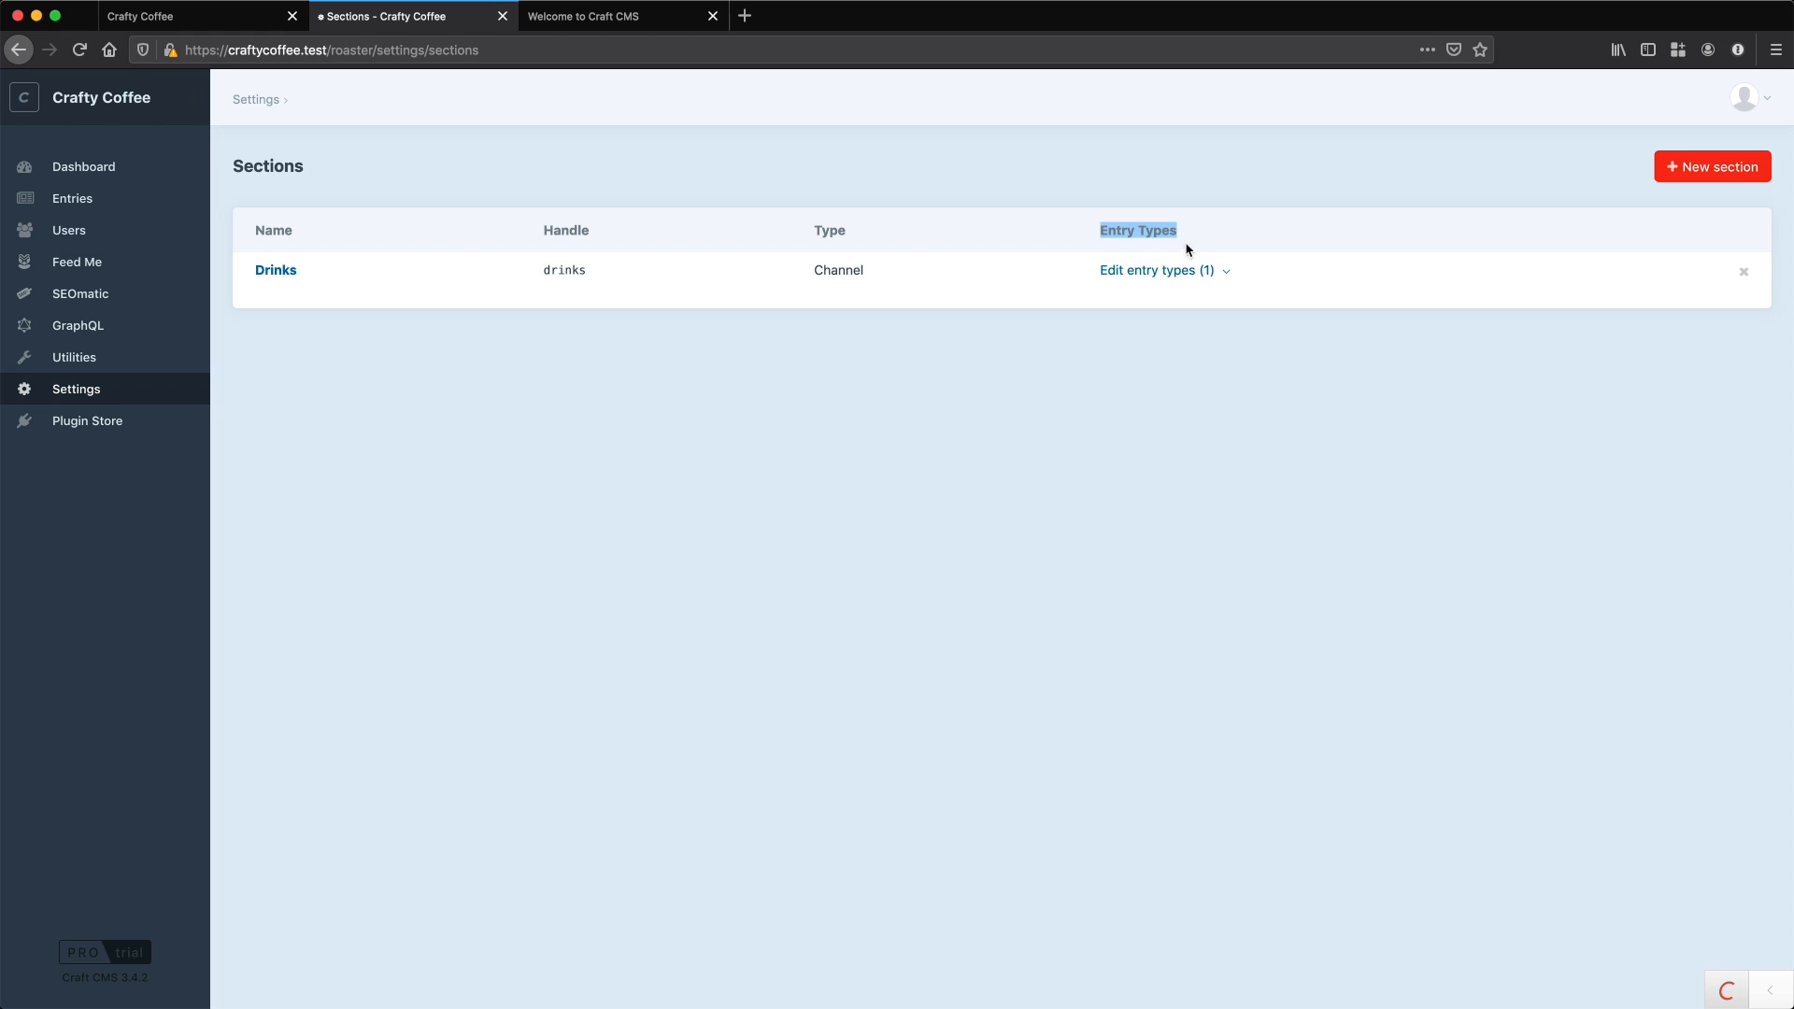
left_click(1228, 272)
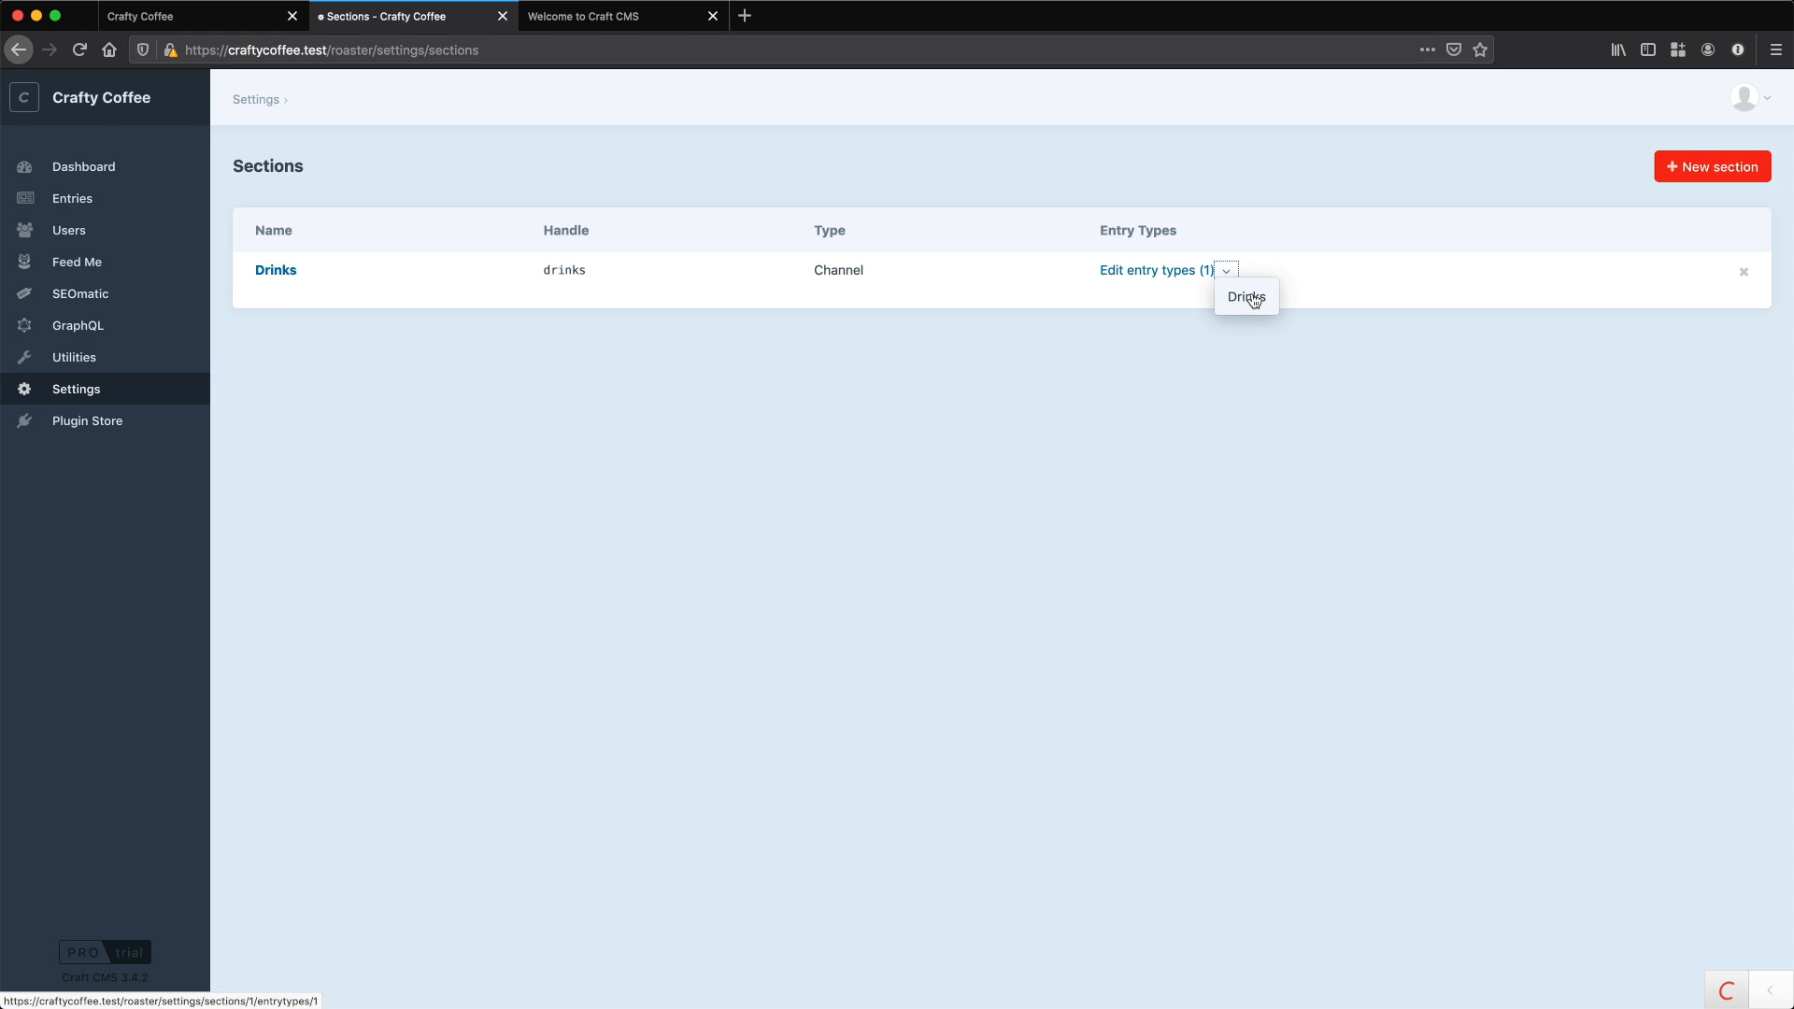
mouse_move(1256, 308)
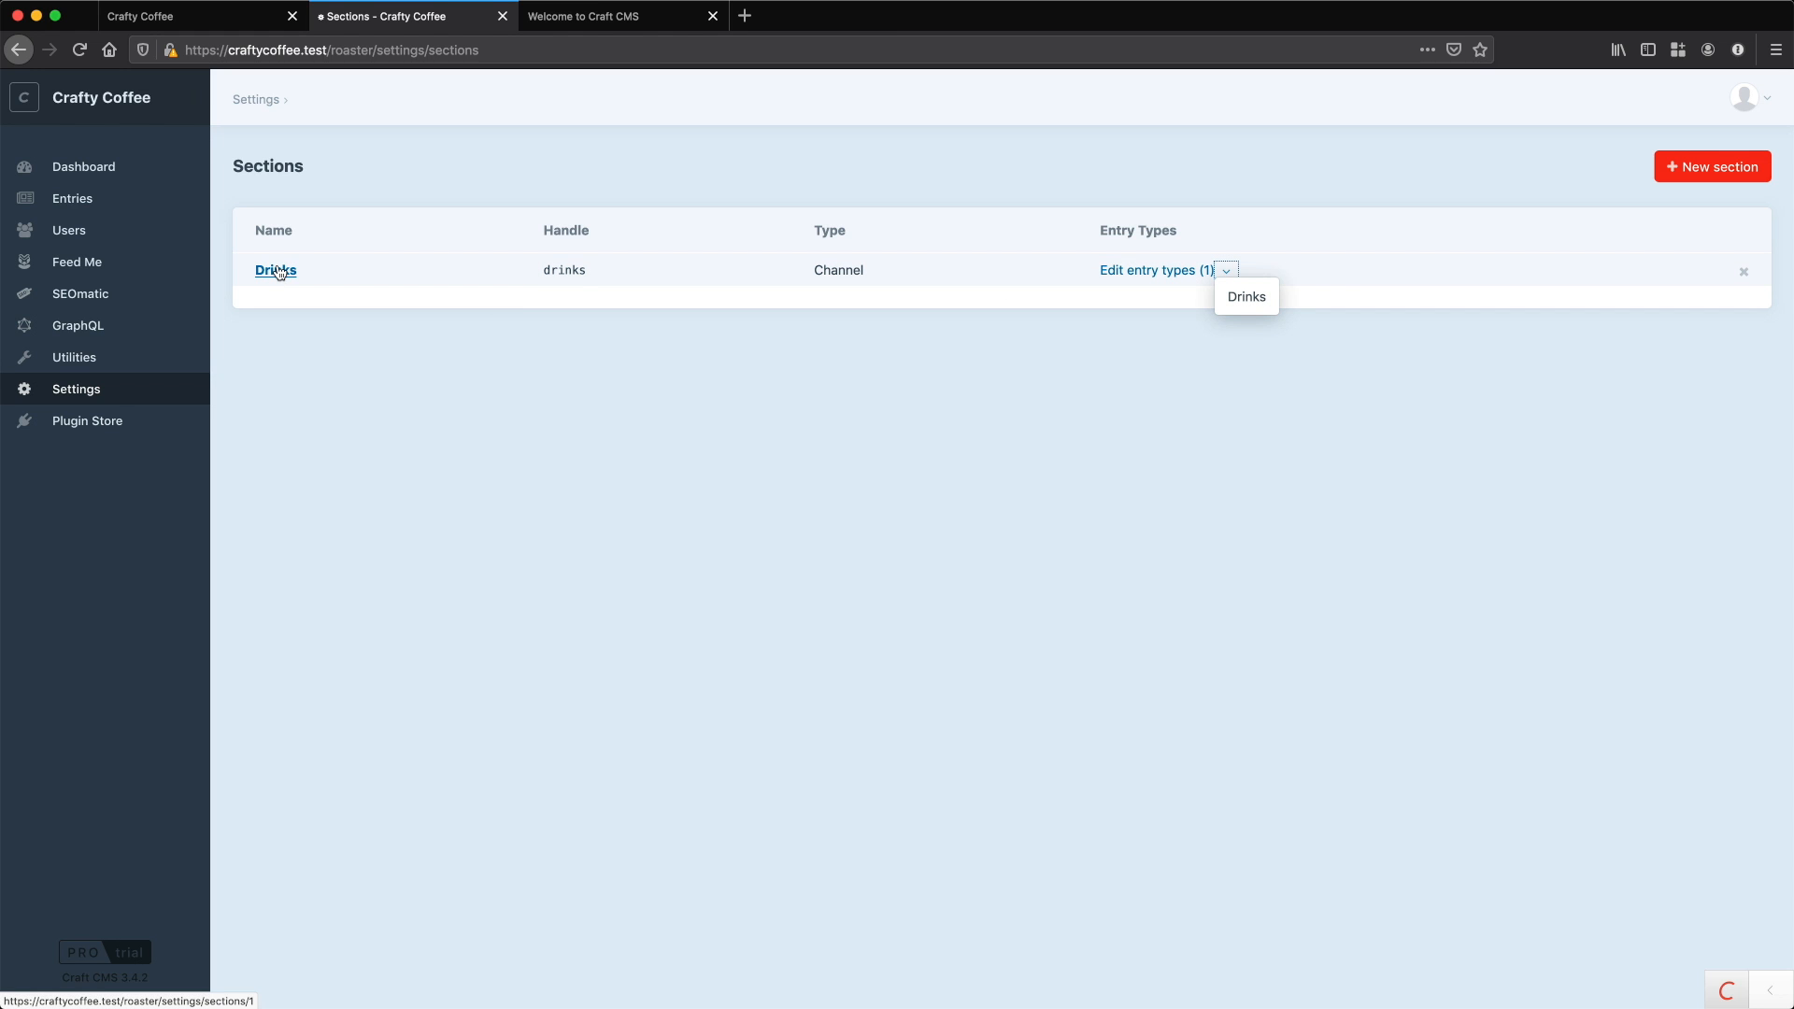
mouse_move(1103, 248)
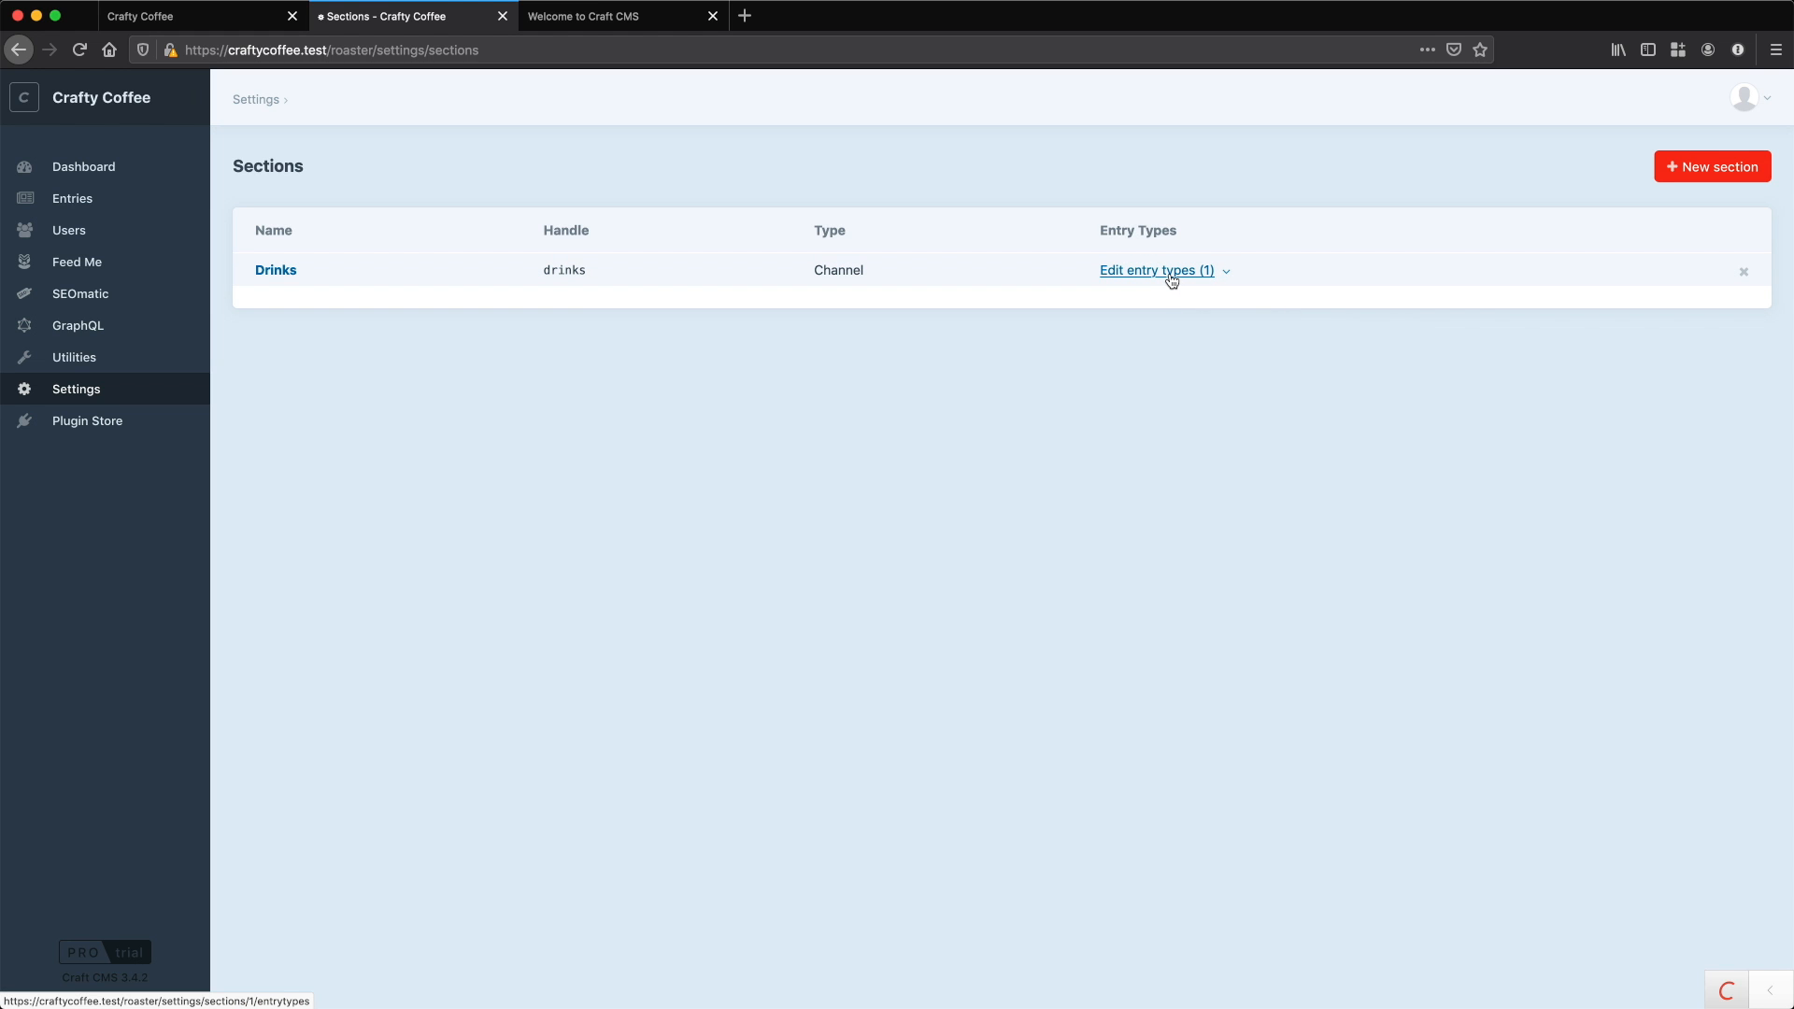
left_click(1155, 270)
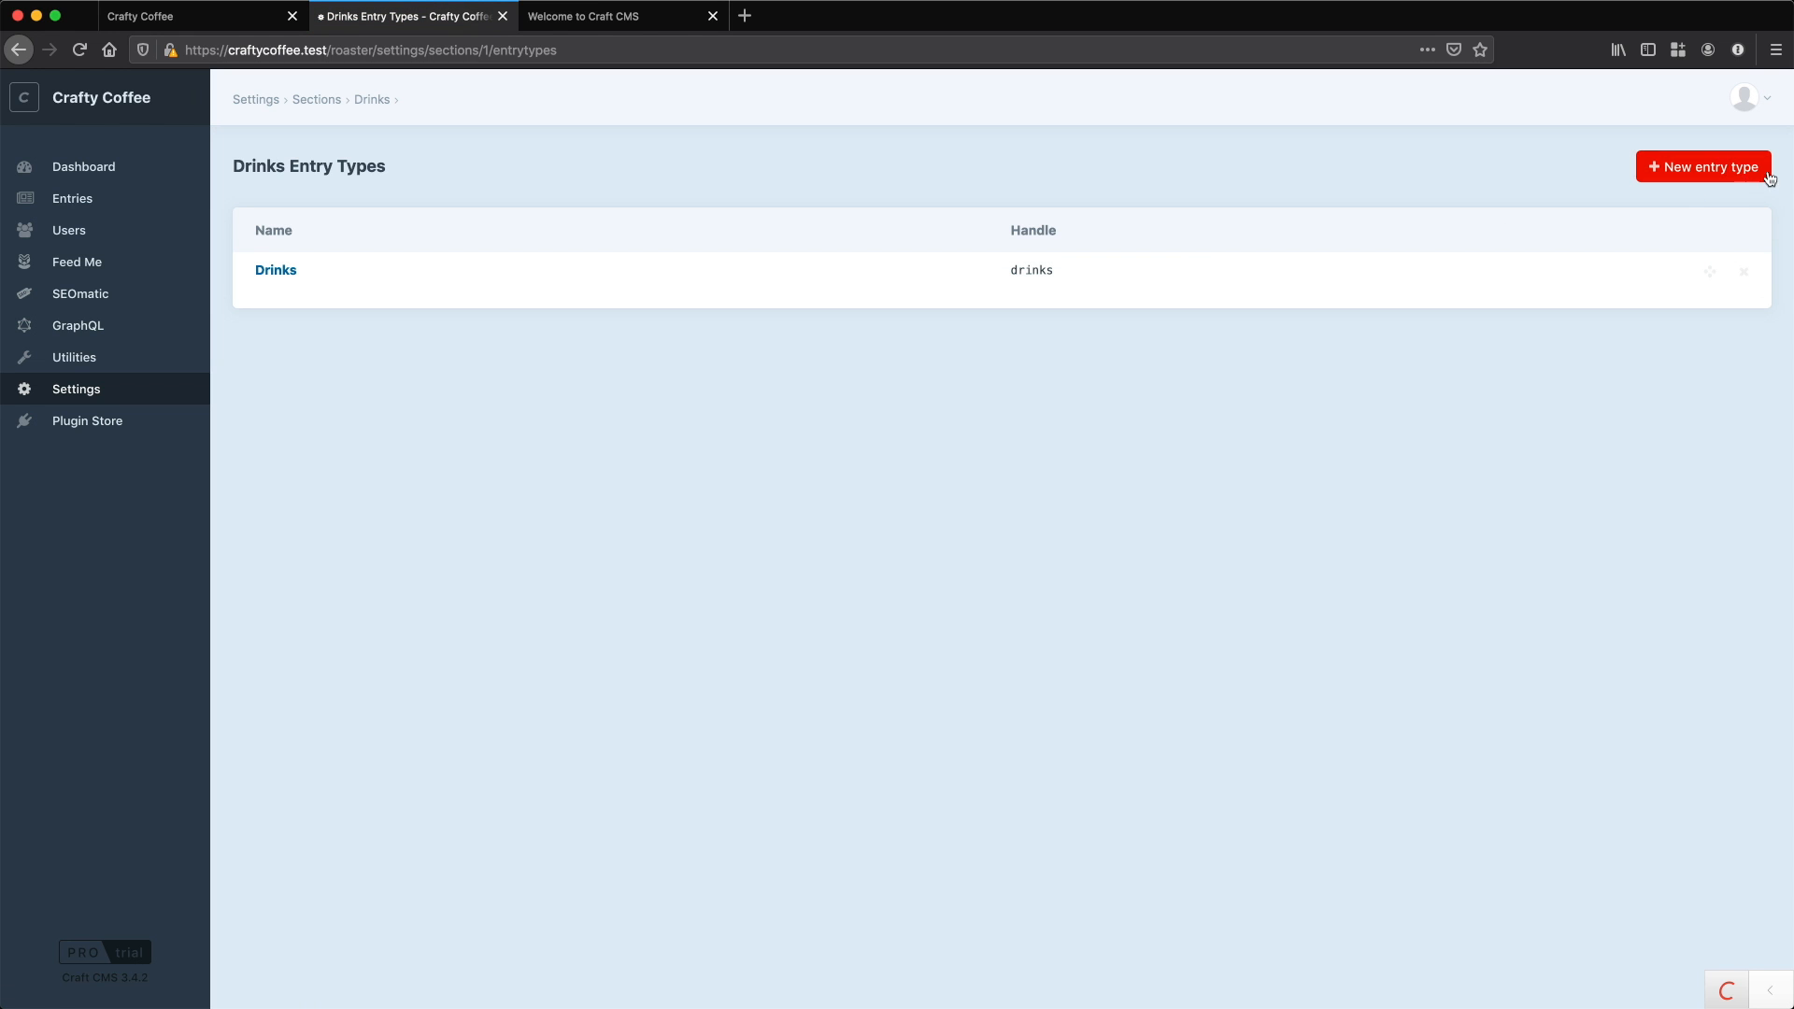
left_click(1710, 167)
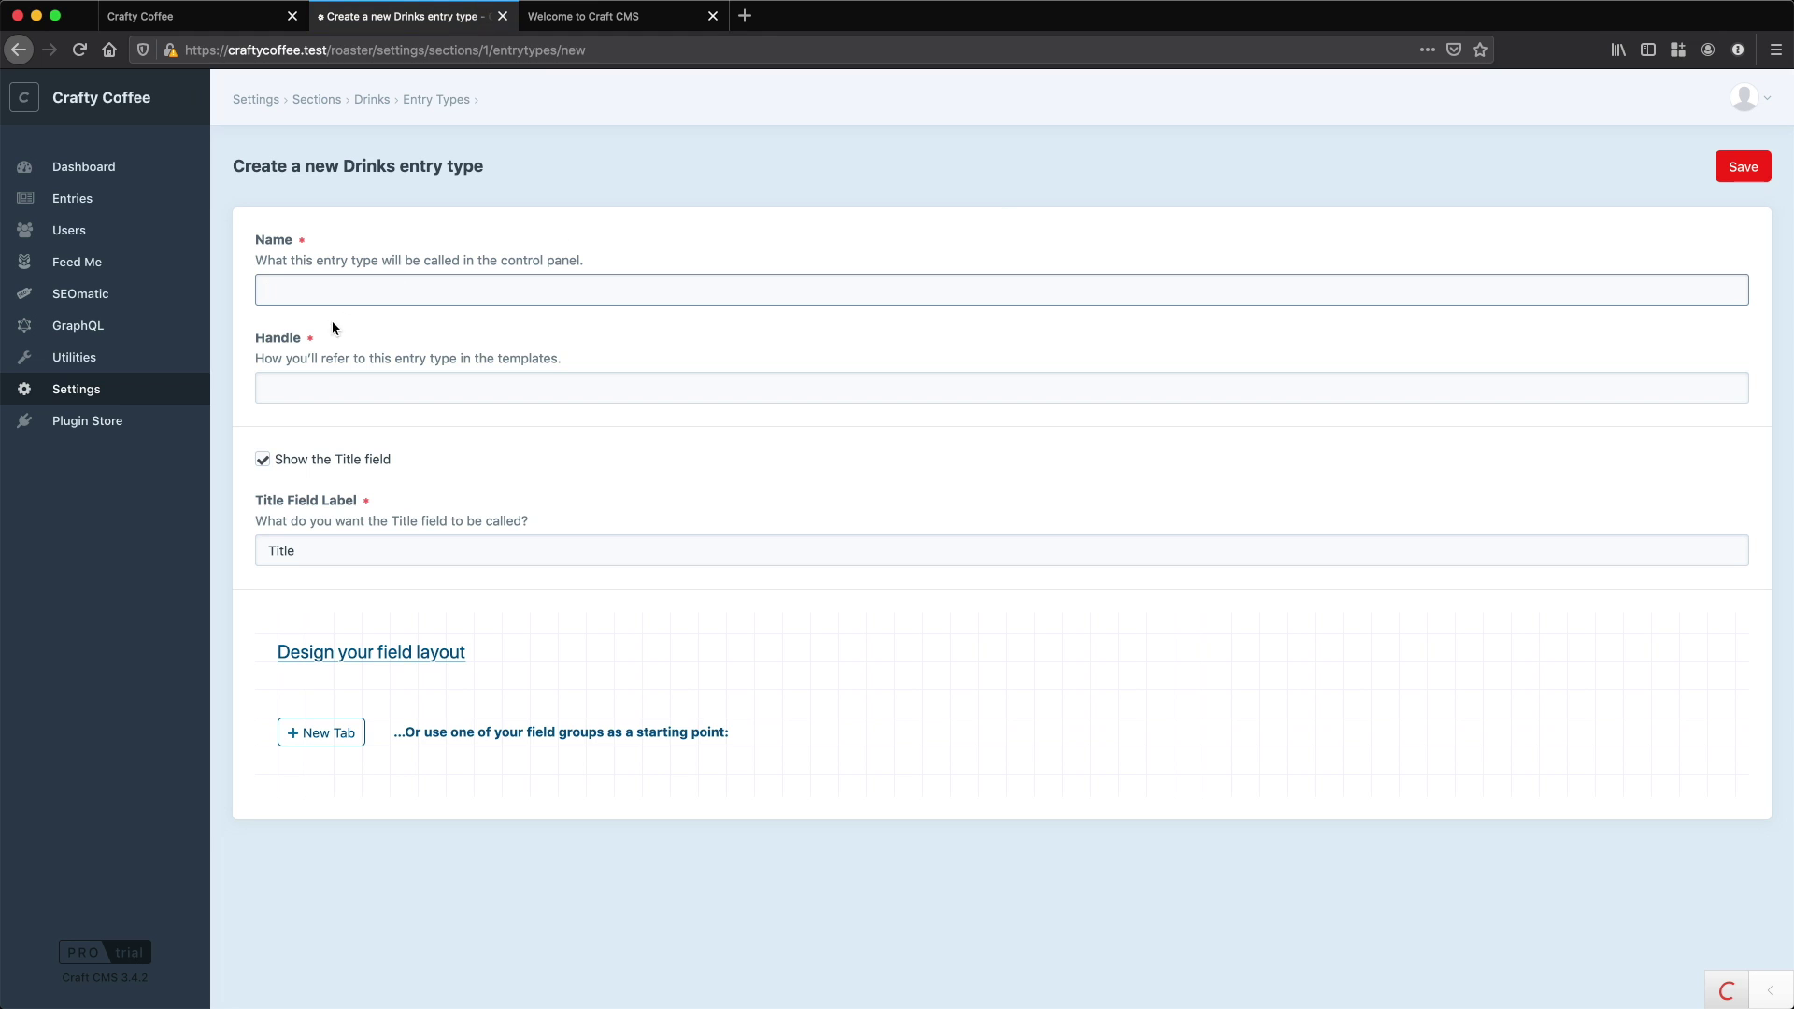
left_click(1001, 262)
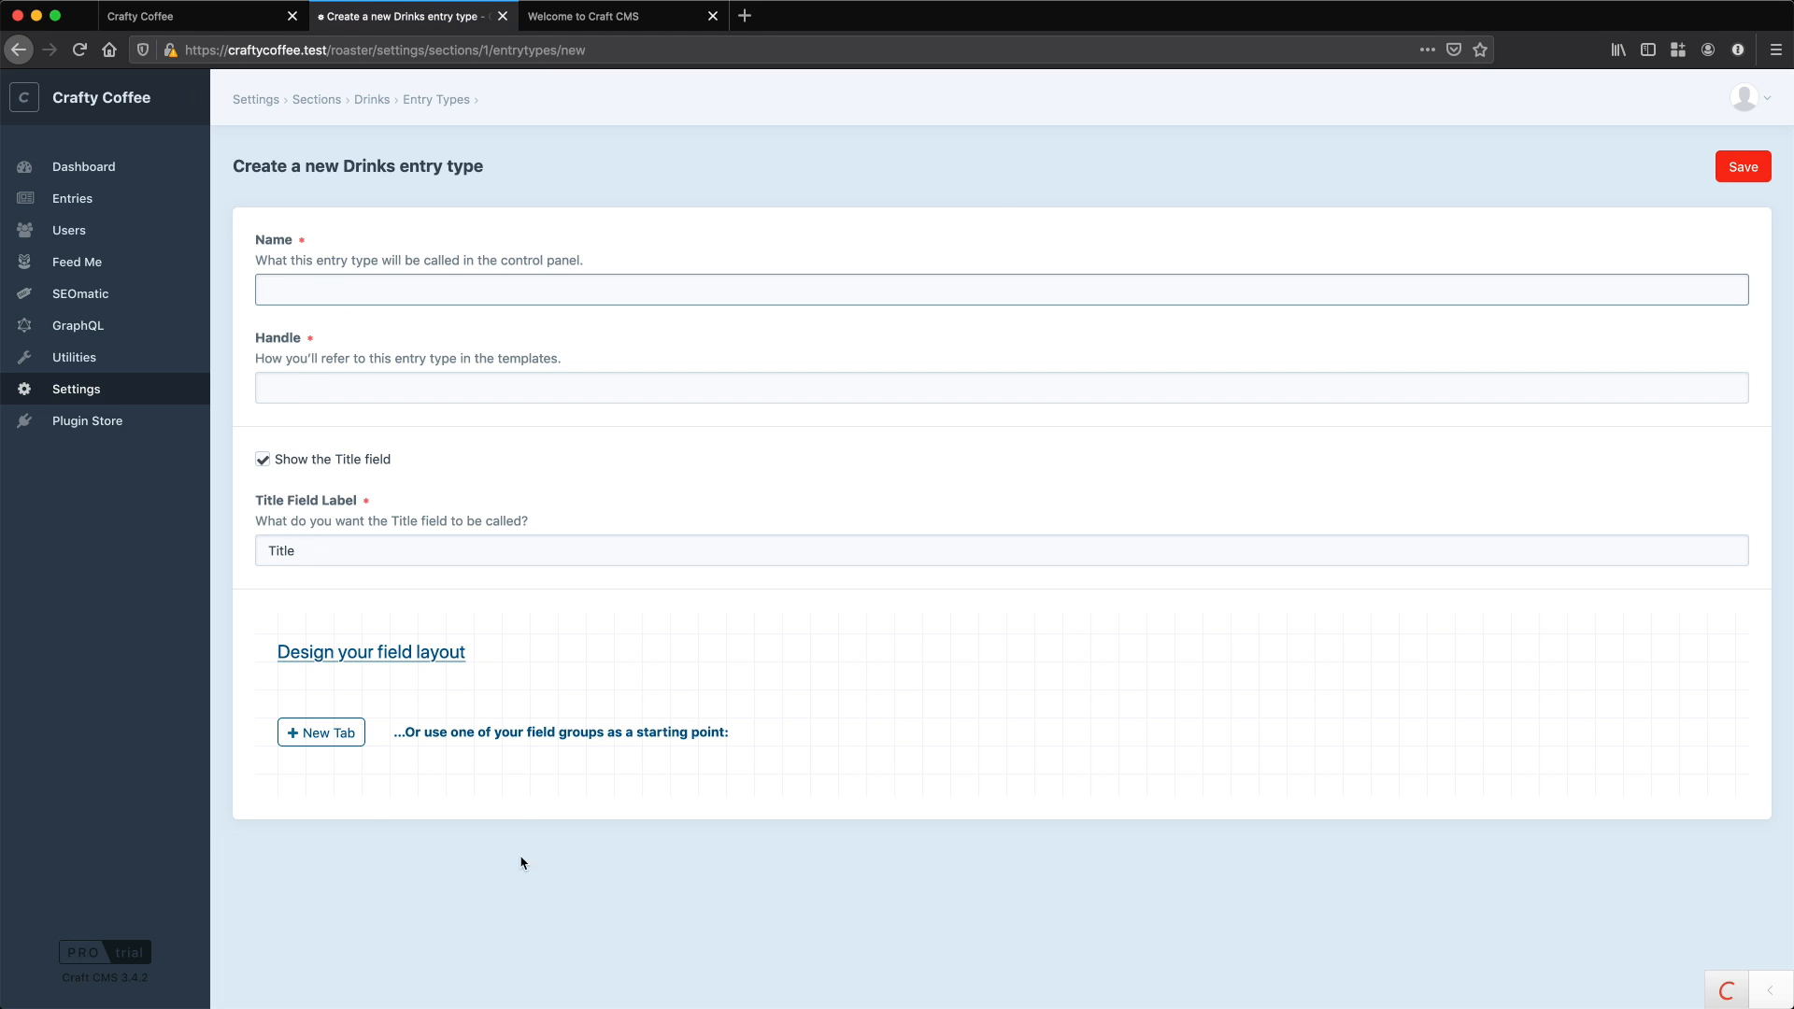
mouse_move(476, 768)
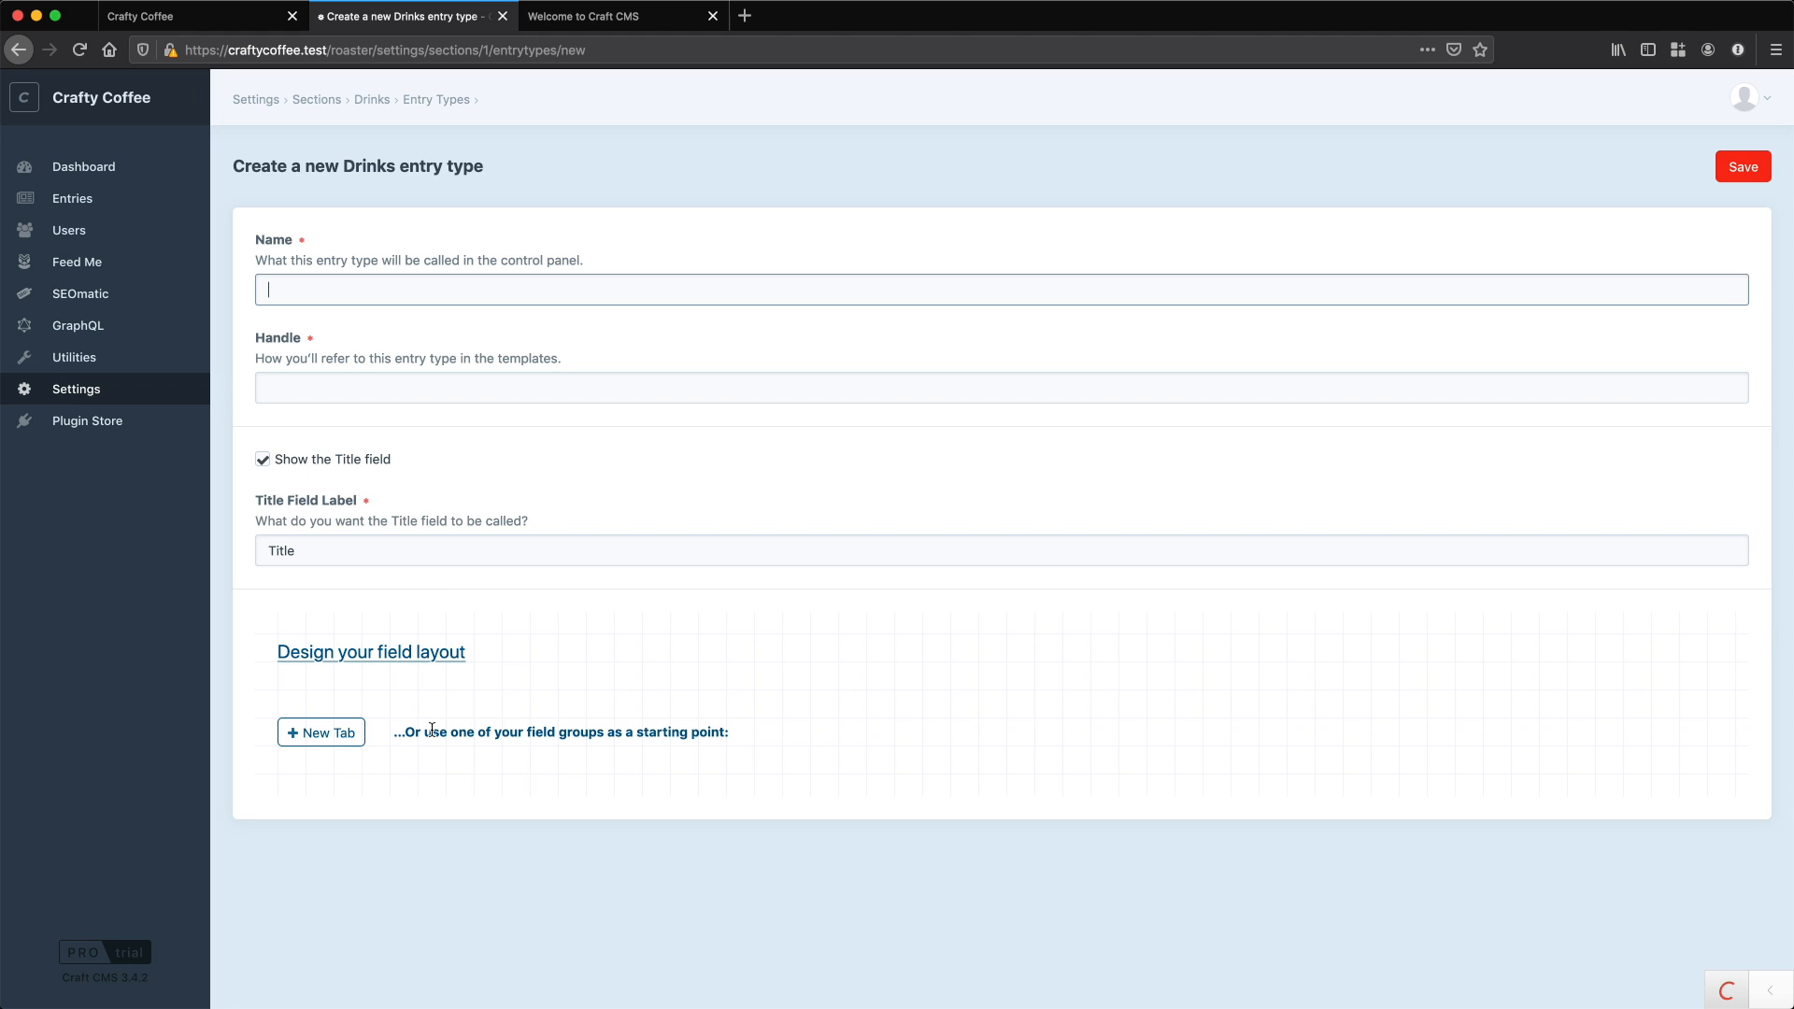
left_click(372, 99)
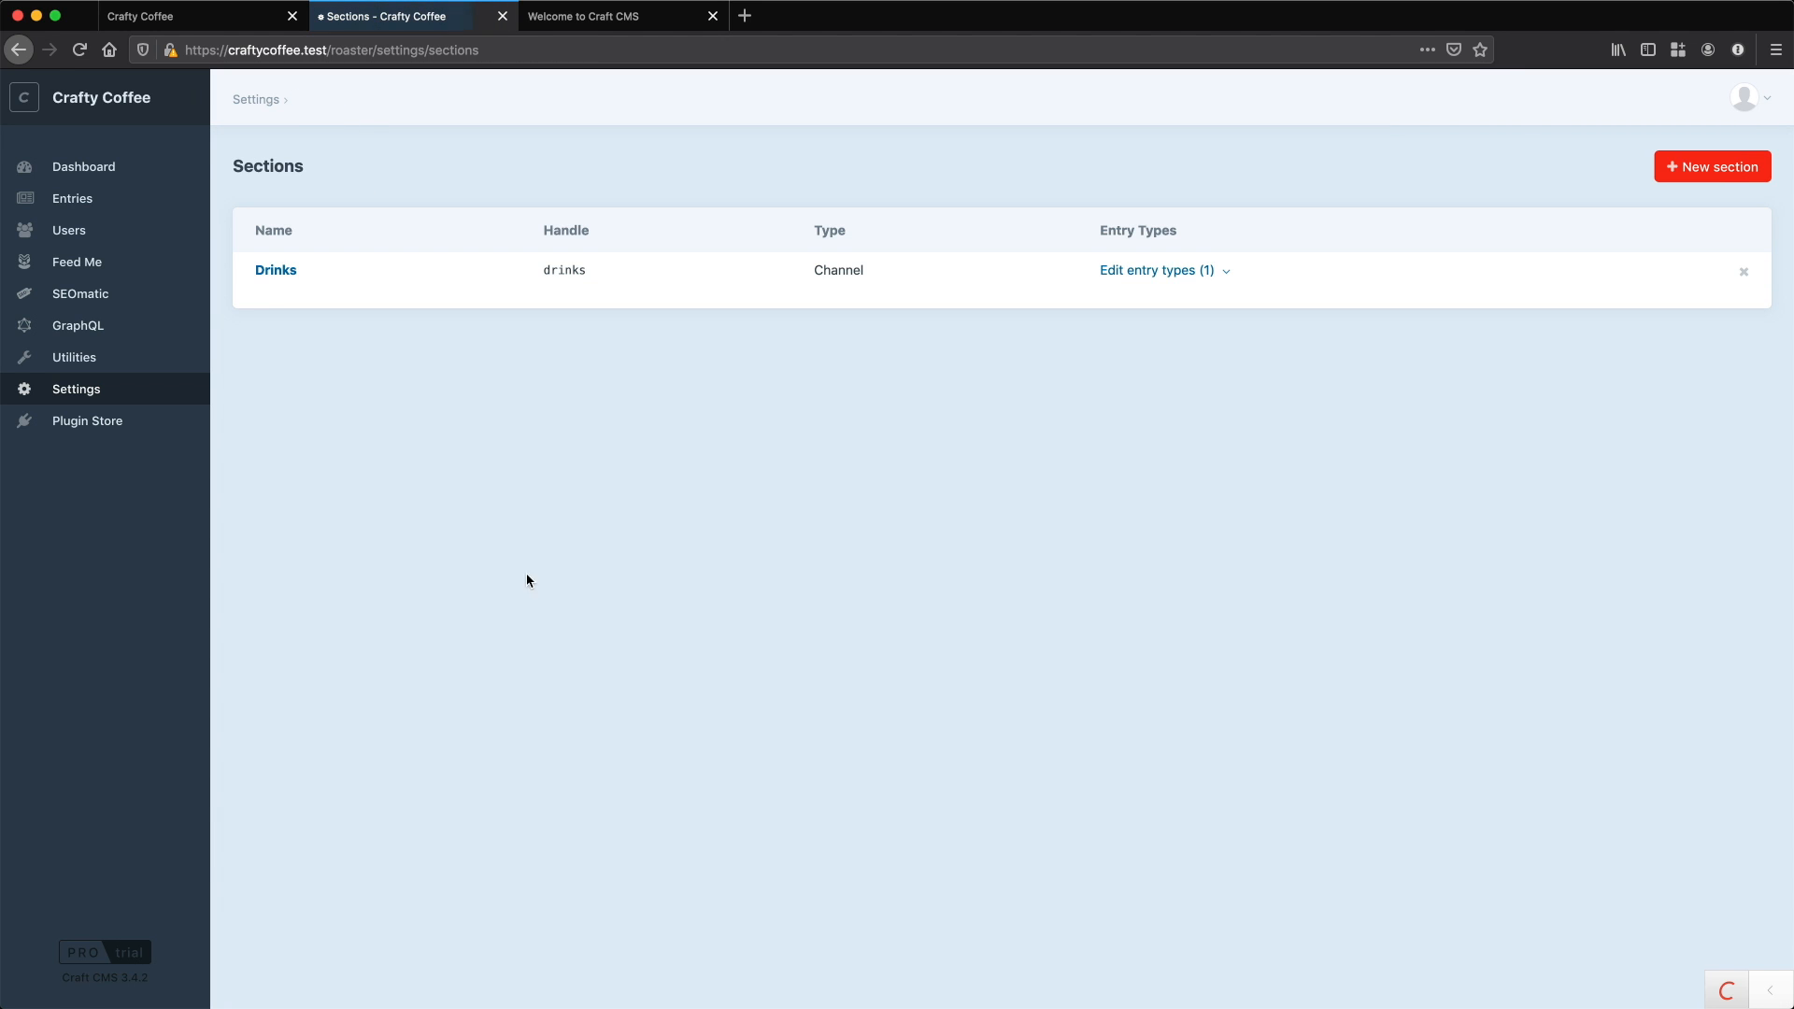
mouse_move(816, 721)
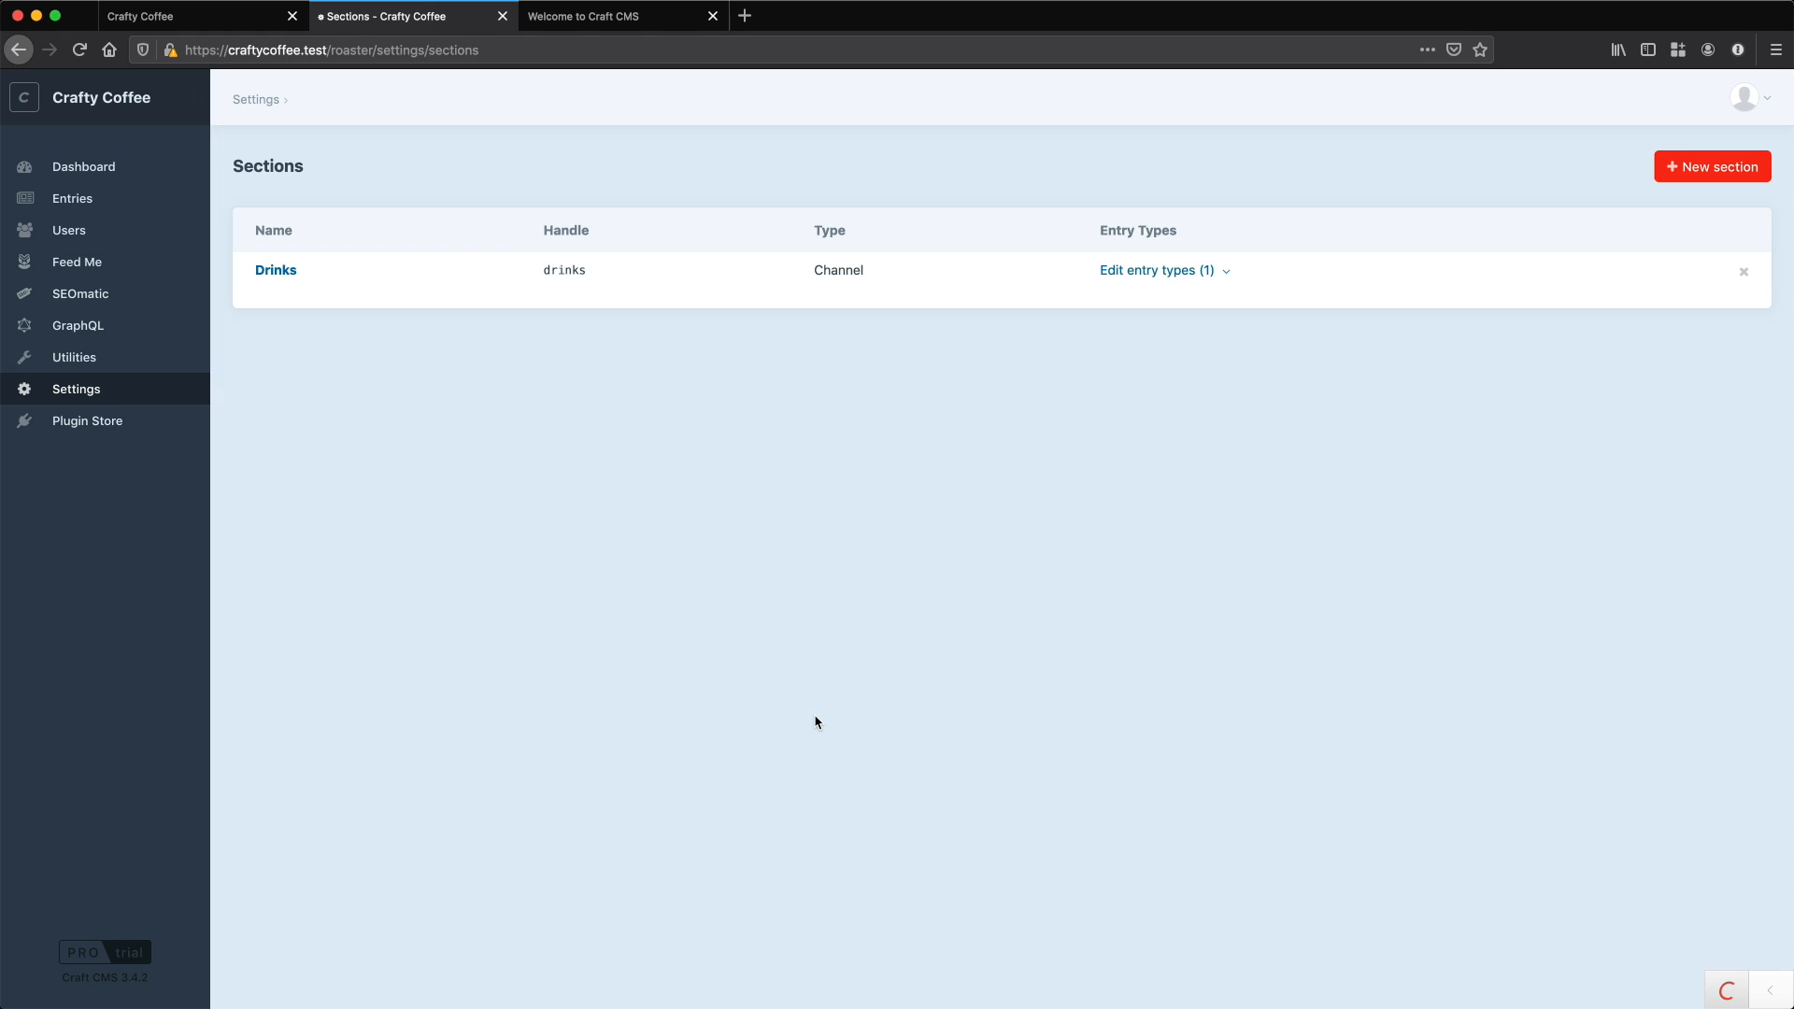
mouse_move(762, 630)
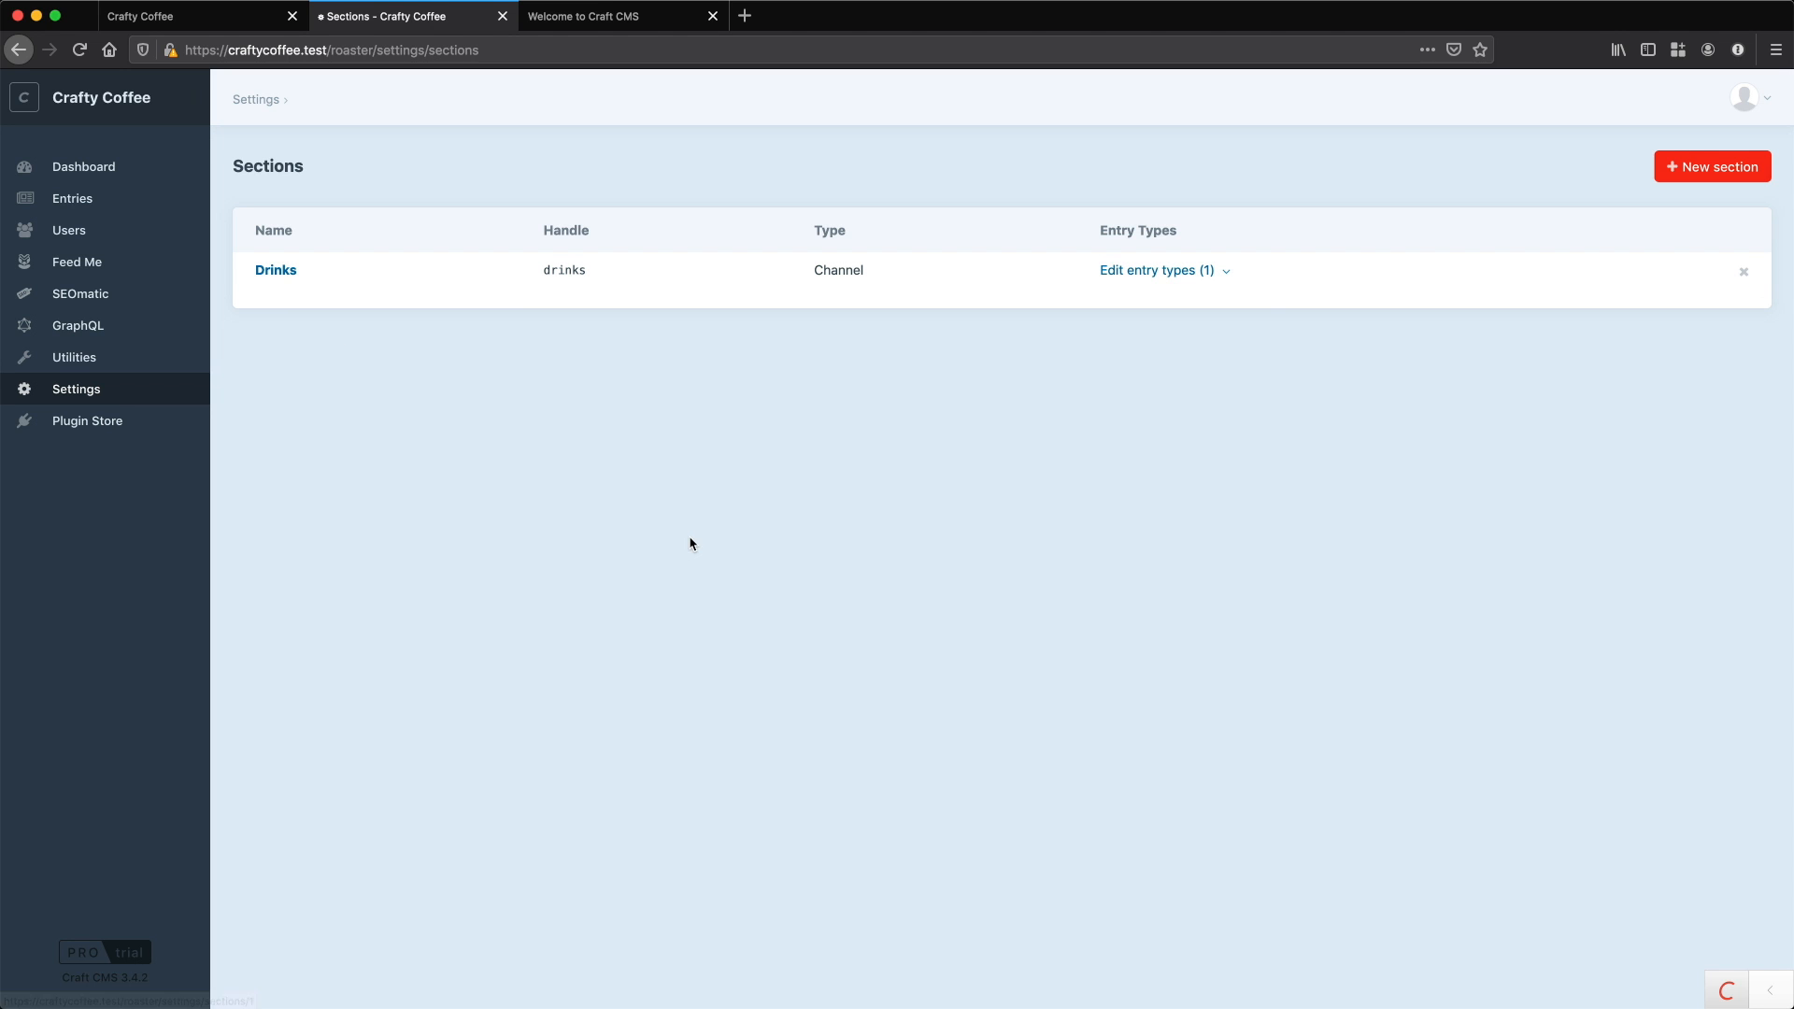
- Open the Settings overview showing the System, Content and Plugins groups
left_click(75, 388)
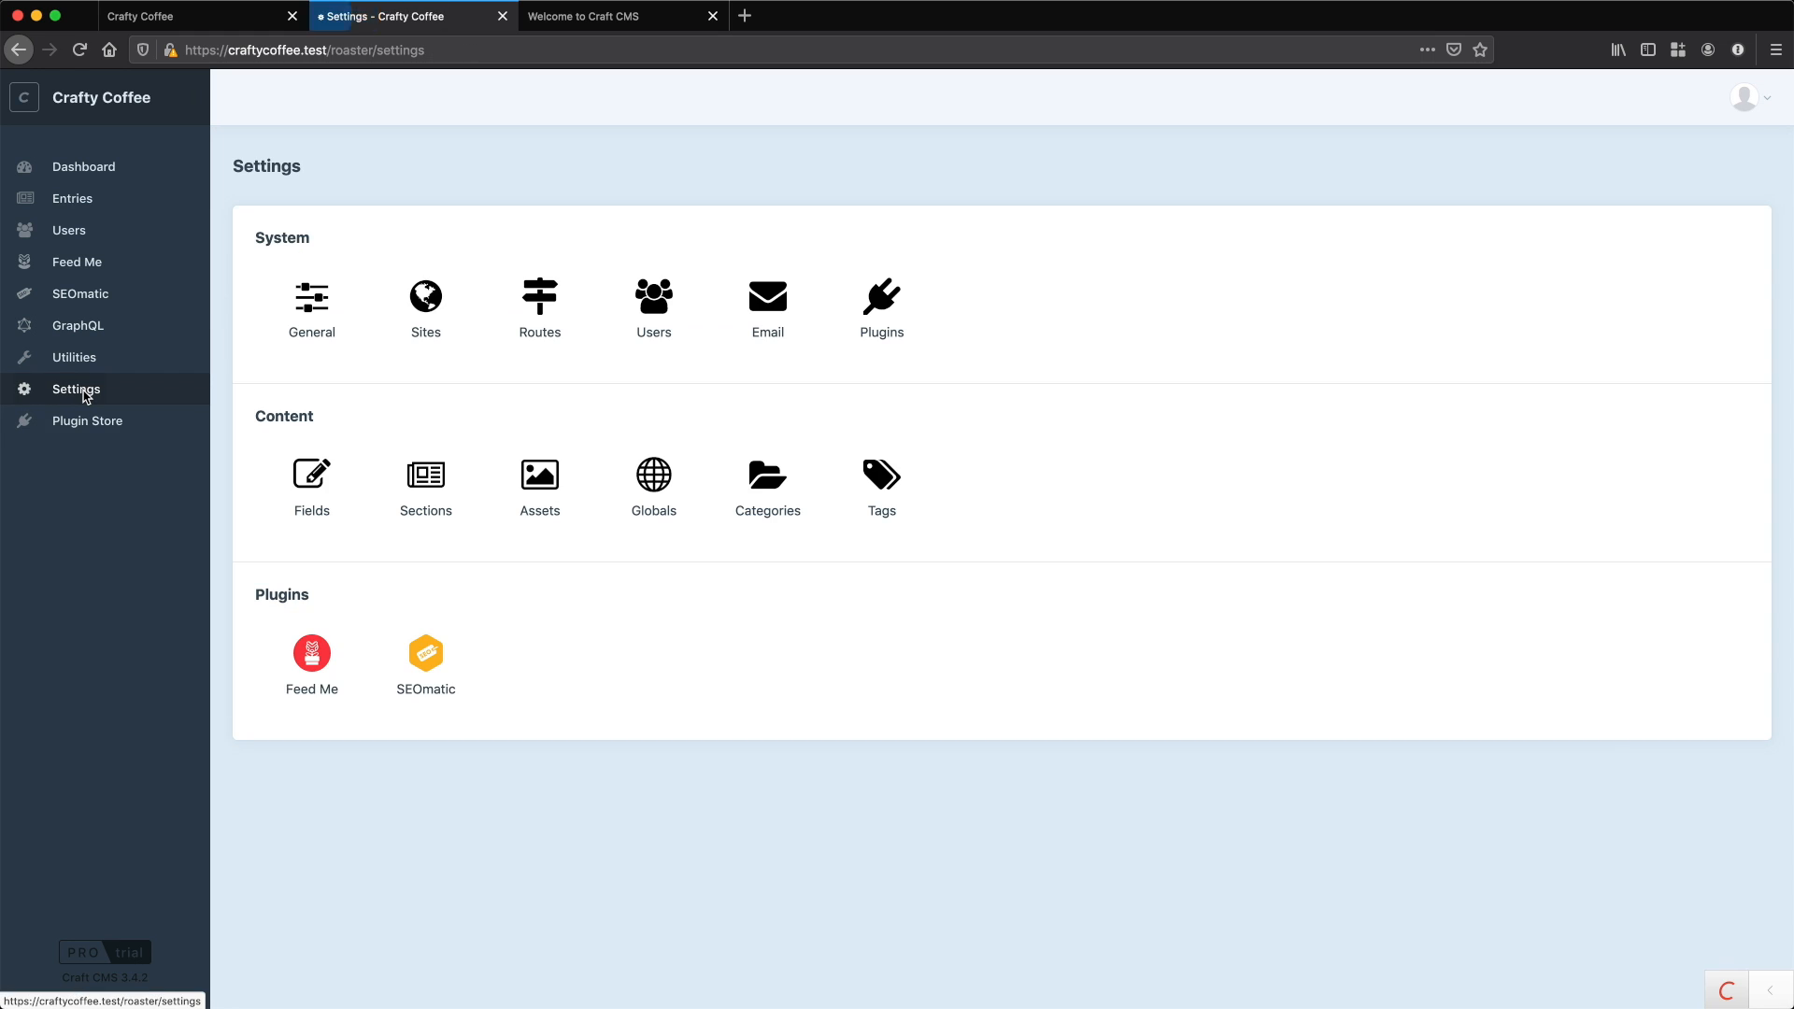
- Create a field group named Drinks under Settings > Fields
left_click(312, 475)
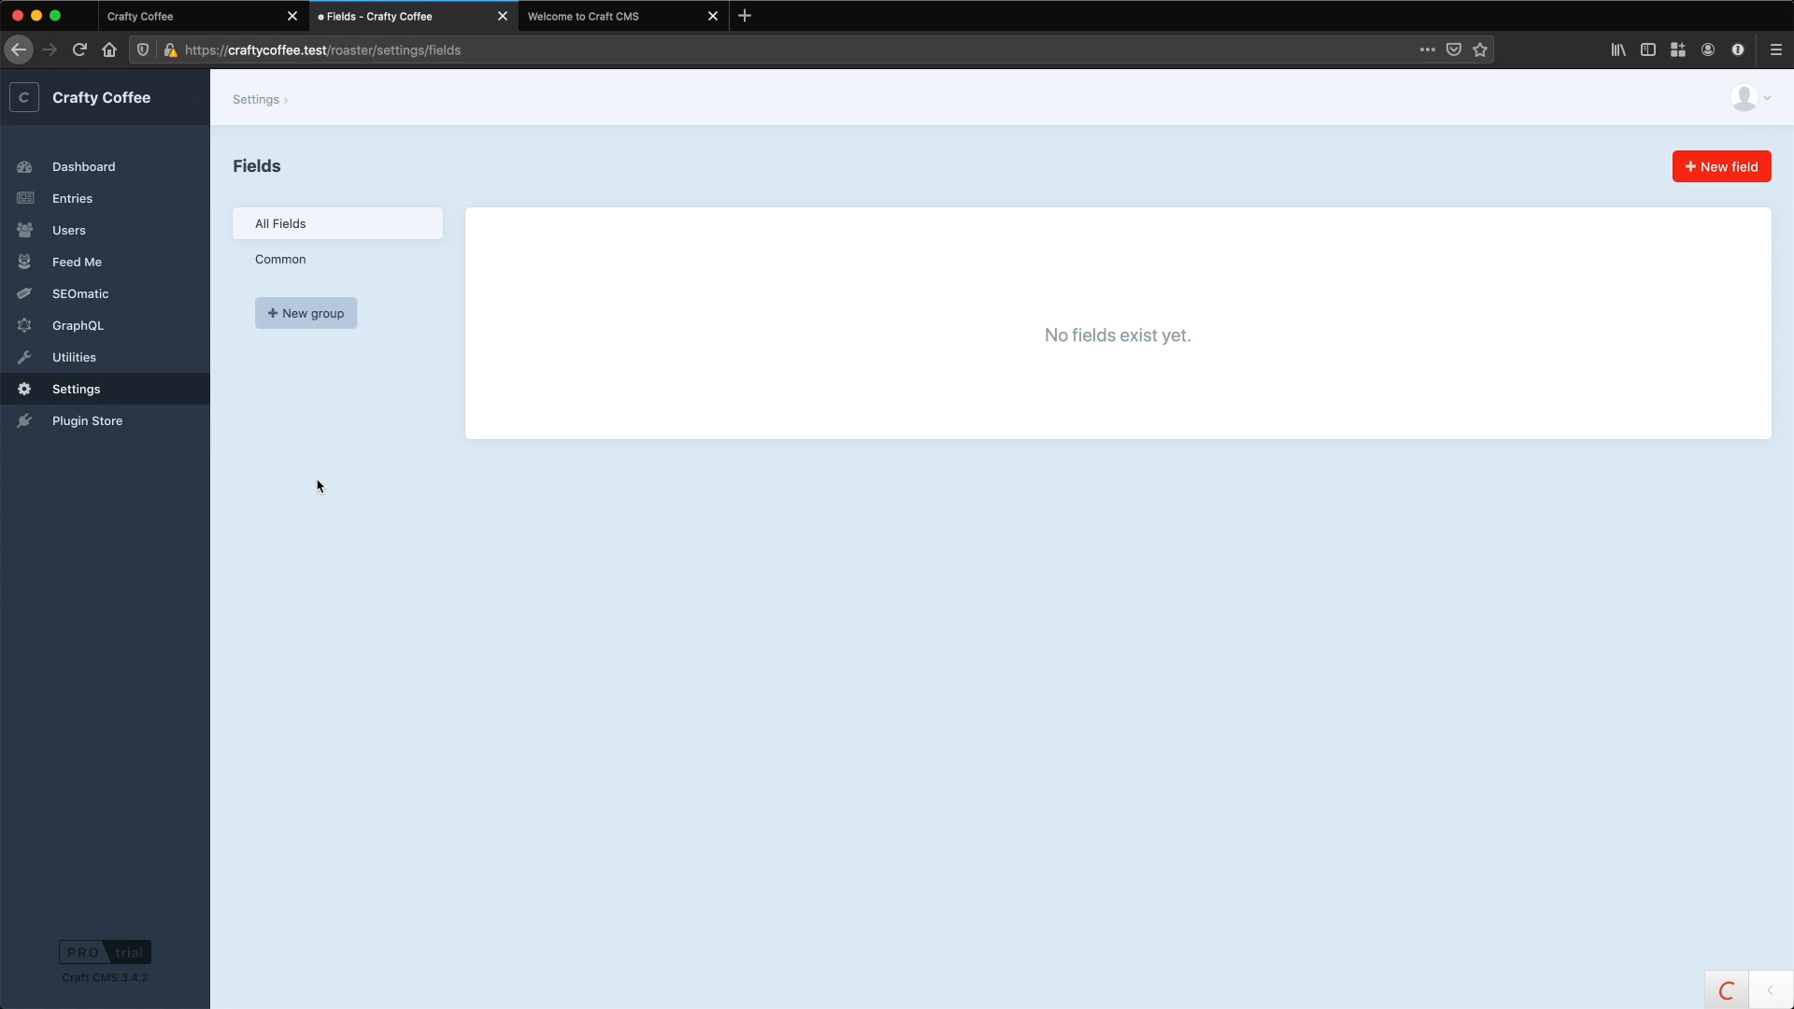
mouse_move(320, 273)
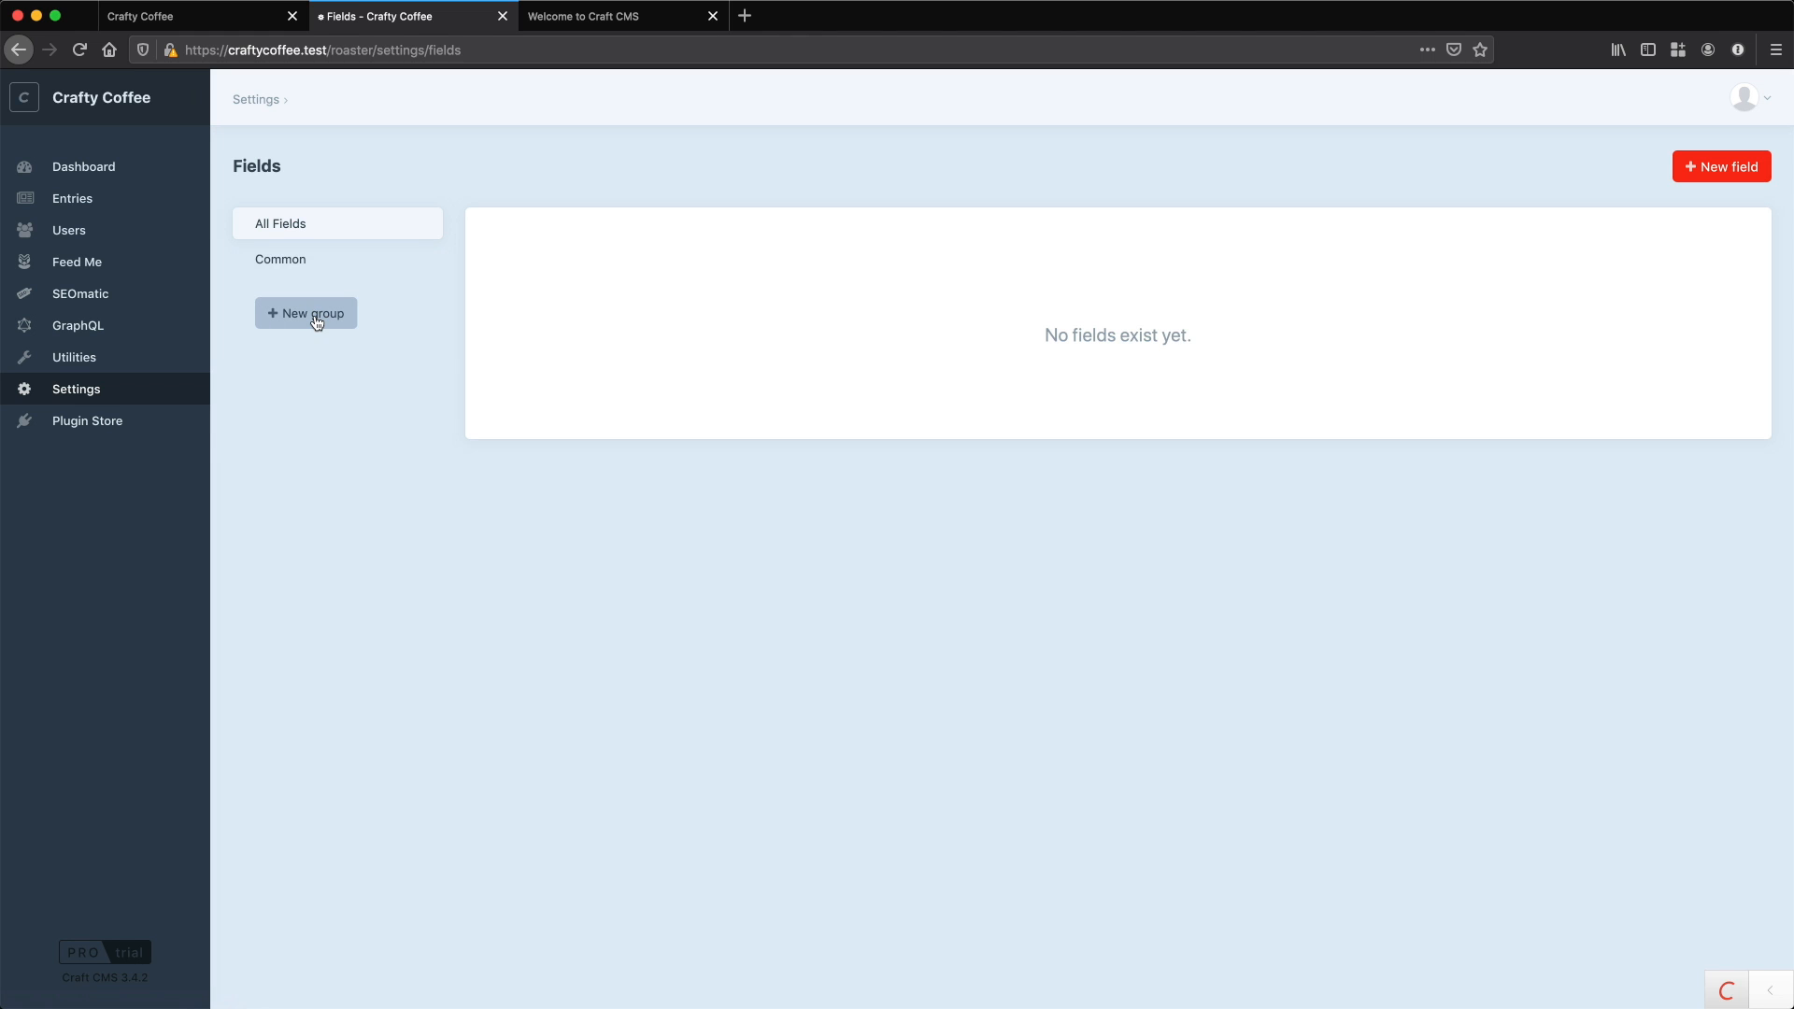
left_click(306, 313)
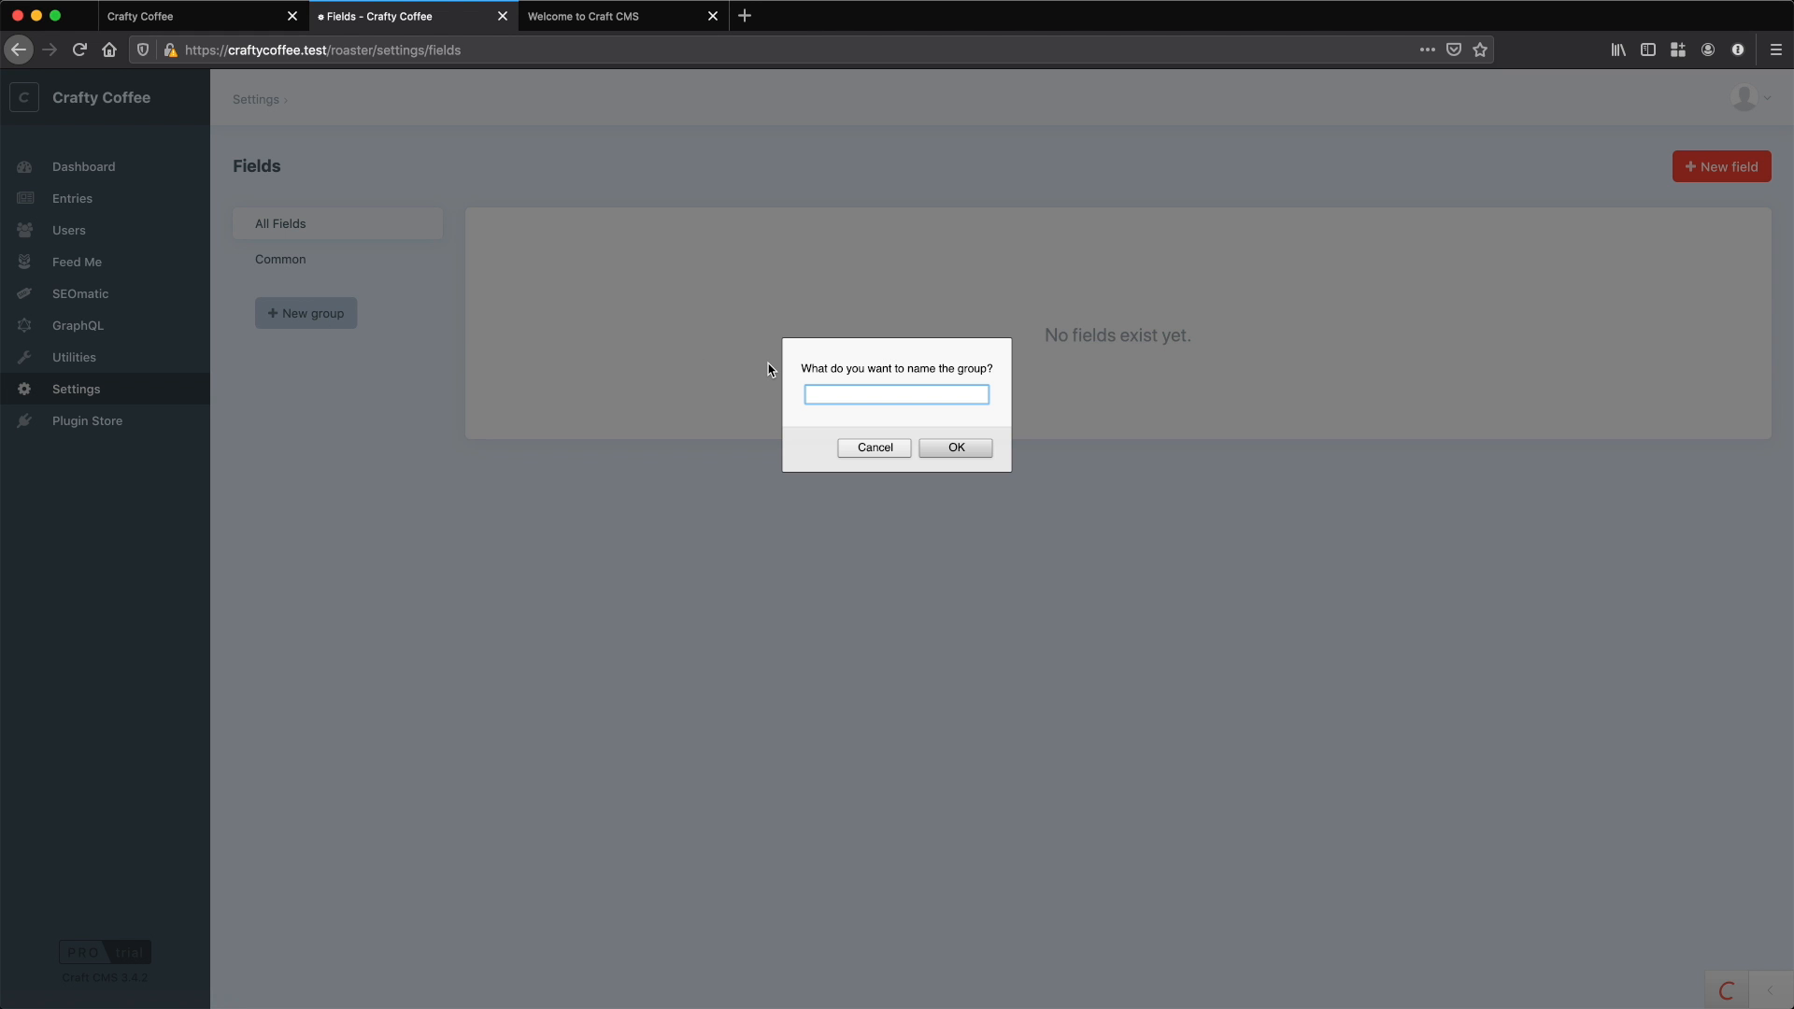
type("Fr")
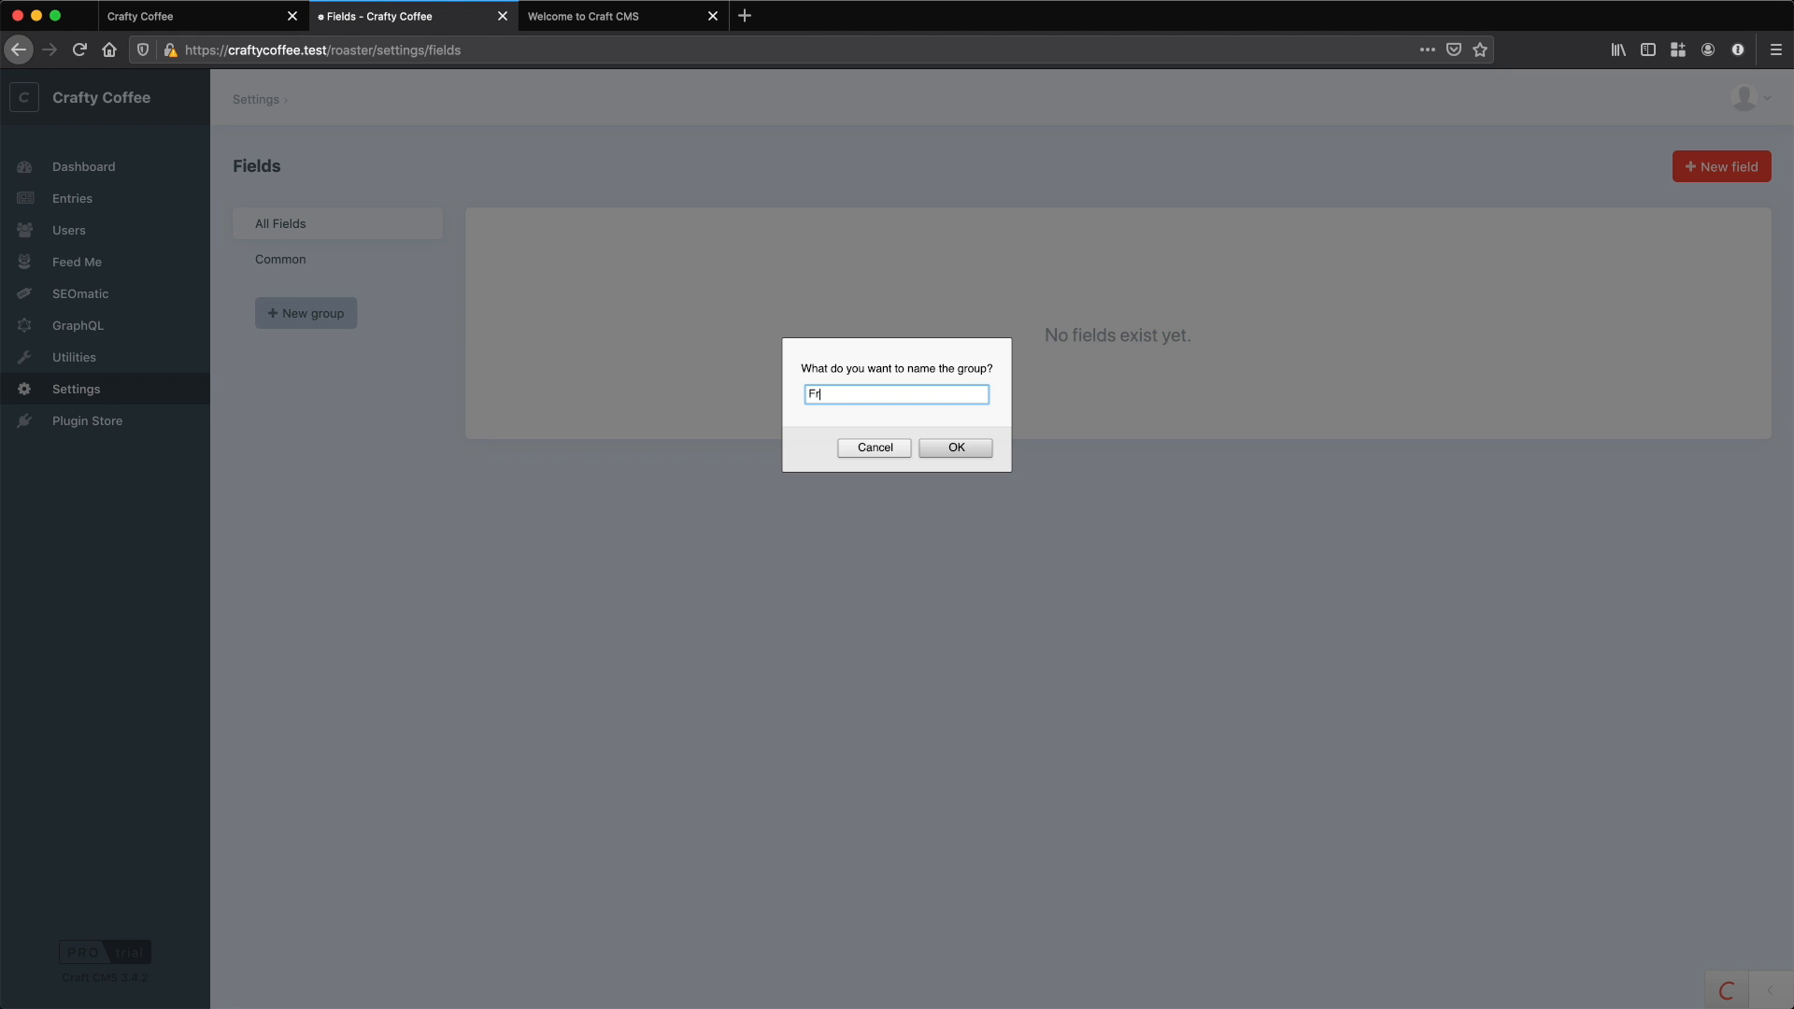
left_click(956, 447)
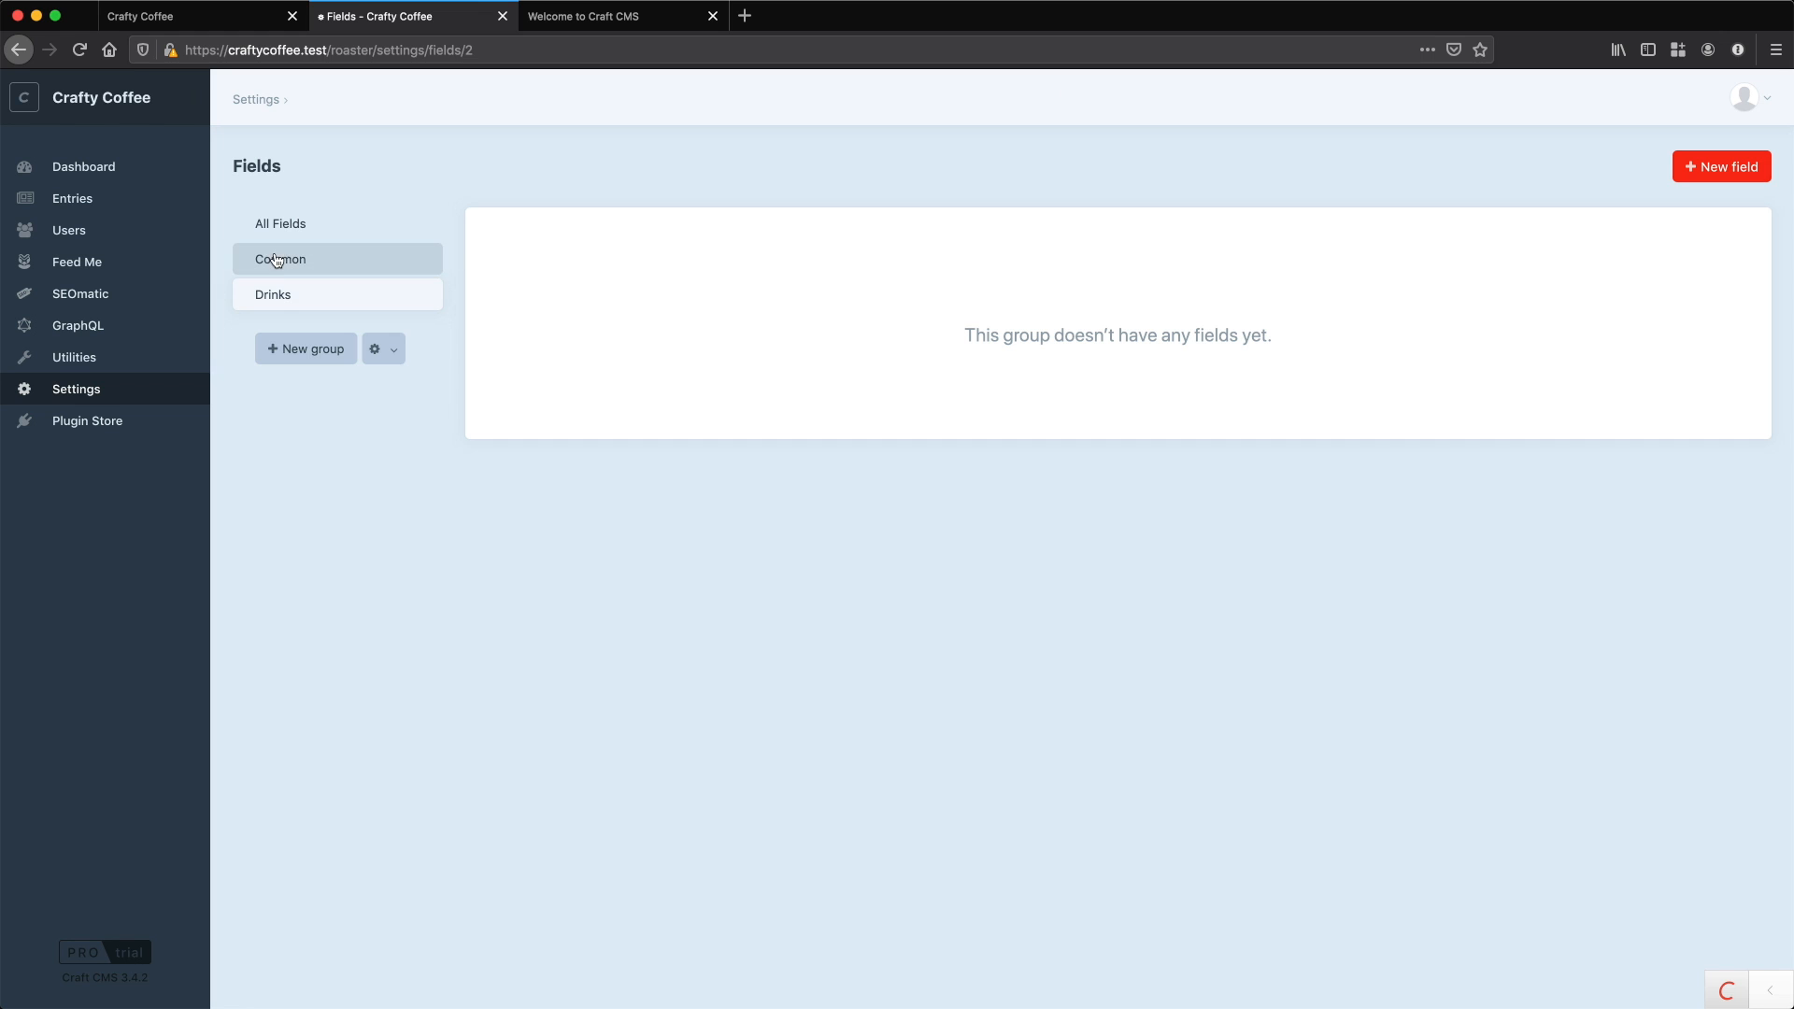
- Browse the Common and Drinks groups, then open a blank Plain Text field form in Drinks
left_click(280, 258)
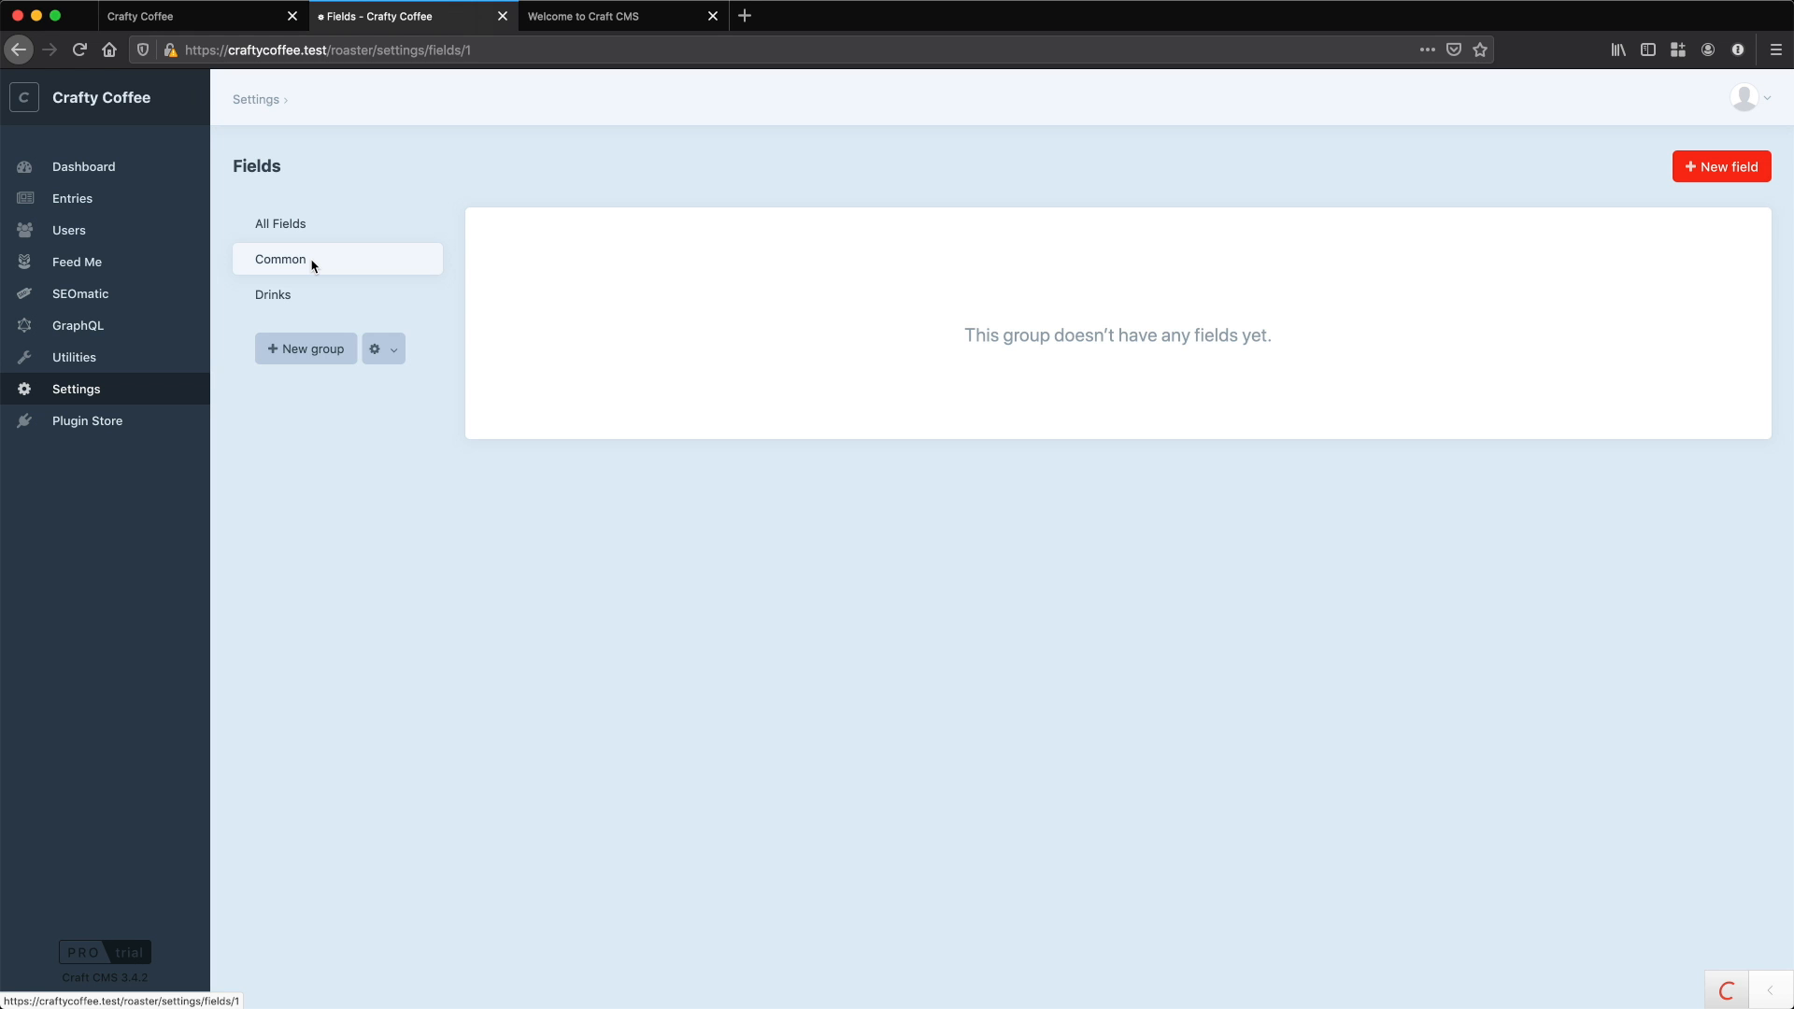
mouse_move(894, 274)
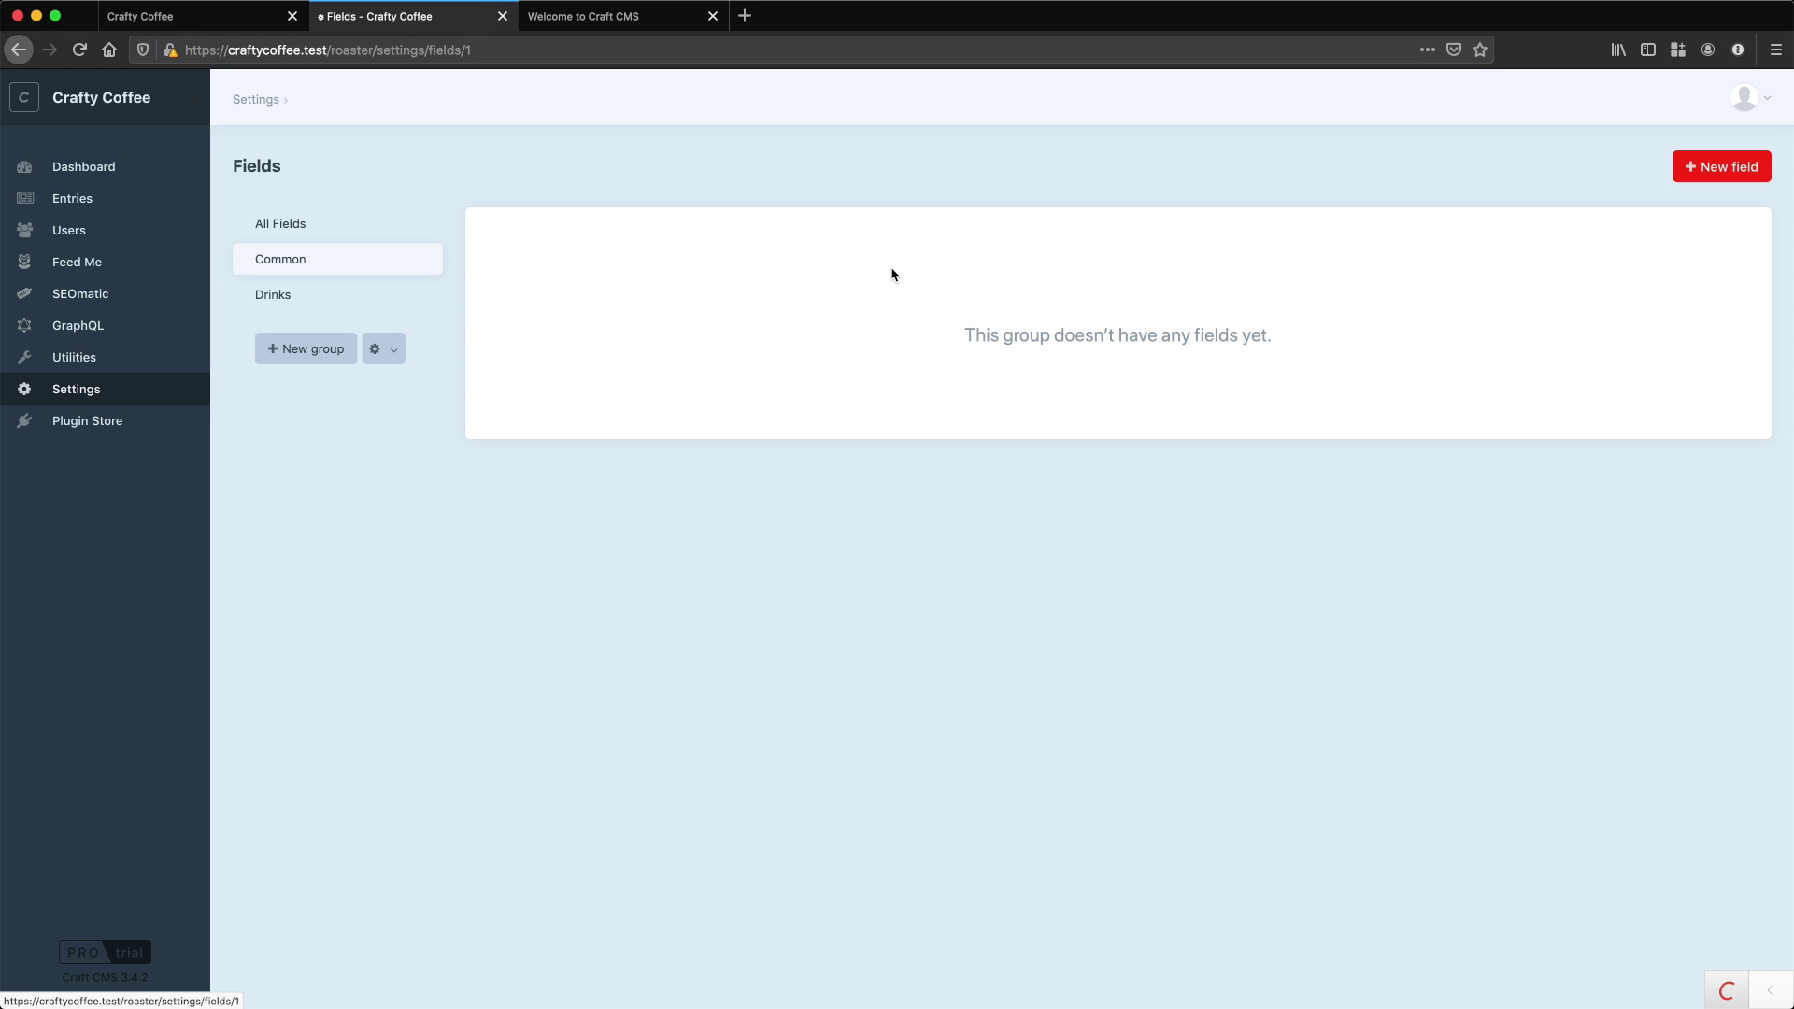
mouse_move(820, 361)
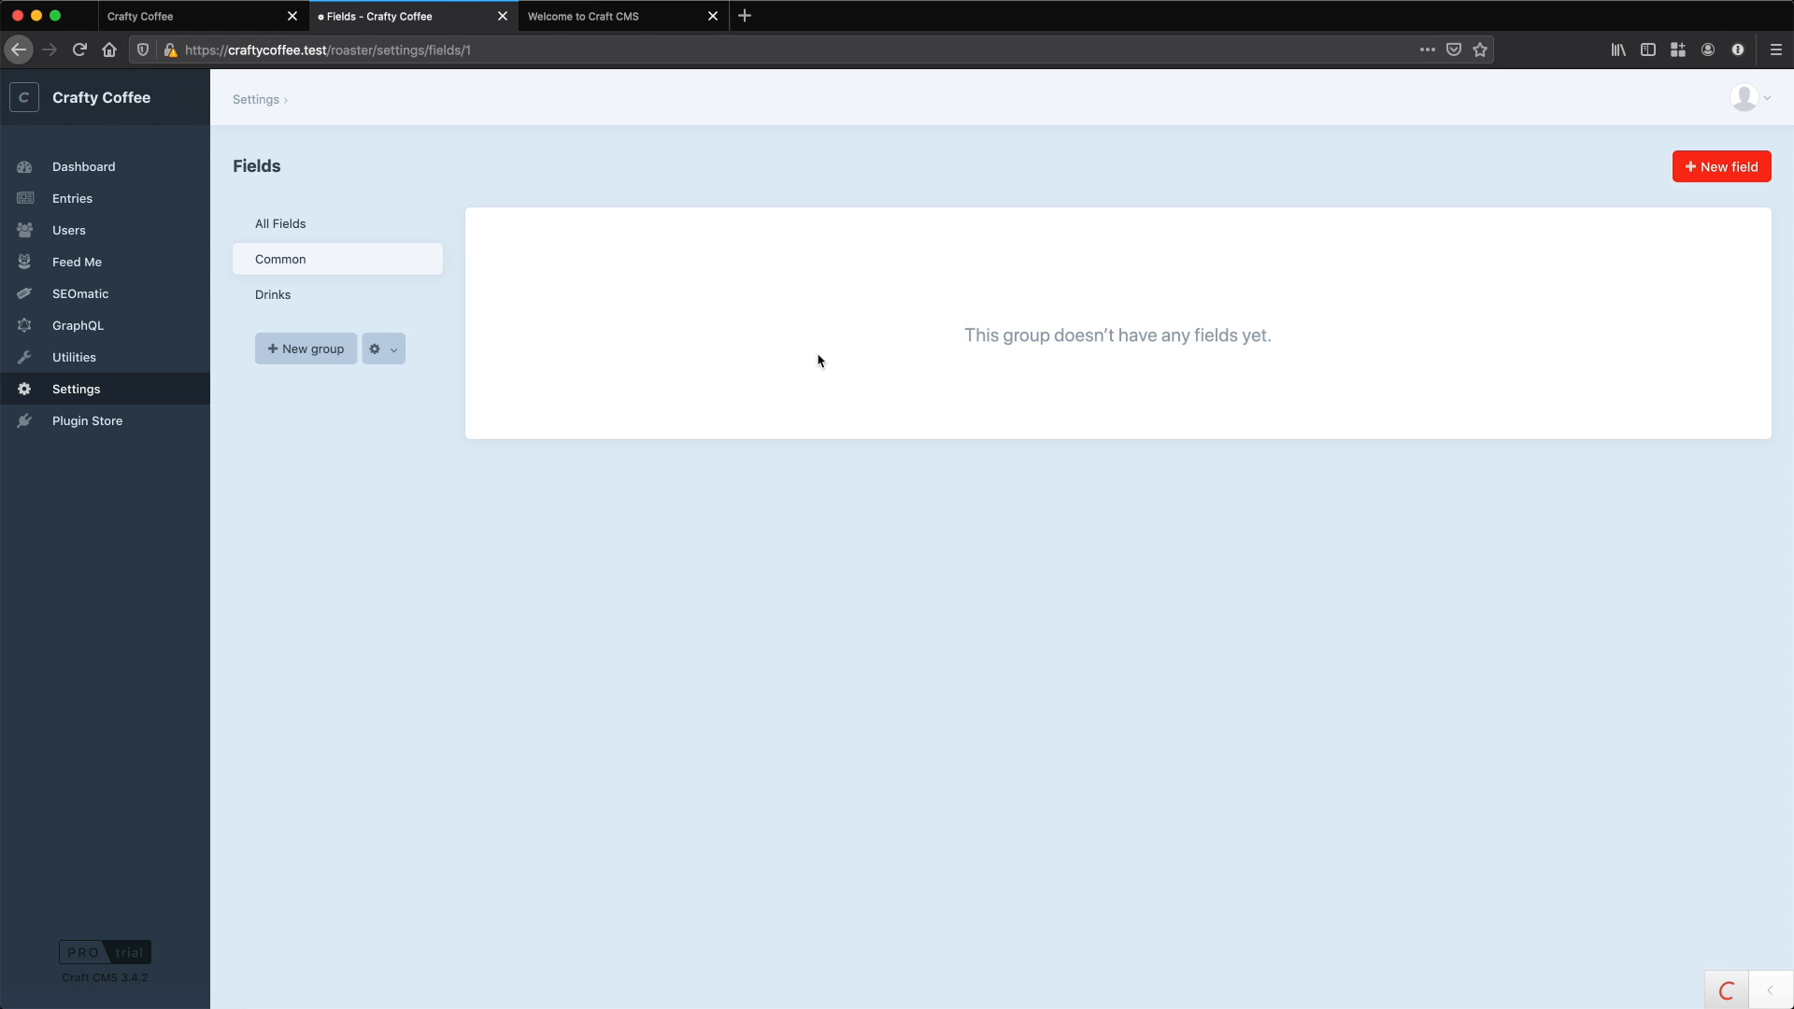
mouse_move(683, 301)
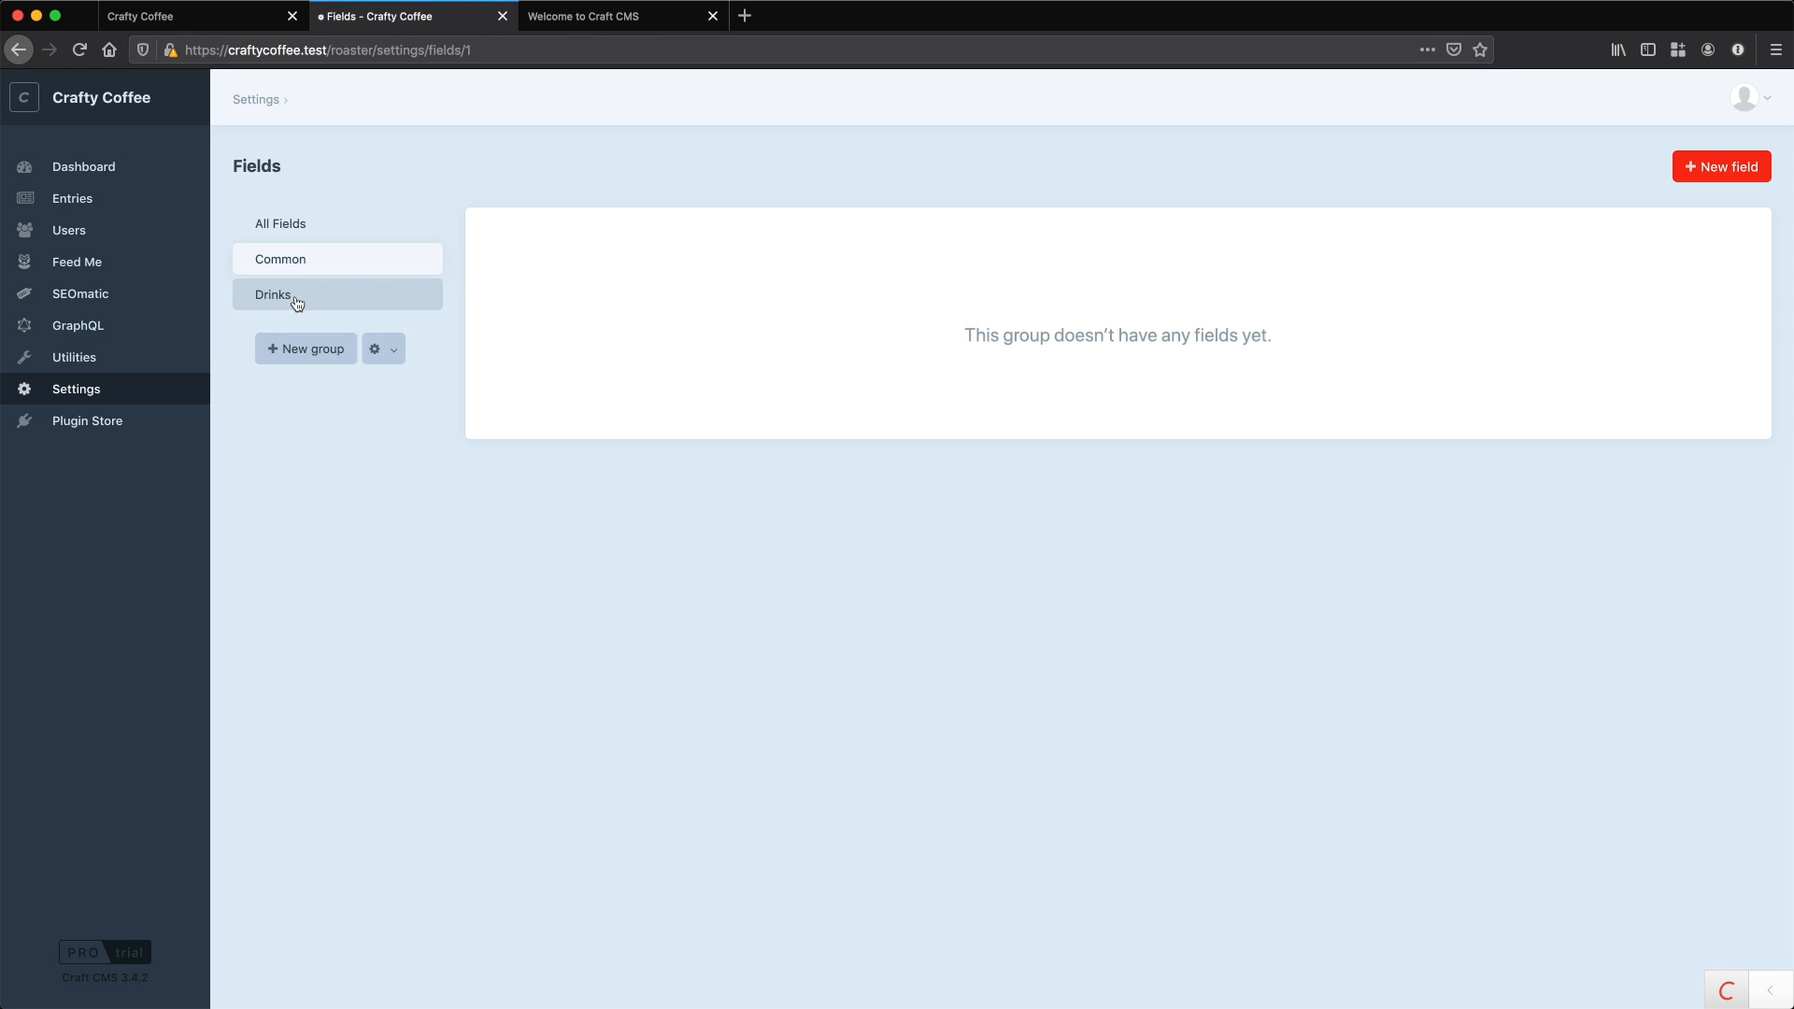
left_click(290, 294)
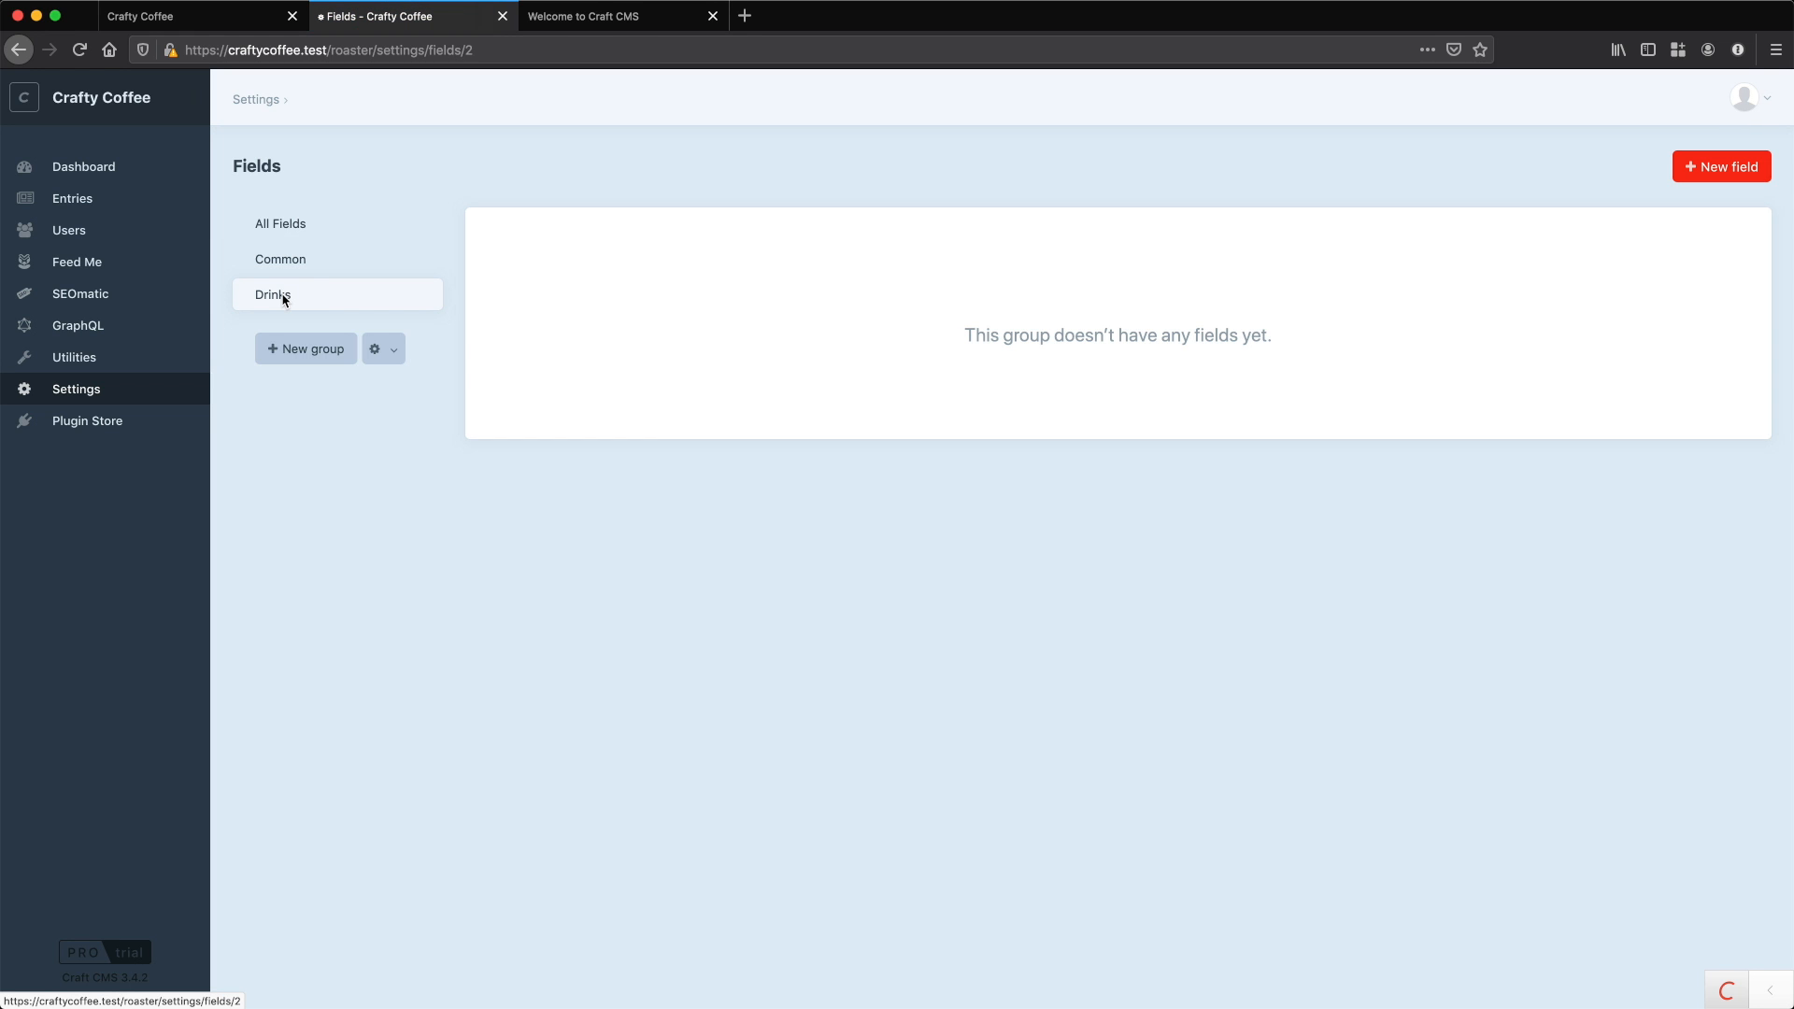
mouse_move(297, 299)
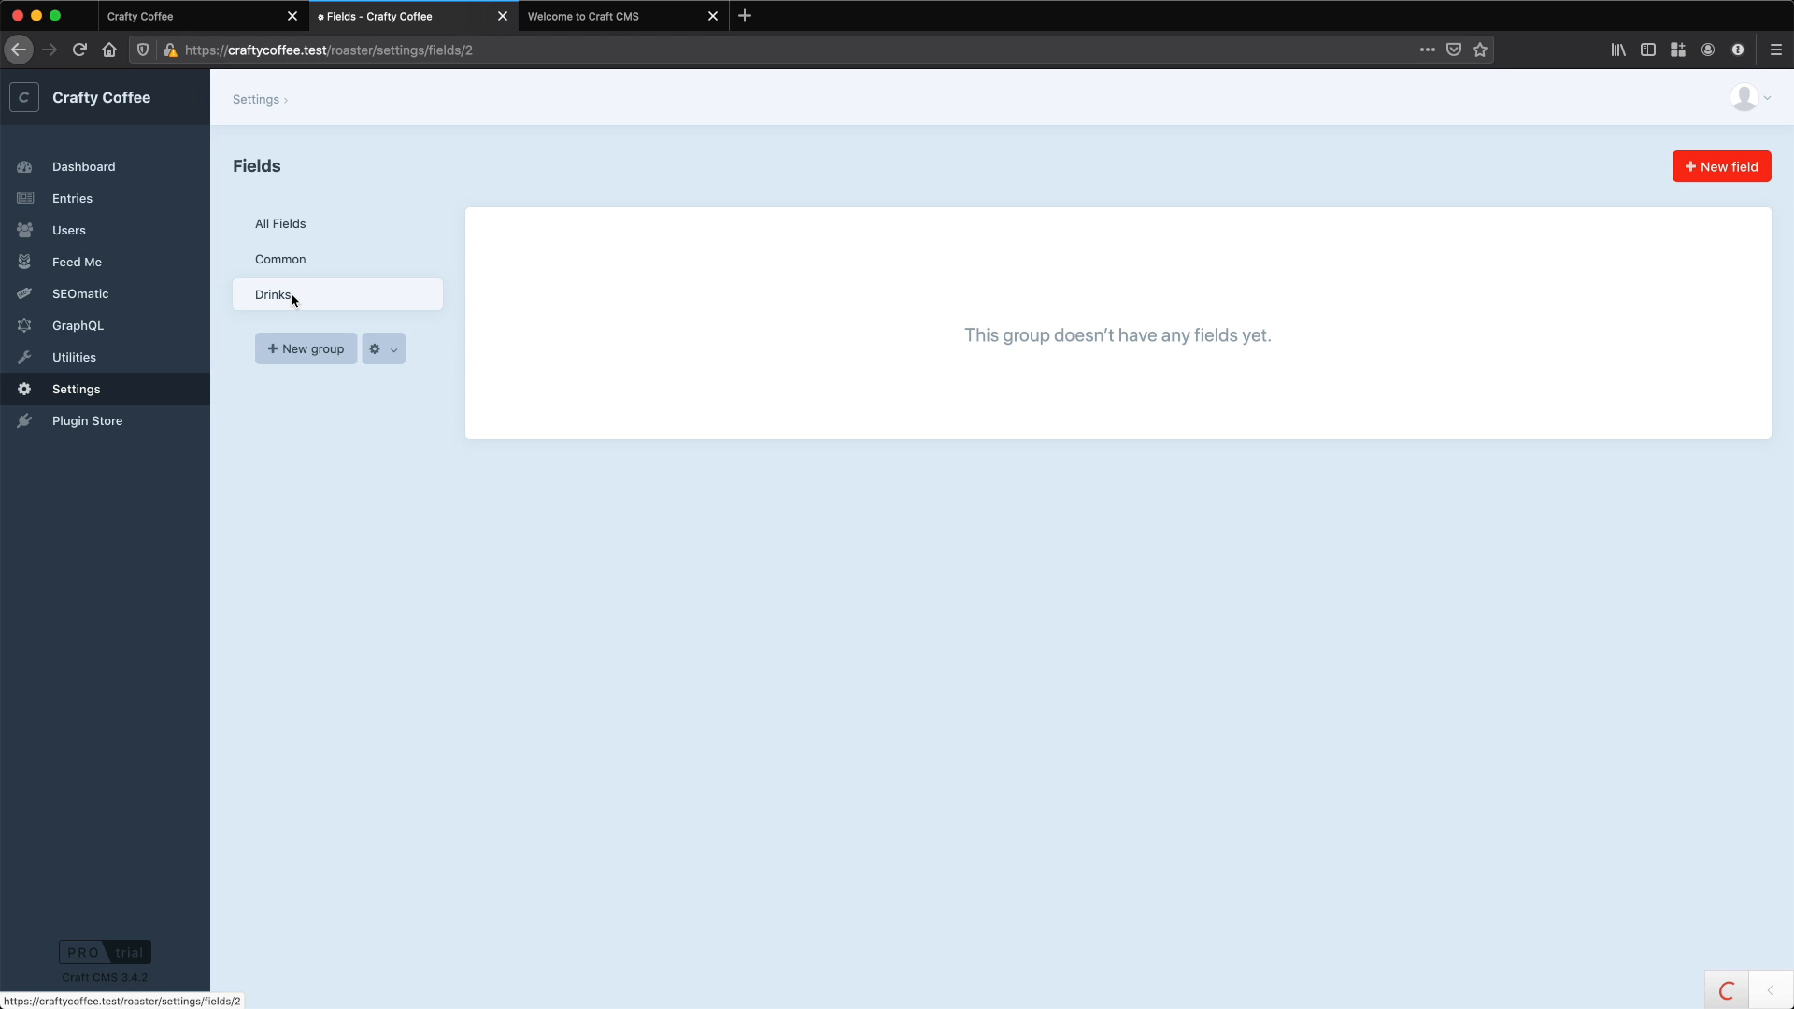
mouse_move(297, 303)
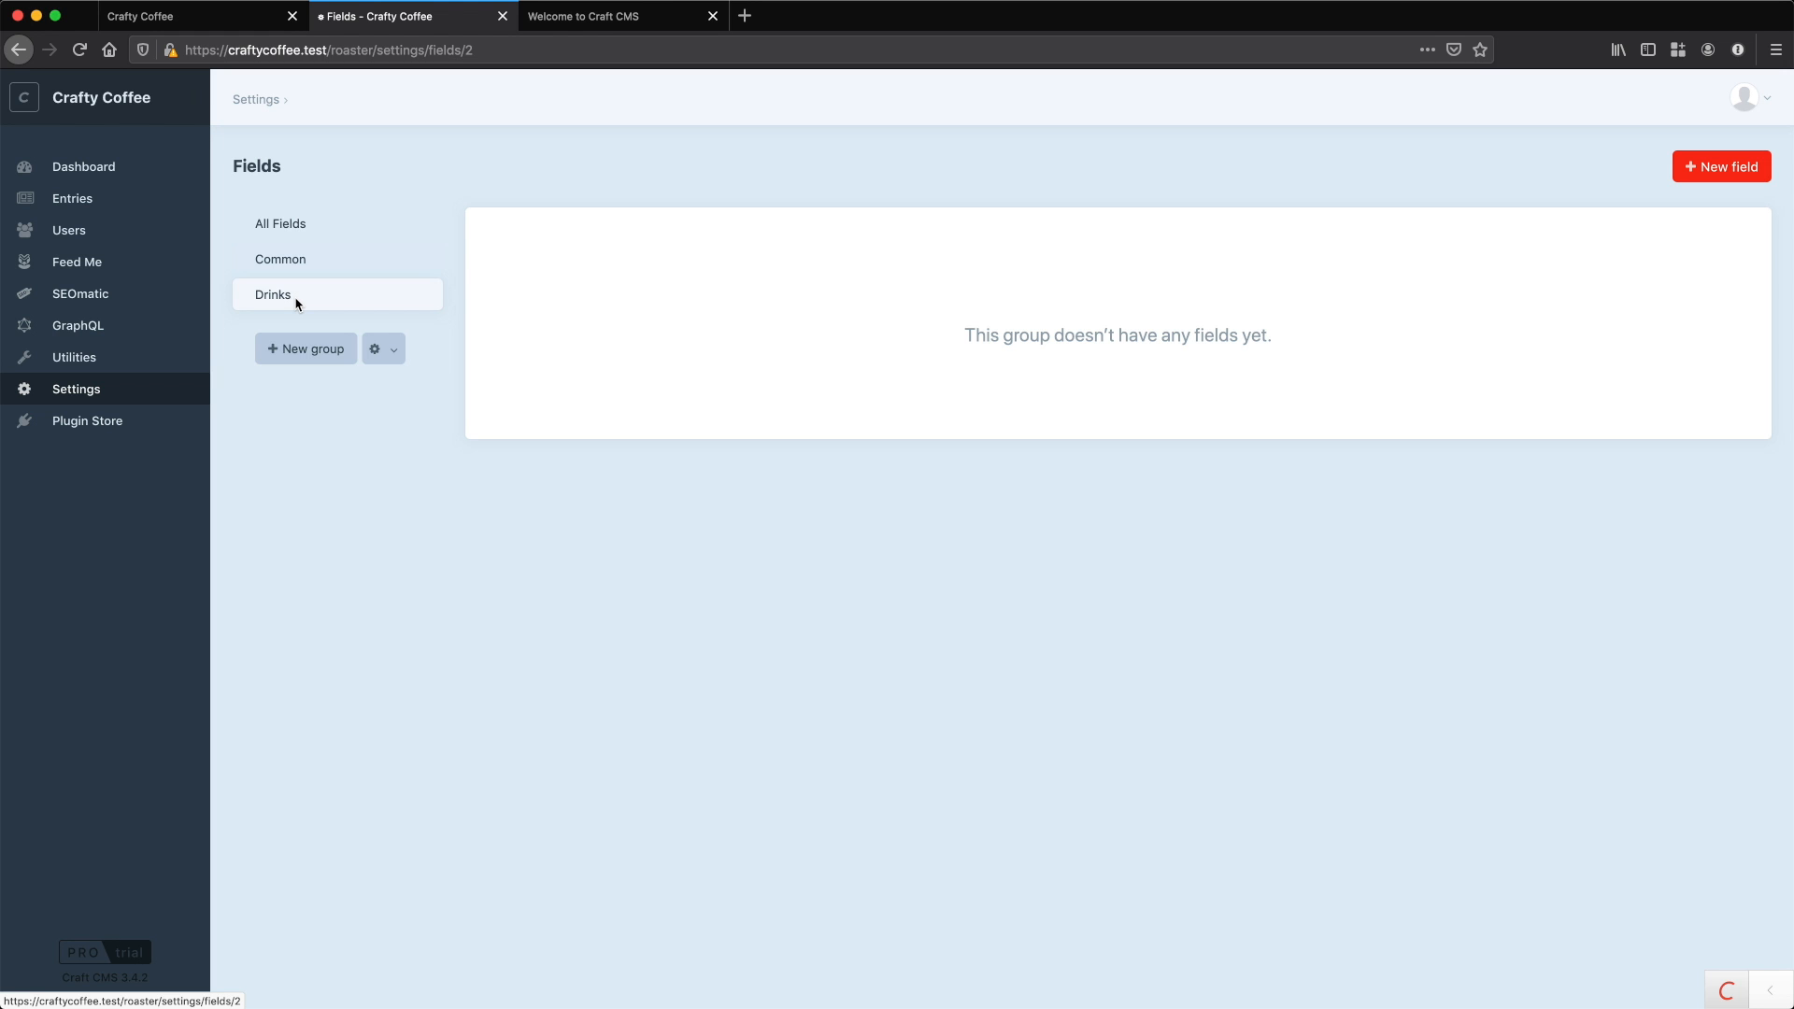
mouse_move(332, 301)
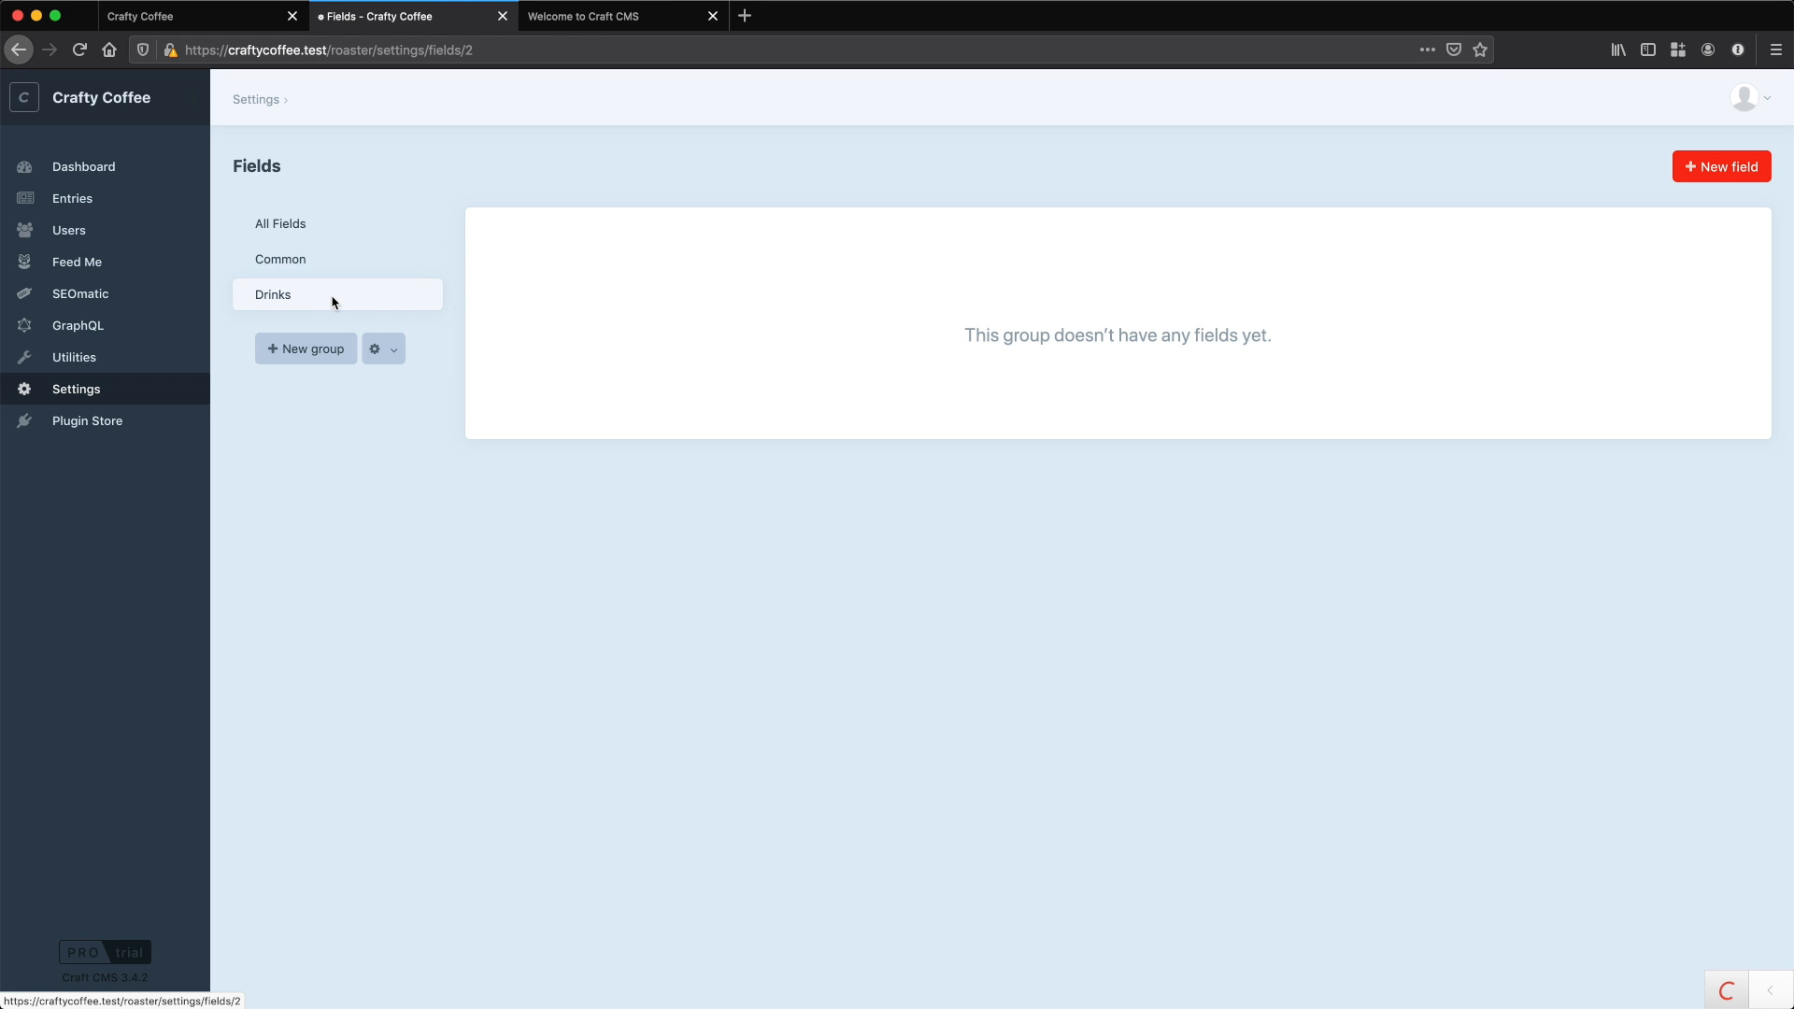
mouse_move(328, 294)
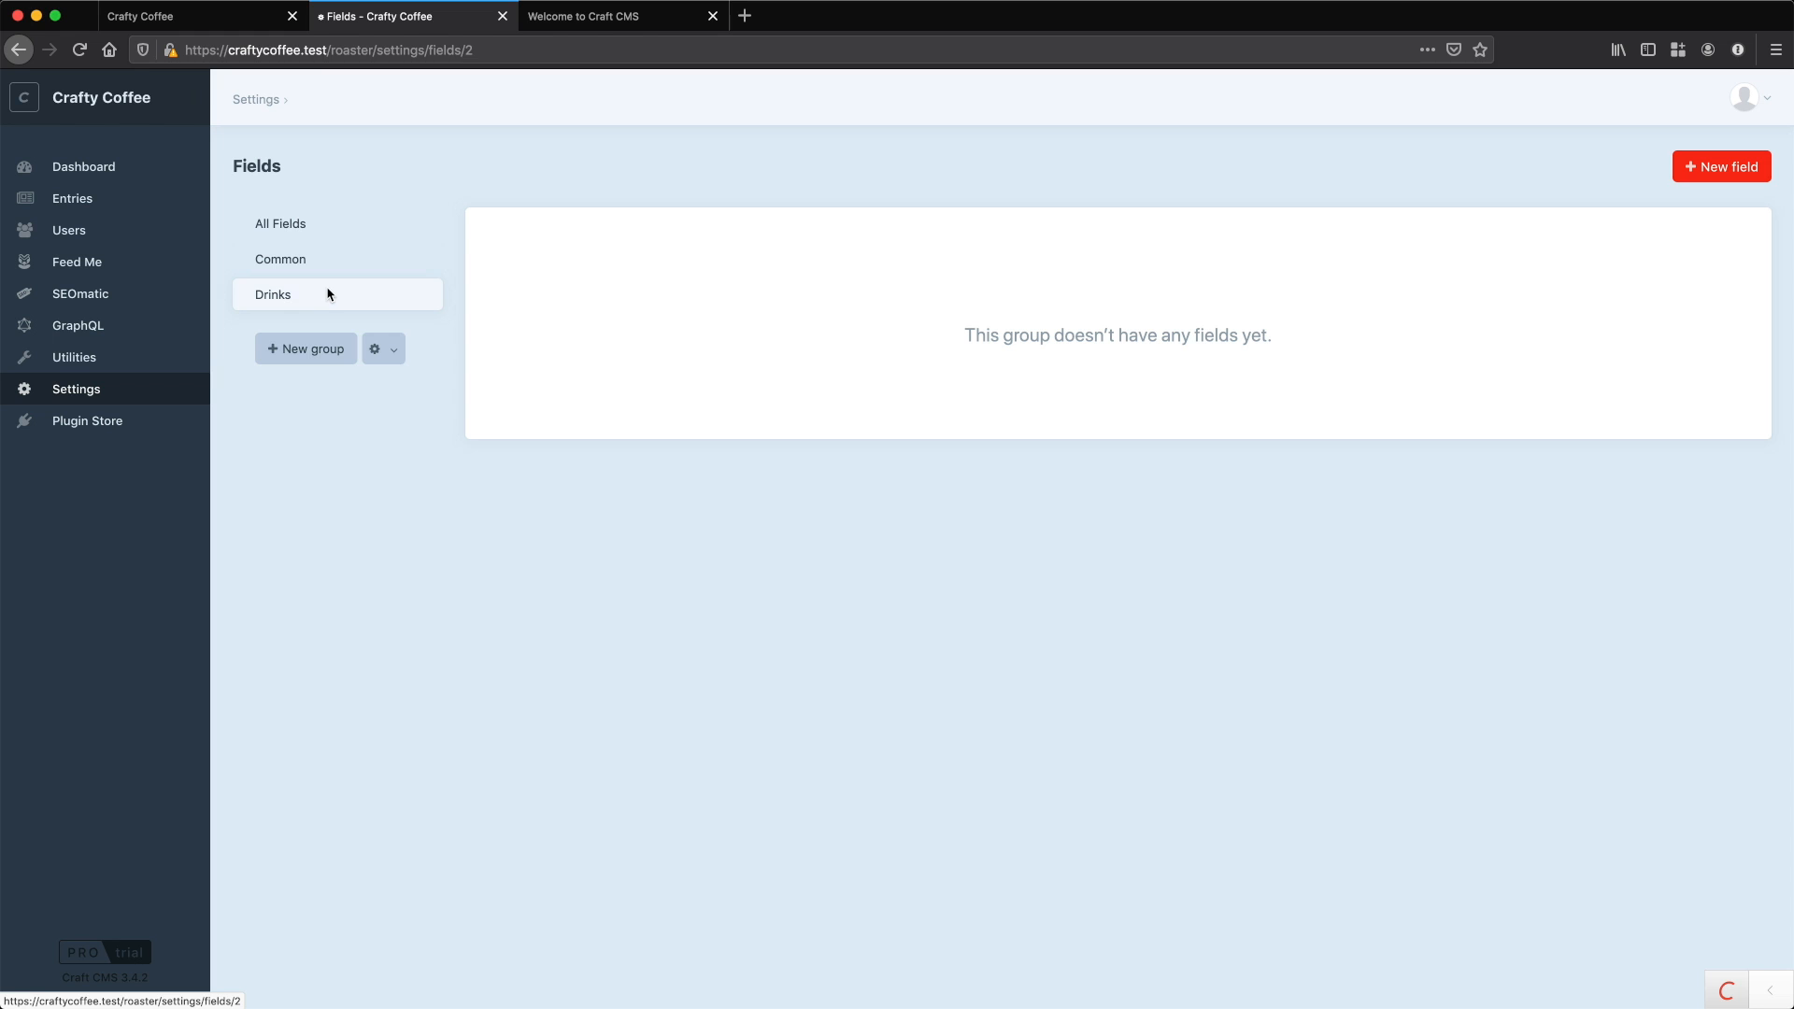
mouse_move(320, 295)
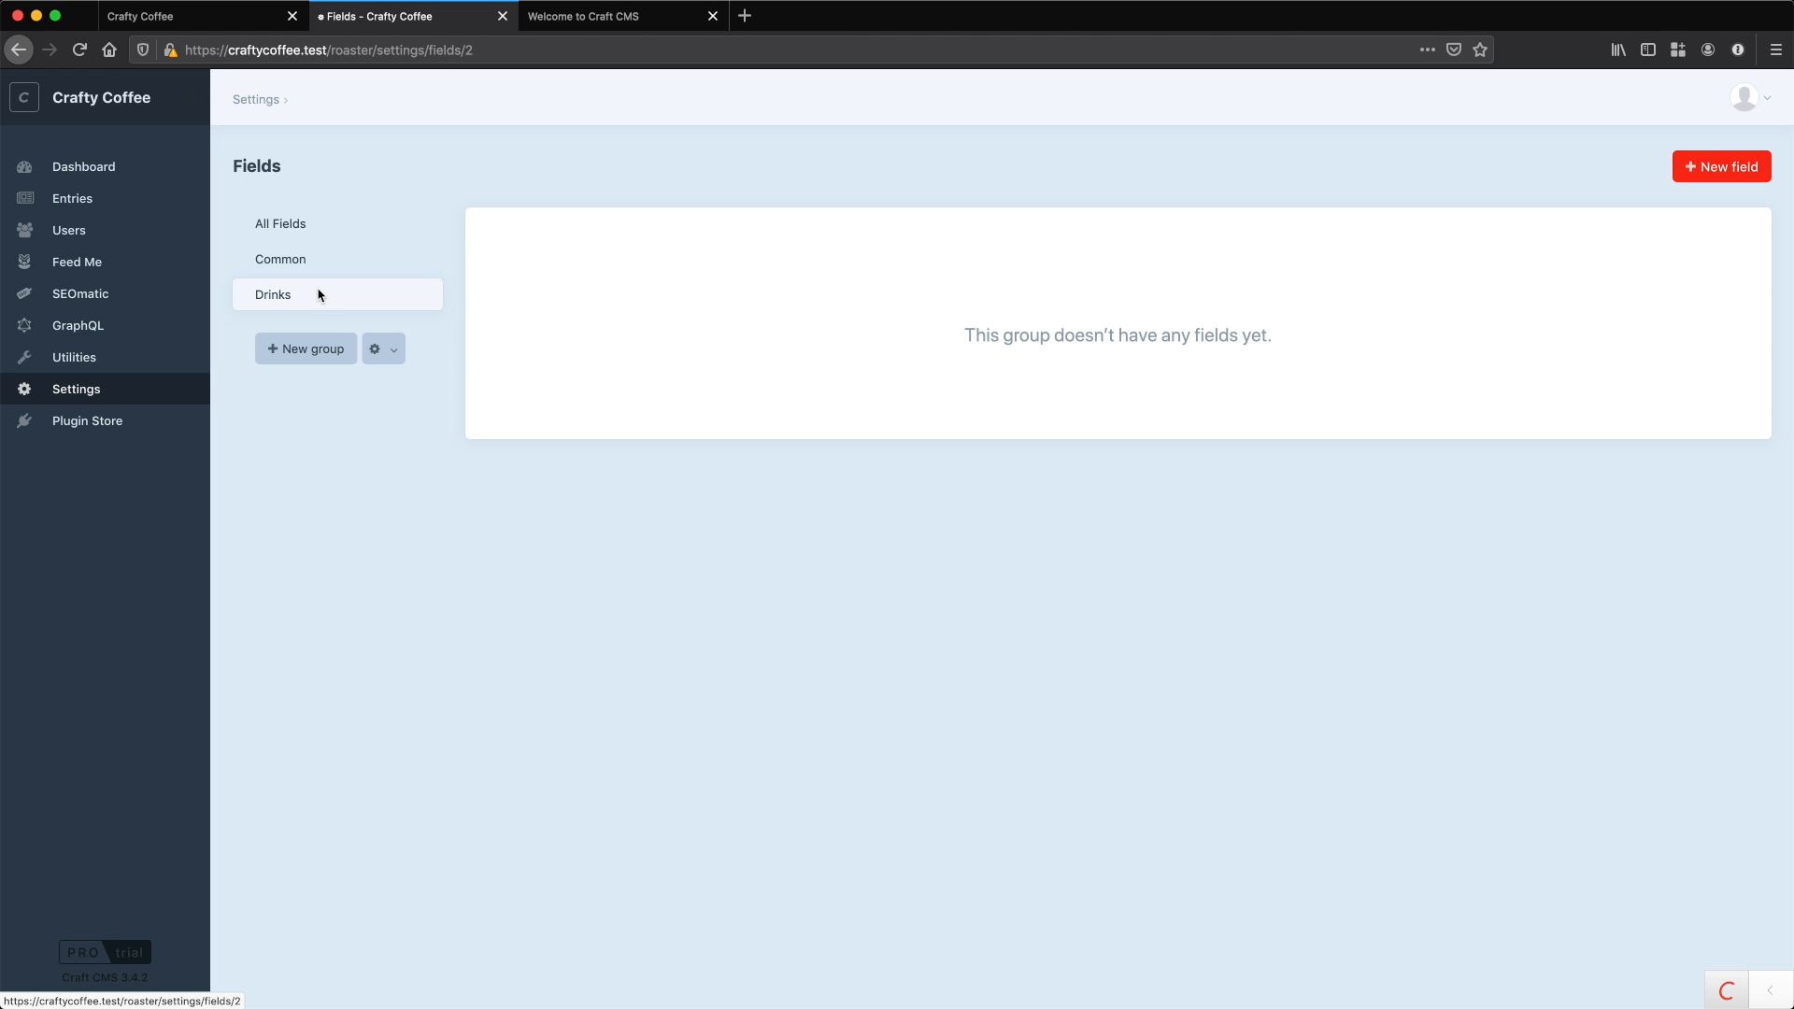
mouse_move(275, 301)
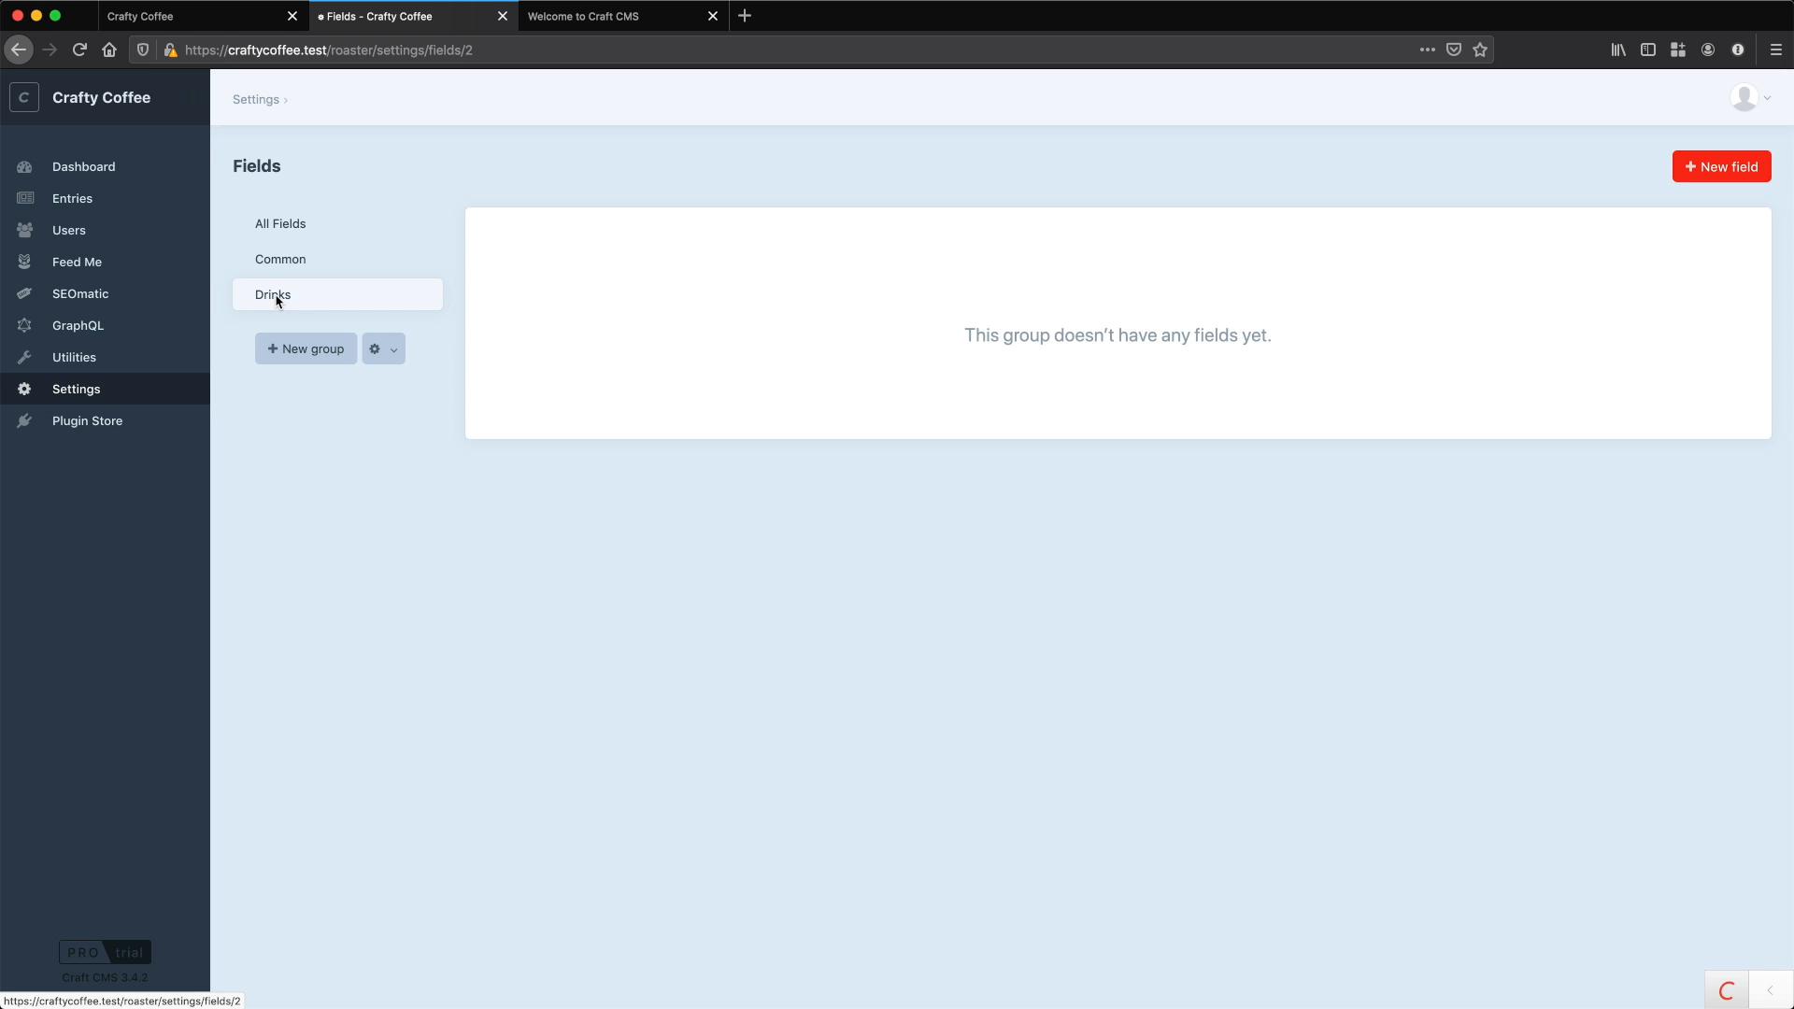
mouse_move(1742, 177)
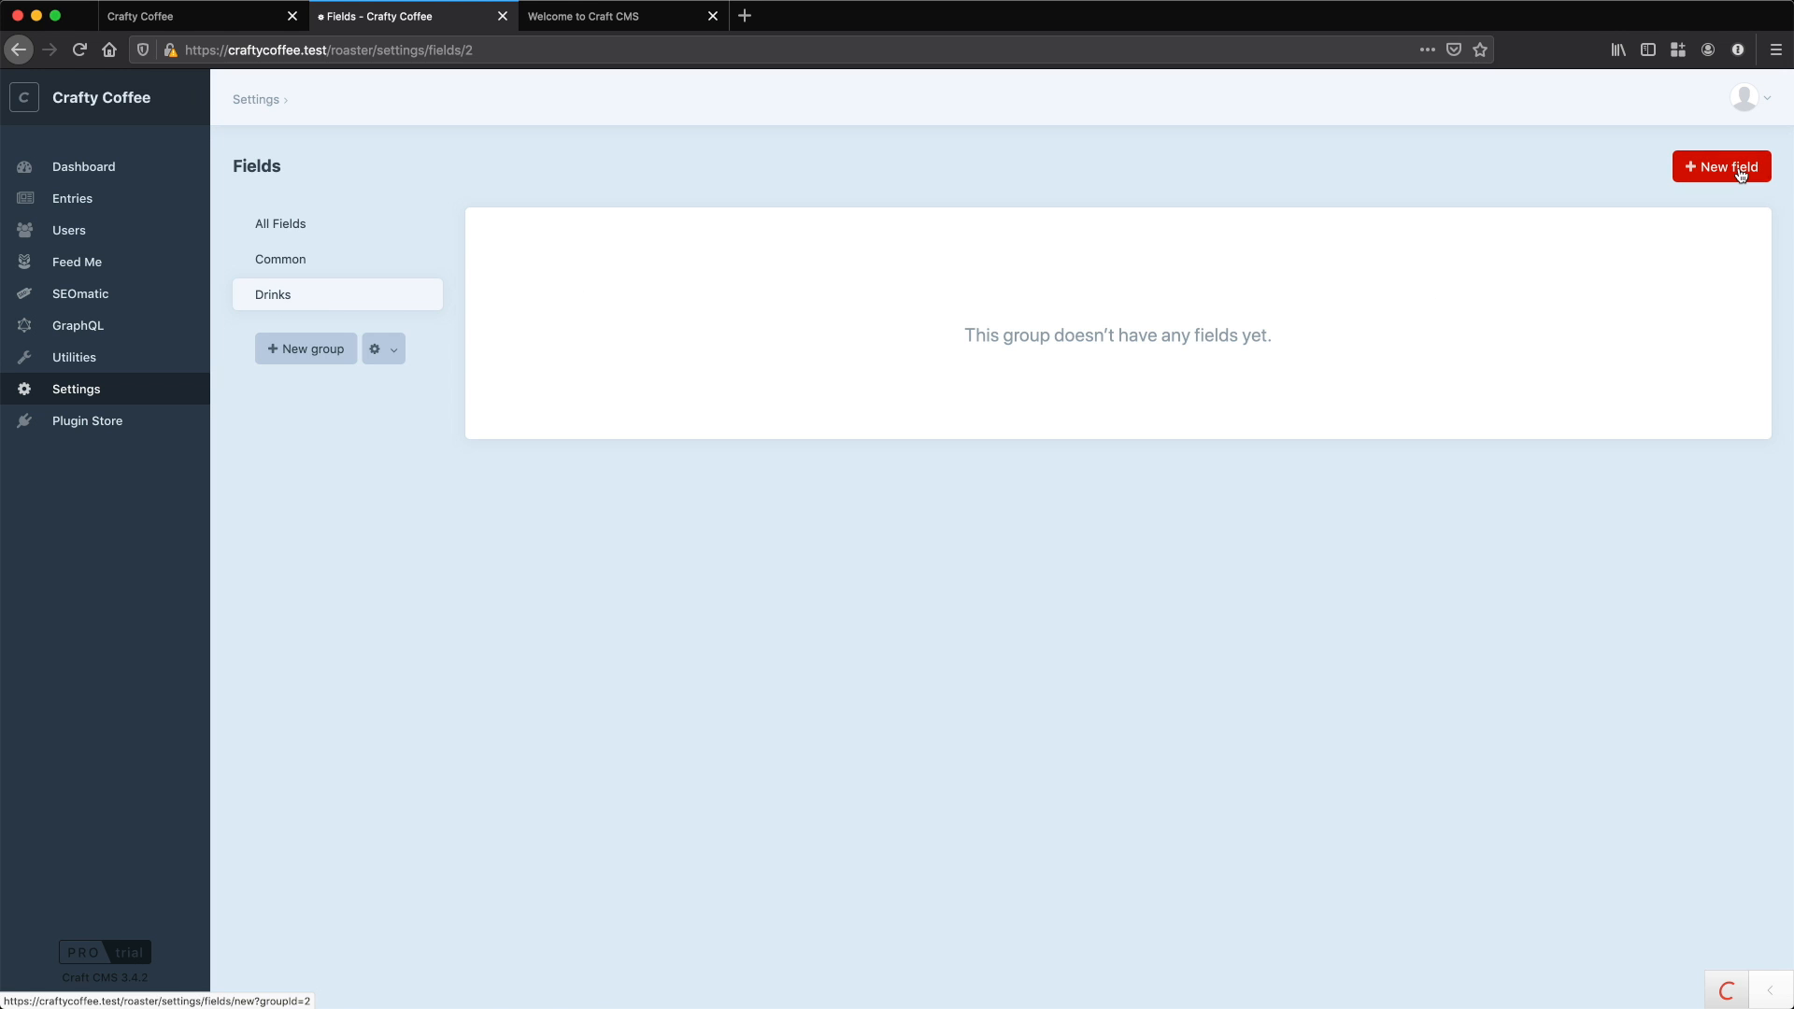
left_click(1728, 167)
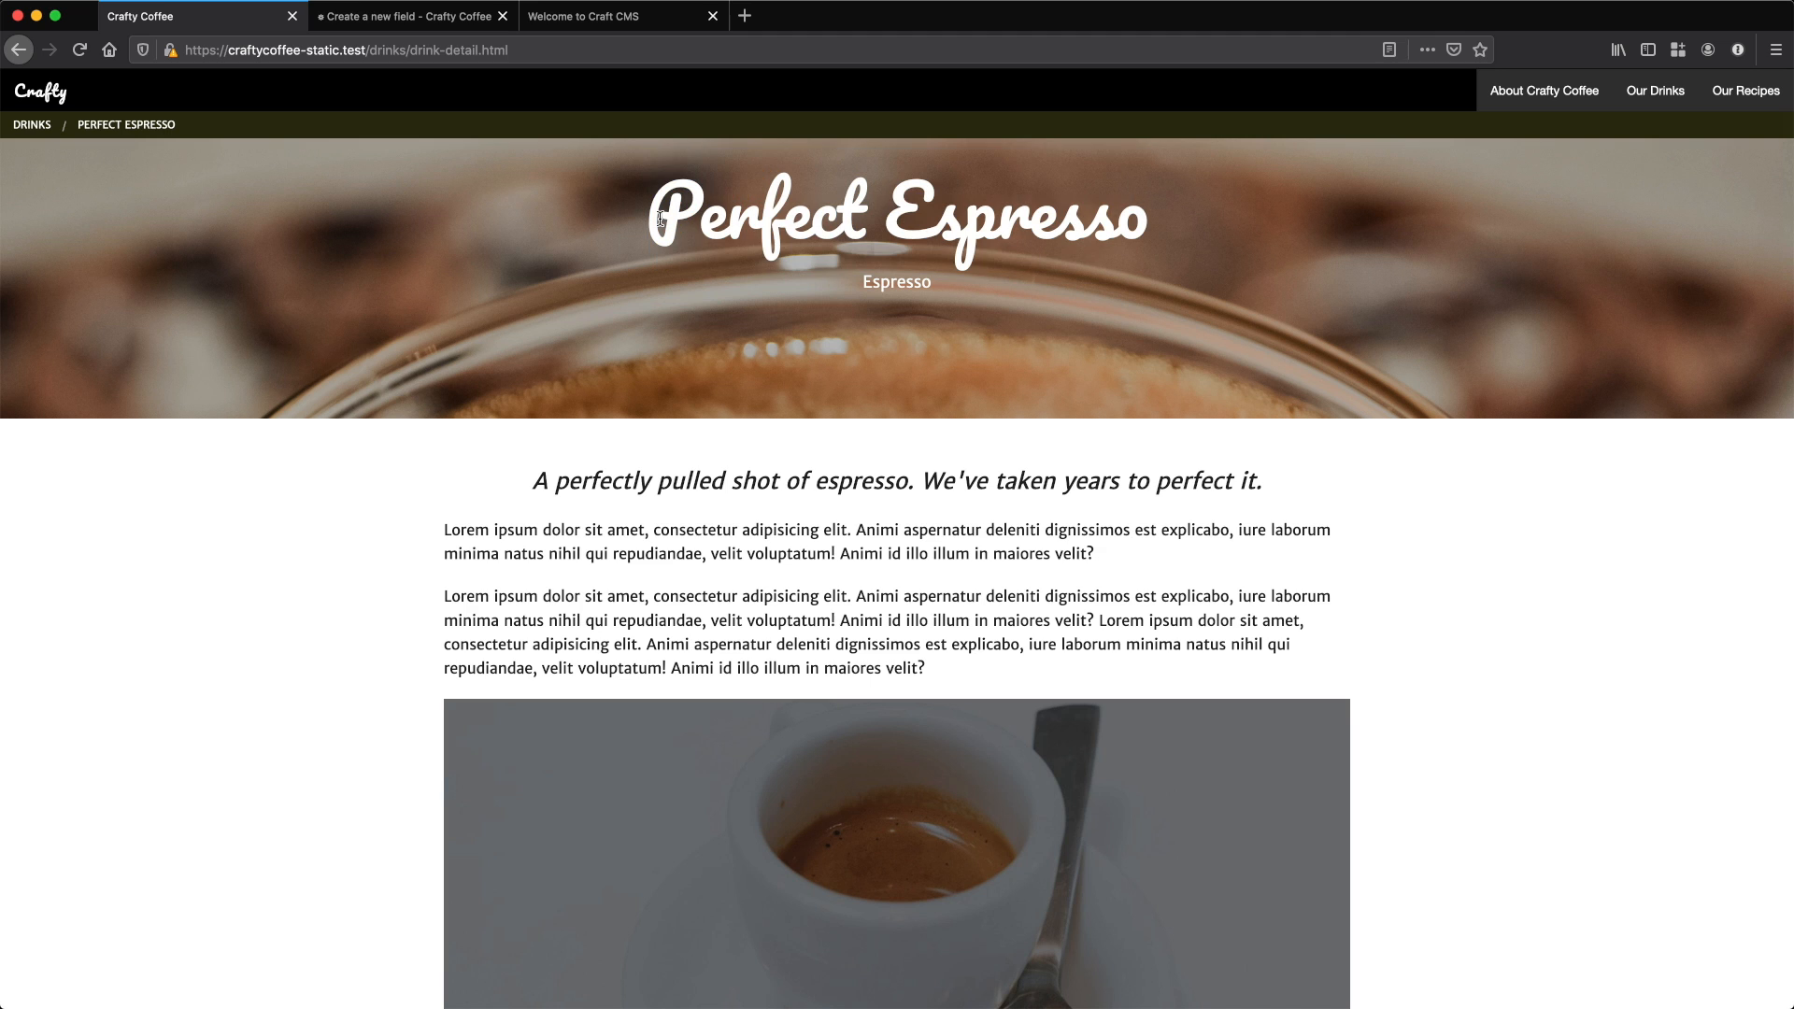
mouse_move(1120, 244)
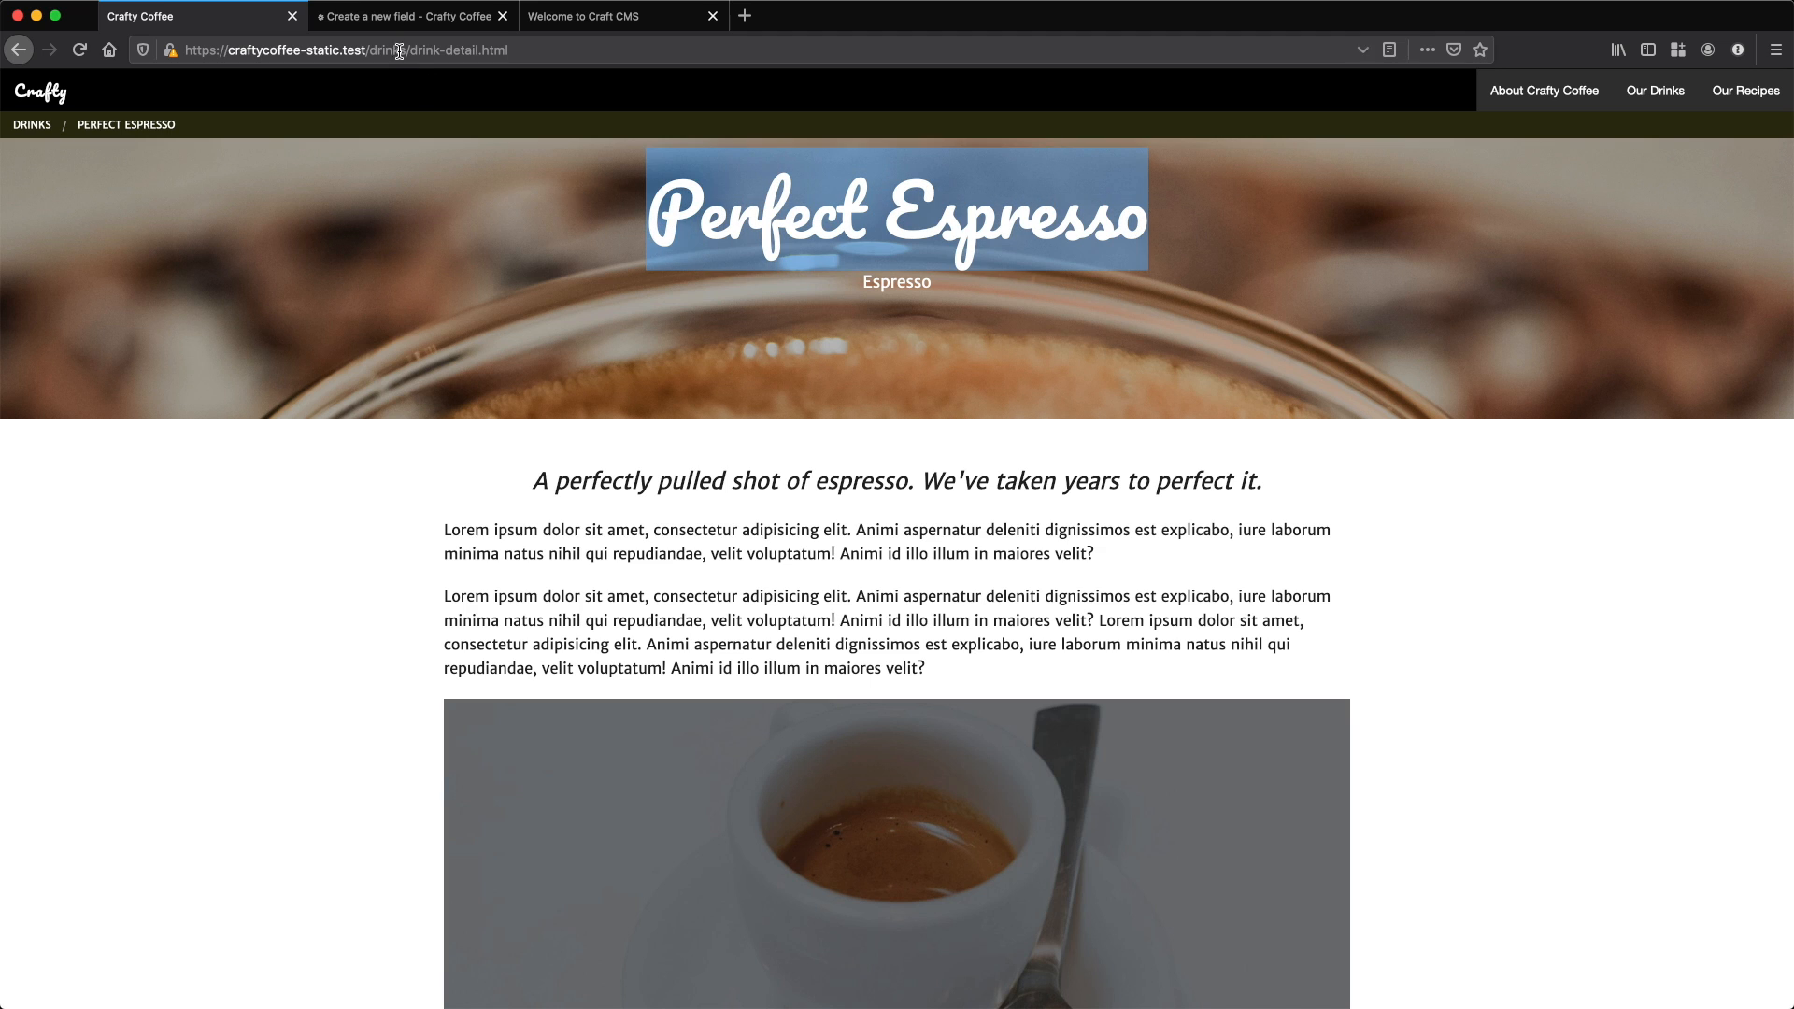
left_click(410, 16)
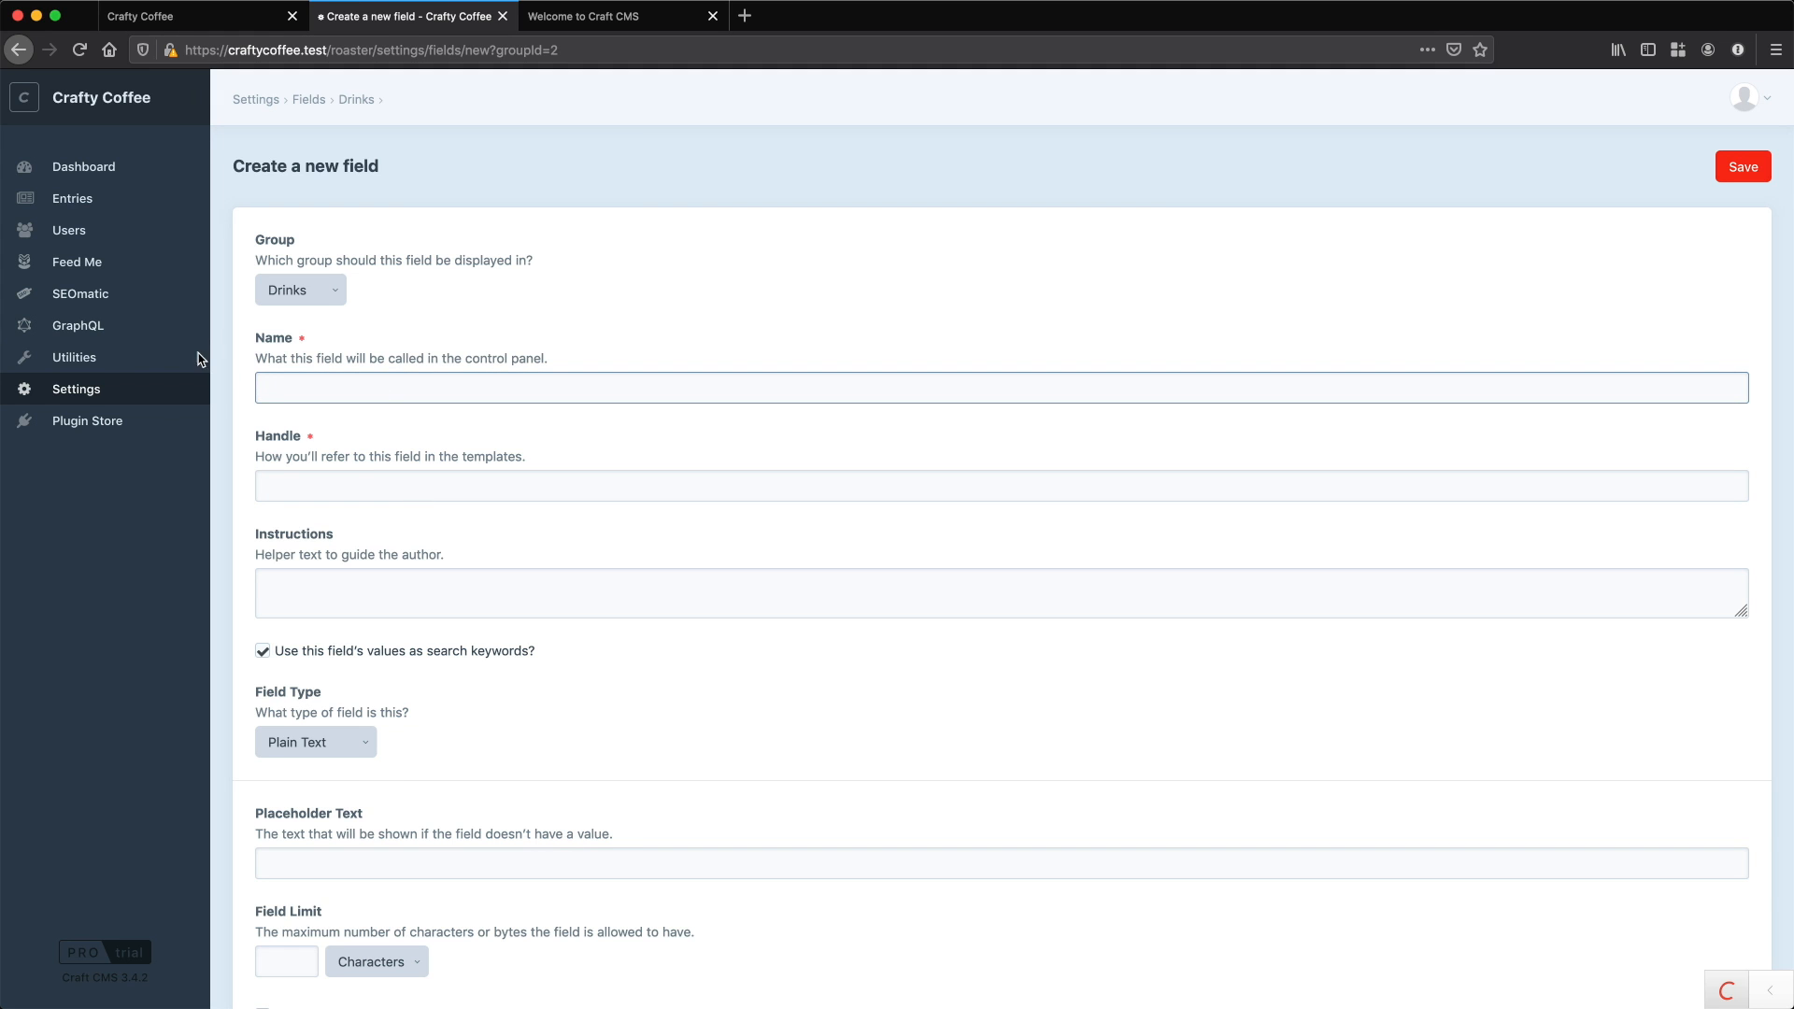
- Change the Drinks entry type's Title Field Label to 'Drink Name' and save it
left_click(76, 389)
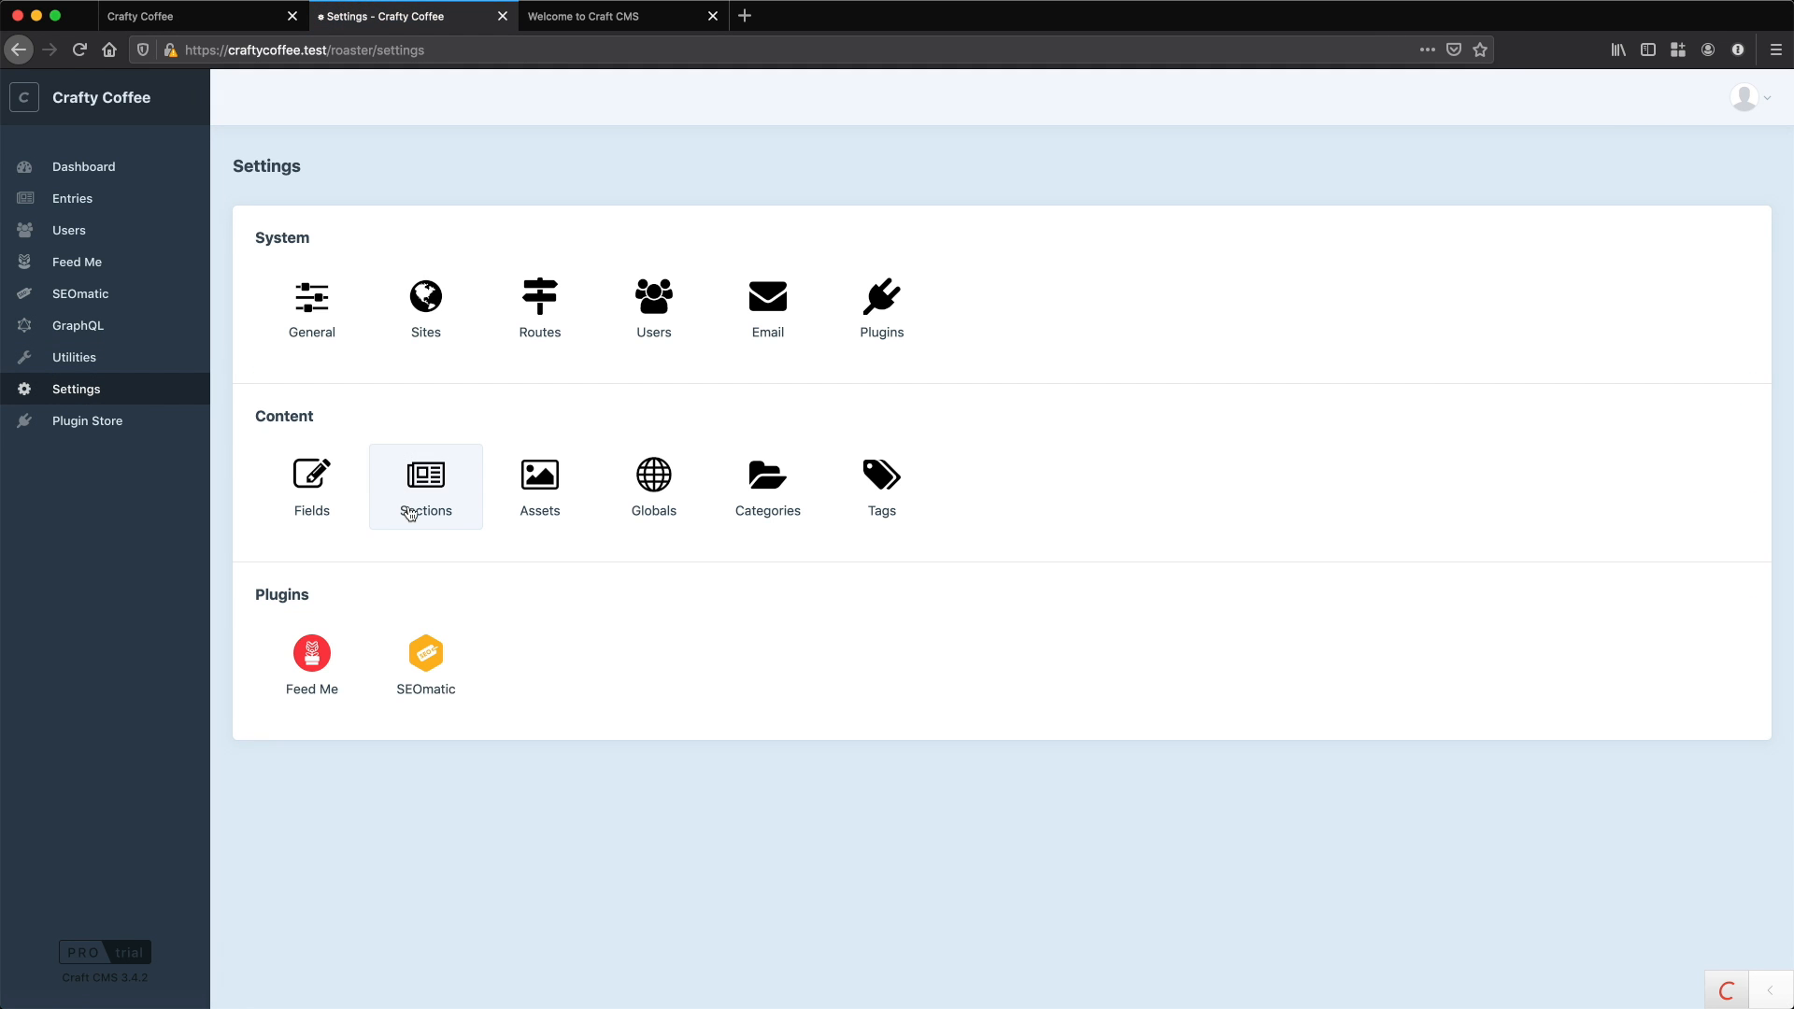
left_click(426, 475)
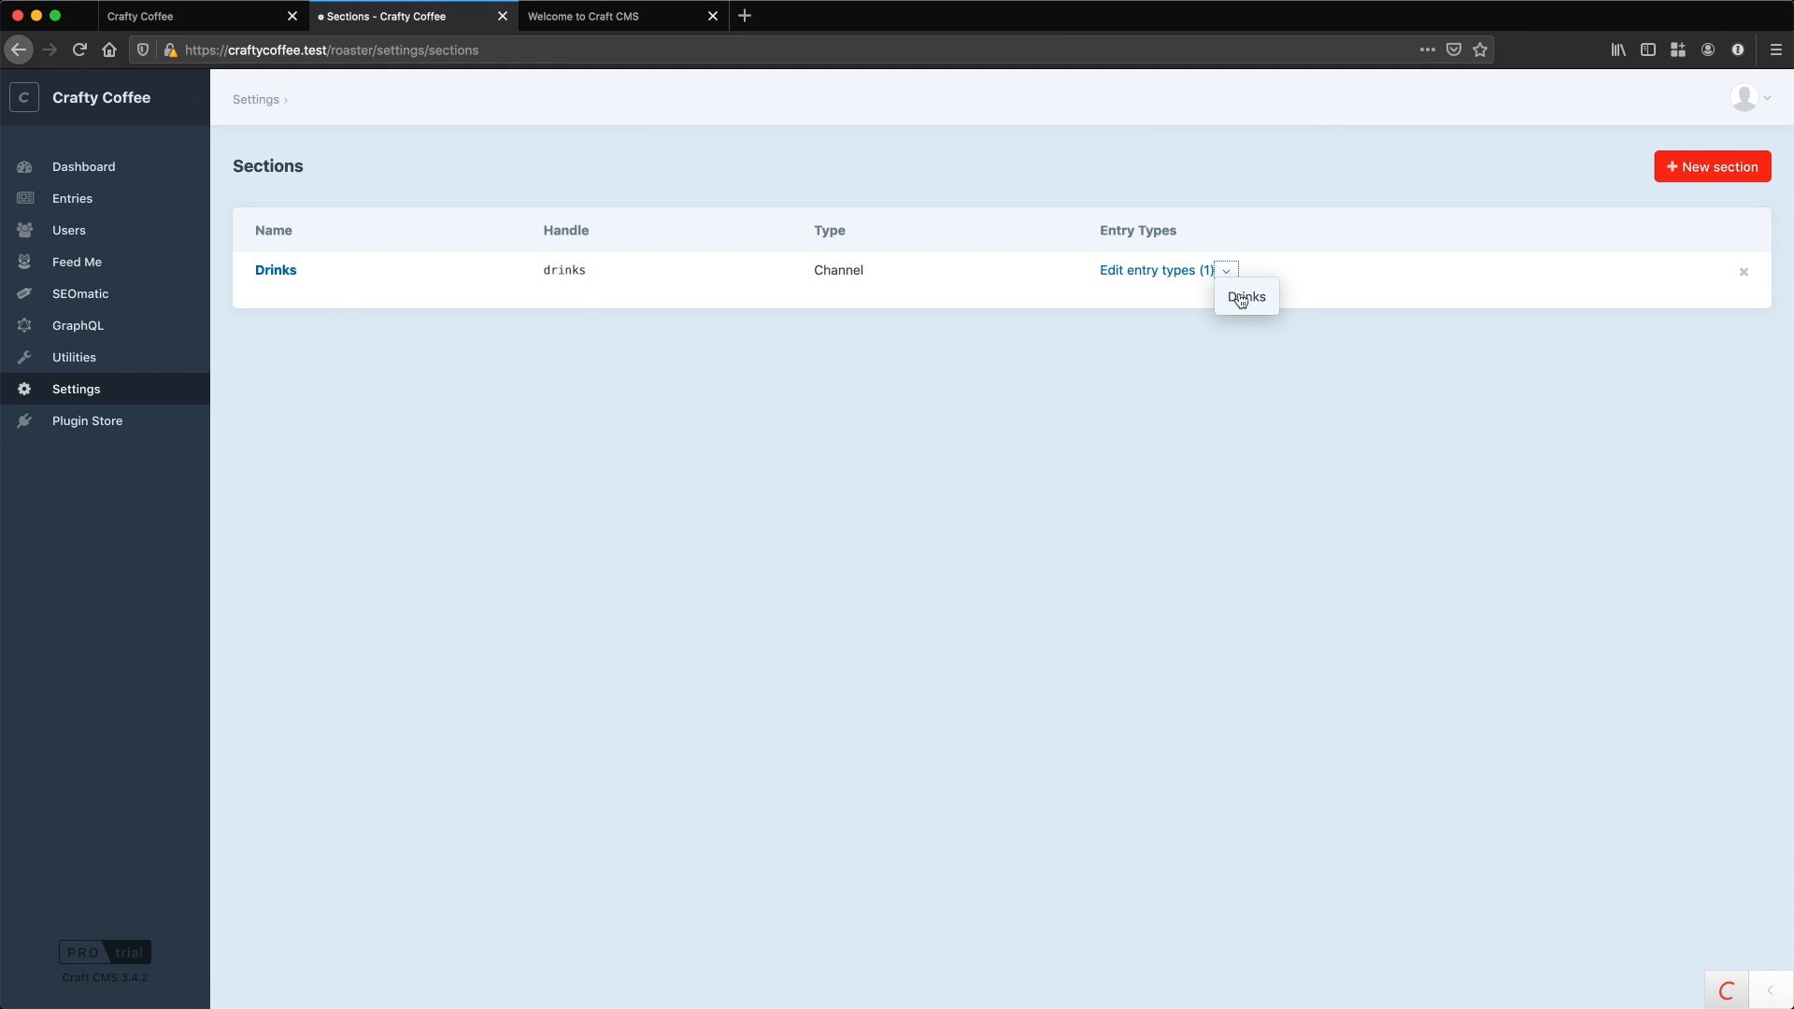
left_click(1246, 297)
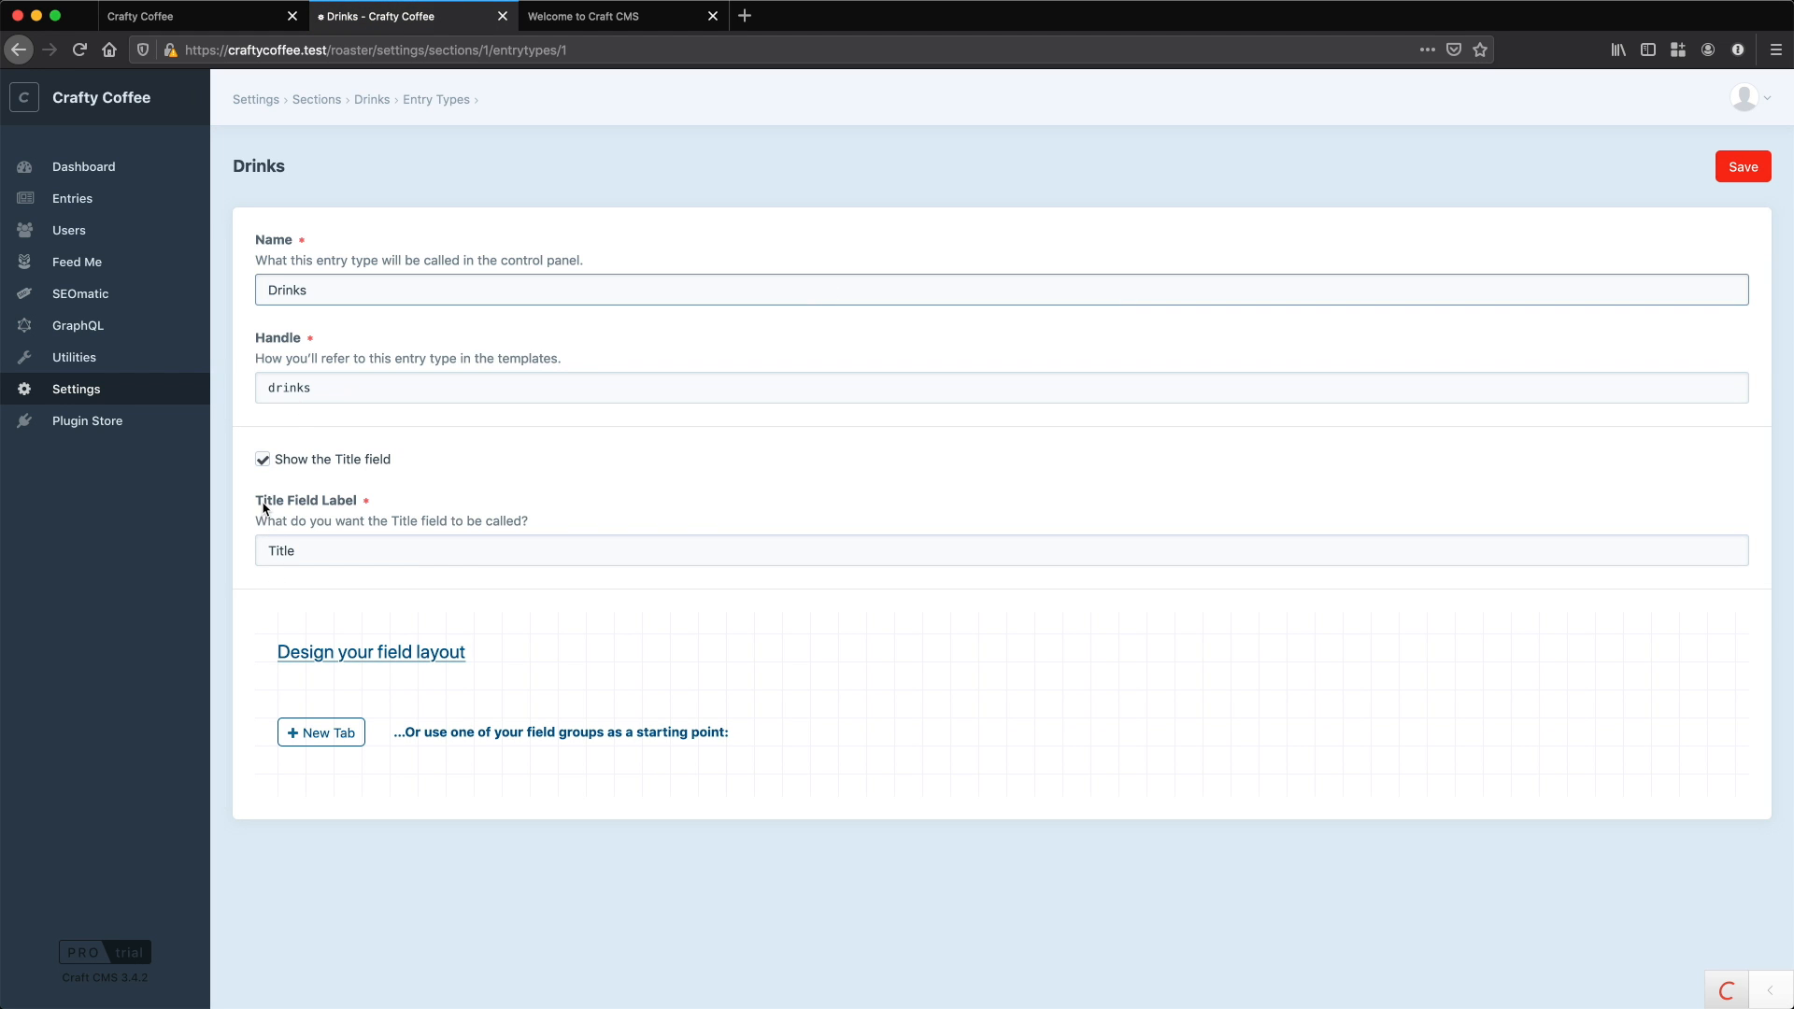
double_click(281, 551)
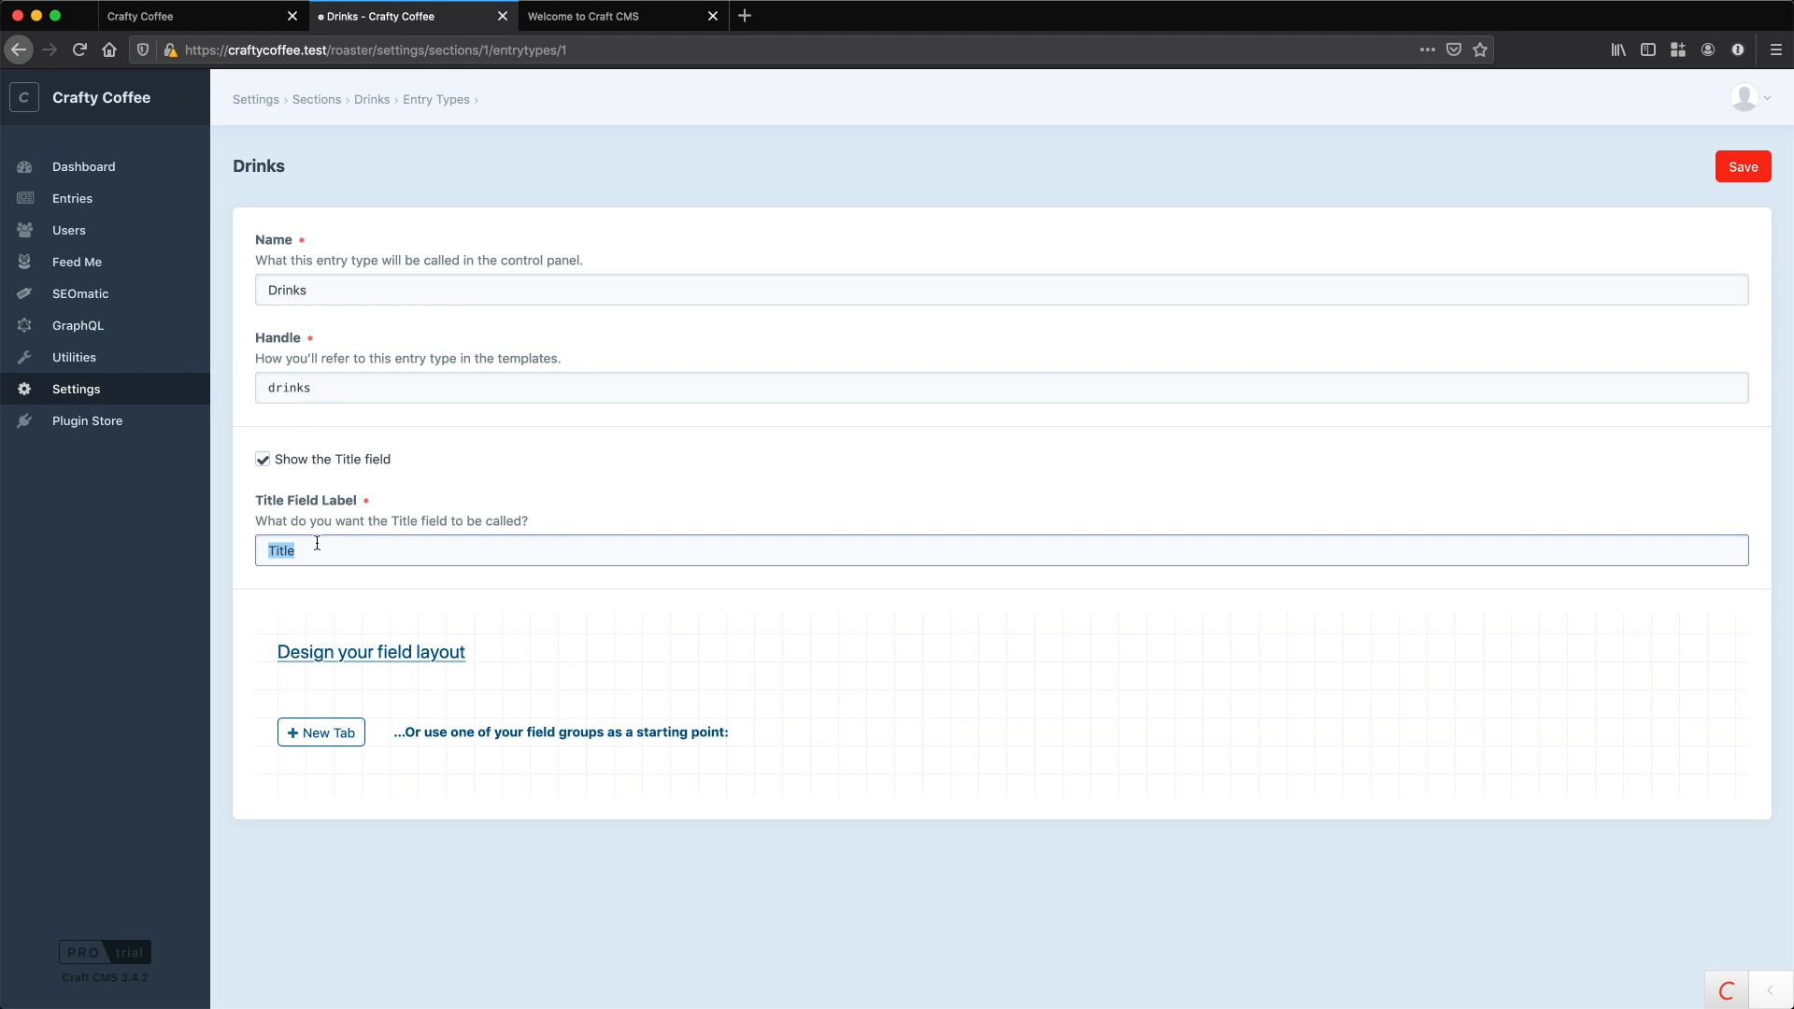
type("Drink Name")
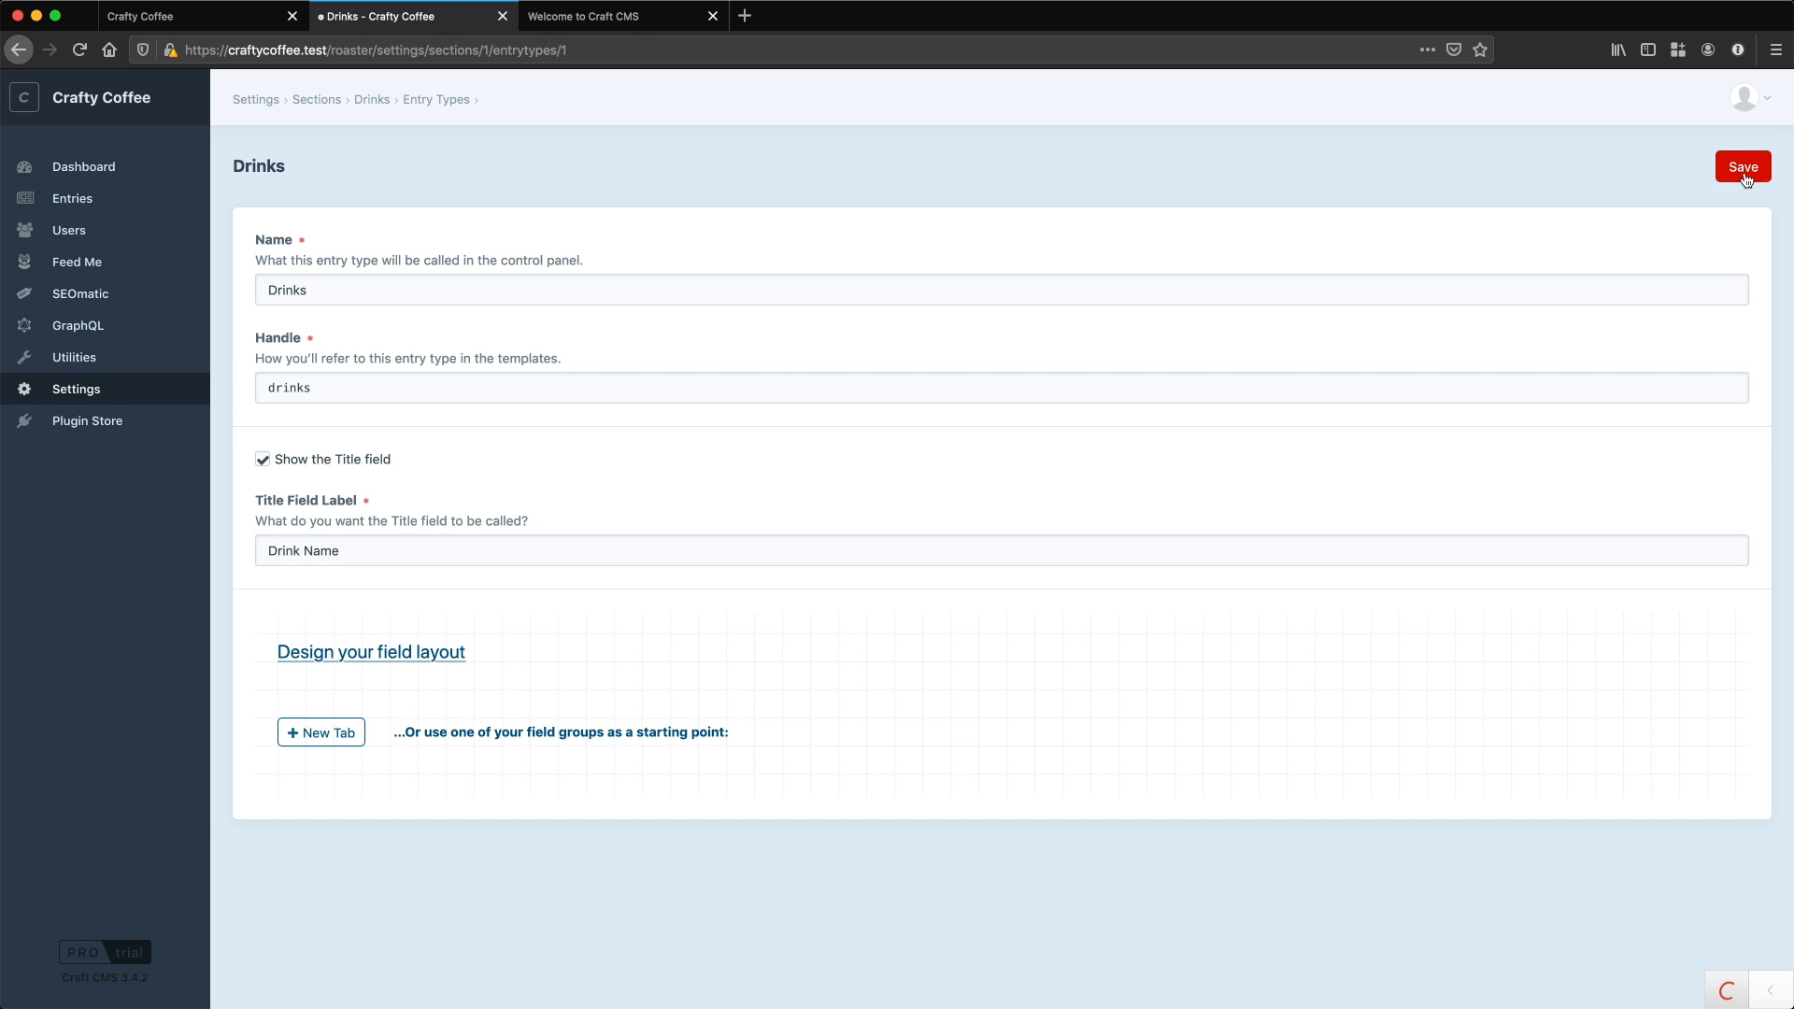
left_click(1743, 167)
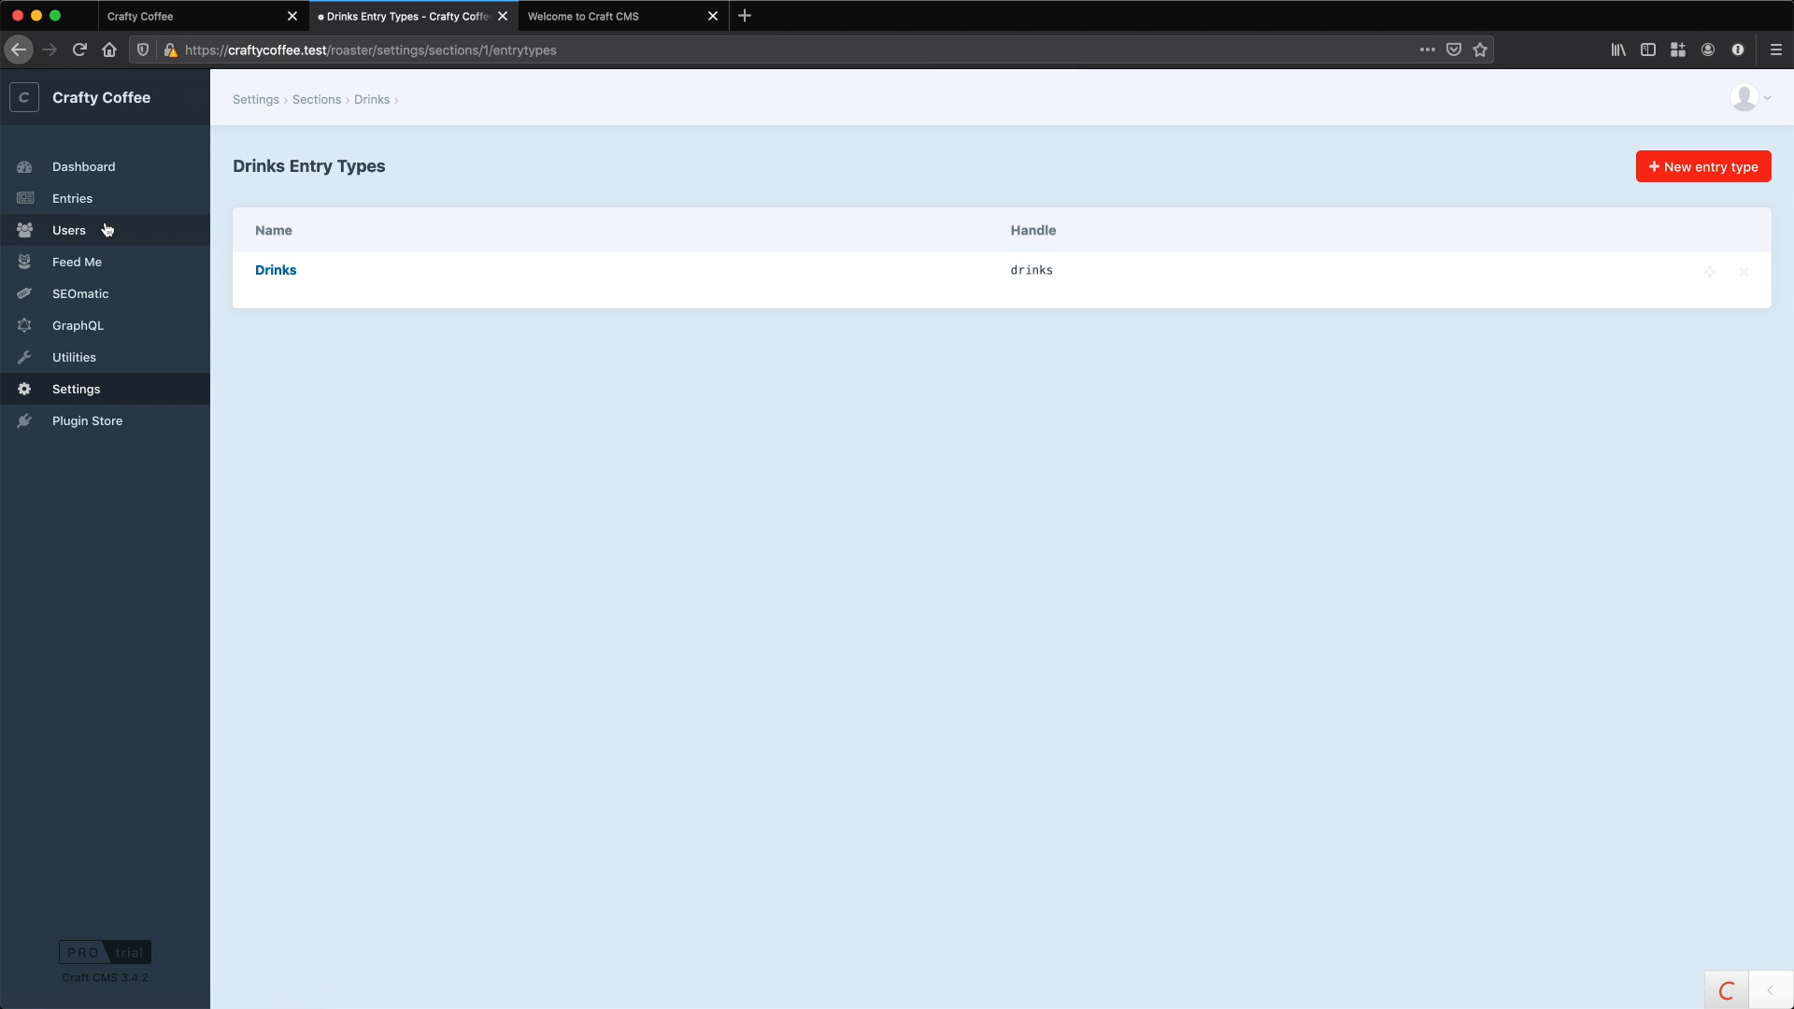
- Start a new Drinks entry and focus its empty Drink Name title field
left_click(72, 198)
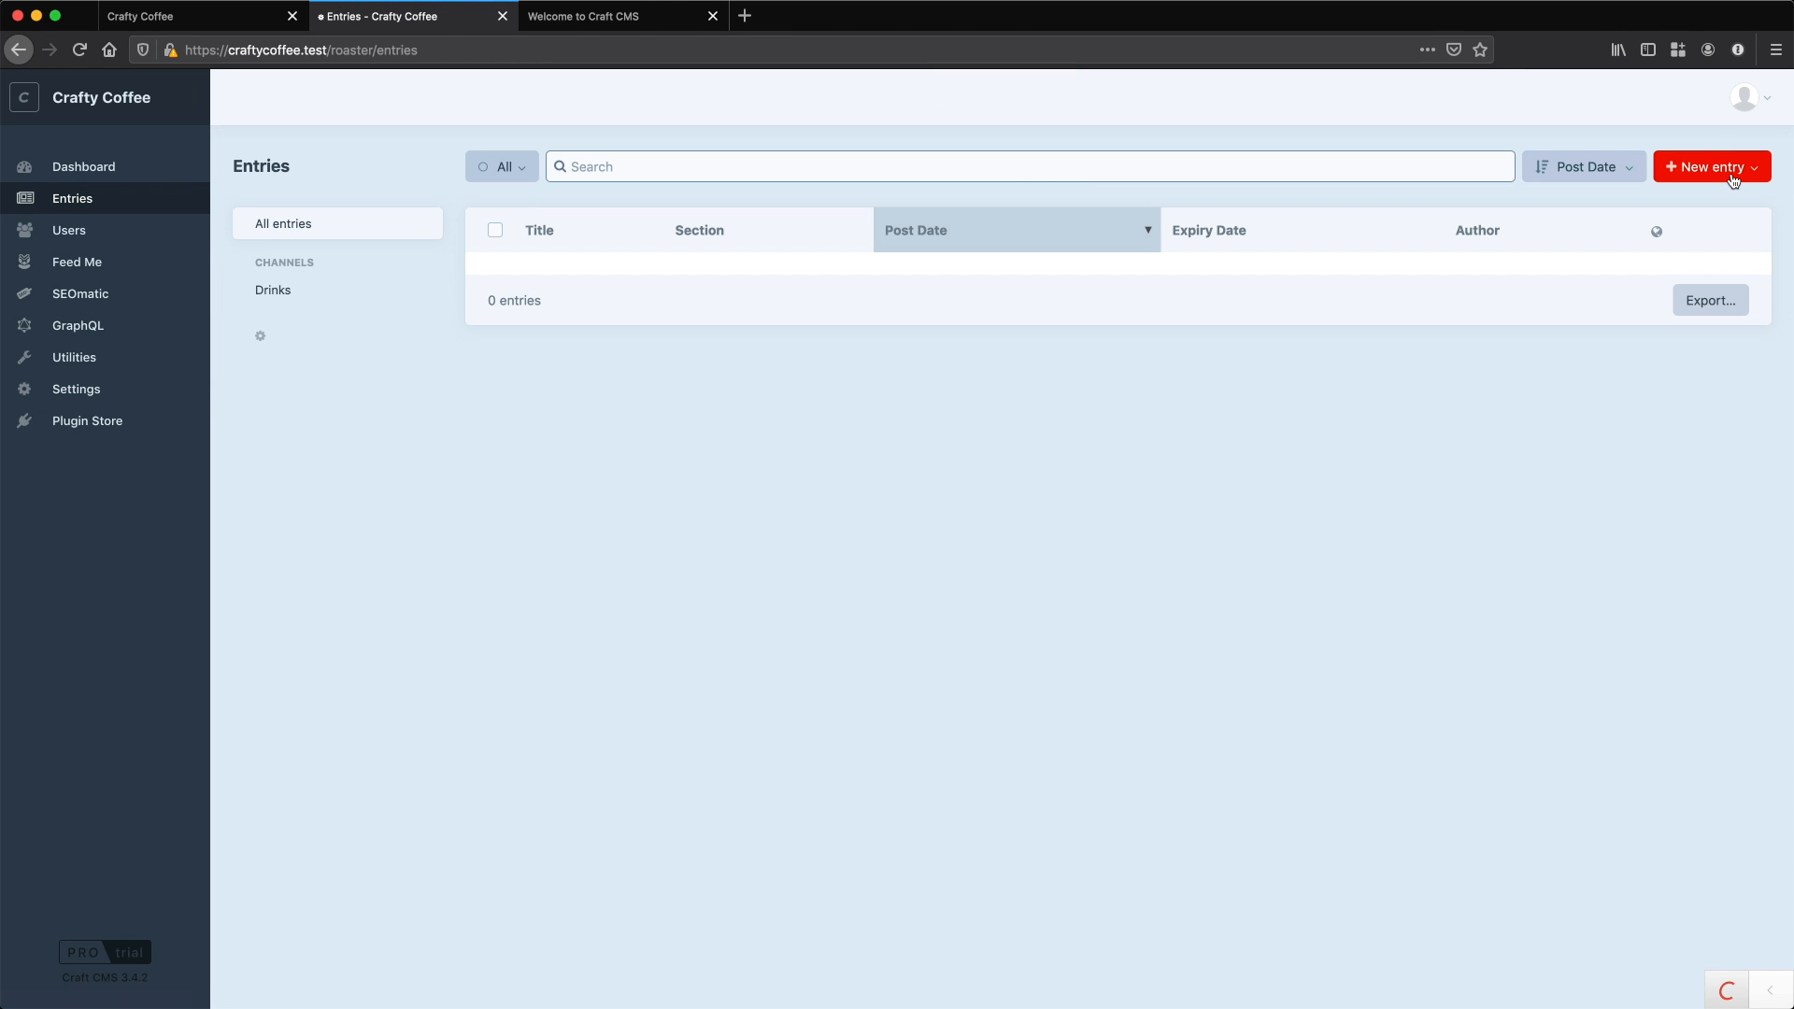
left_click(1706, 168)
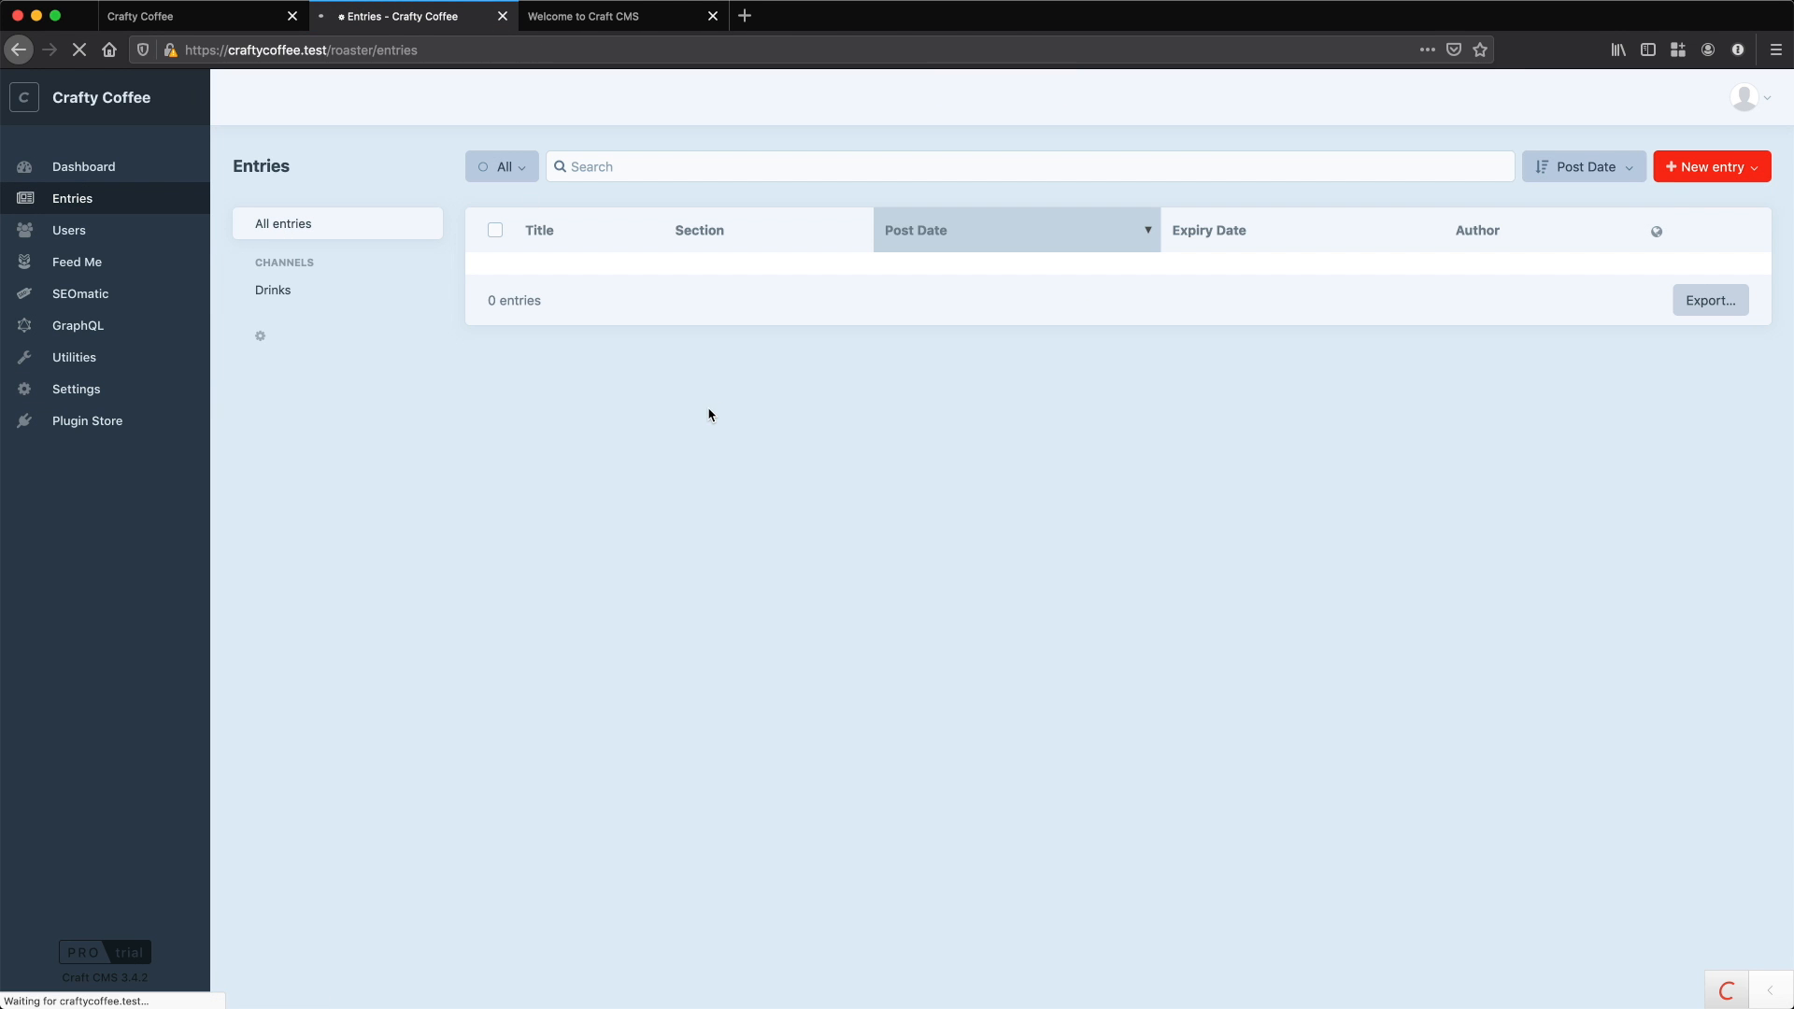
left_click(1706, 167)
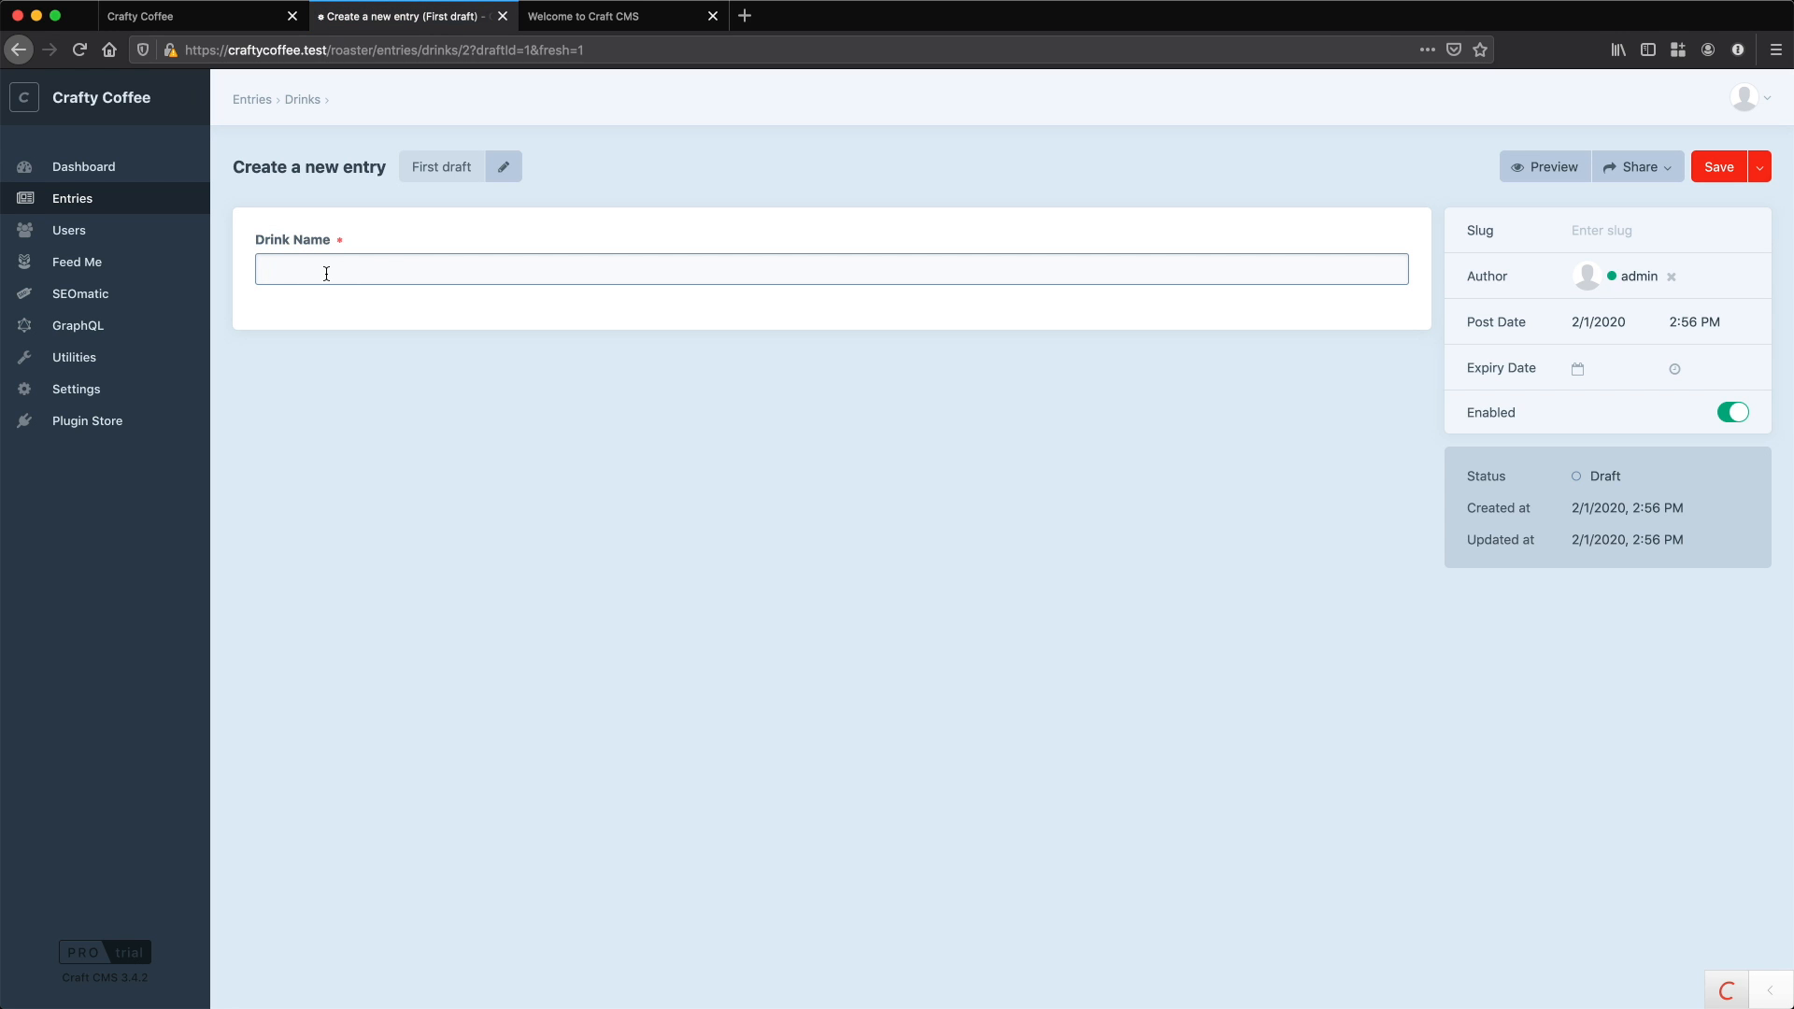
left_click(326, 272)
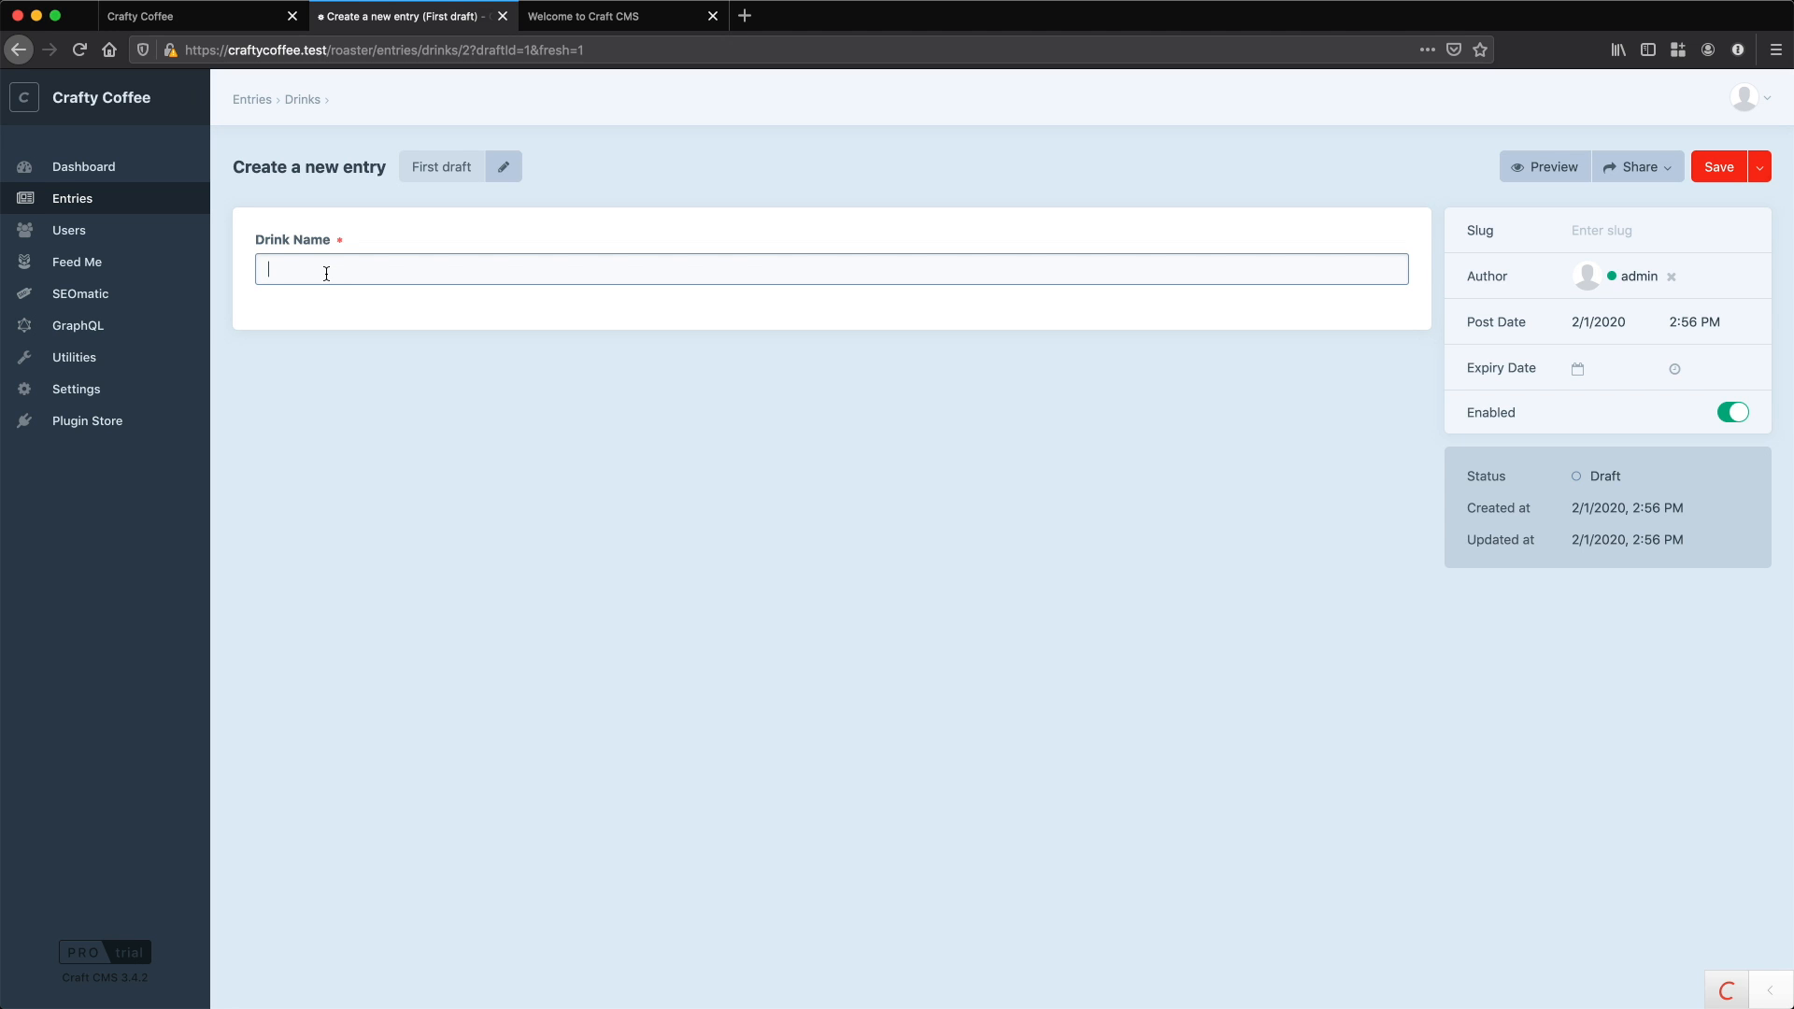
mouse_move(106, 389)
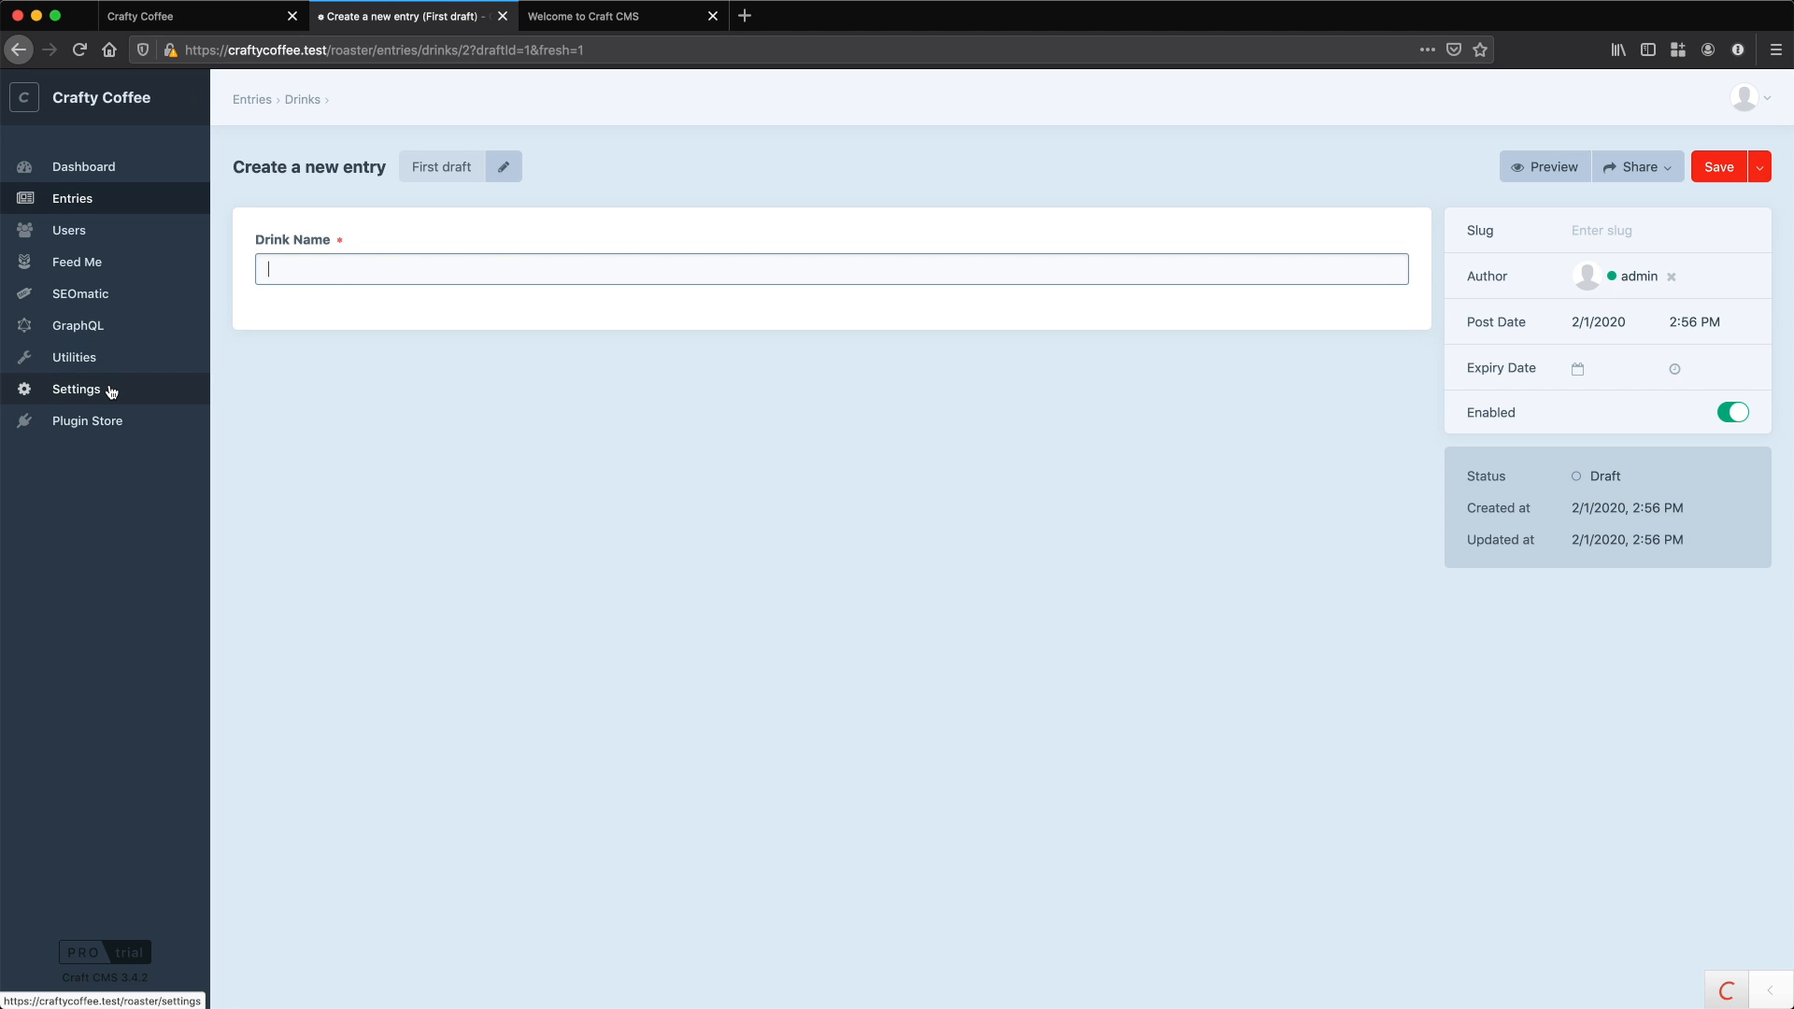
- Start a new field in the Drinks field group named Introduction
left_click(76, 389)
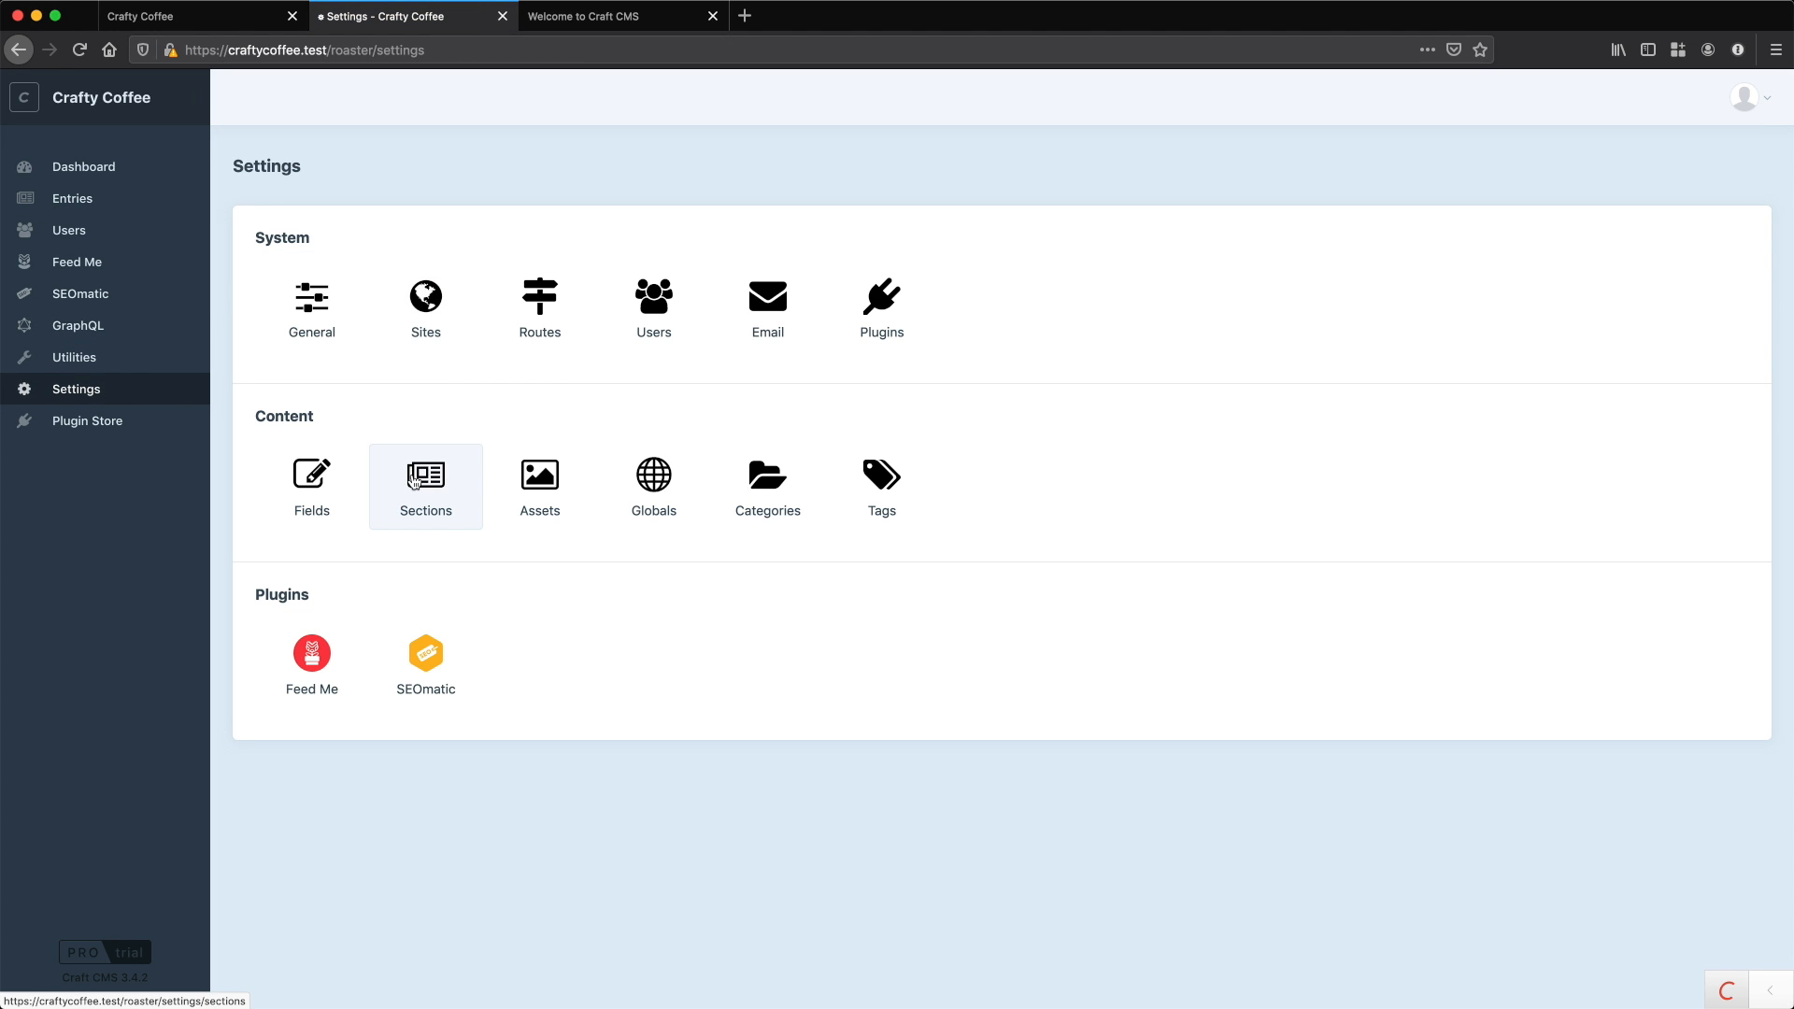
left_click(311, 475)
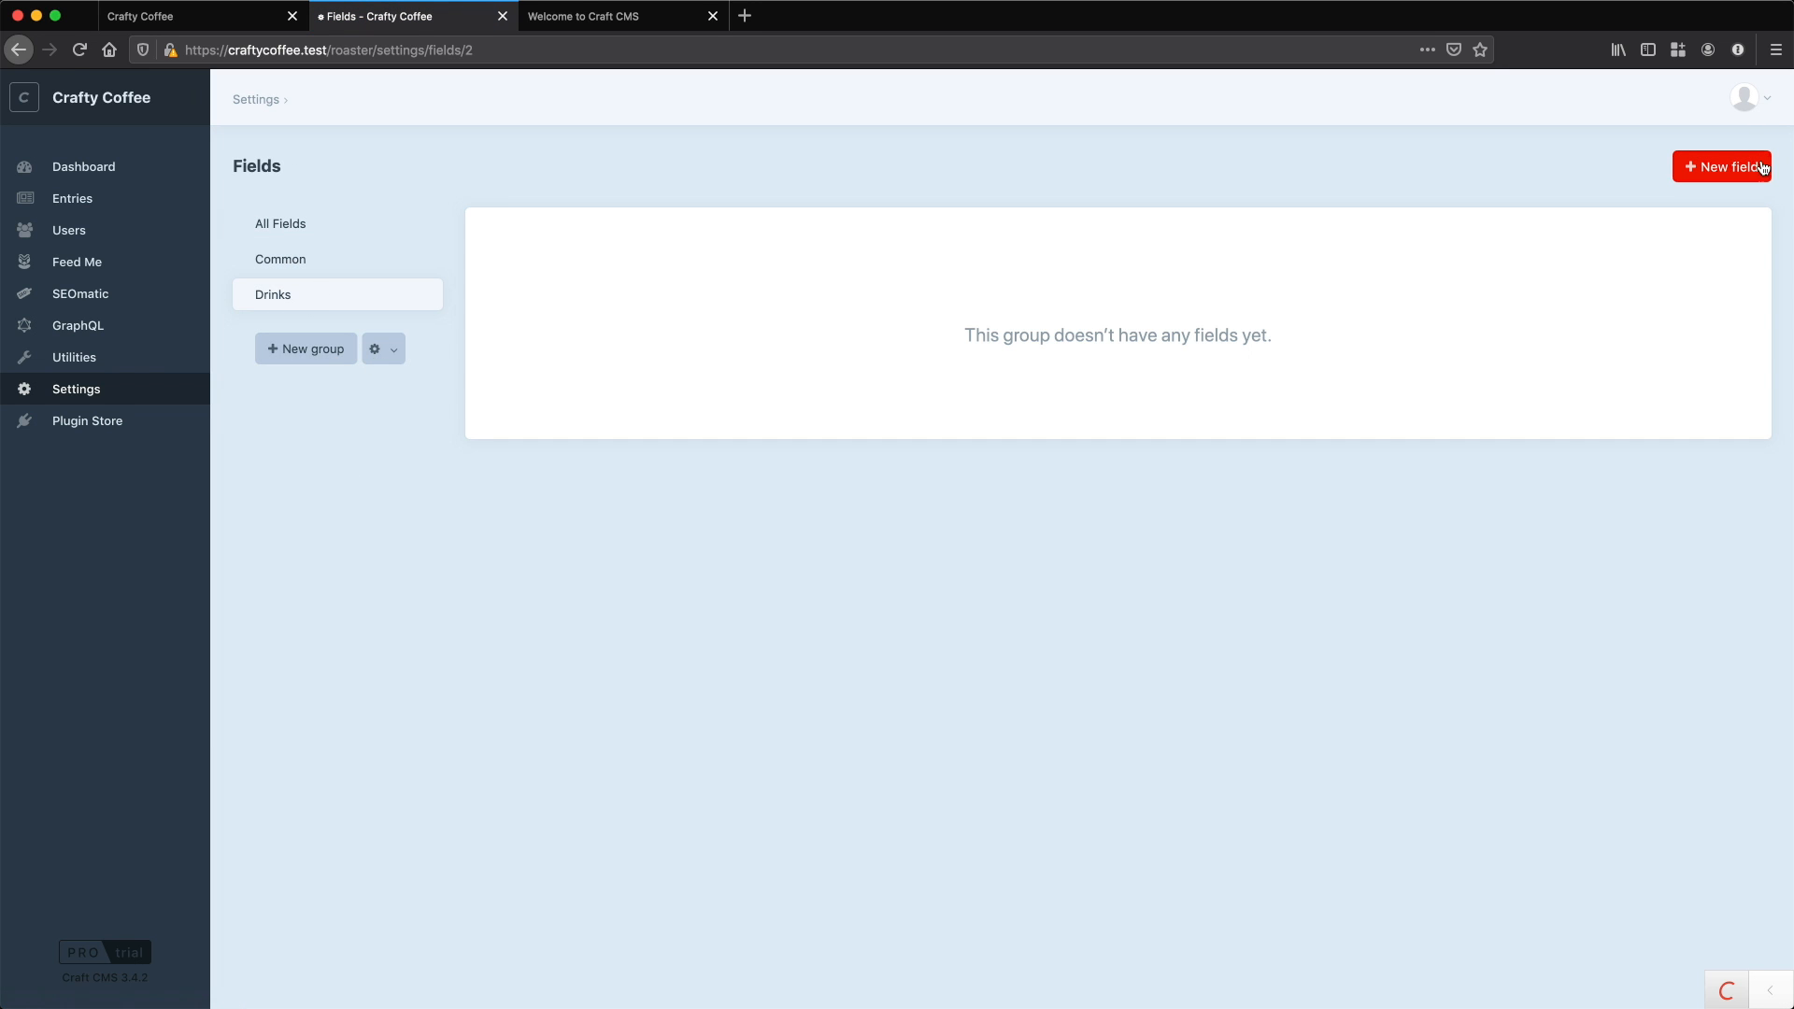
left_click(1730, 166)
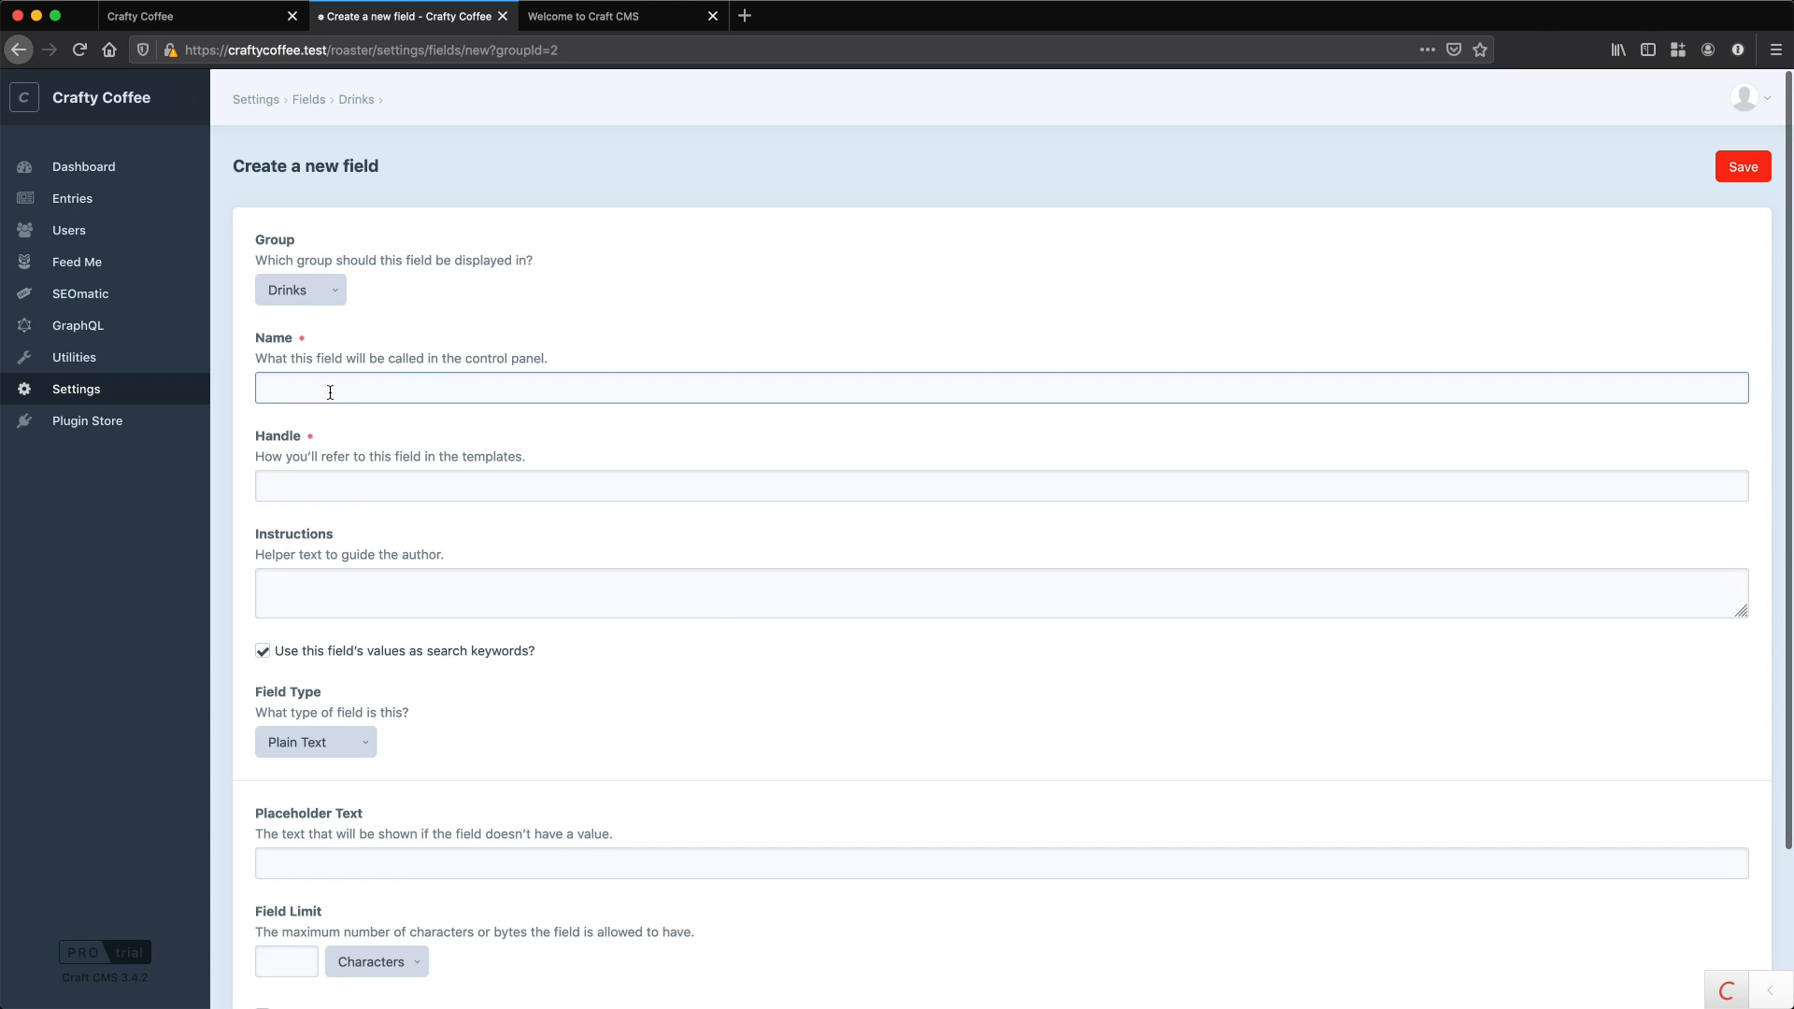
type("Intr")
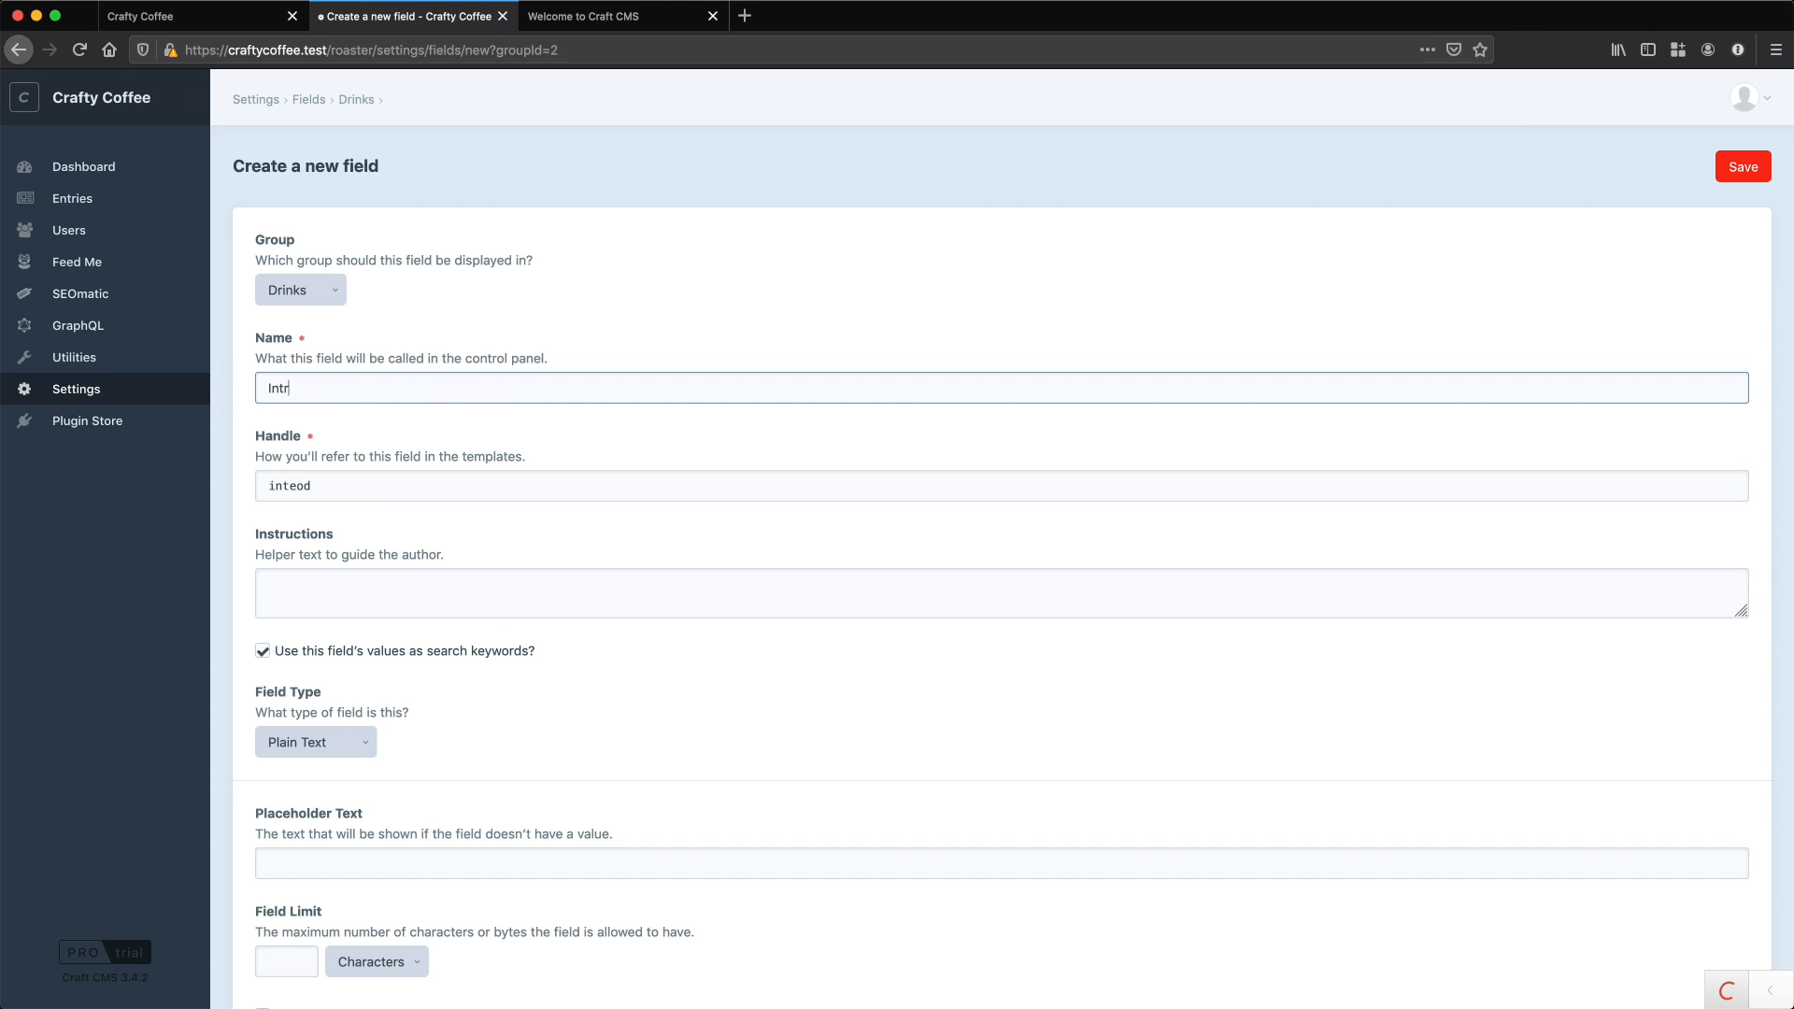
type("Introduction")
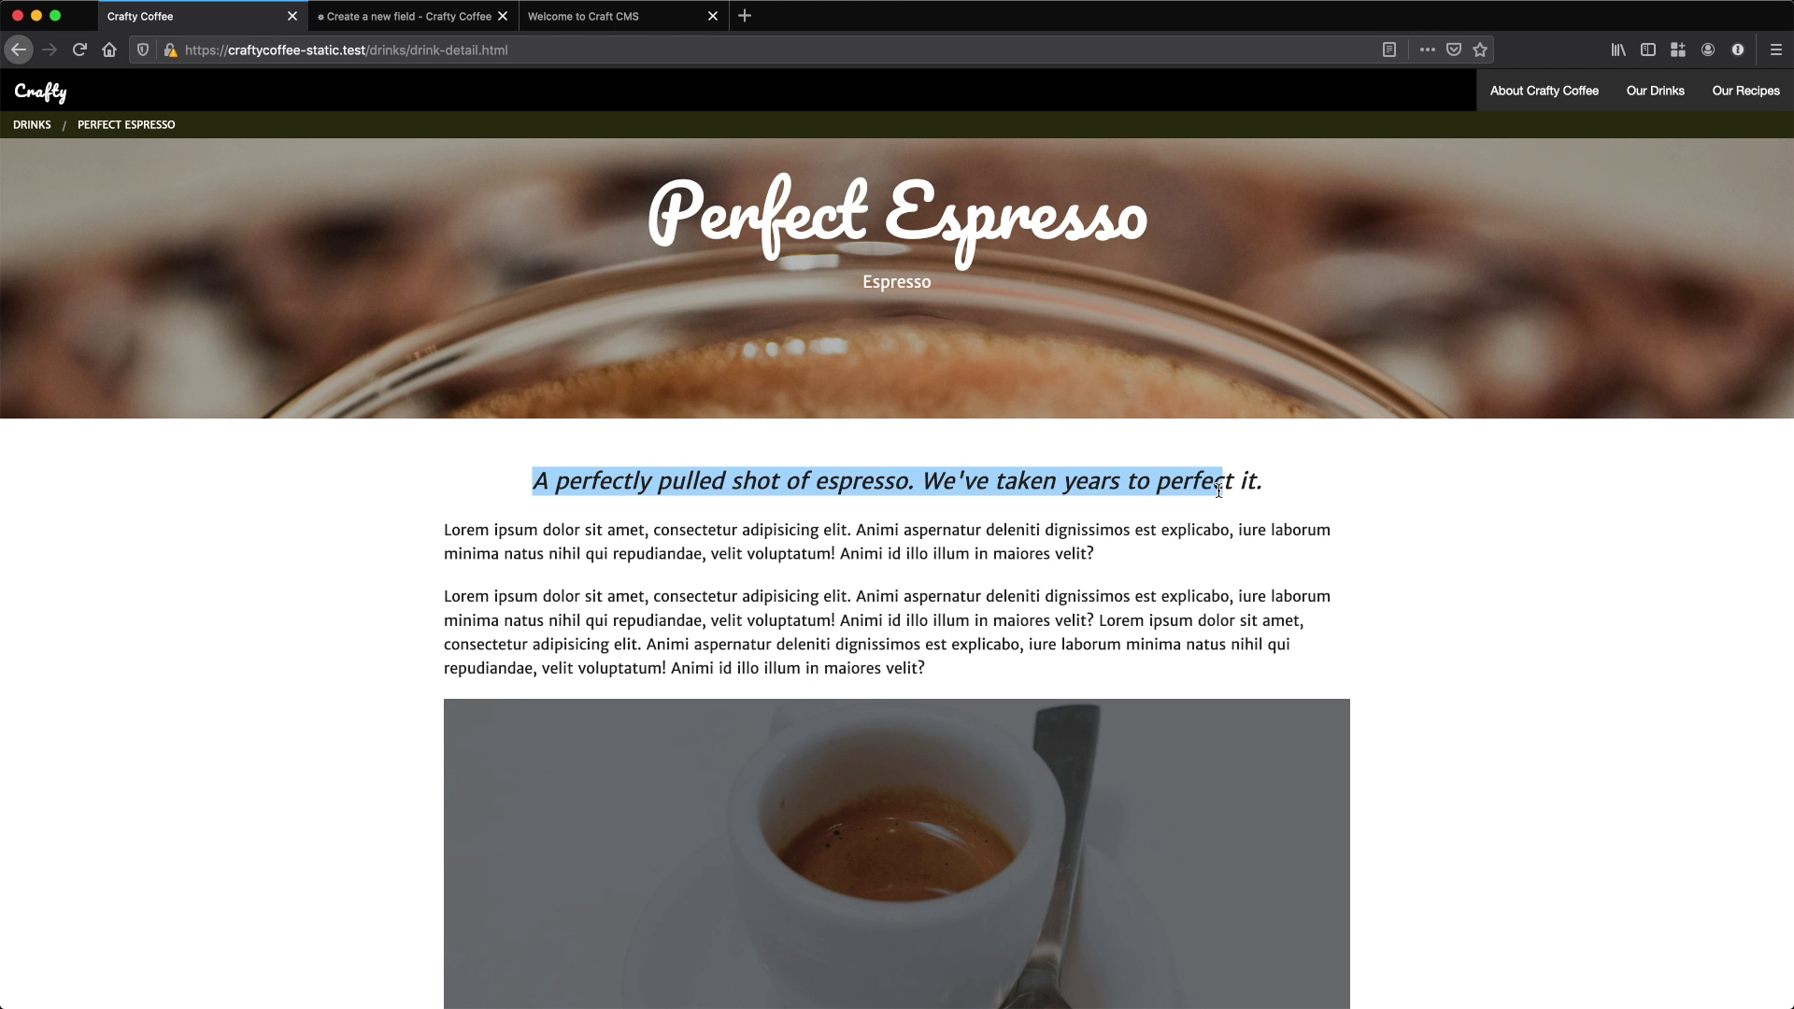
- Enter the instructions "Short sentence at top of drink page." for the Introduction field
left_click(410, 16)
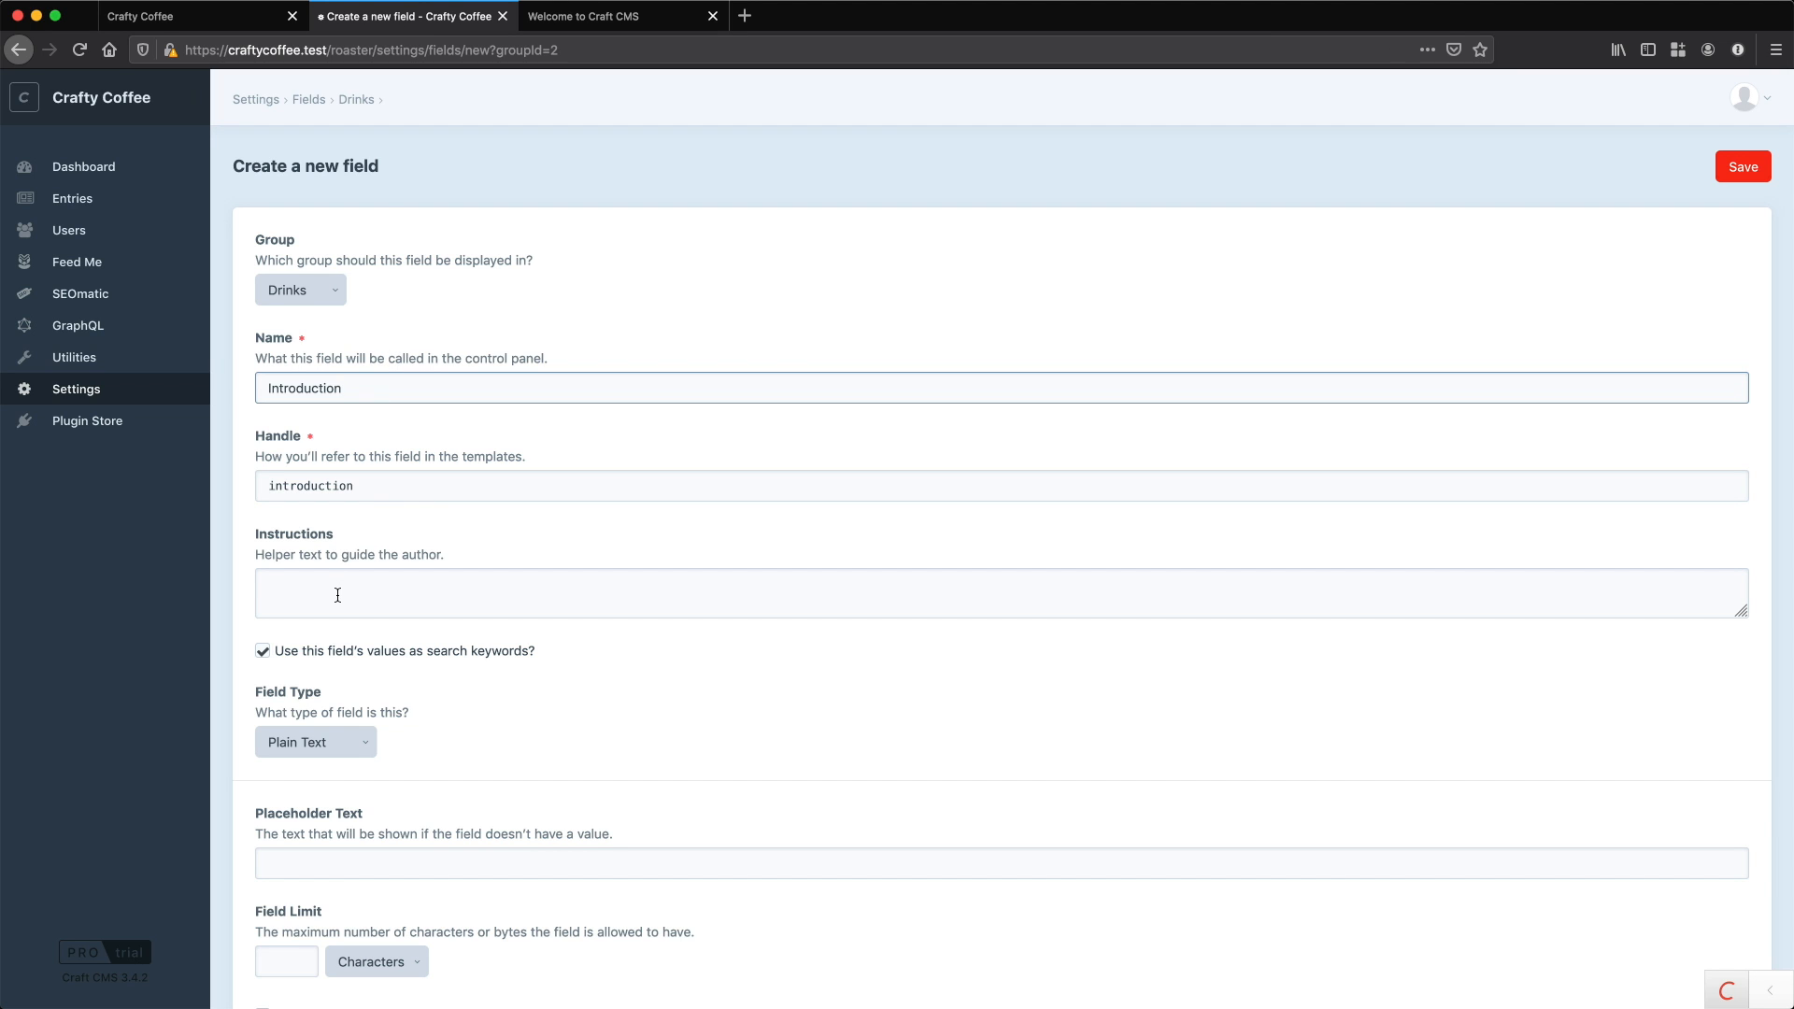
type("Short sentence at top o")
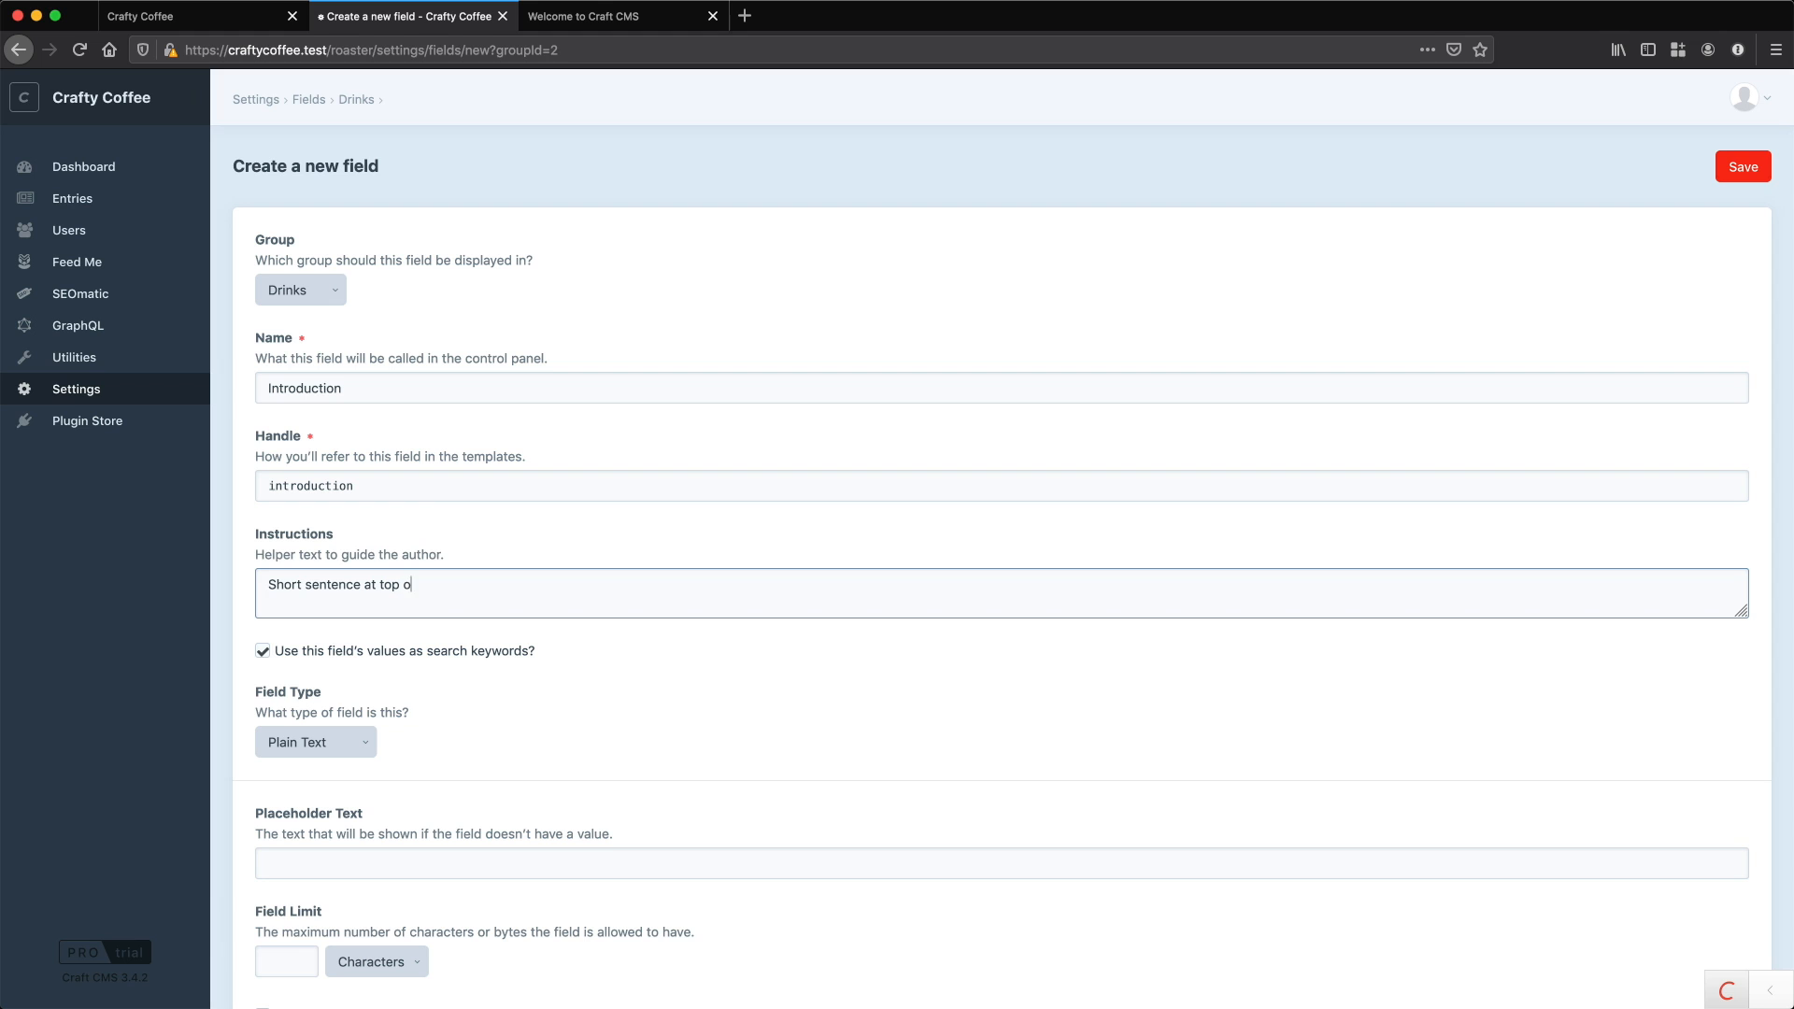
type("f drink page.")
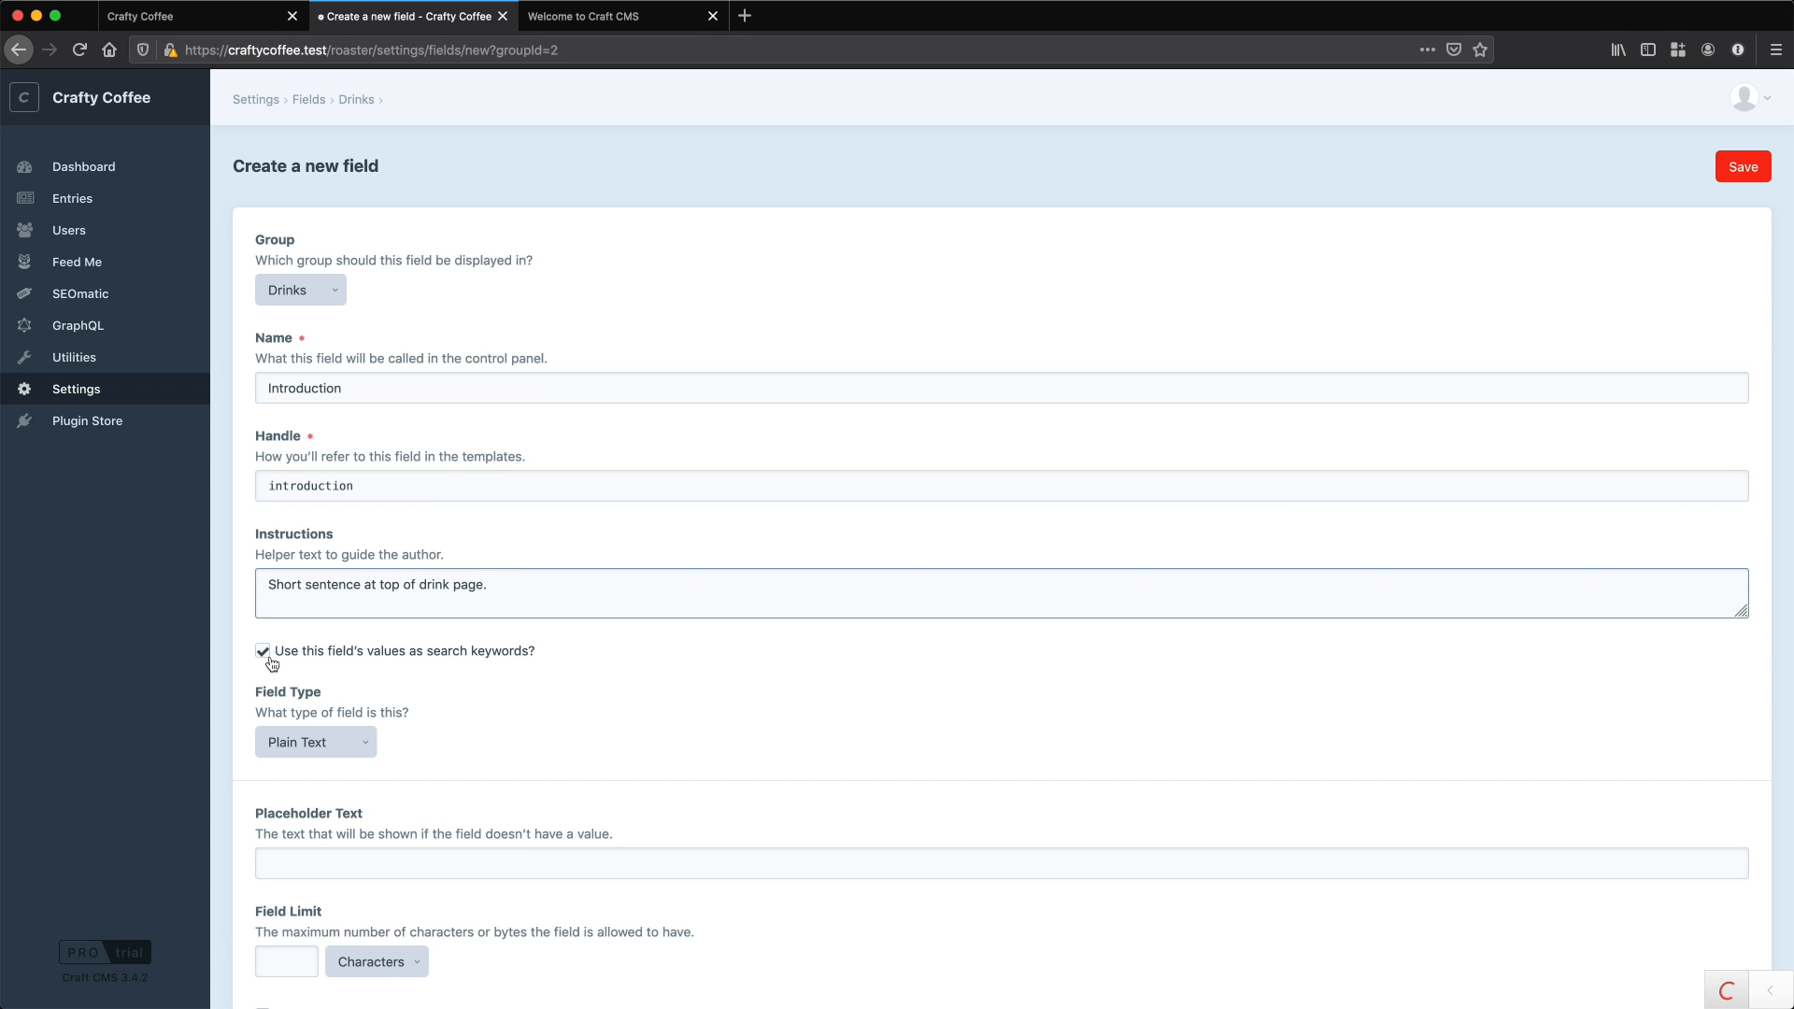
scroll("down", 3)
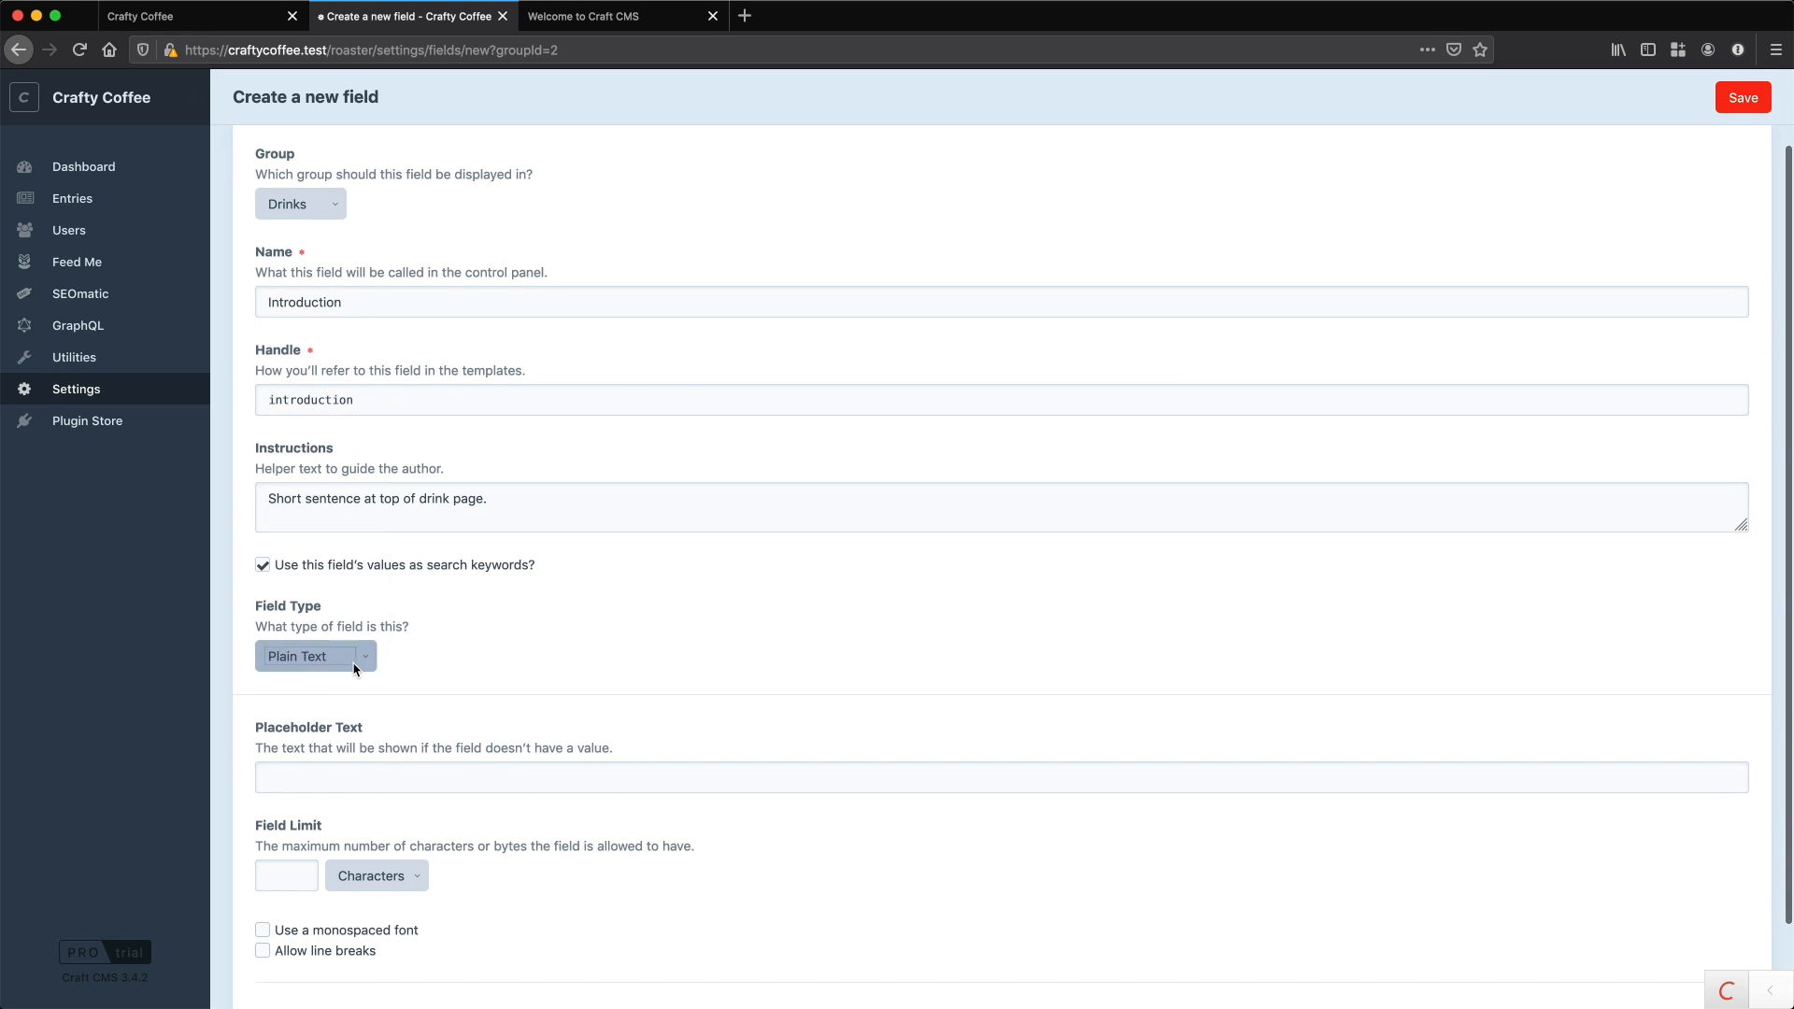
left_click(314, 656)
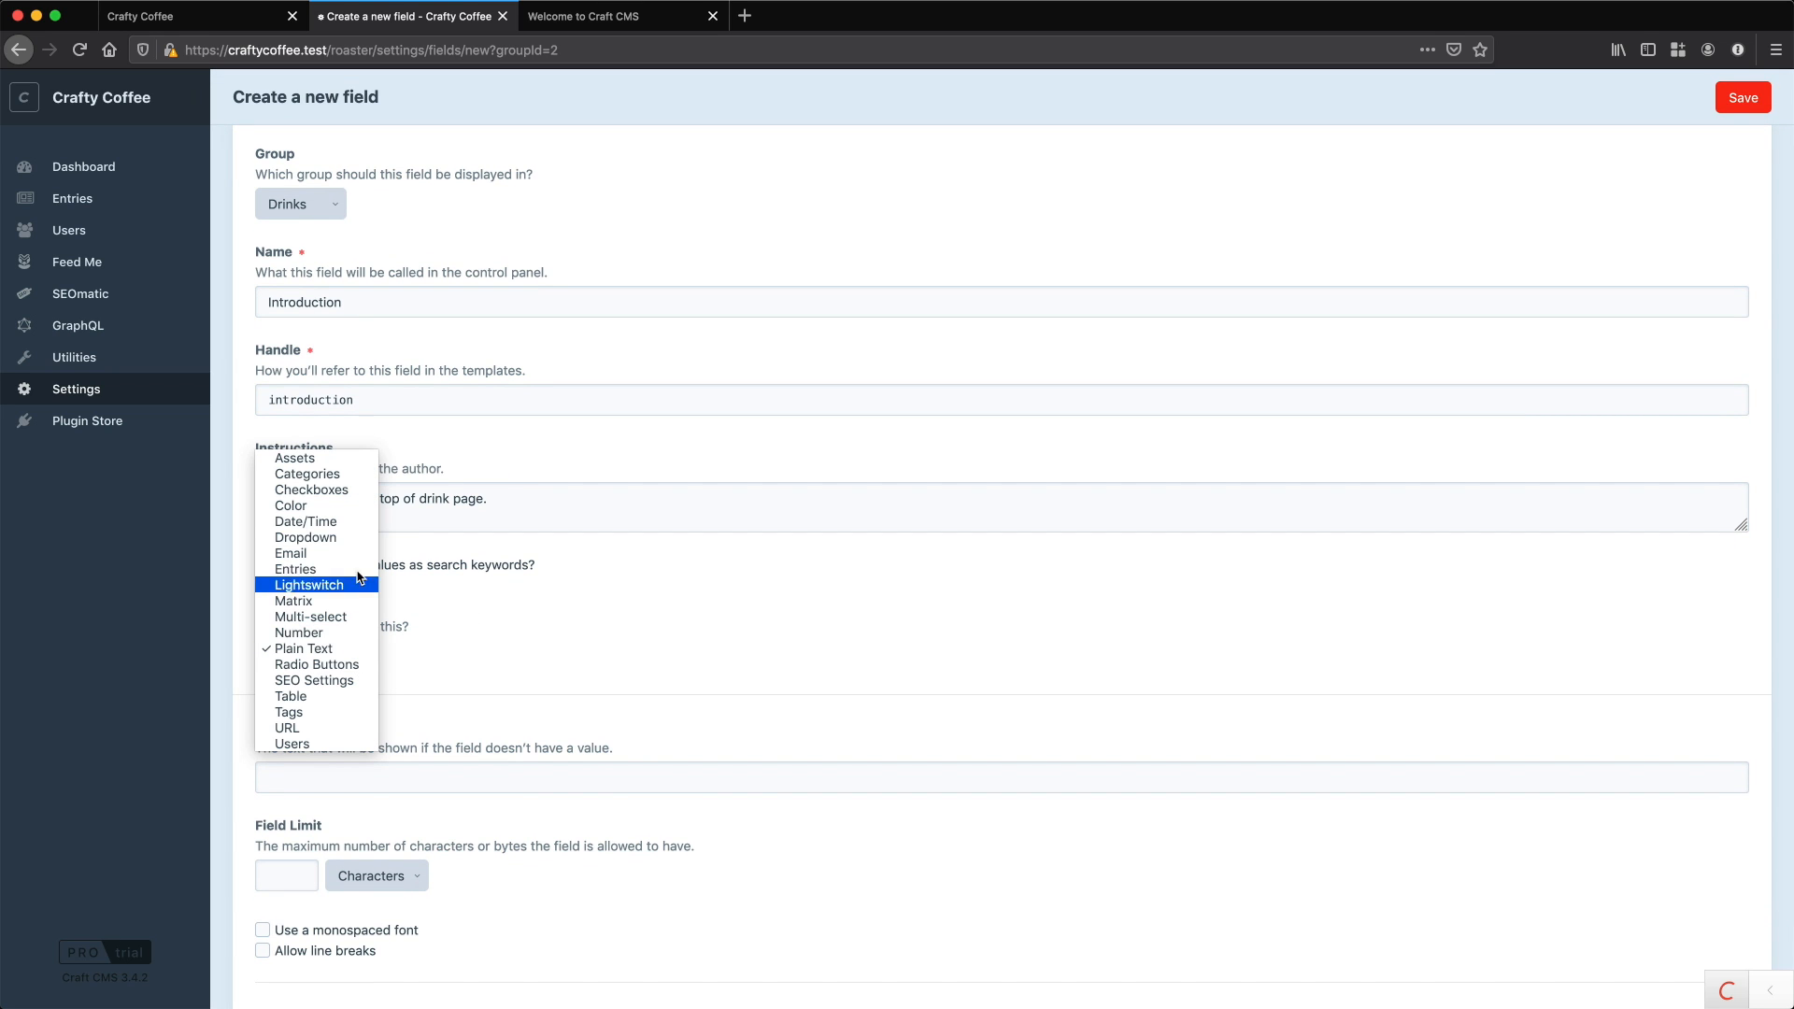
mouse_move(311, 617)
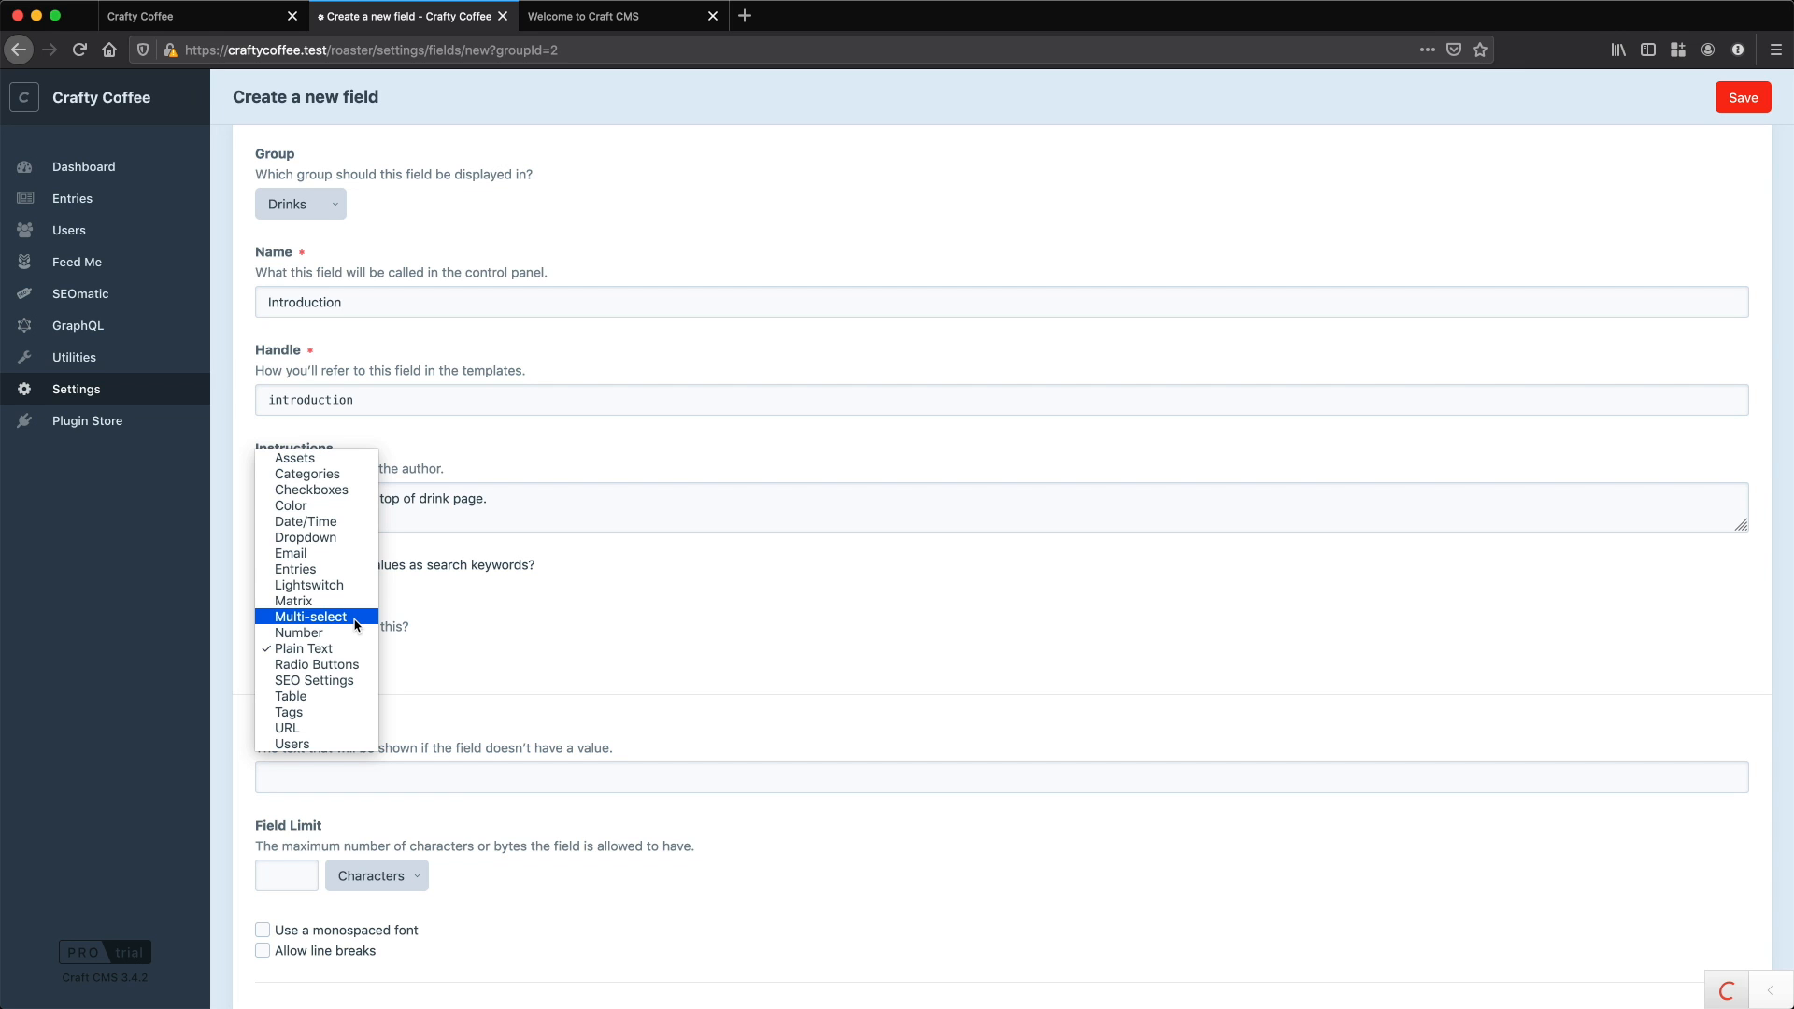
mouse_move(329, 554)
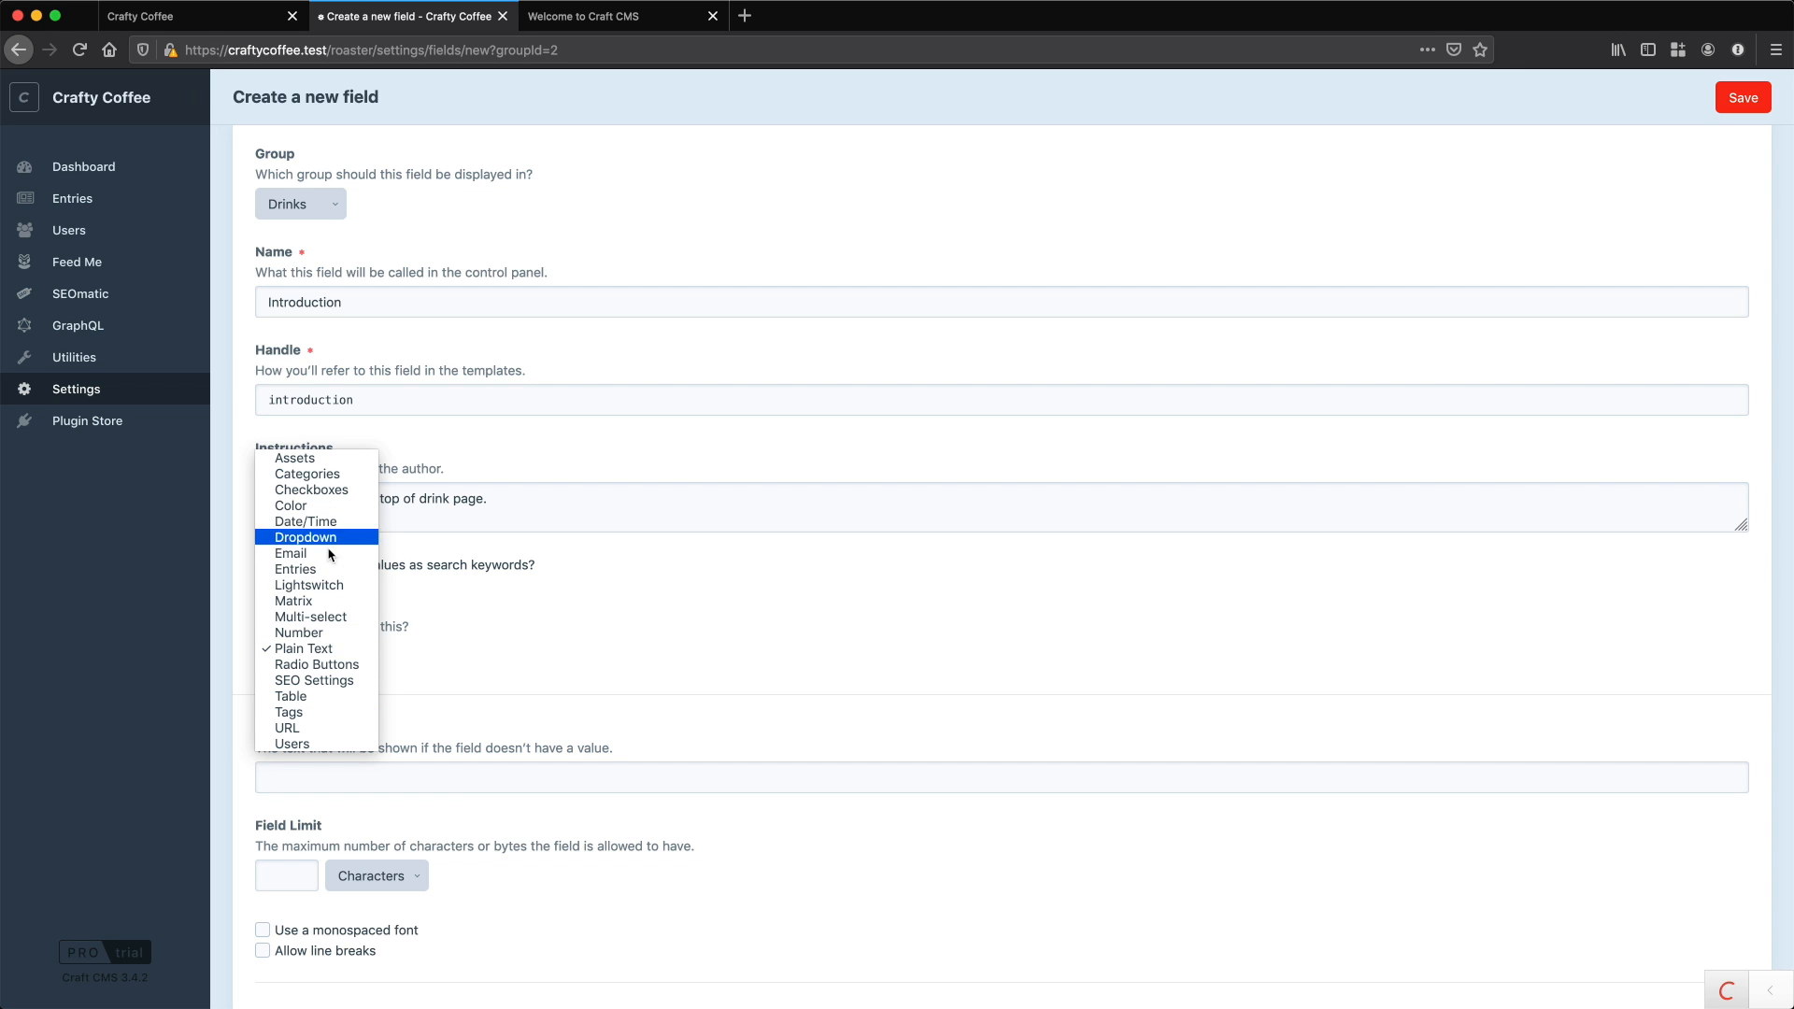
mouse_move(337, 490)
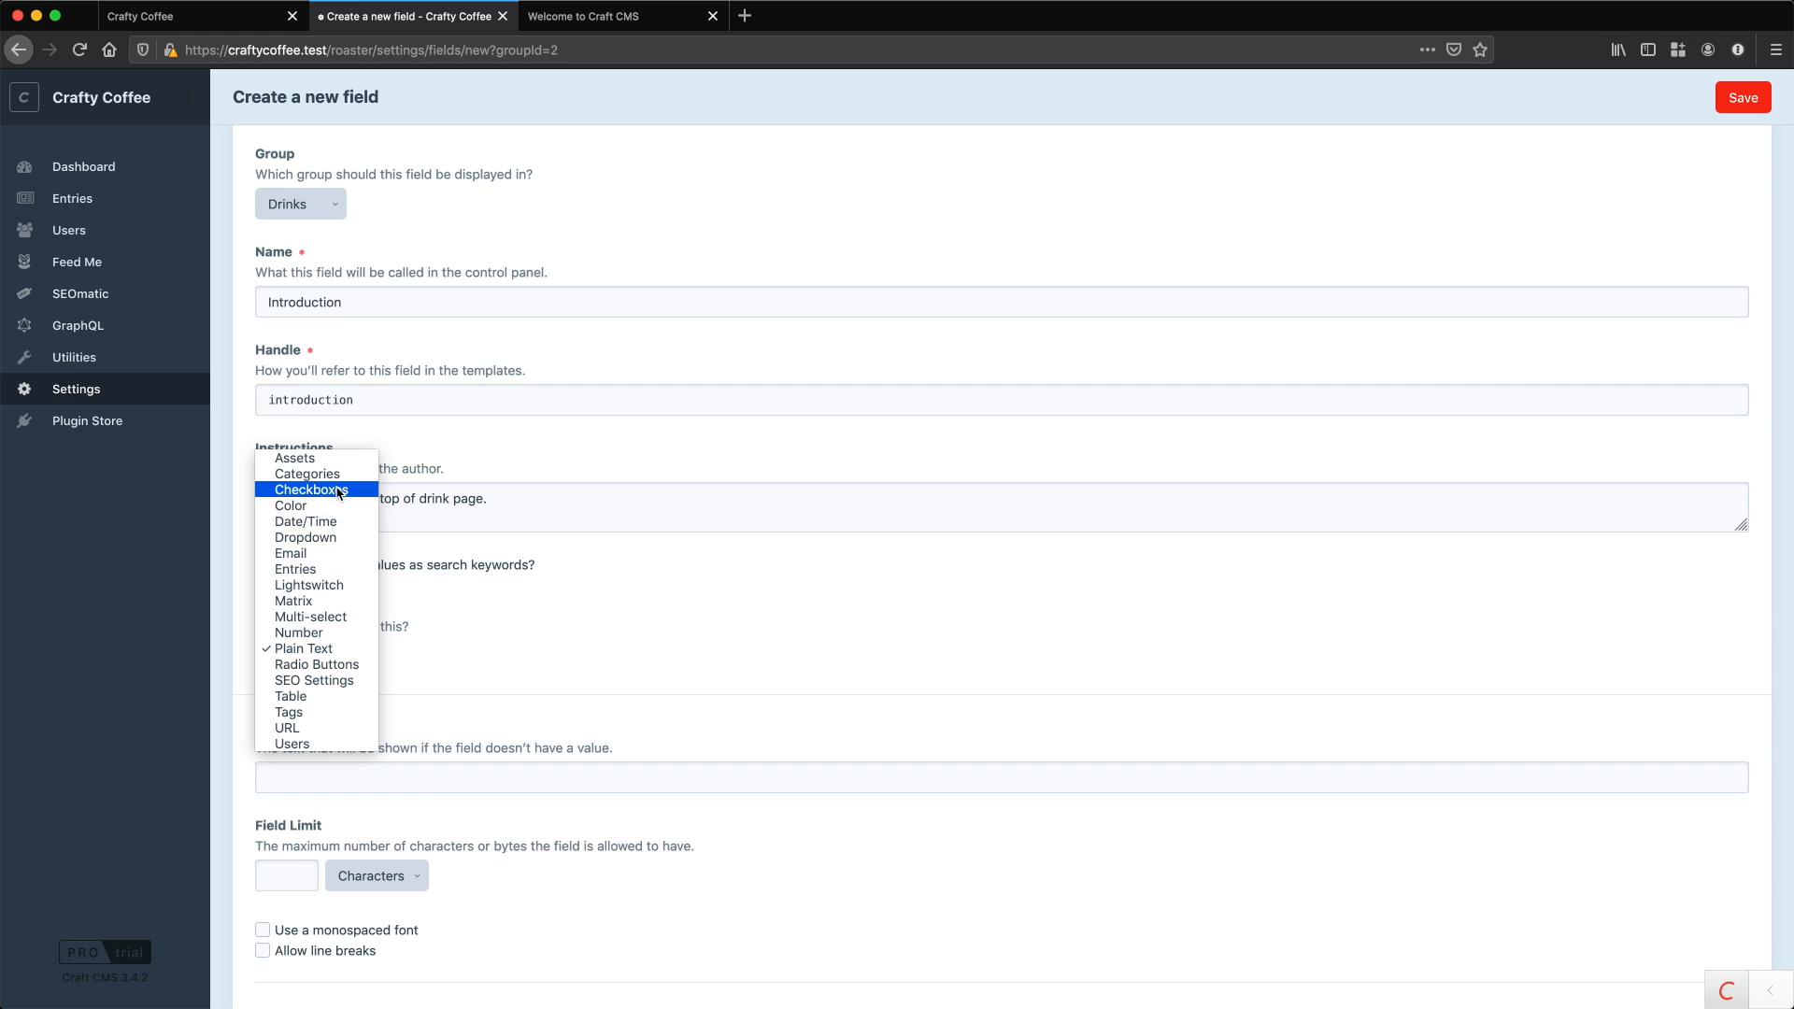
mouse_move(339, 575)
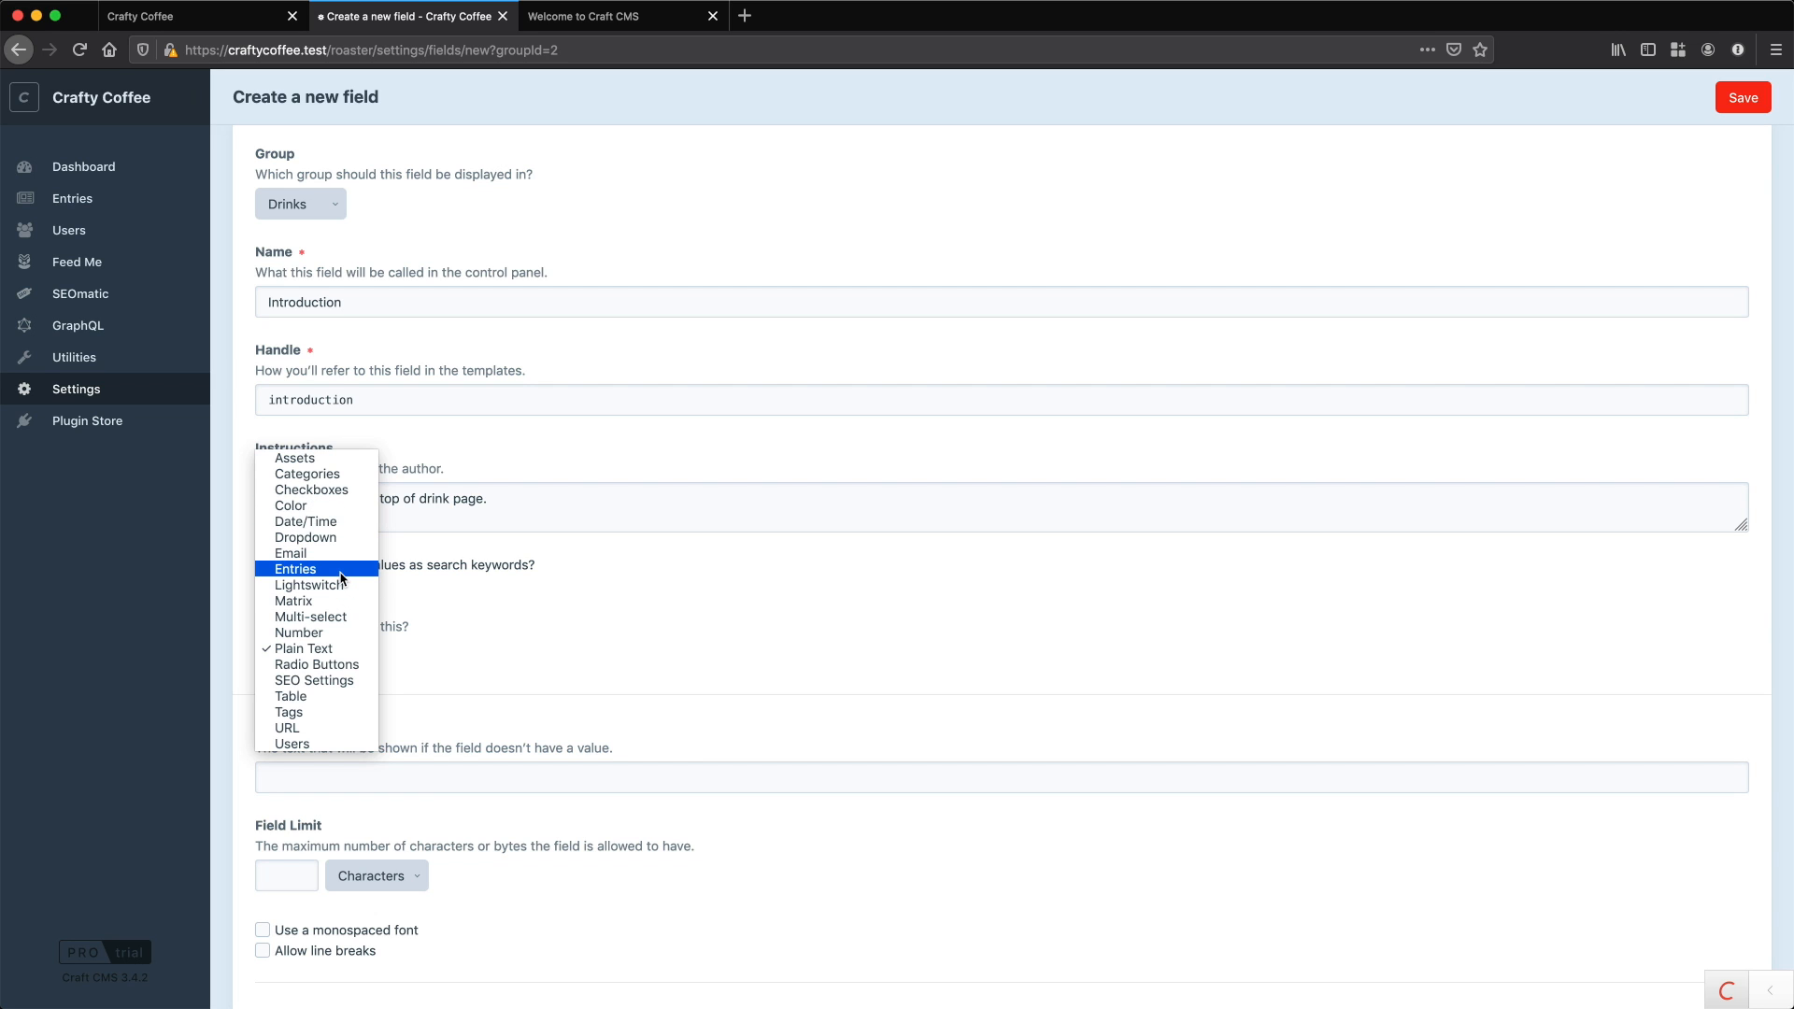
mouse_move(339, 648)
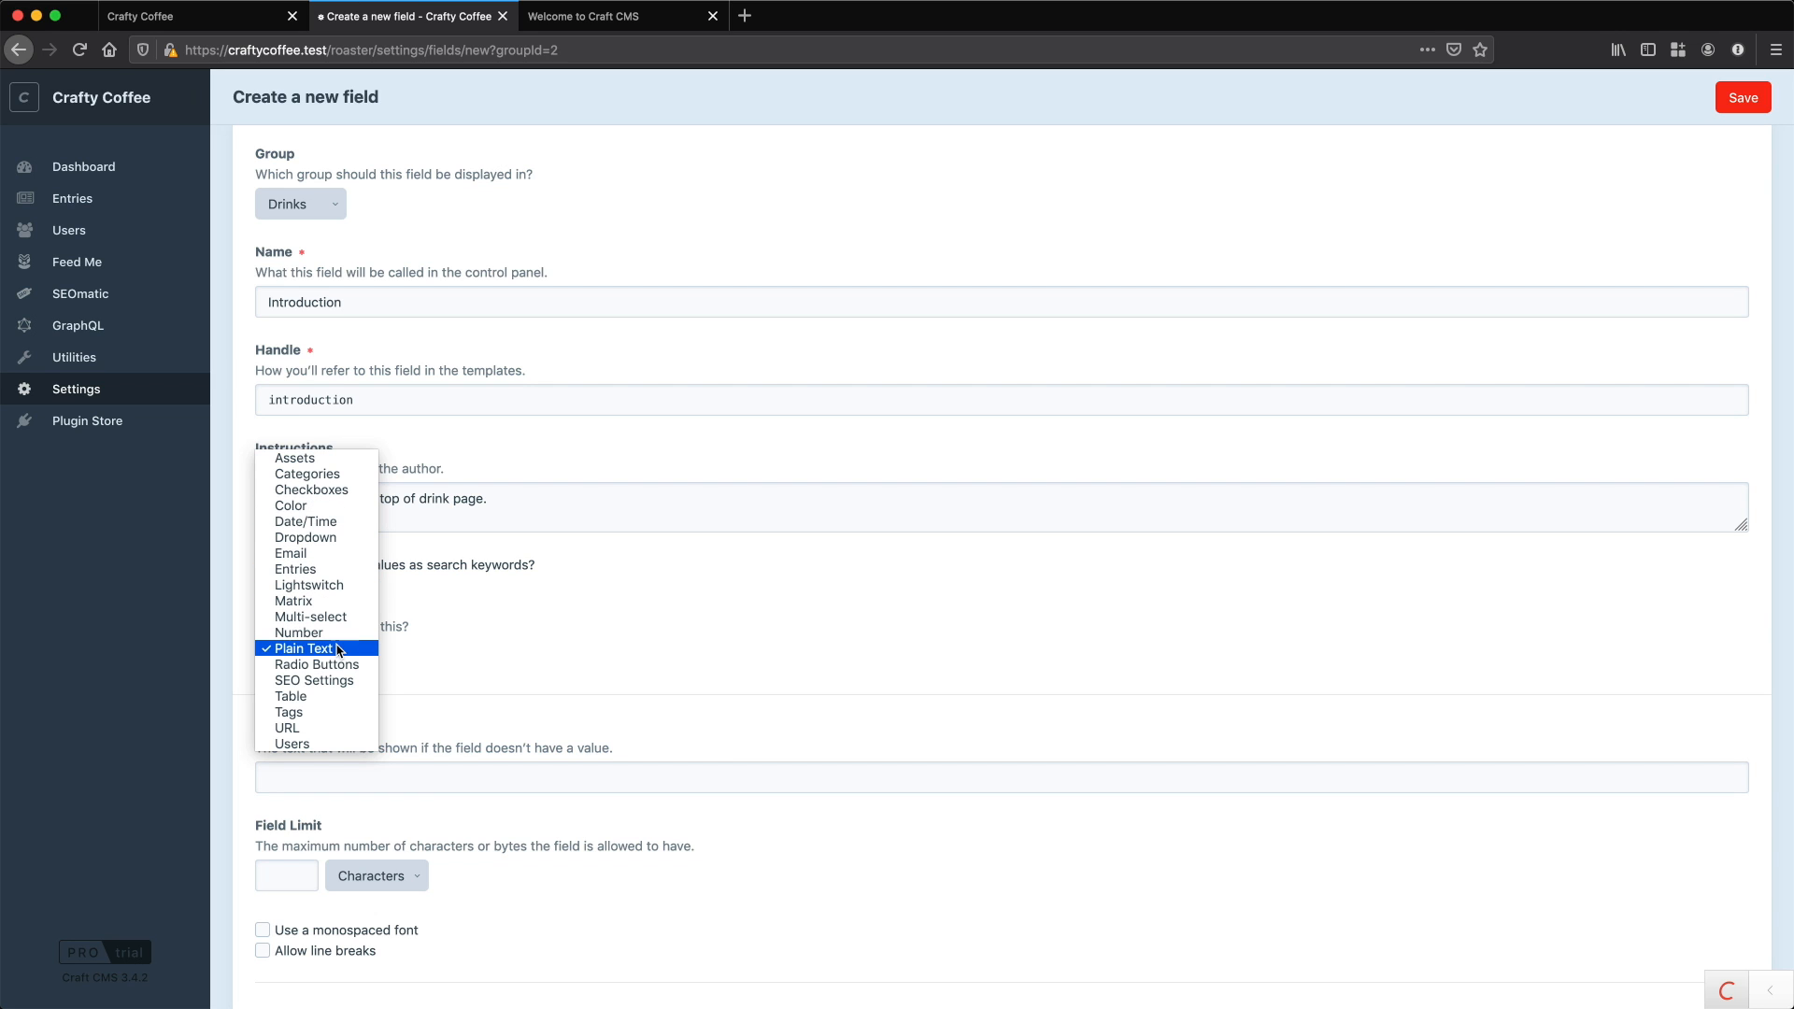
mouse_move(321, 733)
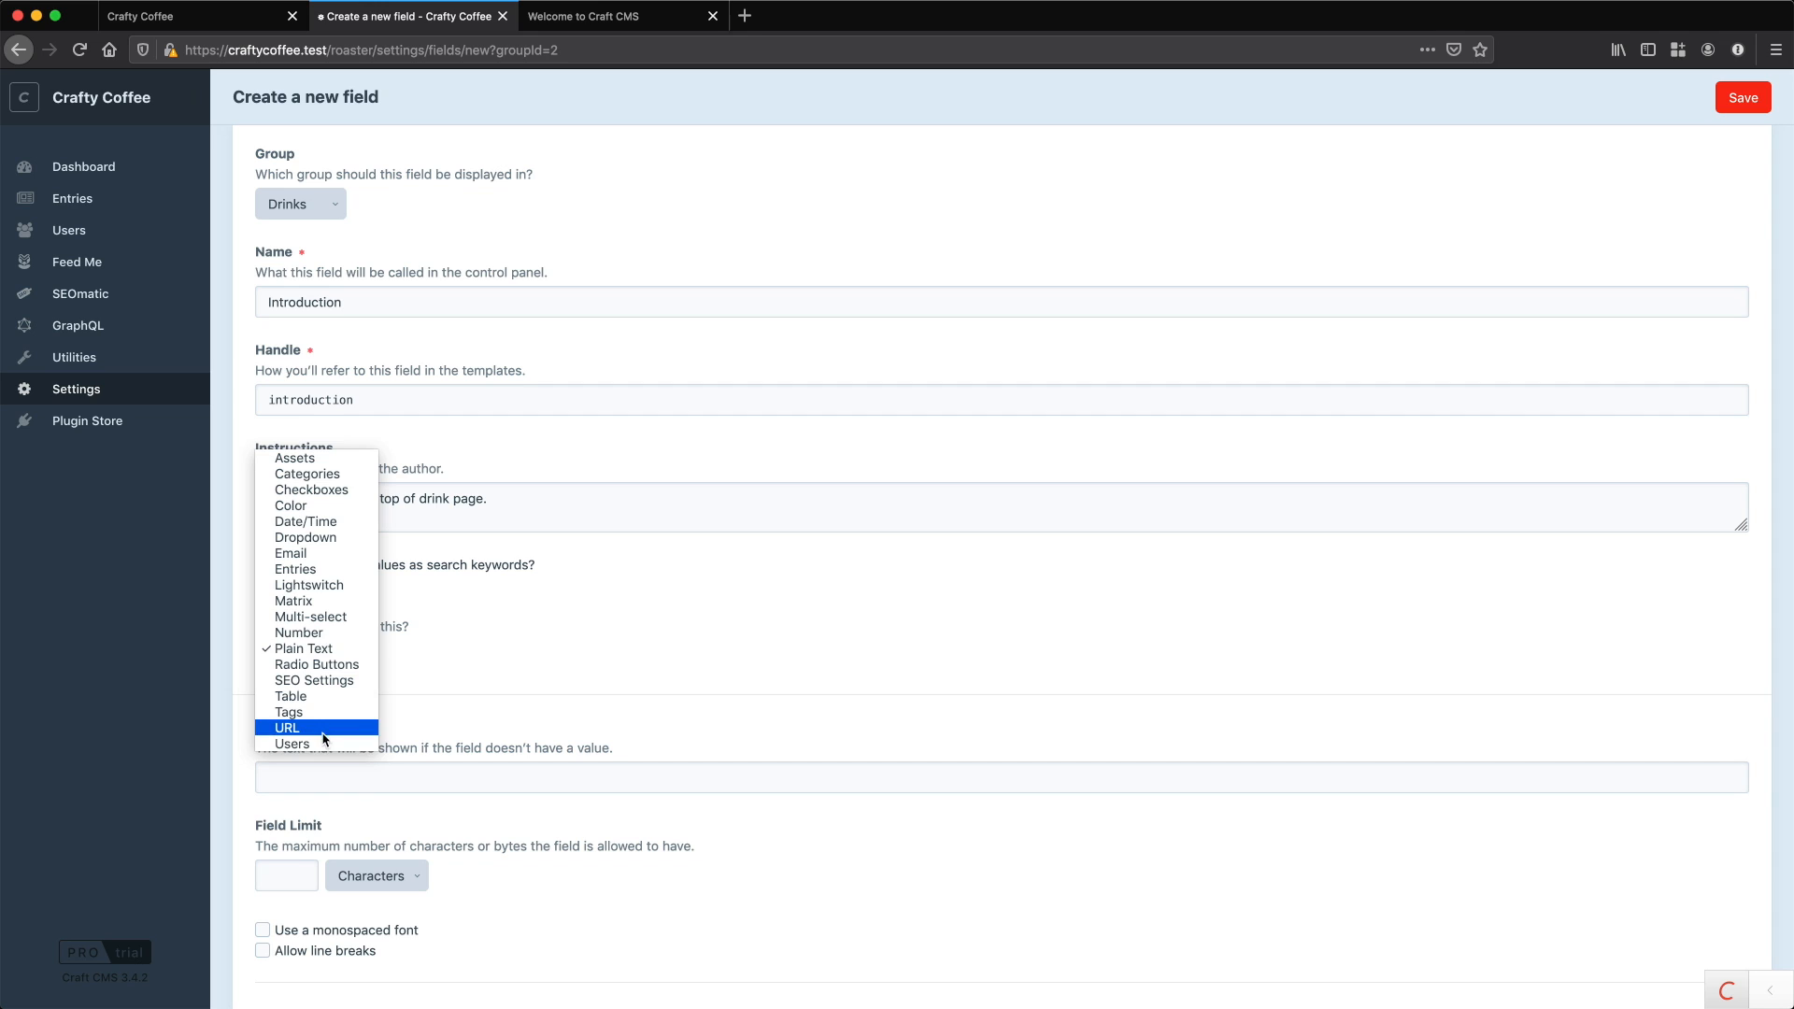
mouse_move(335, 649)
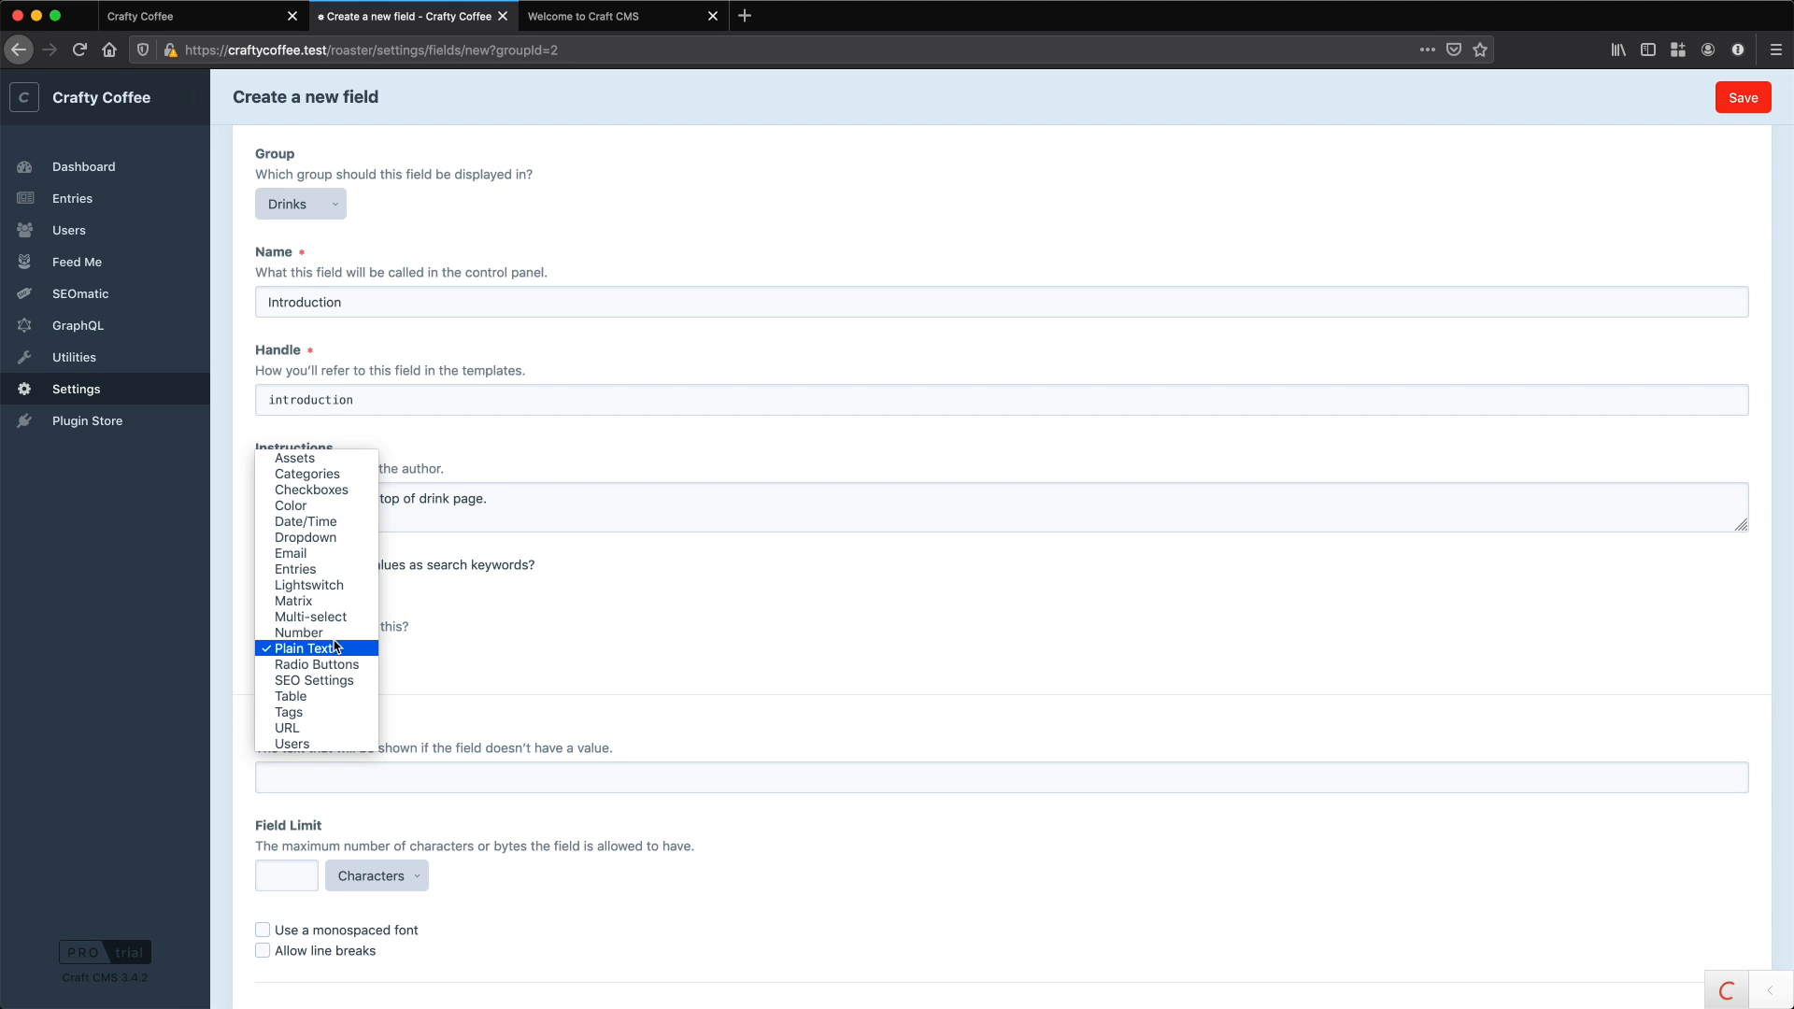
mouse_move(338, 650)
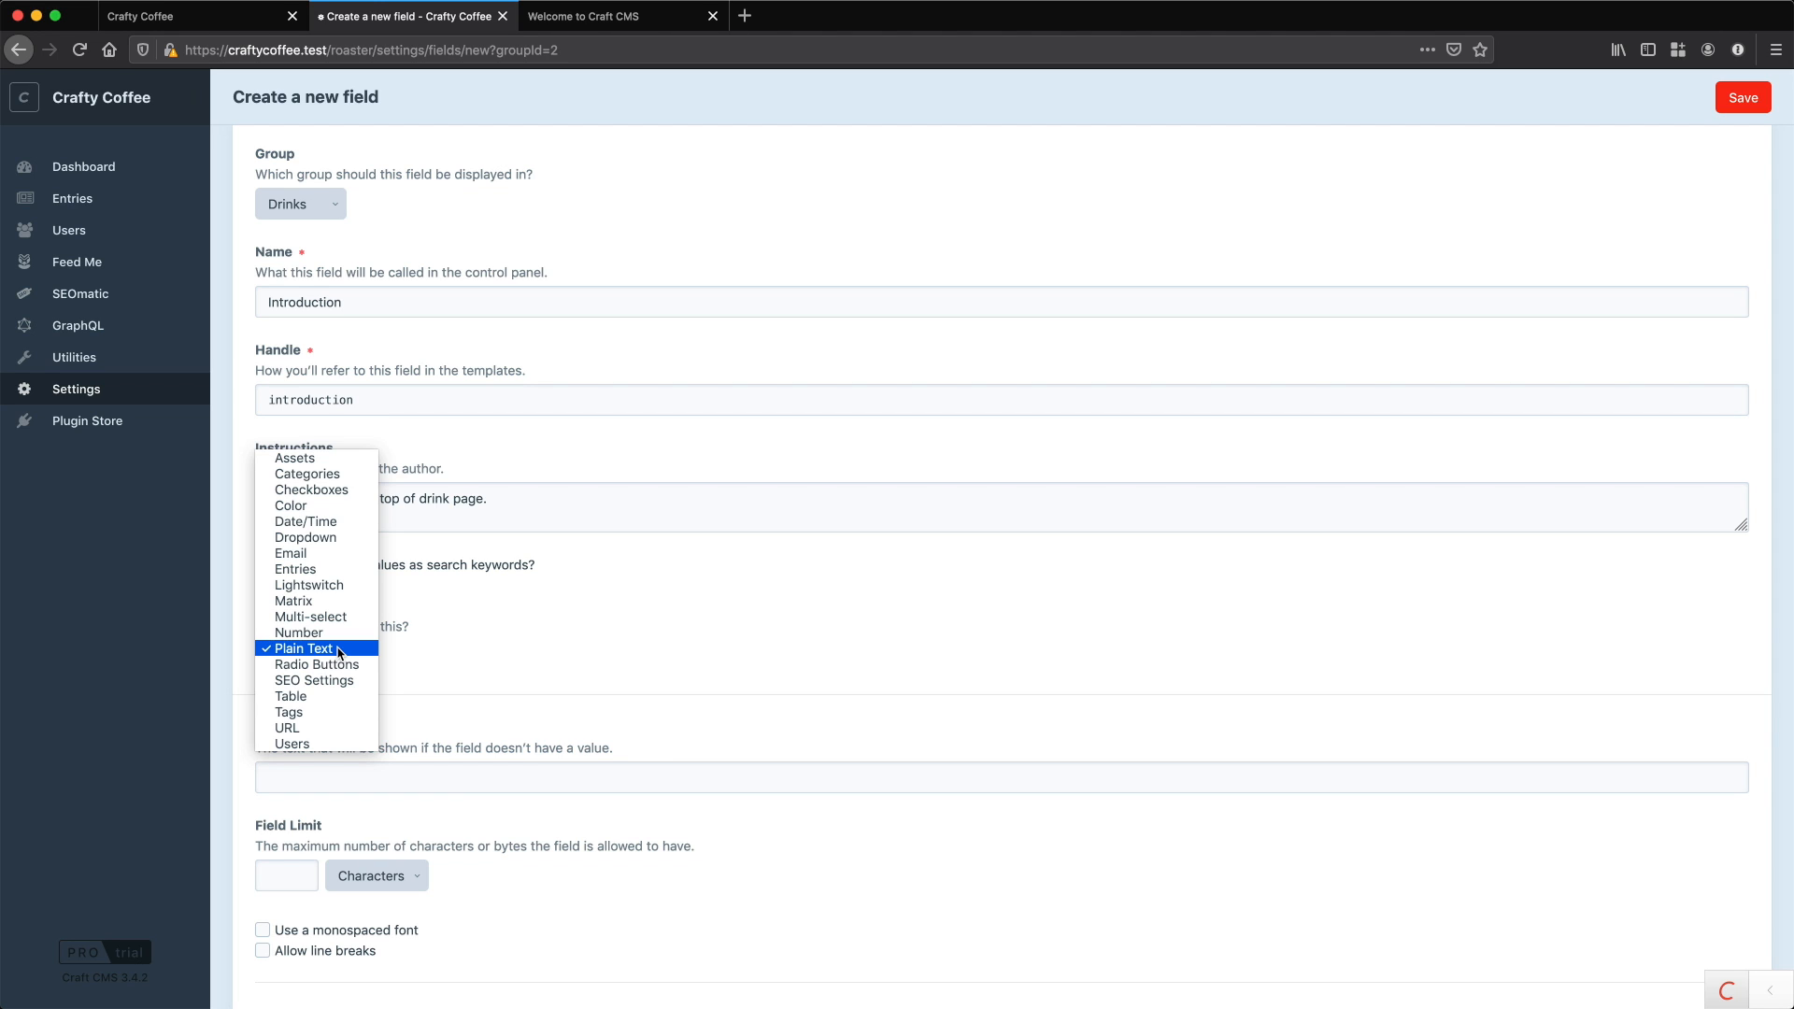
left_click(304, 648)
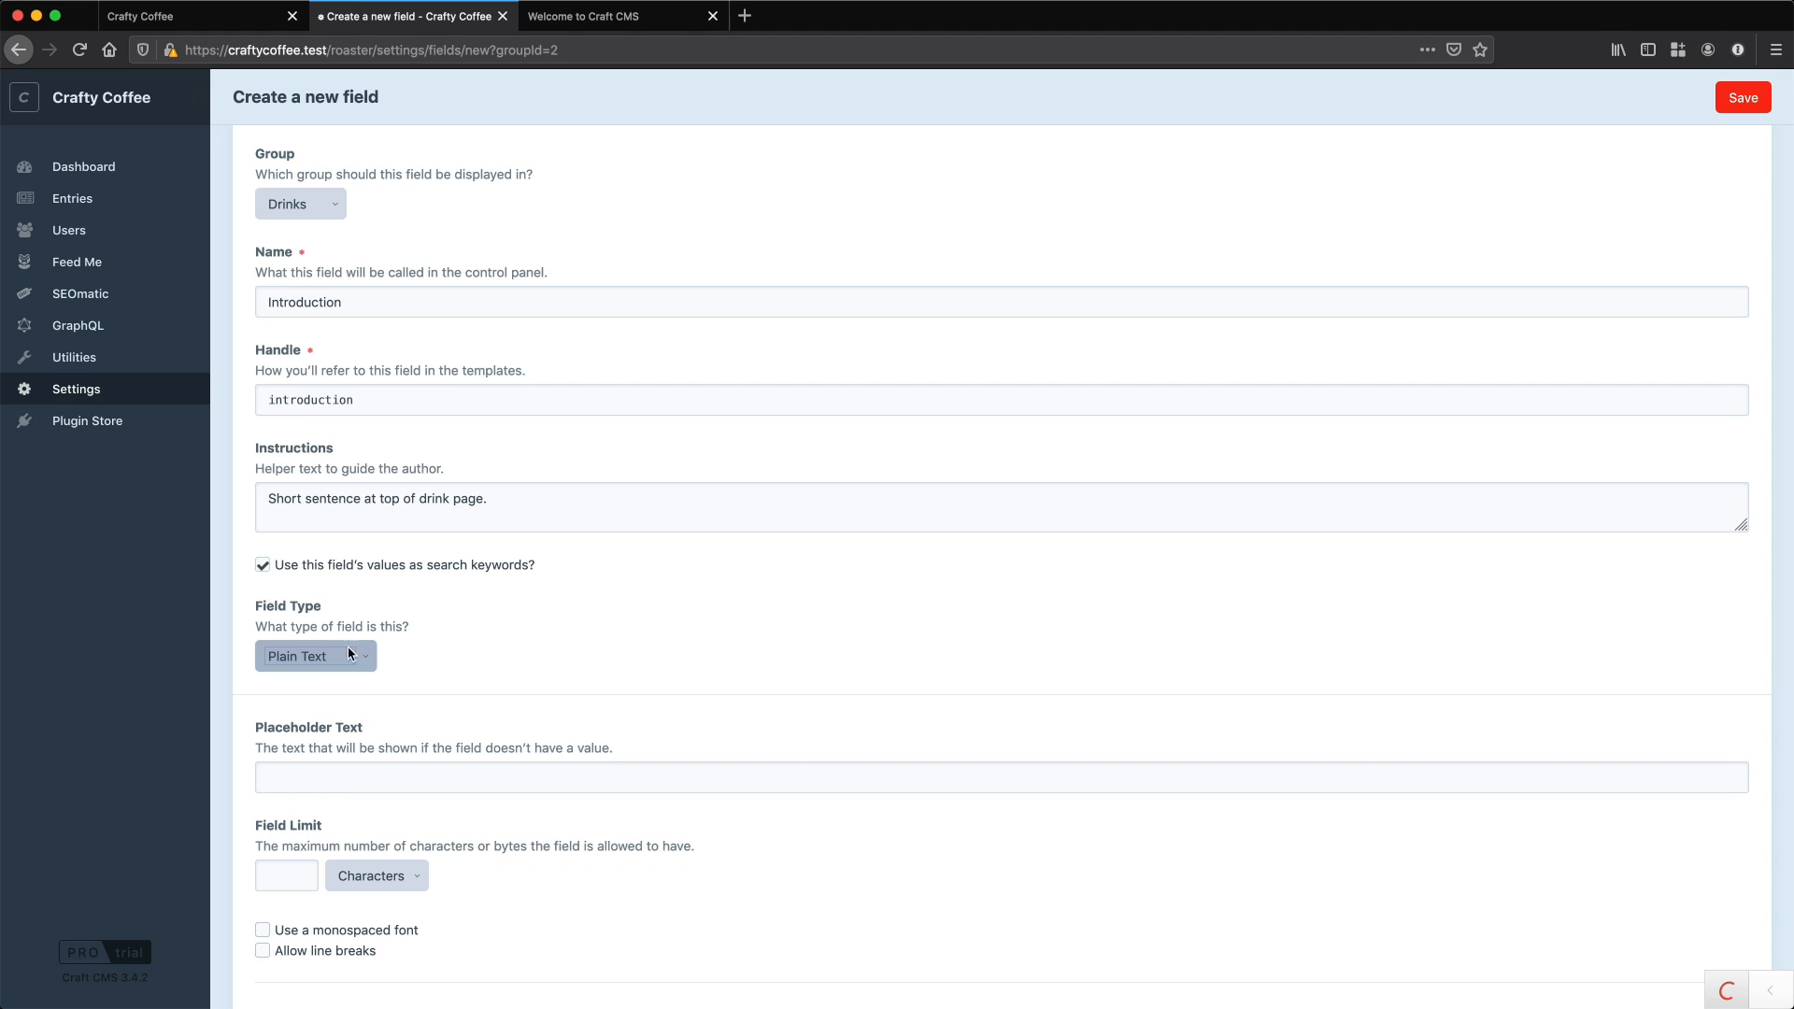
scroll("down", 3)
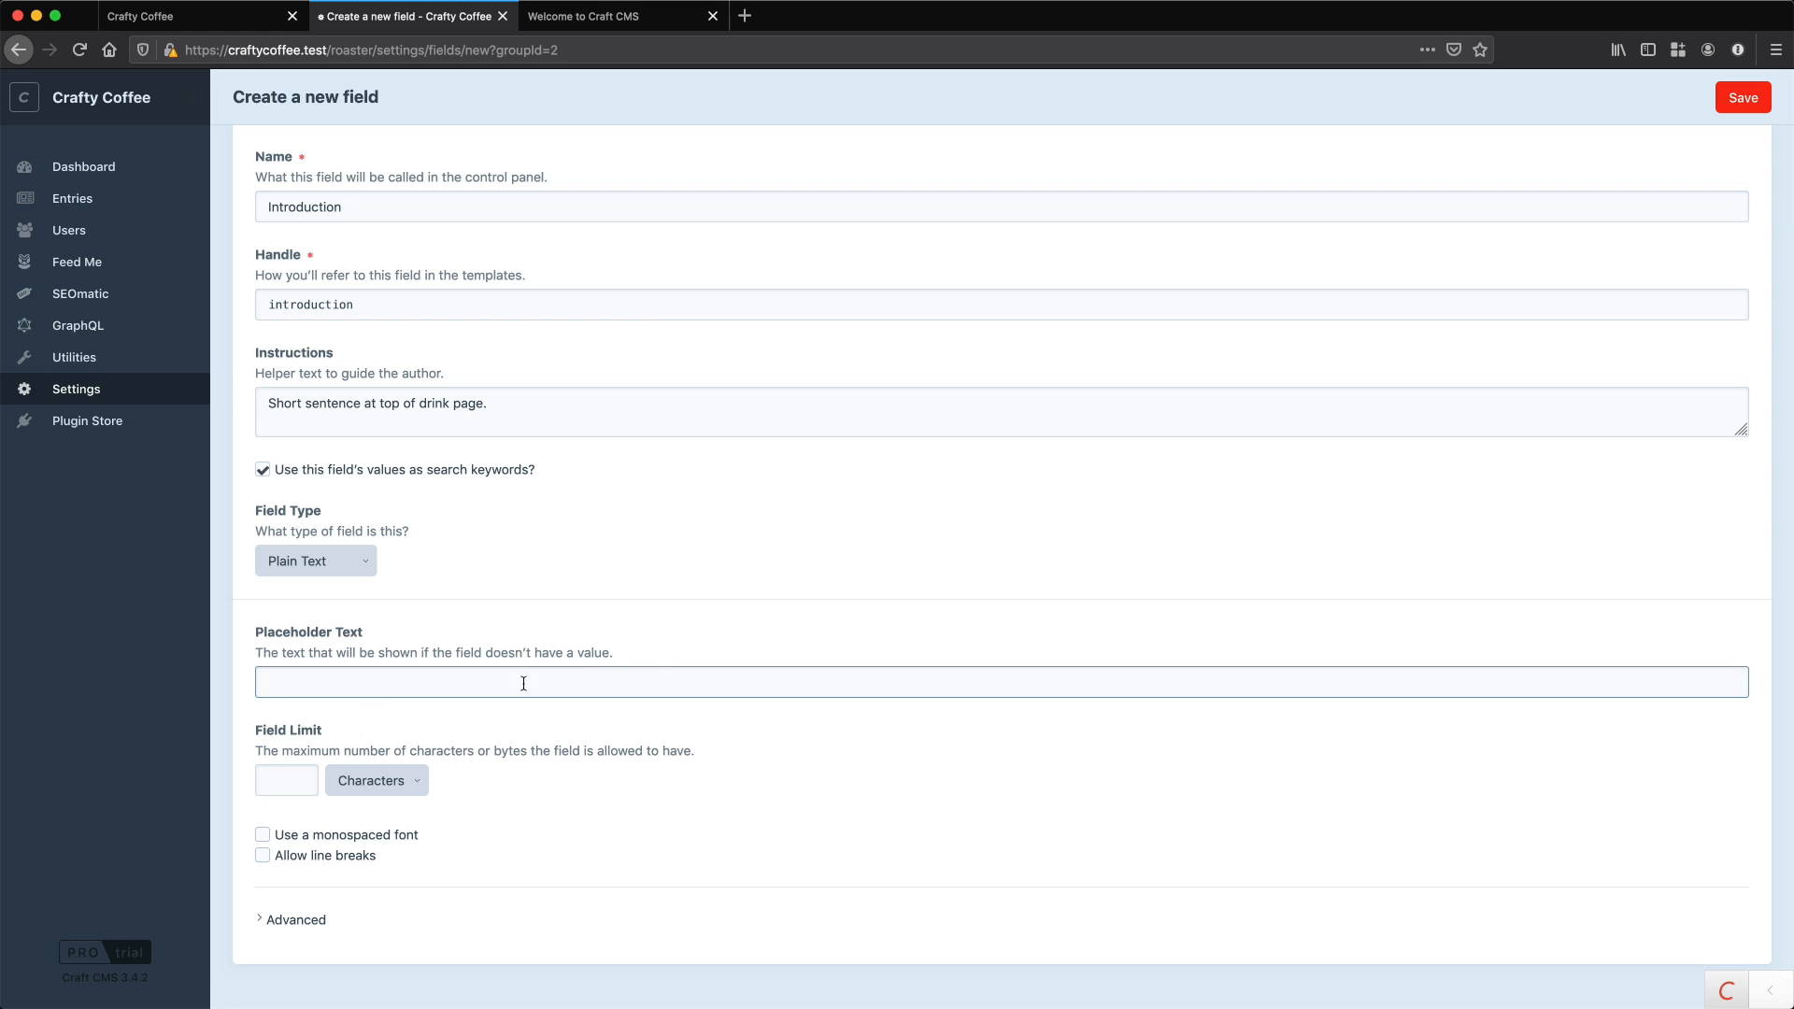
left_click(376, 780)
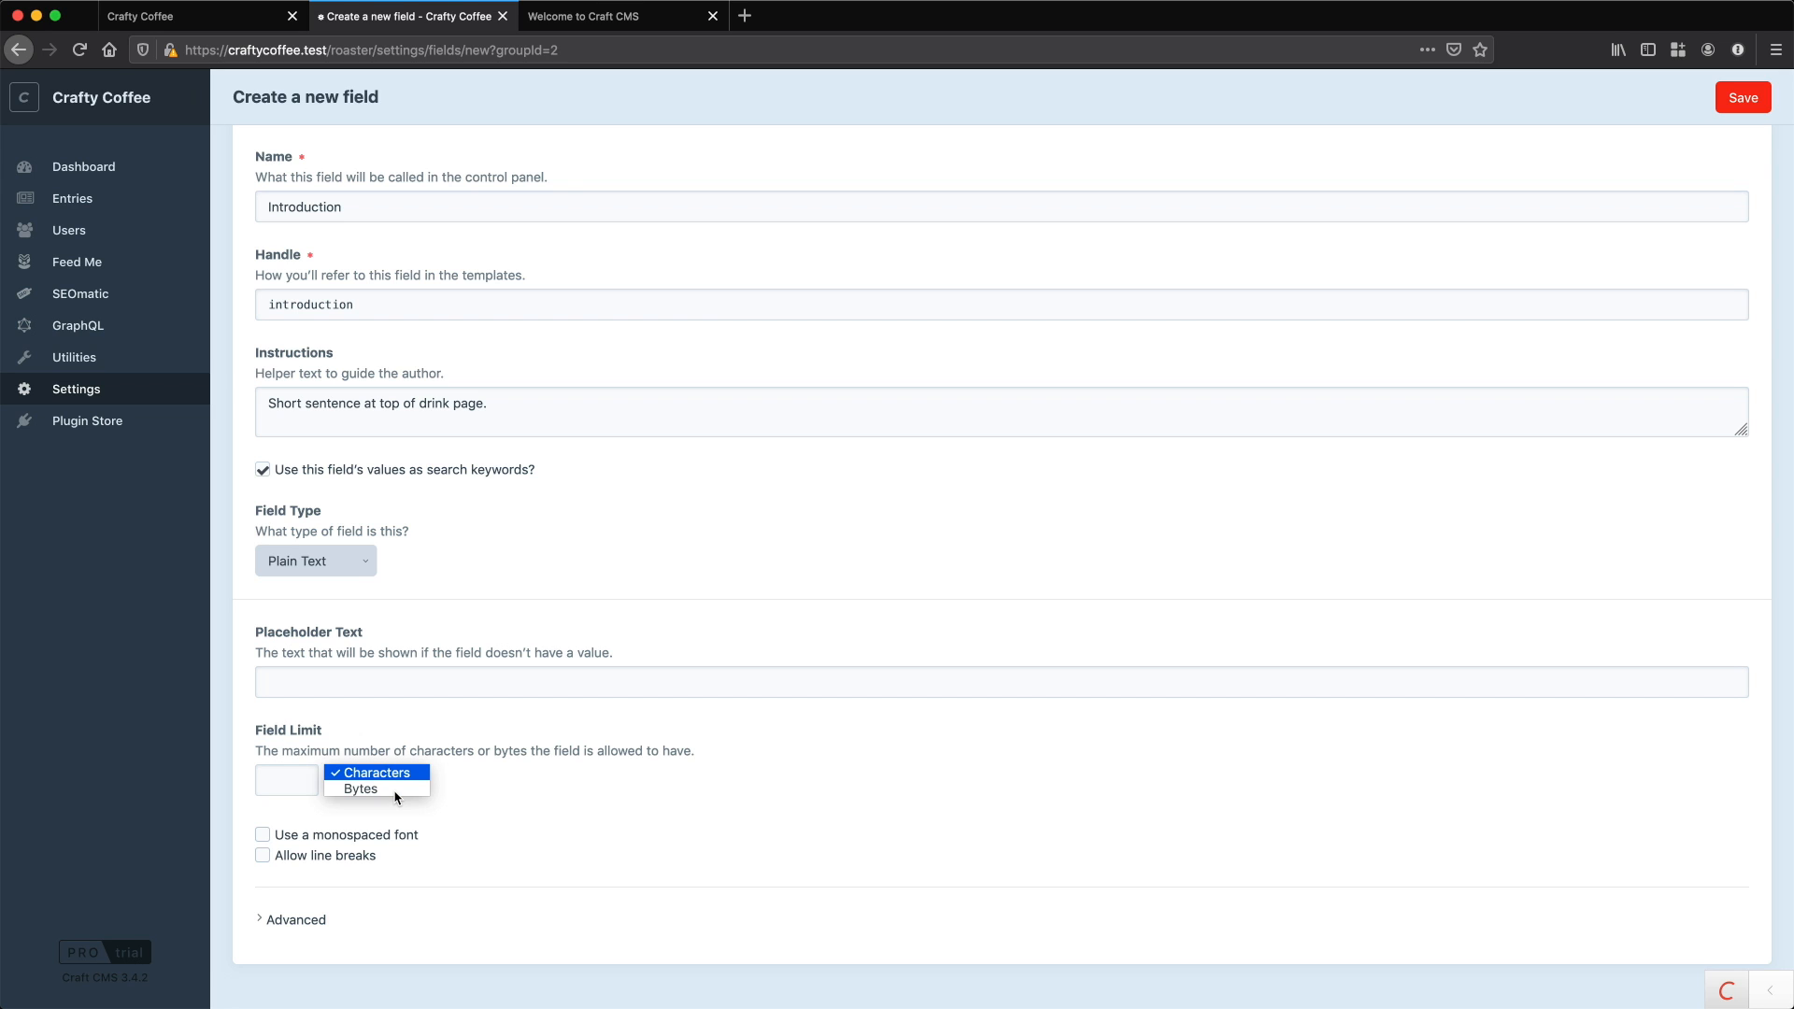
left_click(377, 773)
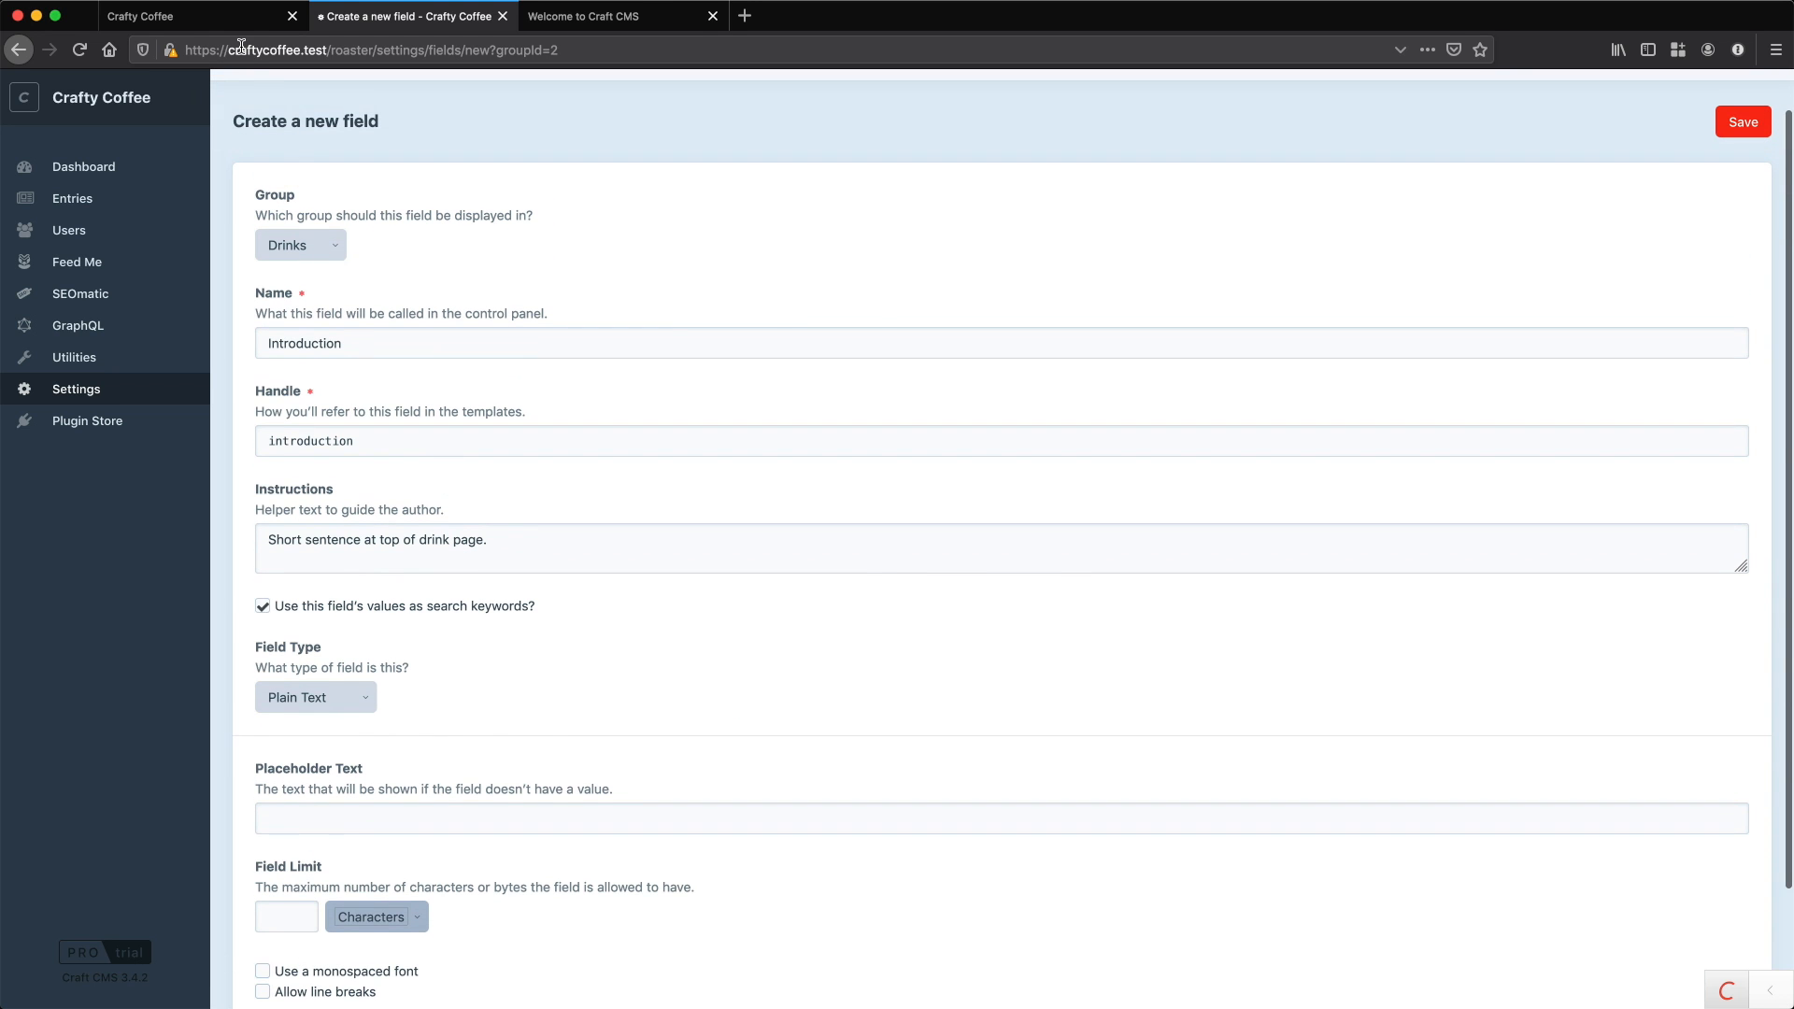
left_click(164, 15)
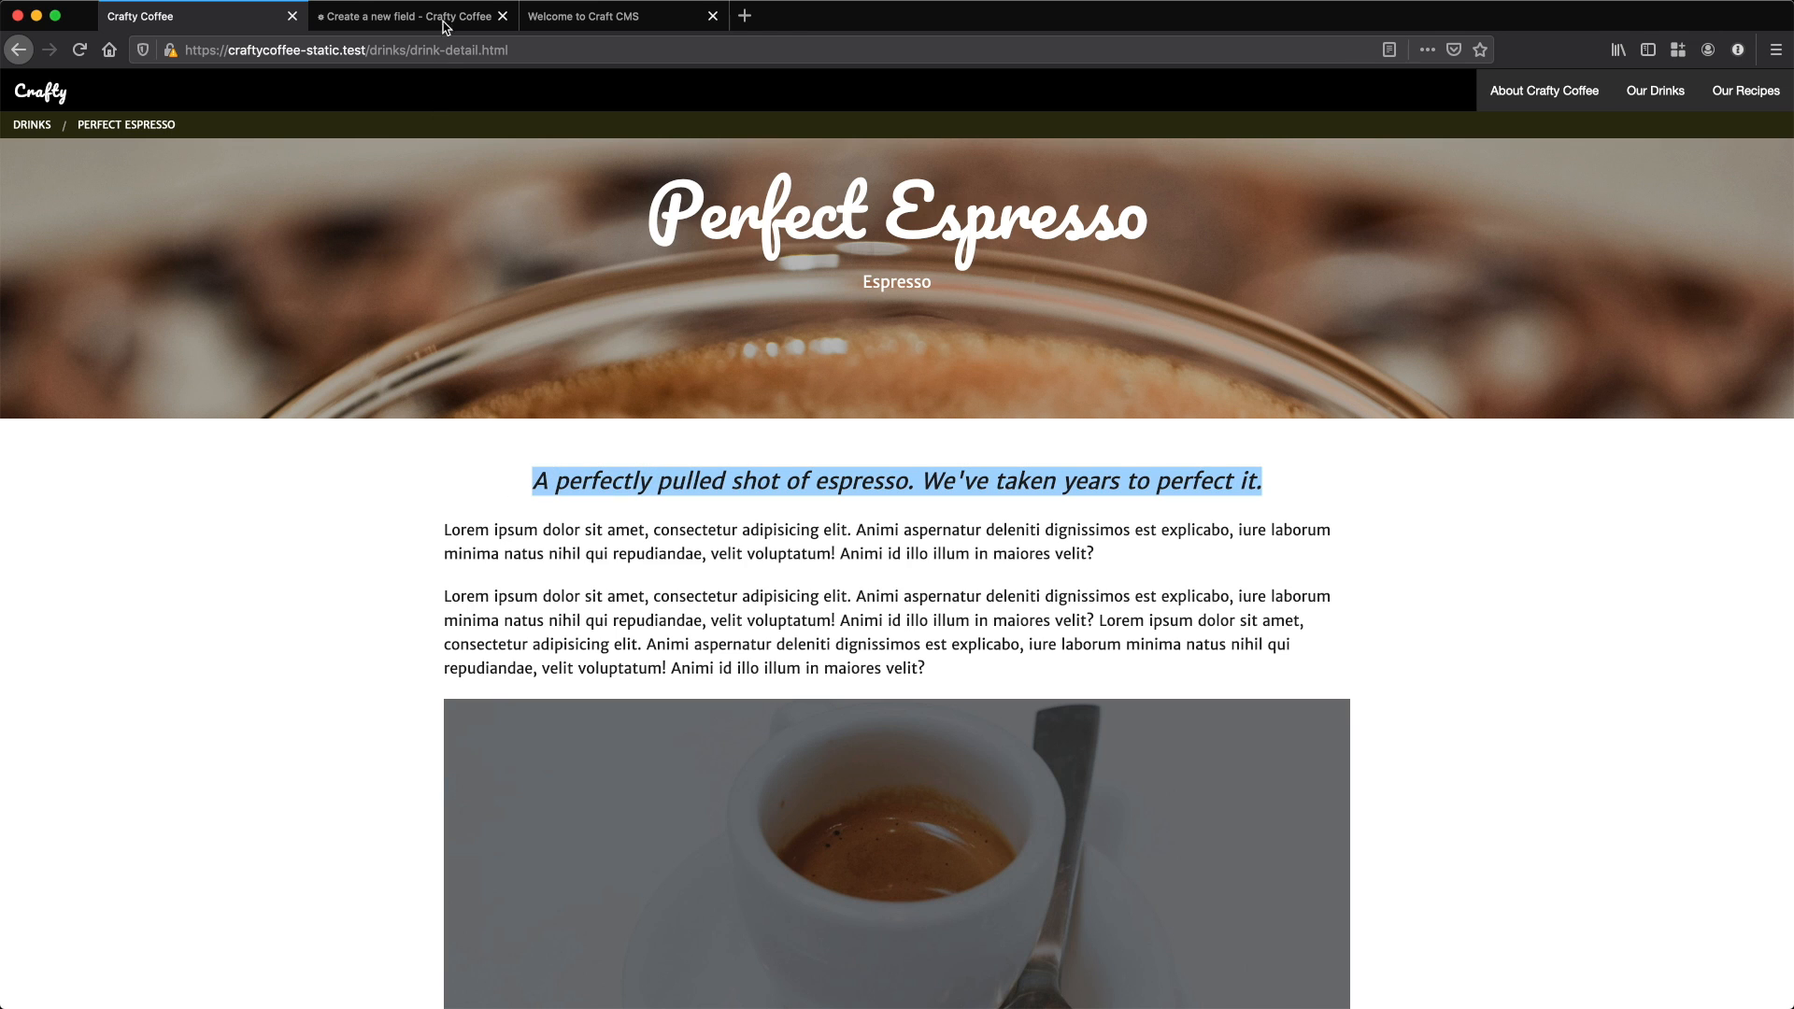
left_click(409, 16)
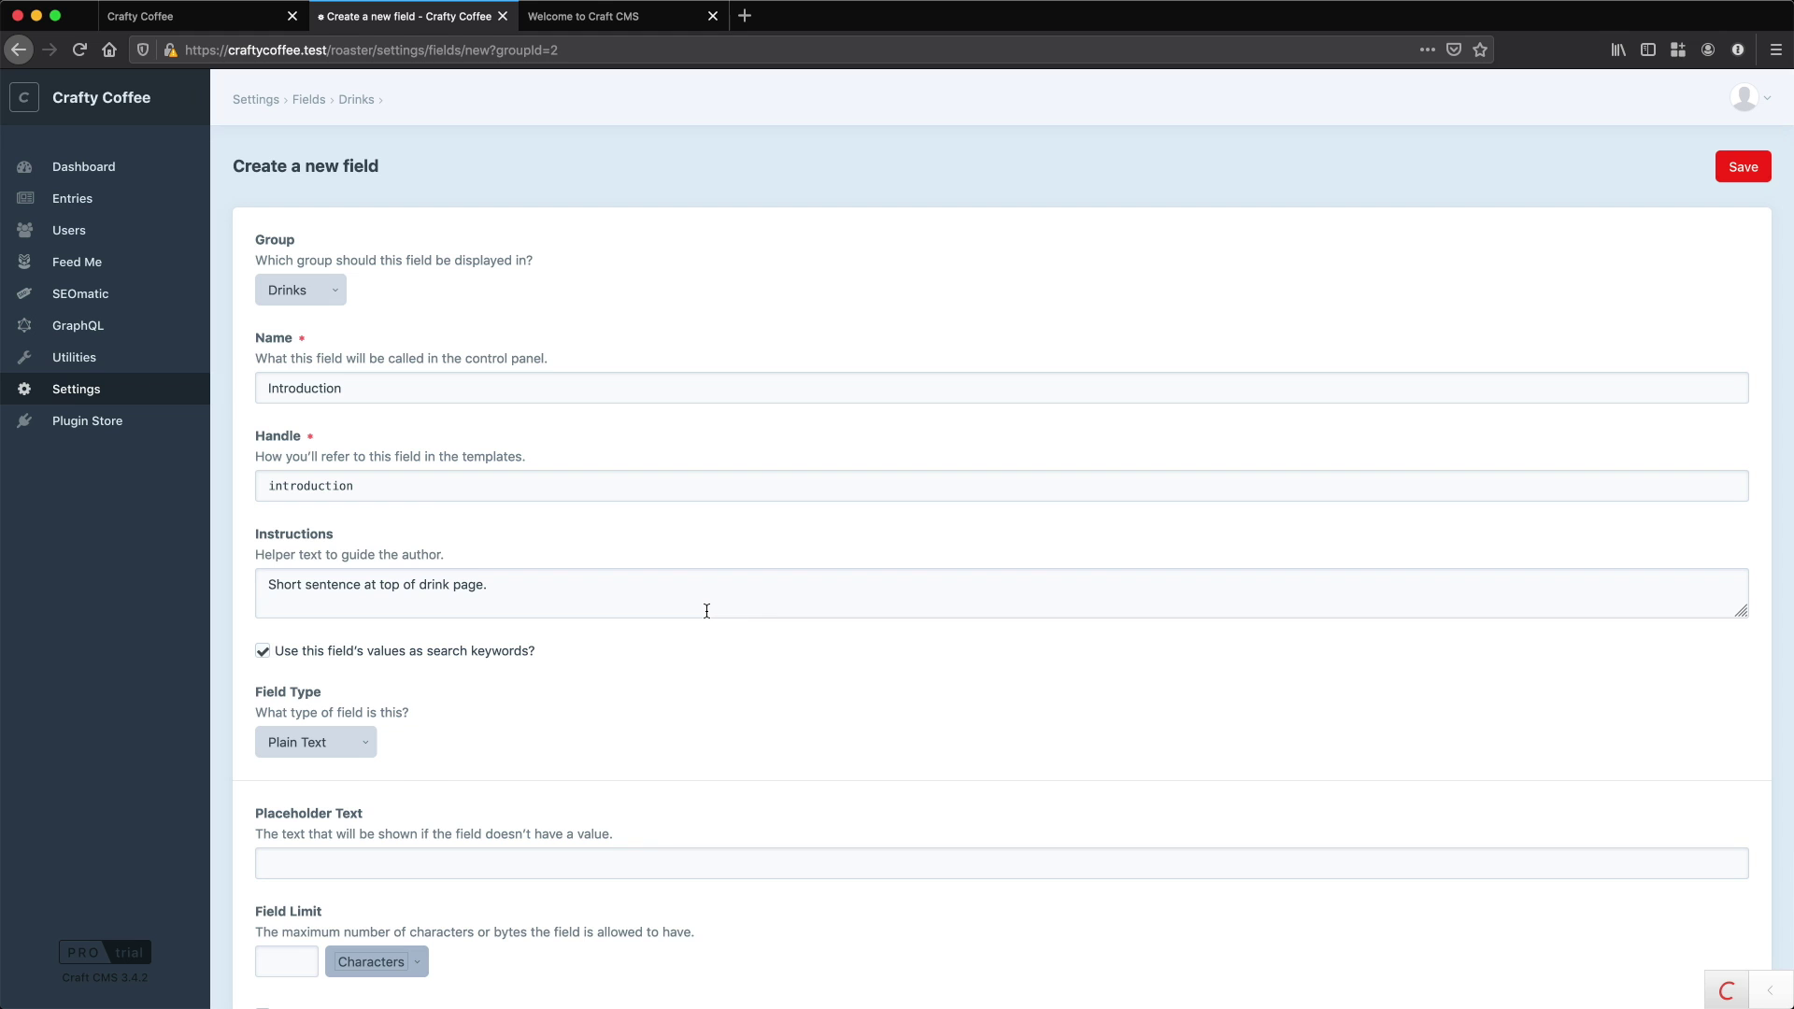
mouse_move(1430, 331)
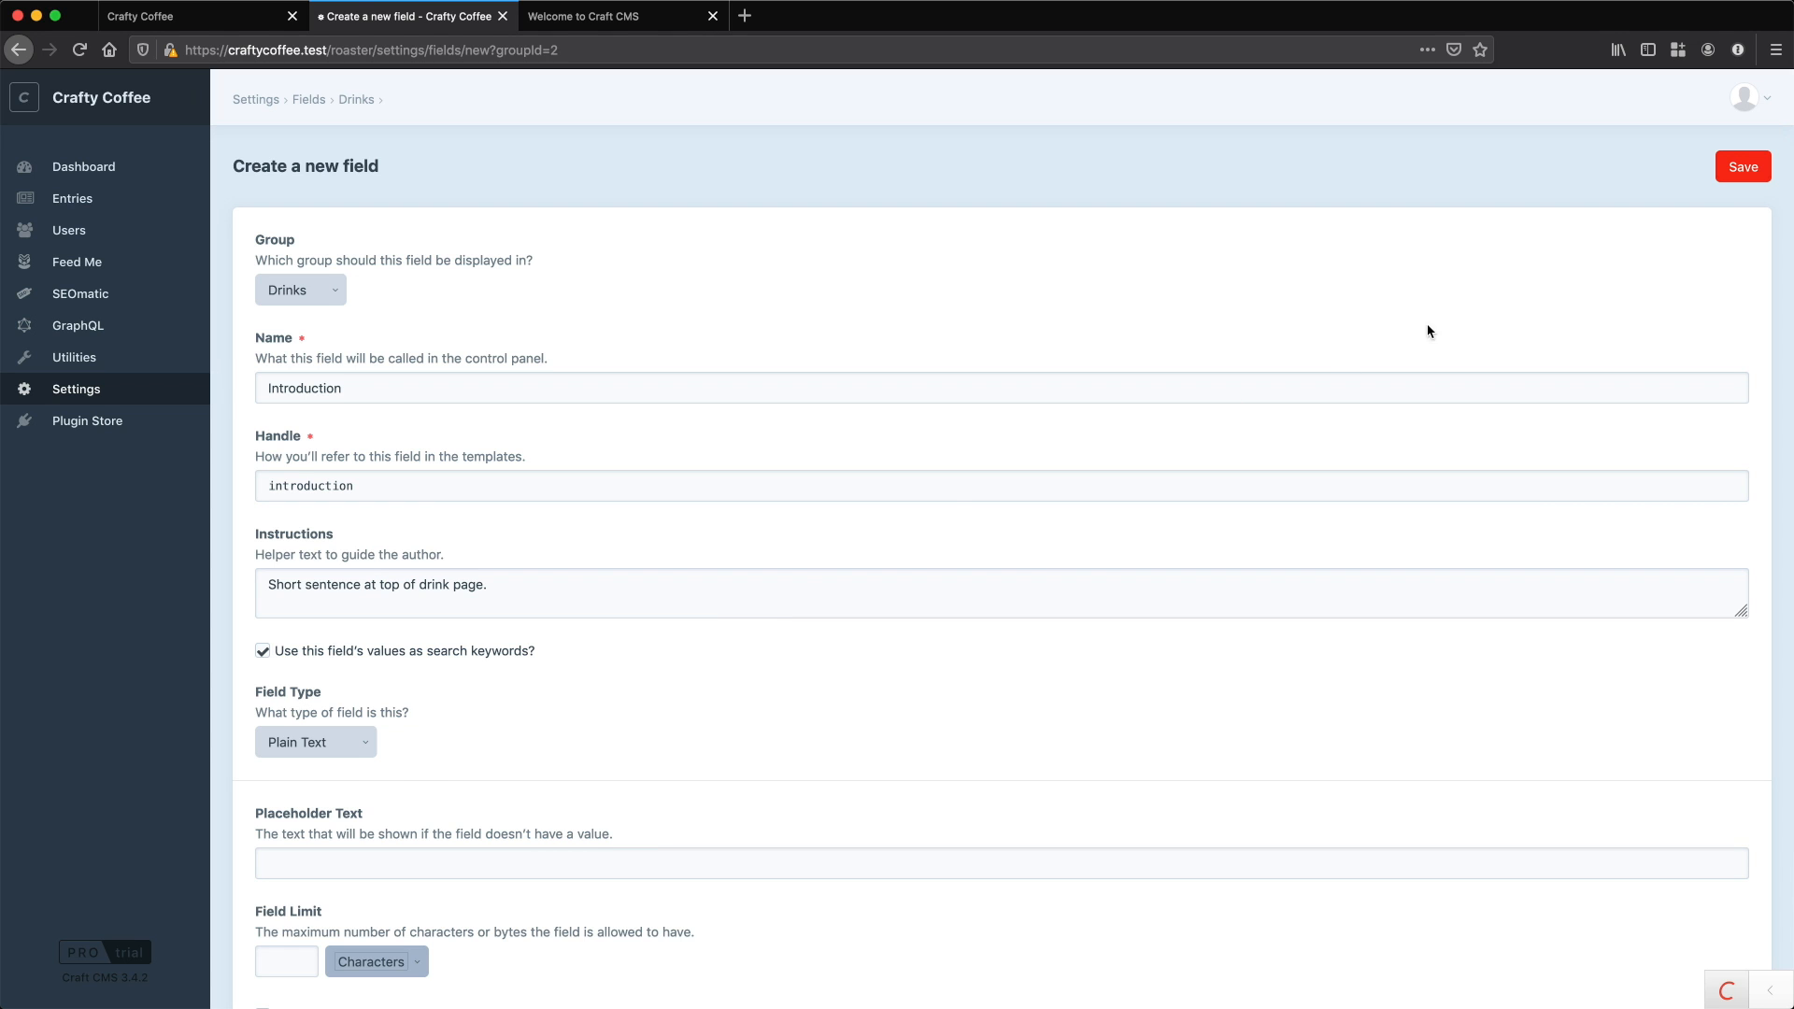
- Save the Introduction field, then switch to the Crafty Coffee static site
left_click(1743, 167)
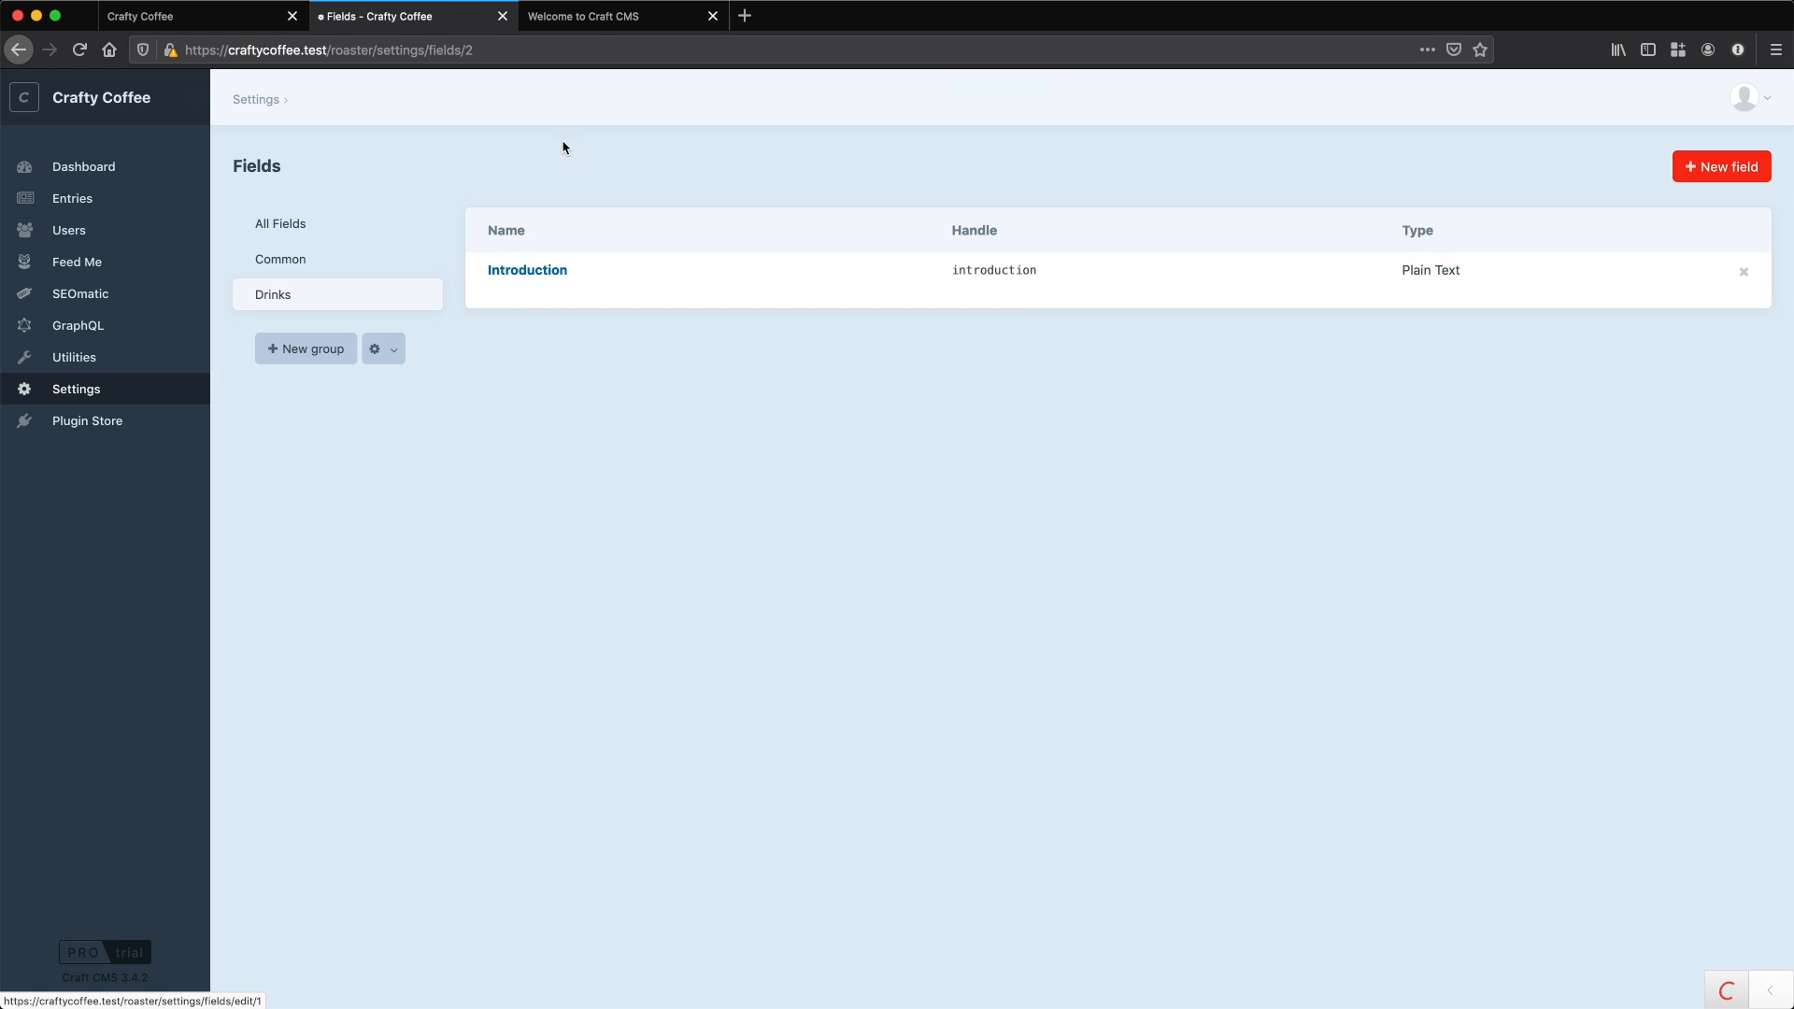
mouse_move(616, 463)
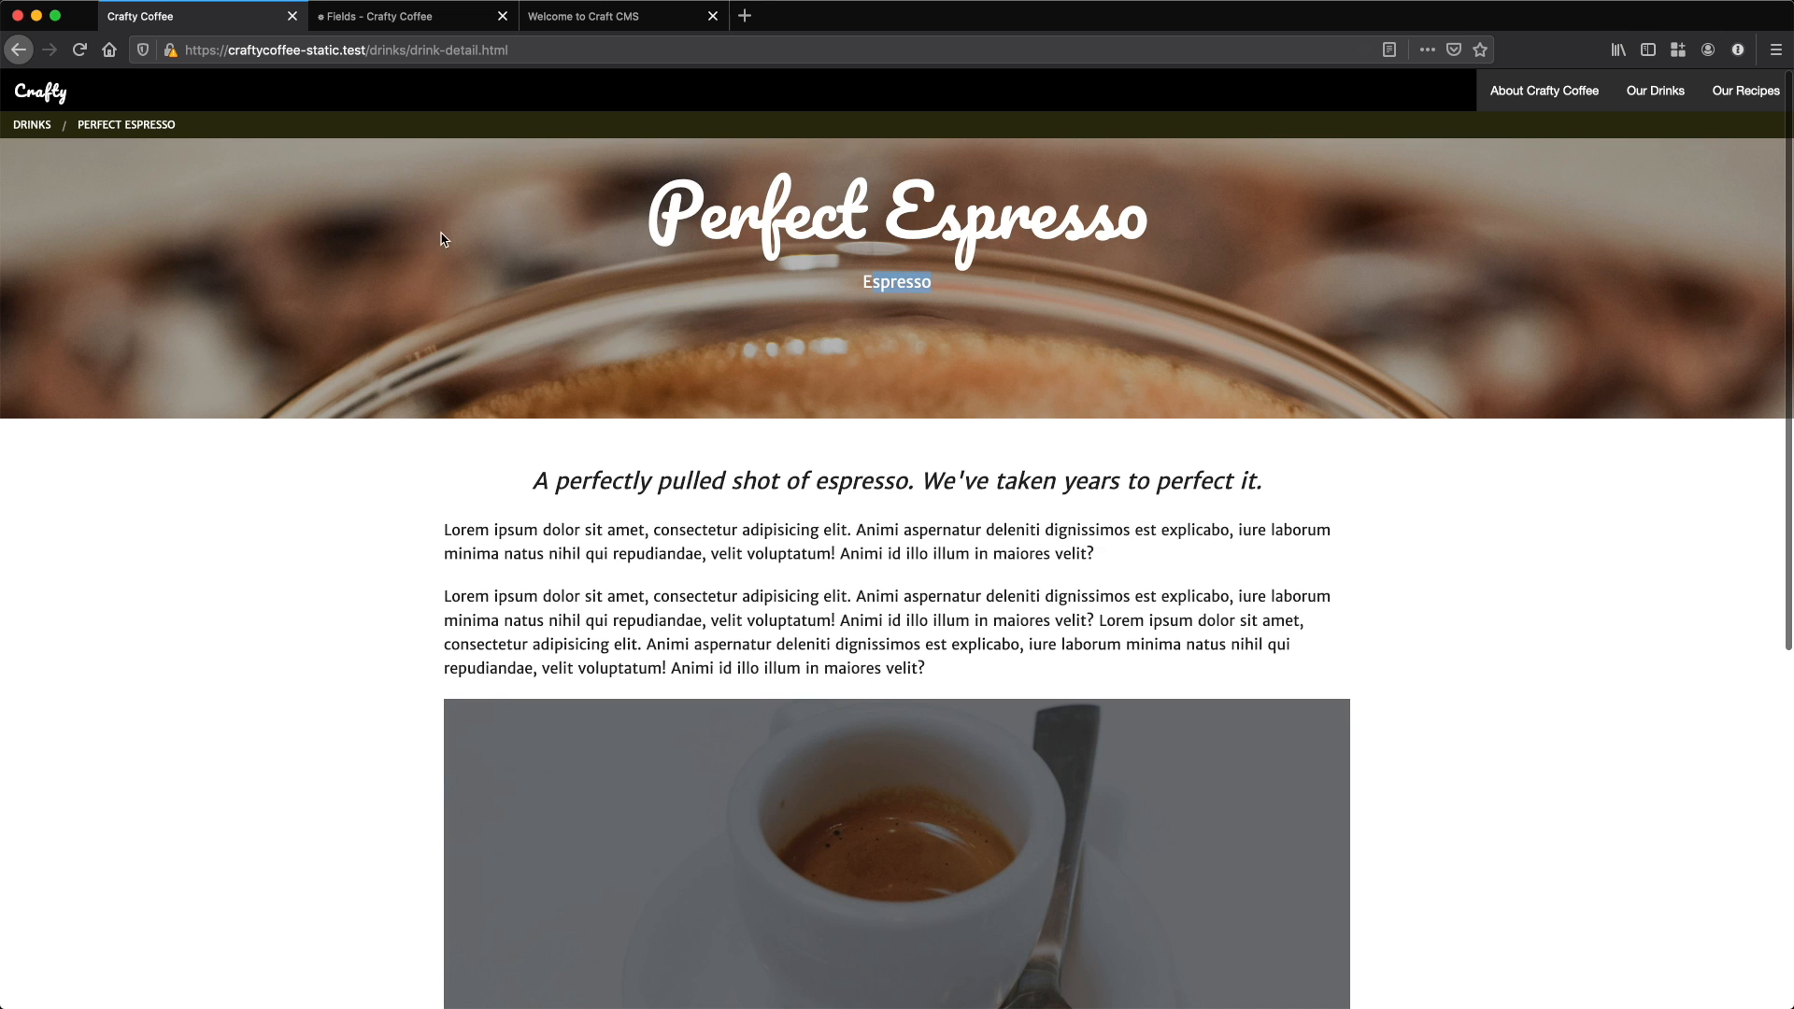
left_click(411, 16)
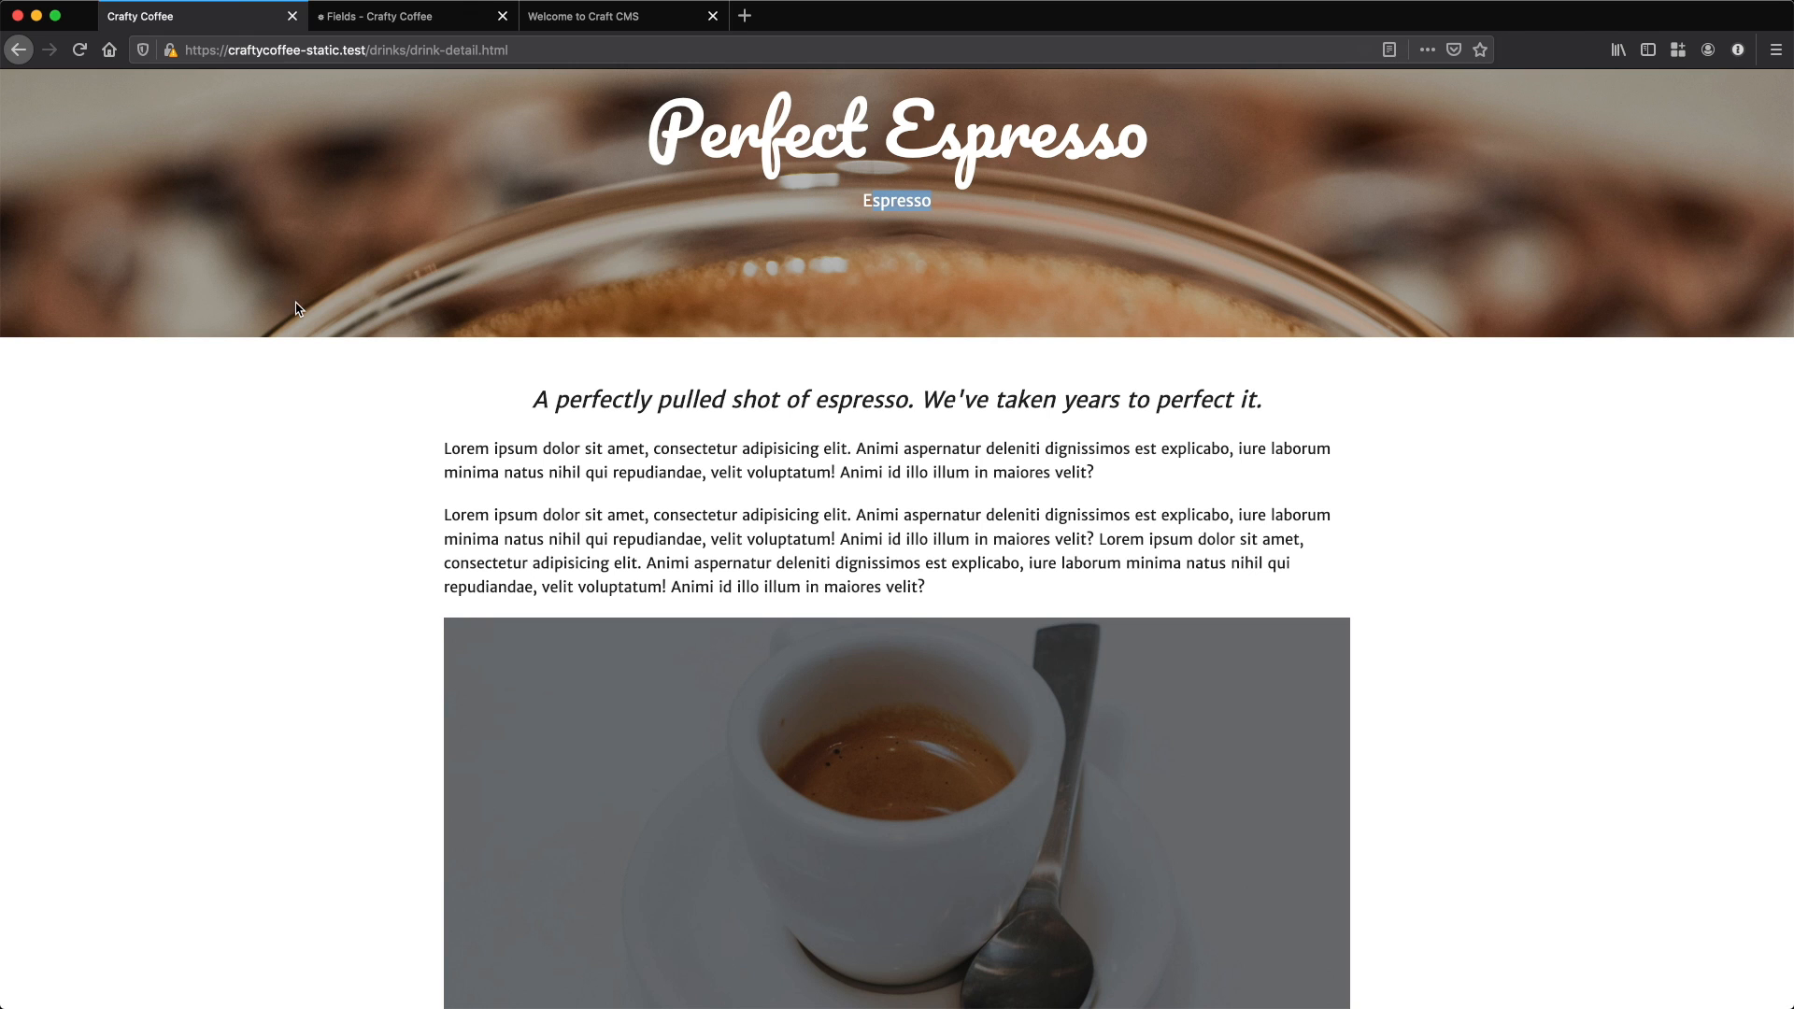
- Scroll the static espresso page, then return to the Craft CMS Drinks fields list
scroll("down", 3)
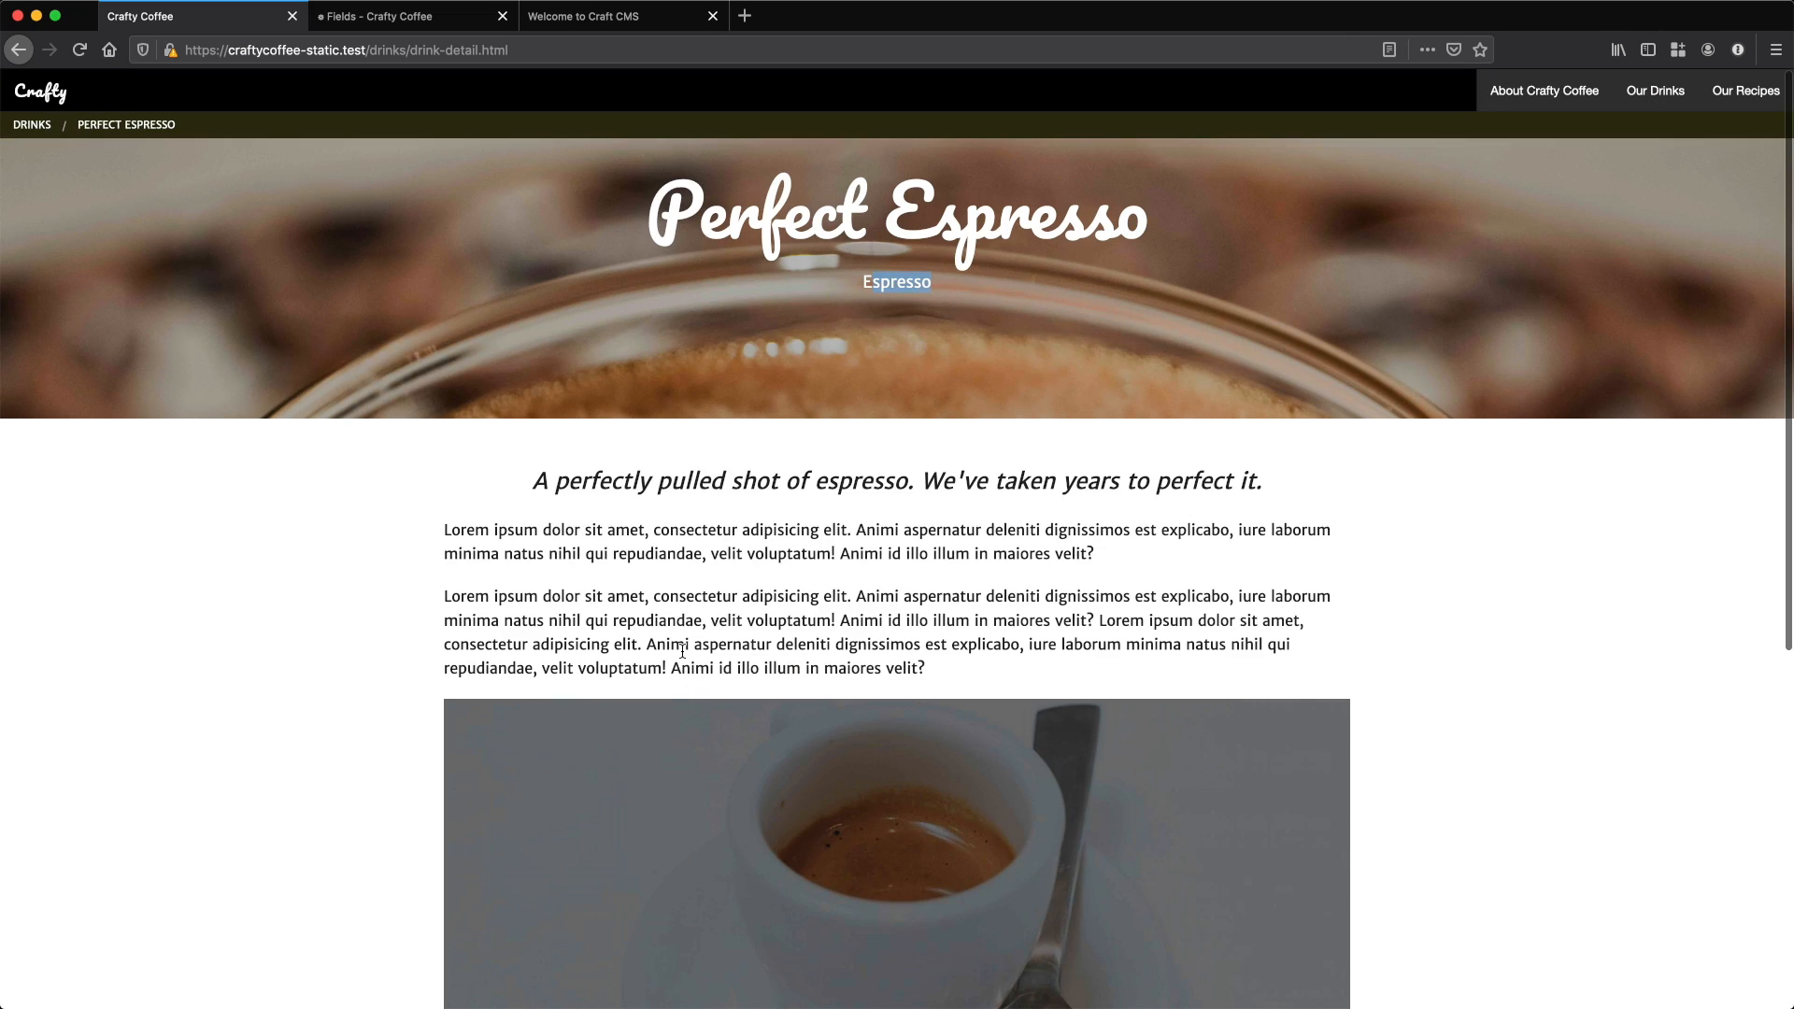
mouse_move(783, 625)
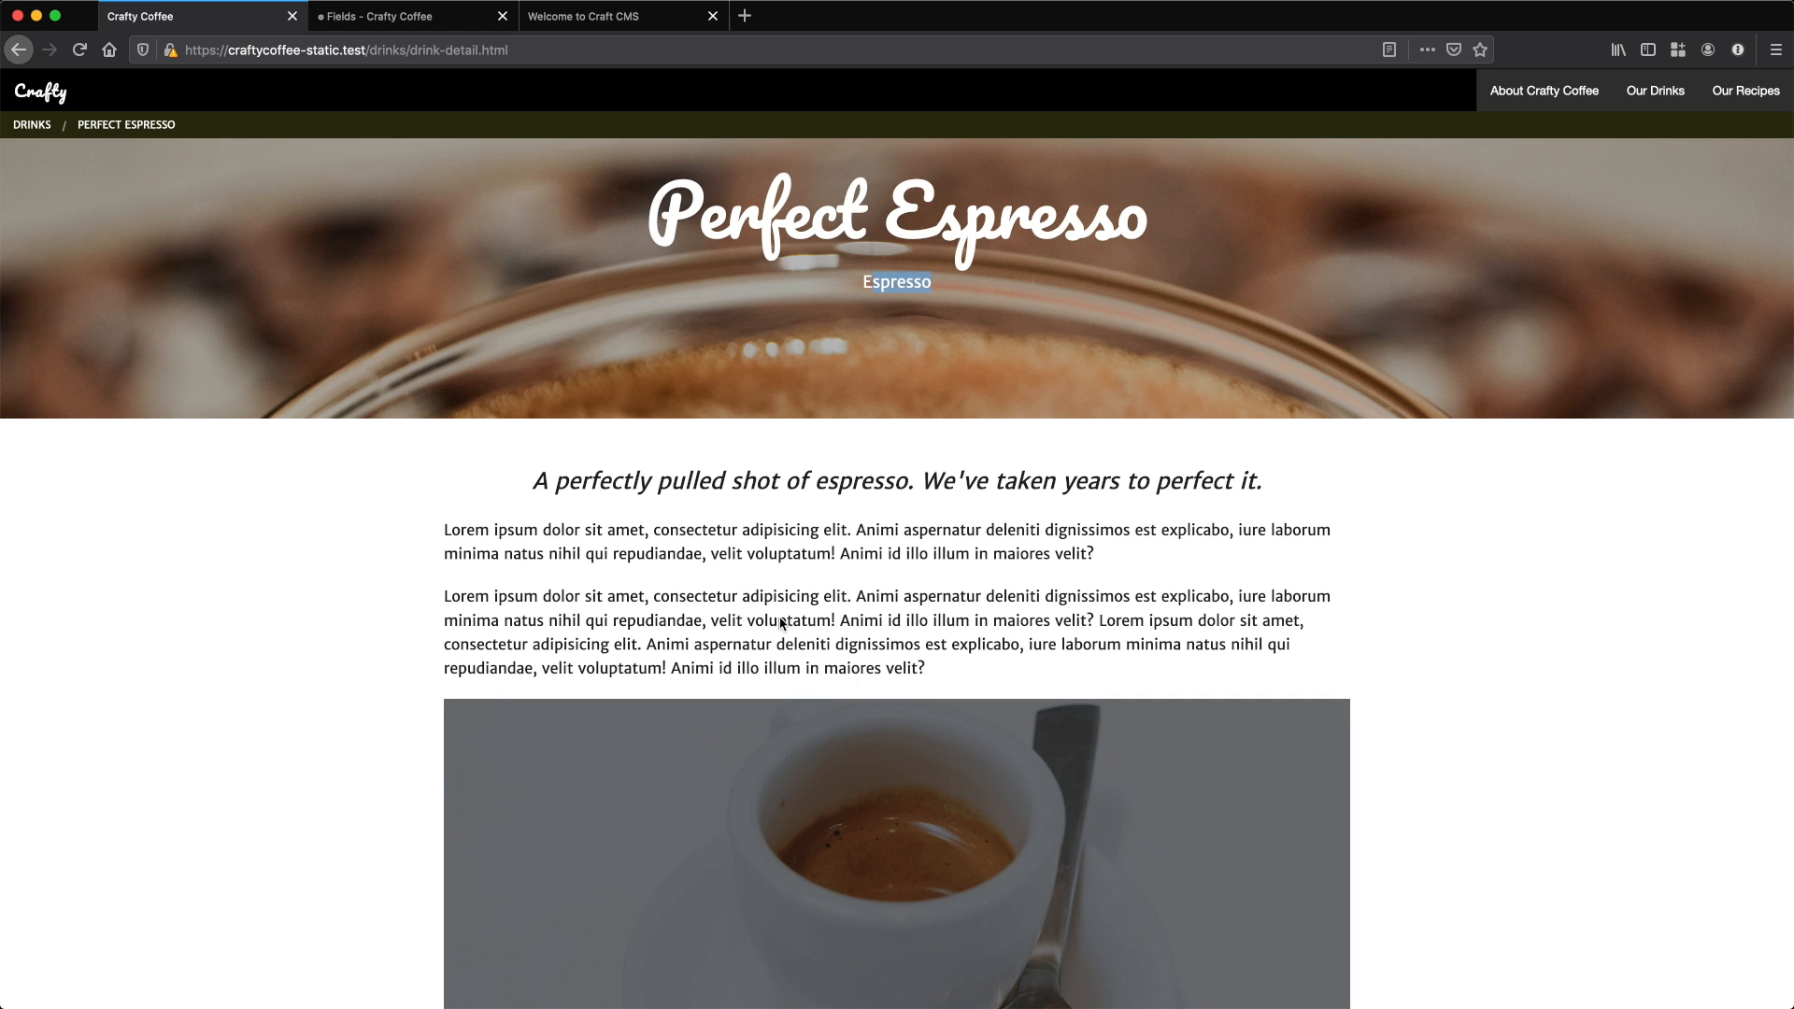
left_click(401, 16)
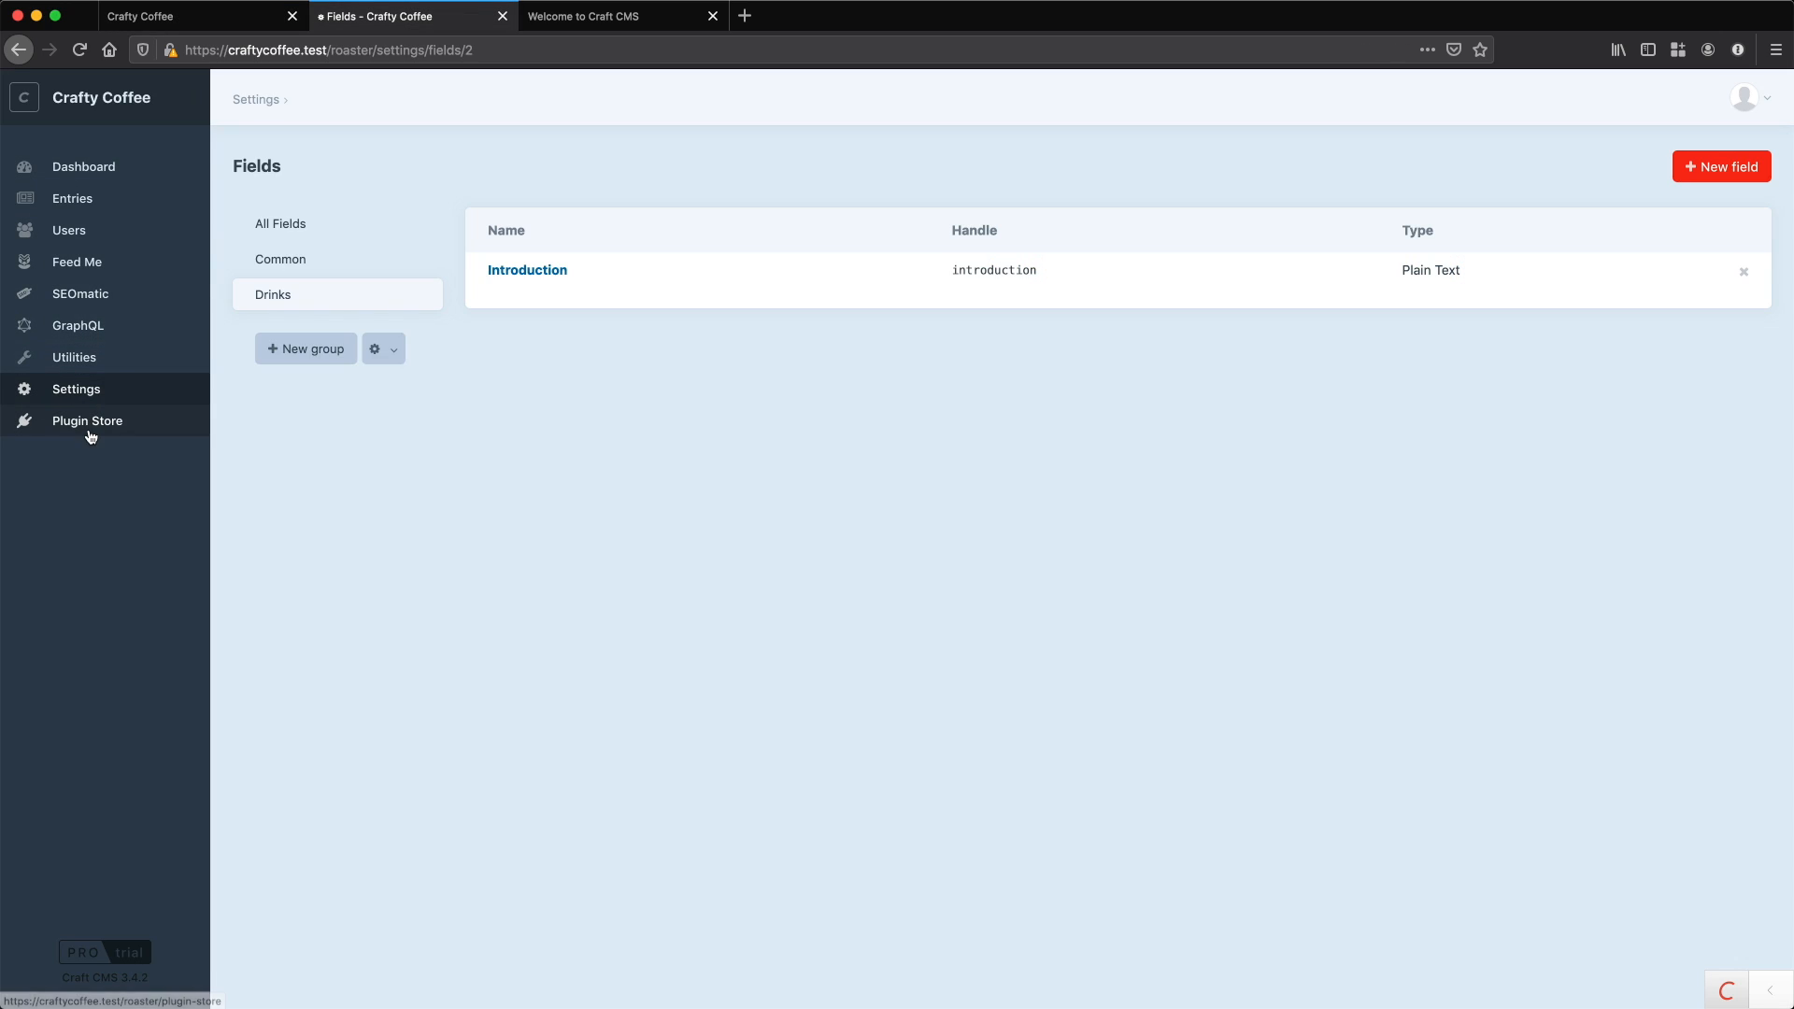
- Find the Redactor plugin in the Plugin Store and install it
left_click(87, 421)
type("r")
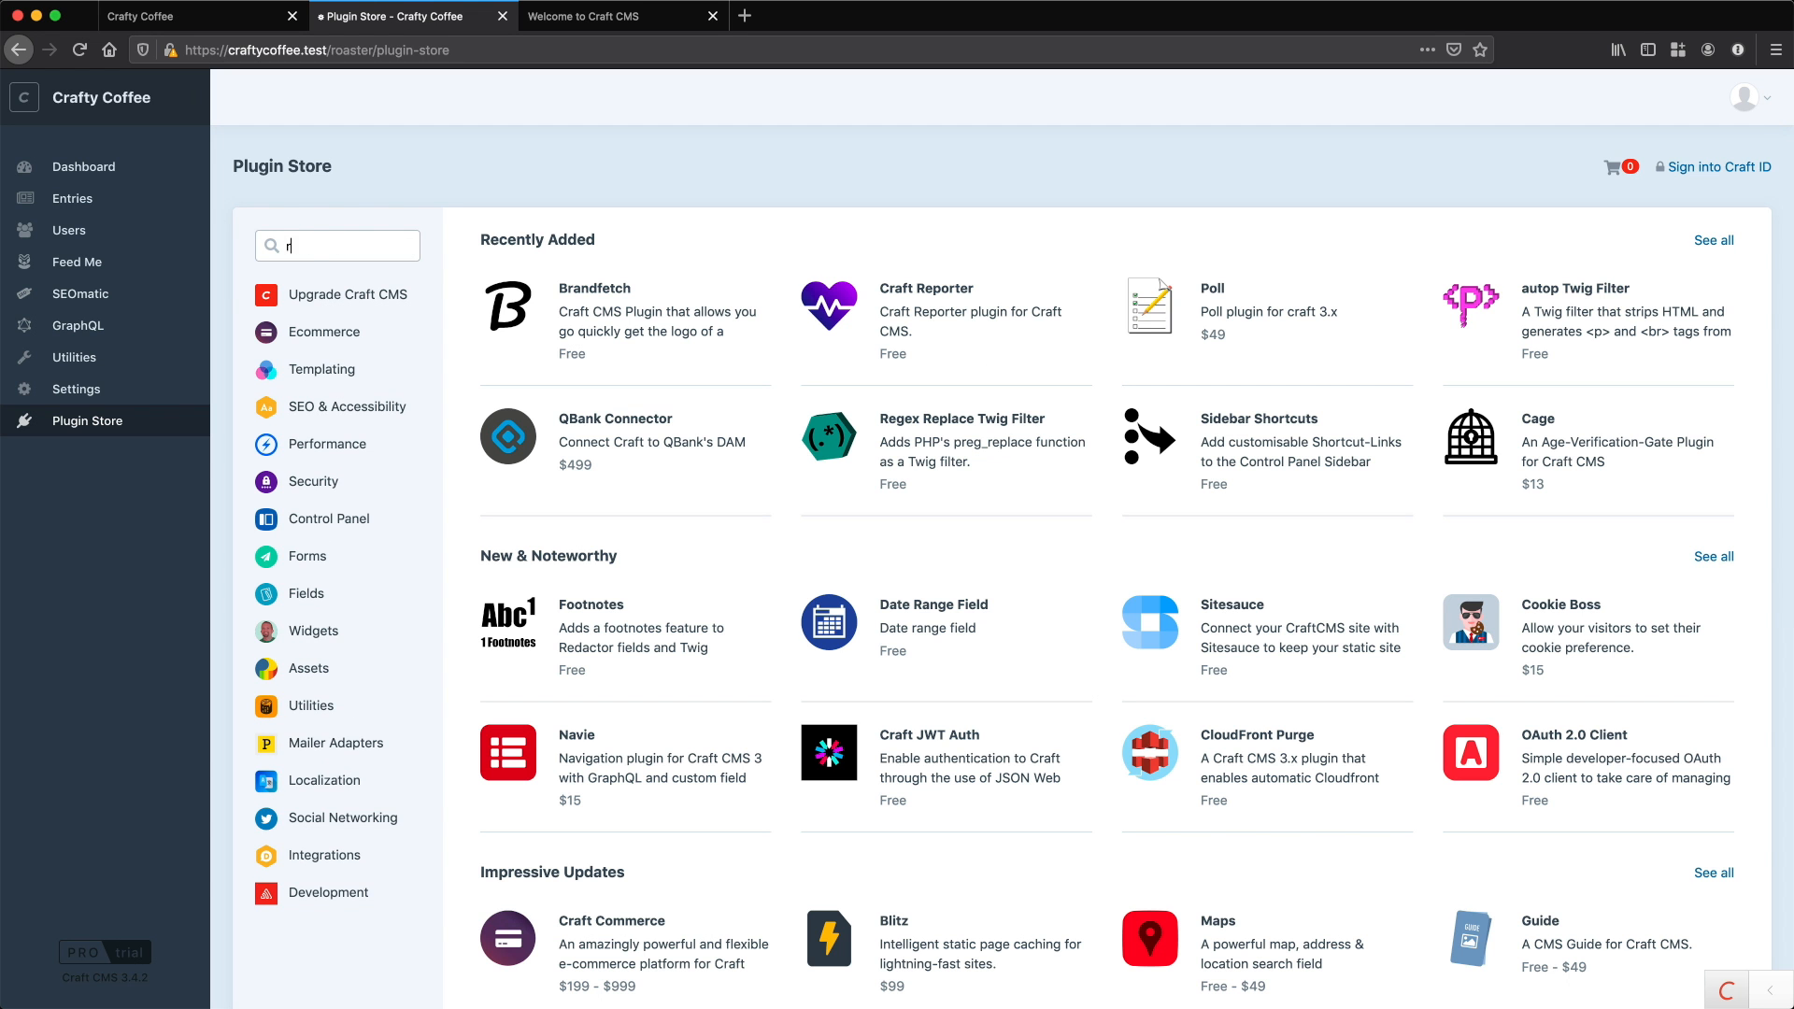
type("edactor")
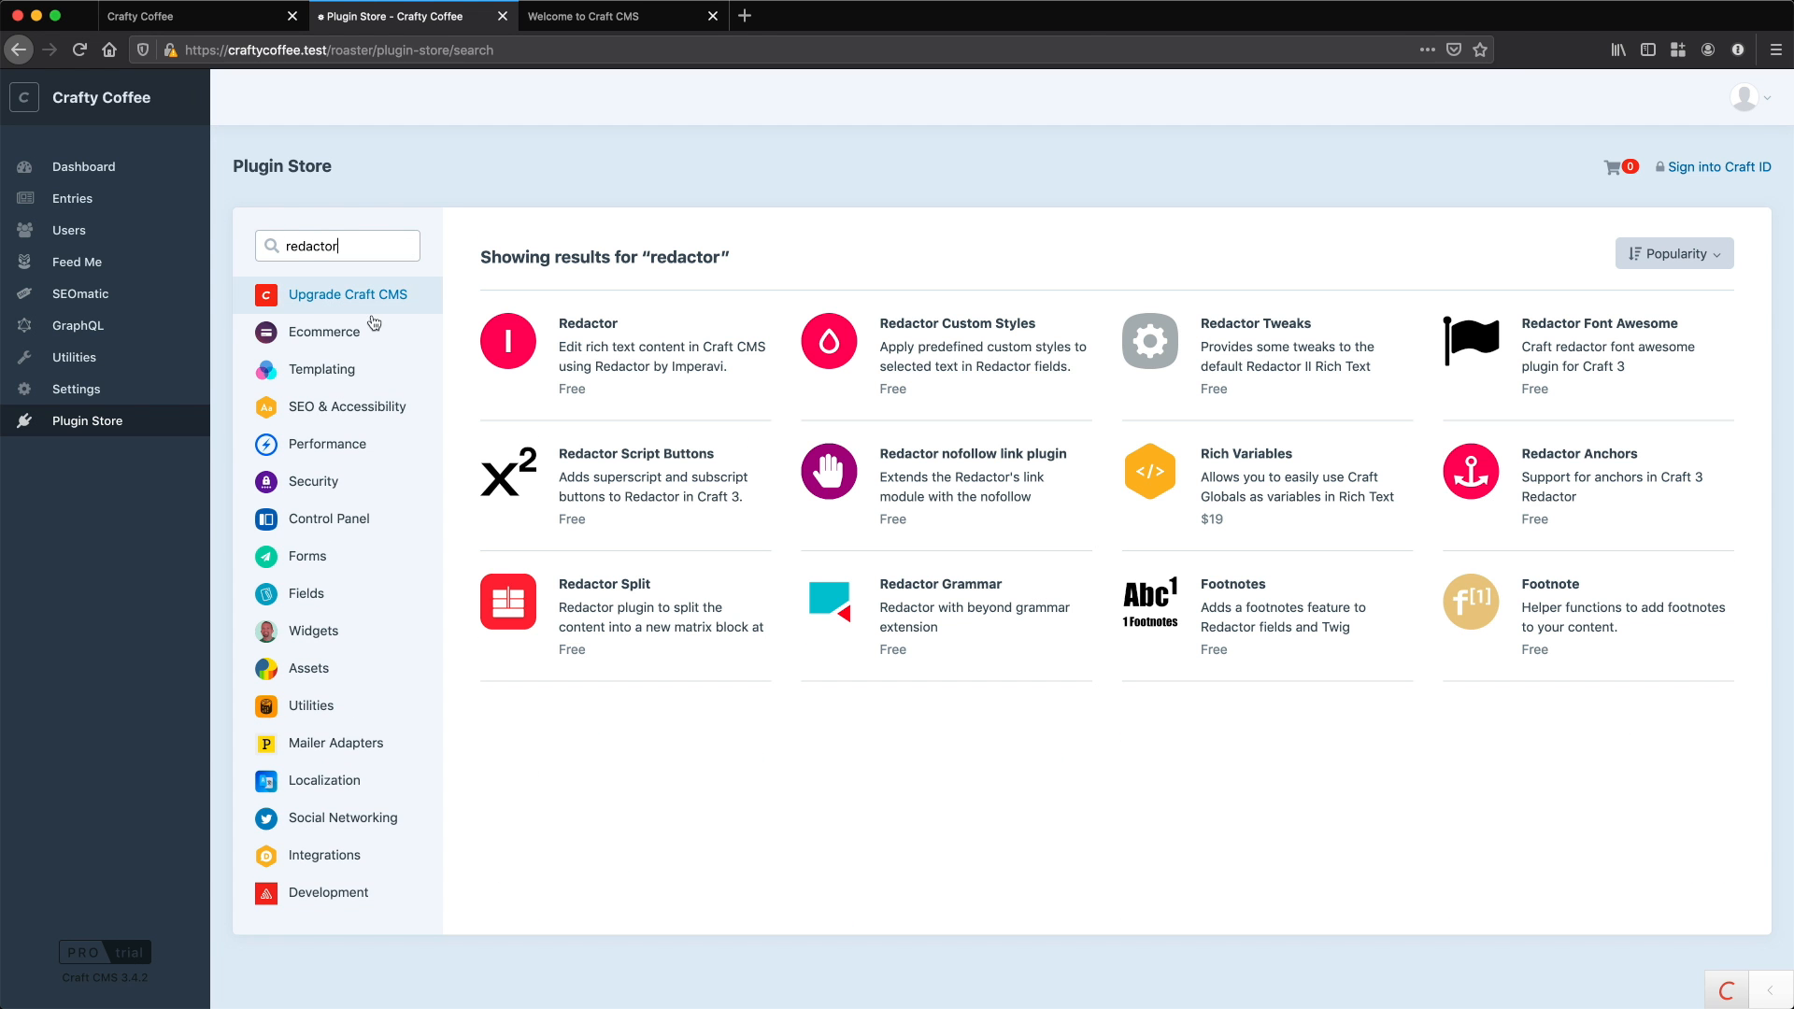
left_click(588, 323)
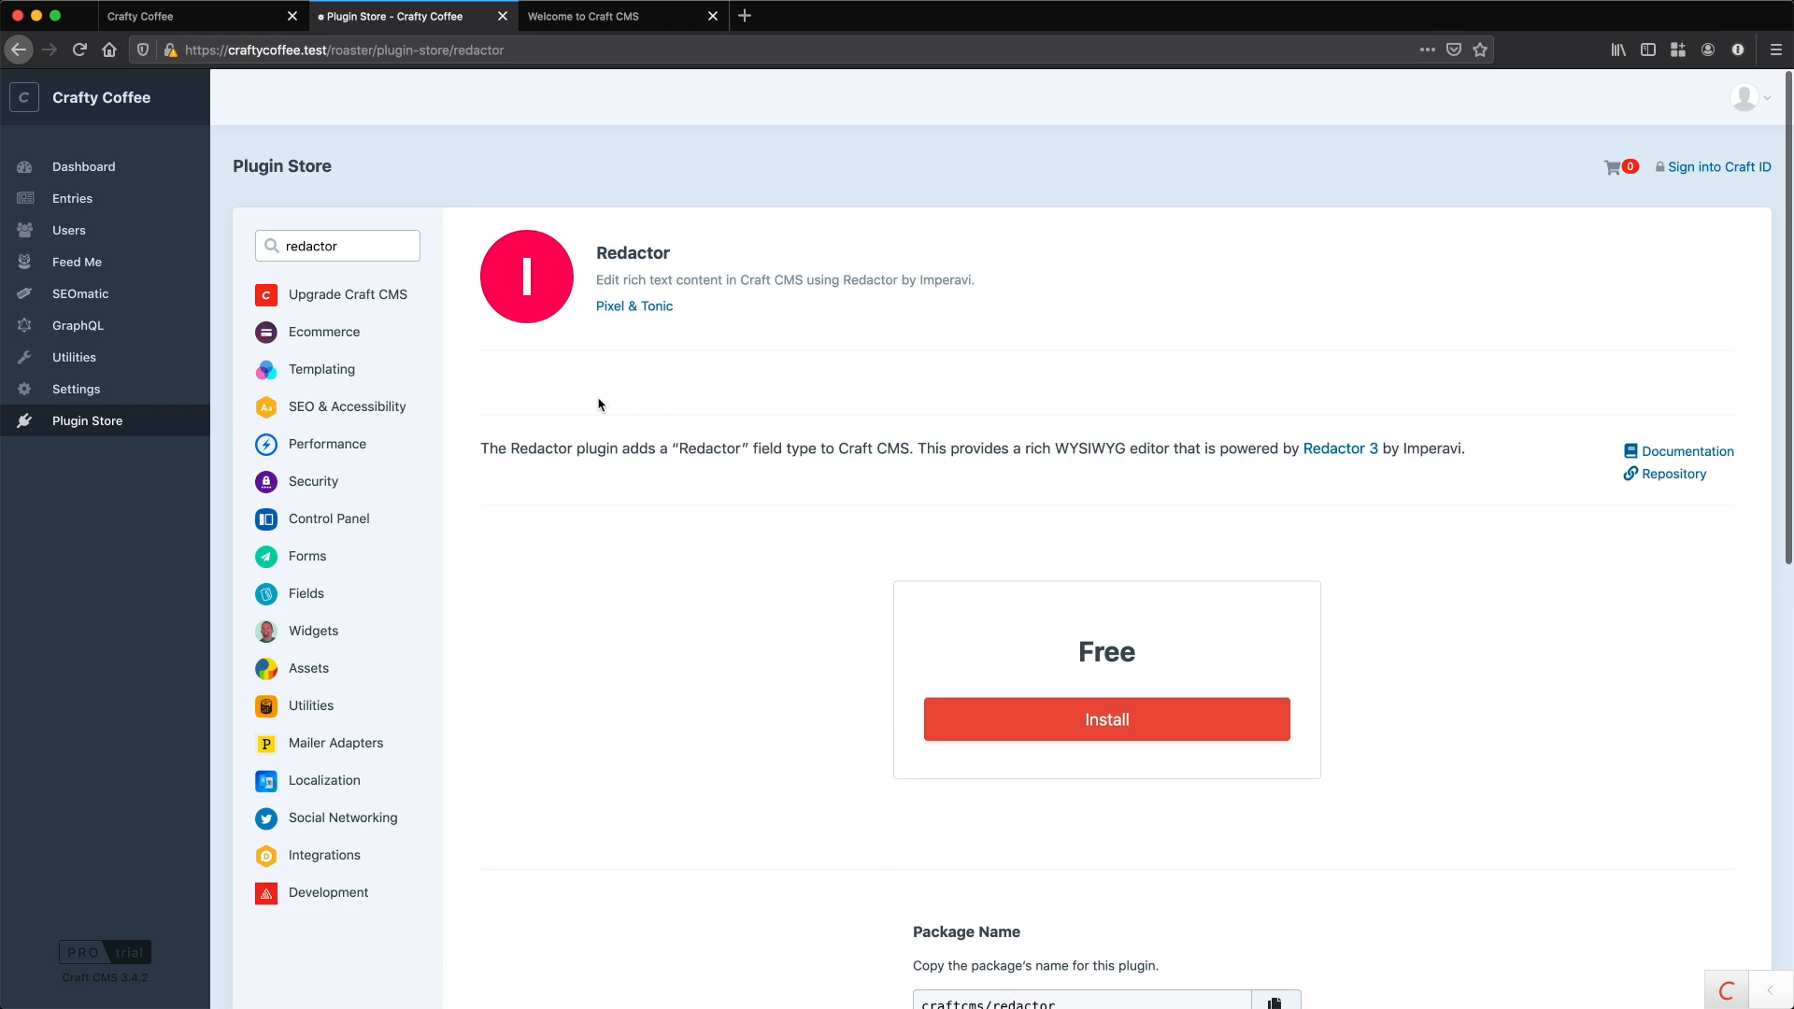
scroll("down", 3)
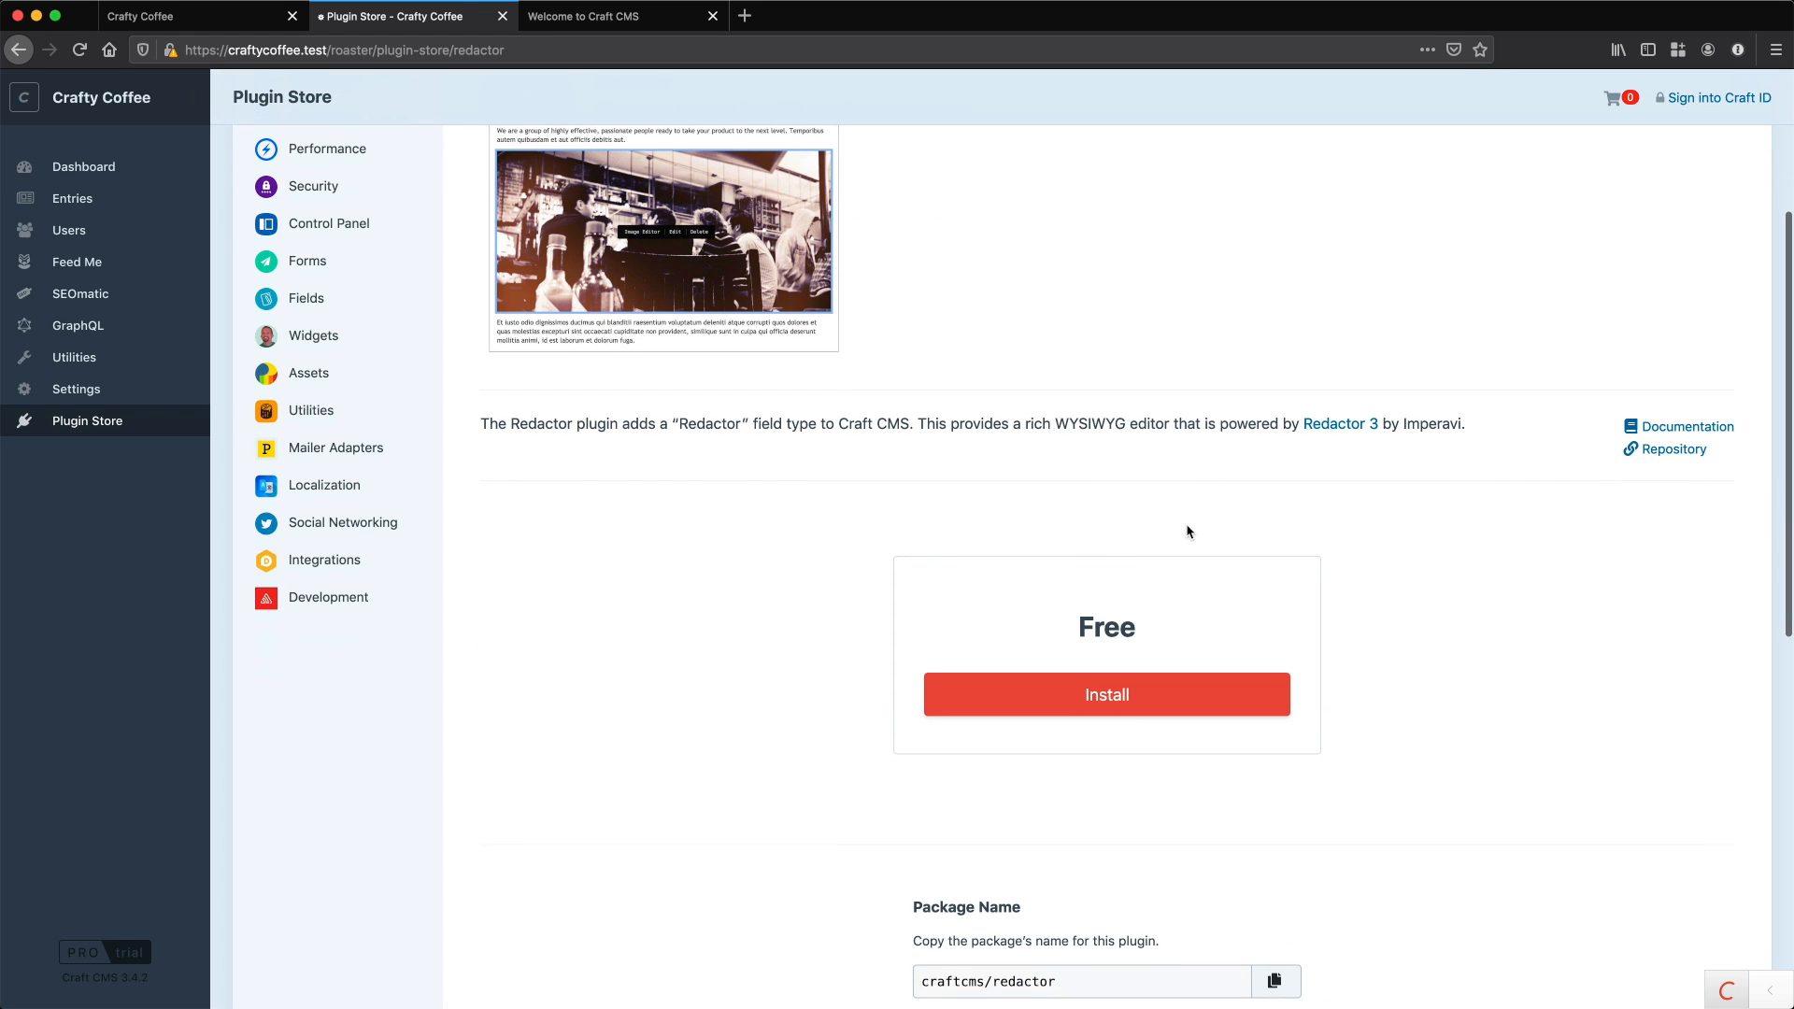
left_click(1107, 694)
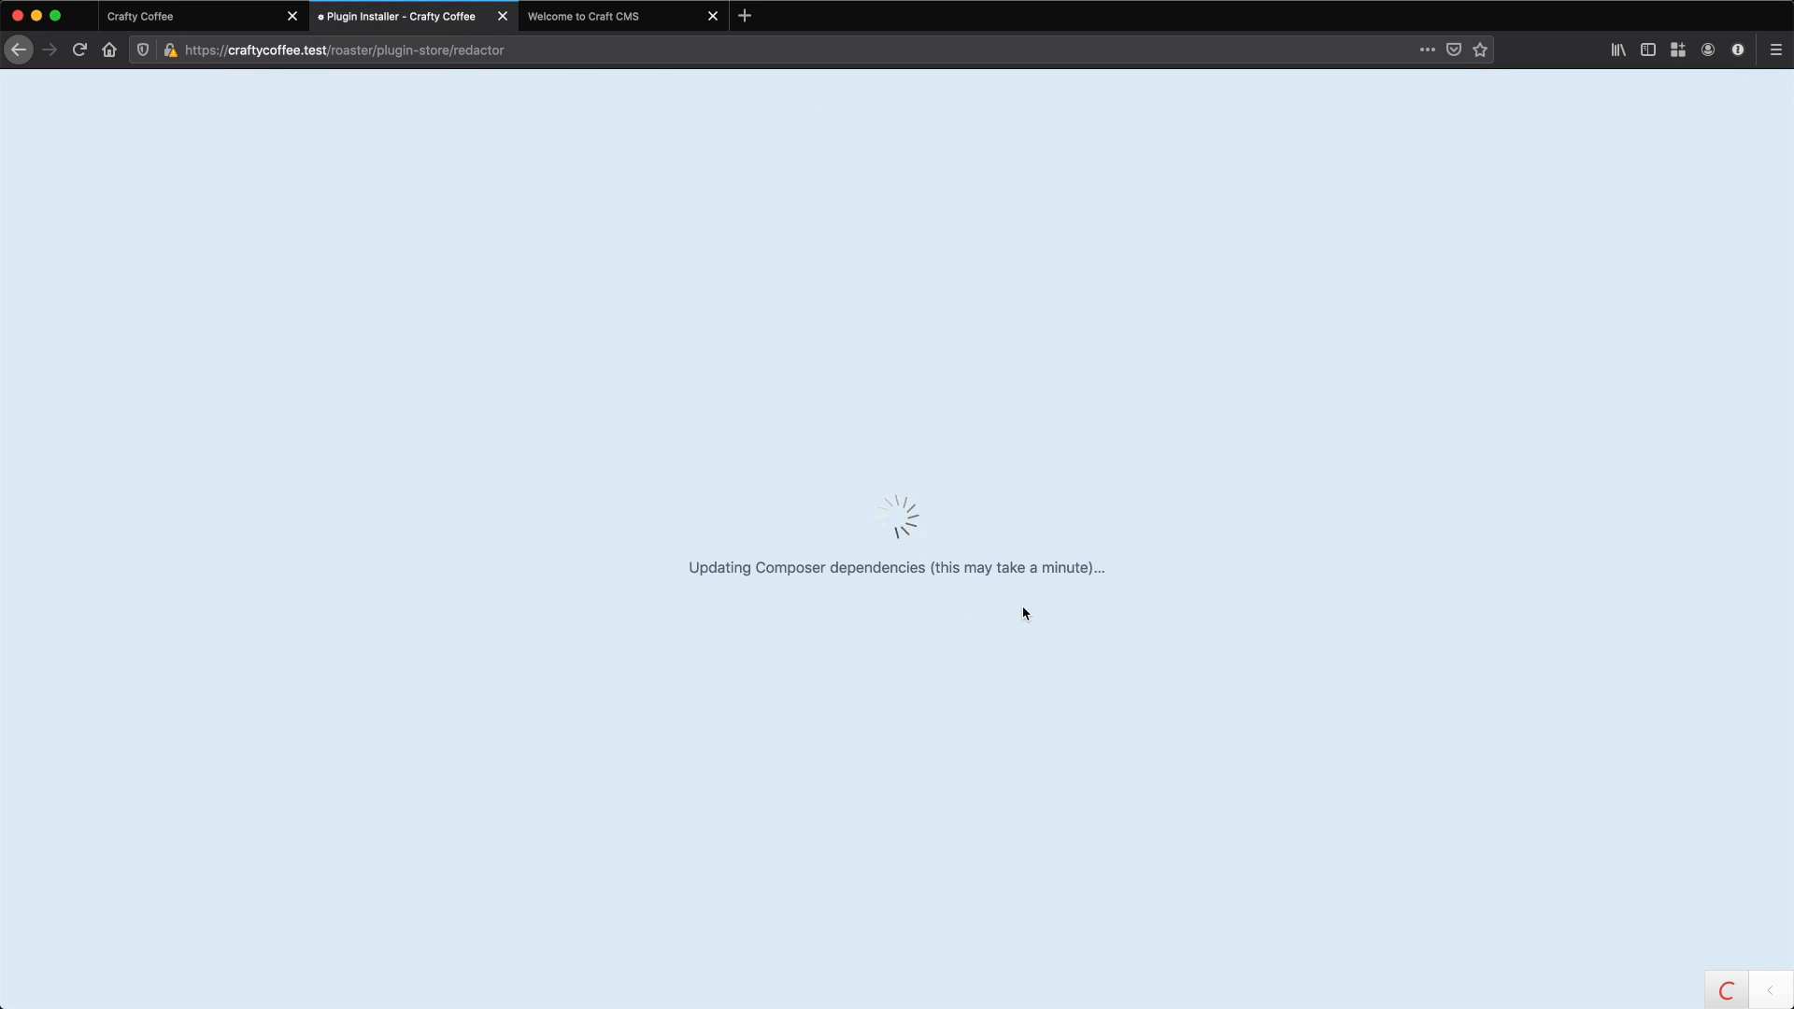
mouse_move(1076, 583)
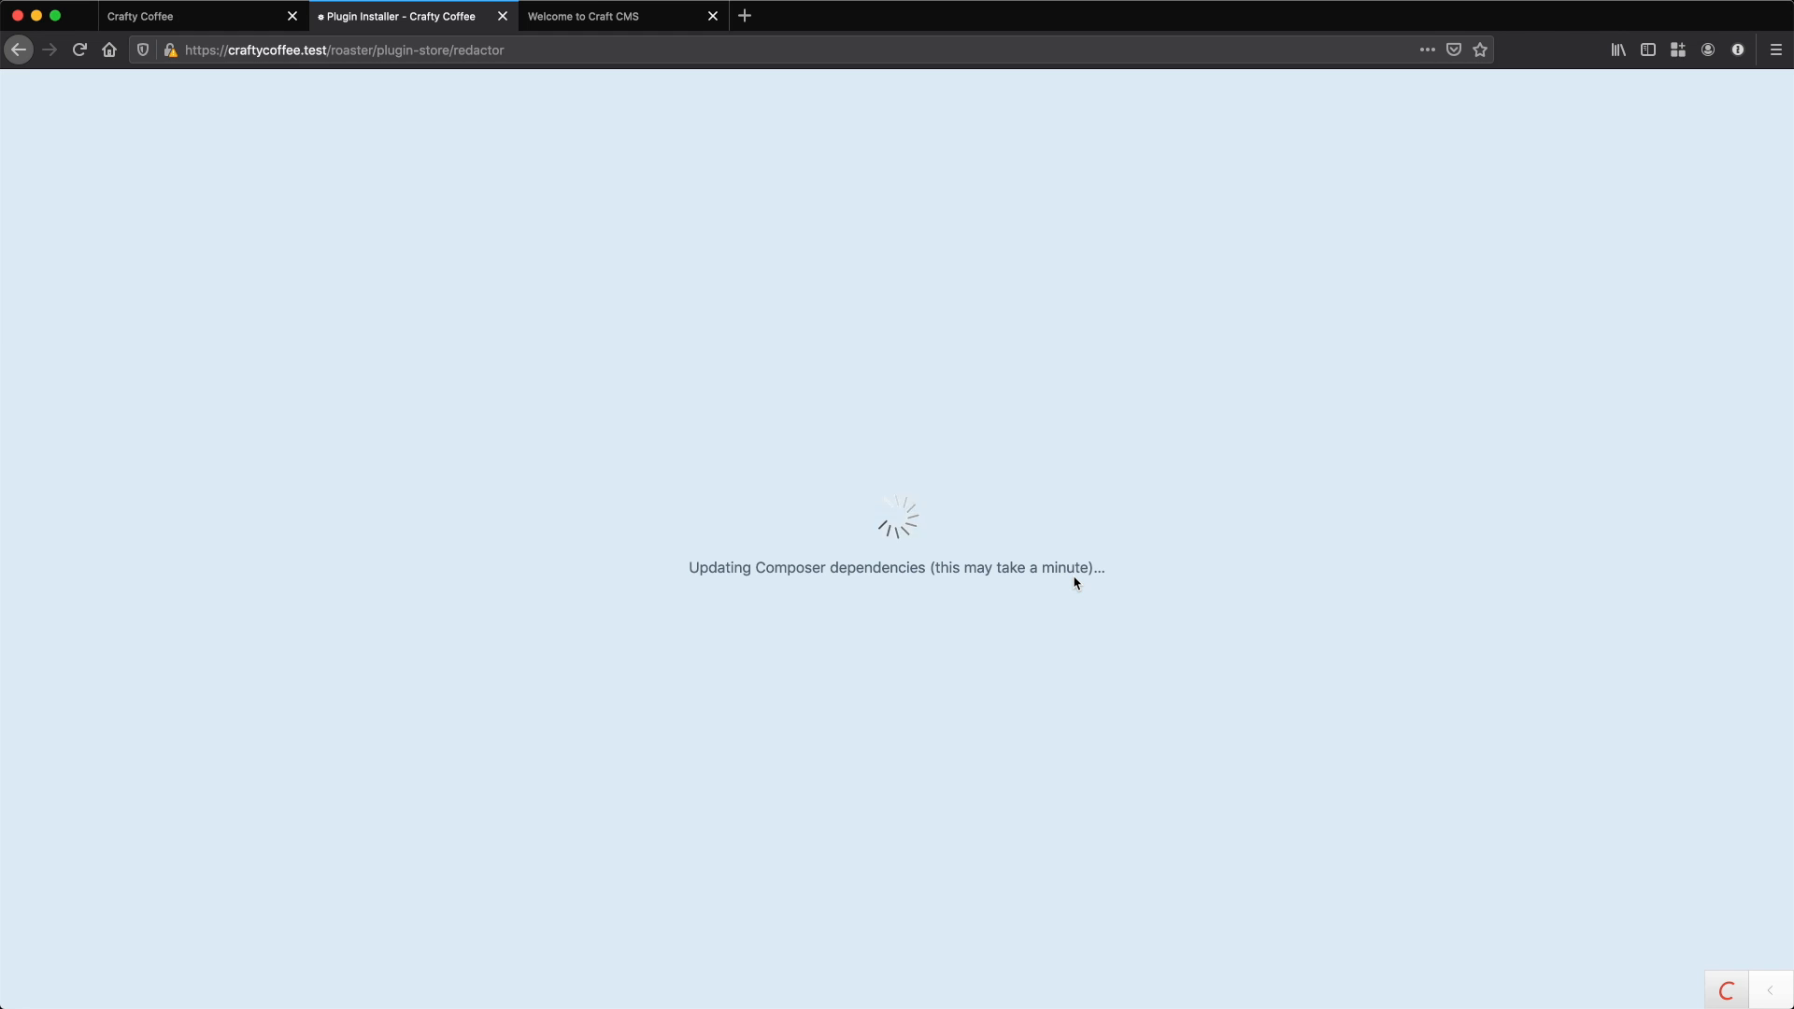
mouse_move(1024, 598)
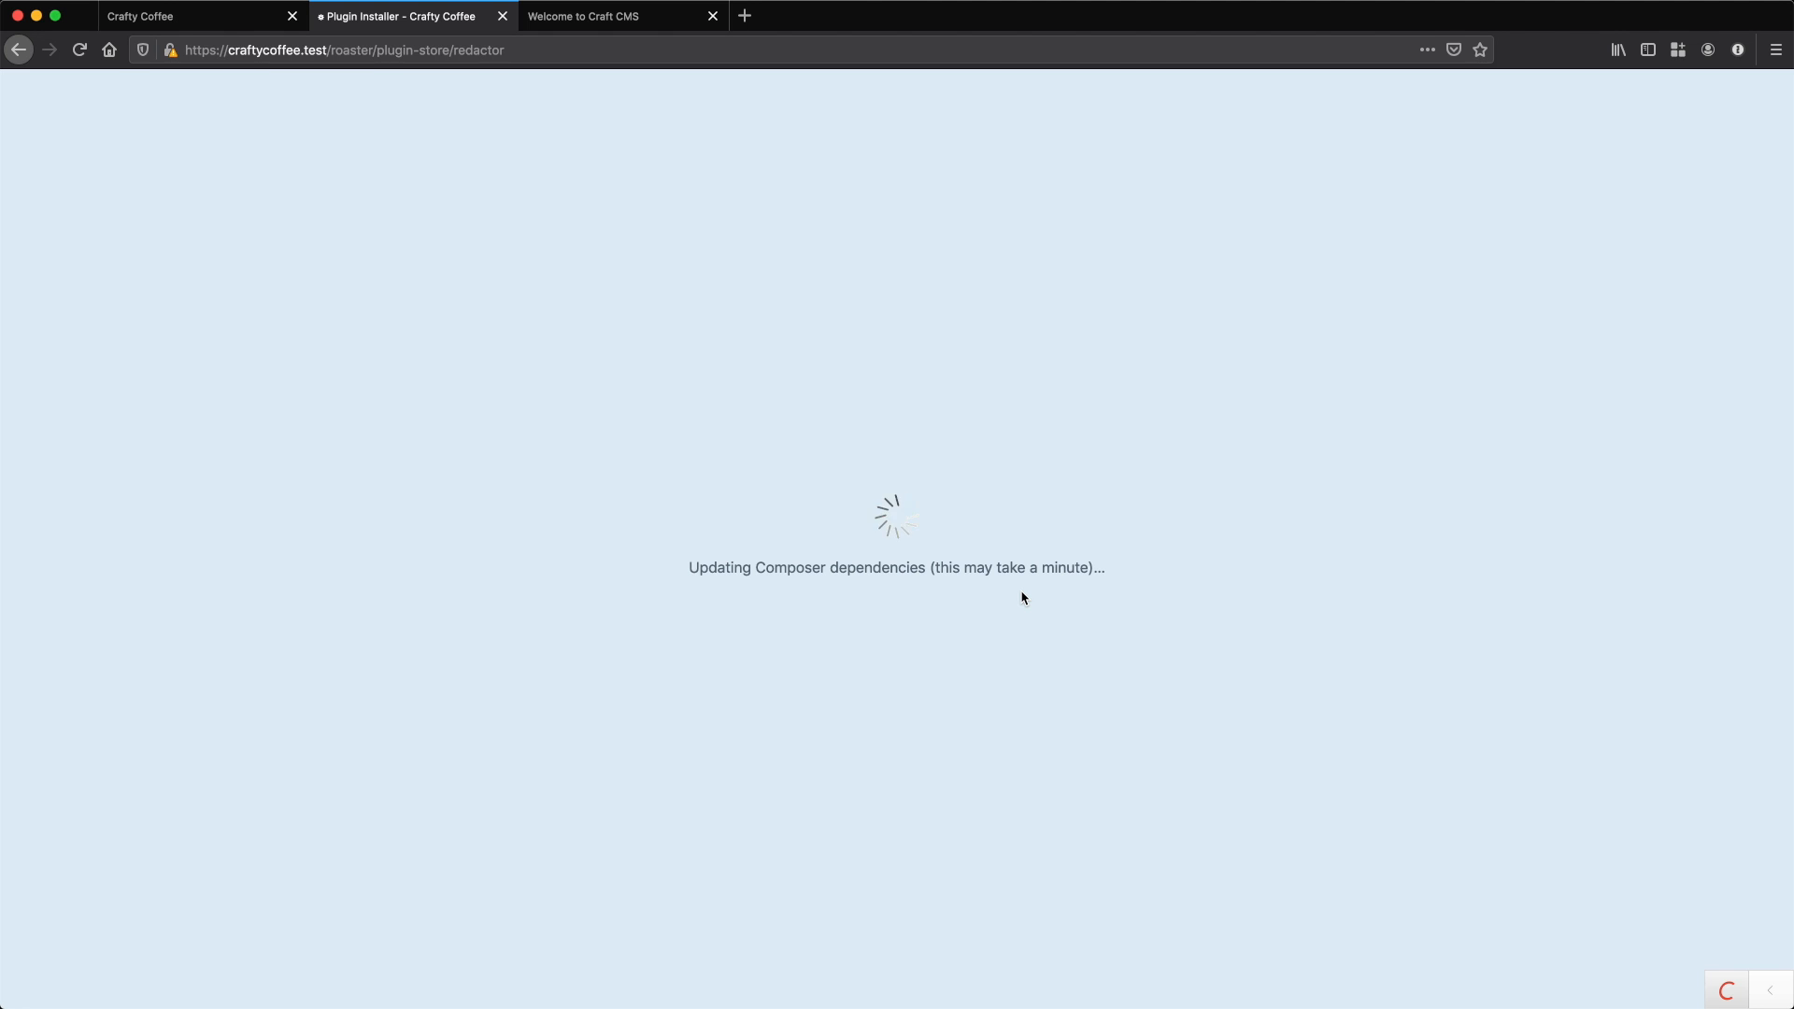
mouse_move(782, 584)
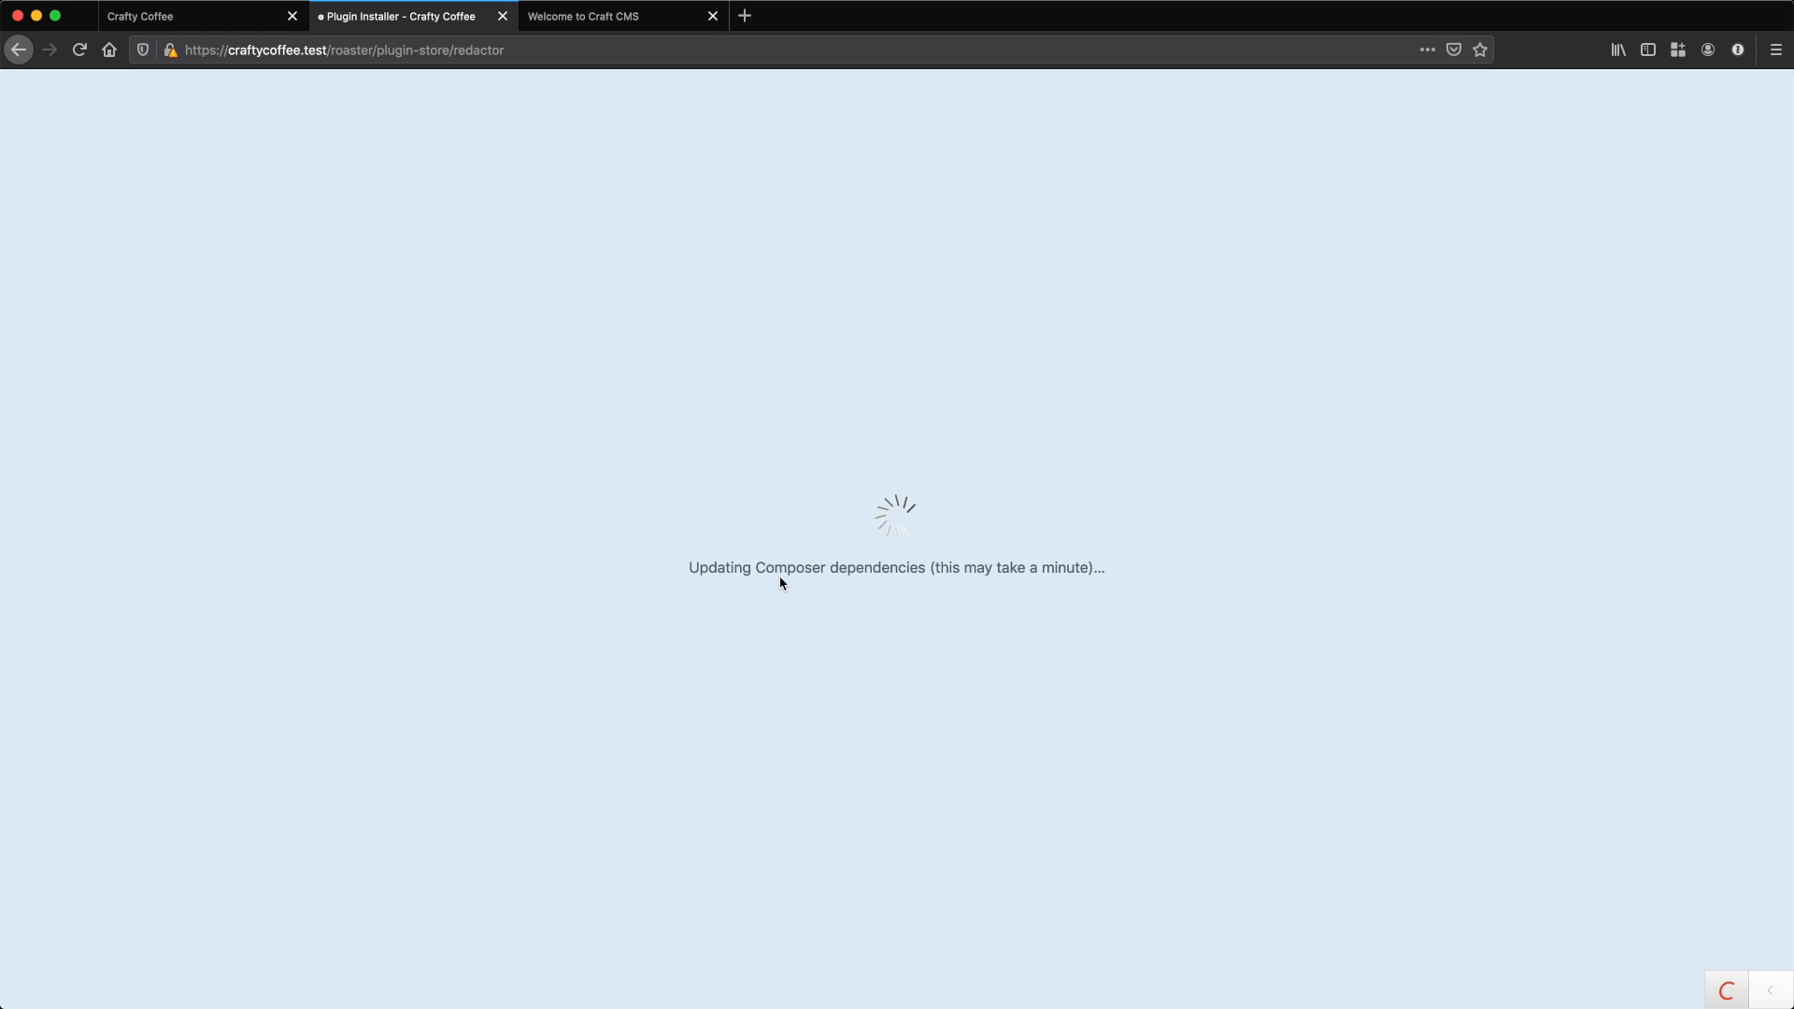
mouse_move(982, 594)
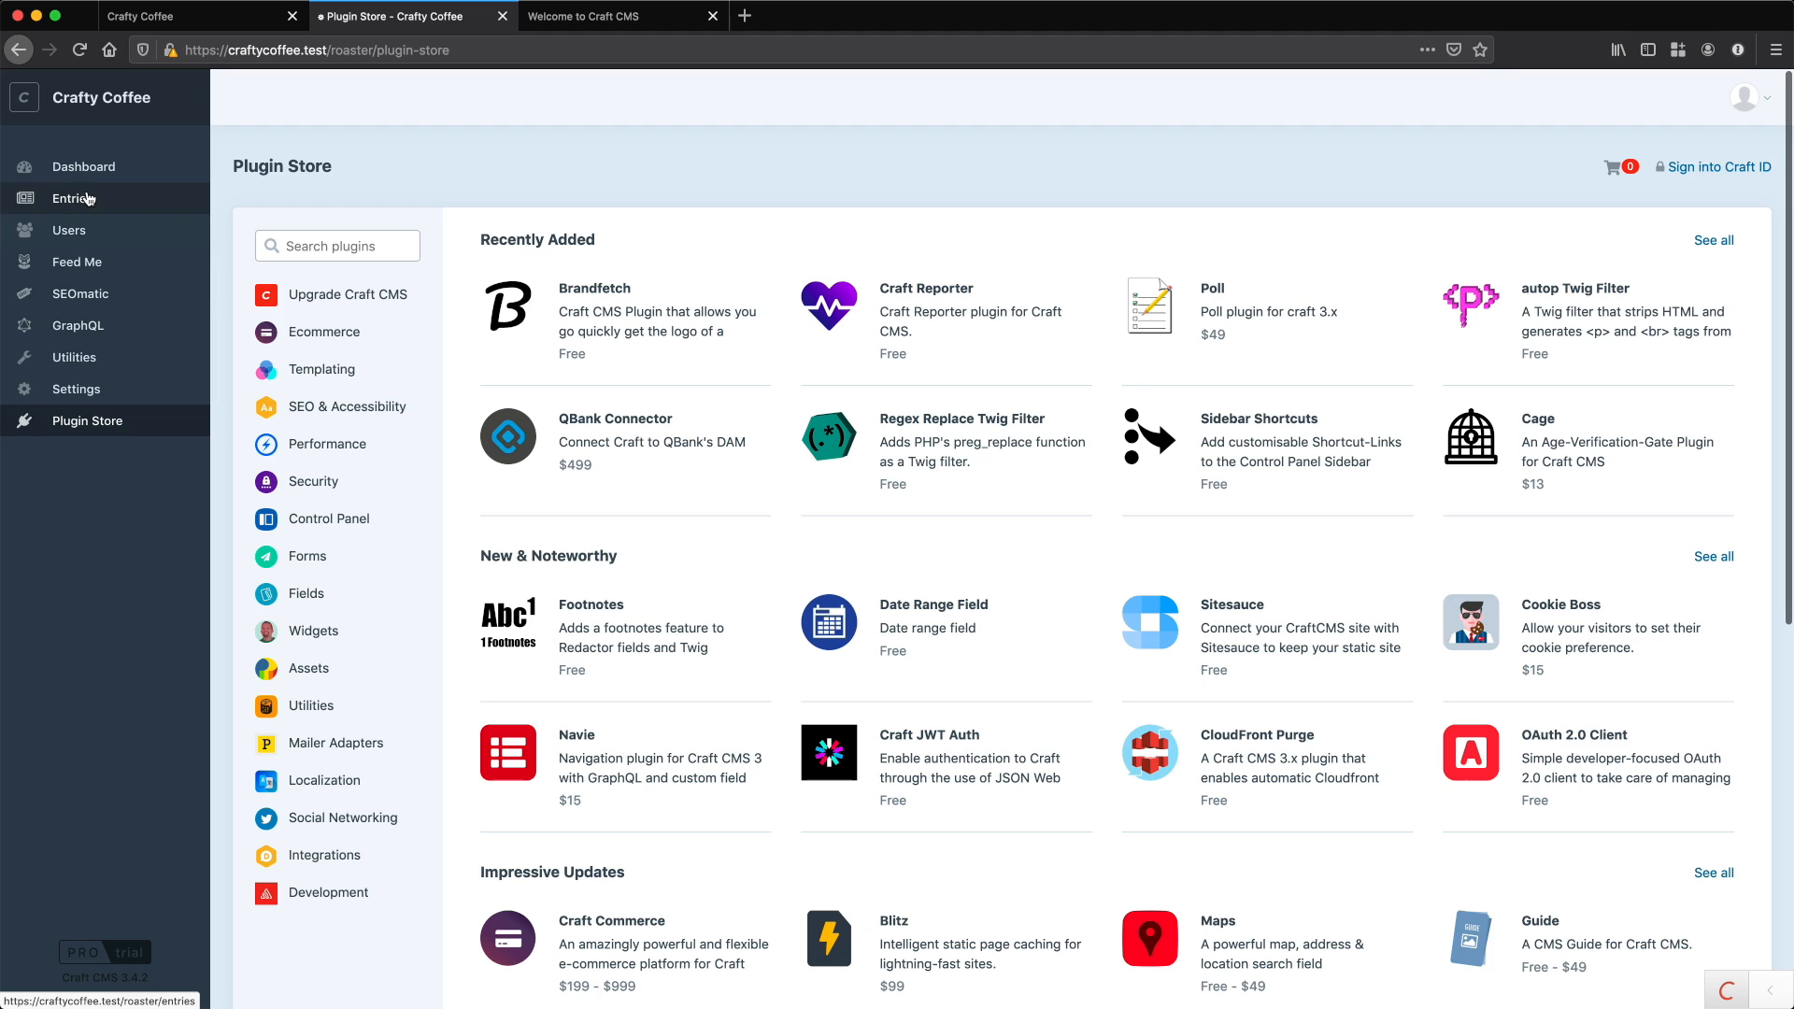
- Create and save a Drinks field named Page Copy using Redactor with the Standard config
left_click(75, 389)
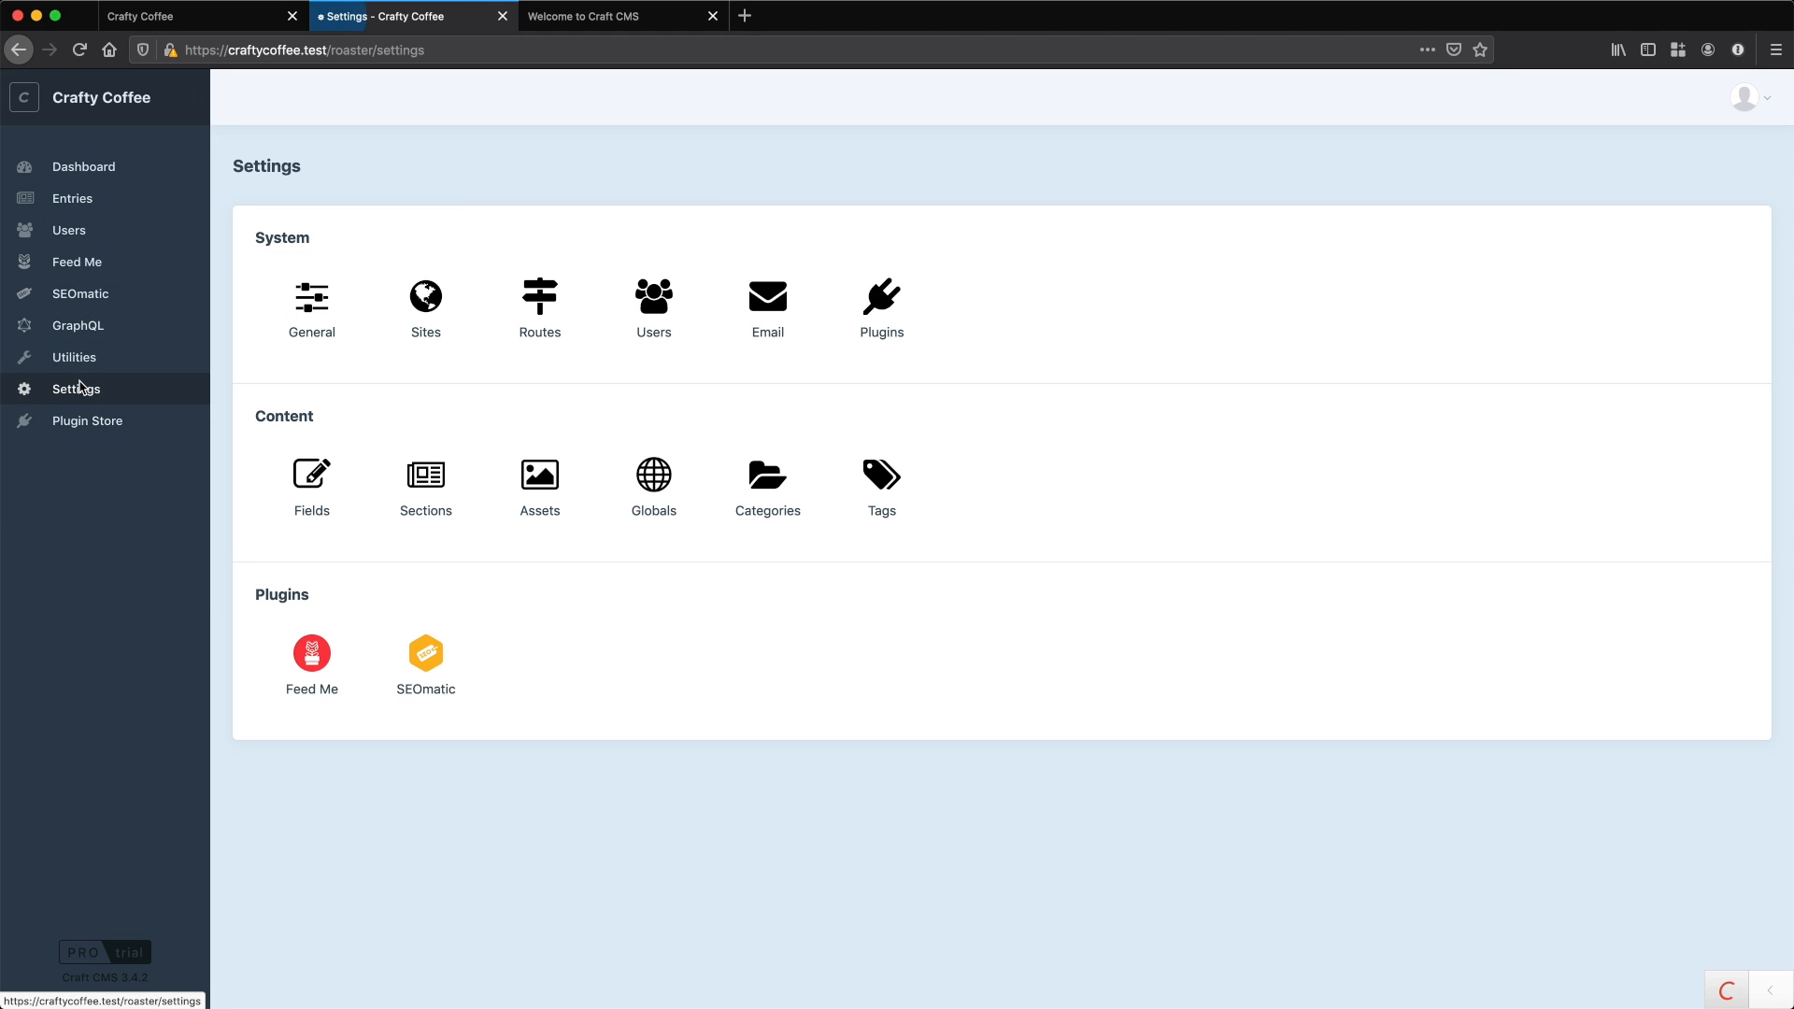
mouse_move(312, 475)
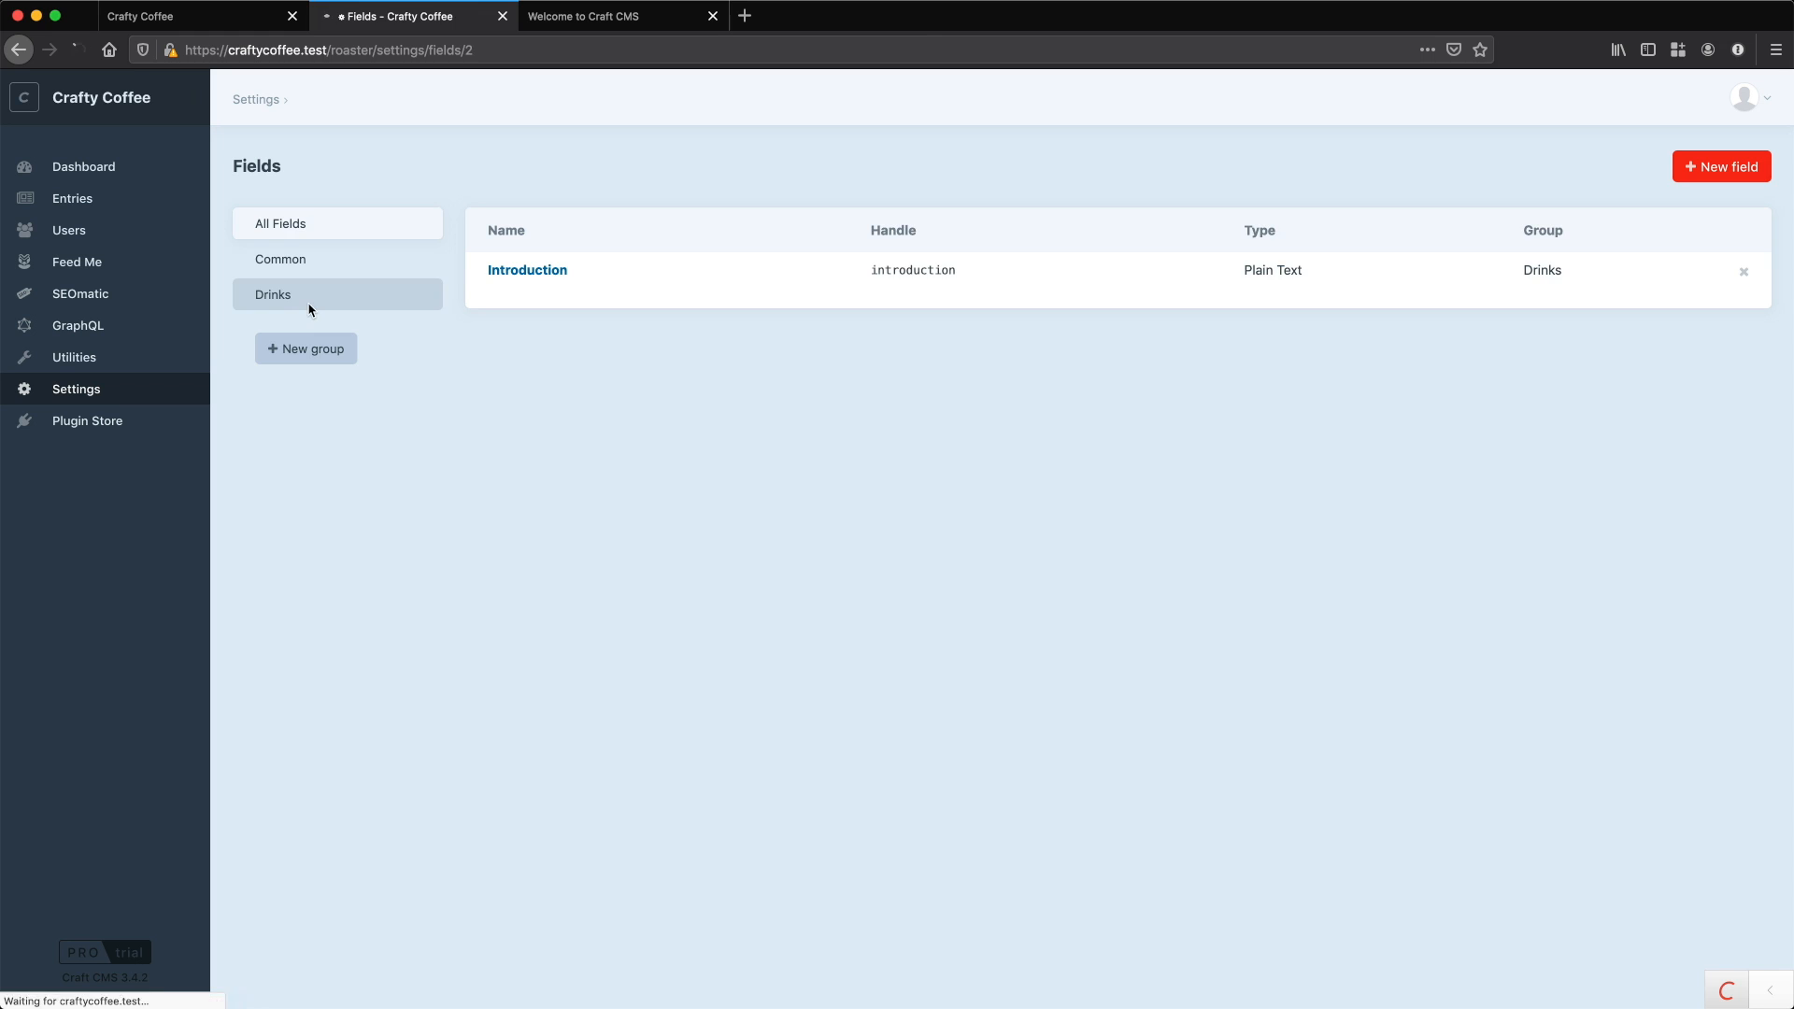
left_click(273, 295)
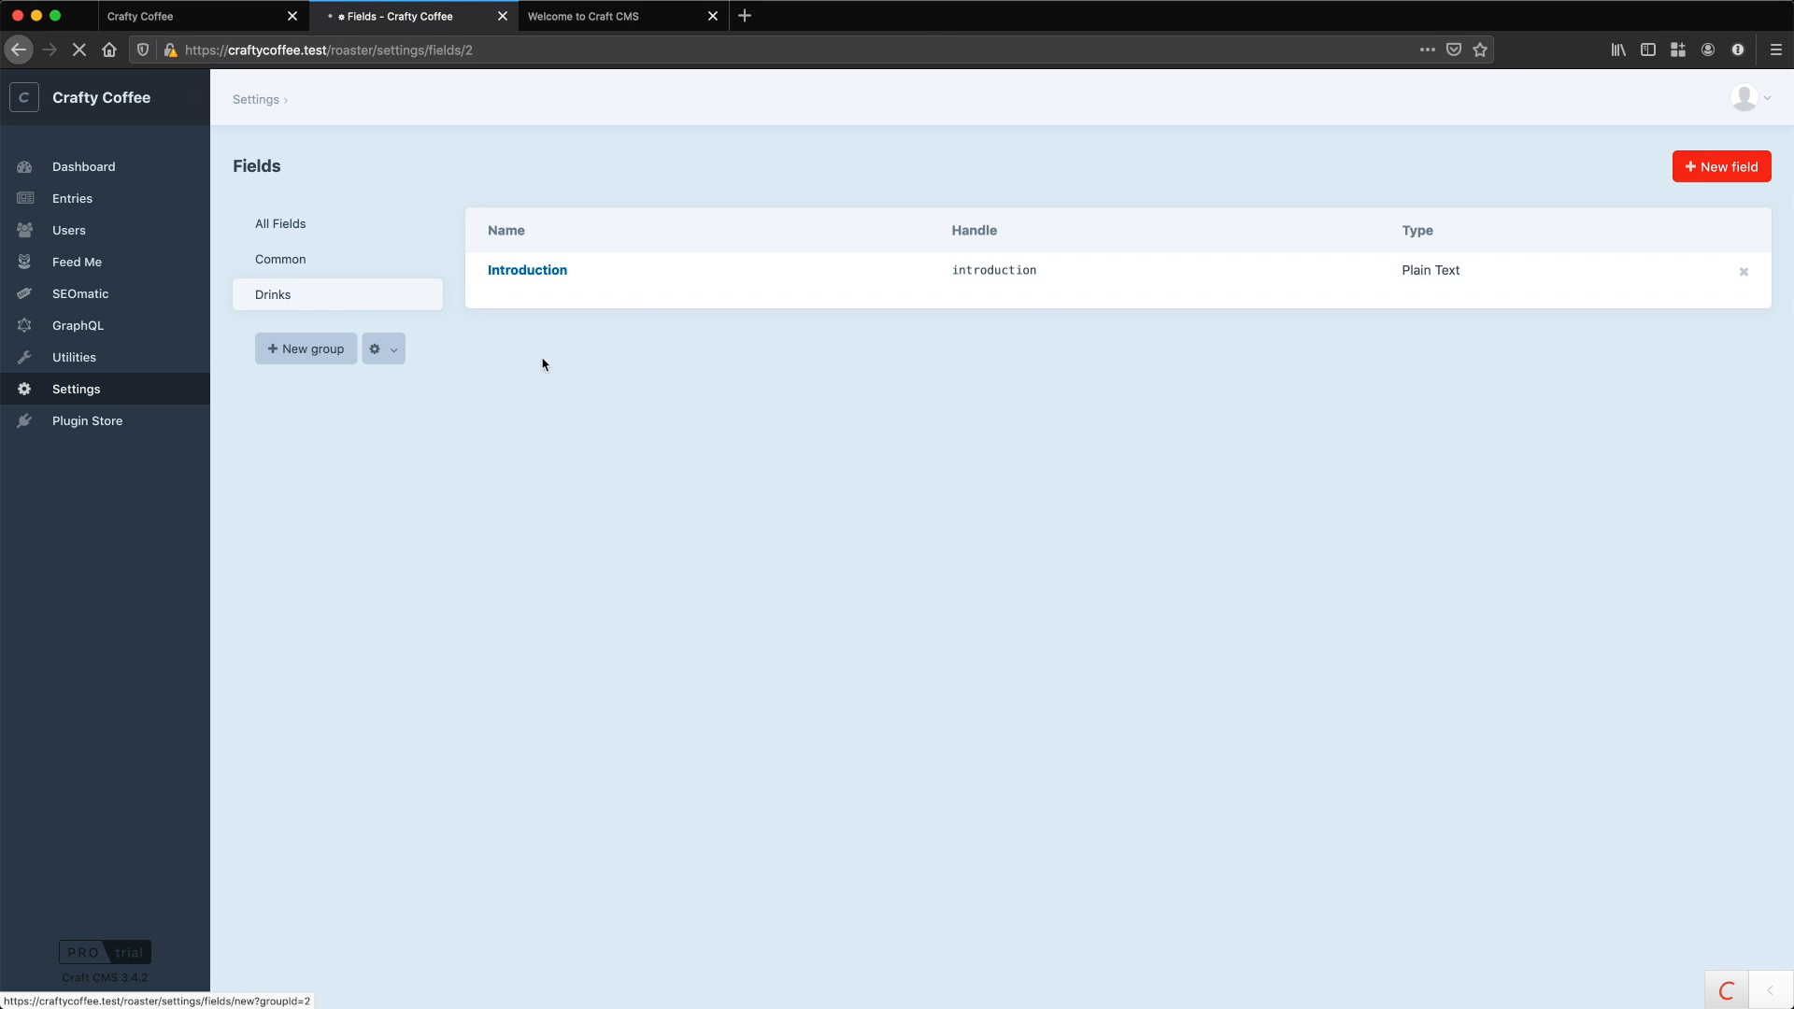
left_click(1721, 166)
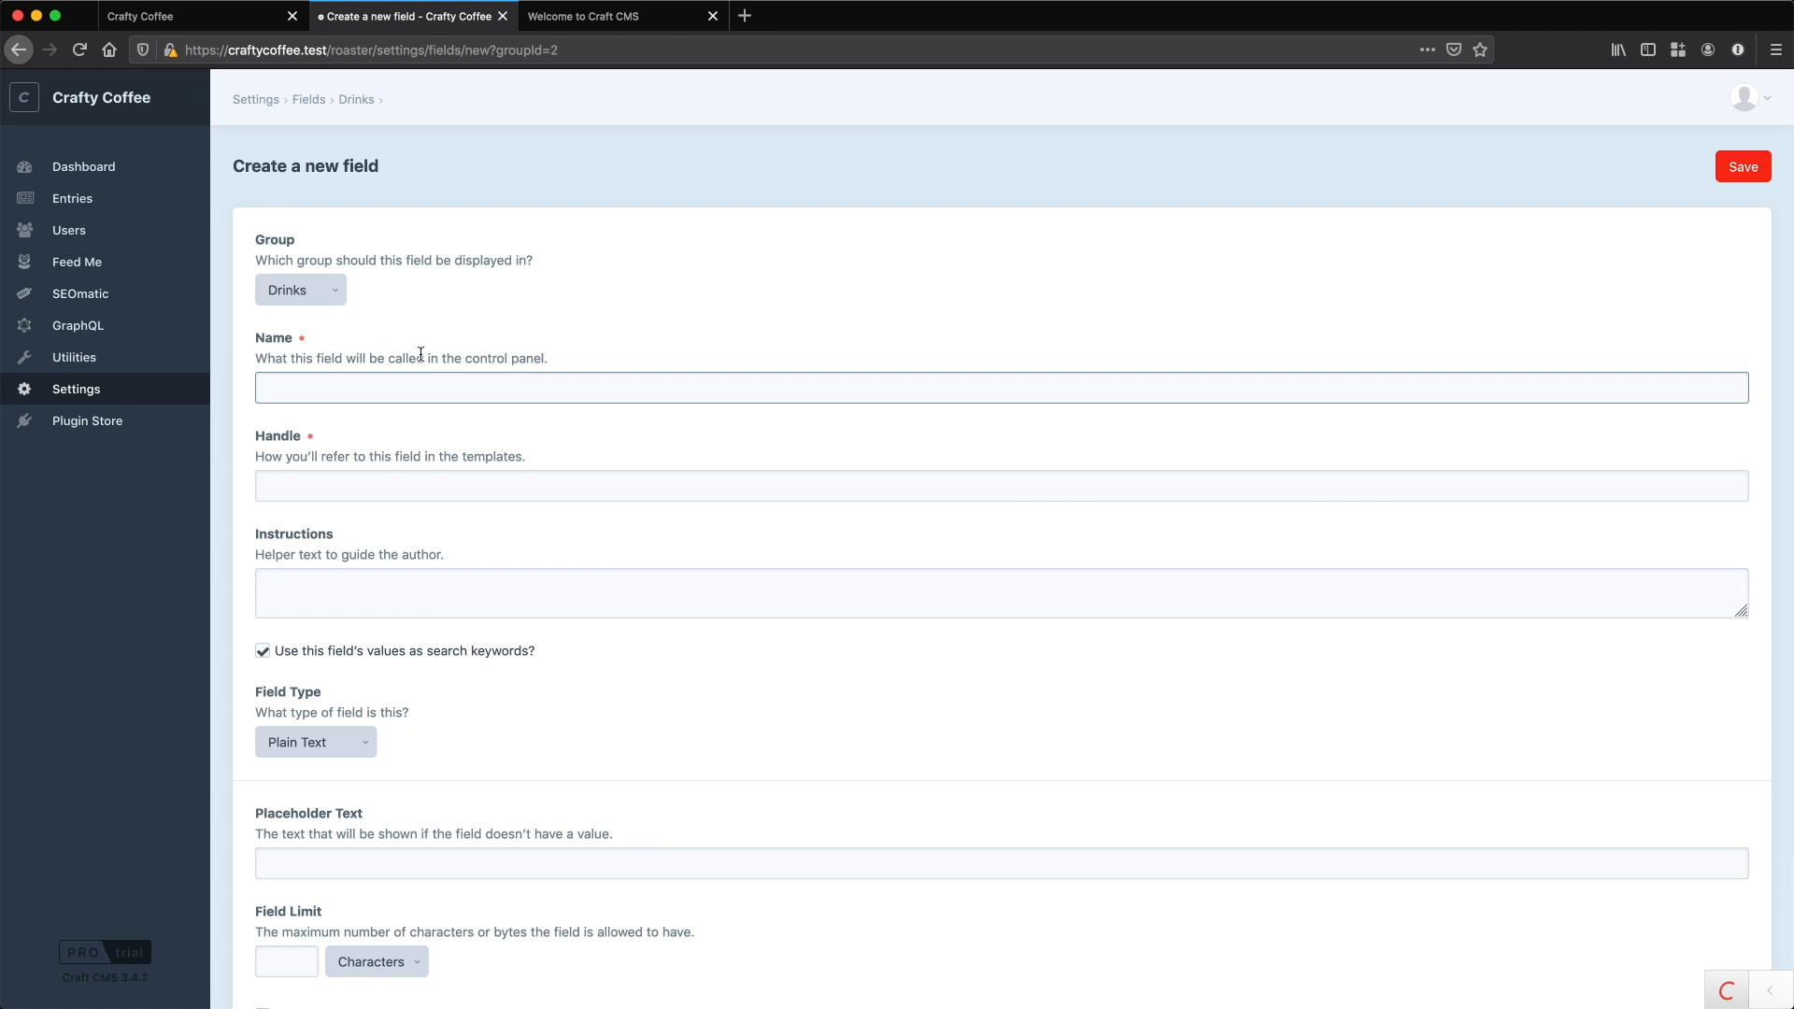
type("Page Copy")
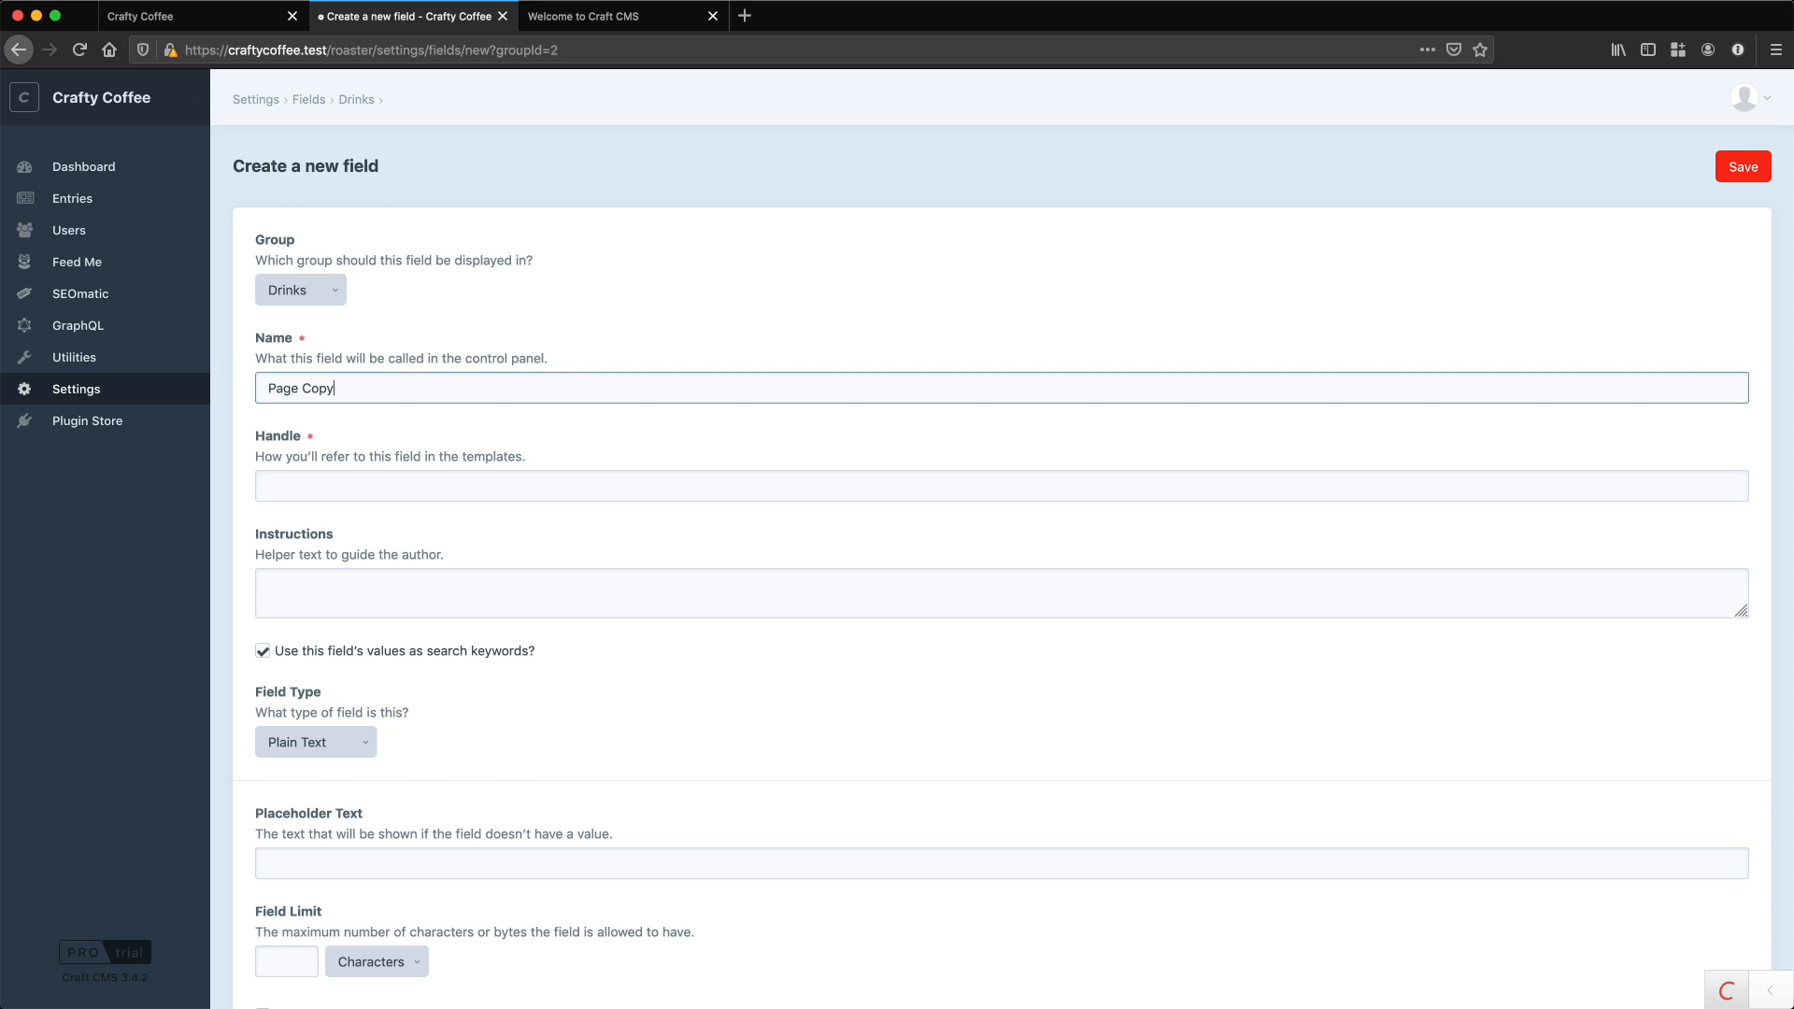
left_click(316, 742)
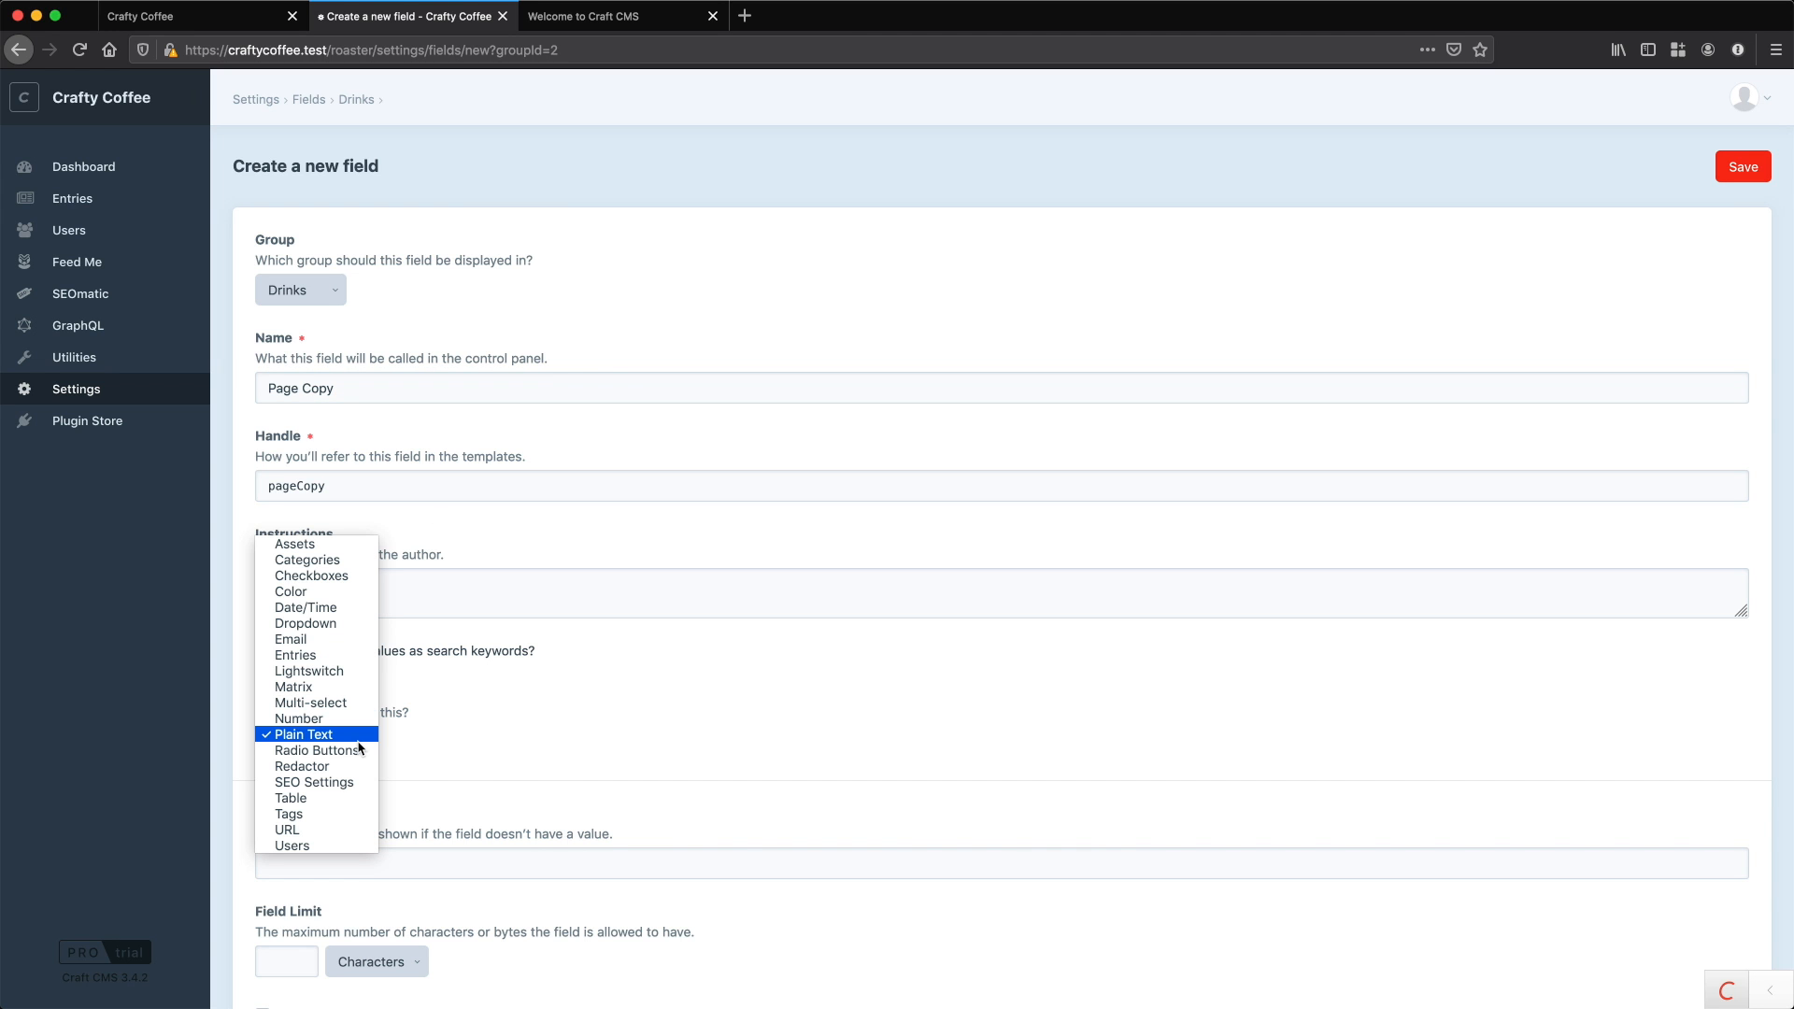
left_click(302, 766)
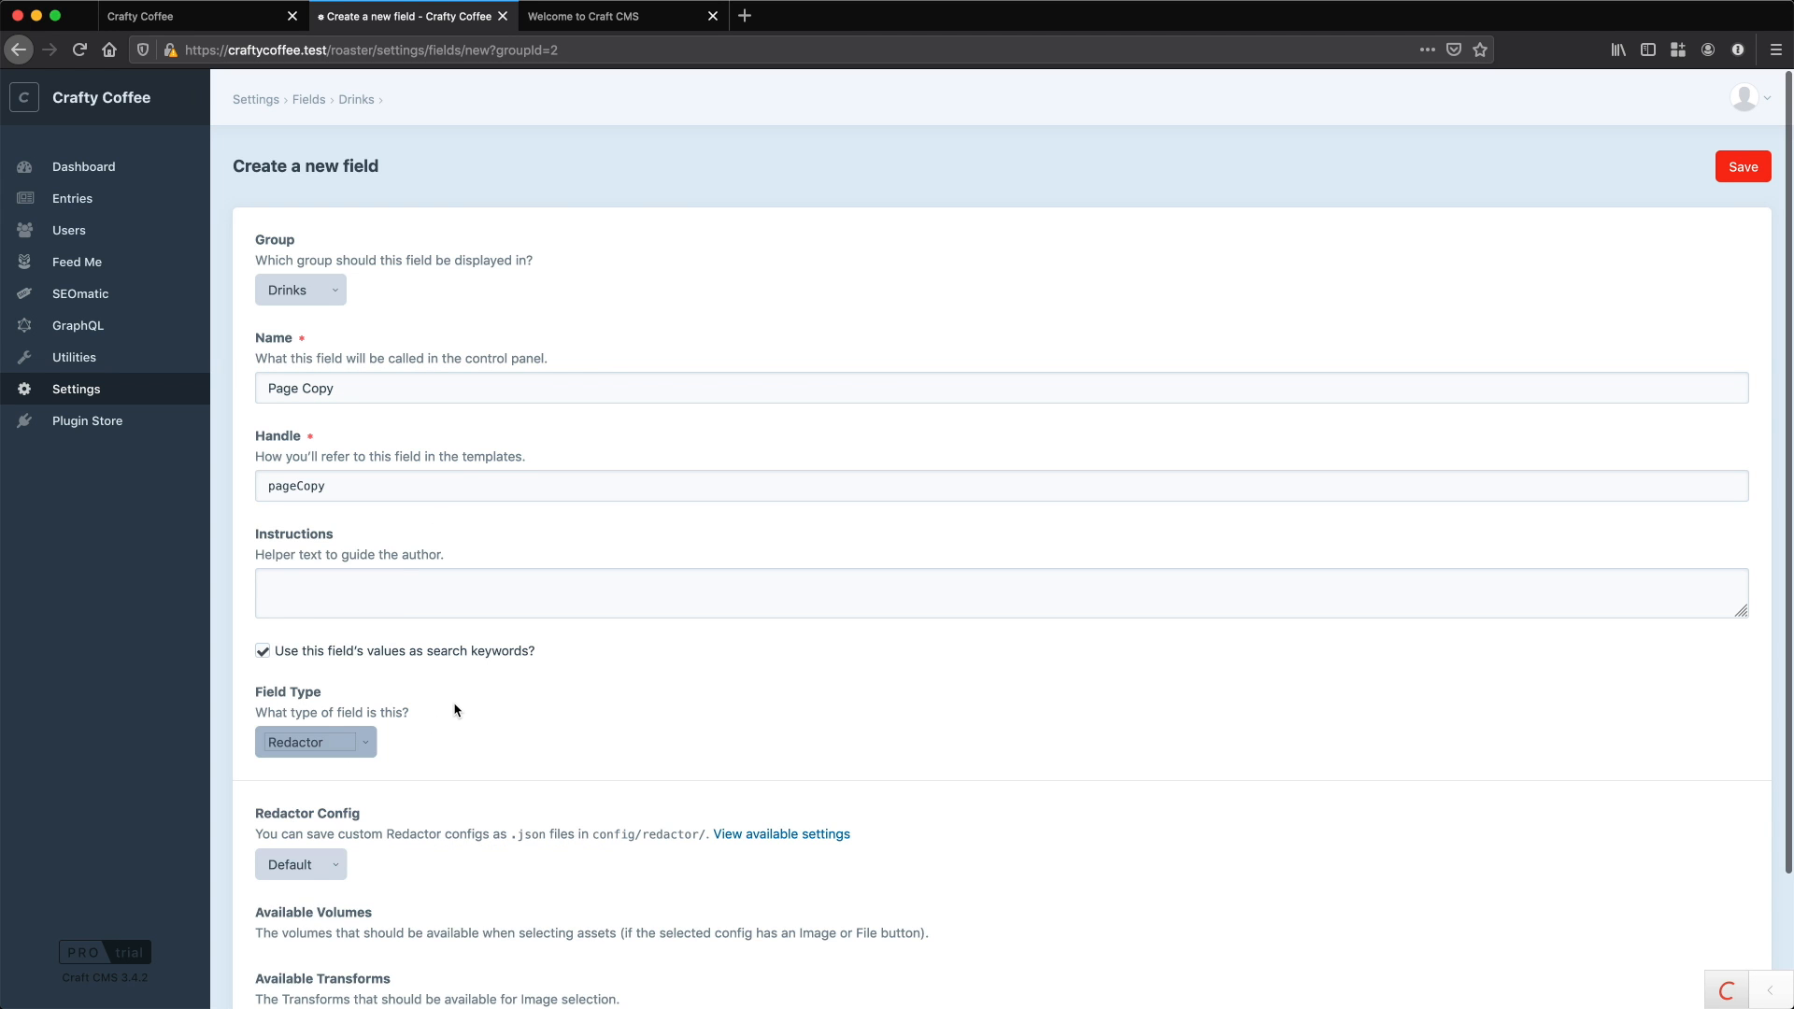
left_click(301, 864)
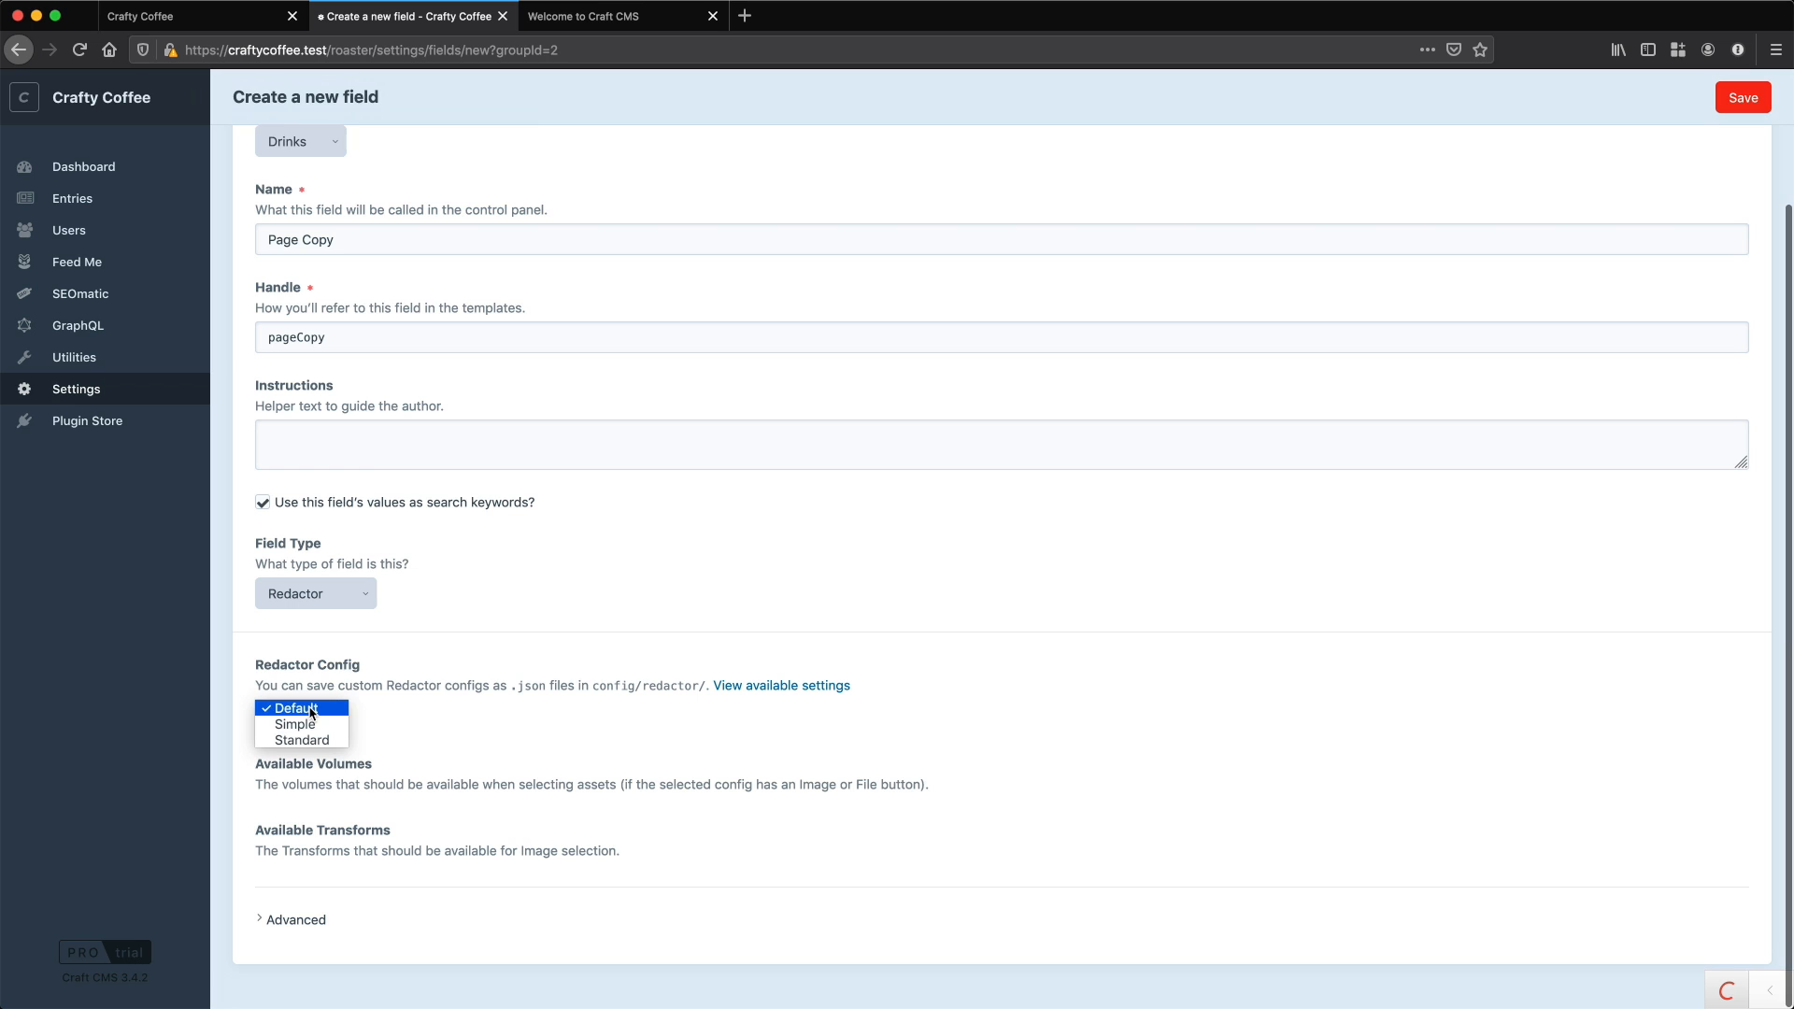
mouse_move(323, 738)
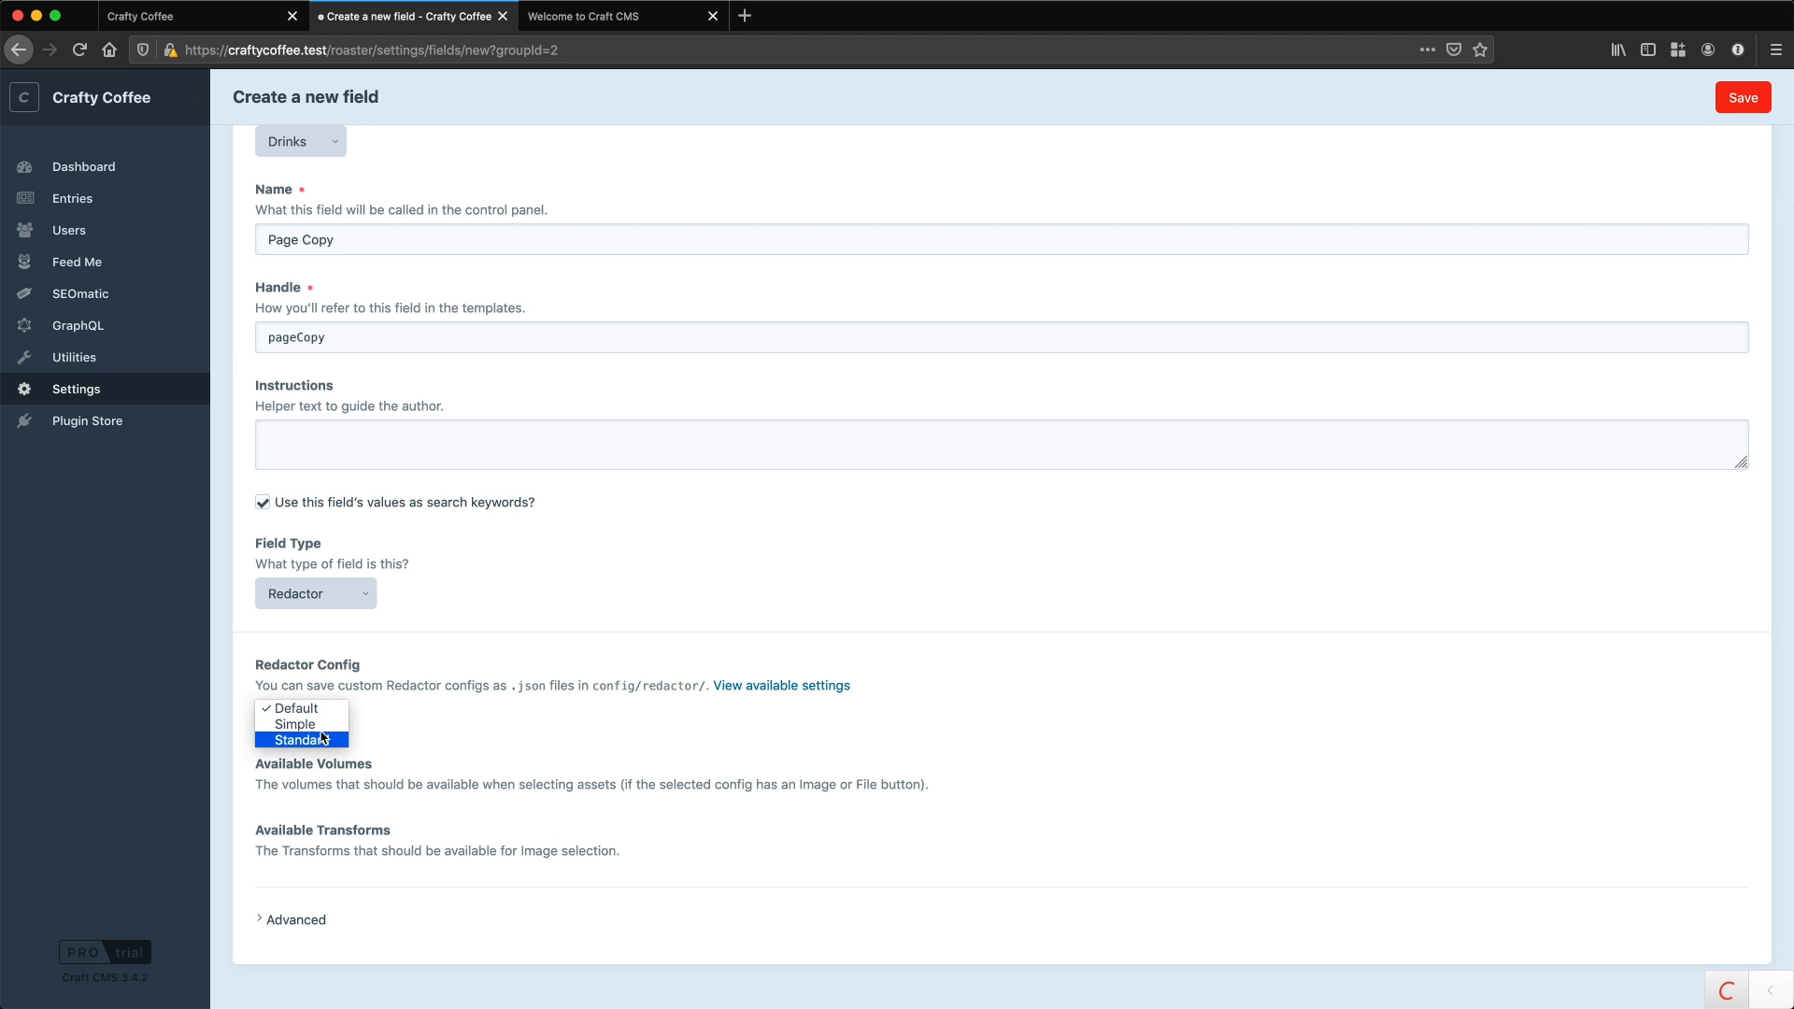
left_click(301, 740)
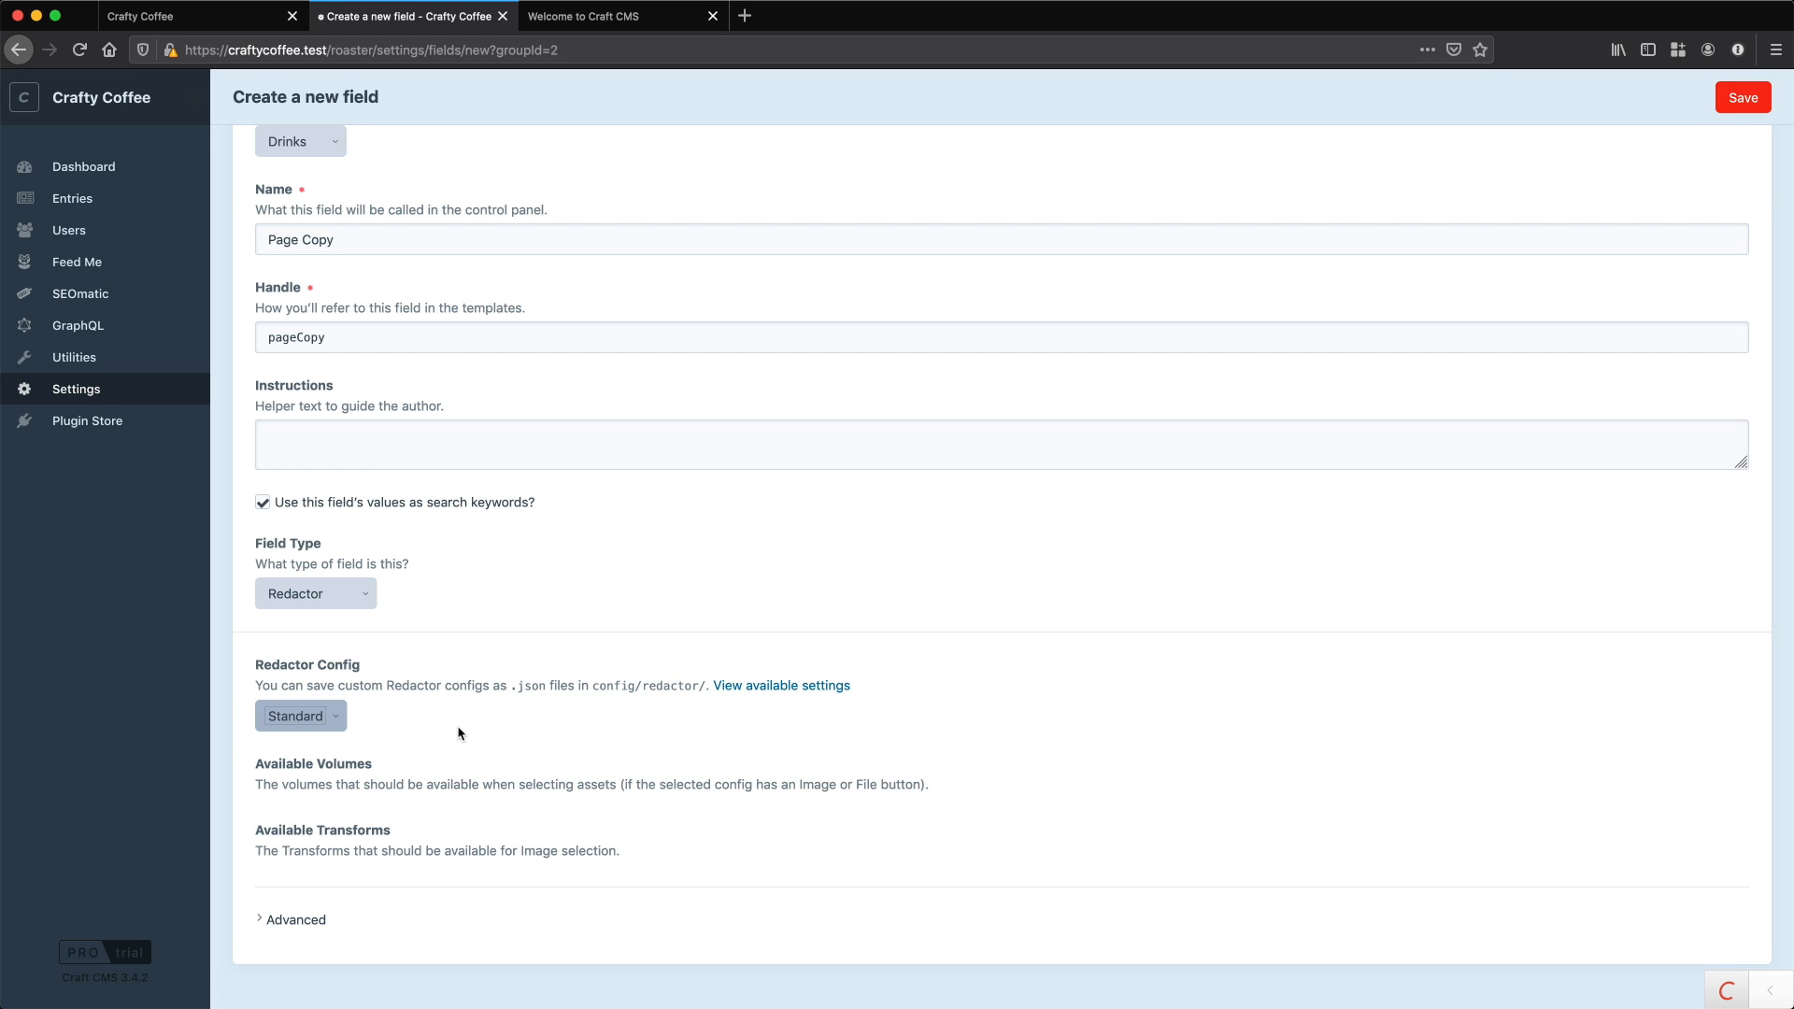
left_click(1743, 98)
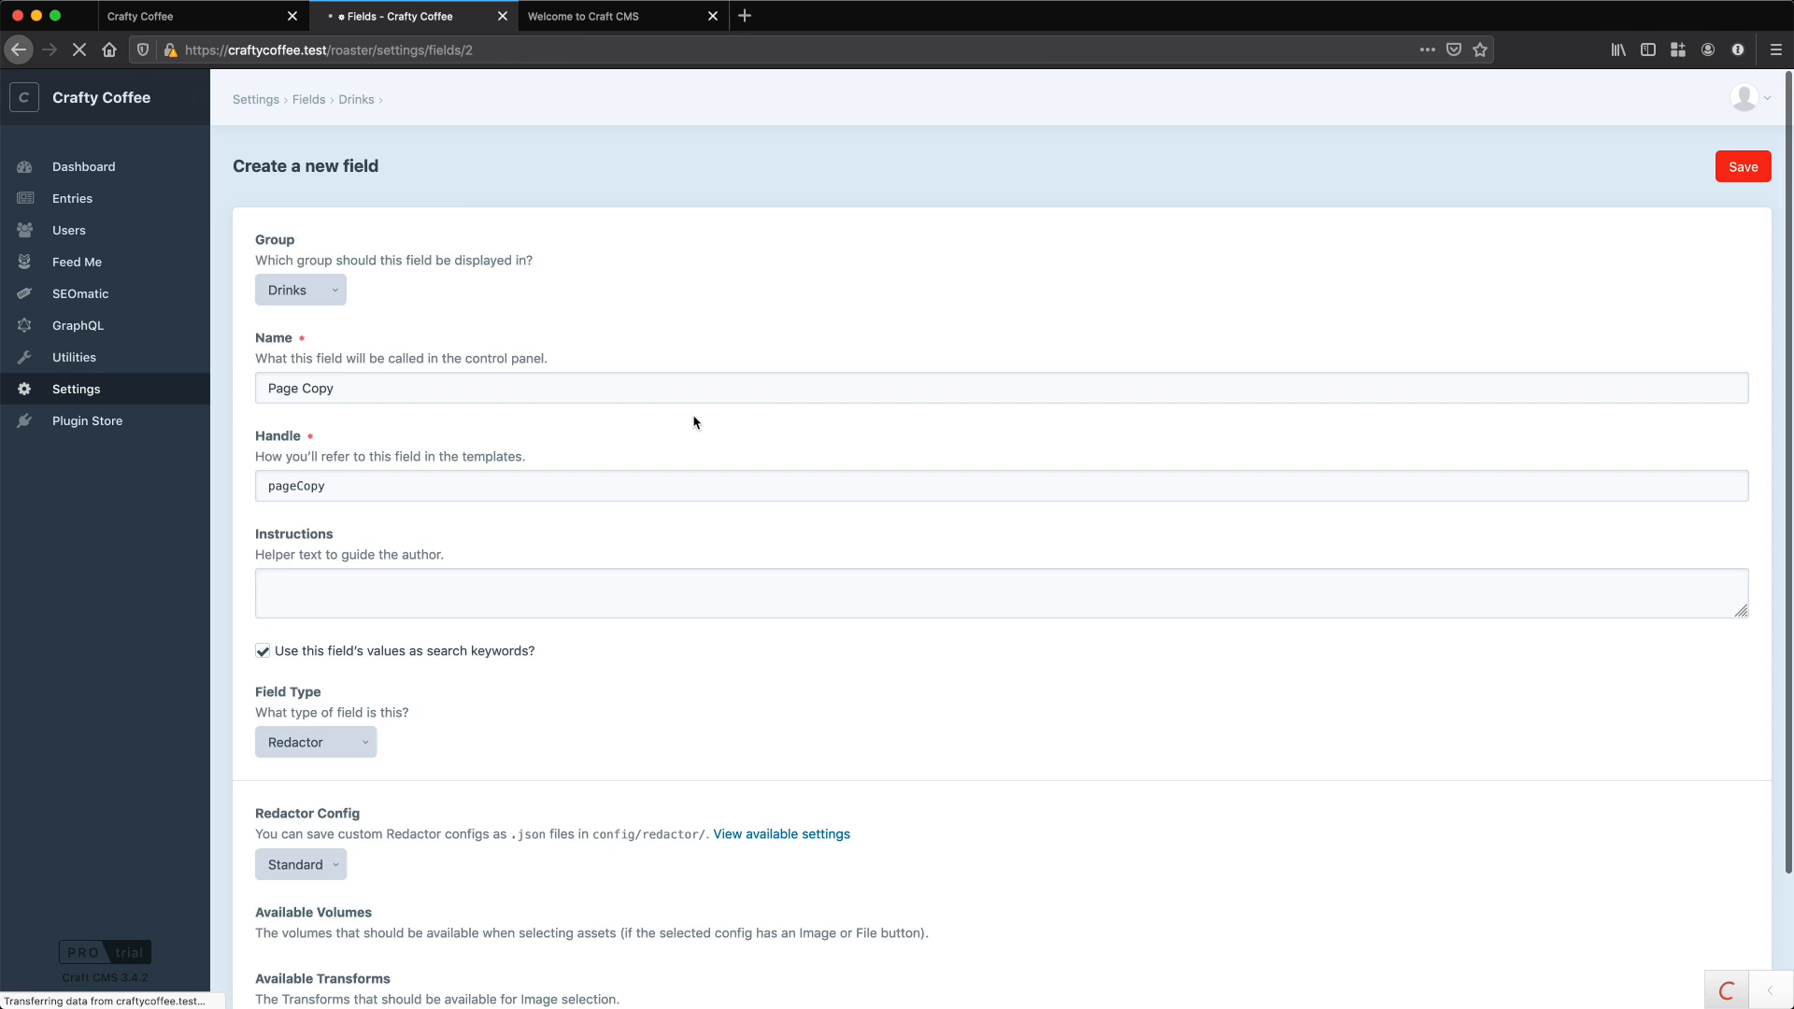
left_click(1743, 166)
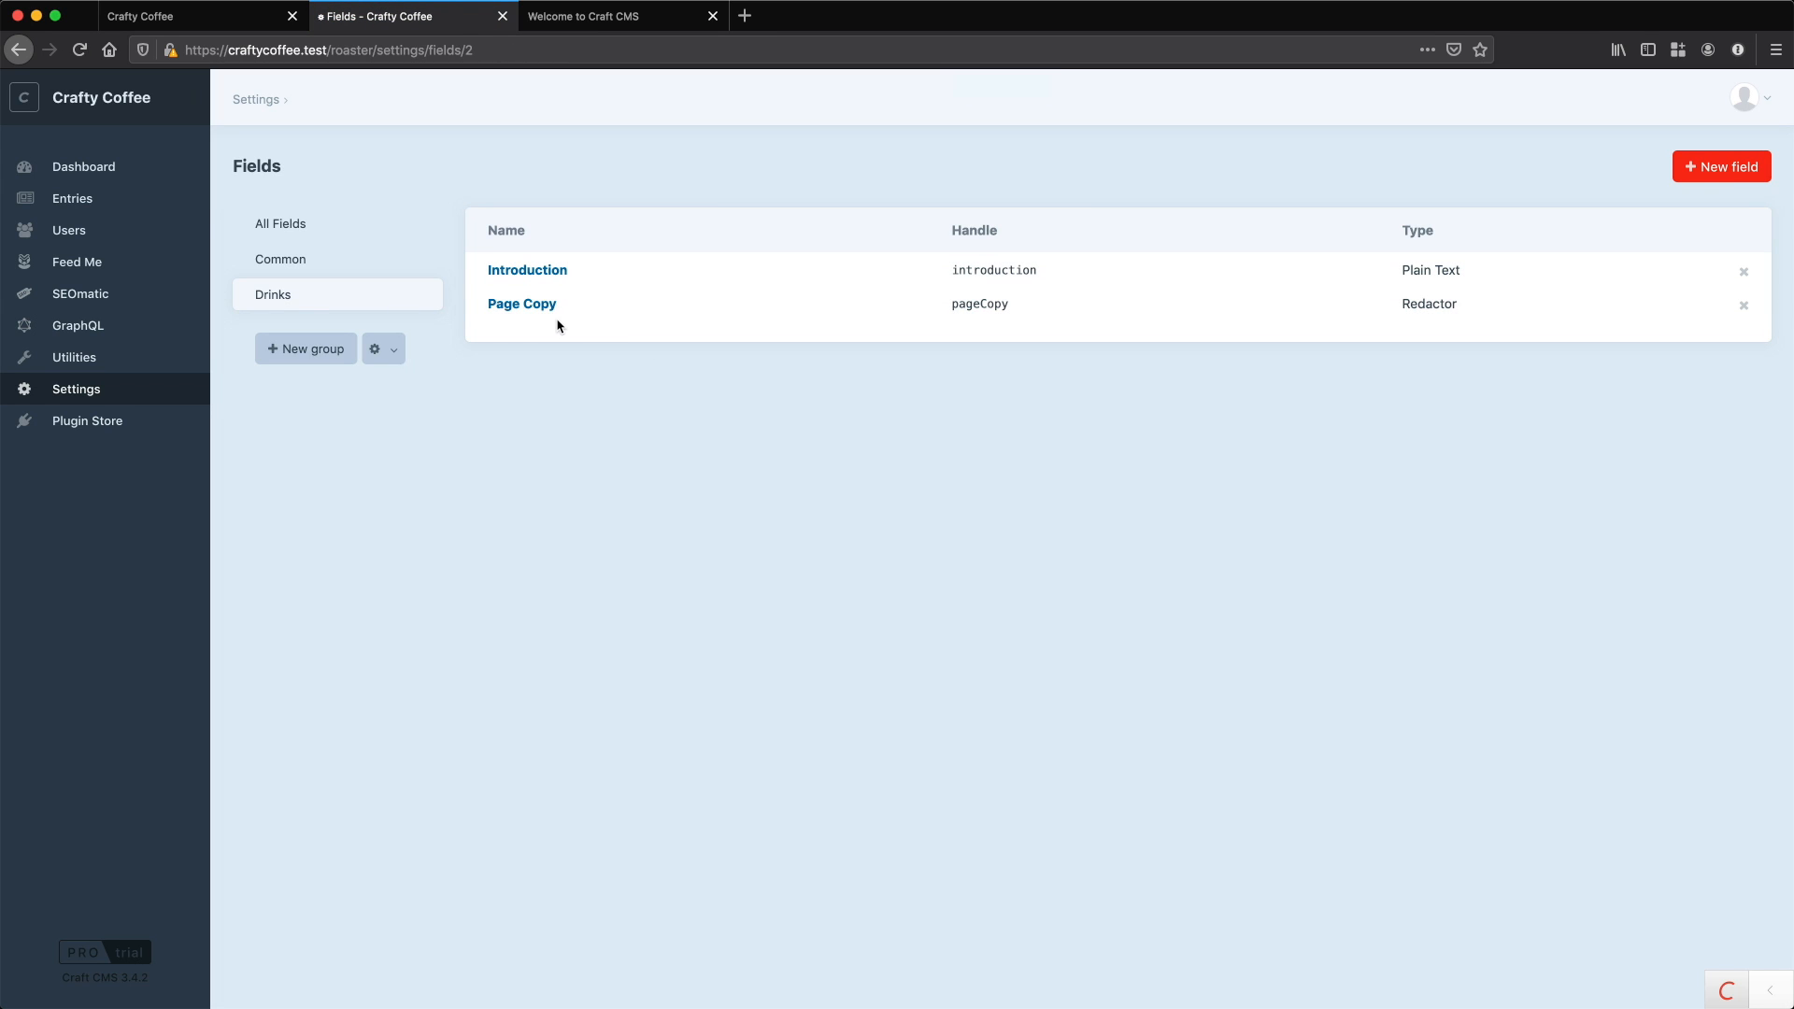
mouse_move(672, 559)
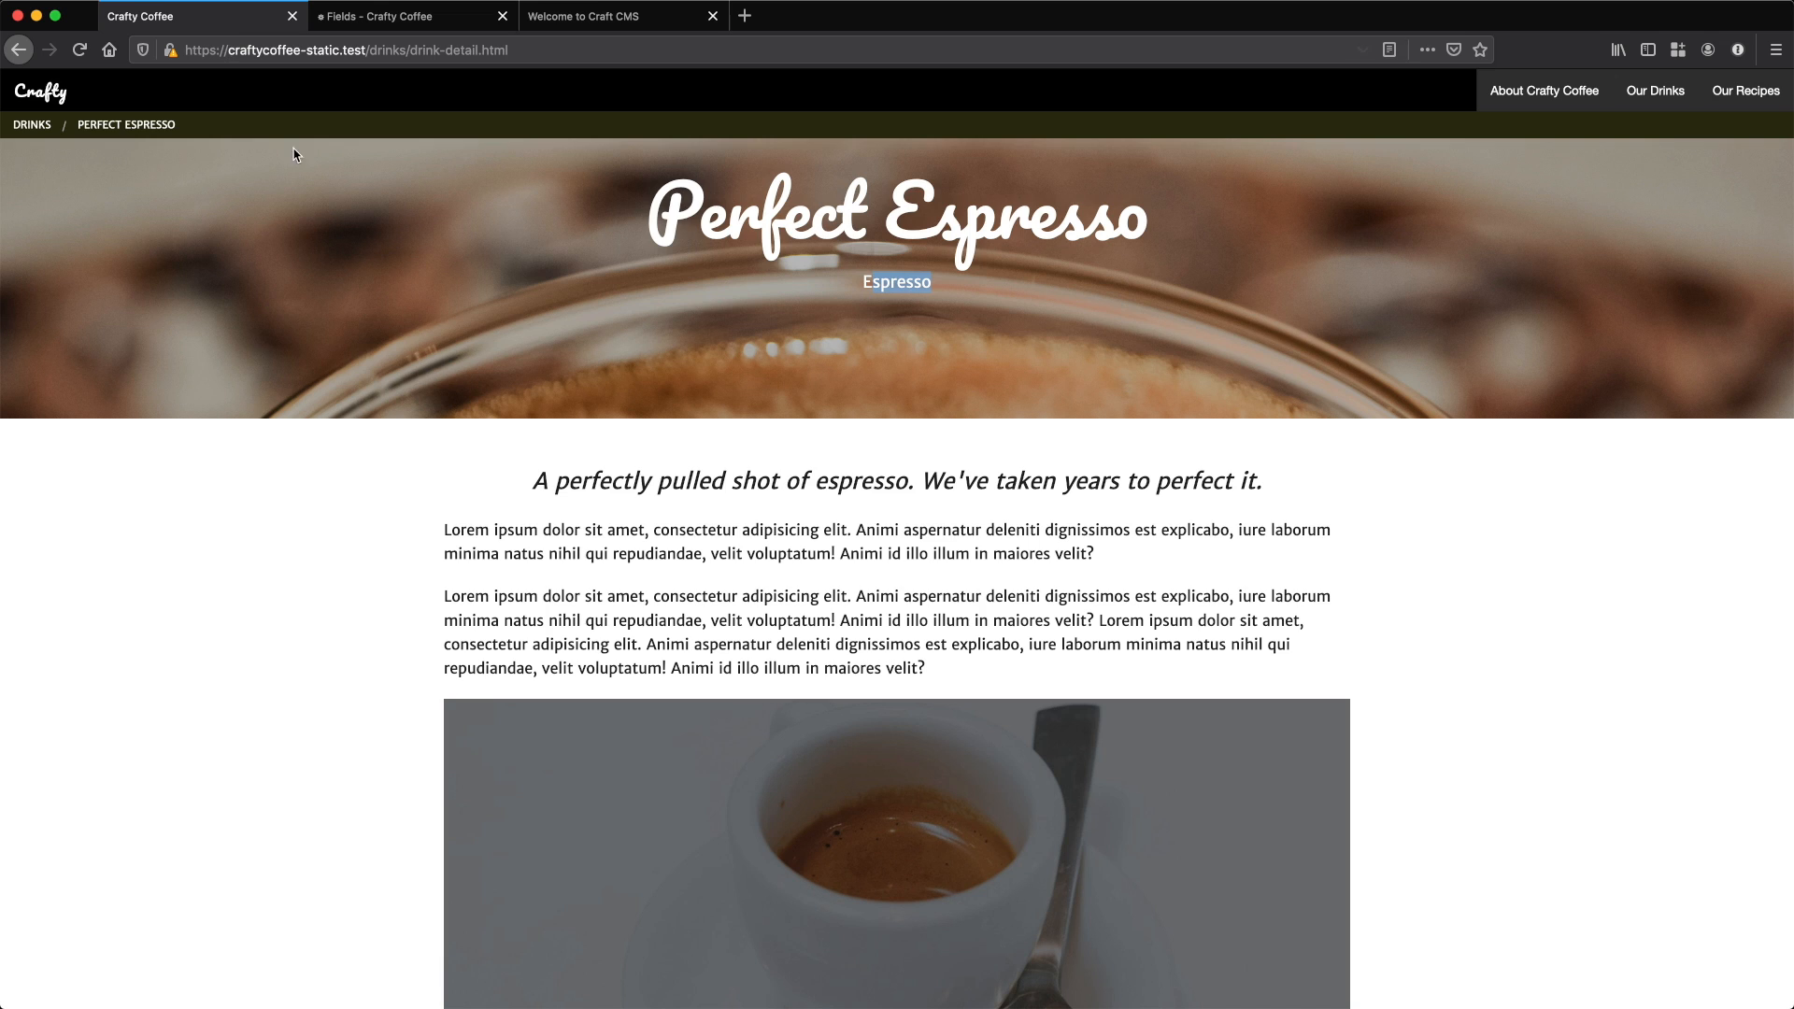
scroll("down", 3)
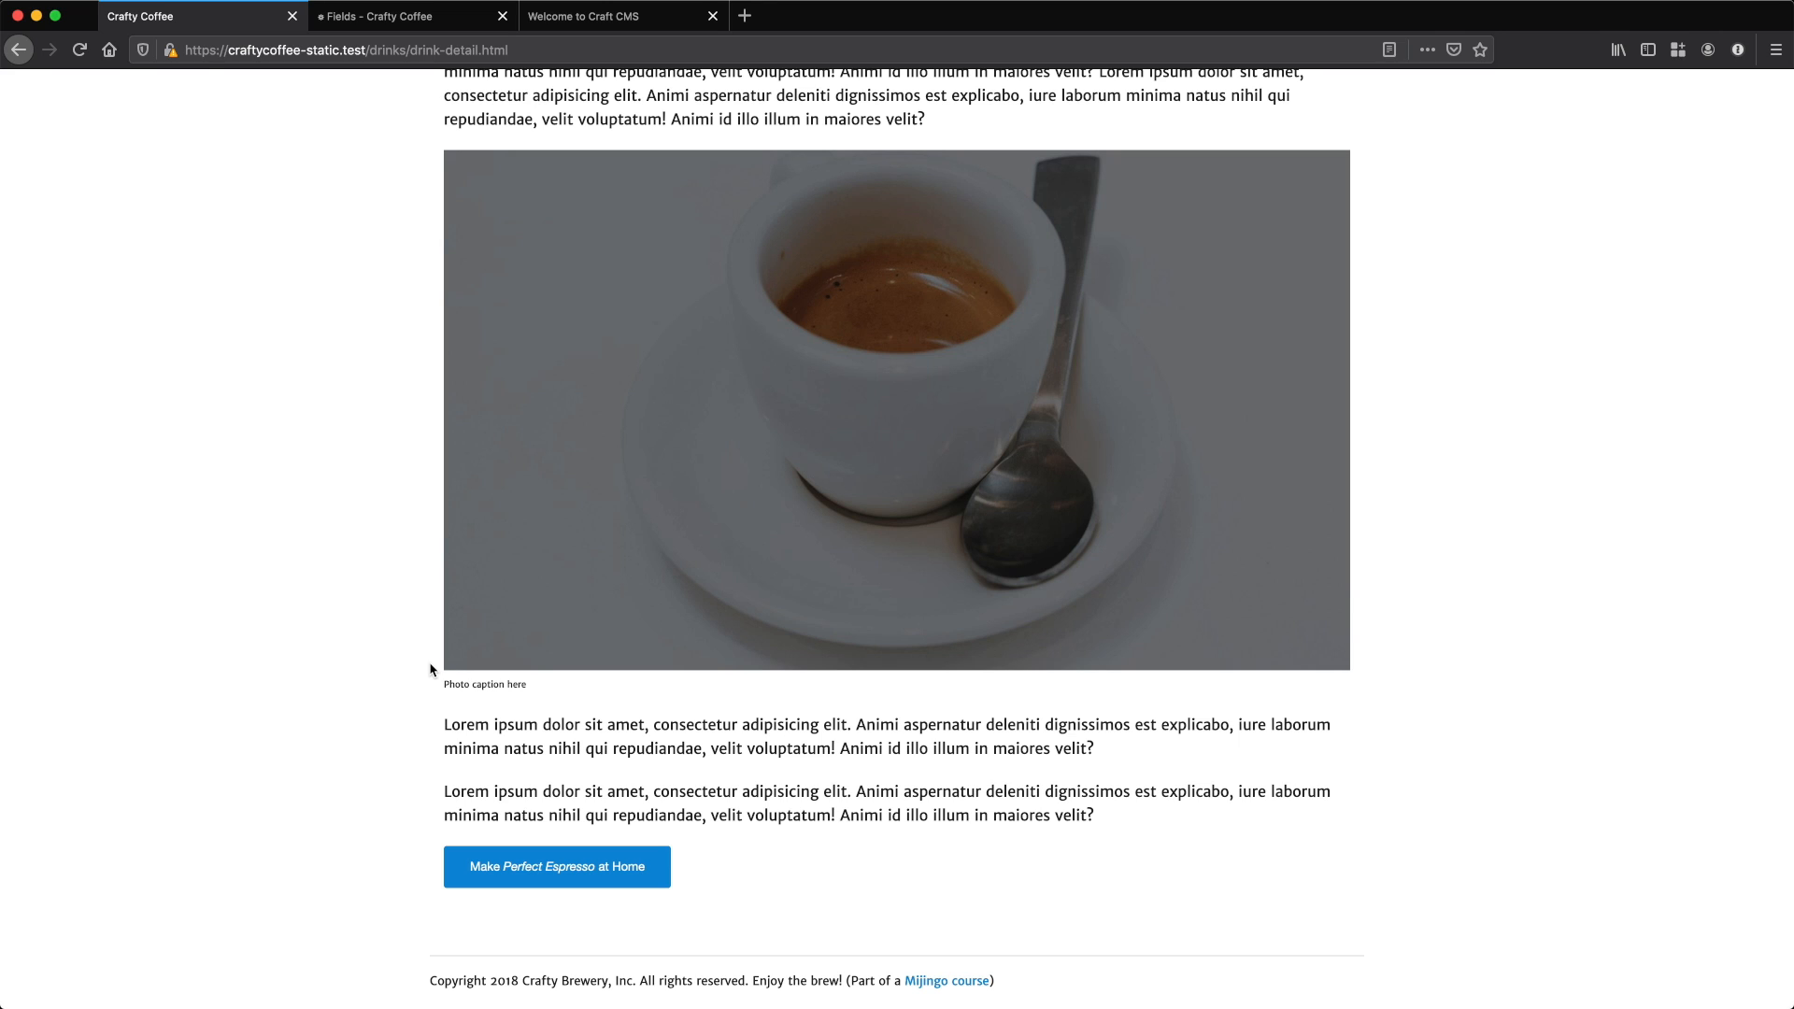
left_click(411, 16)
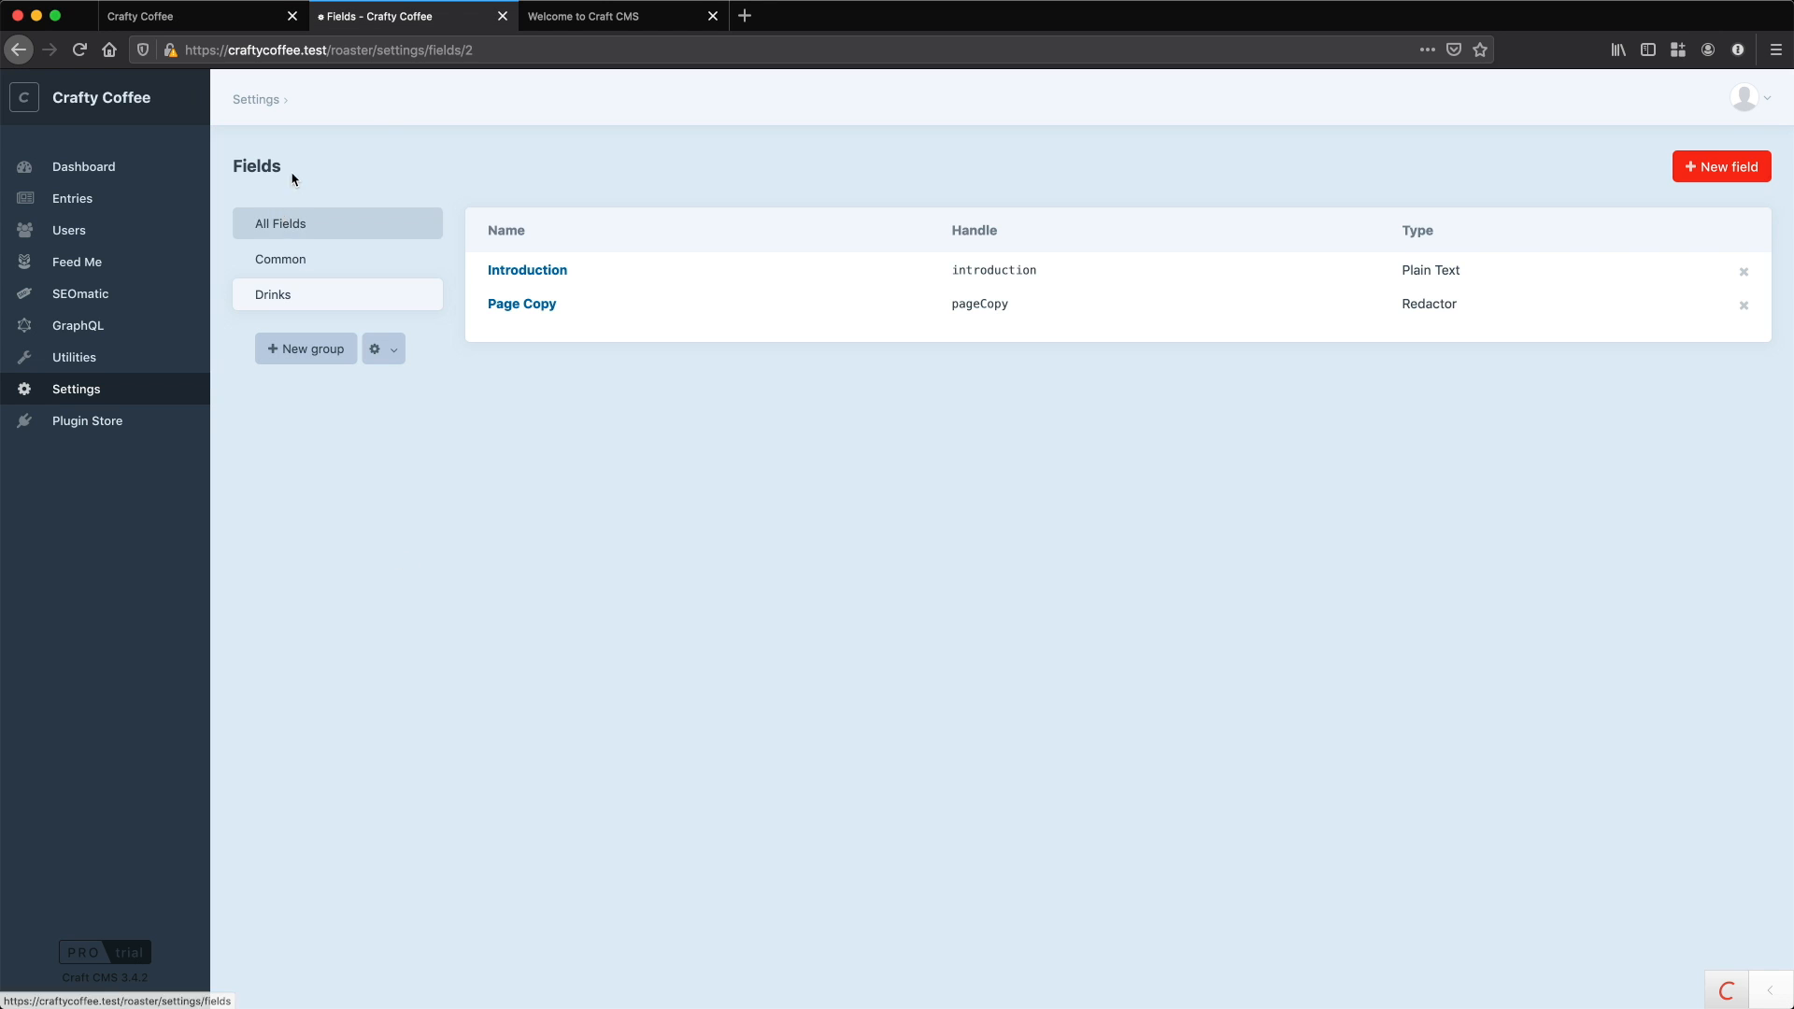
mouse_move(94, 392)
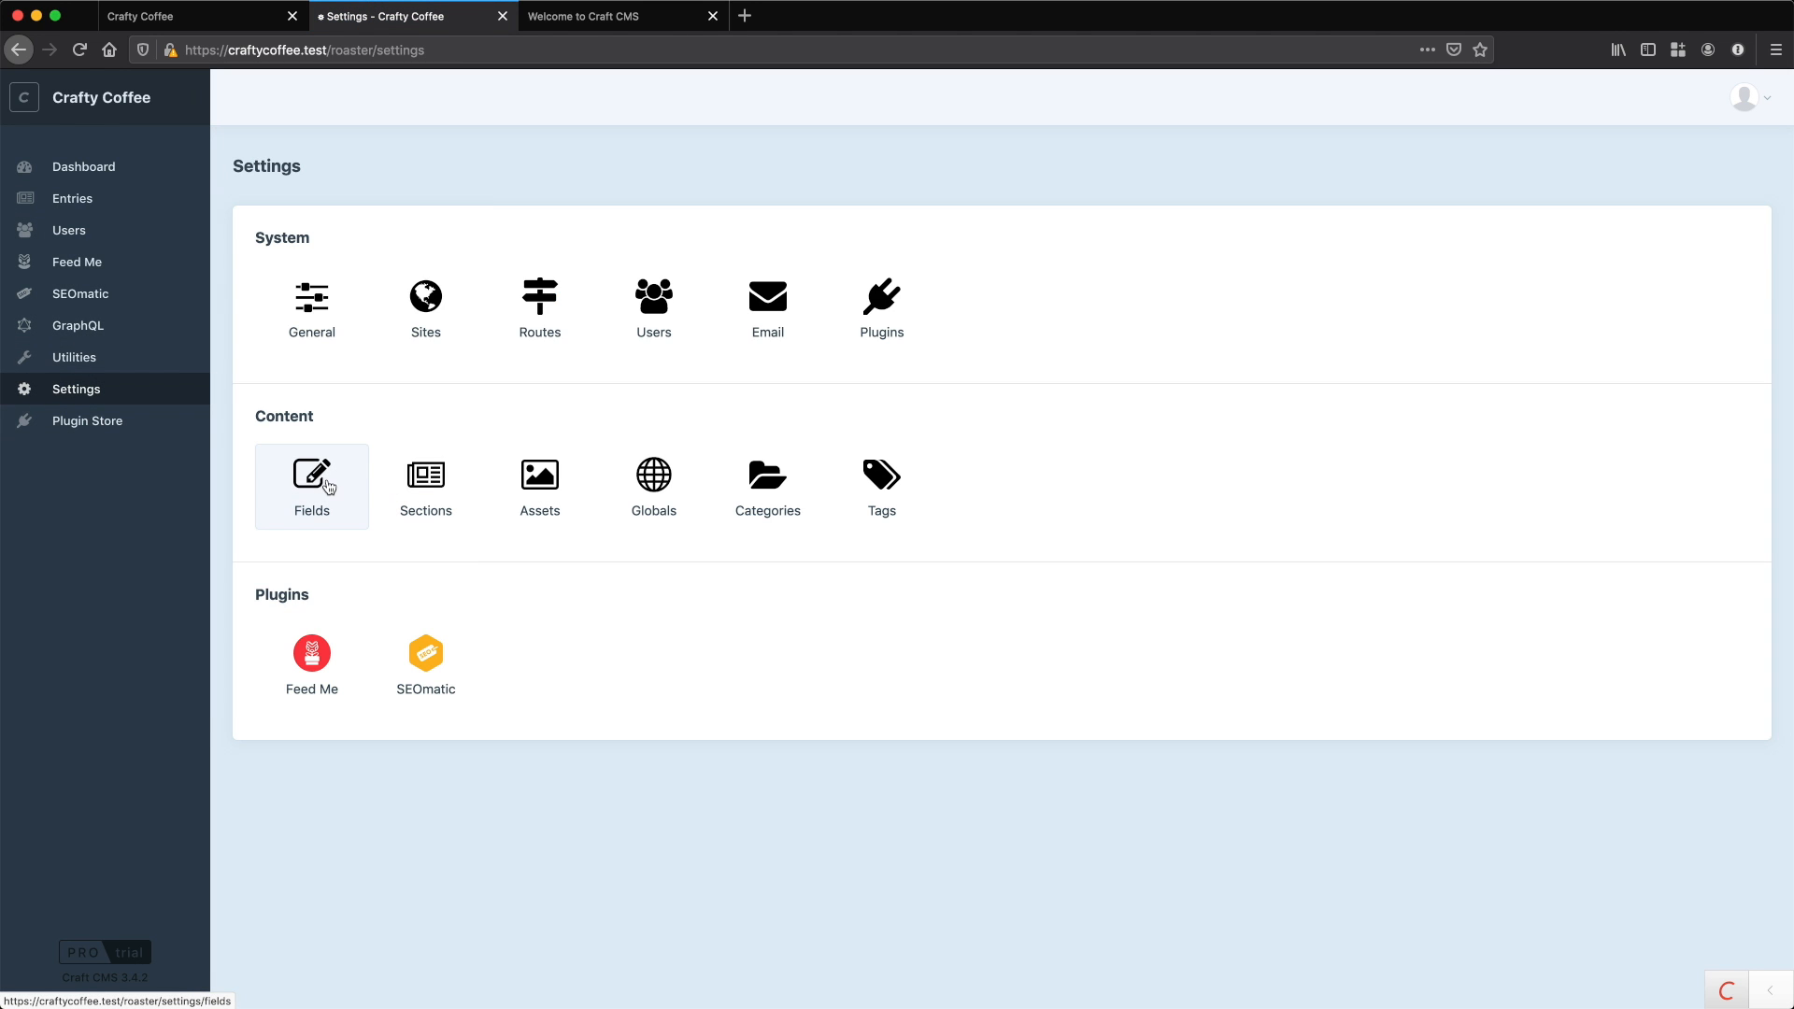
- Open a blank new-section form from Sections, then switch to the static site mockup
left_click(425, 475)
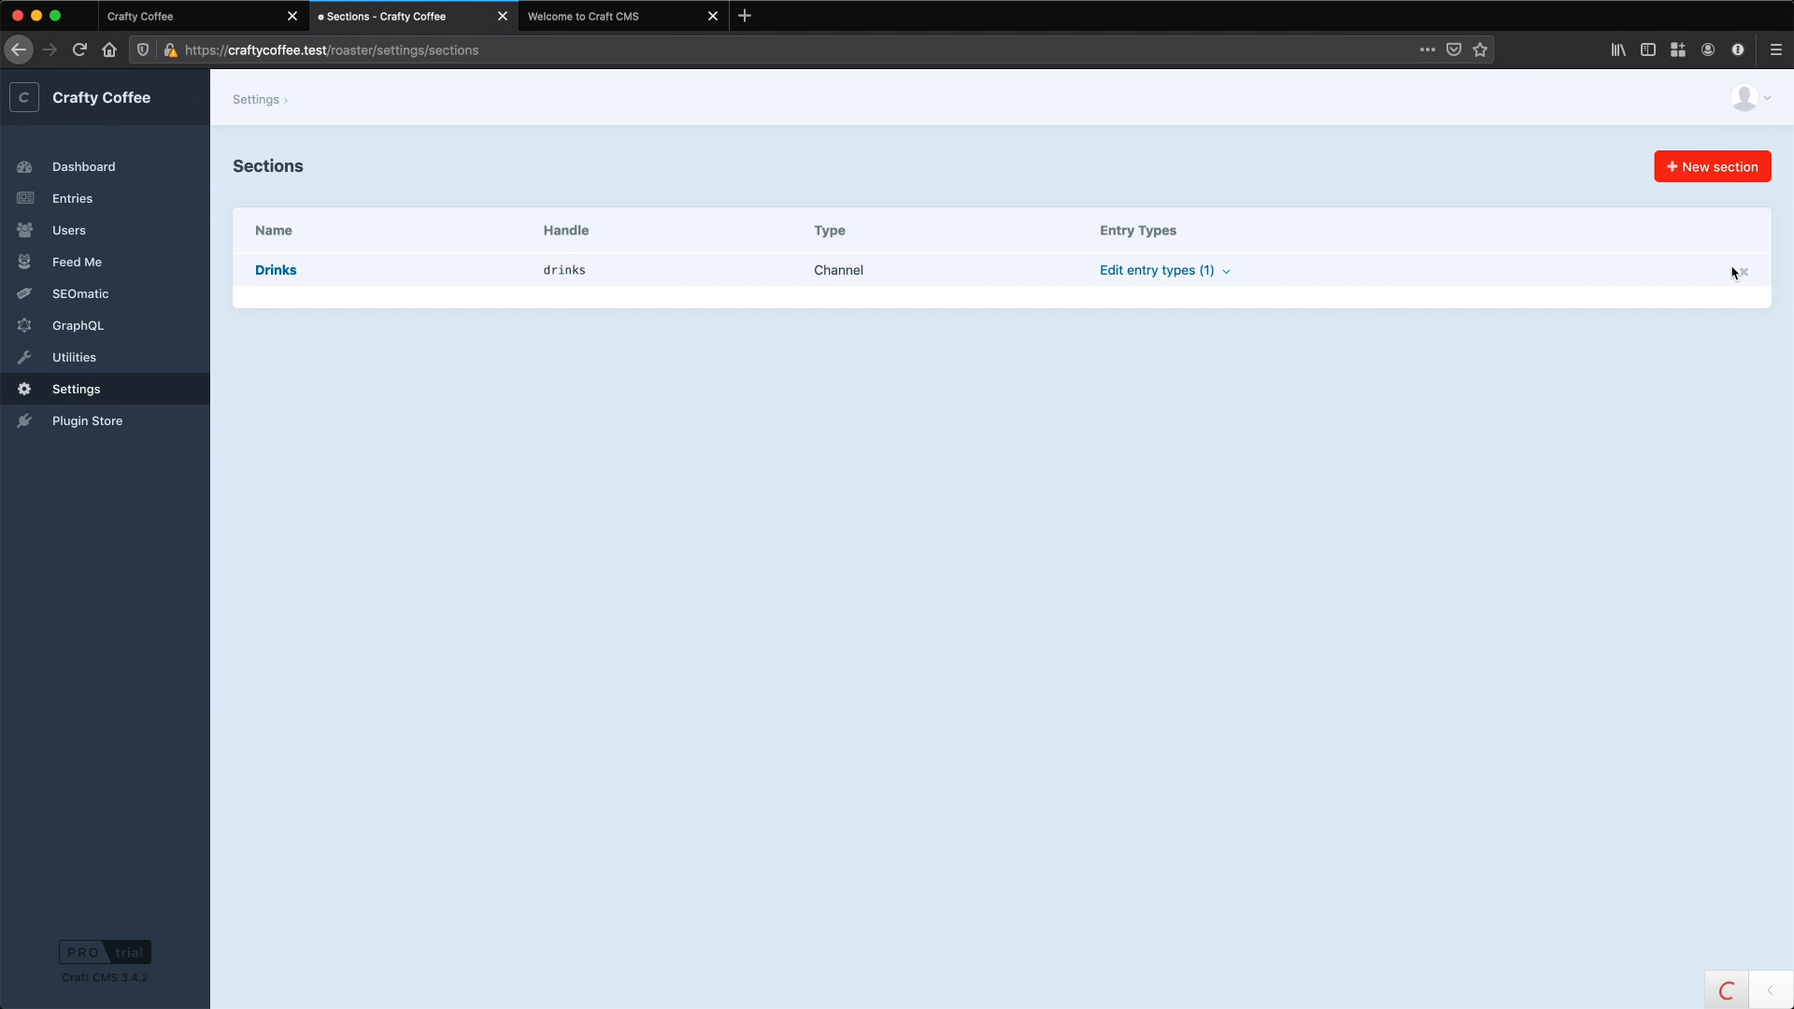
left_click(1712, 167)
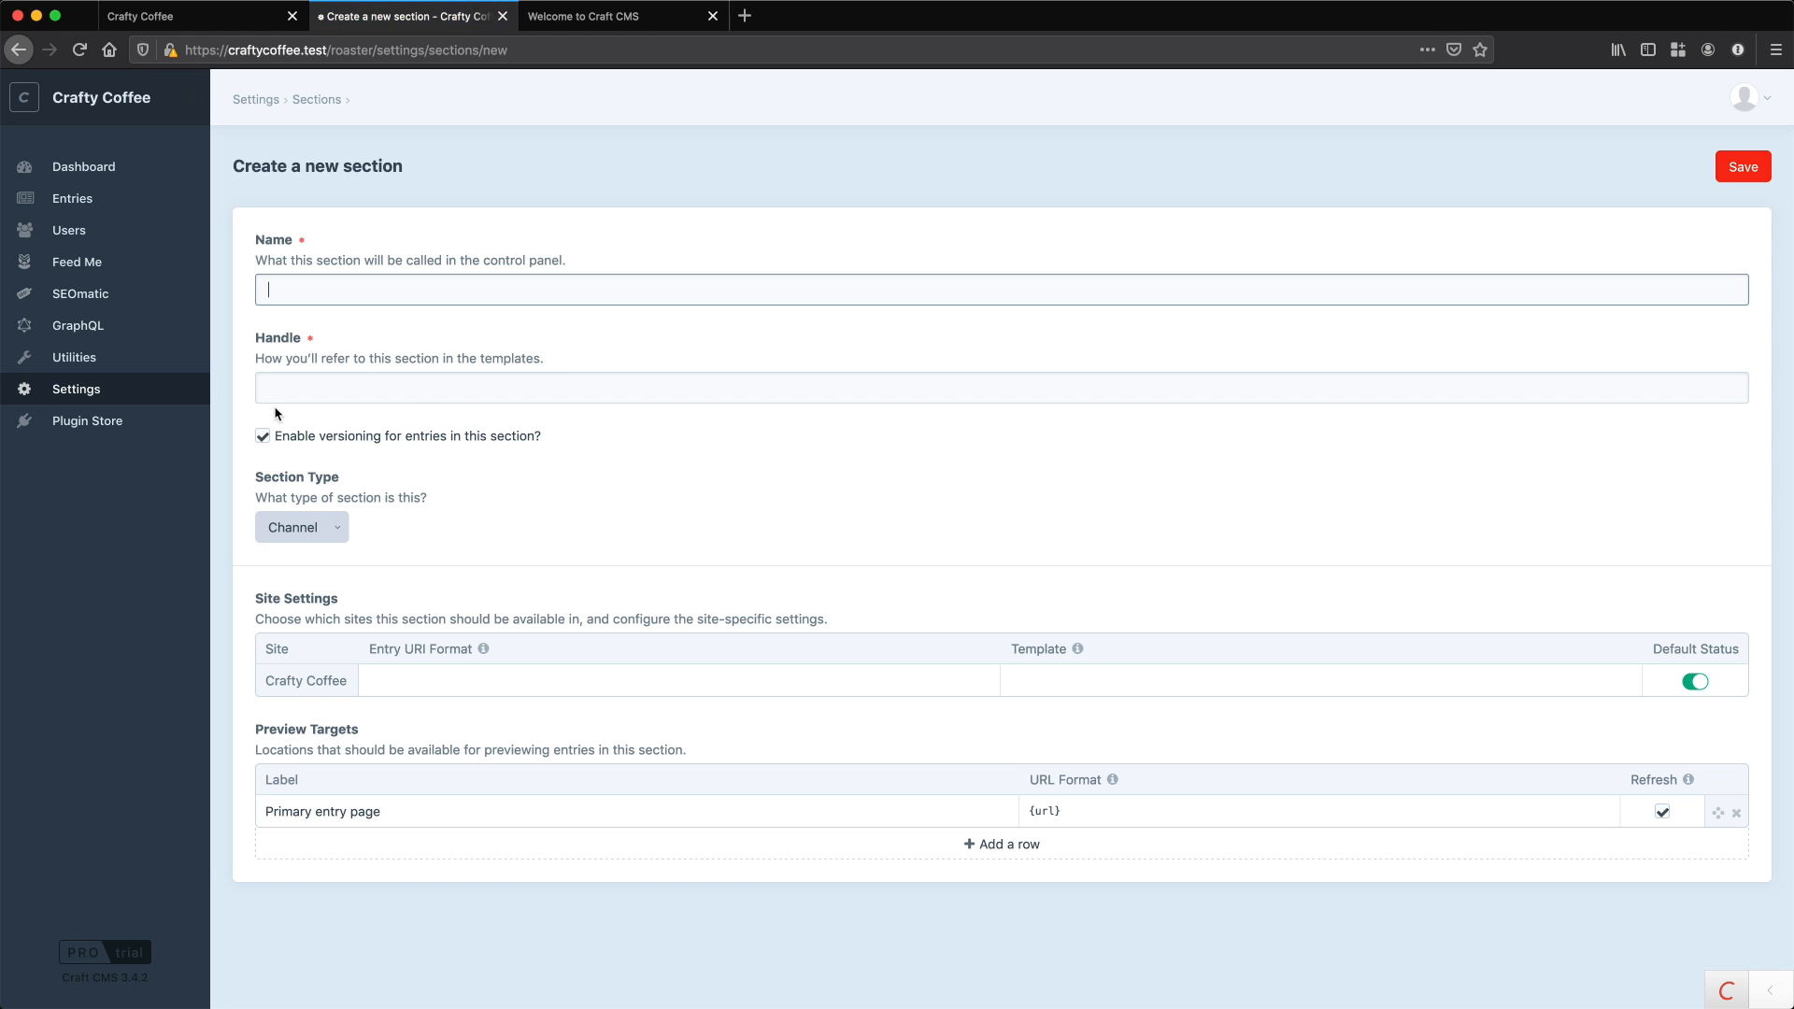
left_click(177, 13)
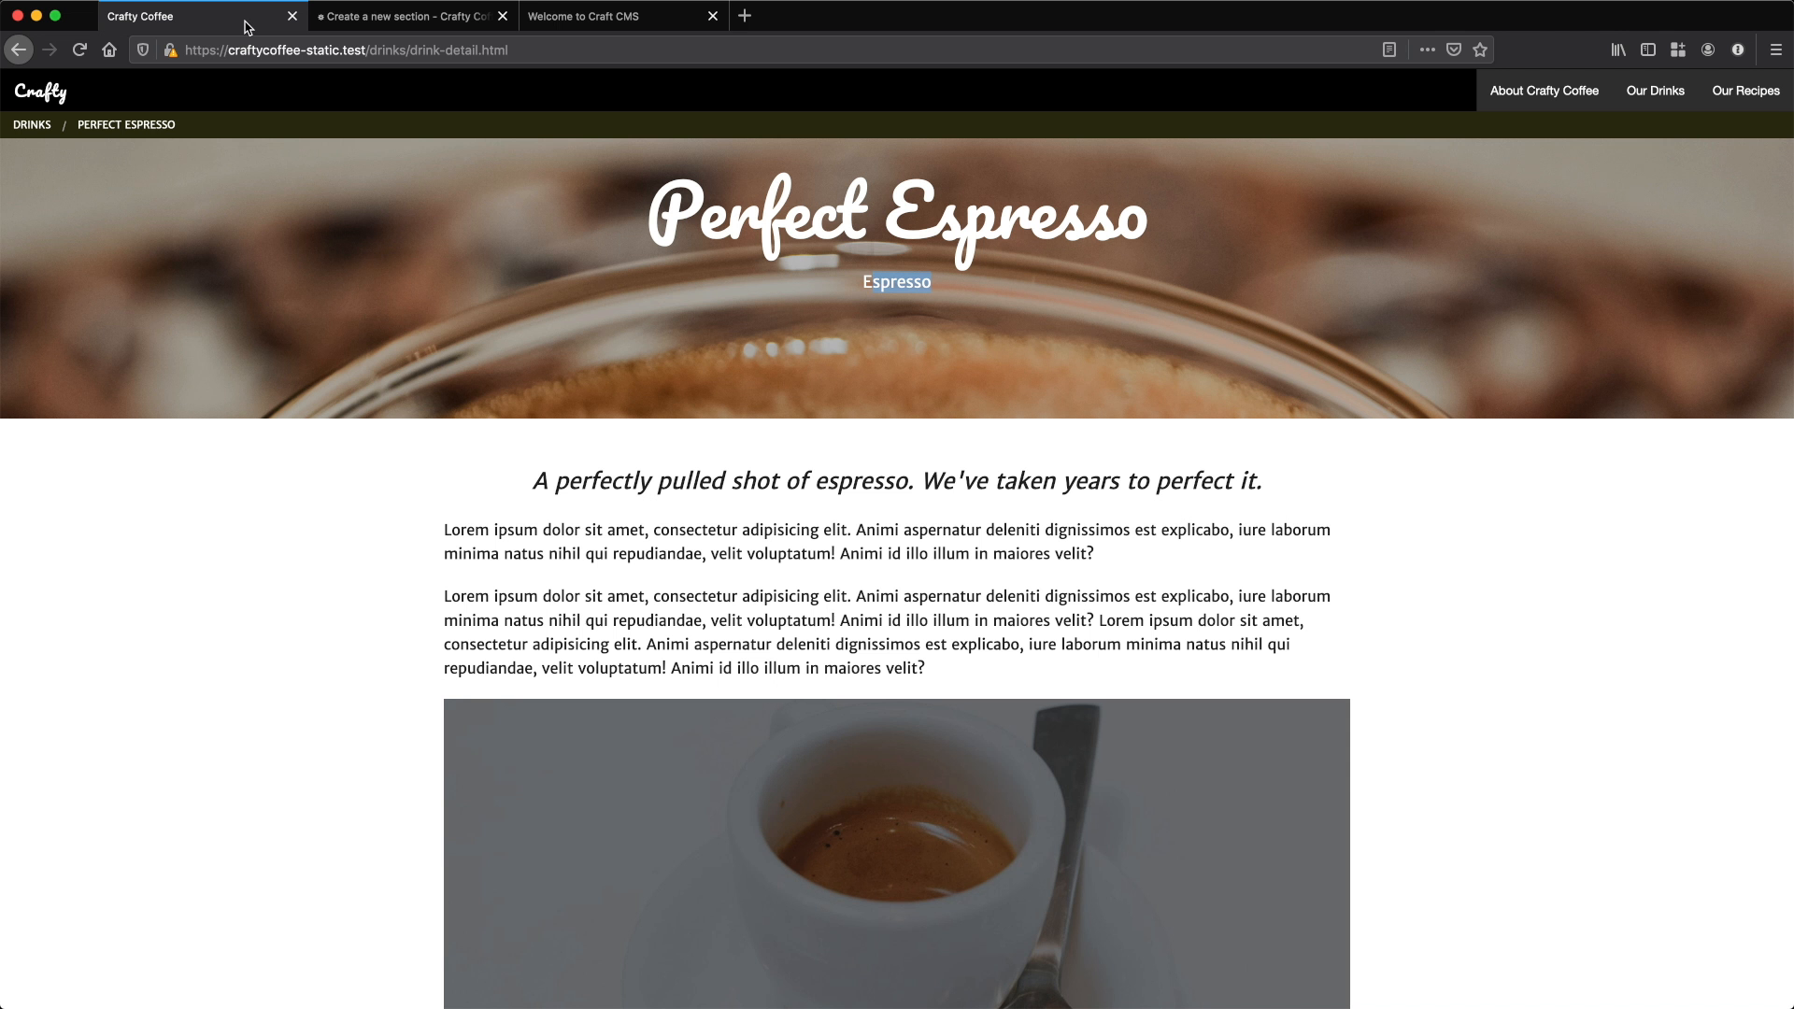
- Browse from the static home page to a Latest Coffee News article, then return to the section form
left_click(20, 50)
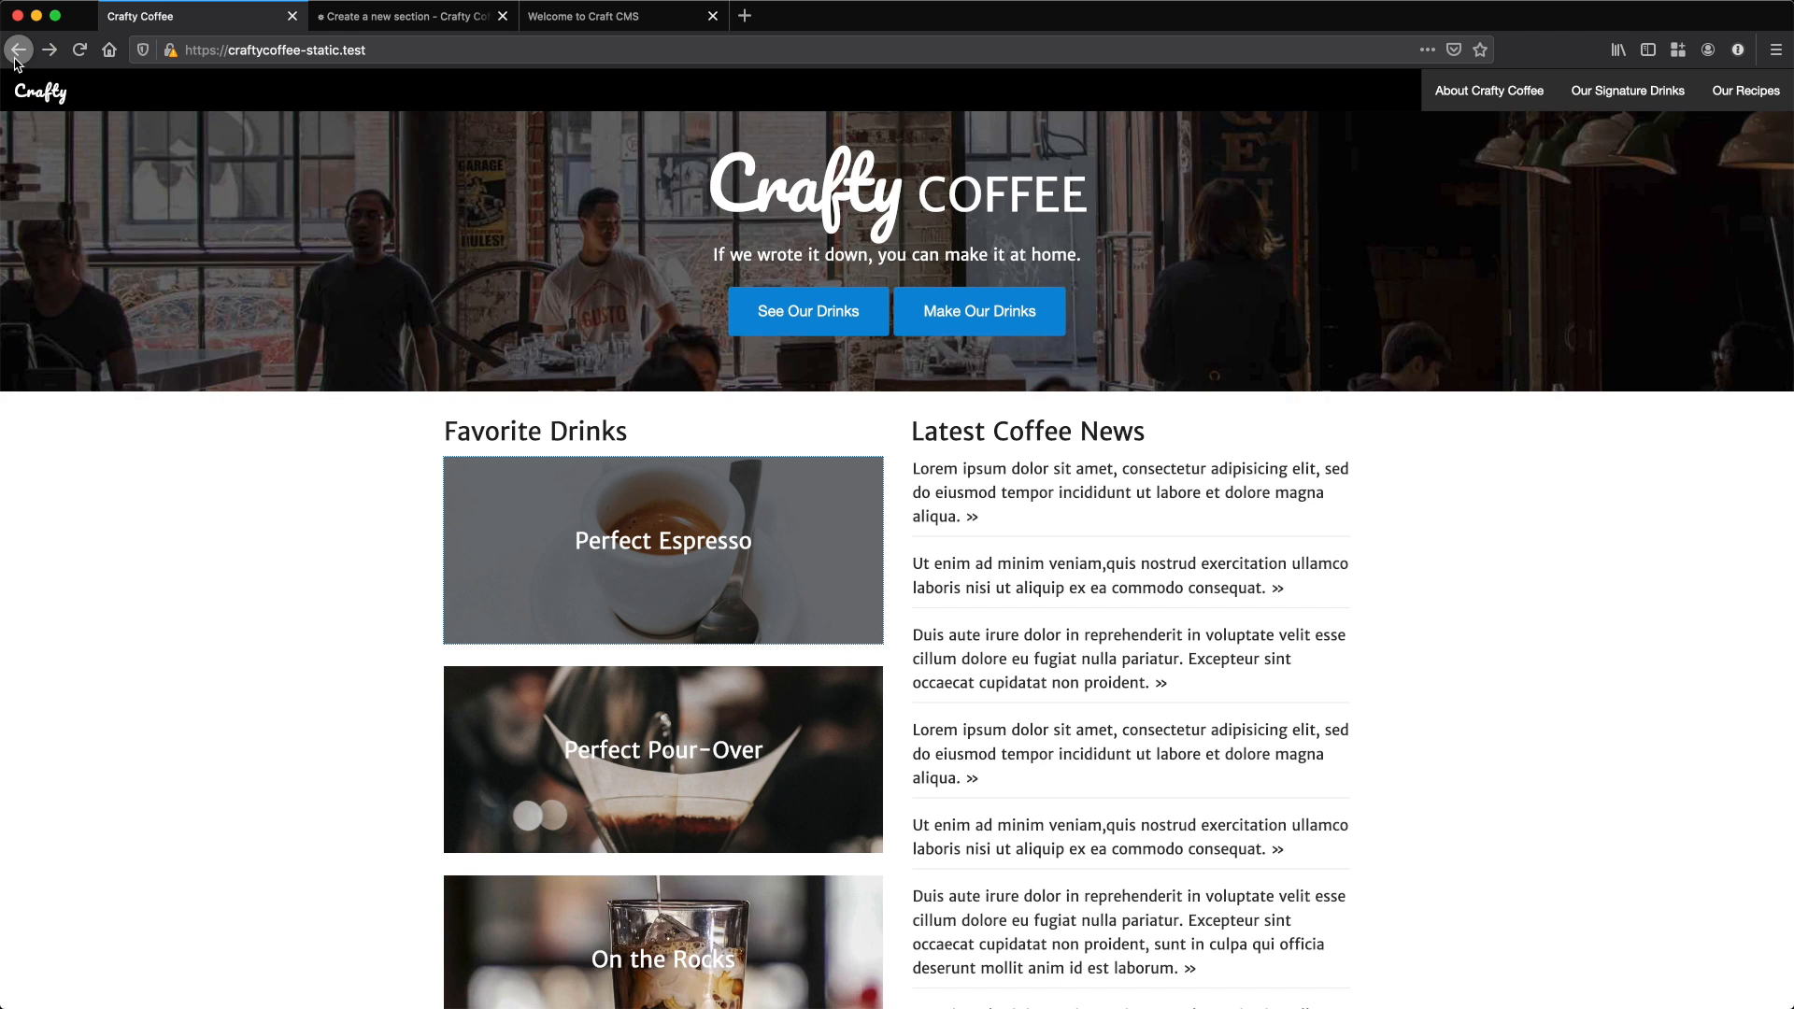
scroll("down", 3)
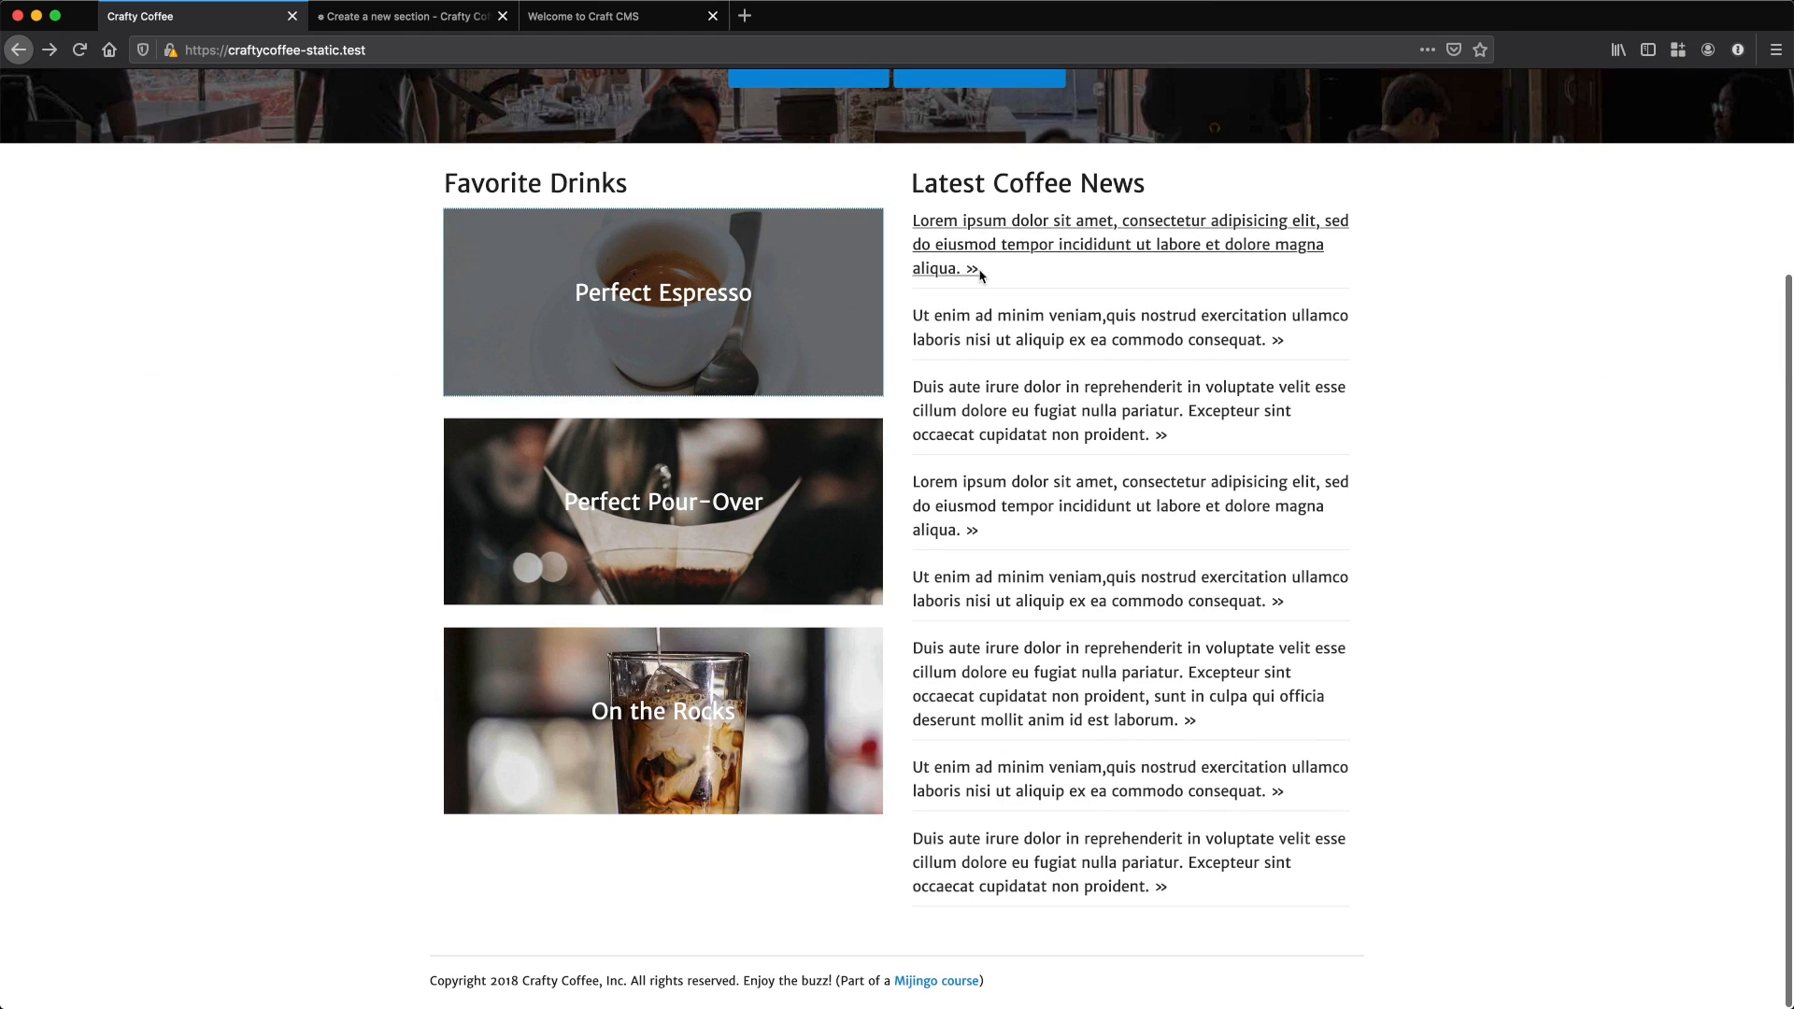
mouse_move(1035, 253)
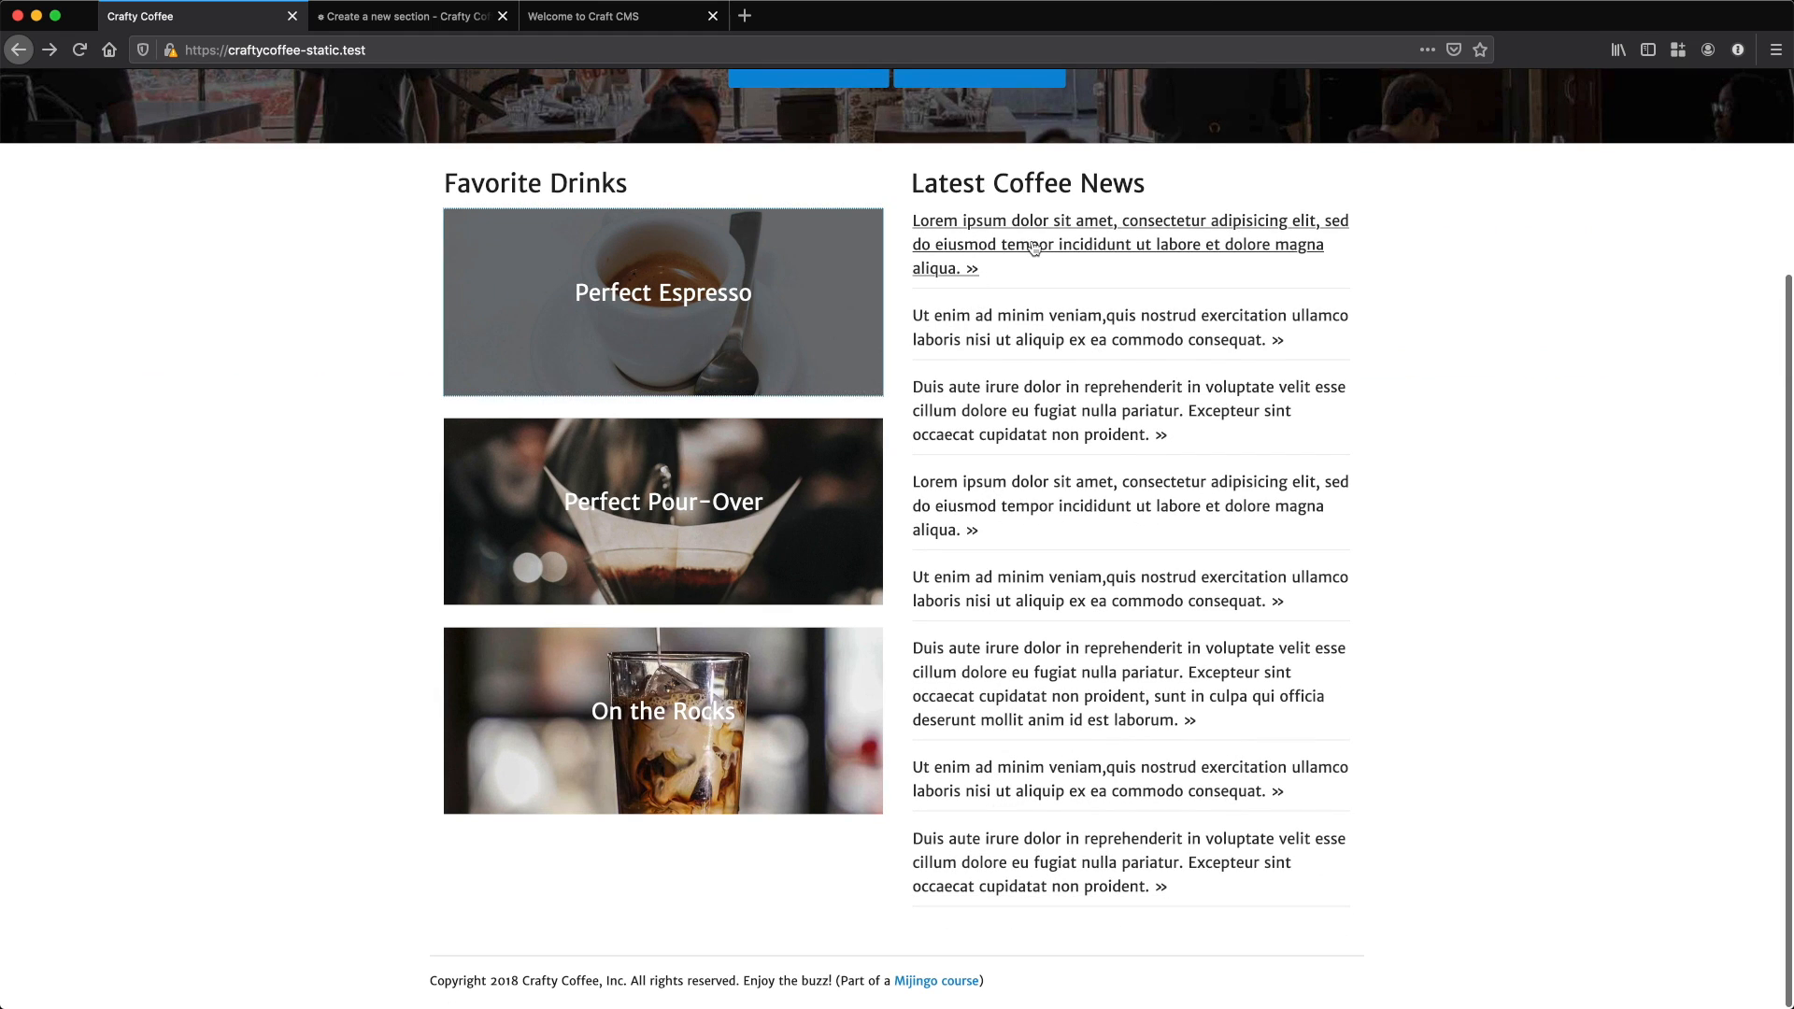
mouse_move(1027, 251)
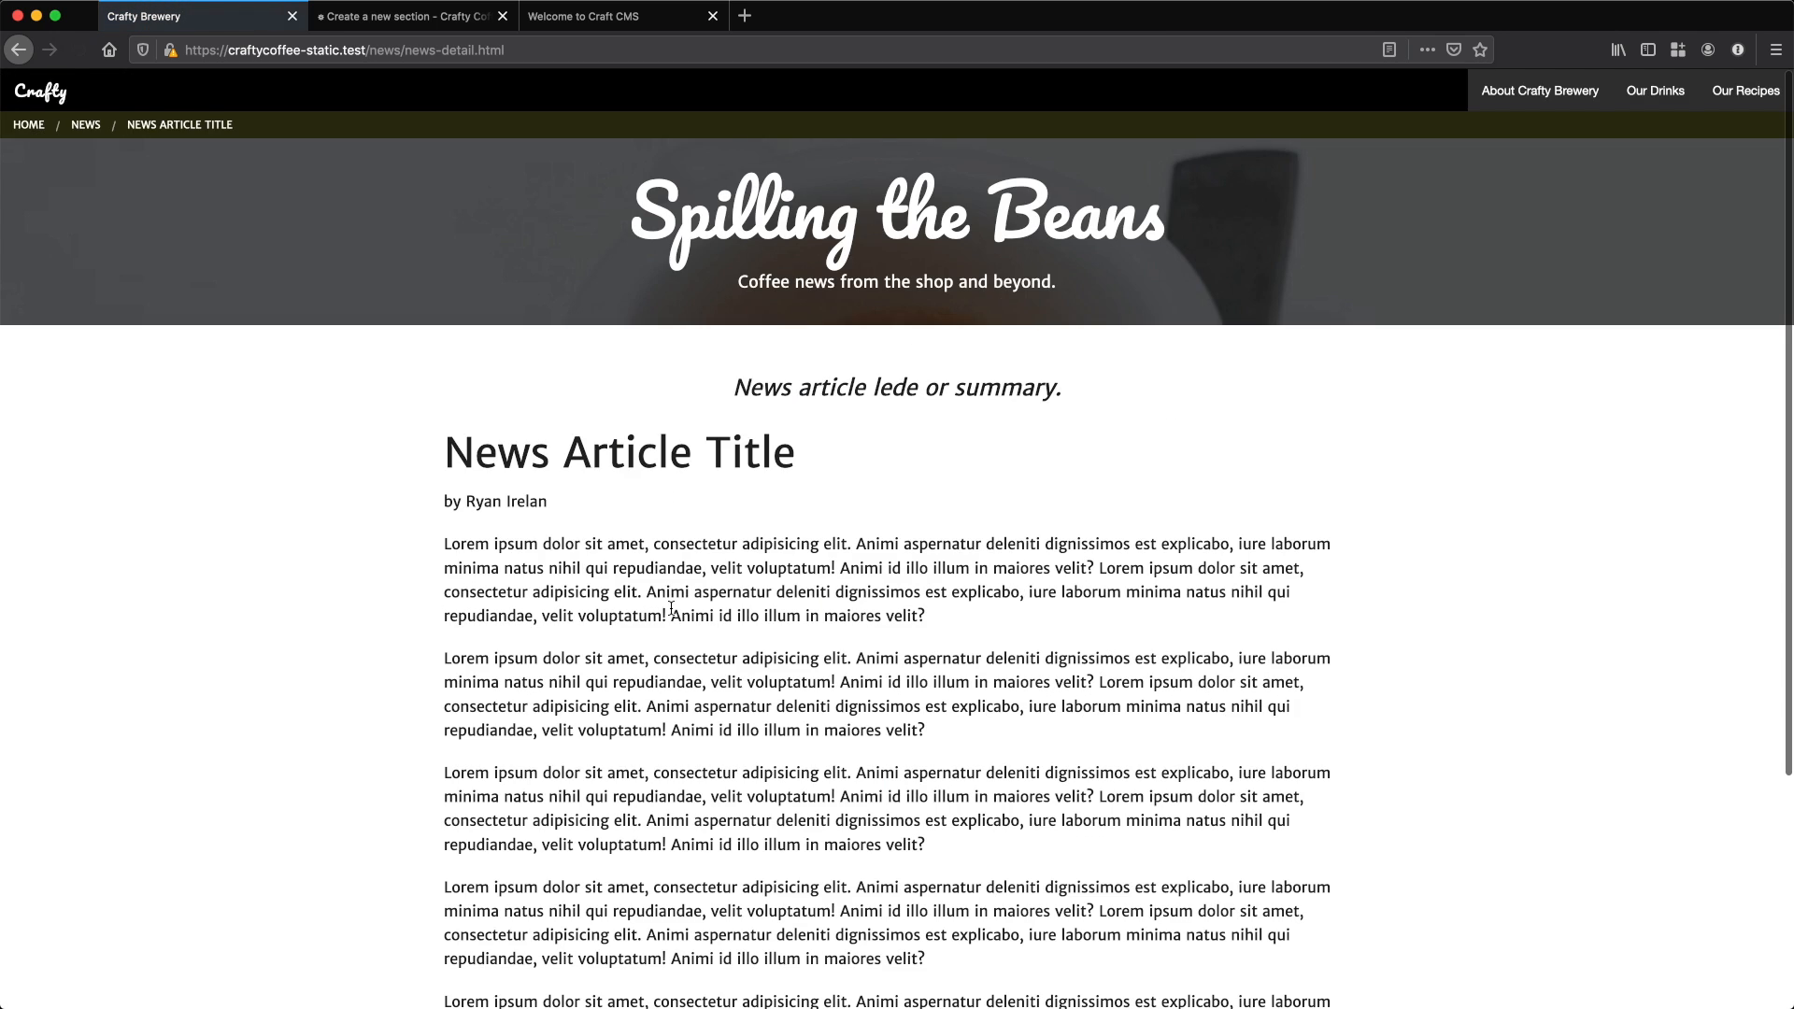
scroll("down", 3)
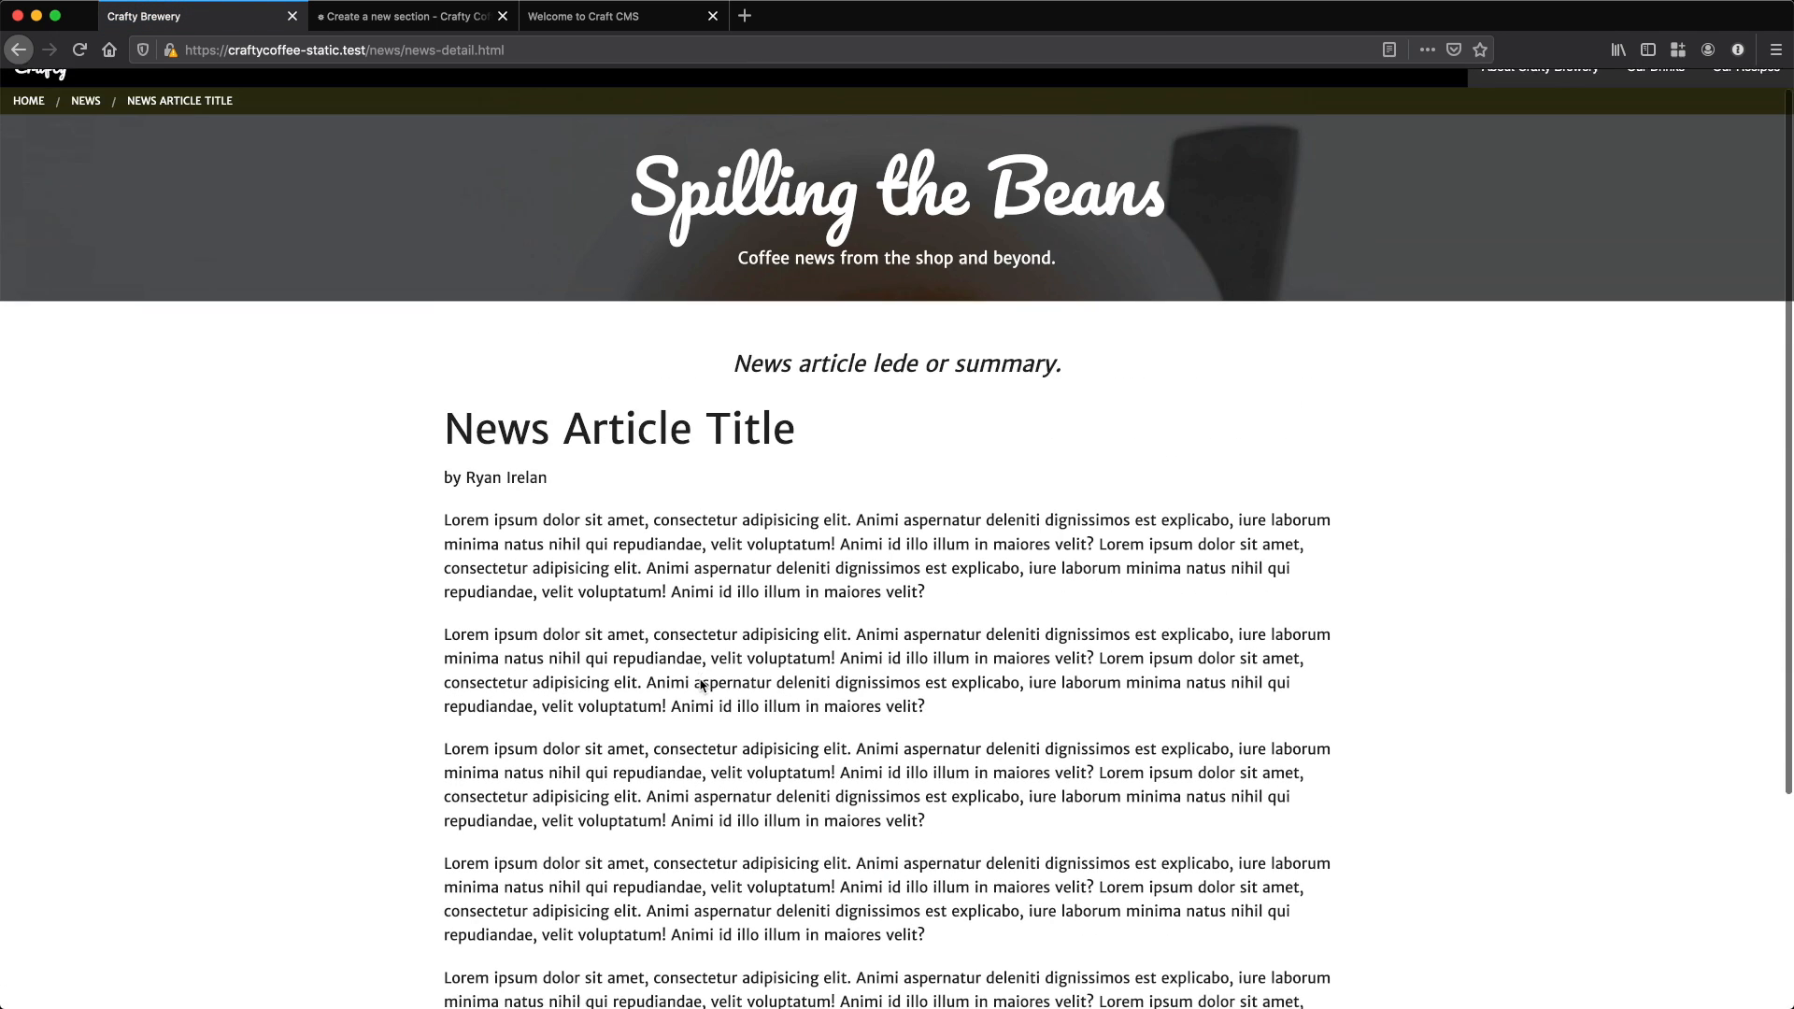
left_click(415, 16)
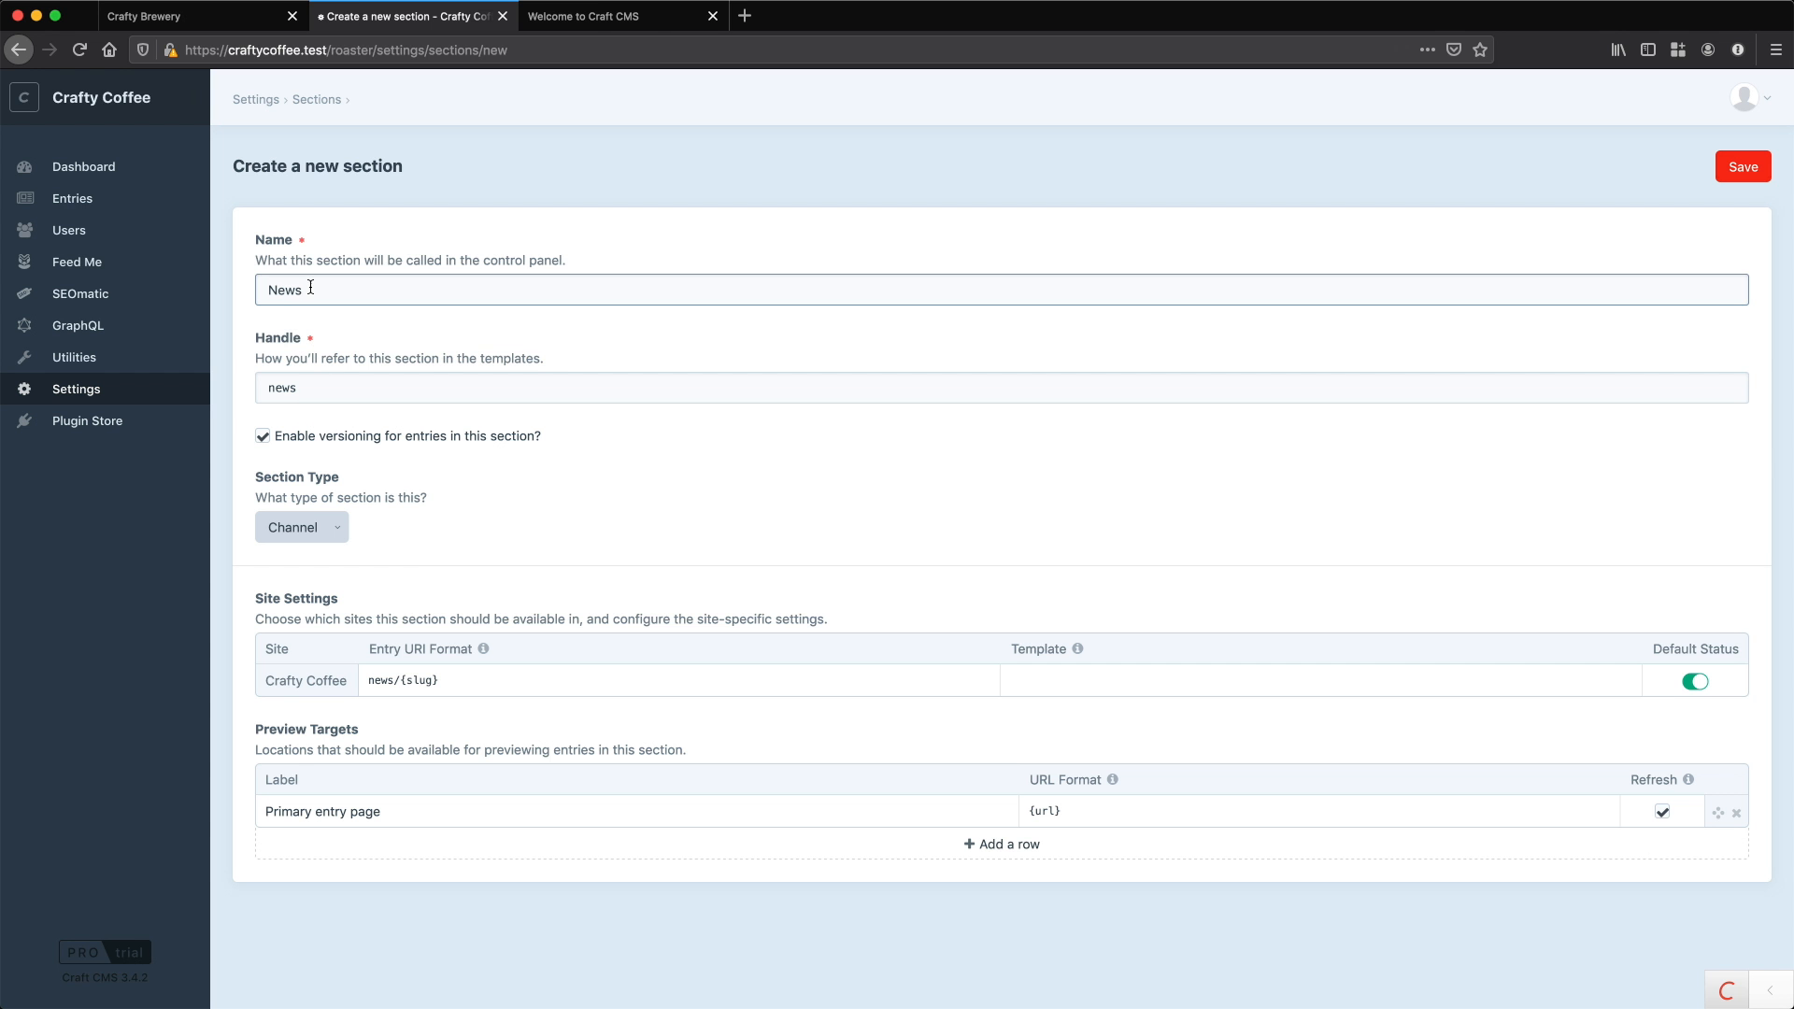
- Set the News section type to Channel and enter the news entry URI format
double_click(283, 290)
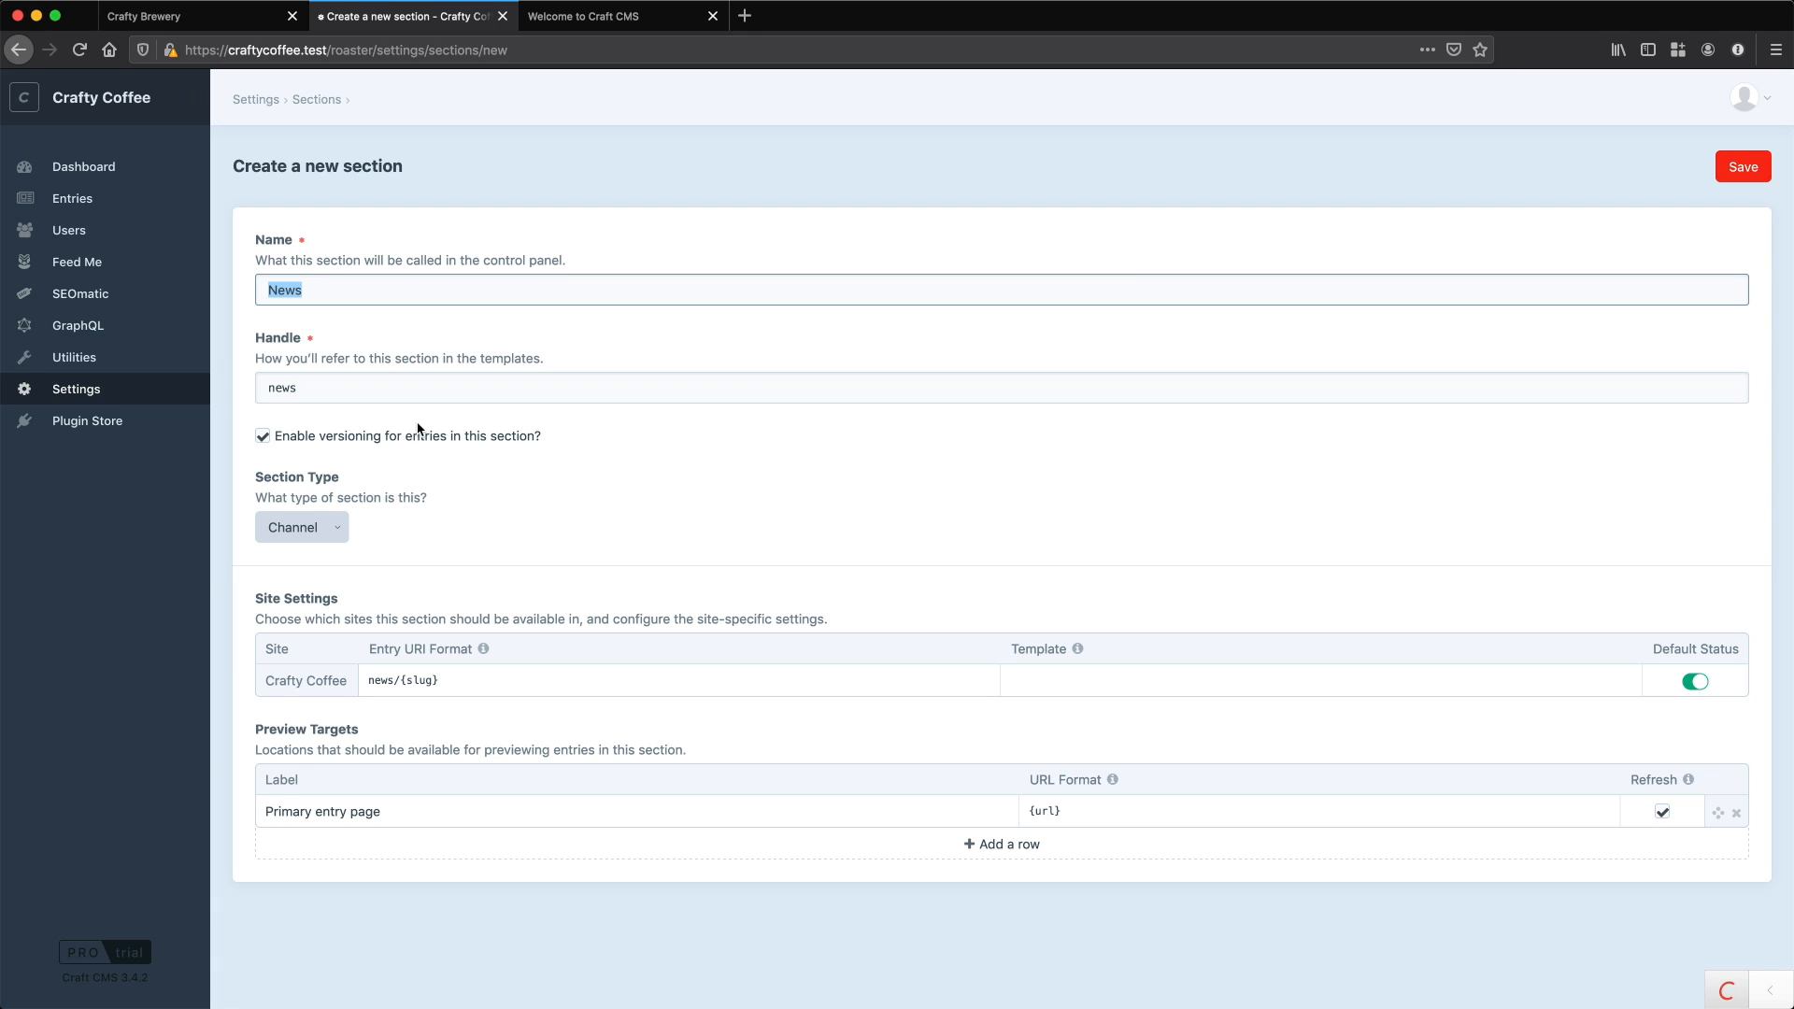
left_click(301, 527)
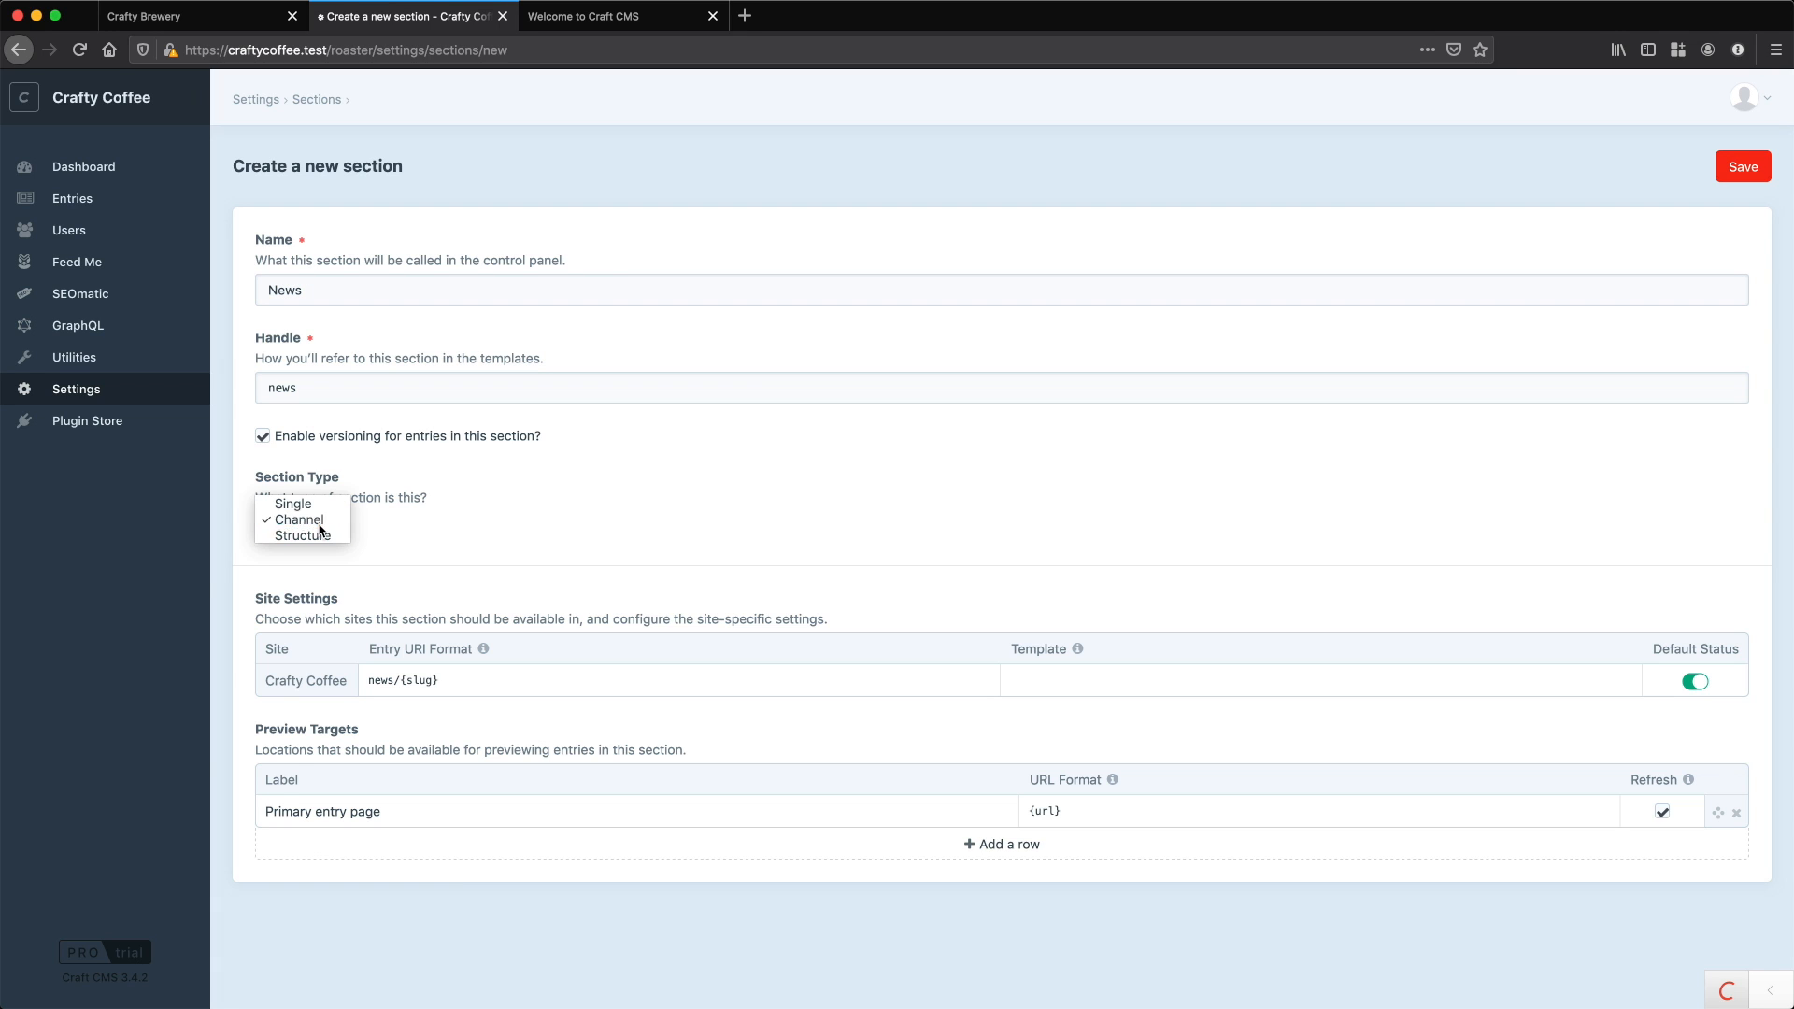
left_click(297, 520)
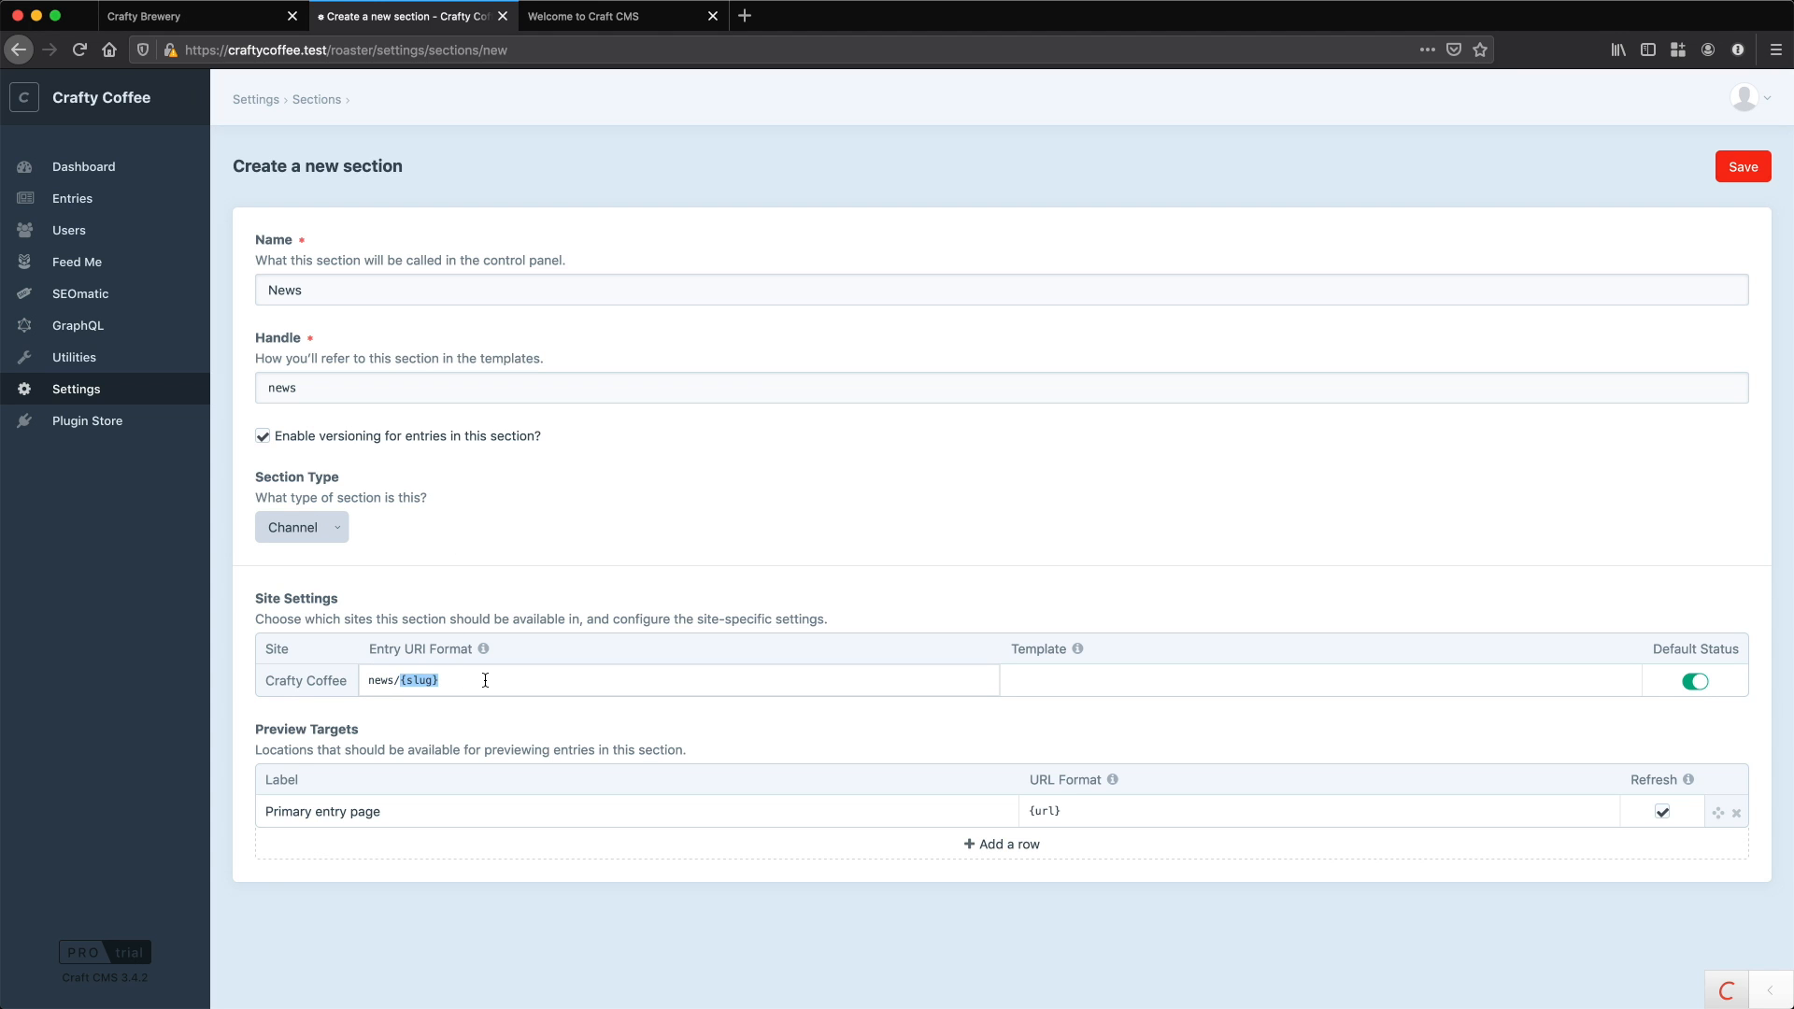
type("new")
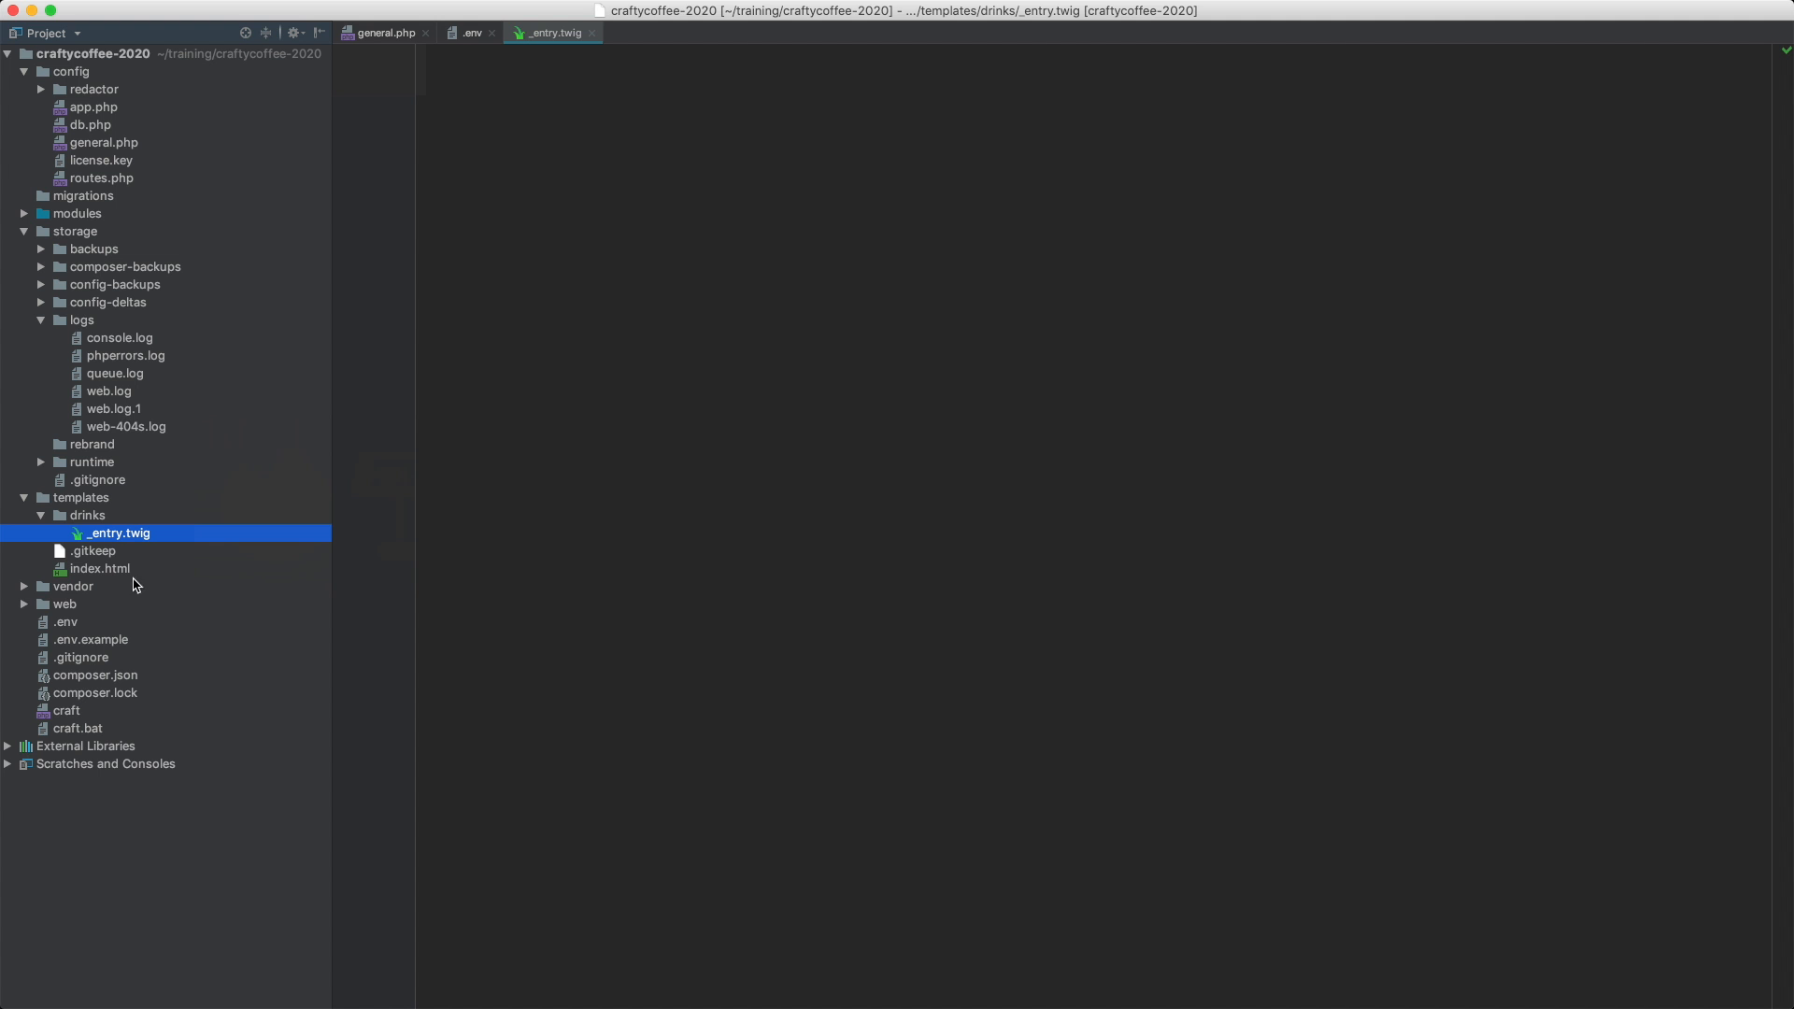
- Create a news folder under templates containing a new _entry.twig file
right_click(81, 497)
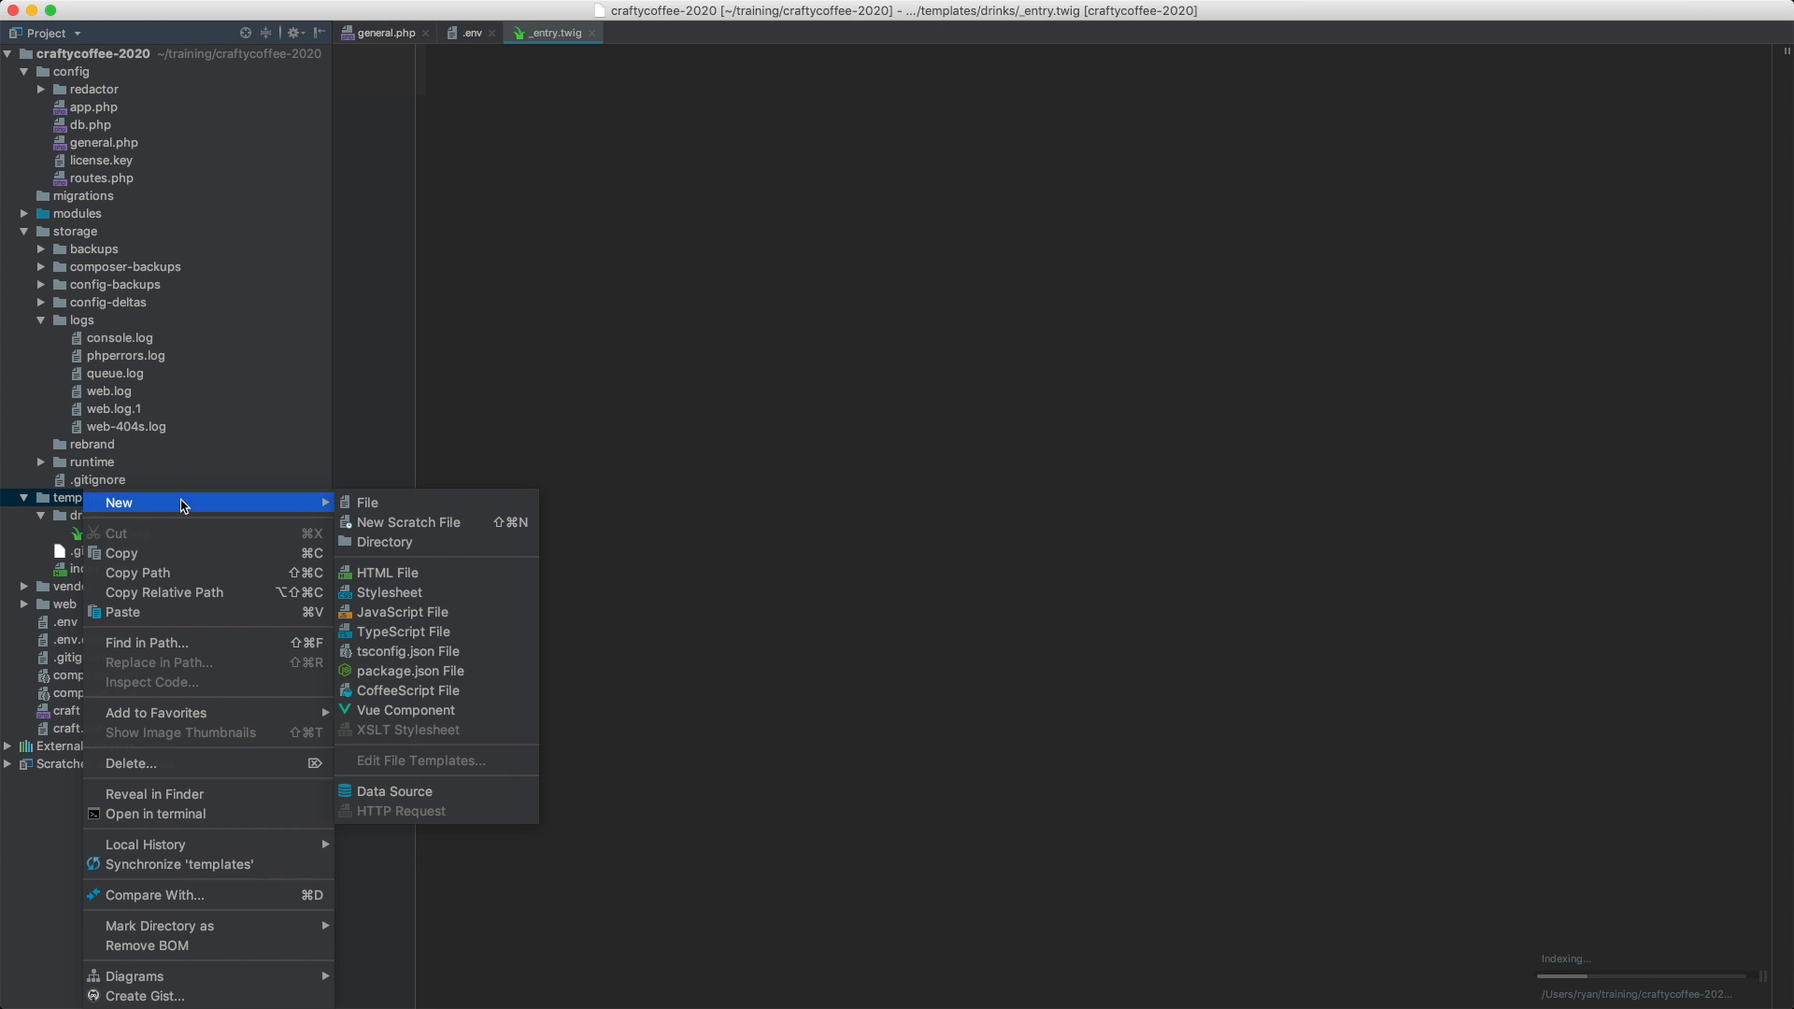
left_click(372, 542)
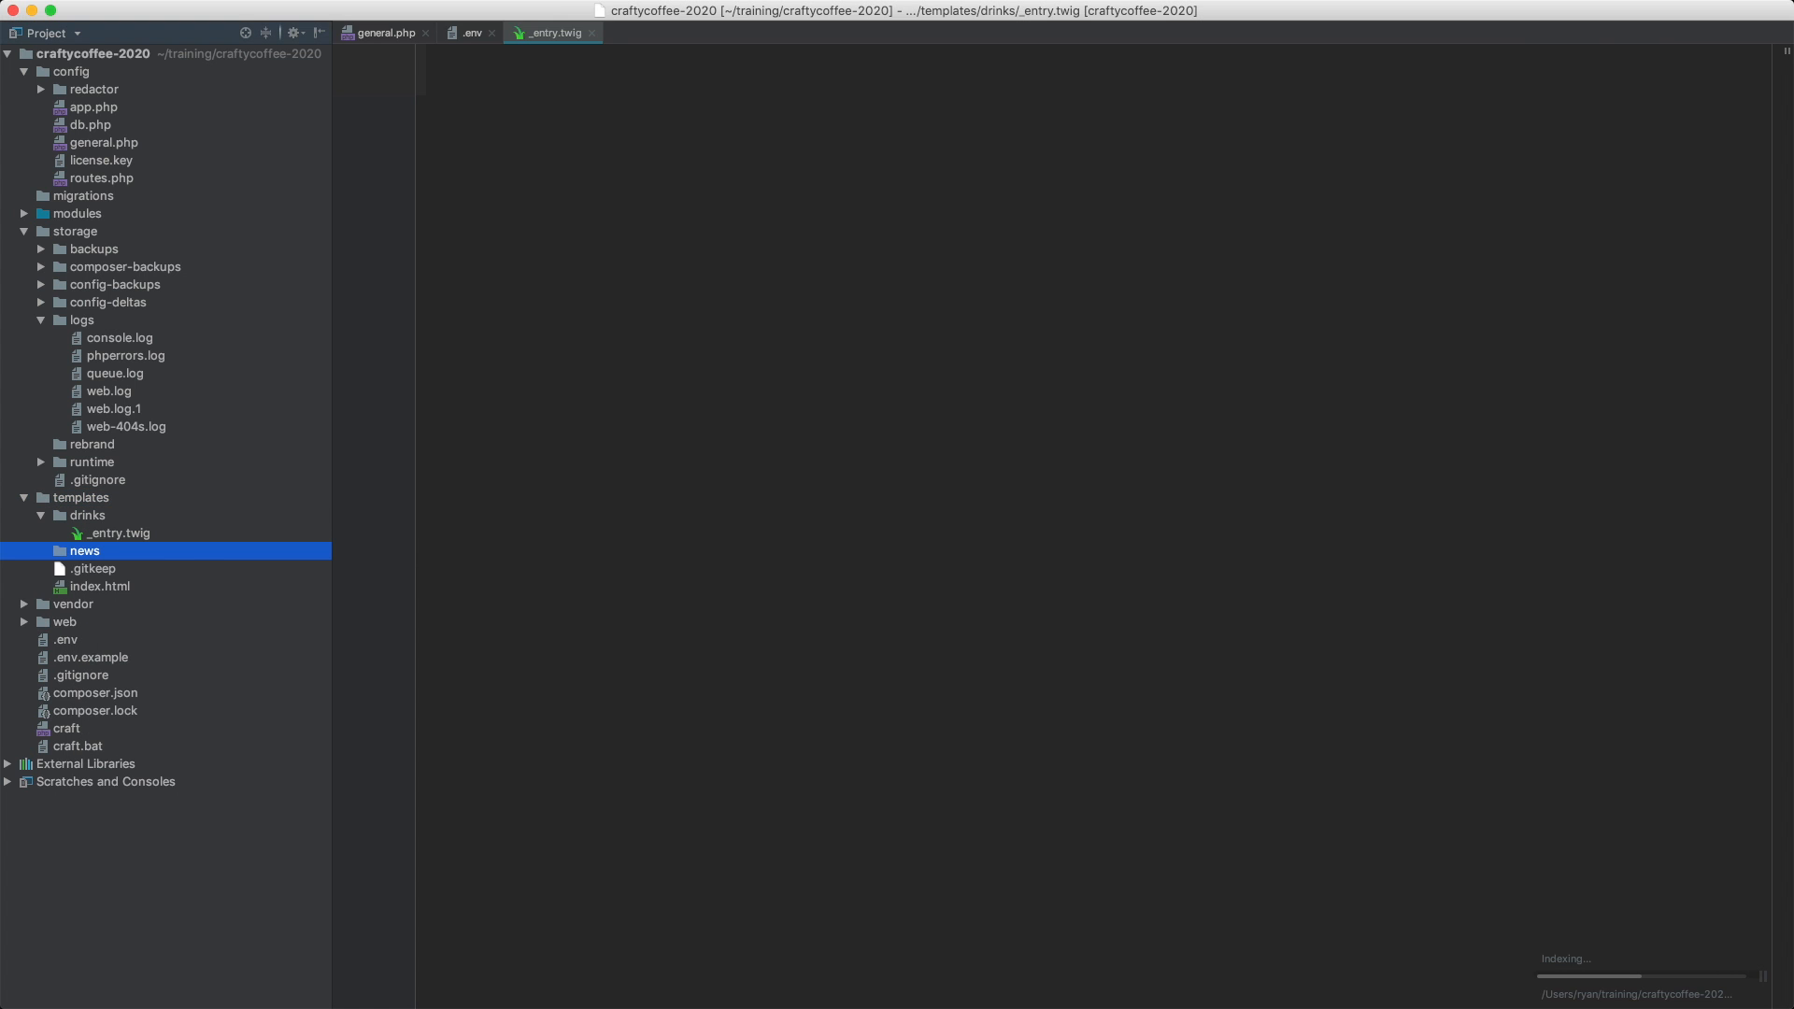
right_click(82, 550)
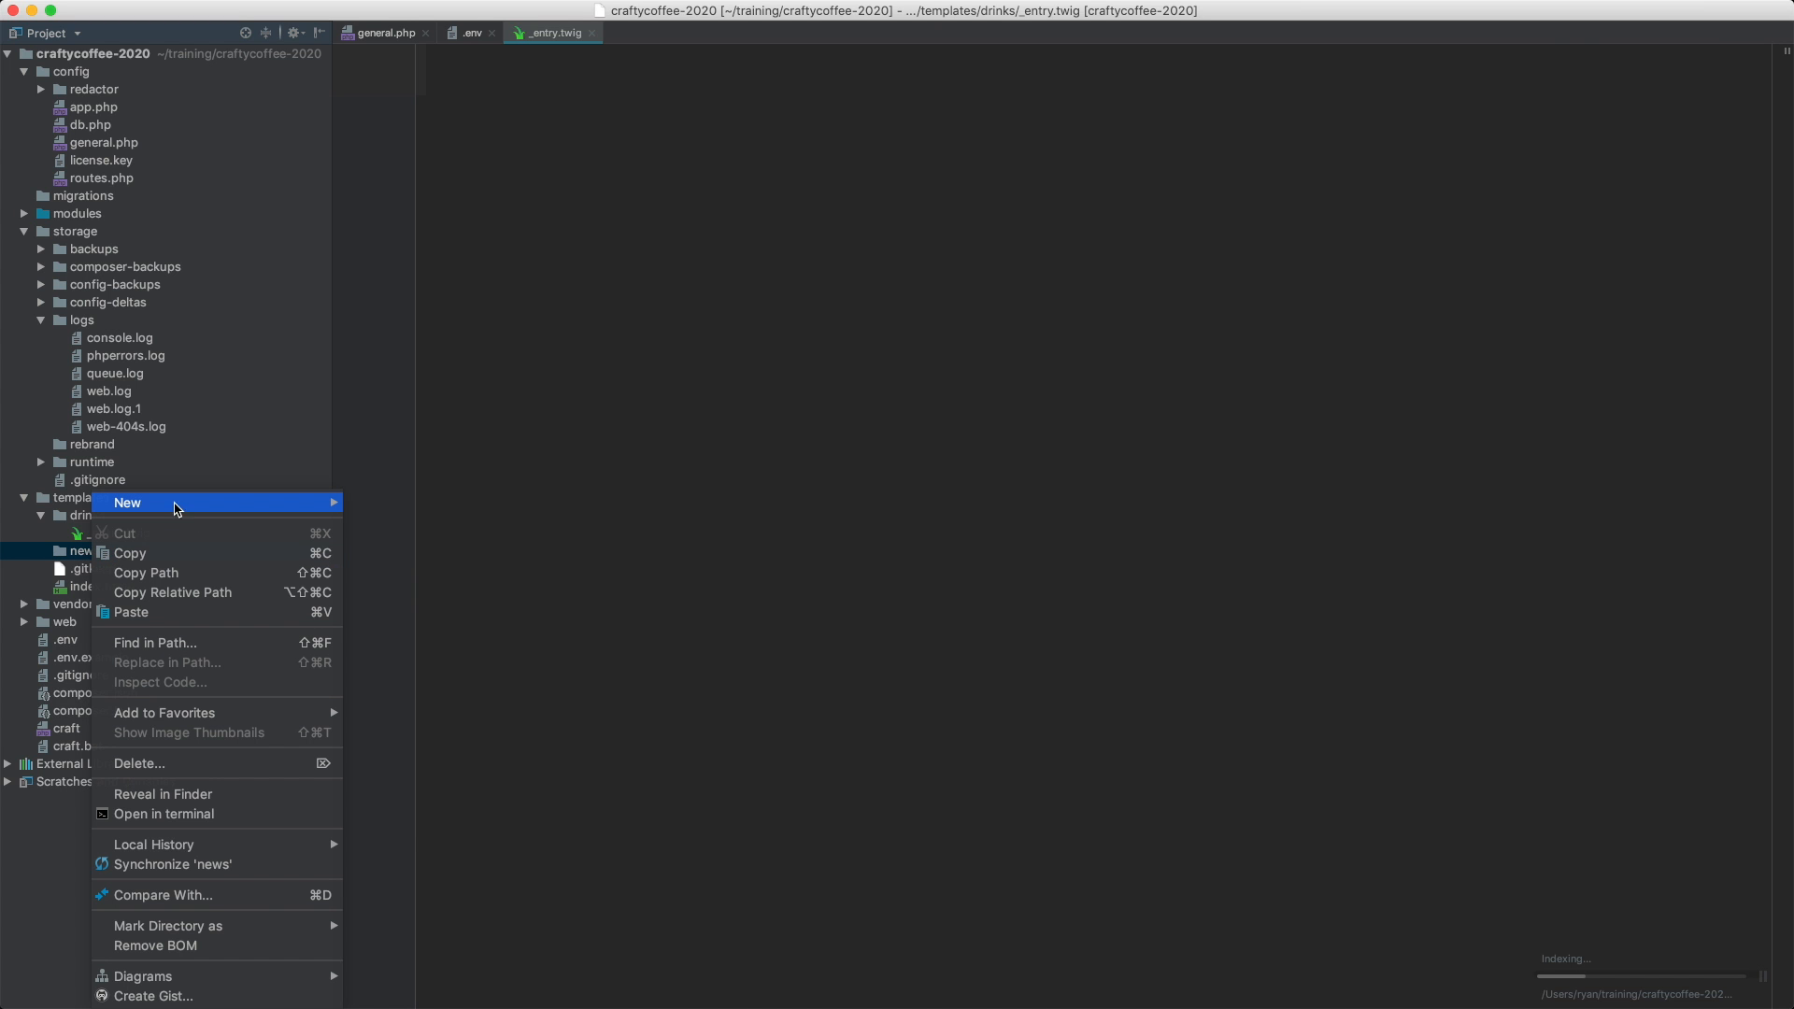
left_click(128, 503)
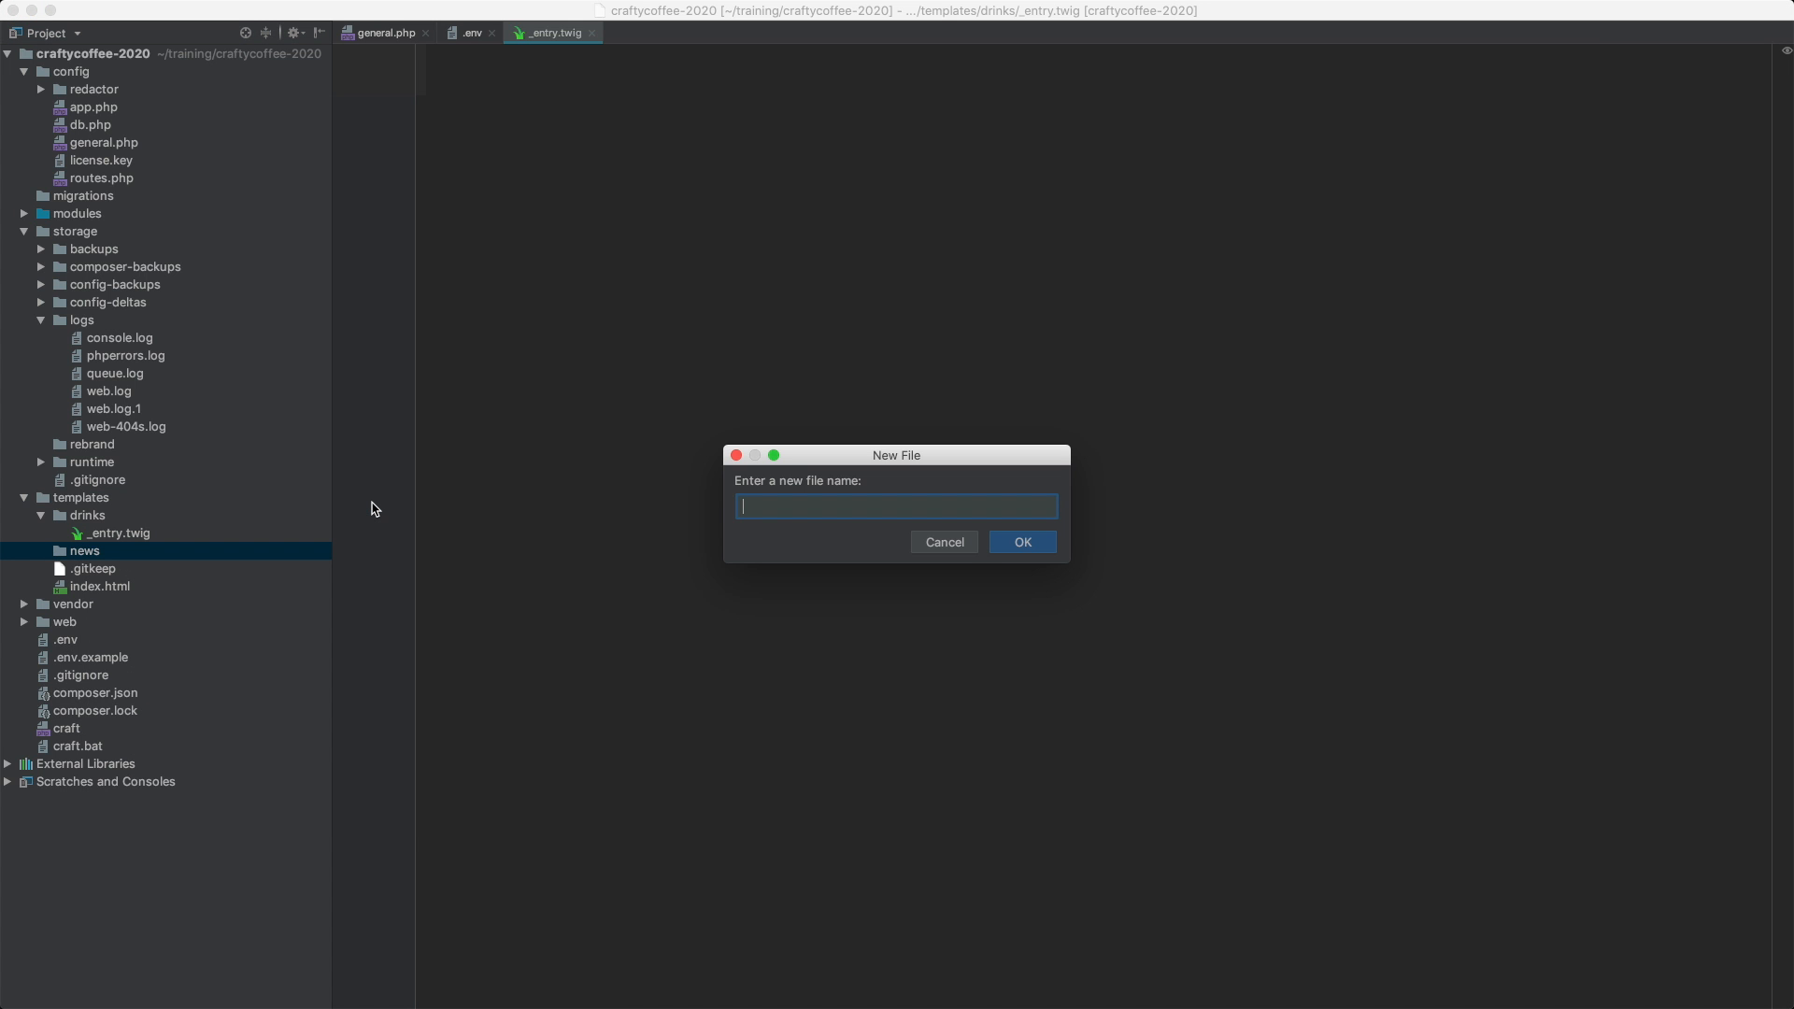
type("_entry.twig")
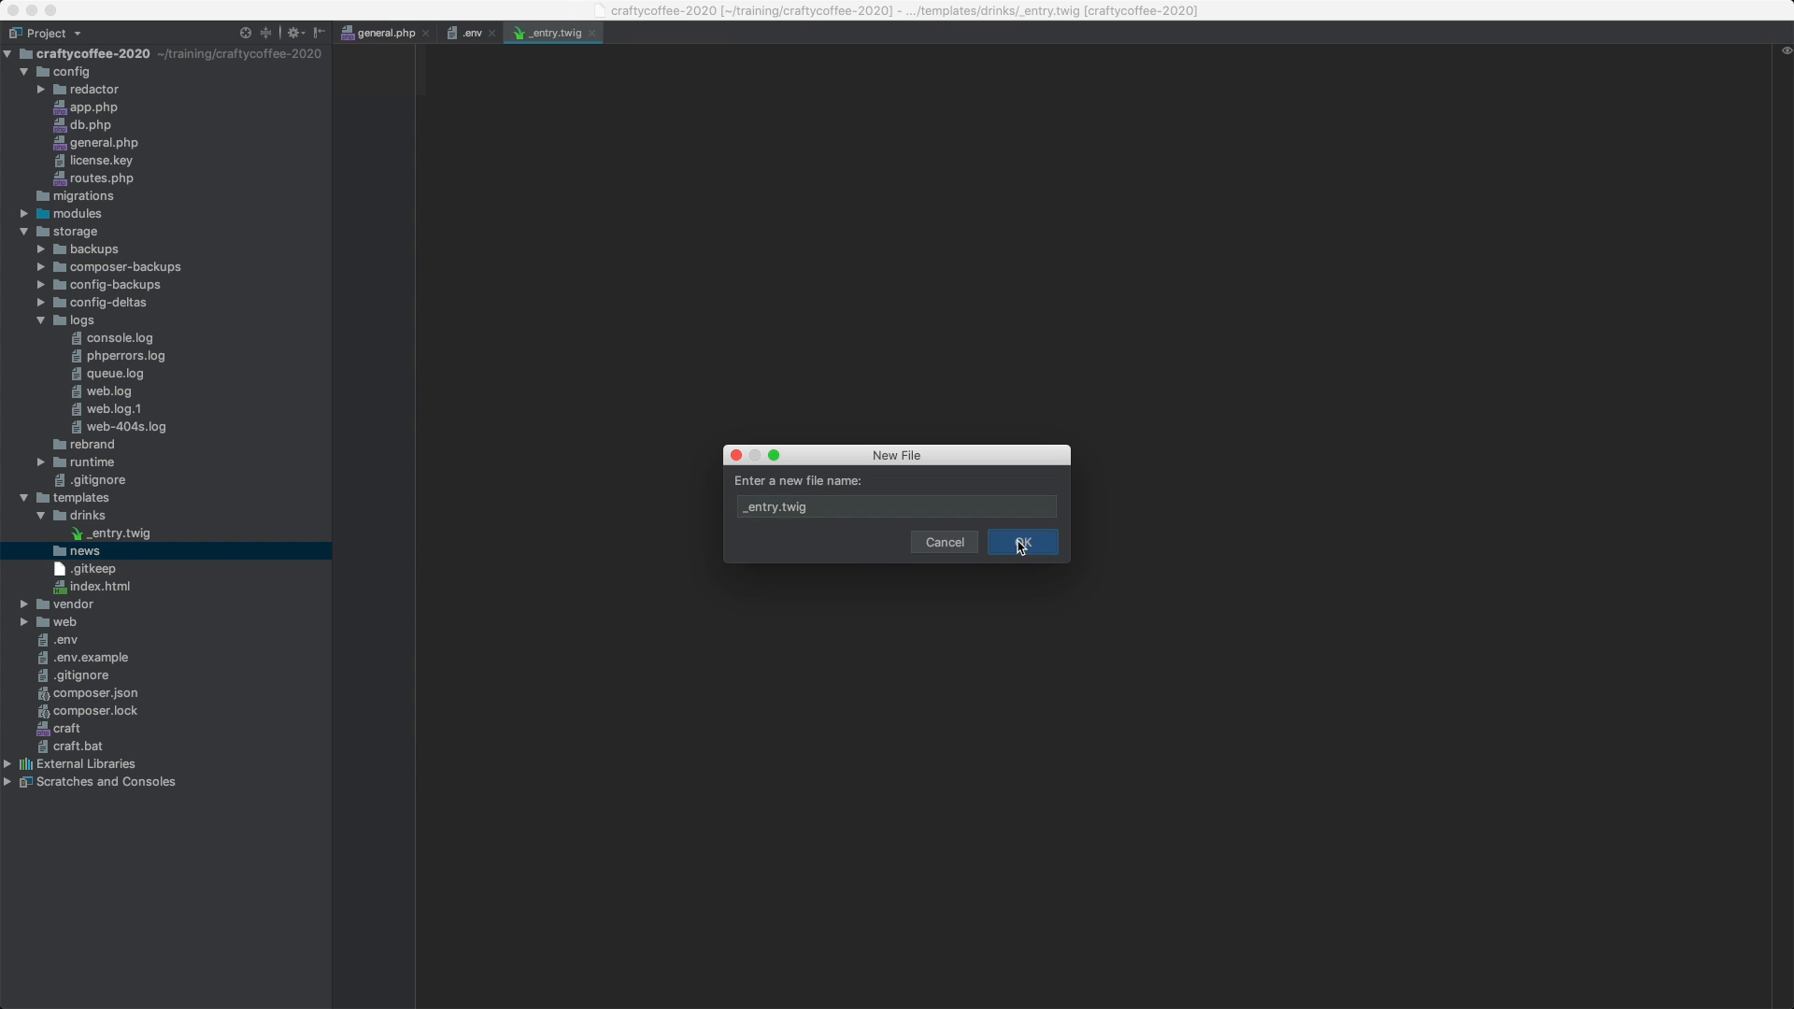
left_click(1022, 542)
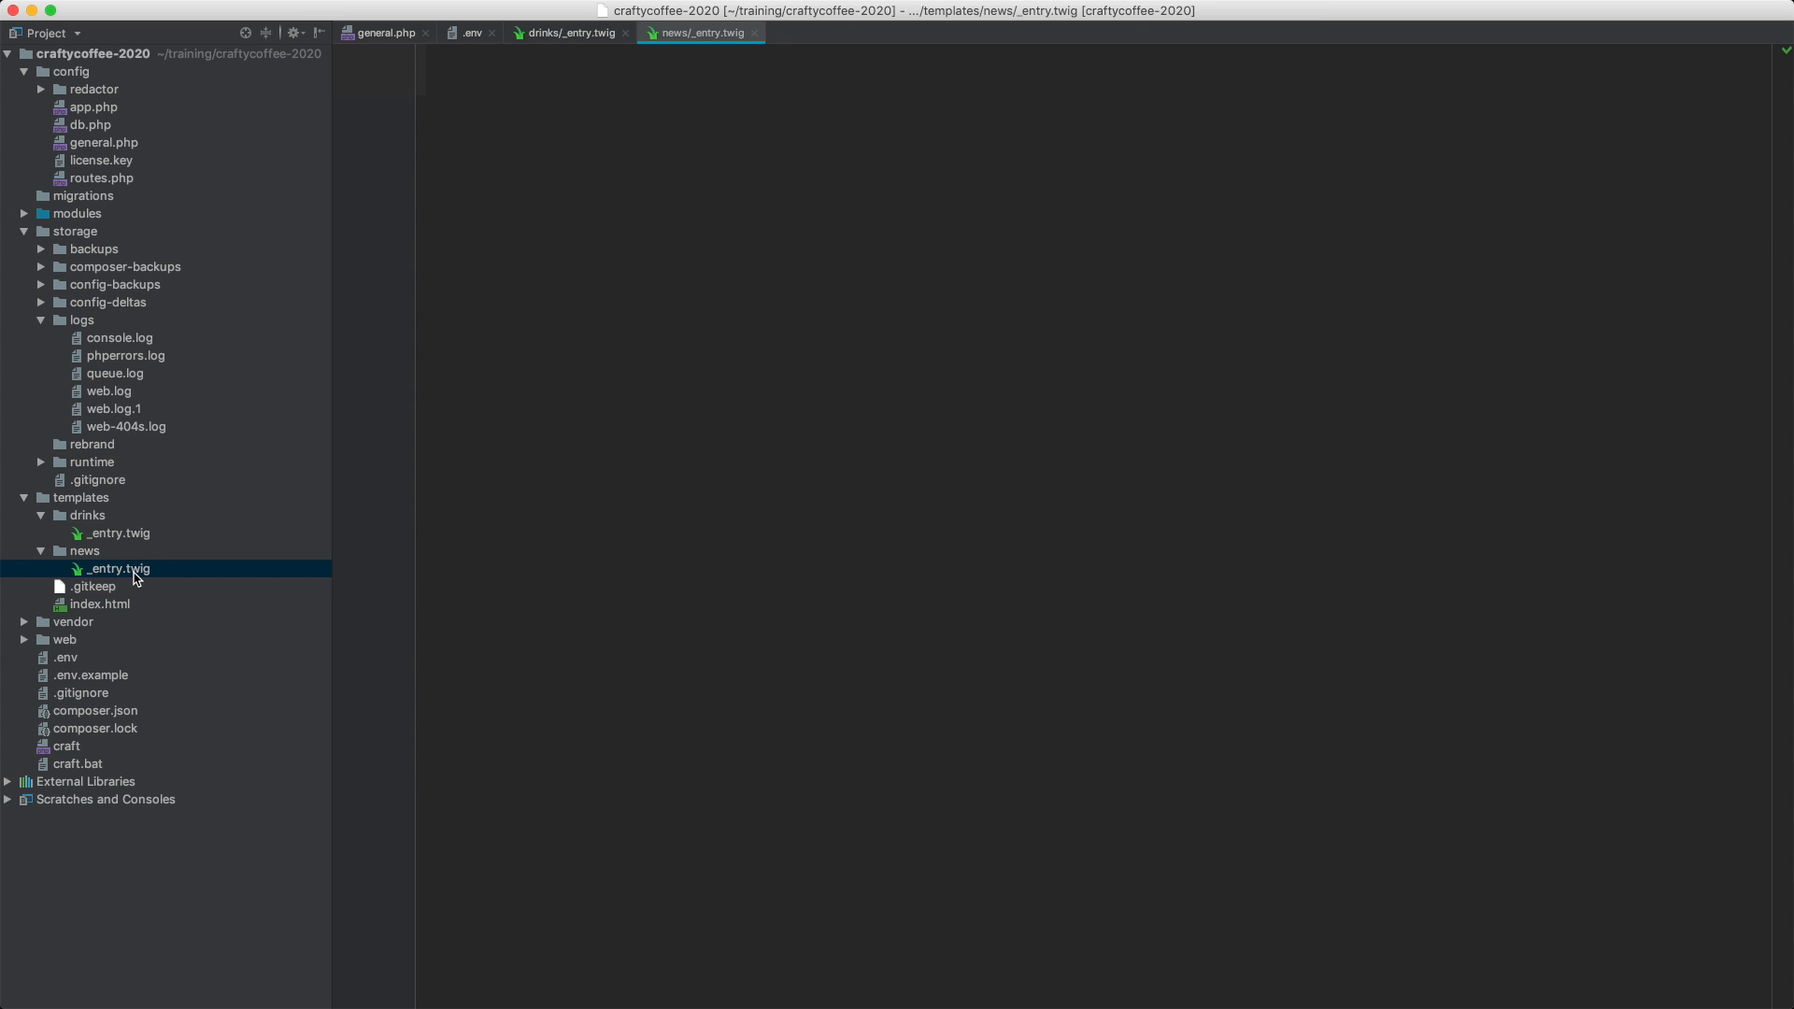
mouse_move(135, 570)
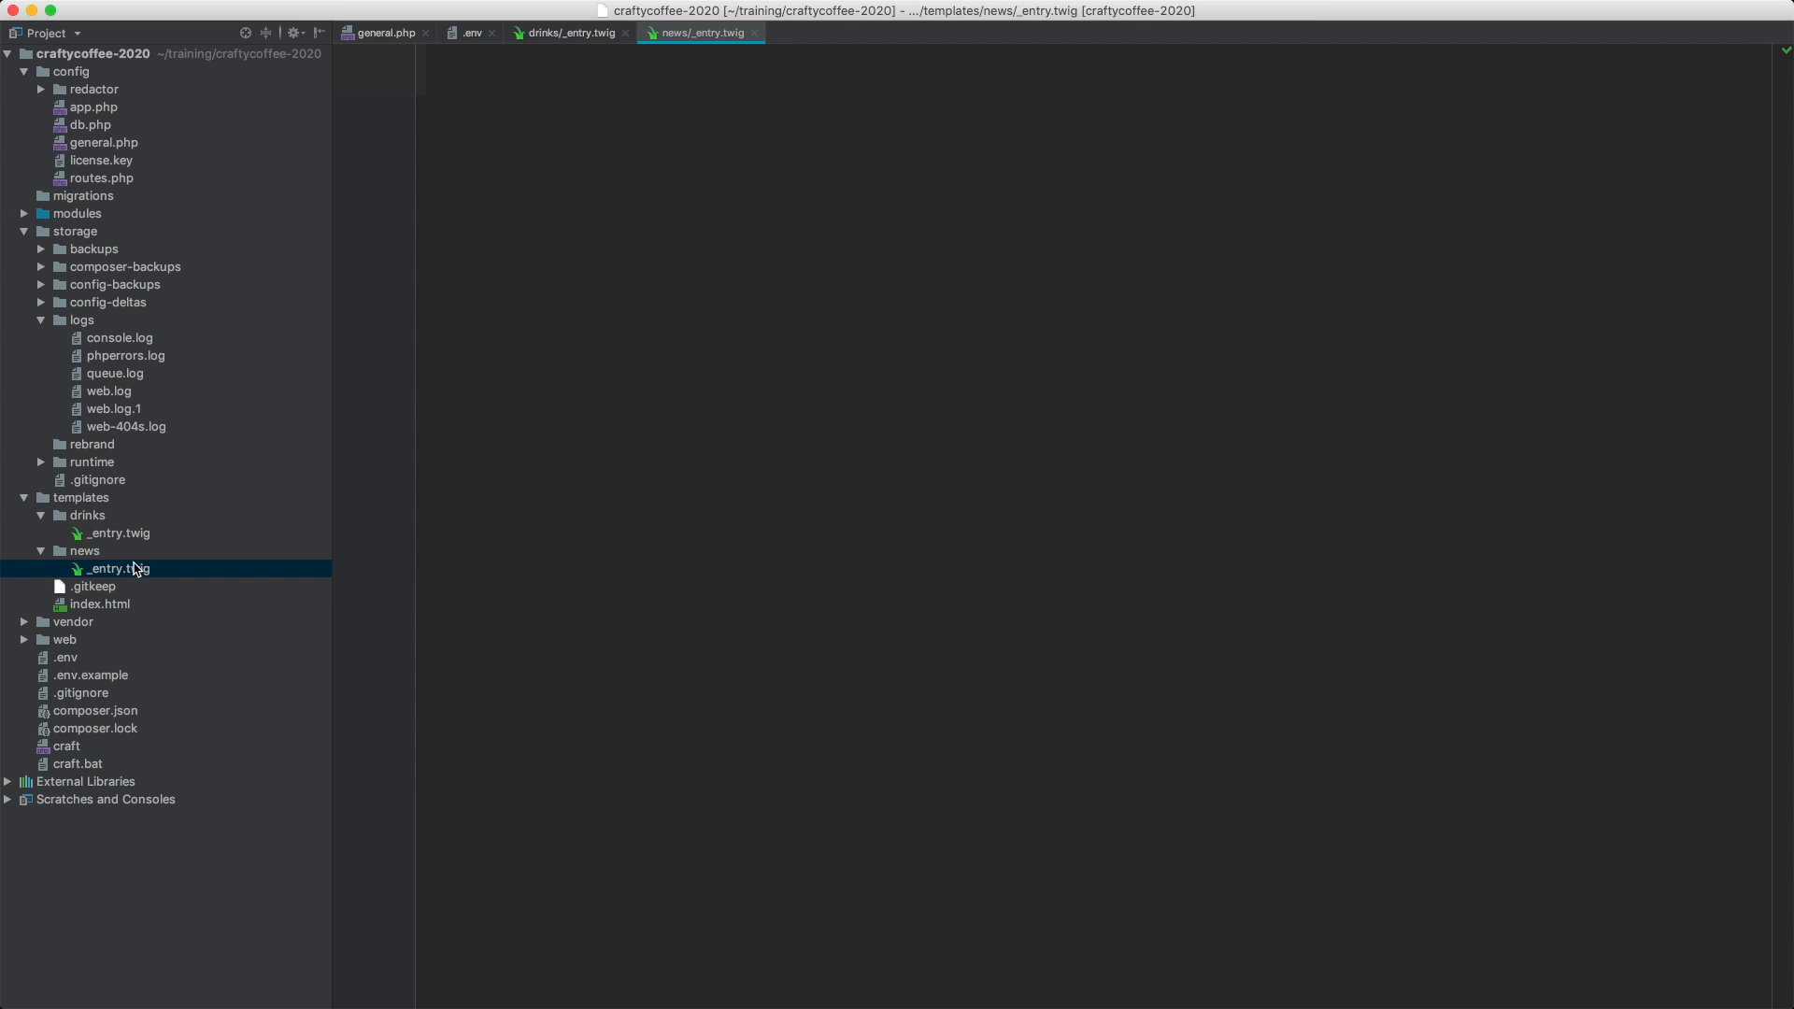
- Compare the drinks and news _entry.twig templates side by side in the project tree
left_click(116, 533)
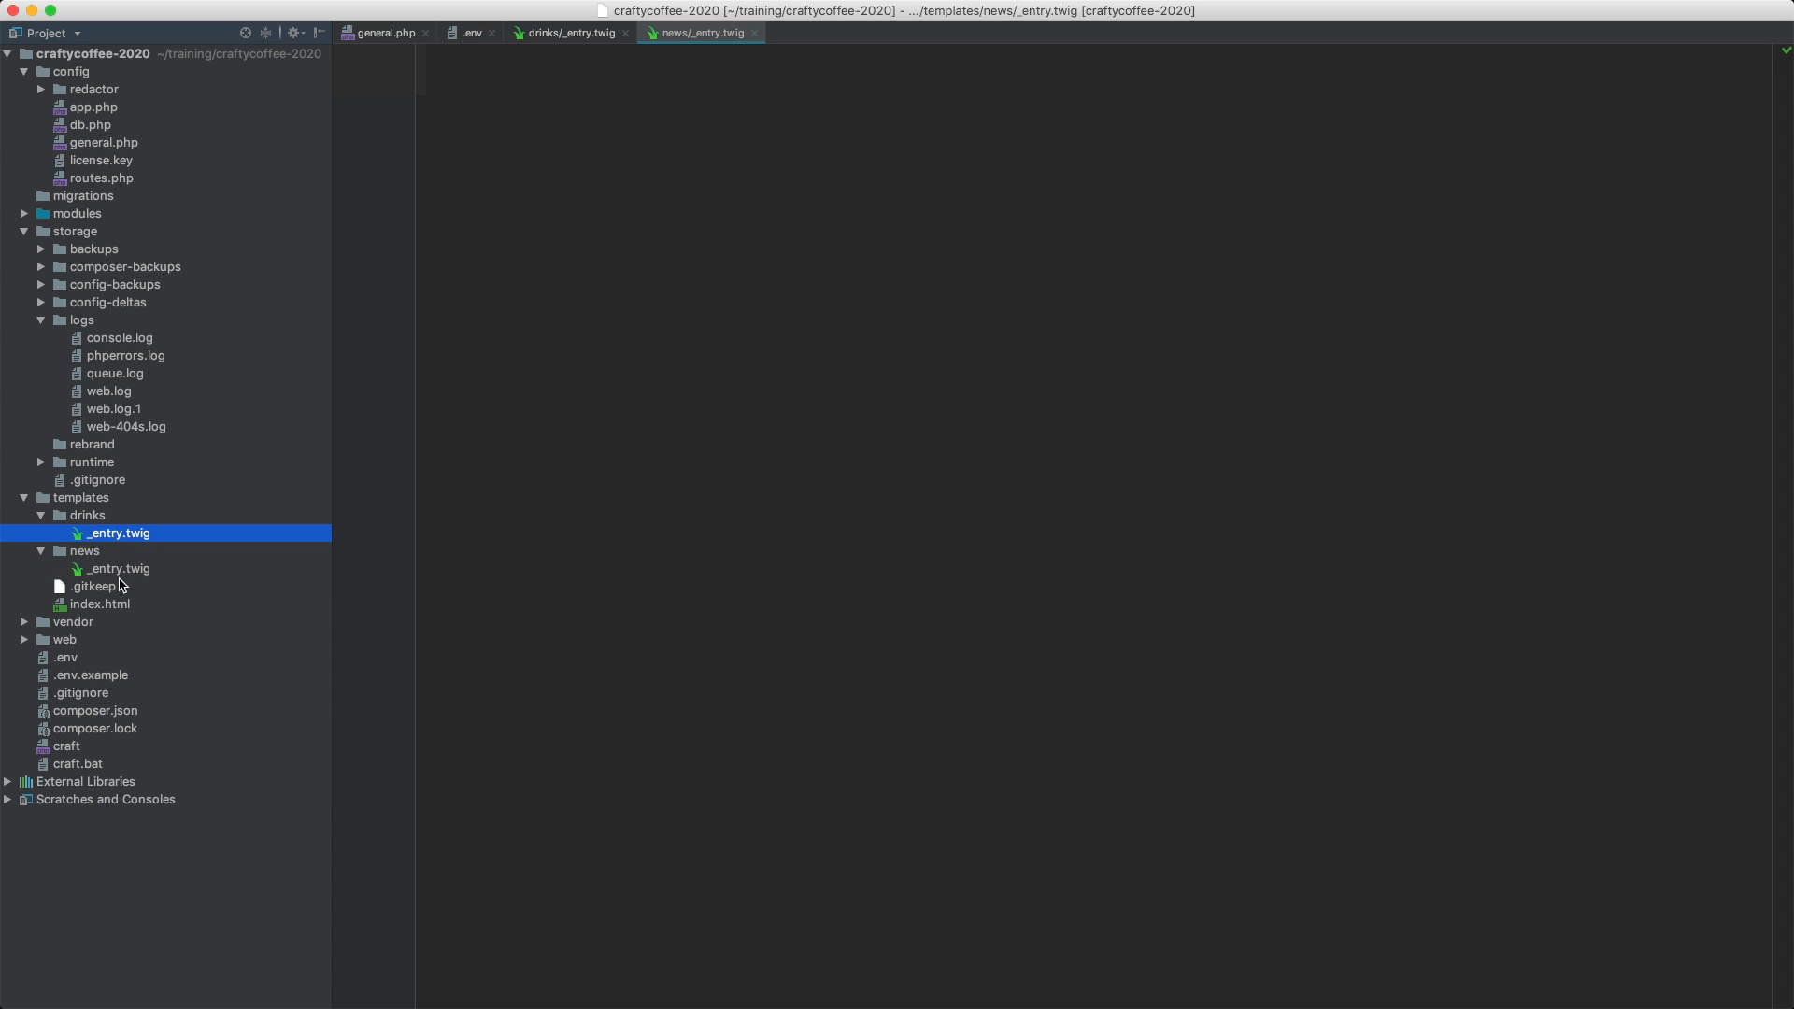
mouse_move(130, 577)
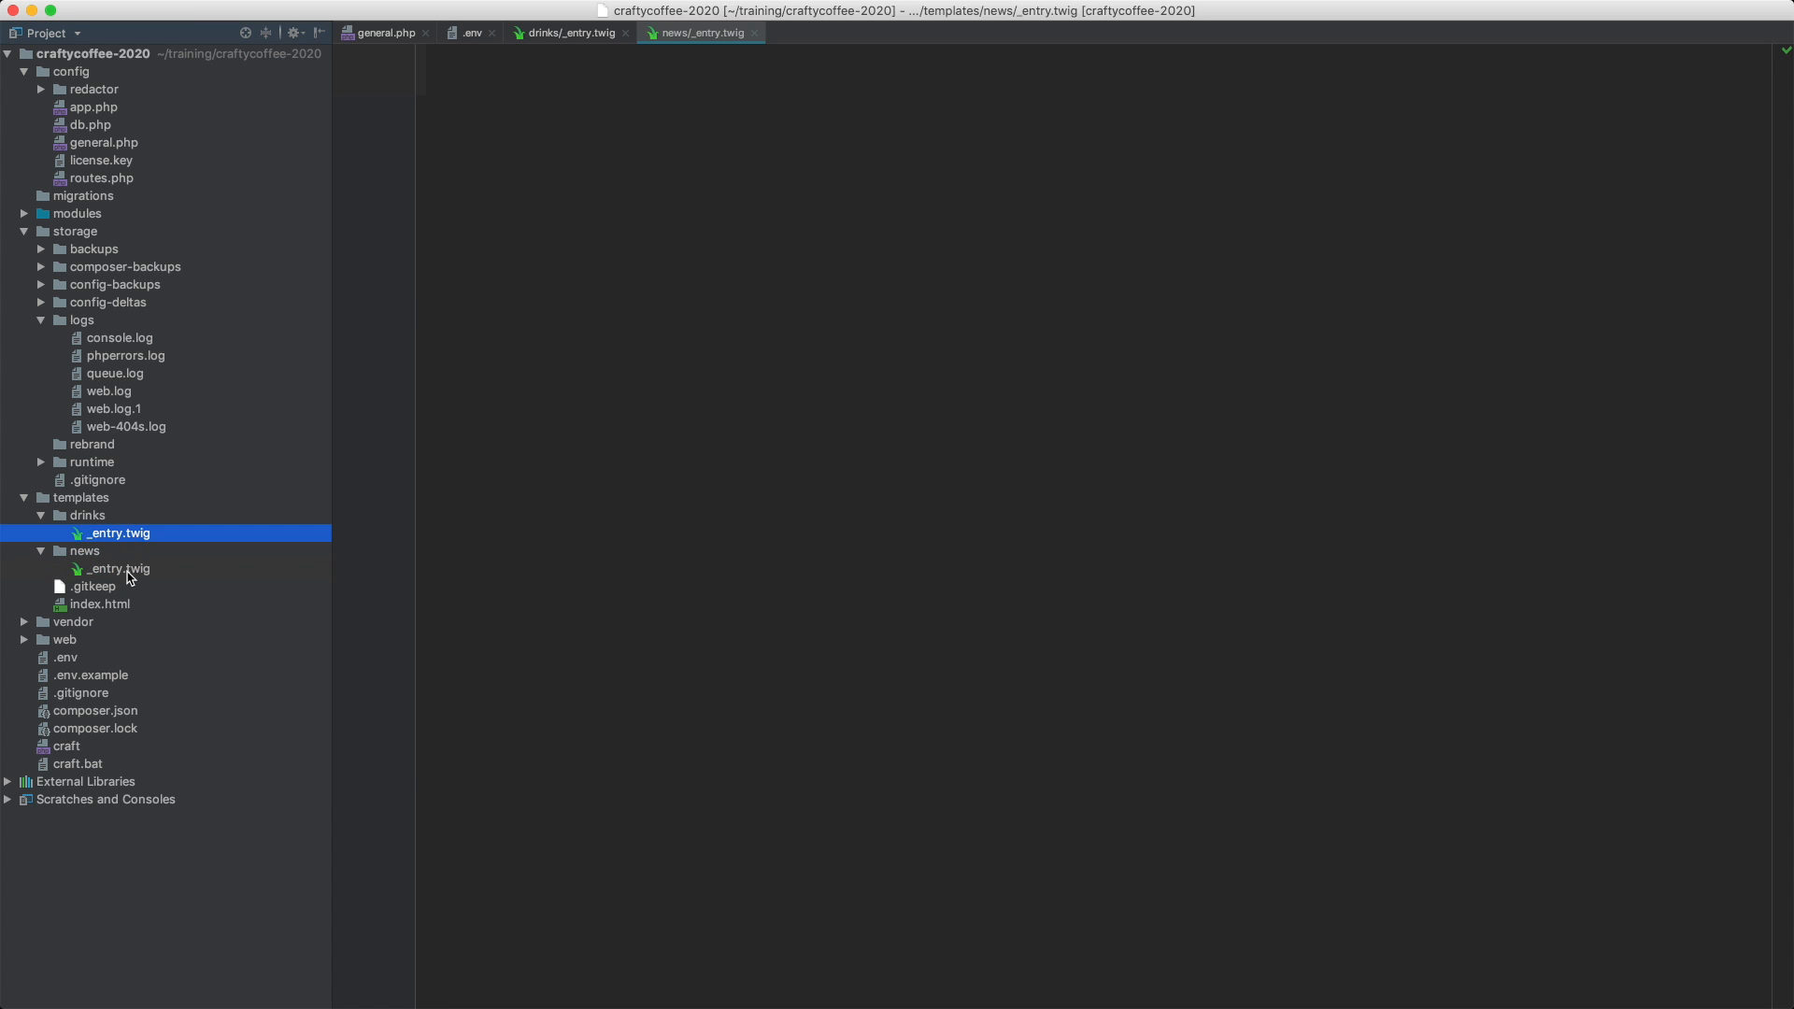
left_click(116, 570)
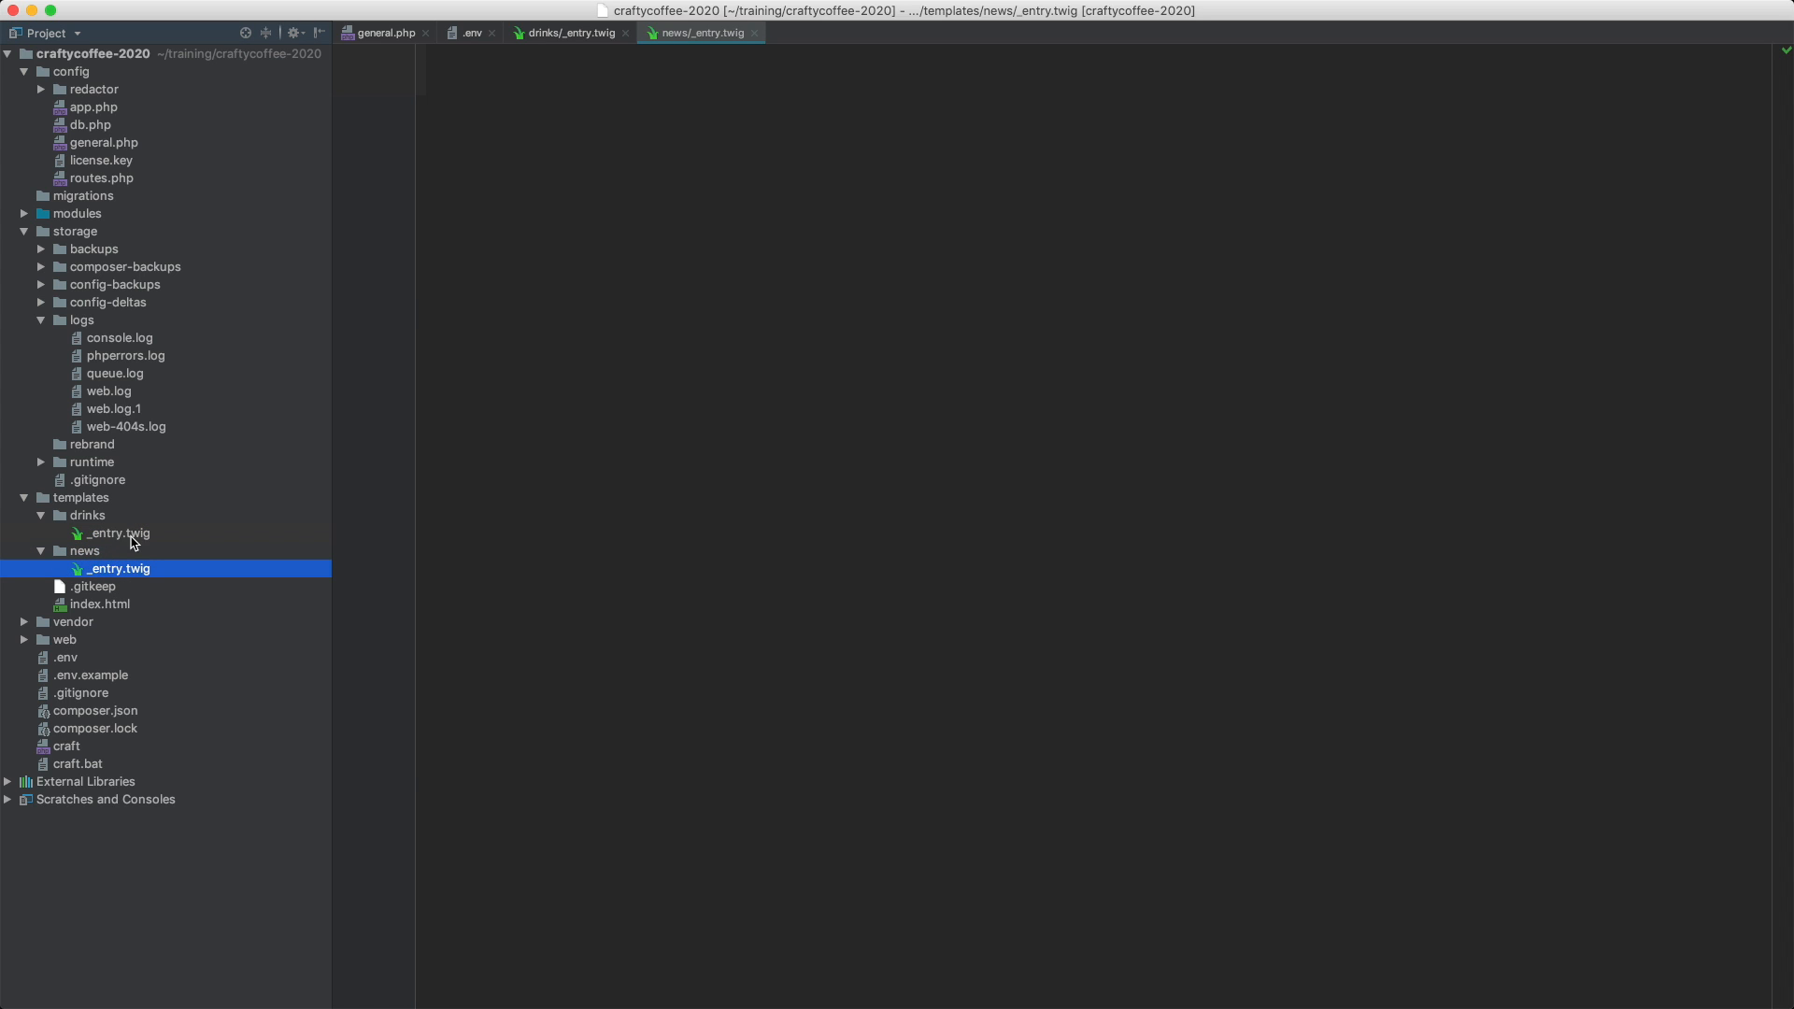
mouse_move(138, 576)
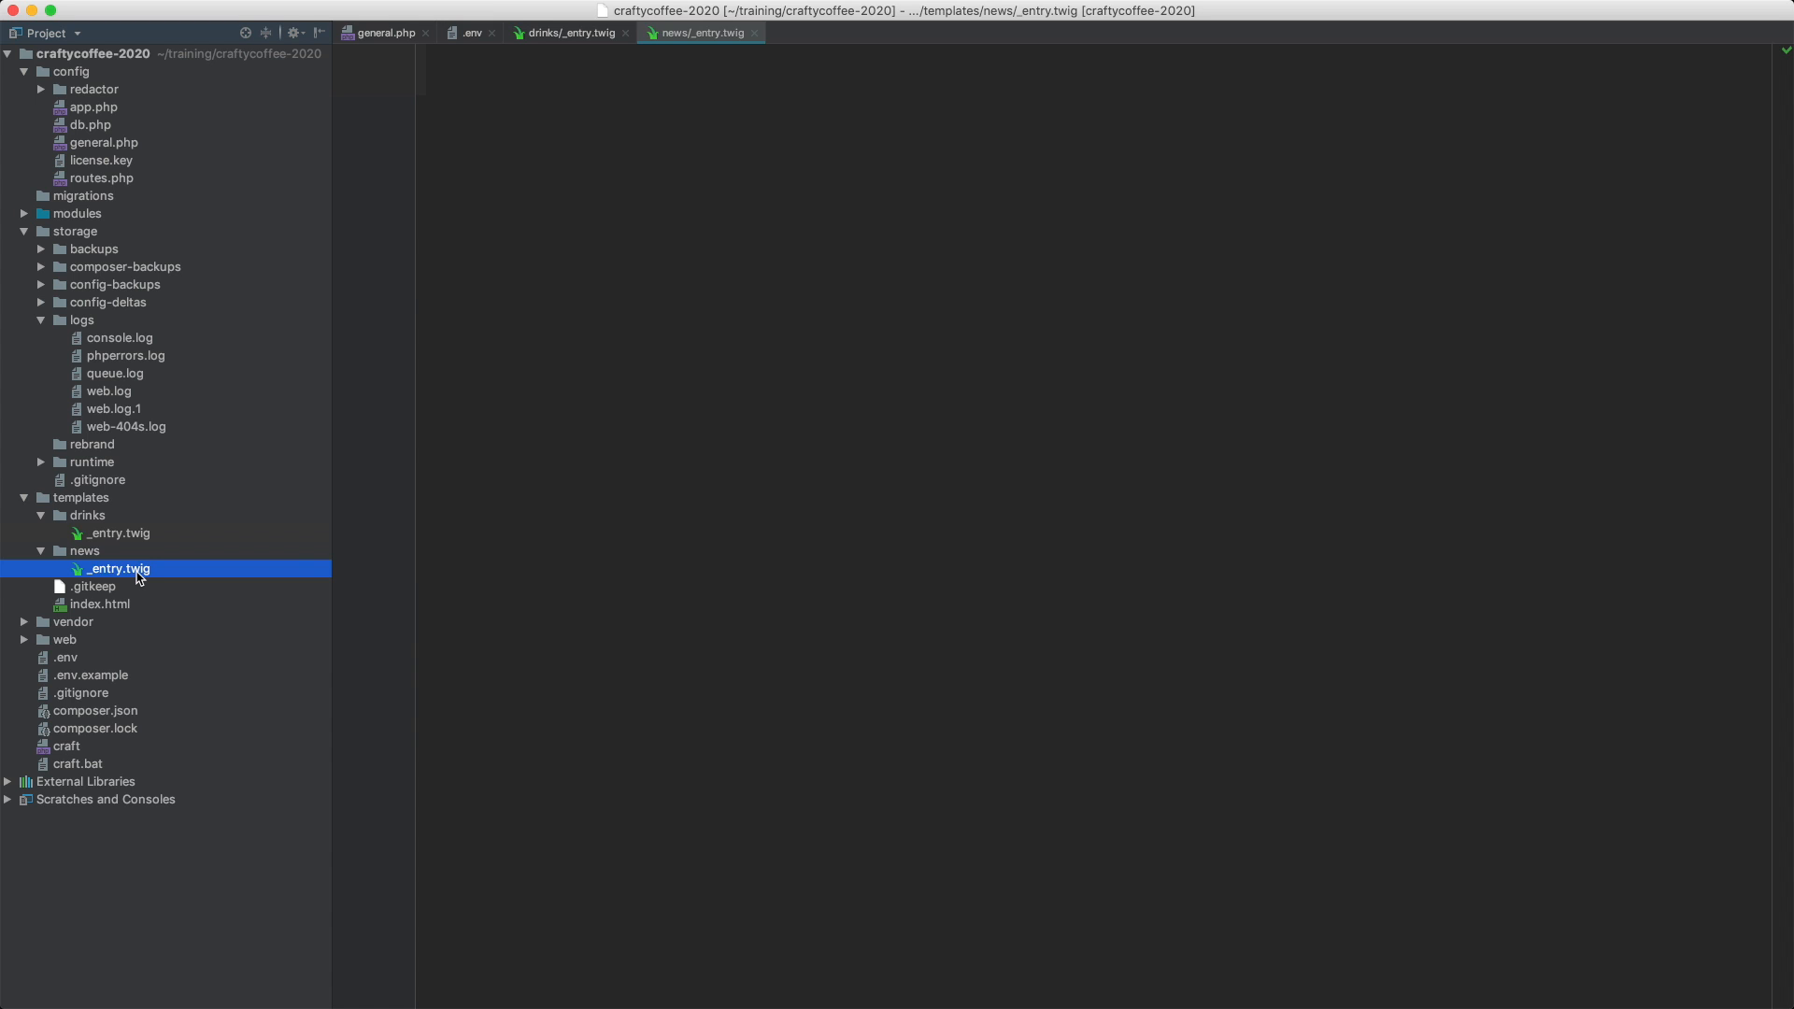
mouse_move(91, 524)
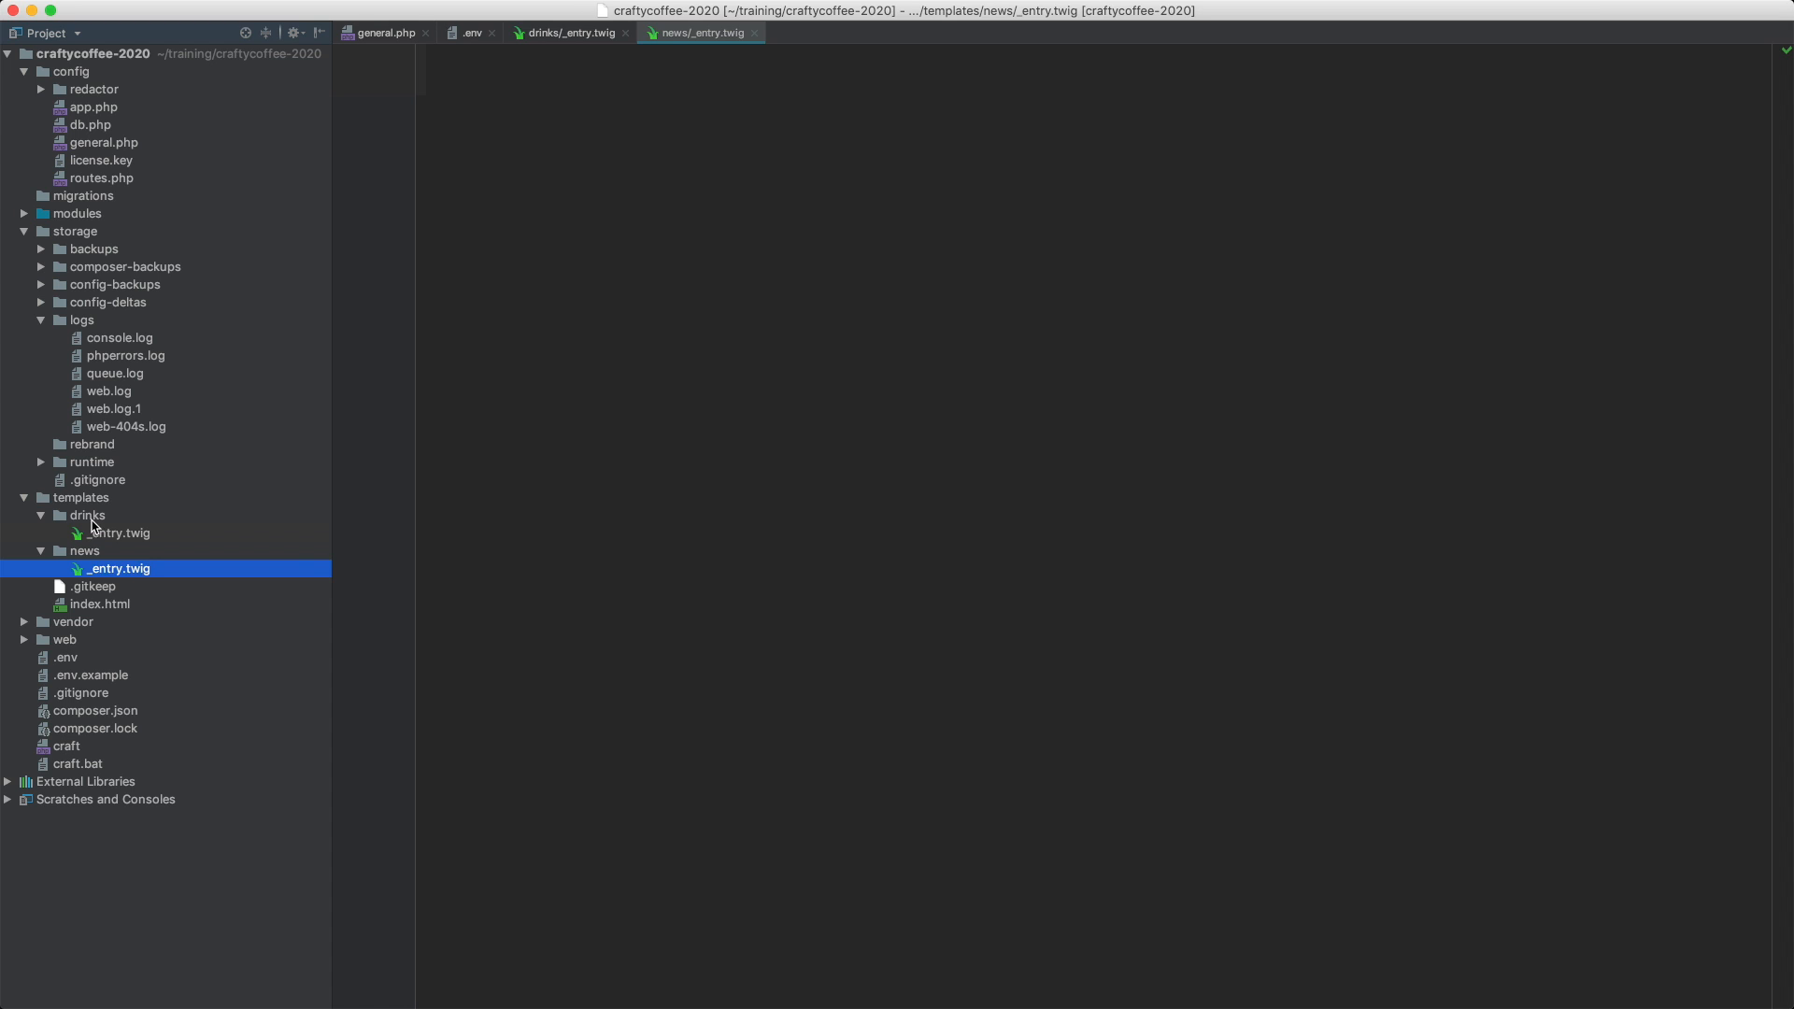
left_click(119, 533)
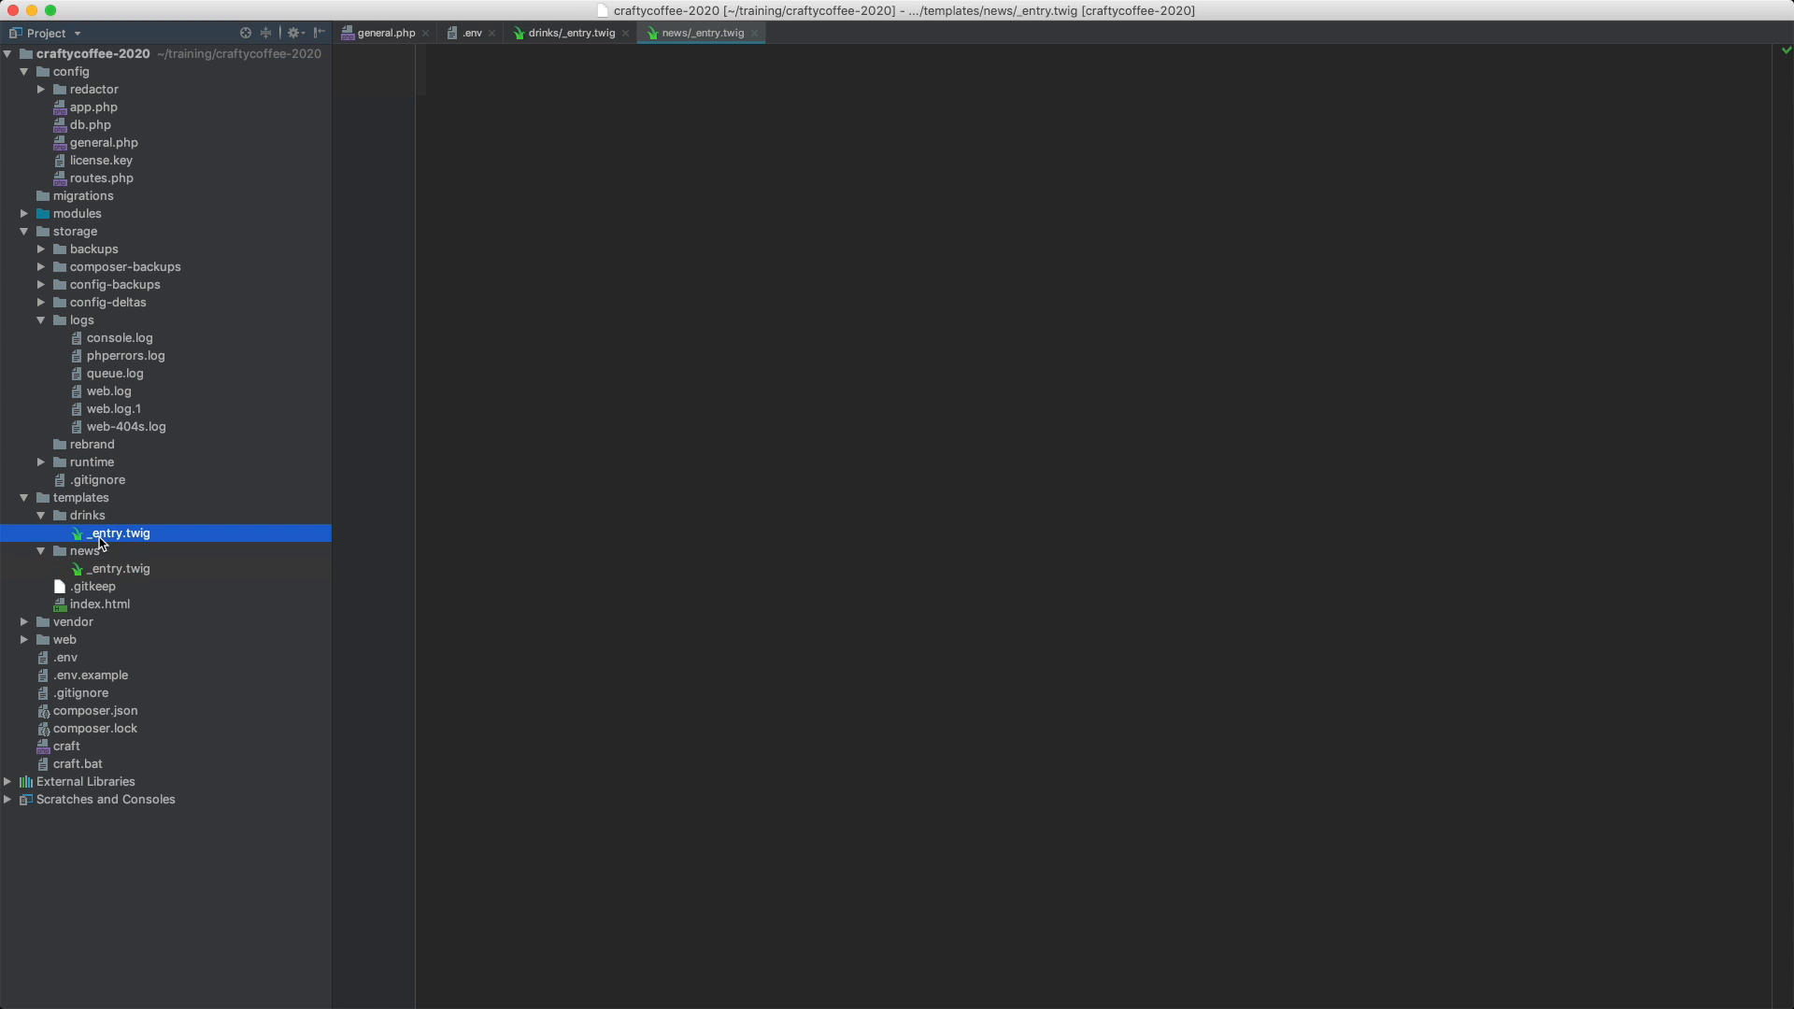
left_click(118, 569)
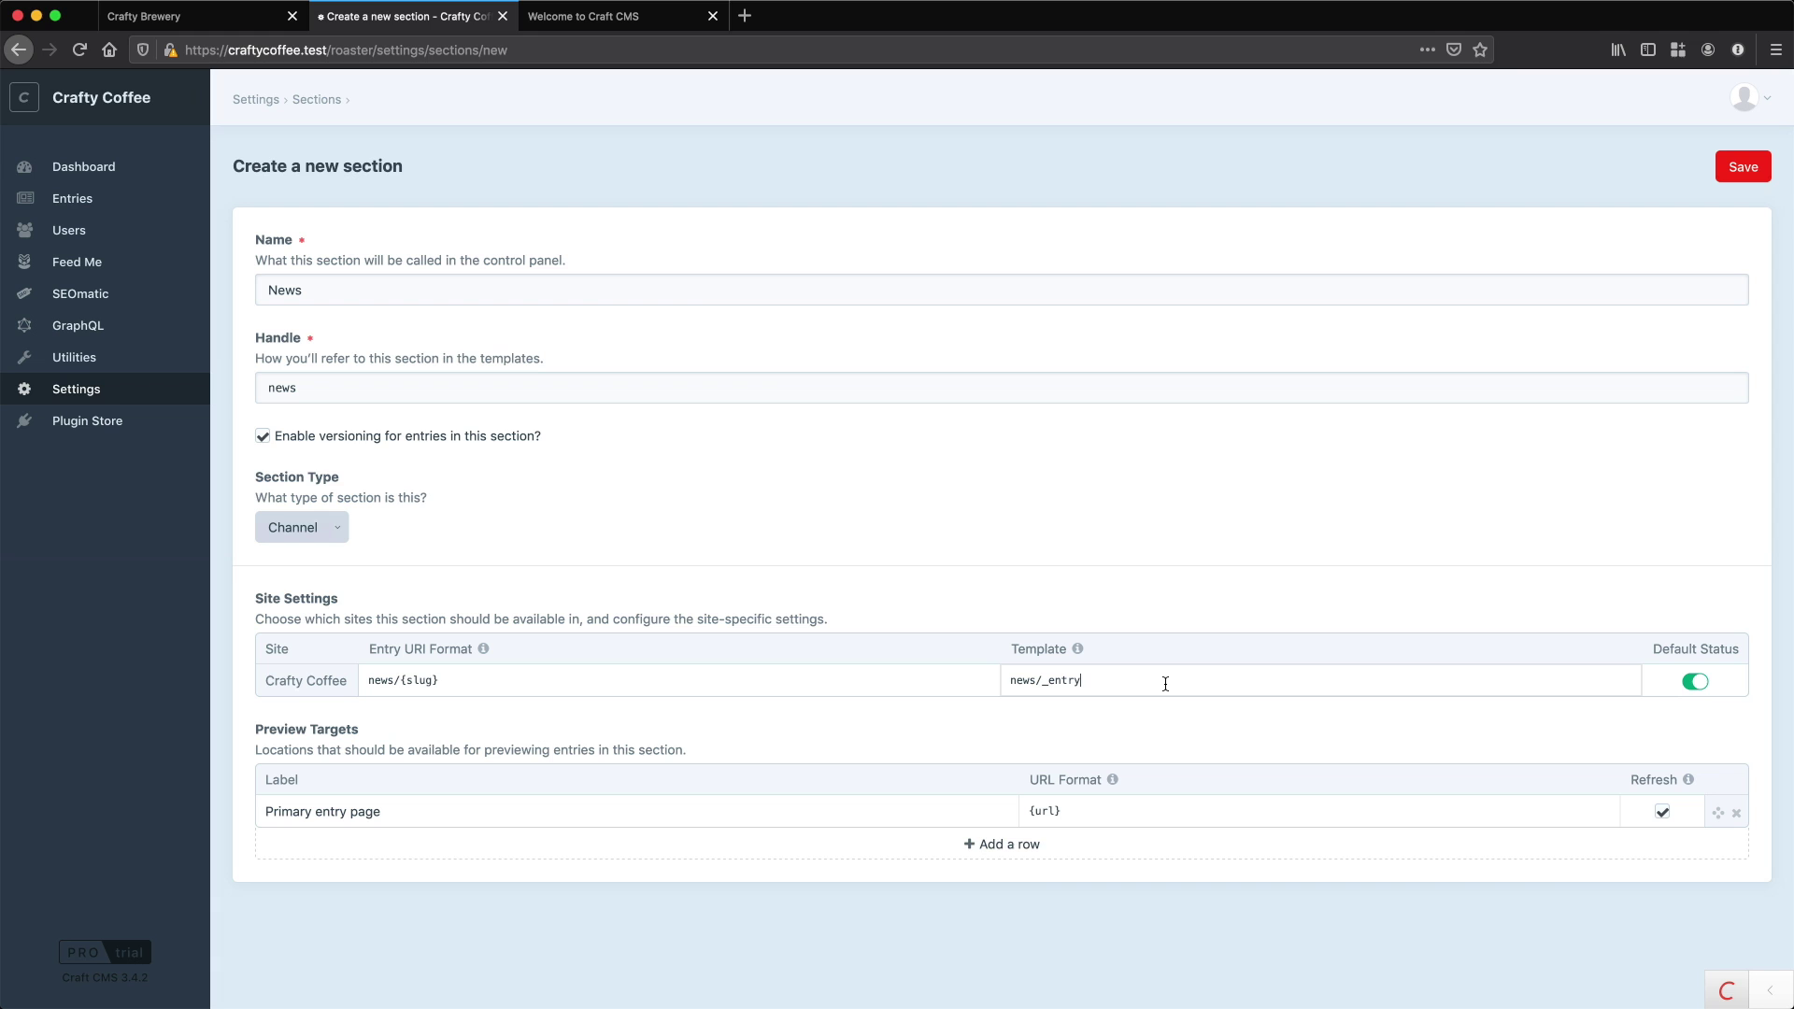
mouse_move(399, 832)
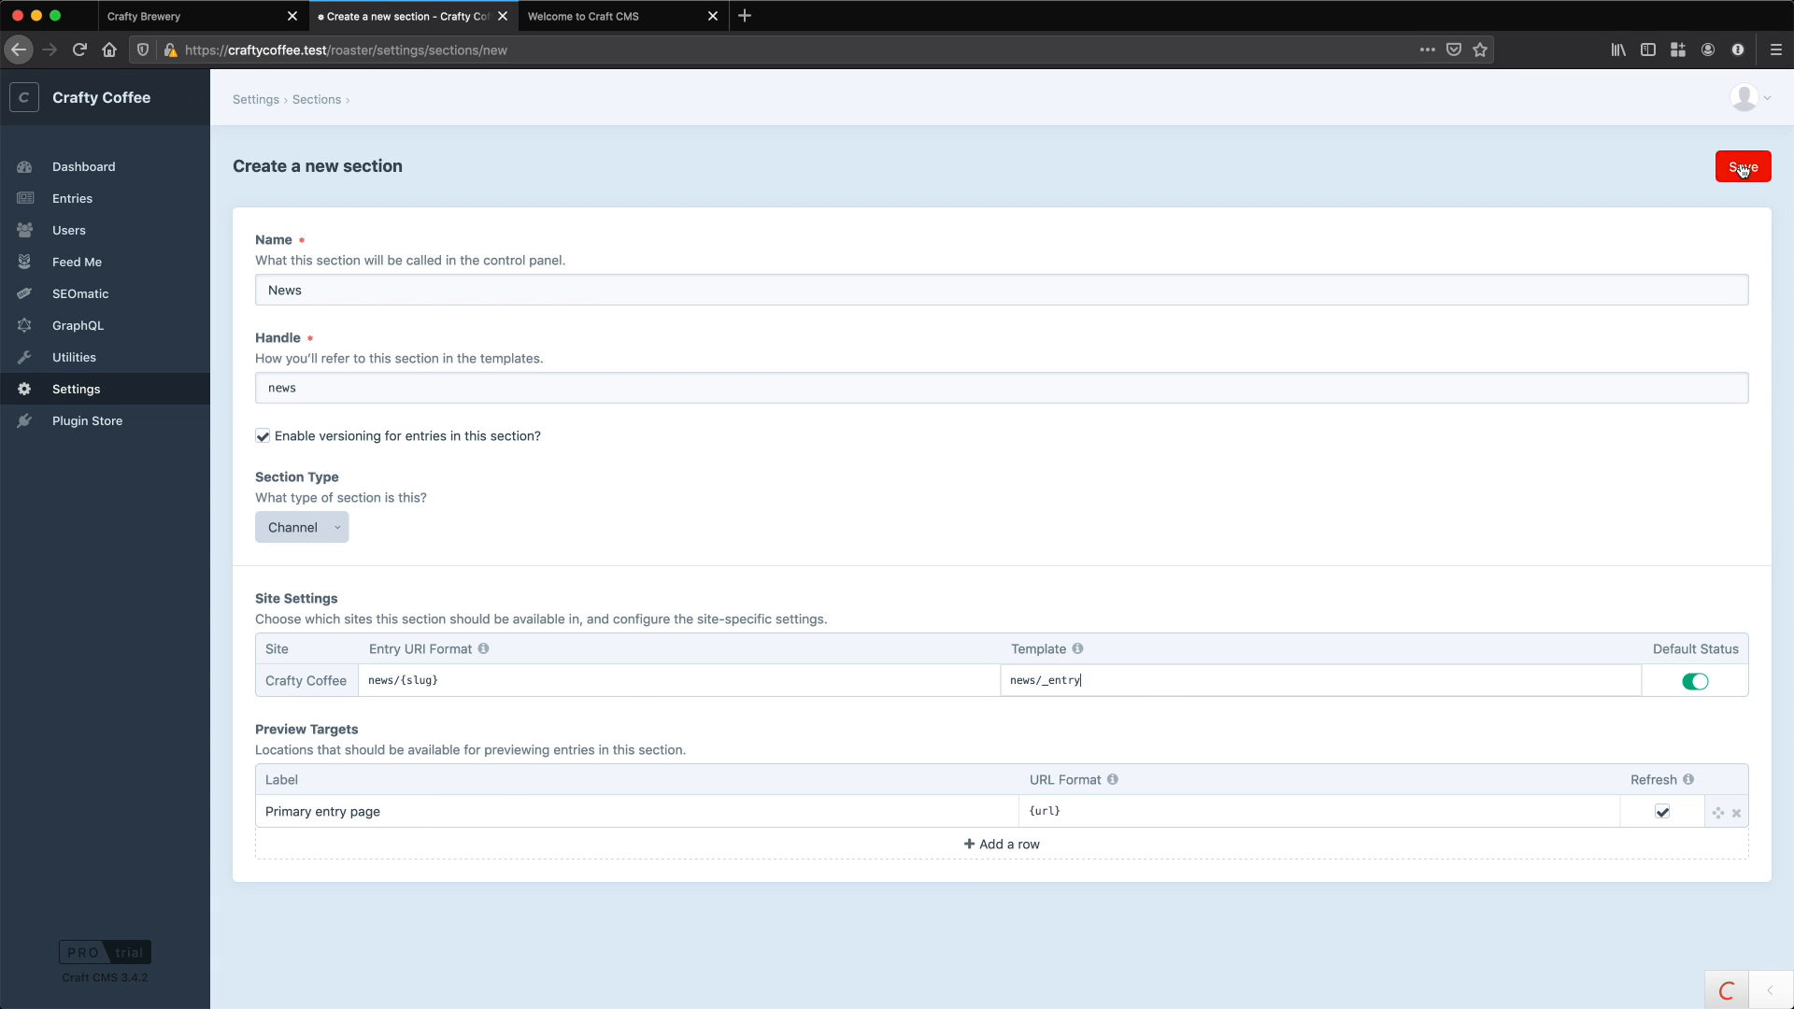
- Save the News channel section using news/_entry as its entry template
left_click(1743, 165)
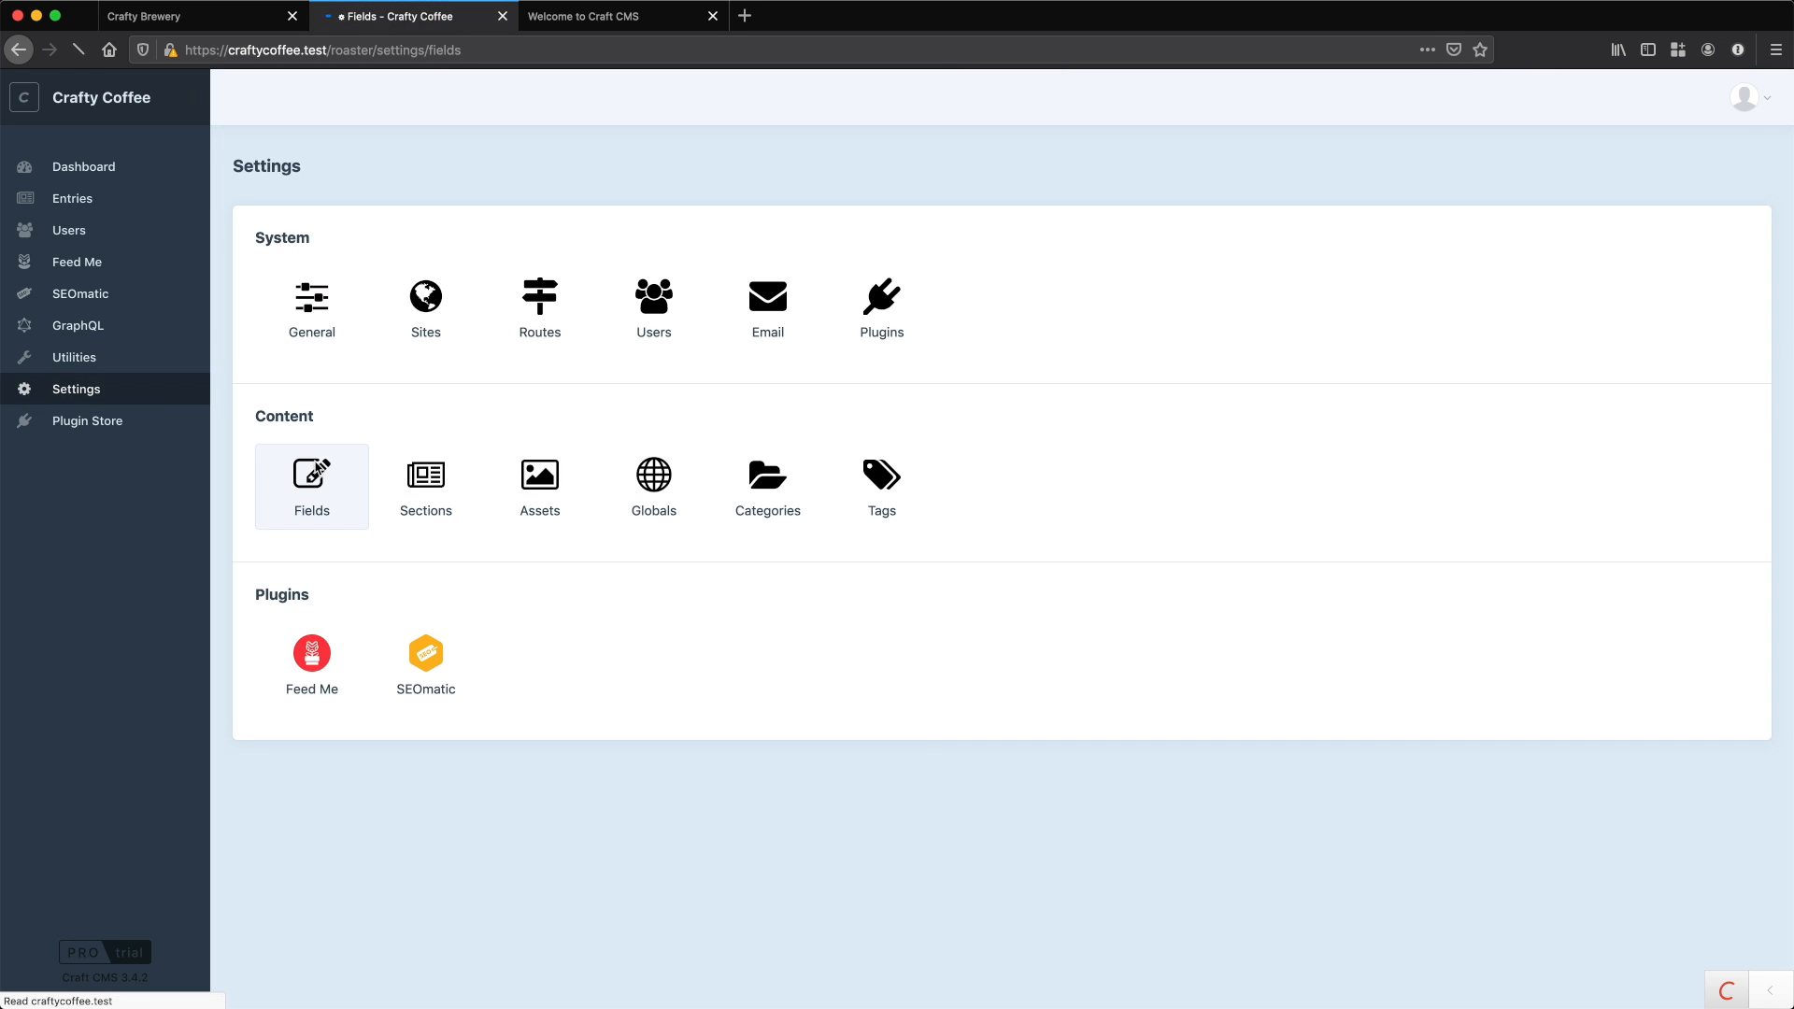
- Add a new empty field group named News under Settings > Fields
left_click(313, 486)
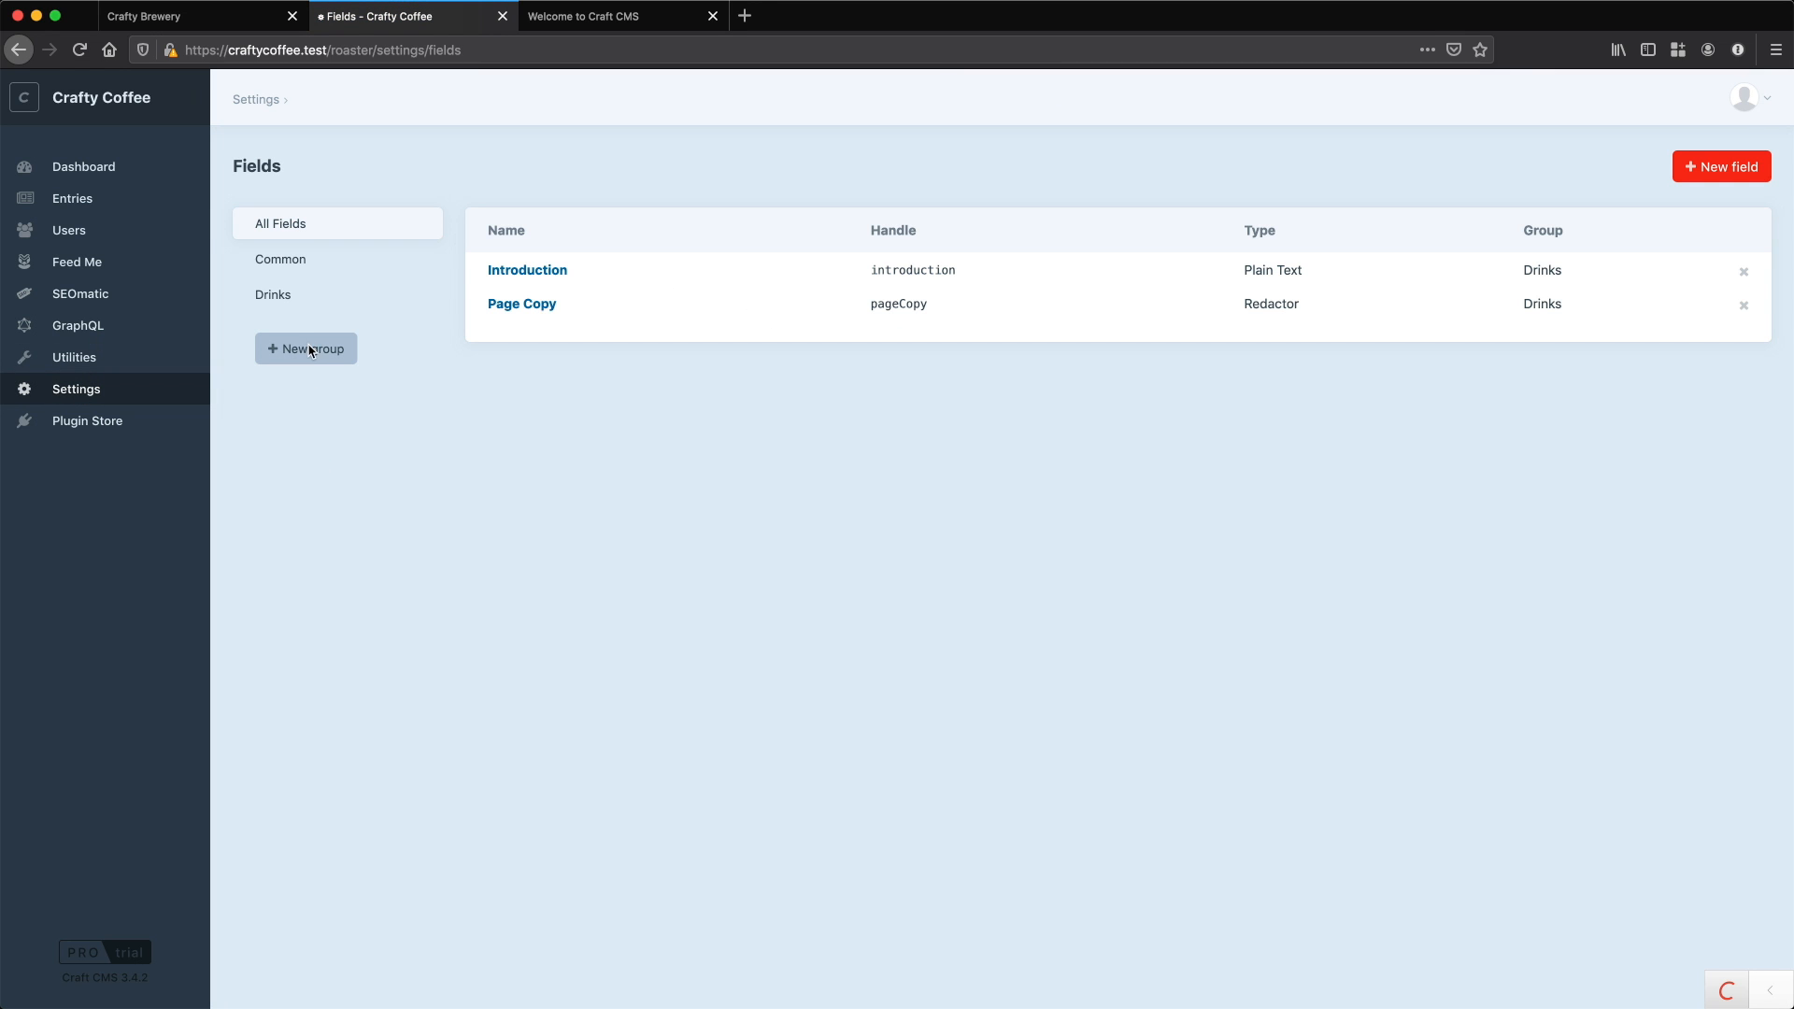
left_click(306, 349)
type("News")
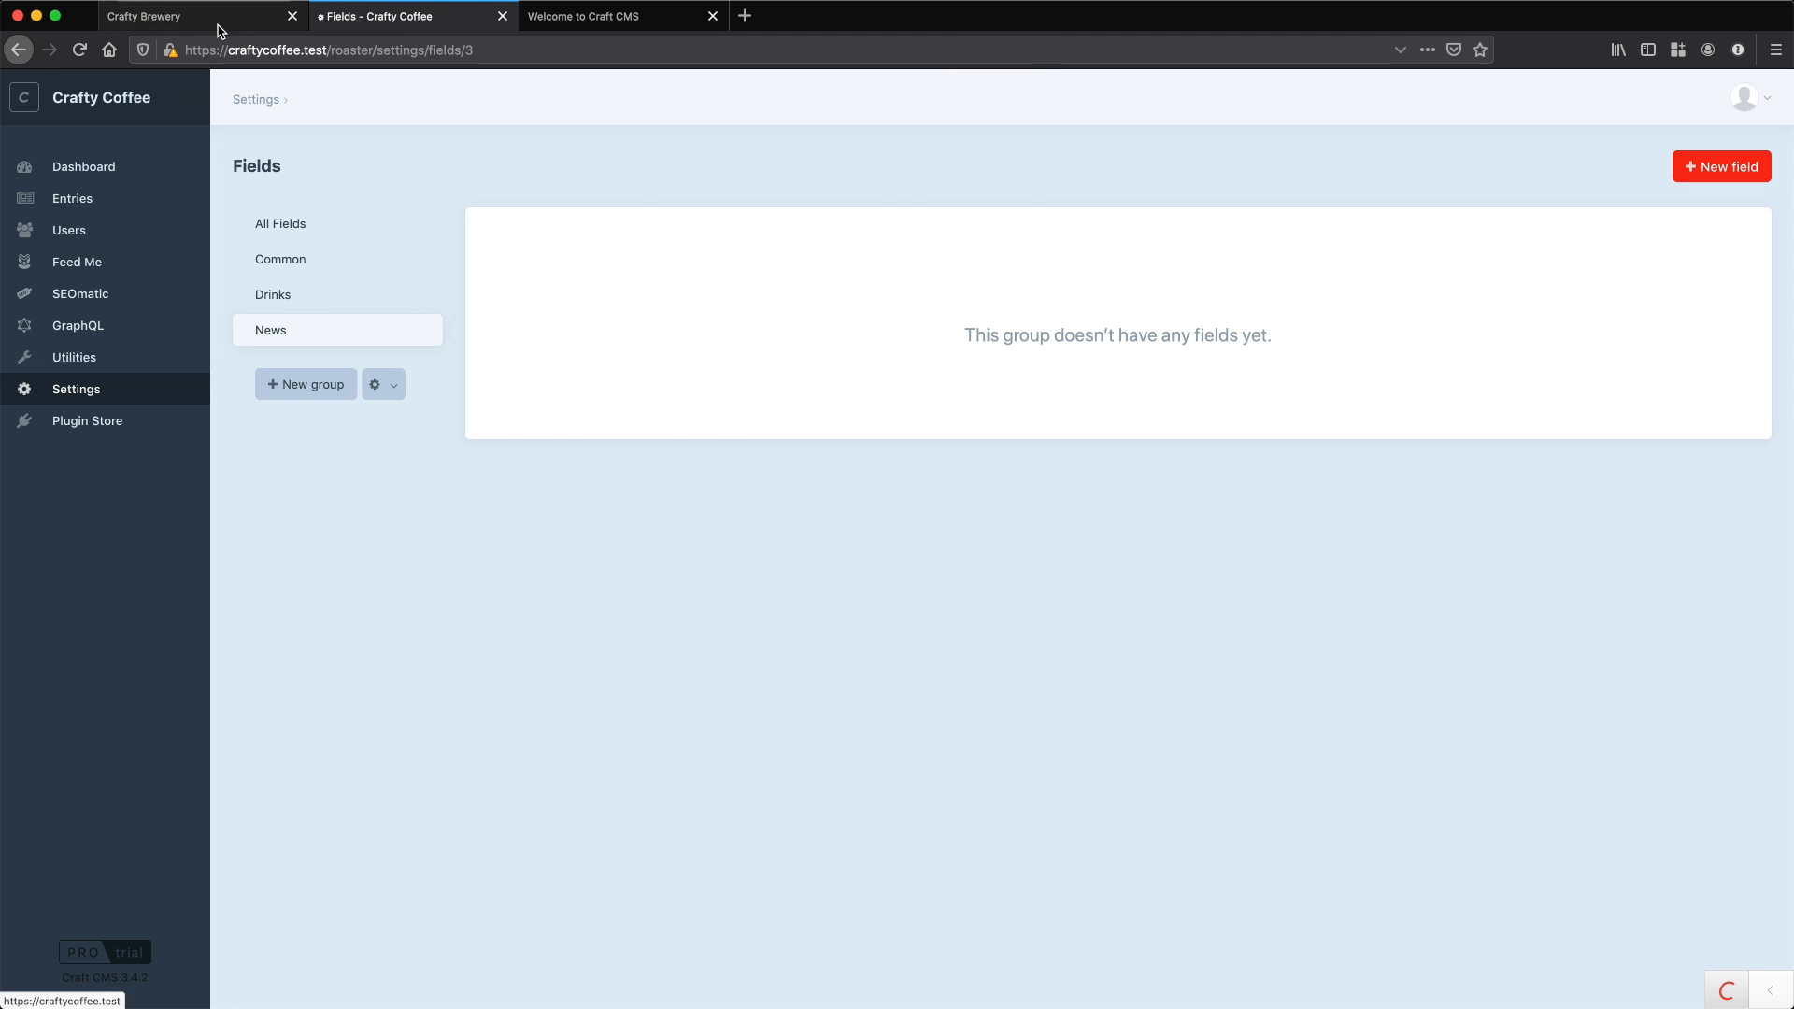
left_click(187, 16)
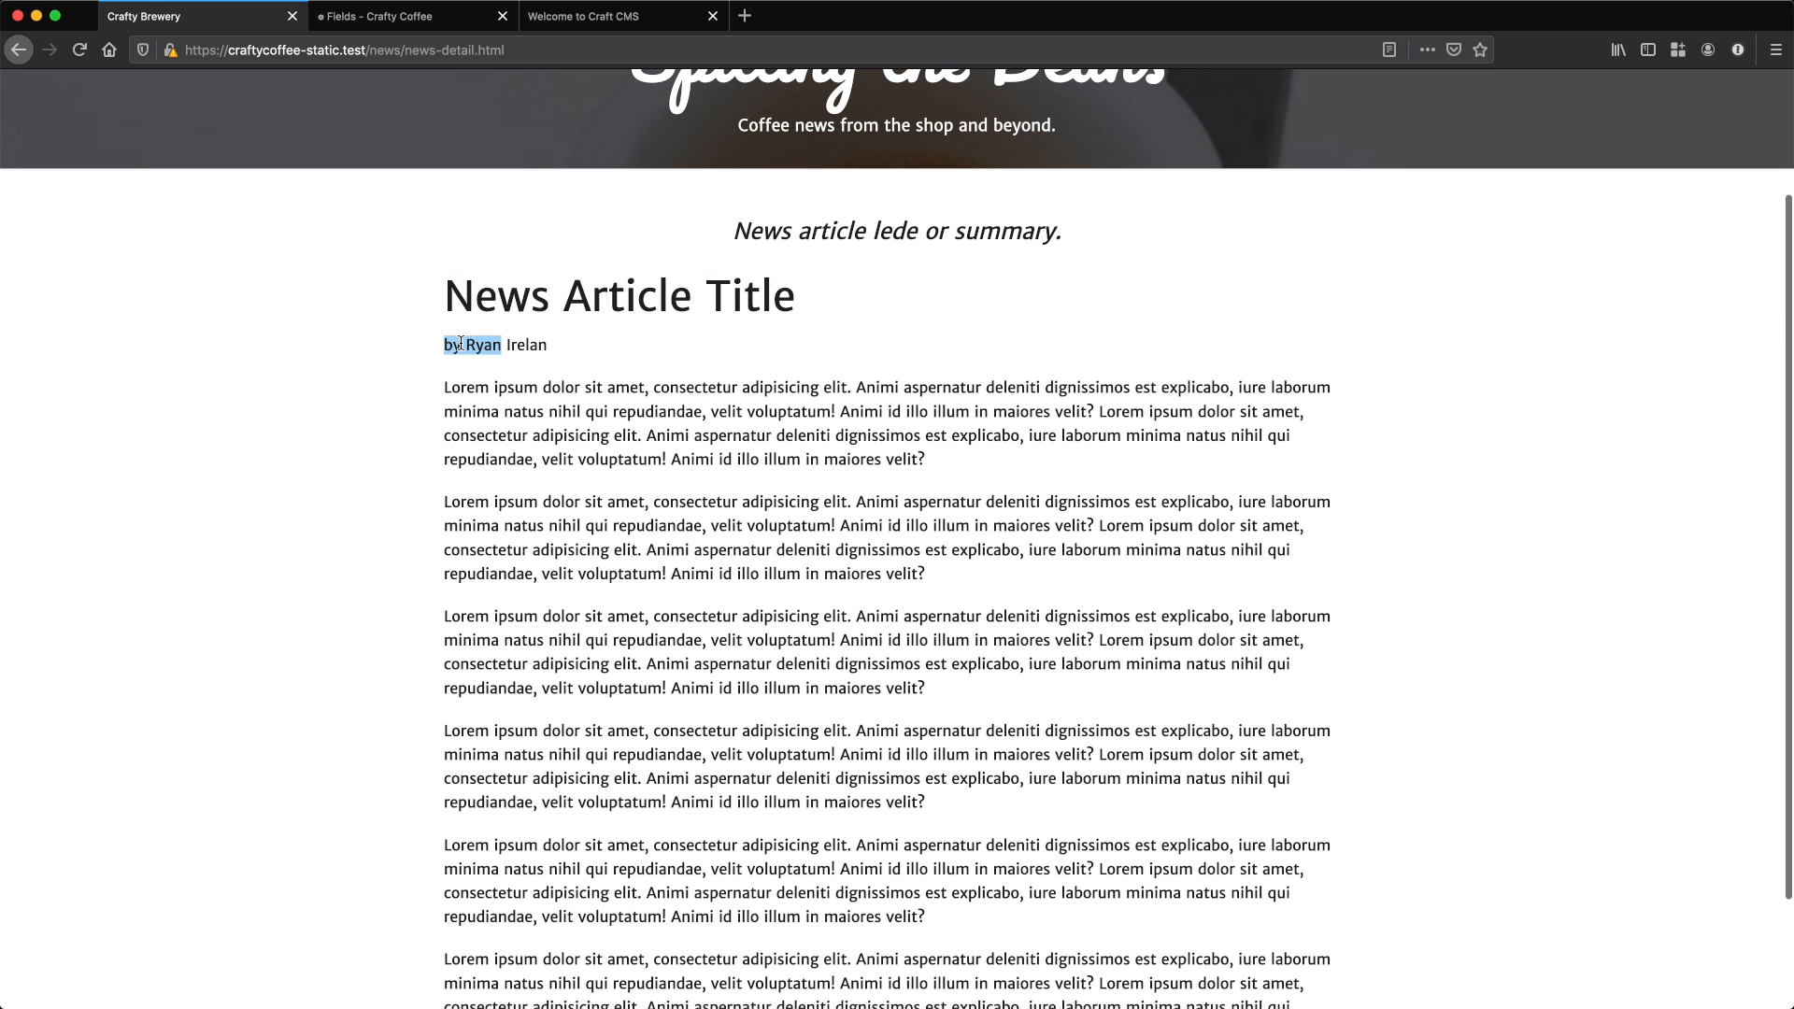
- Examine the static news article's byline, author name and first body paragraph
left_click(643, 499)
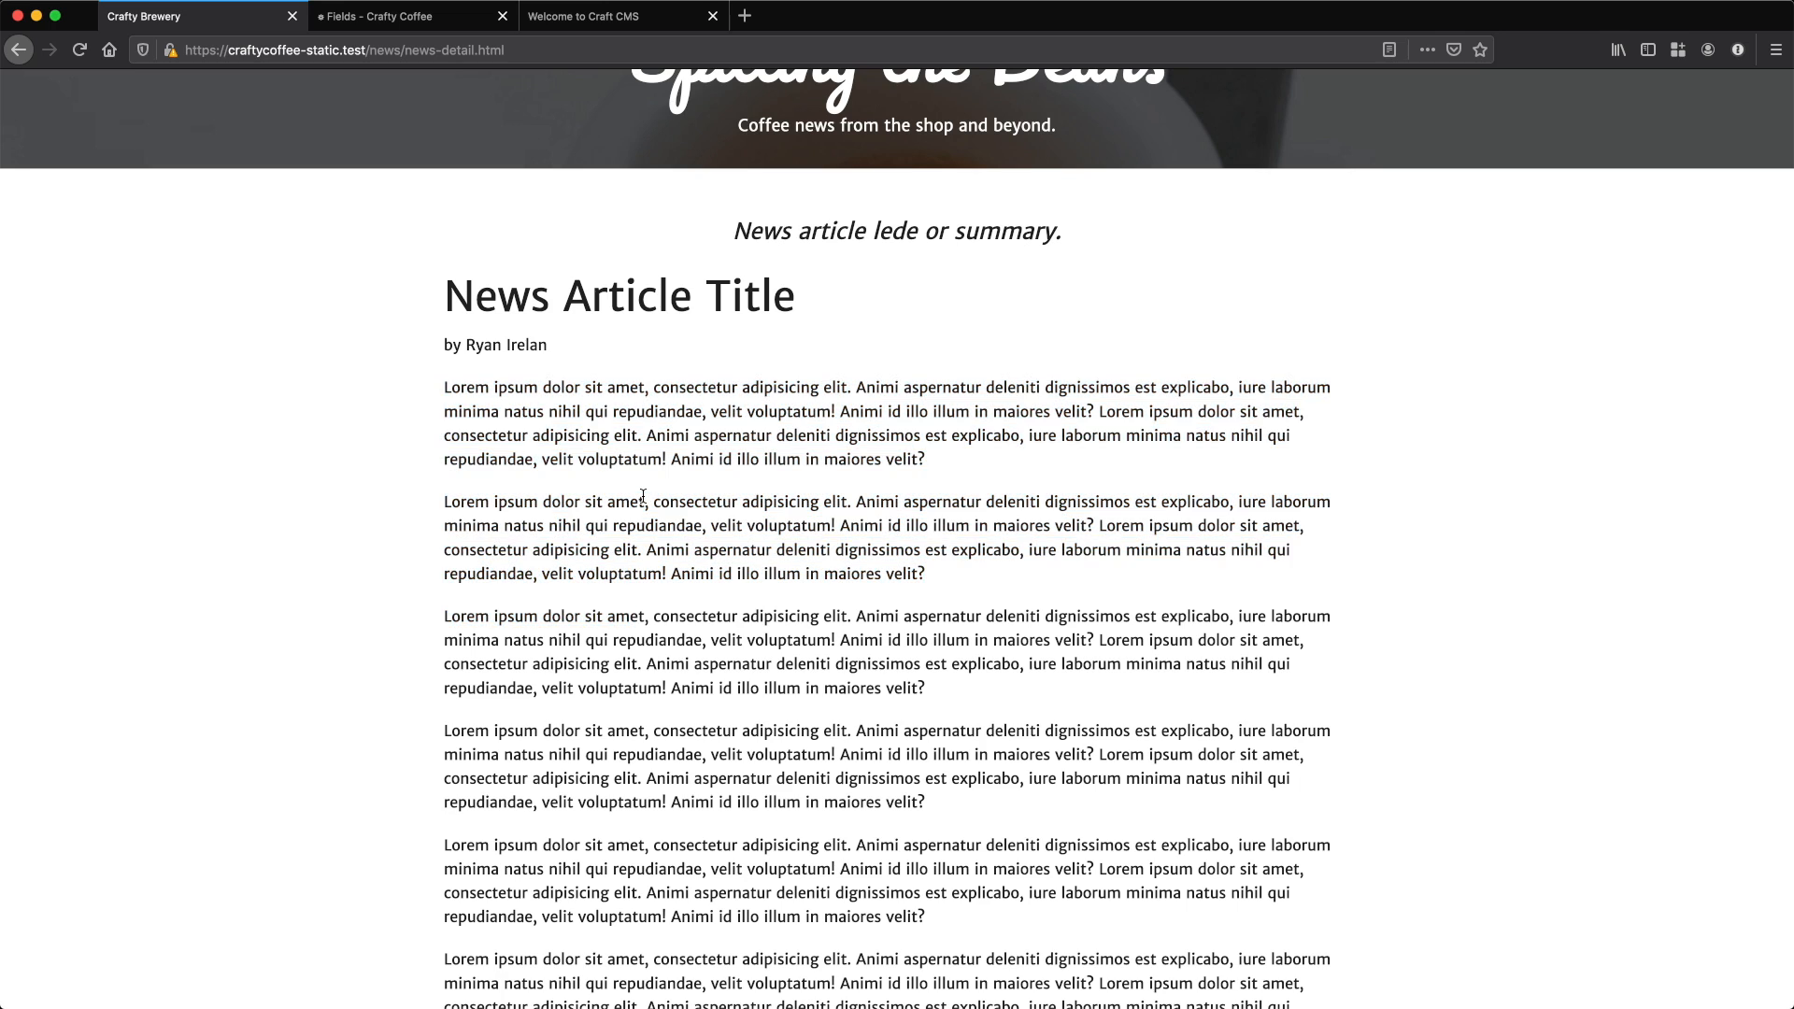
scroll("up", 3)
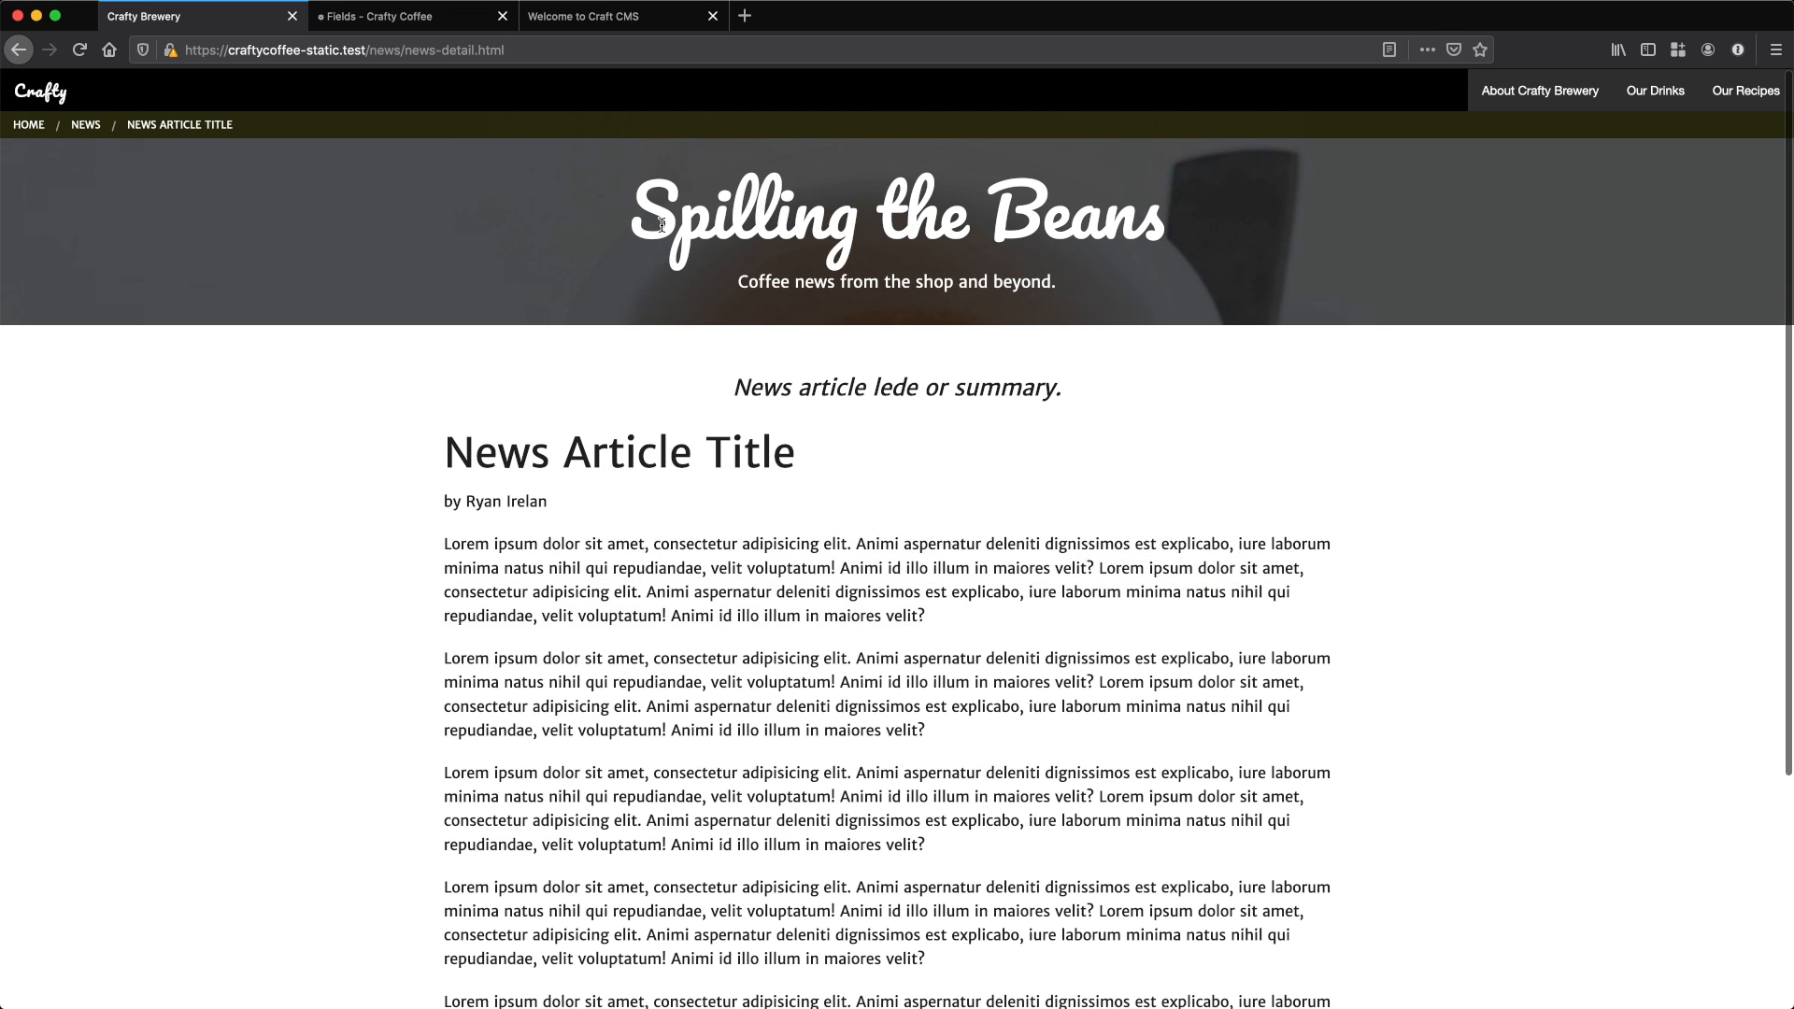
mouse_move(774, 280)
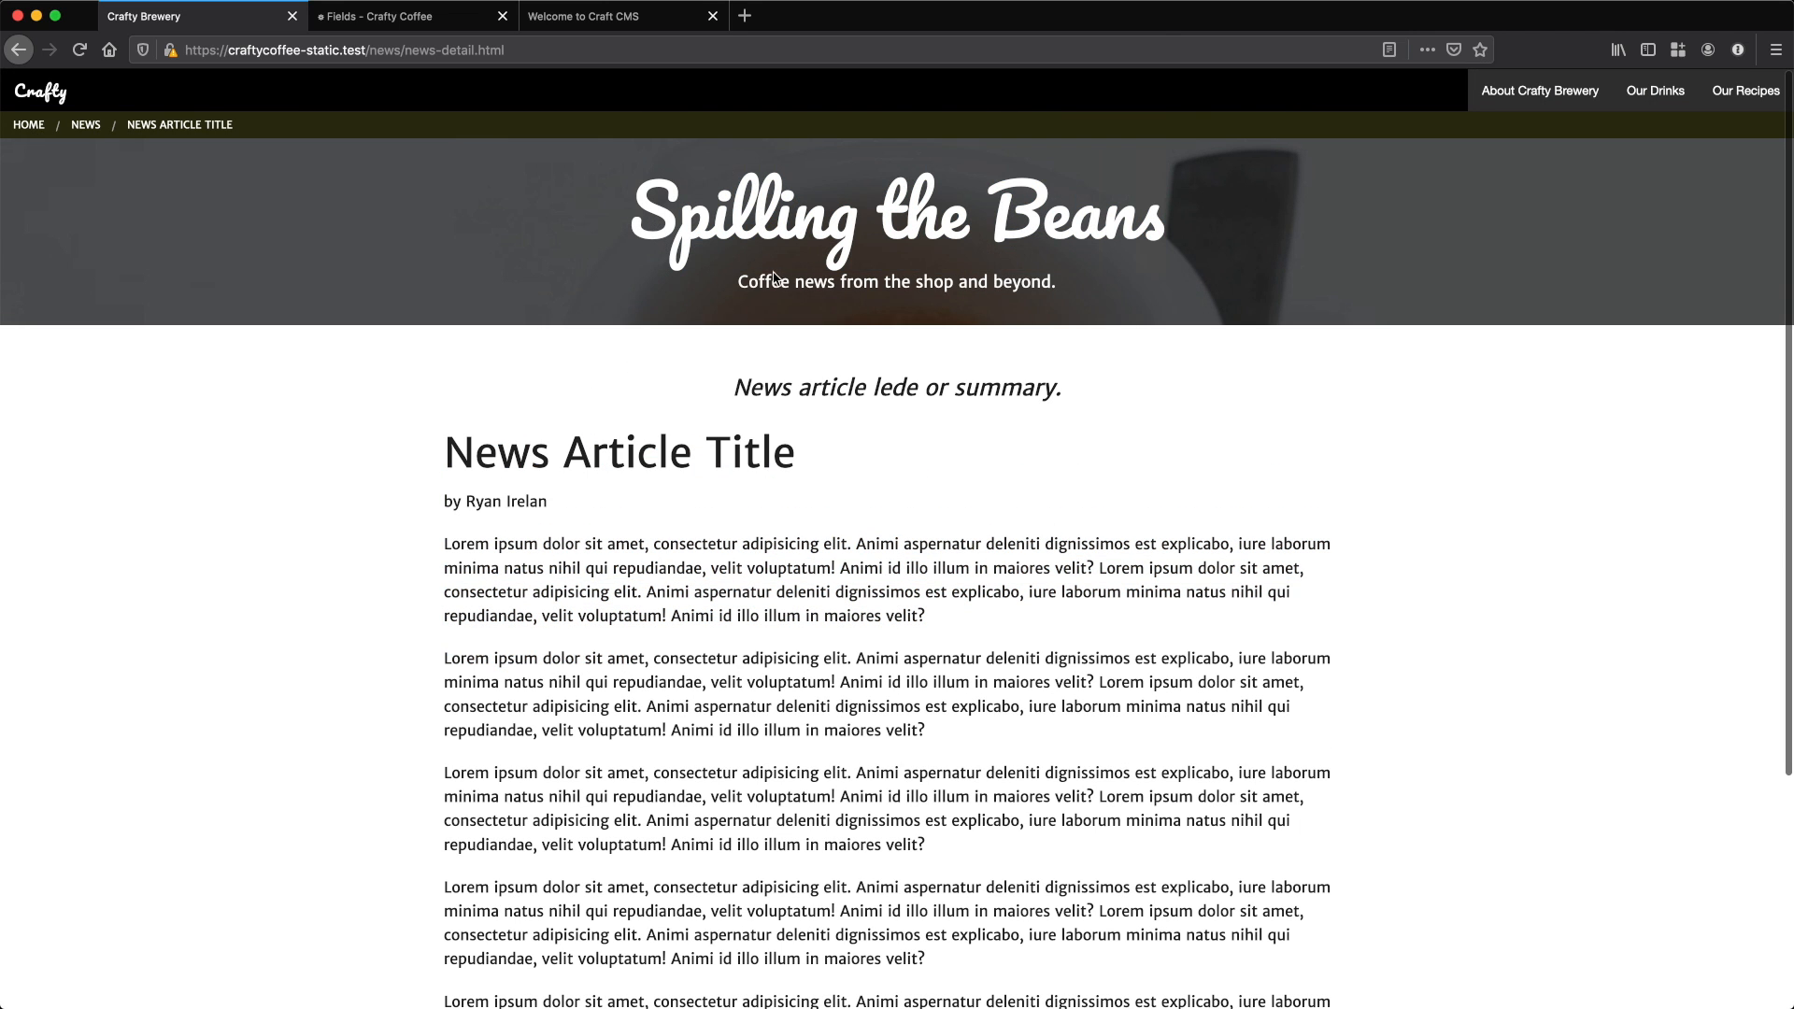
triple_click(896, 281)
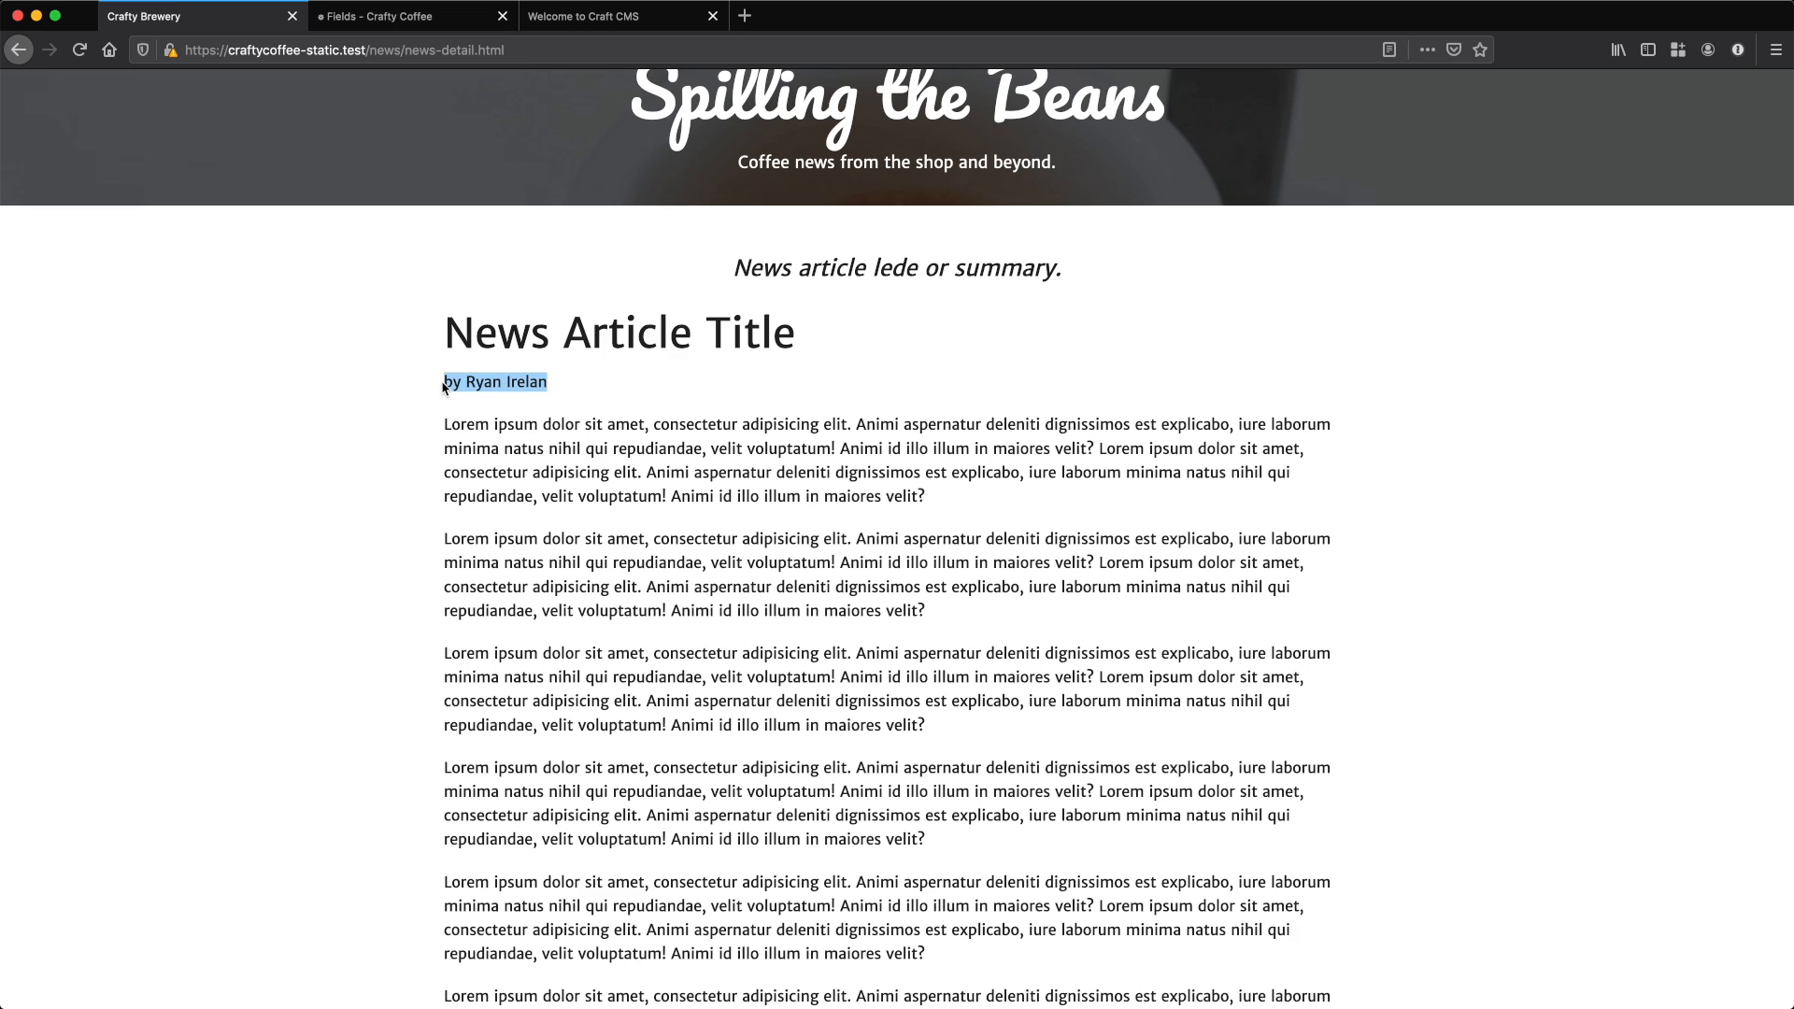
left_click(467, 381)
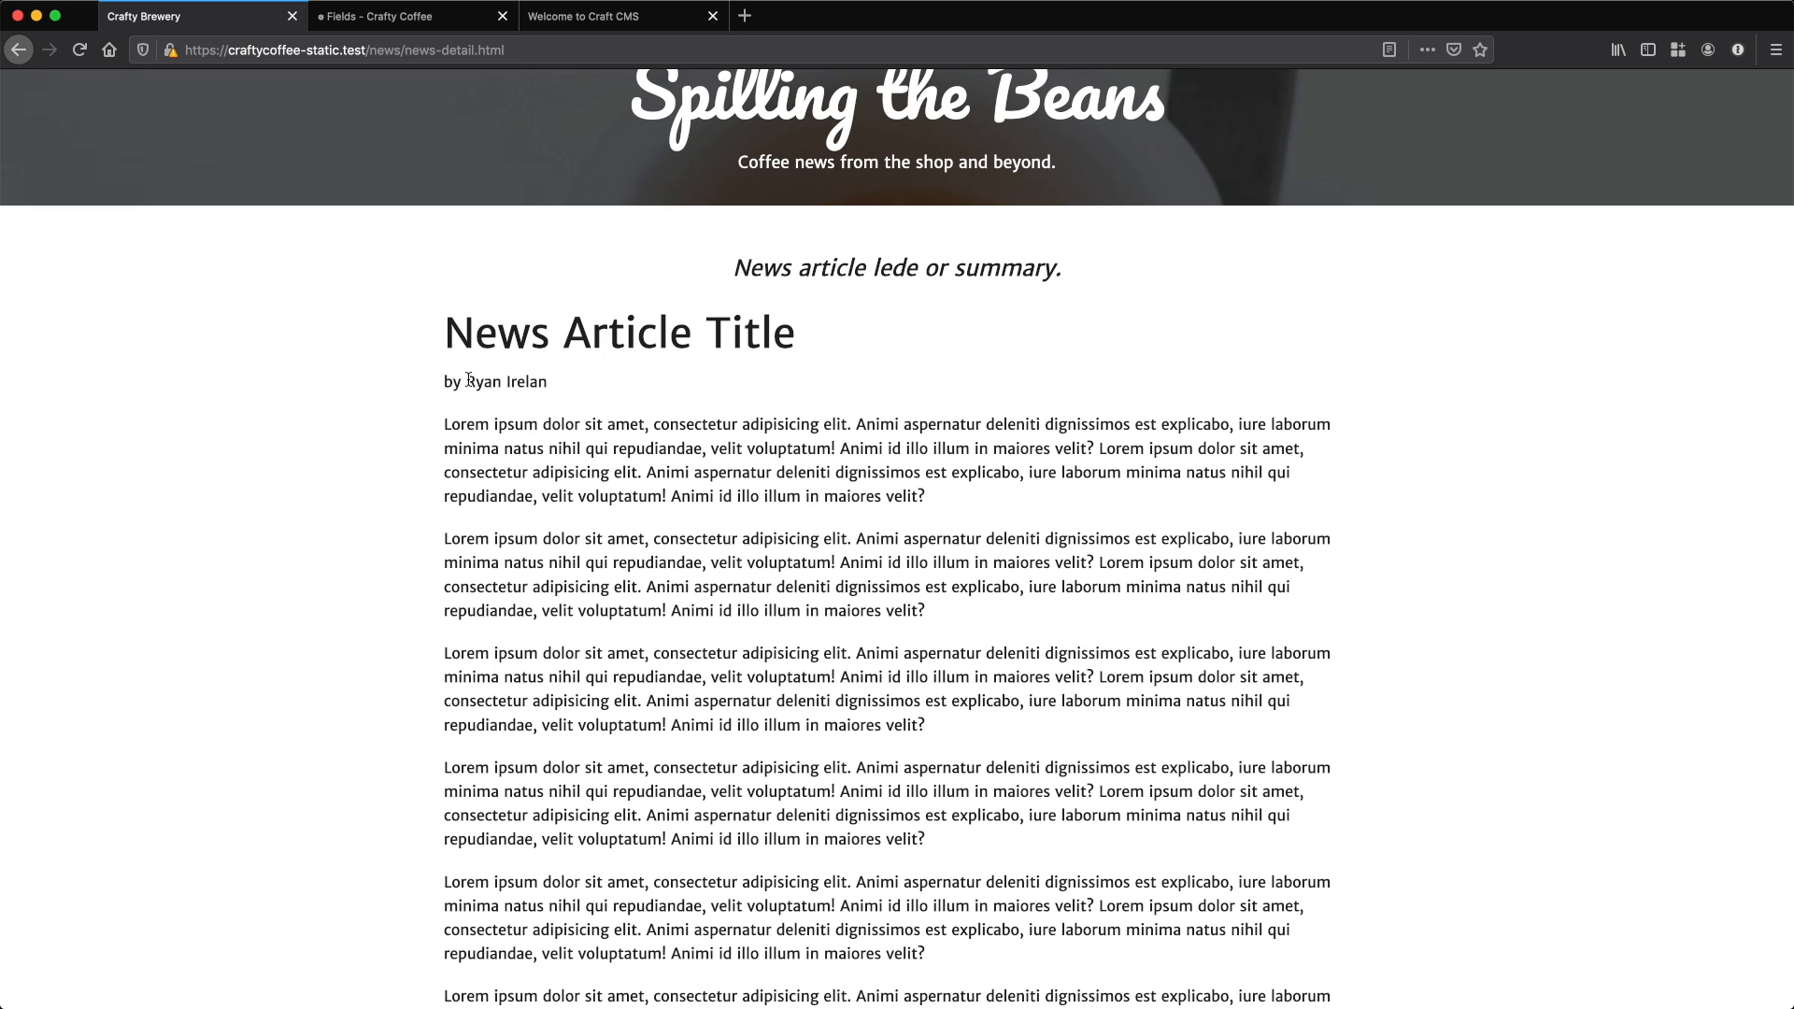
double_click(490, 382)
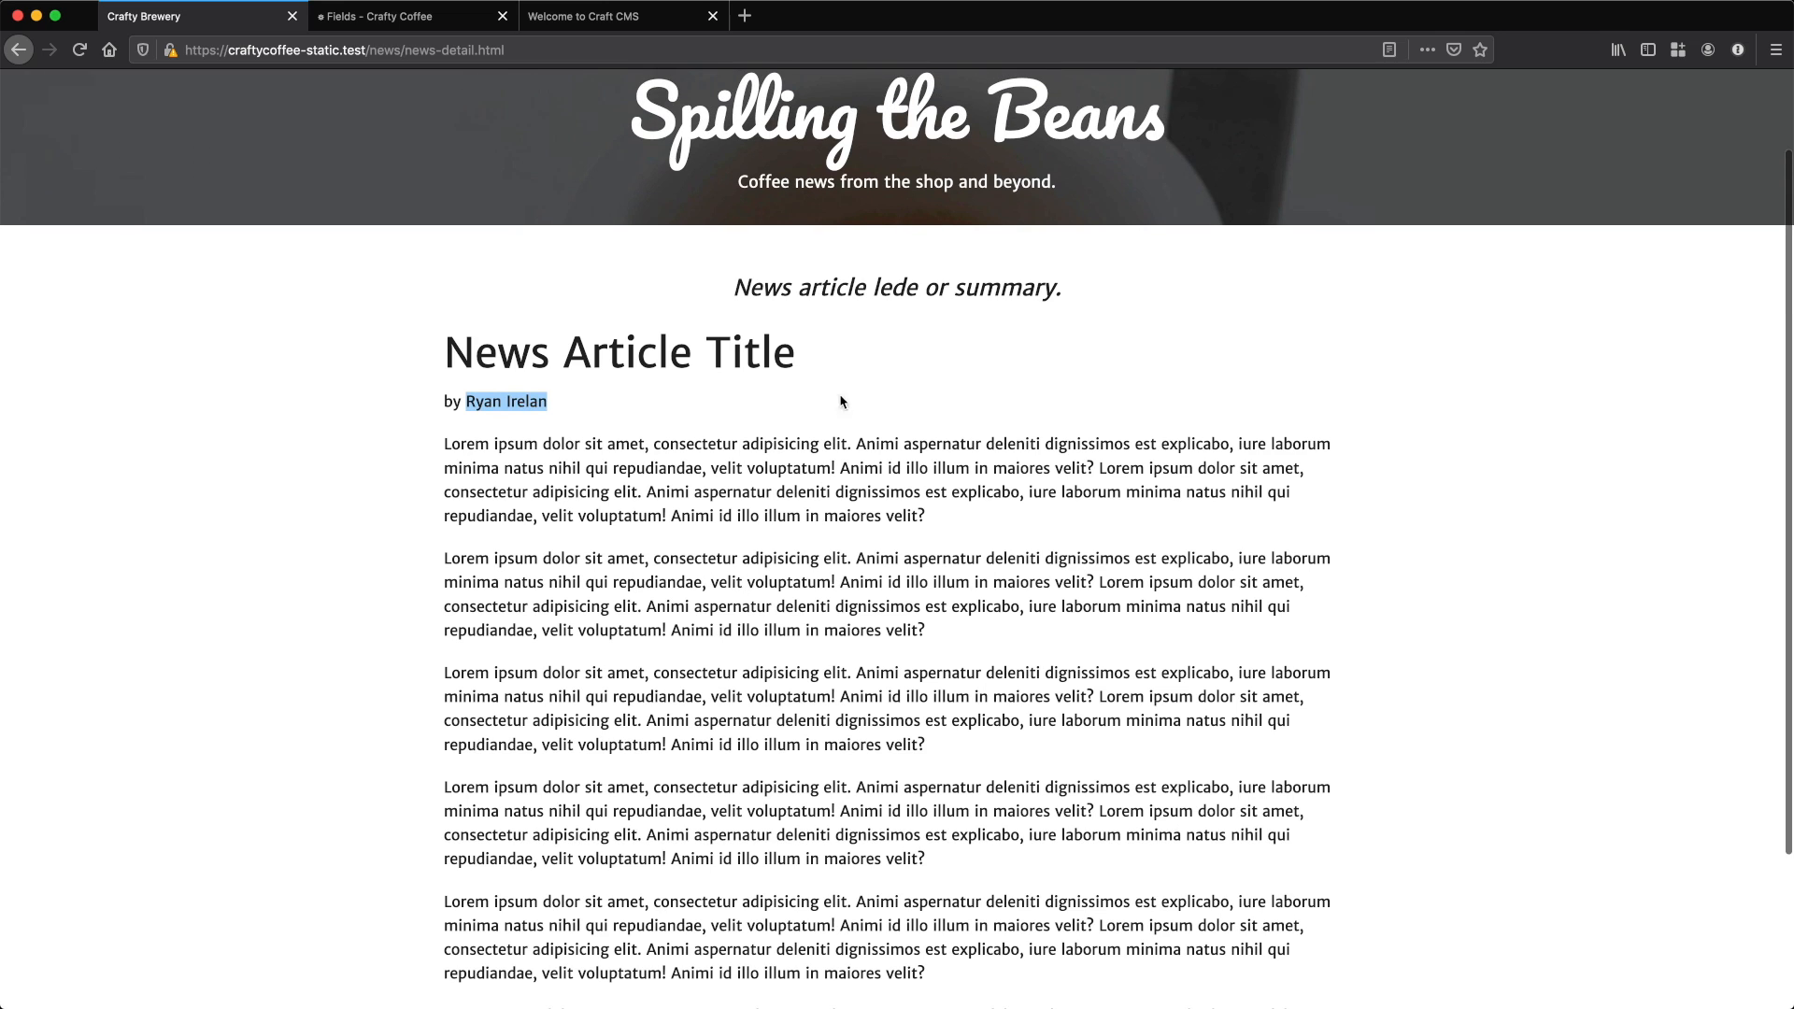
left_click_drag(445, 444, 924, 516)
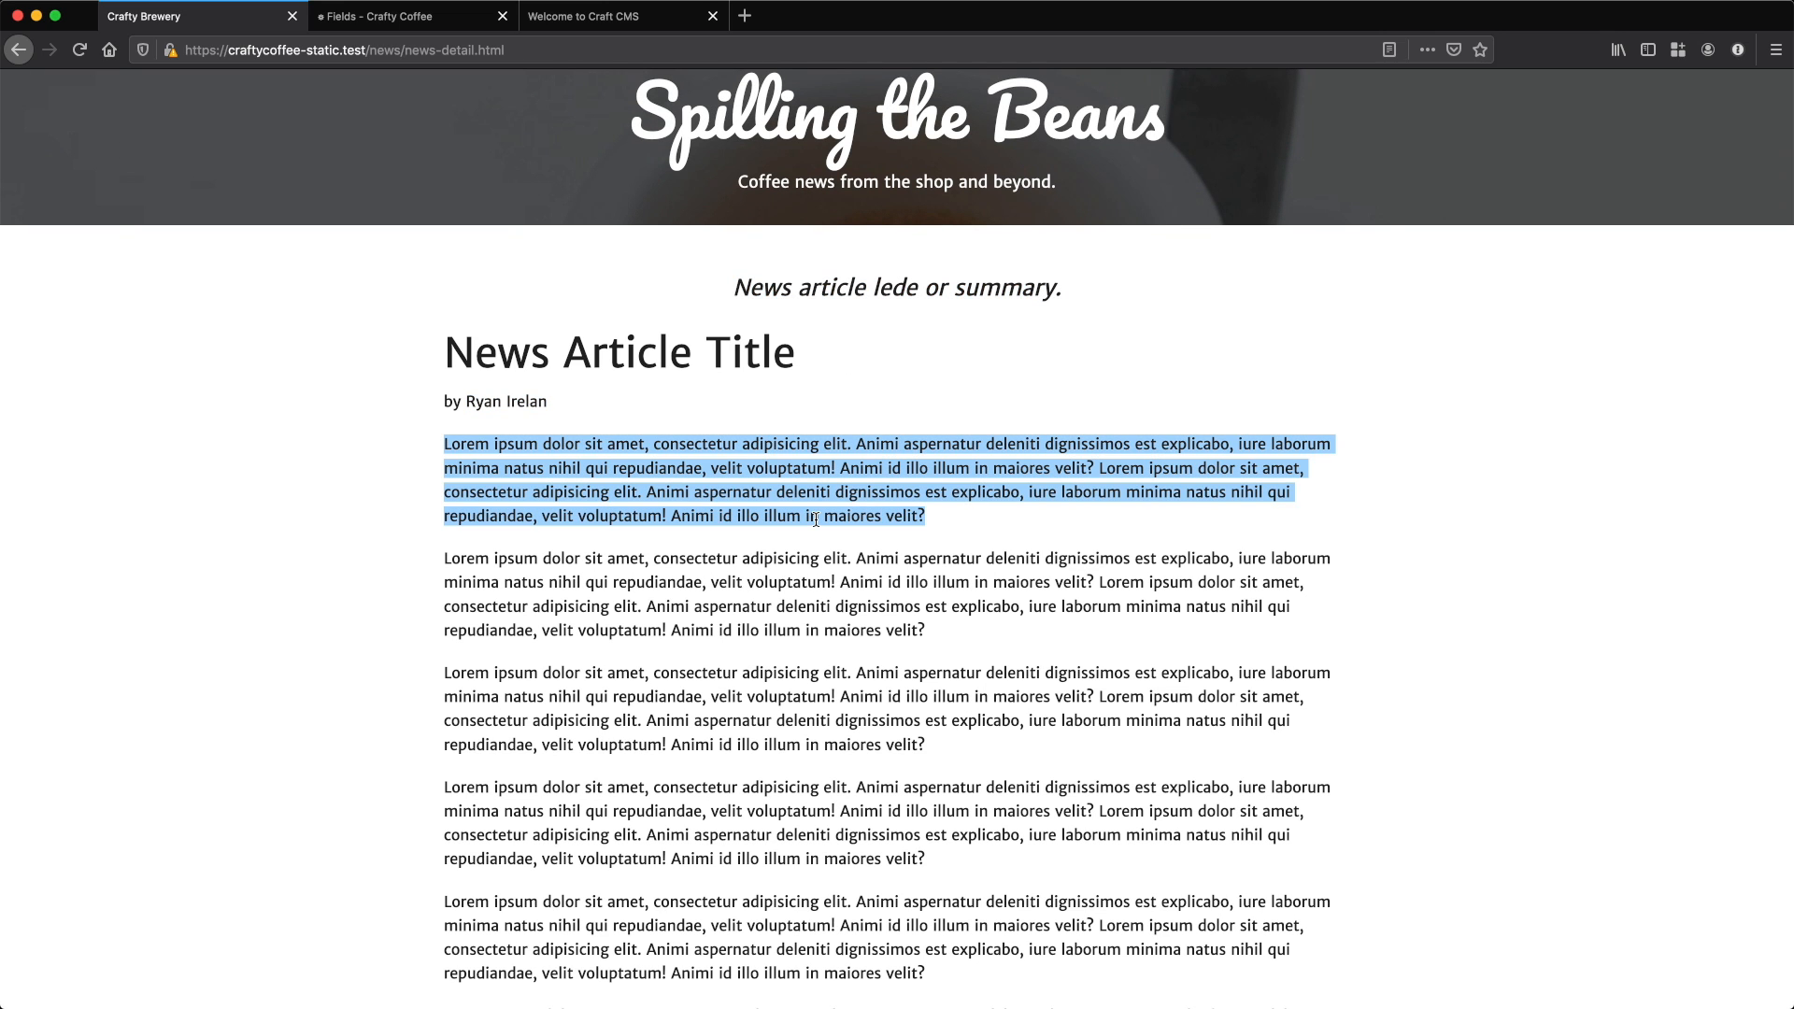
left_click(396, 16)
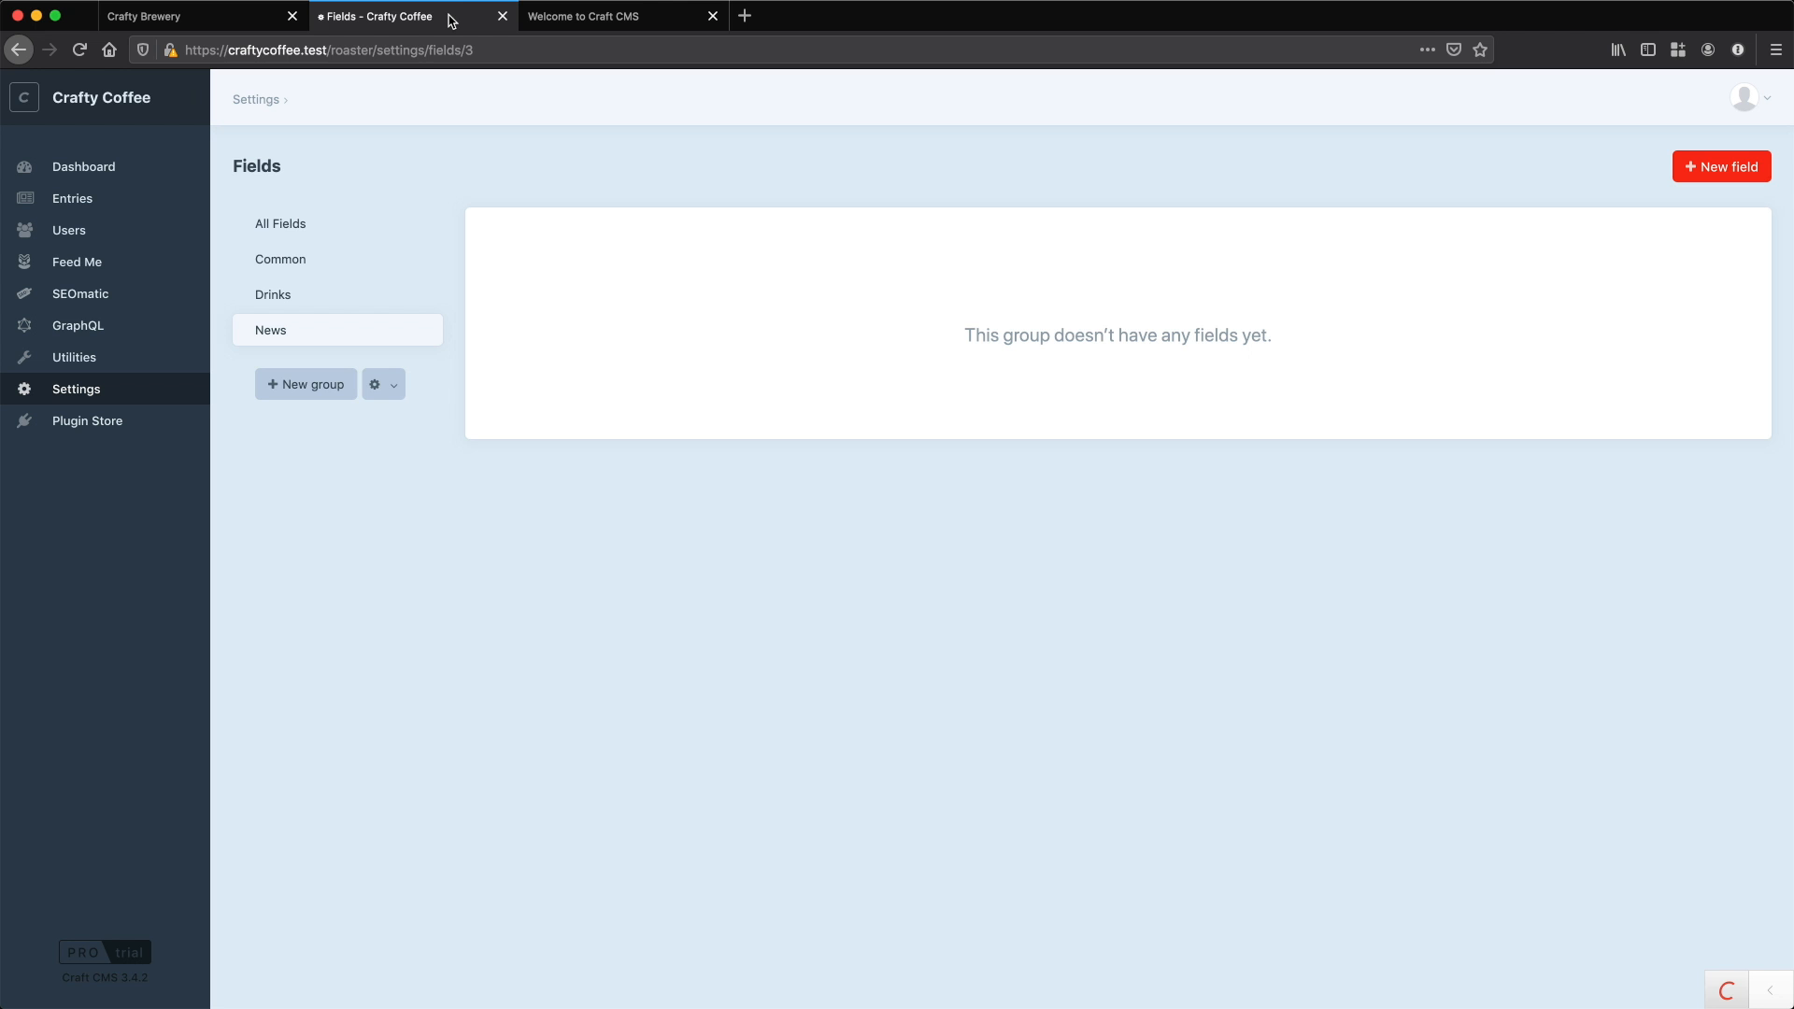
- Create and save a Plain Text field named 'News Excerpt'
left_click(1721, 166)
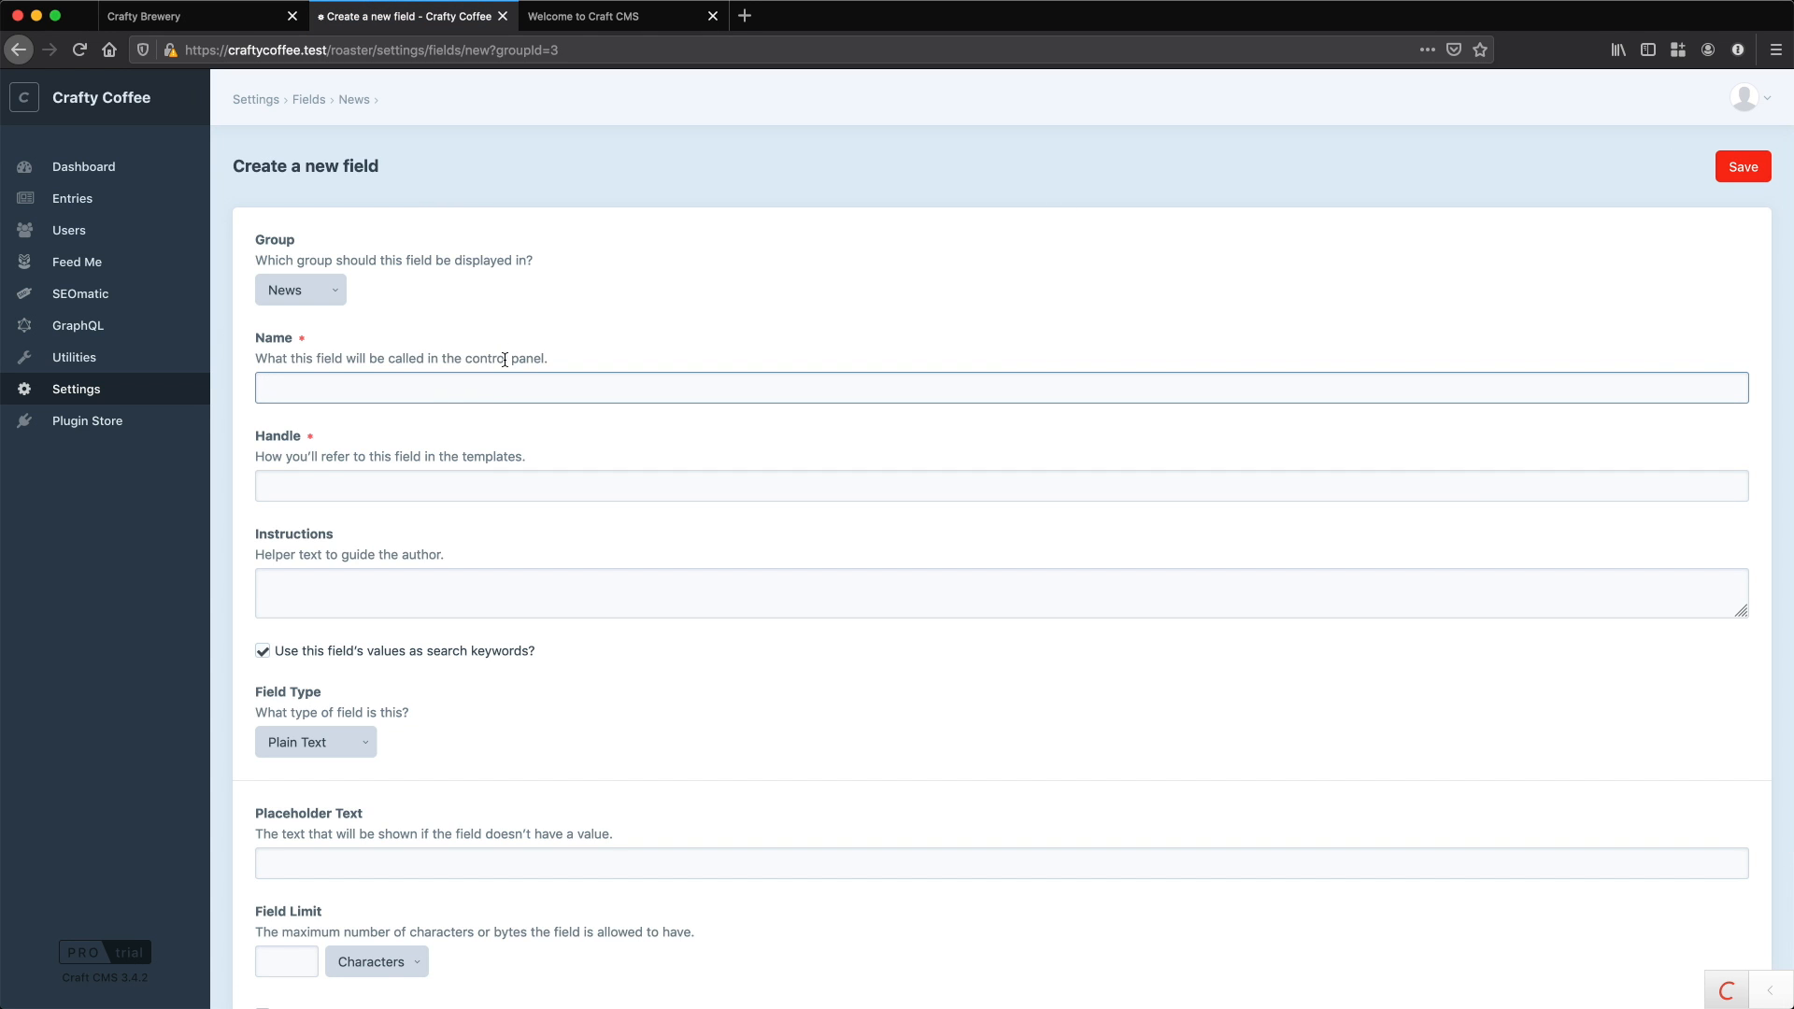
left_click(1001, 414)
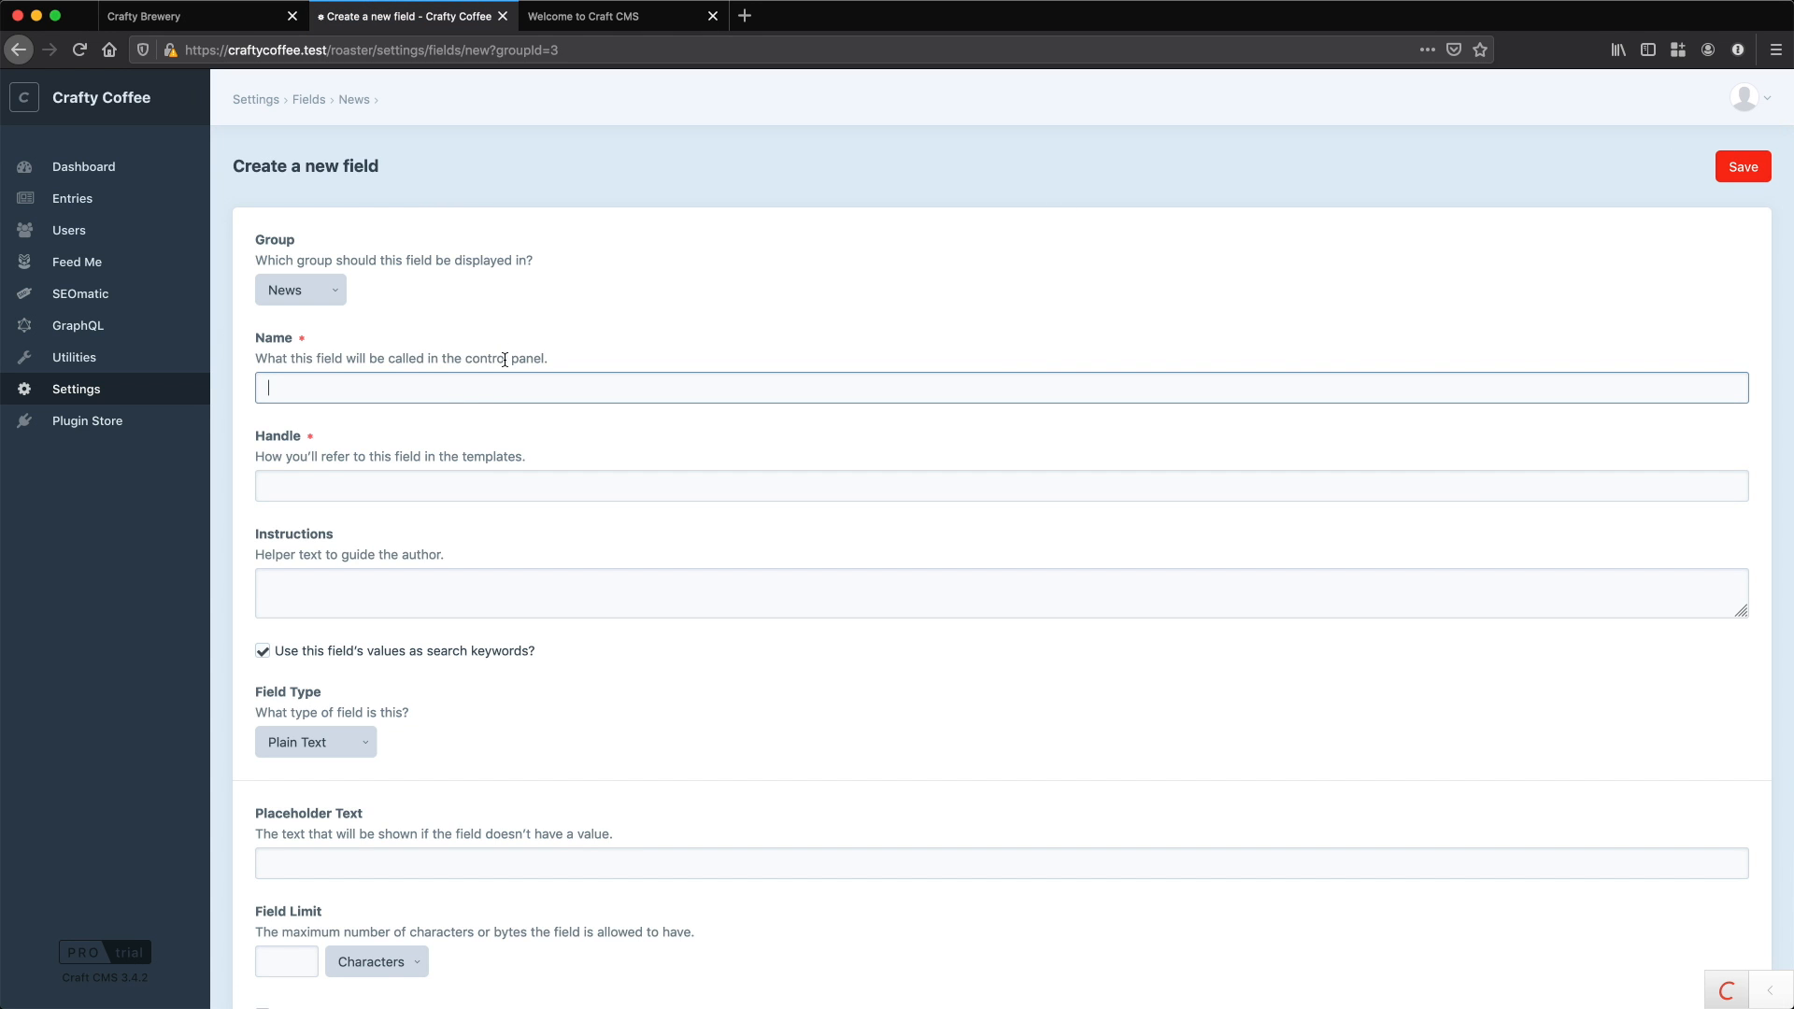
type("News Excerpt")
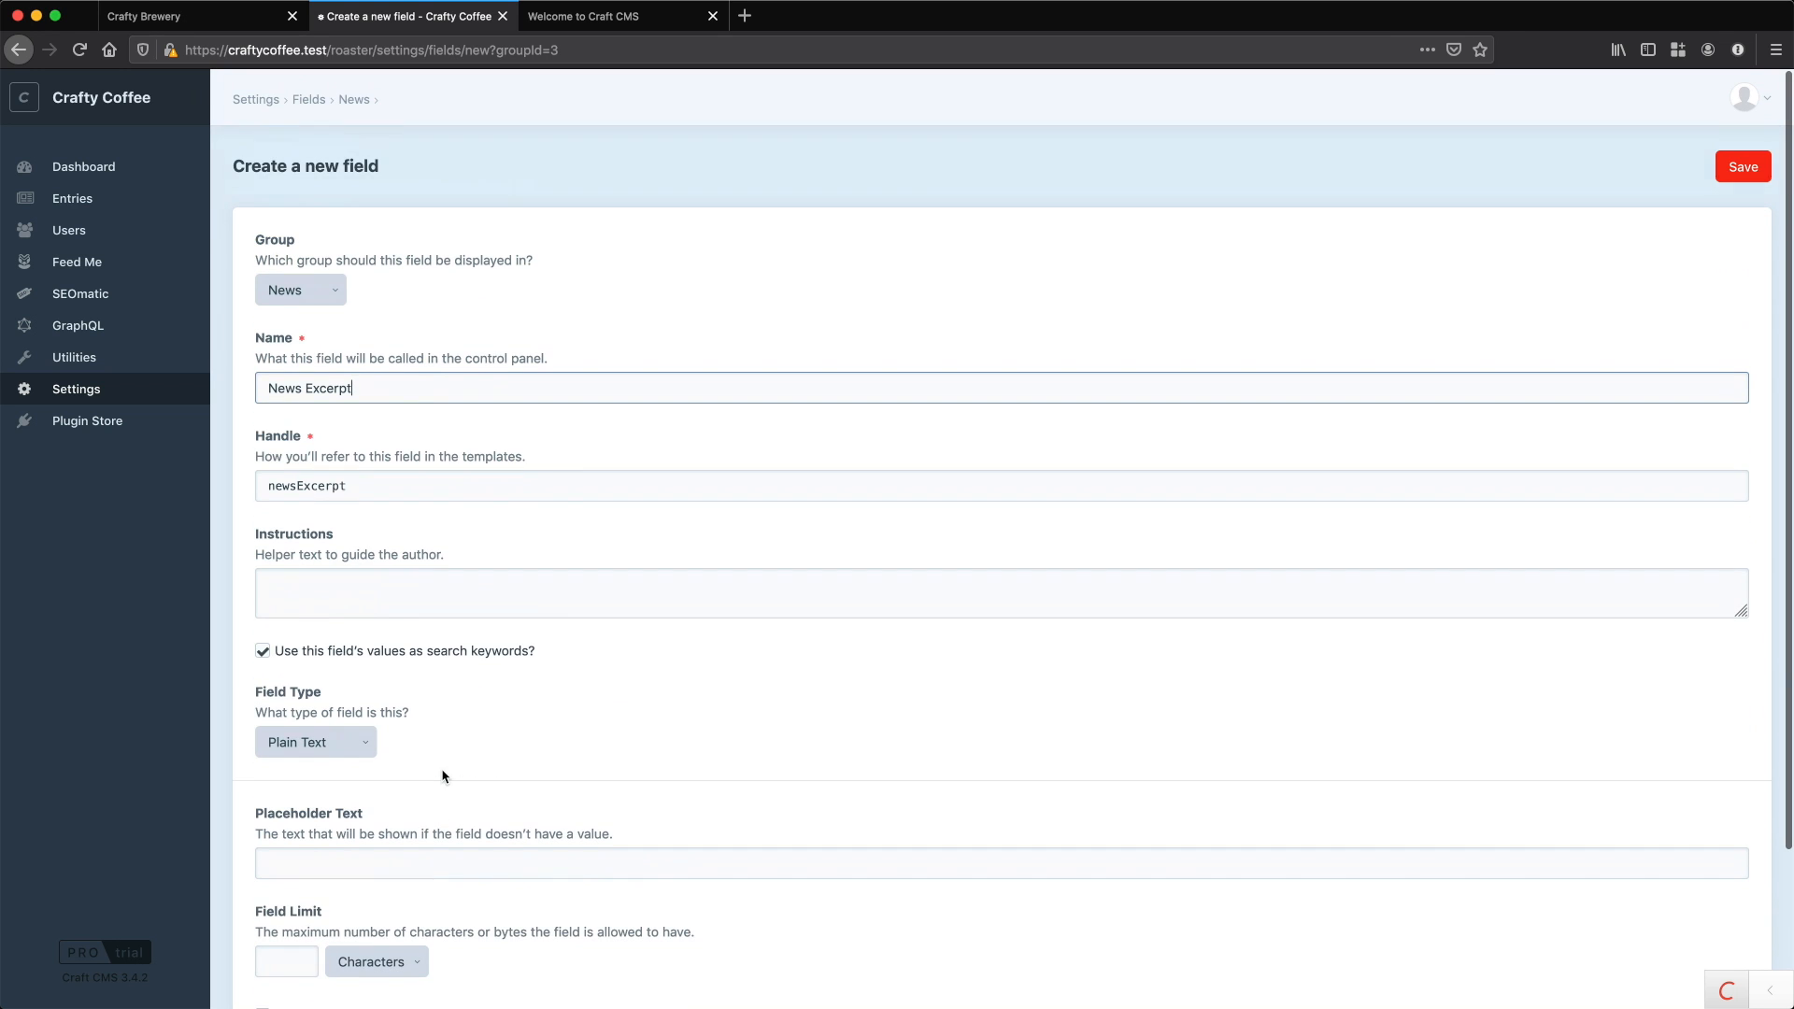
left_click(1743, 167)
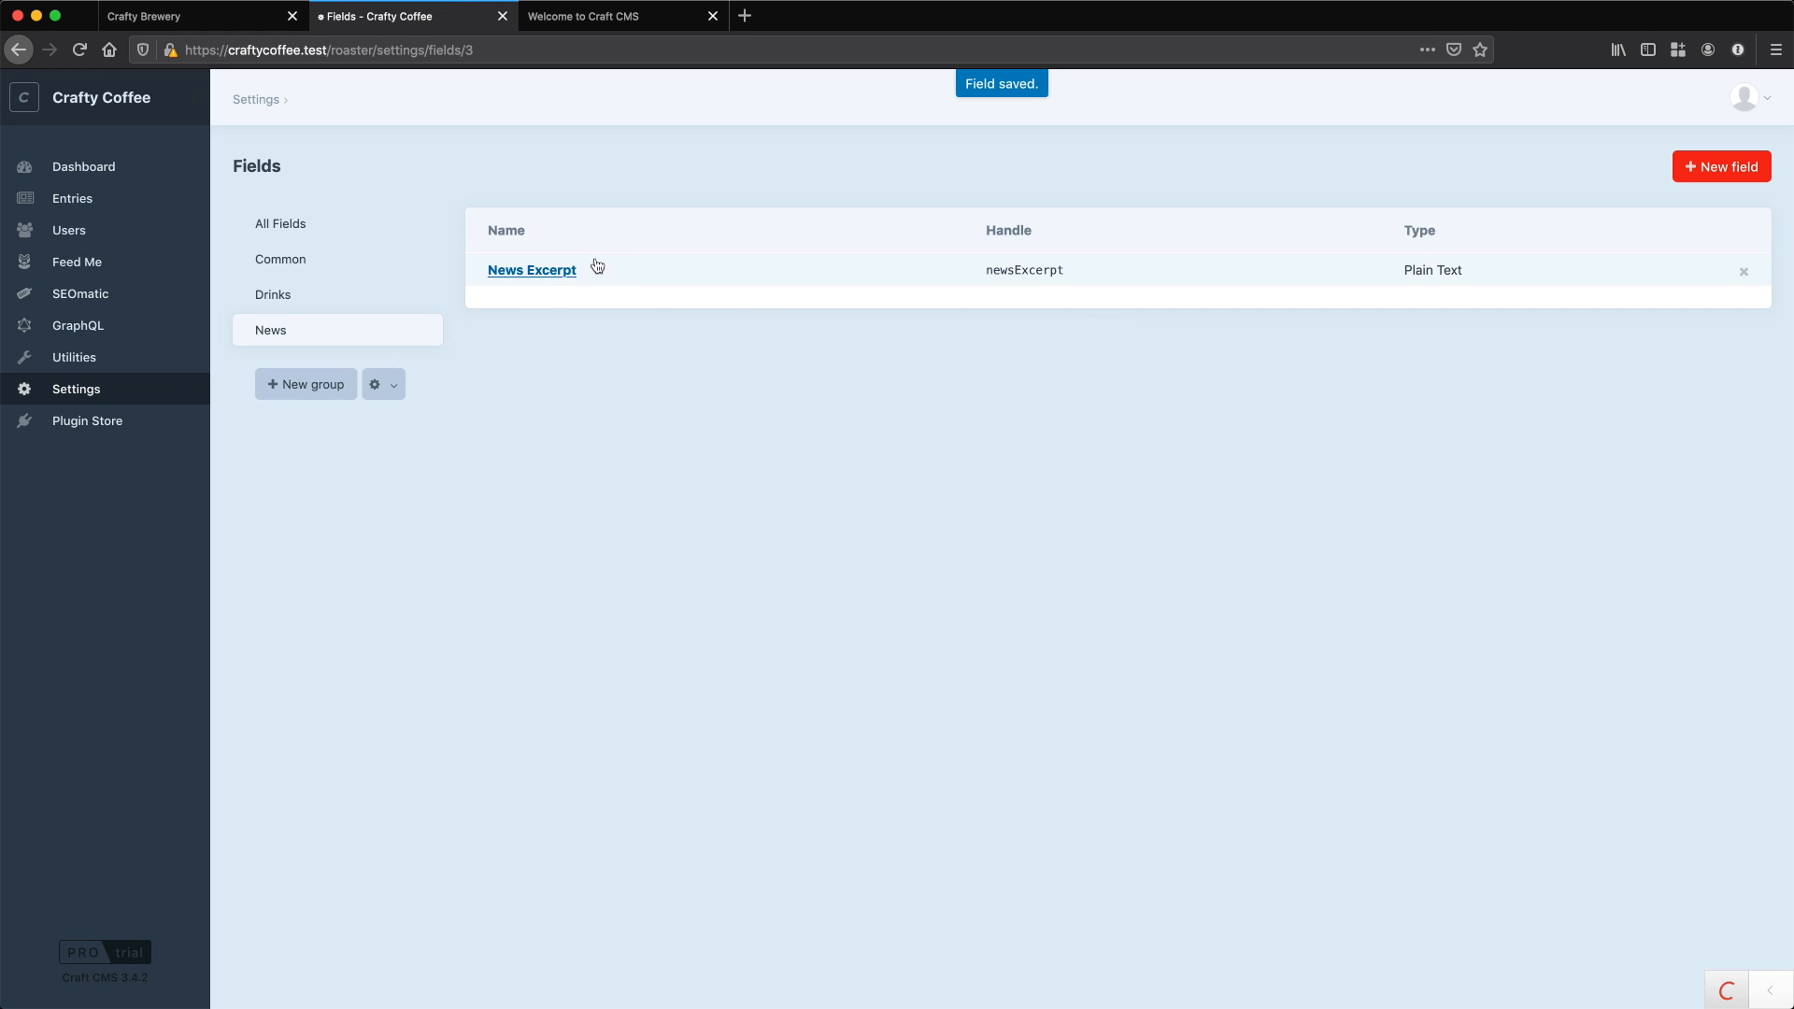
mouse_move(540, 280)
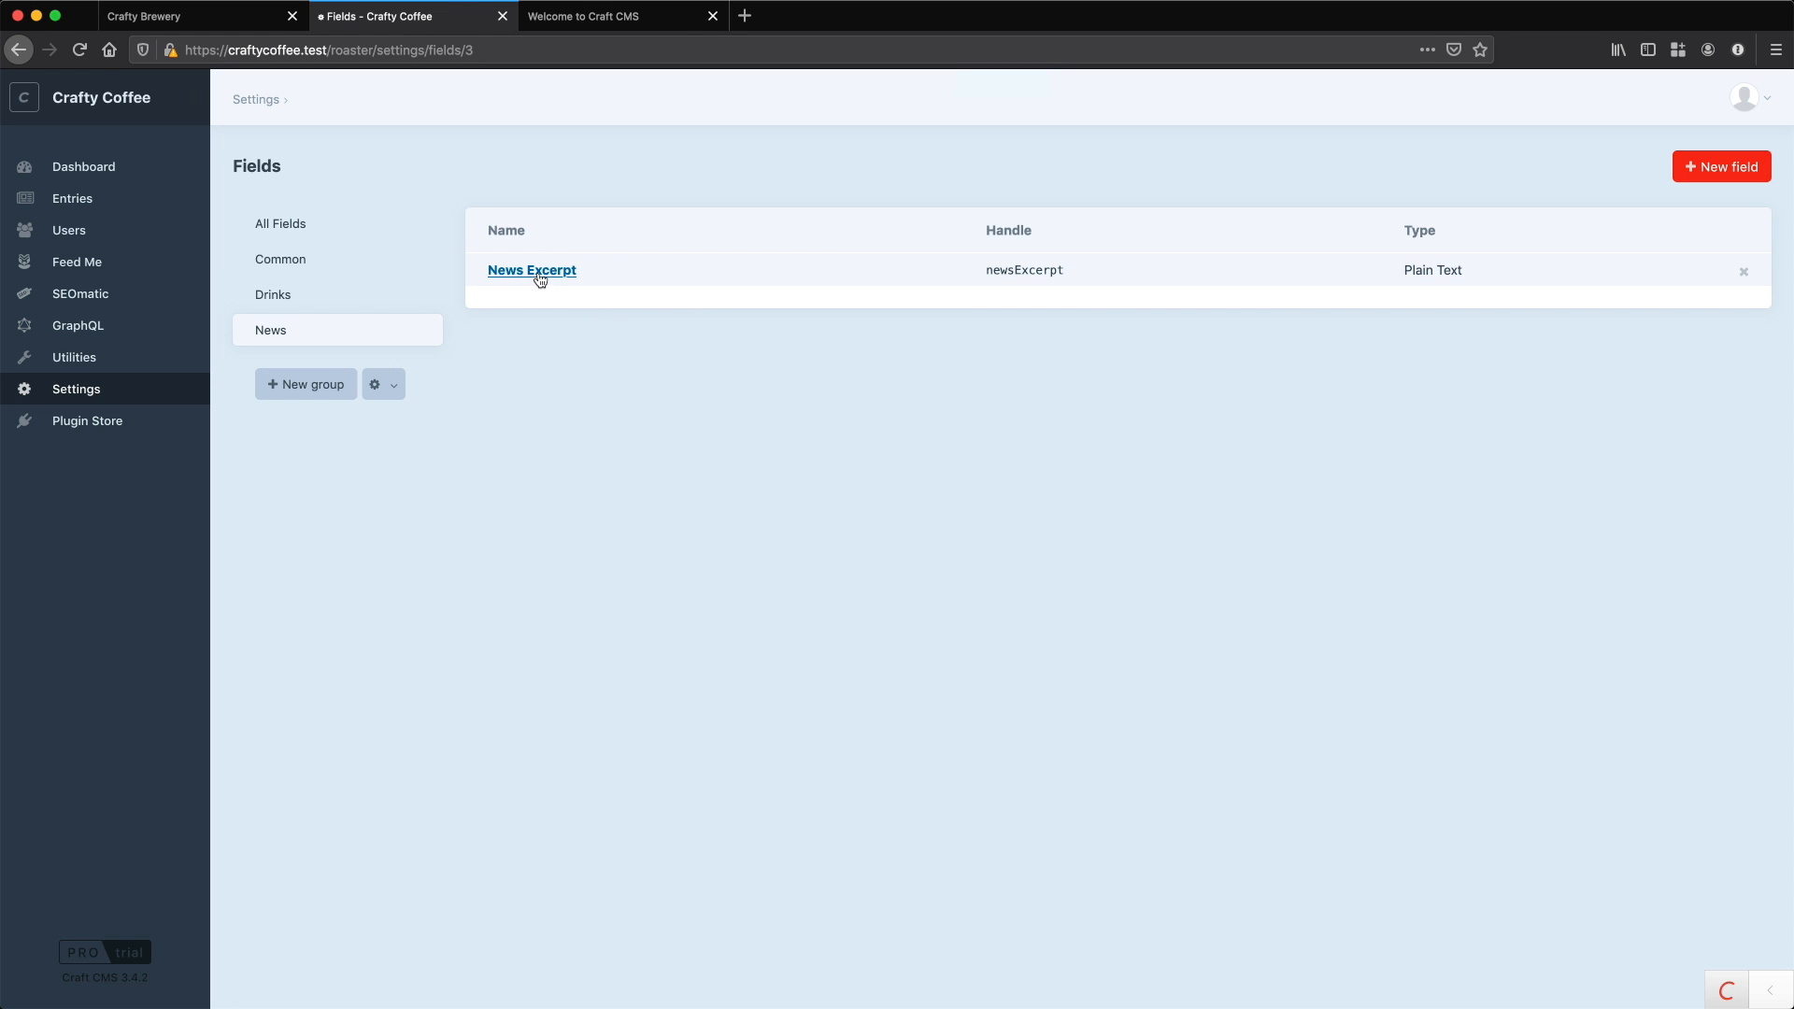
- Rename the field to 'Excerpt', move it into the Common group, and save
left_click(532, 270)
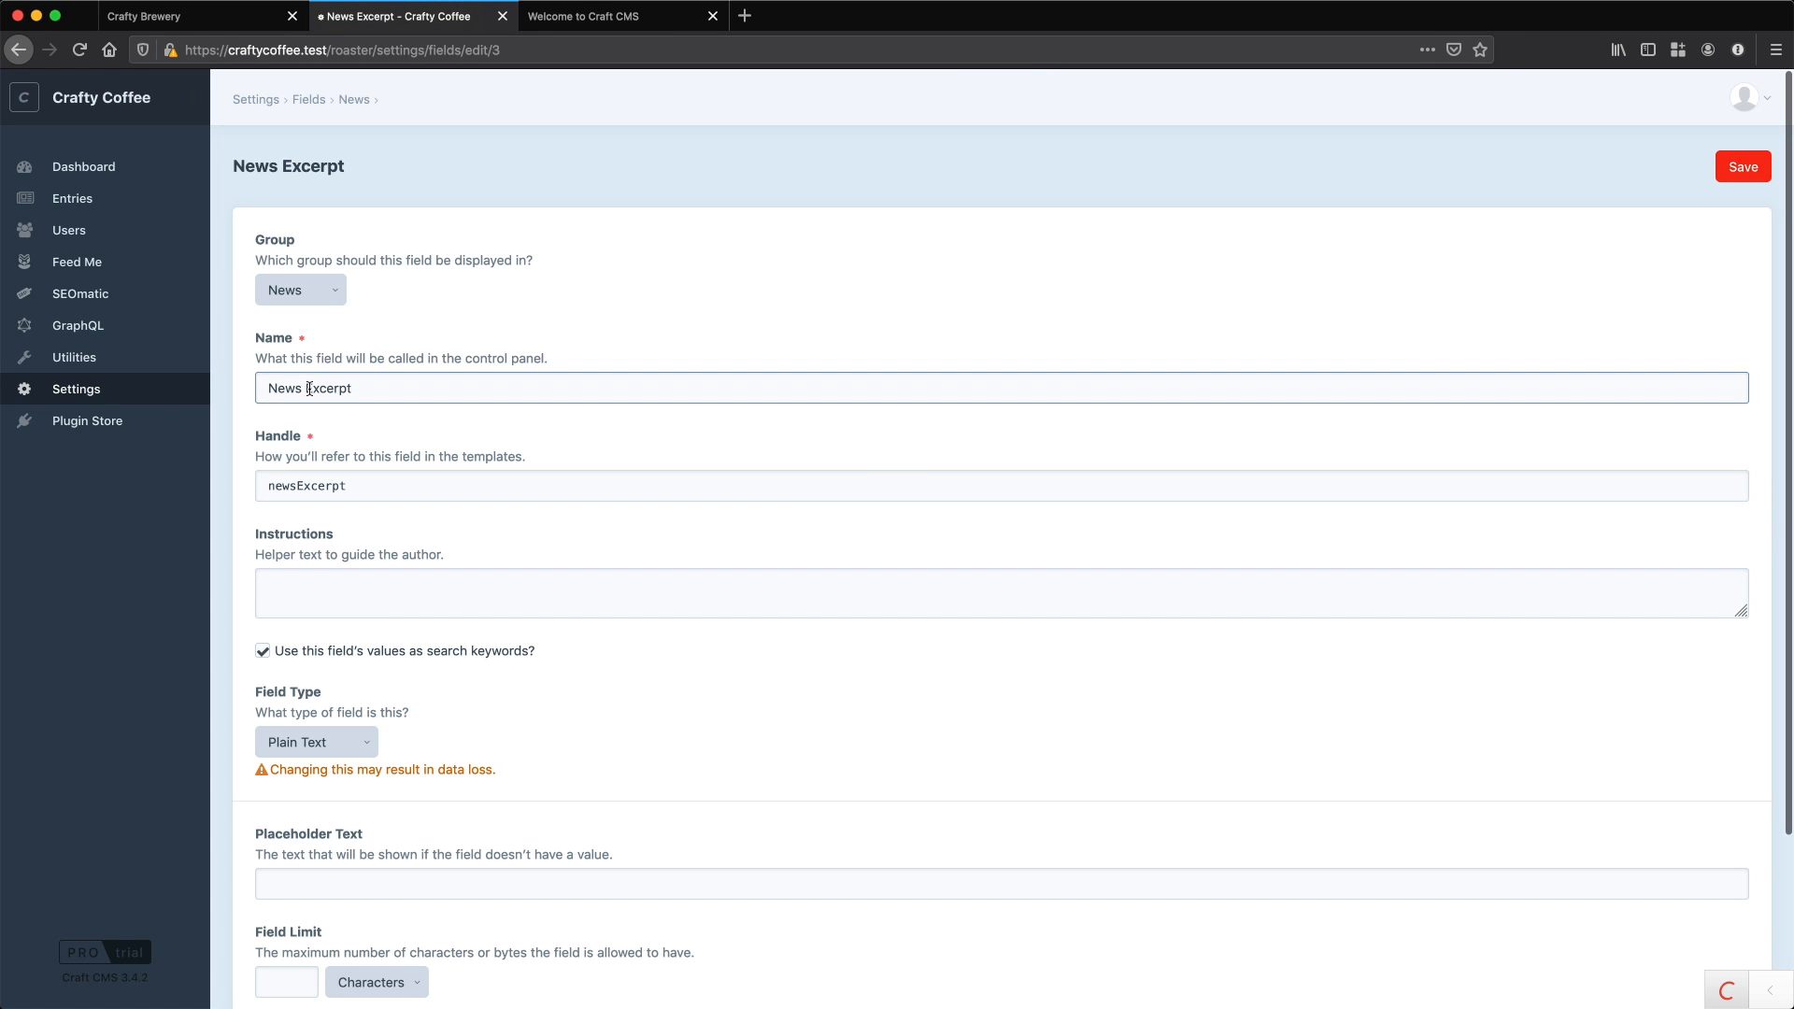
double_click(283, 387)
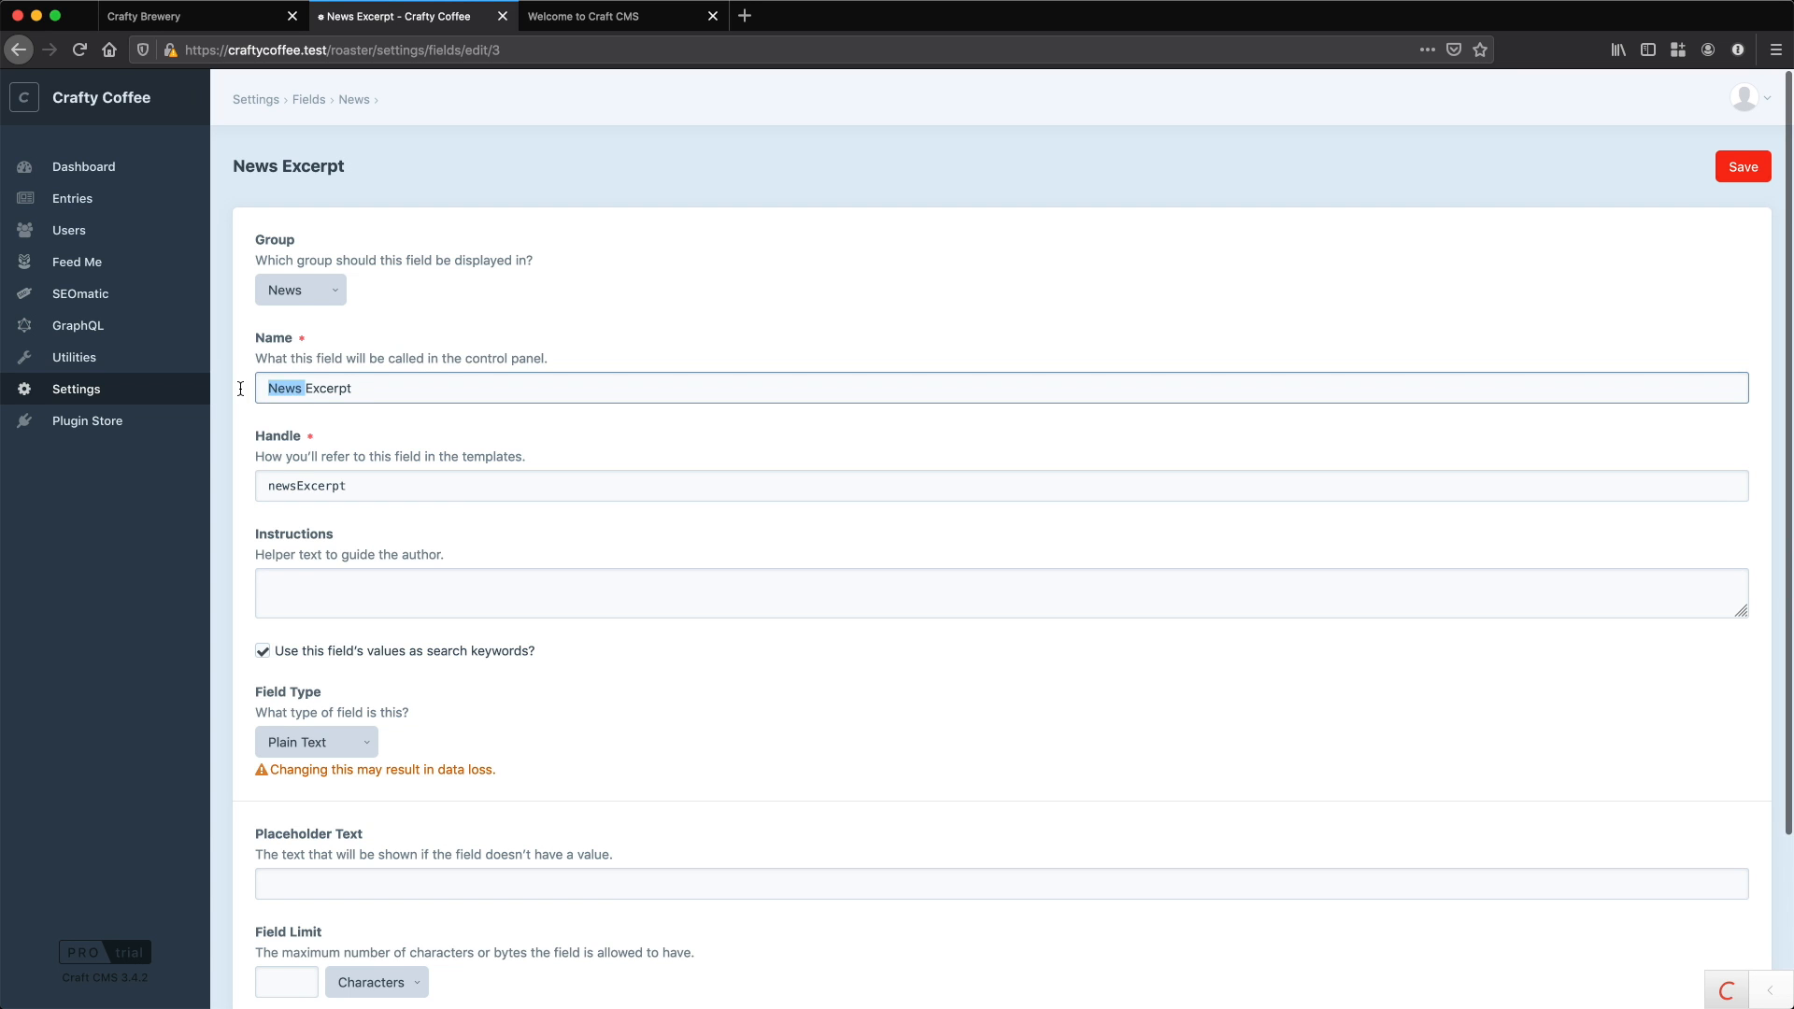
type("Excerpt")
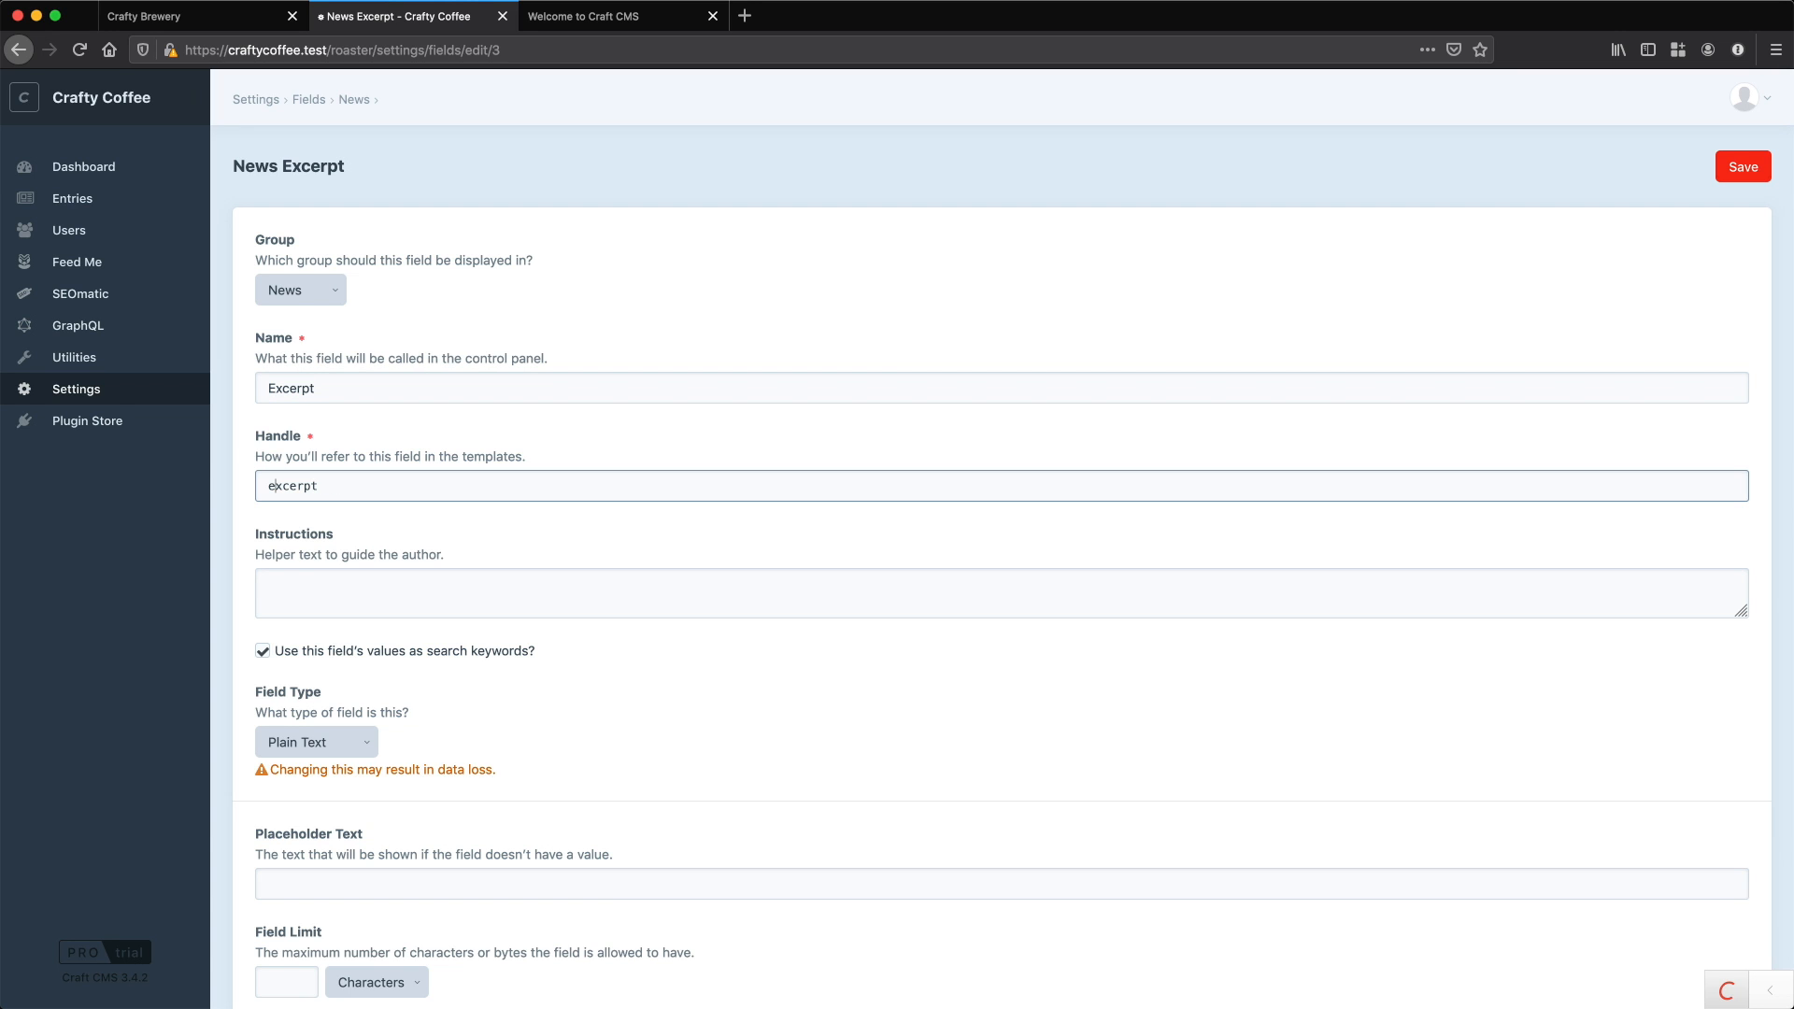
left_click(300, 290)
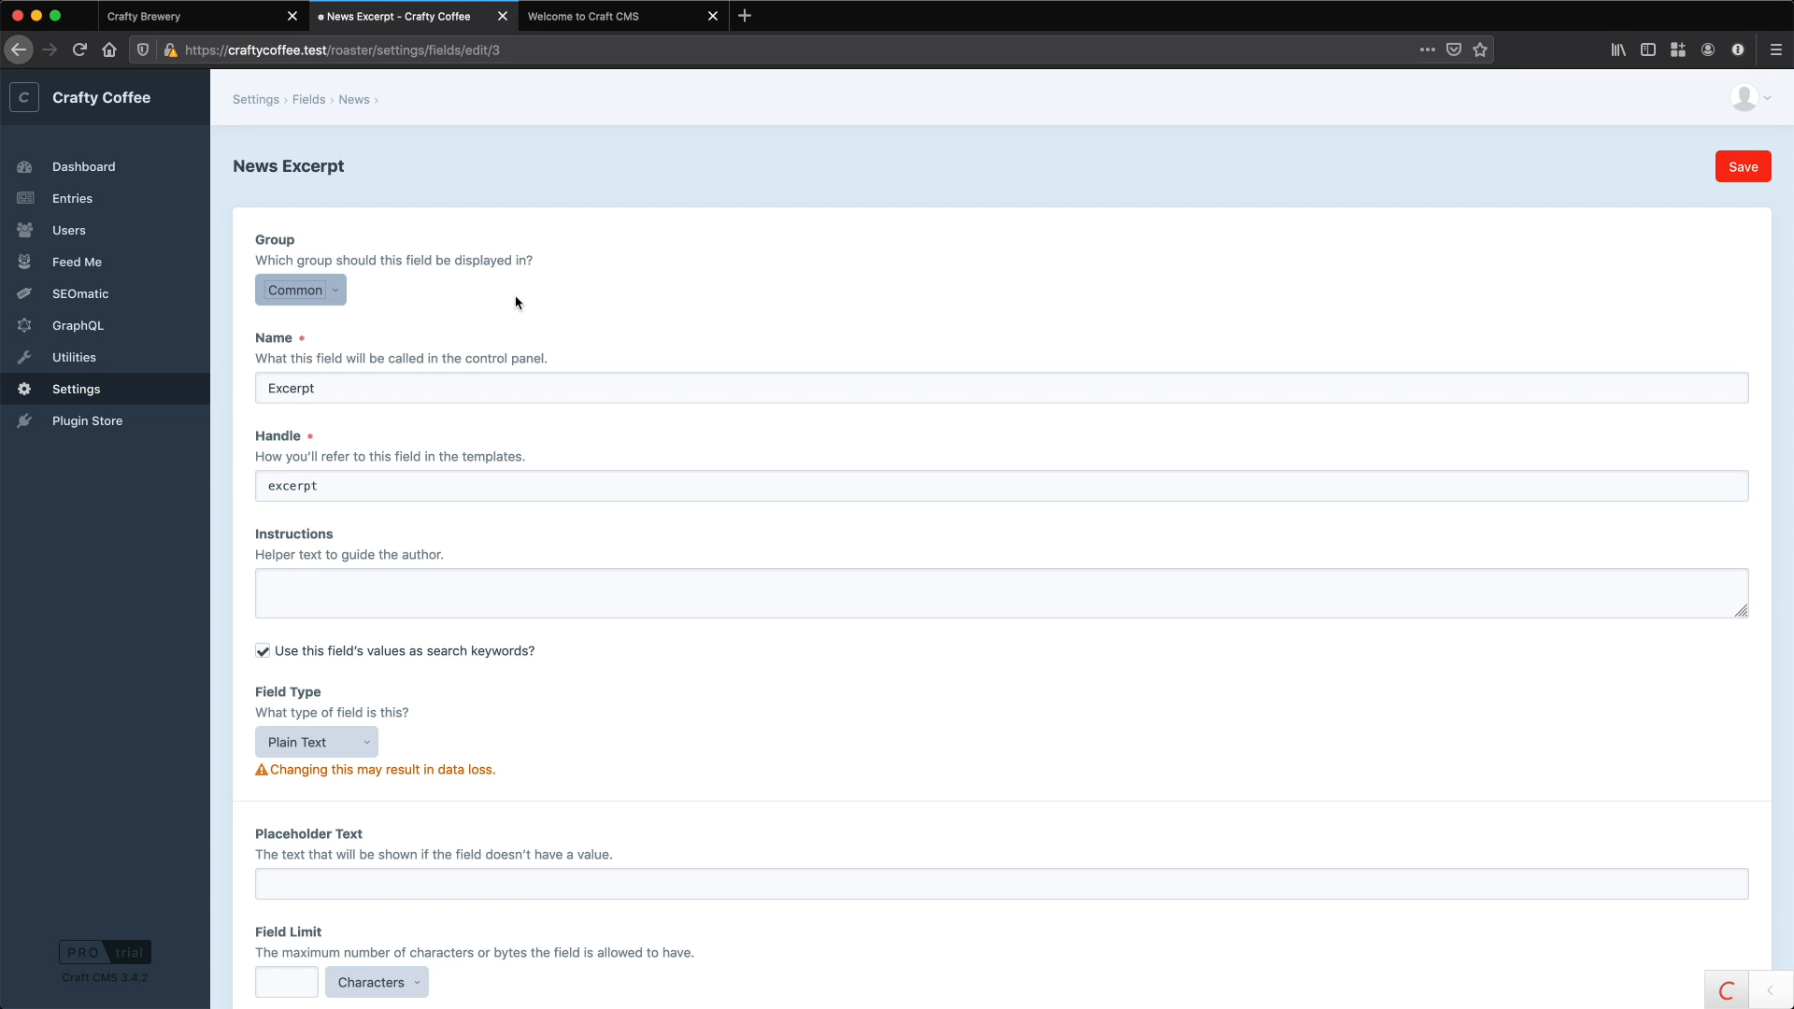
left_click(1743, 166)
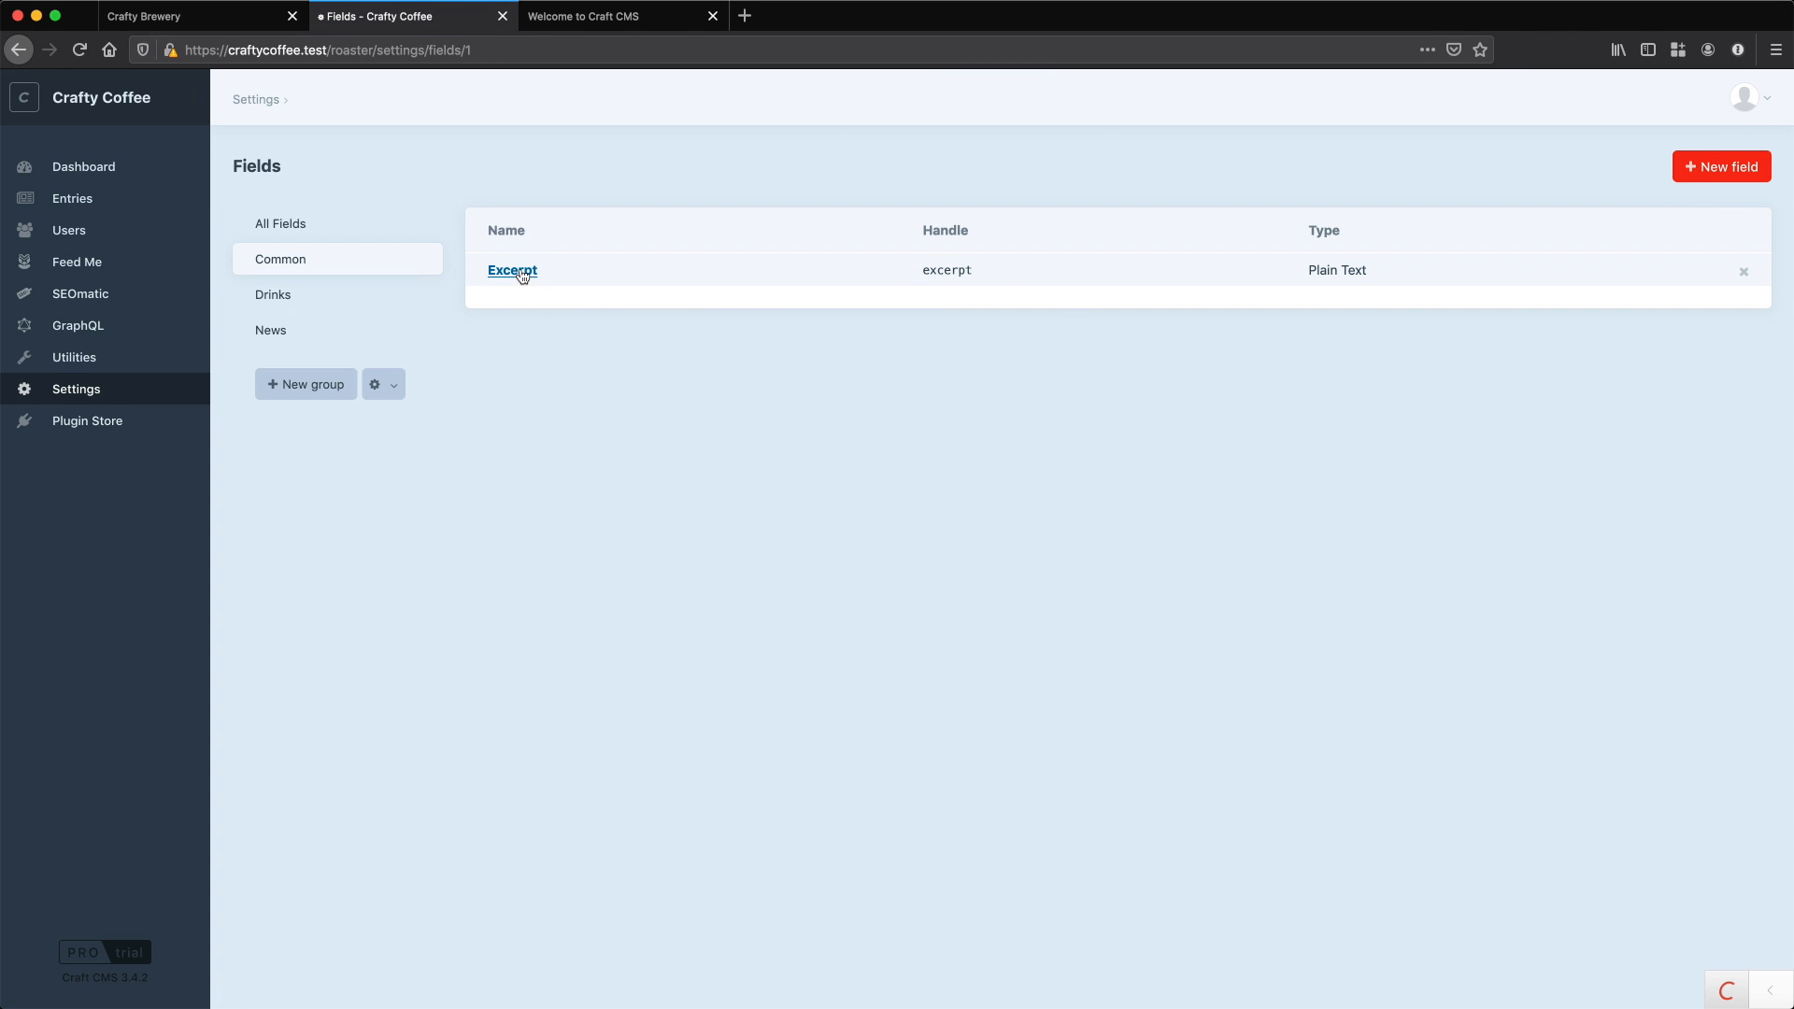
mouse_move(522, 275)
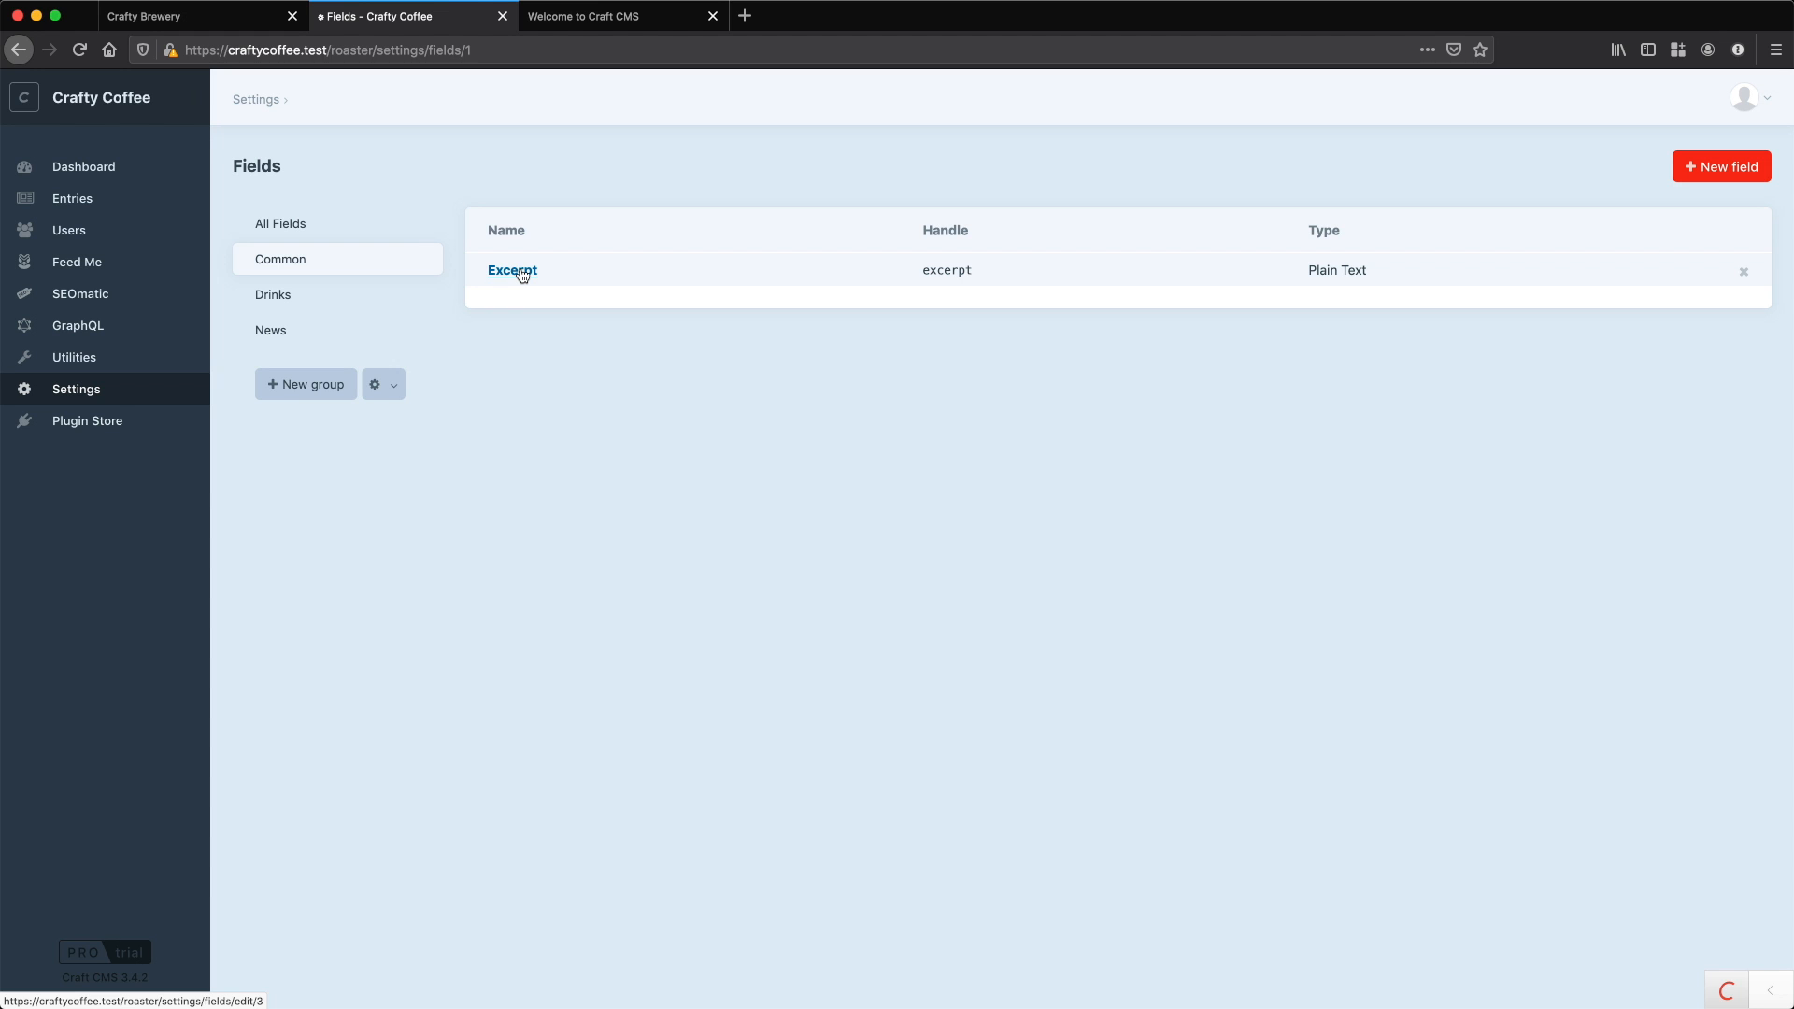
mouse_move(530, 353)
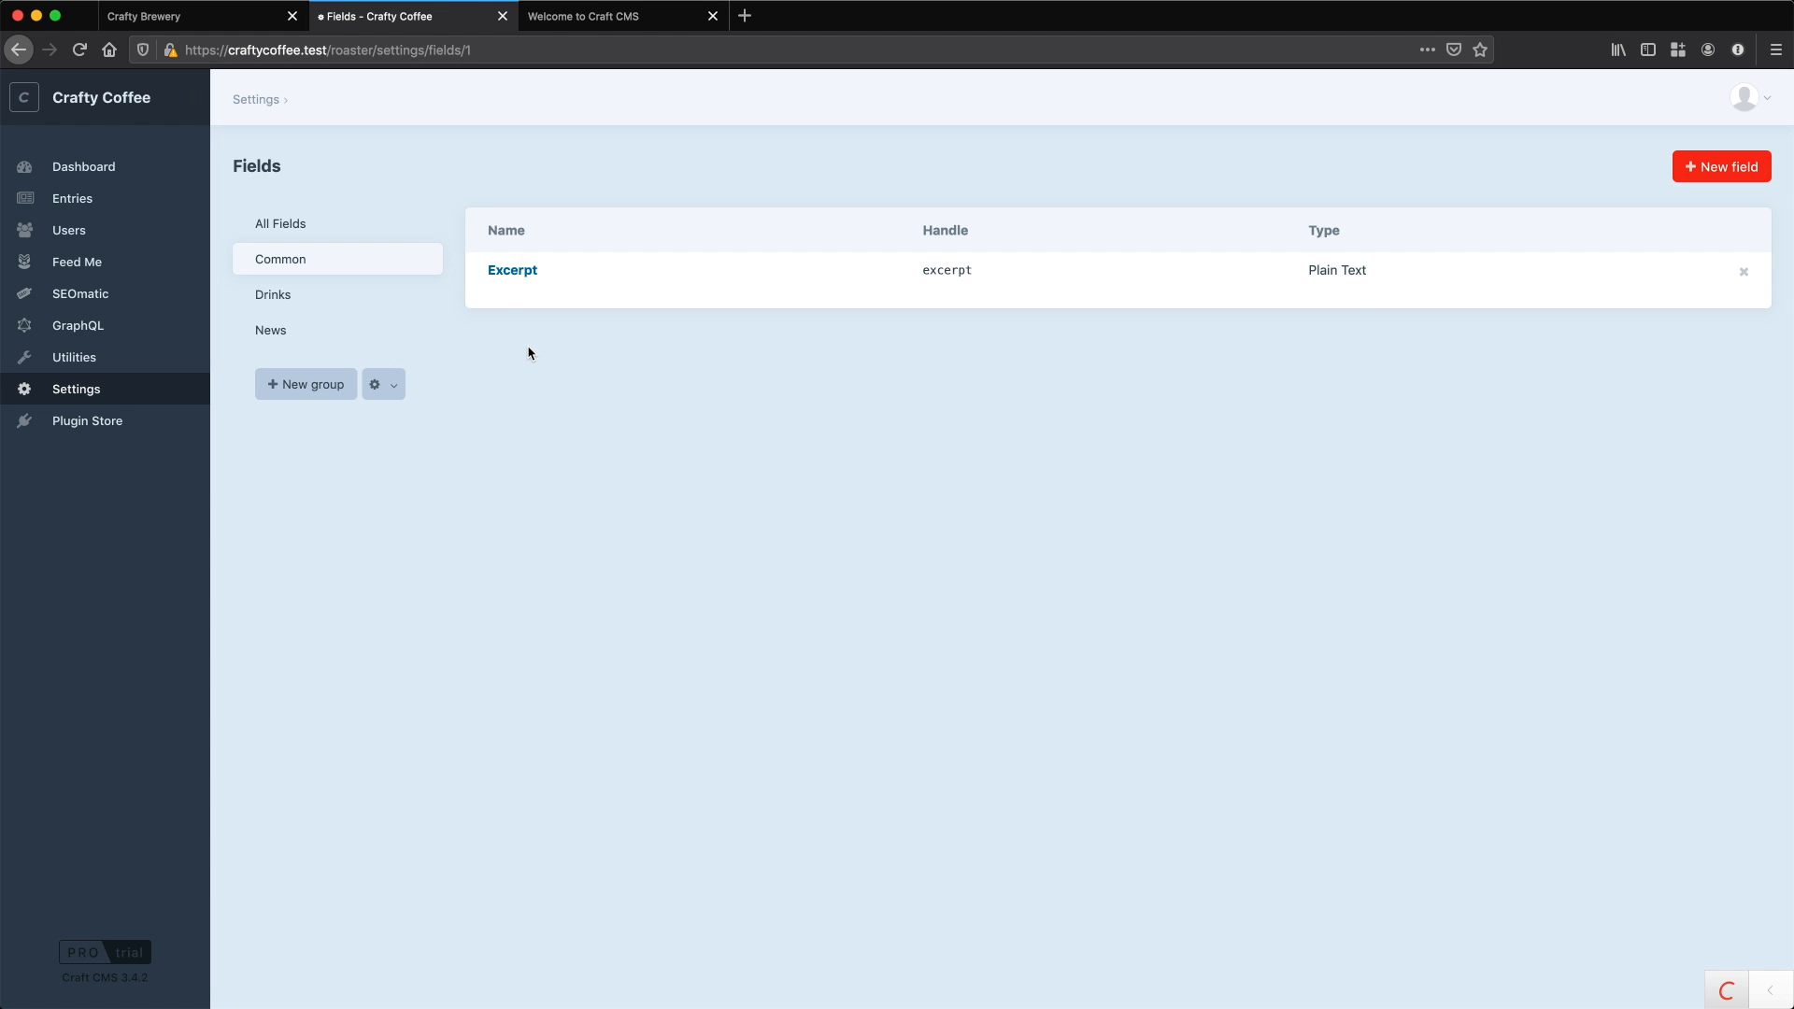
mouse_move(533, 328)
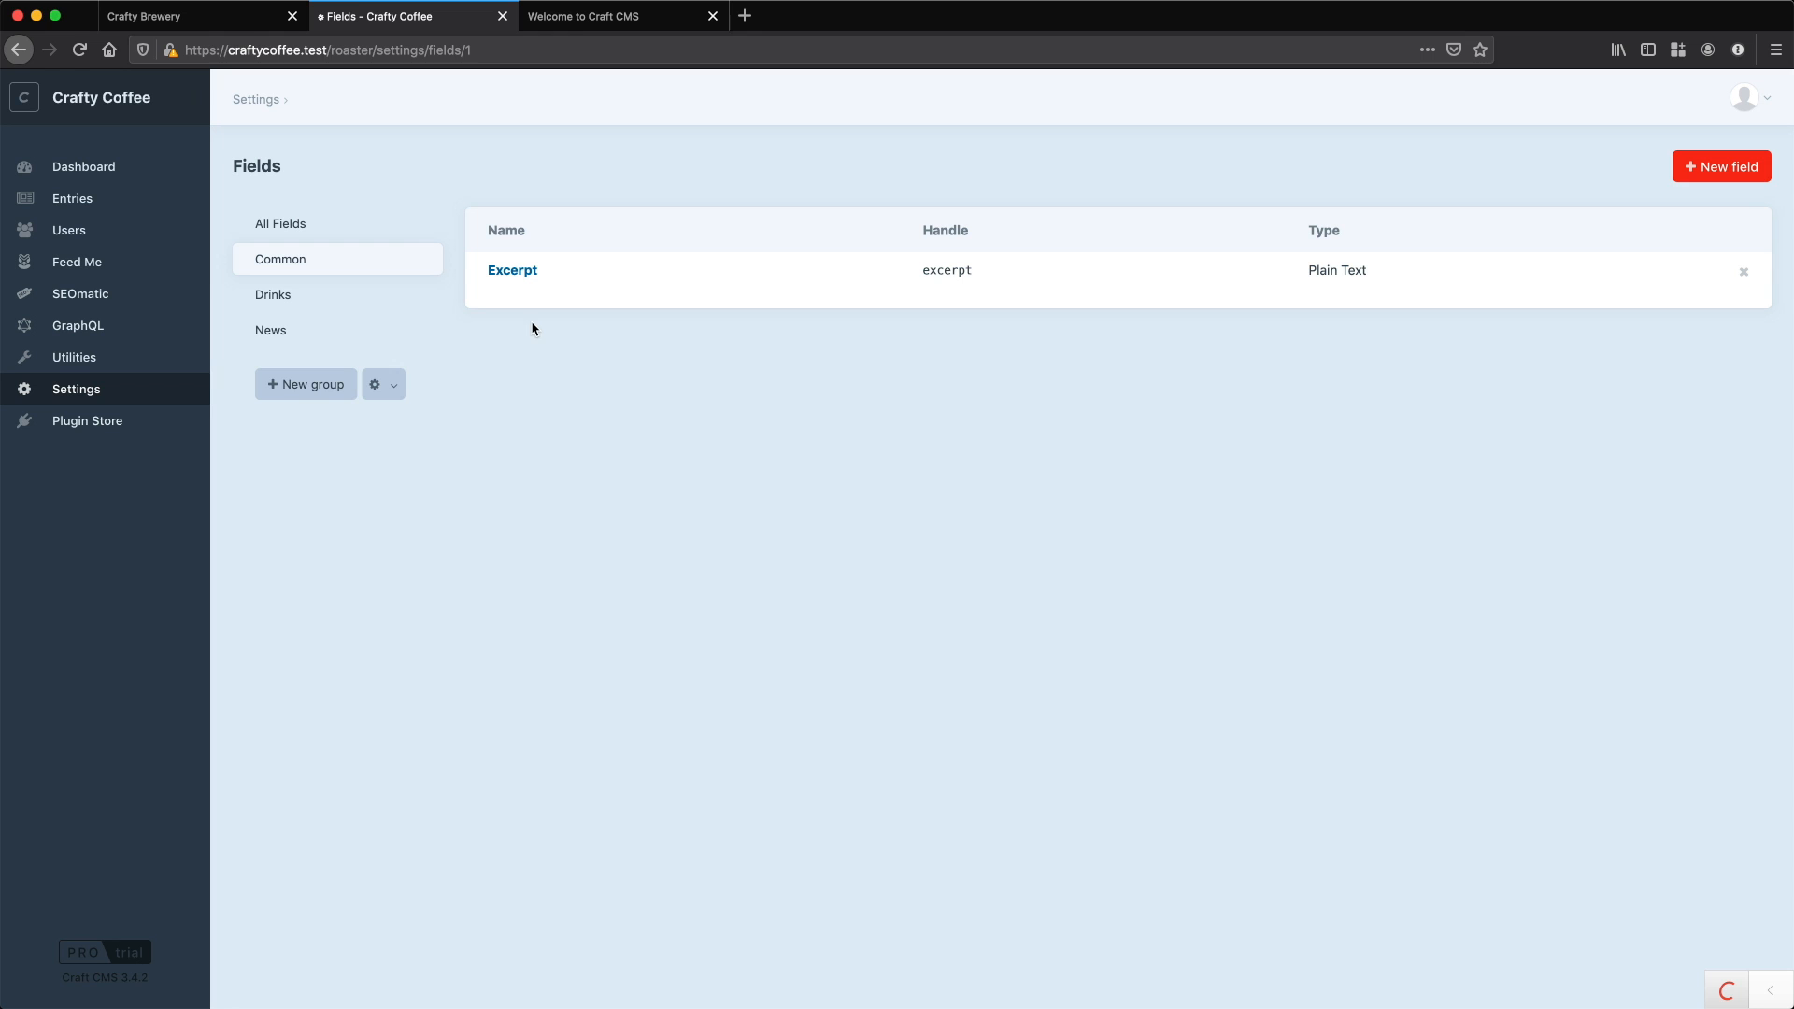
mouse_move(566, 438)
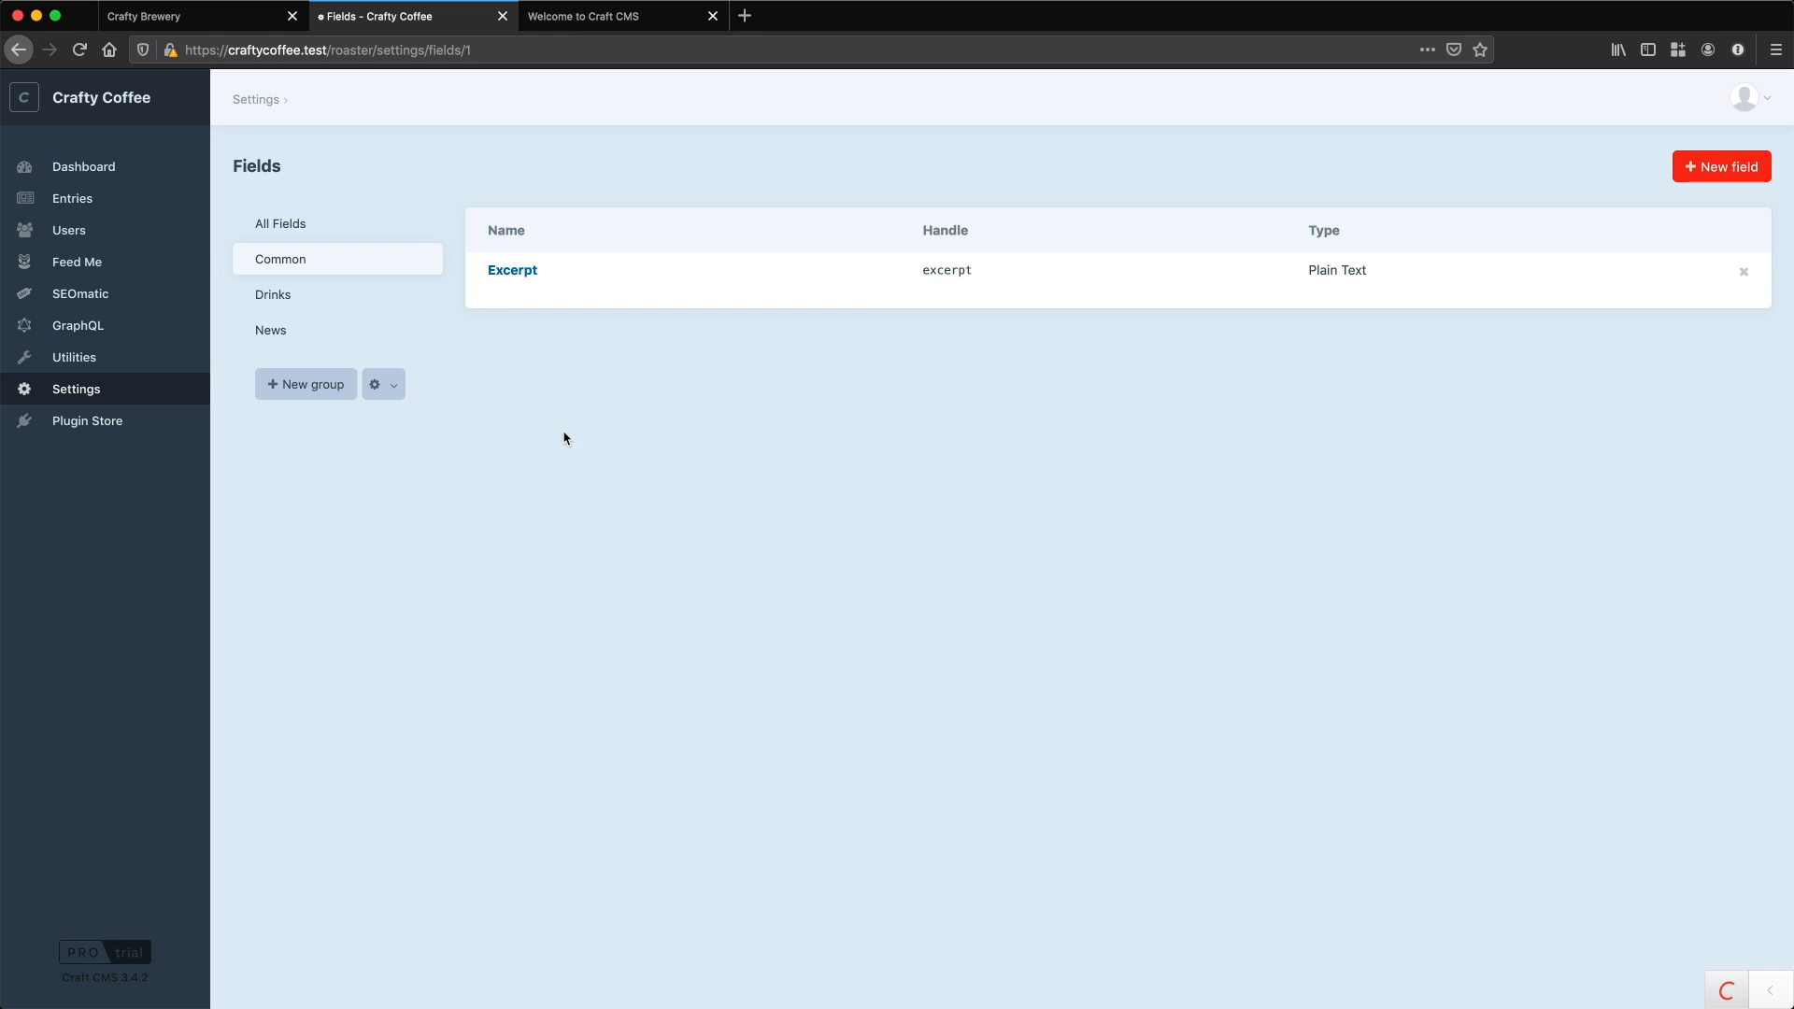
left_click(187, 16)
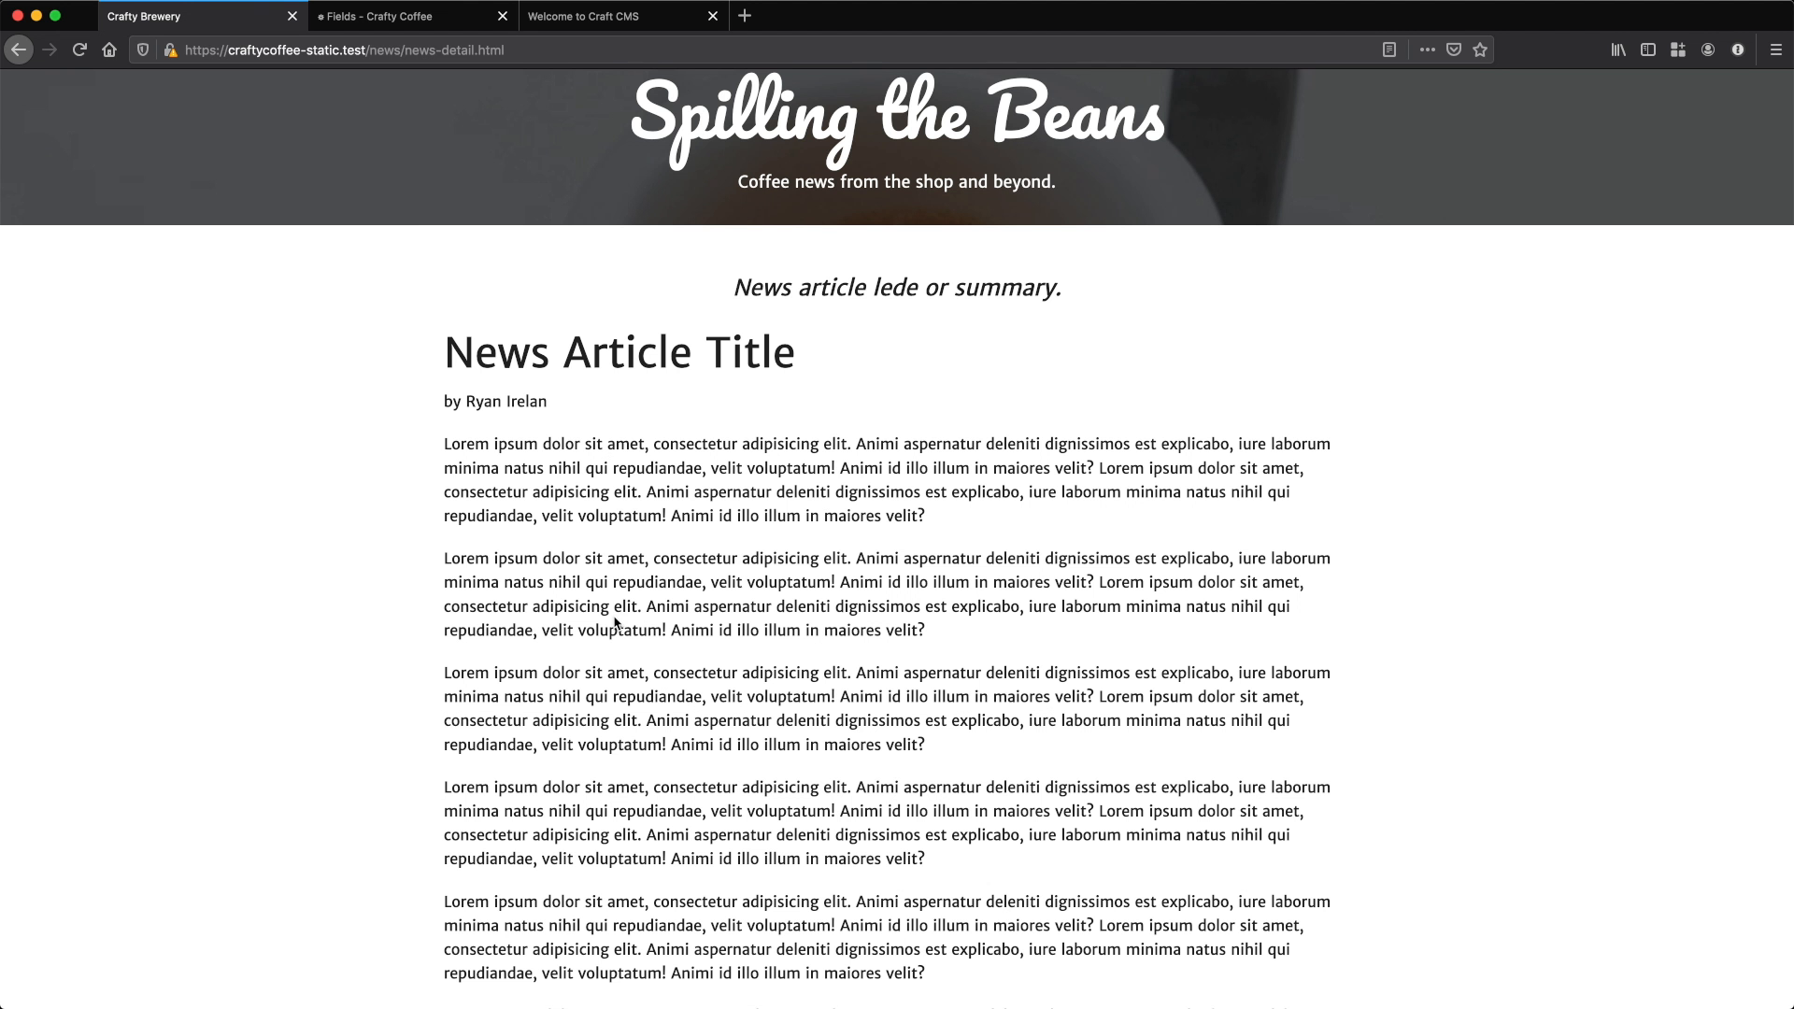
left_click(381, 16)
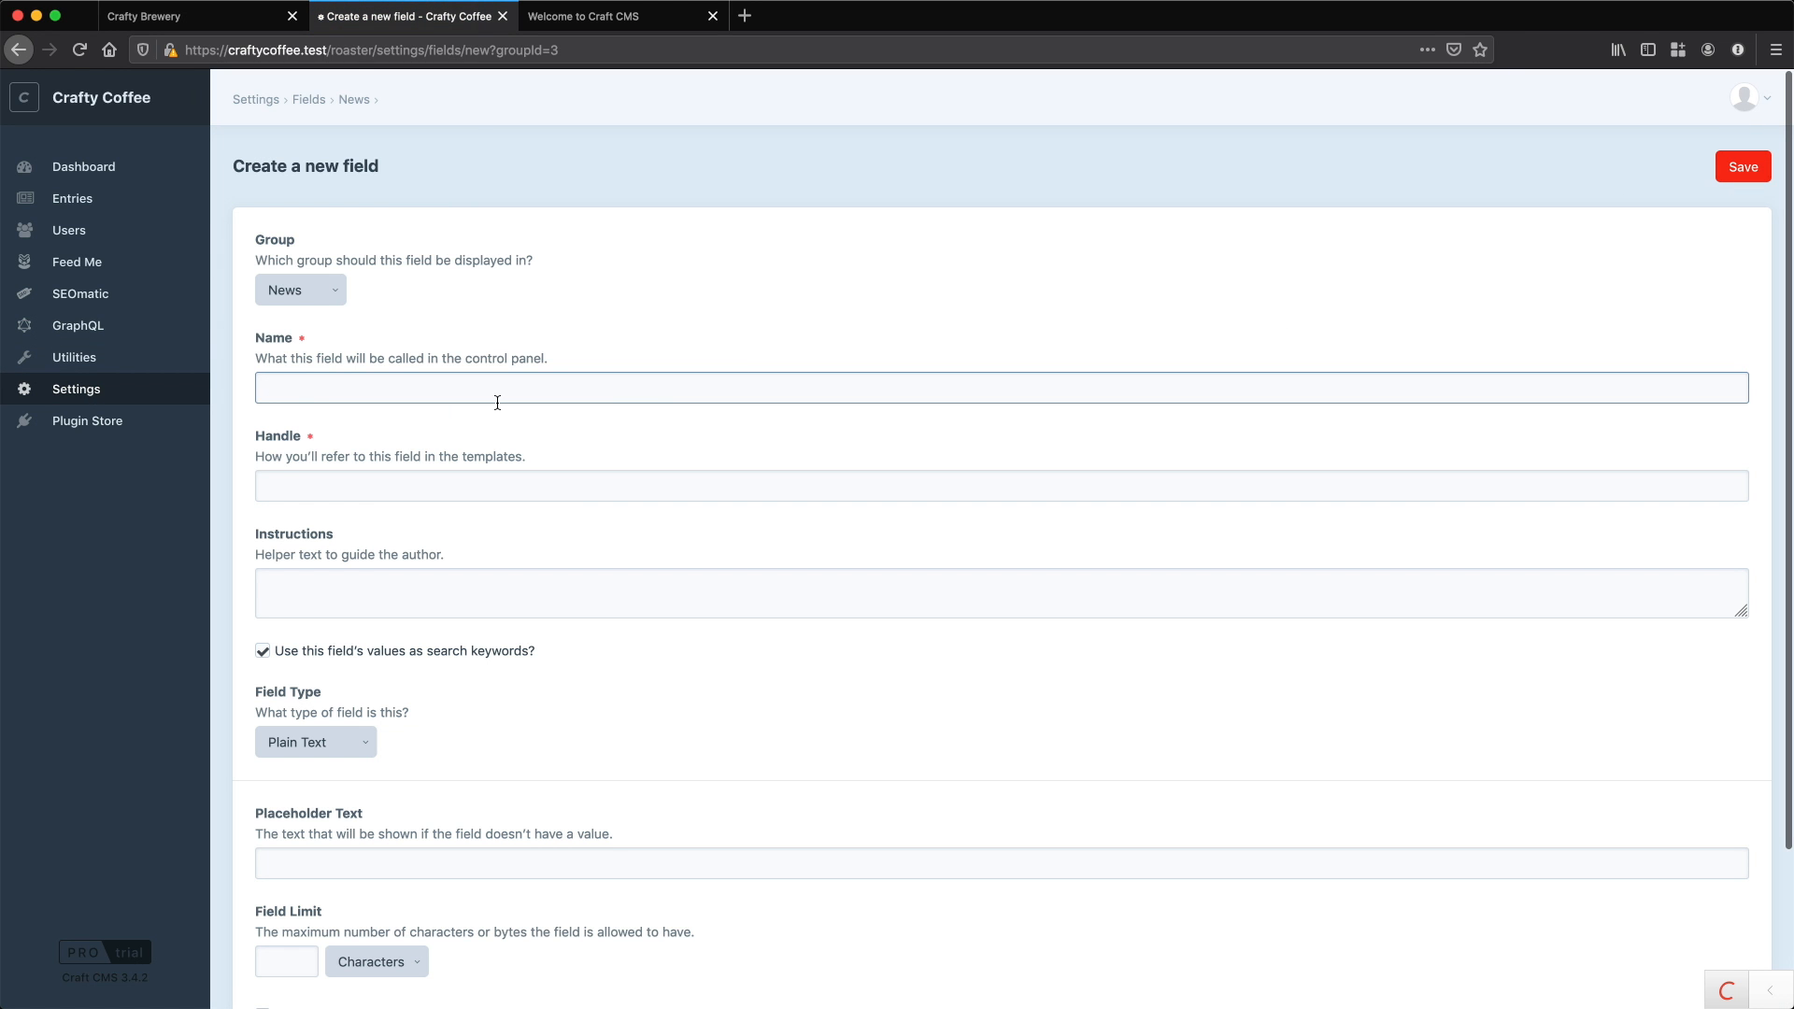
- Create and save a 'News Body' field of type Redactor with handle newsBody
type("News Body")
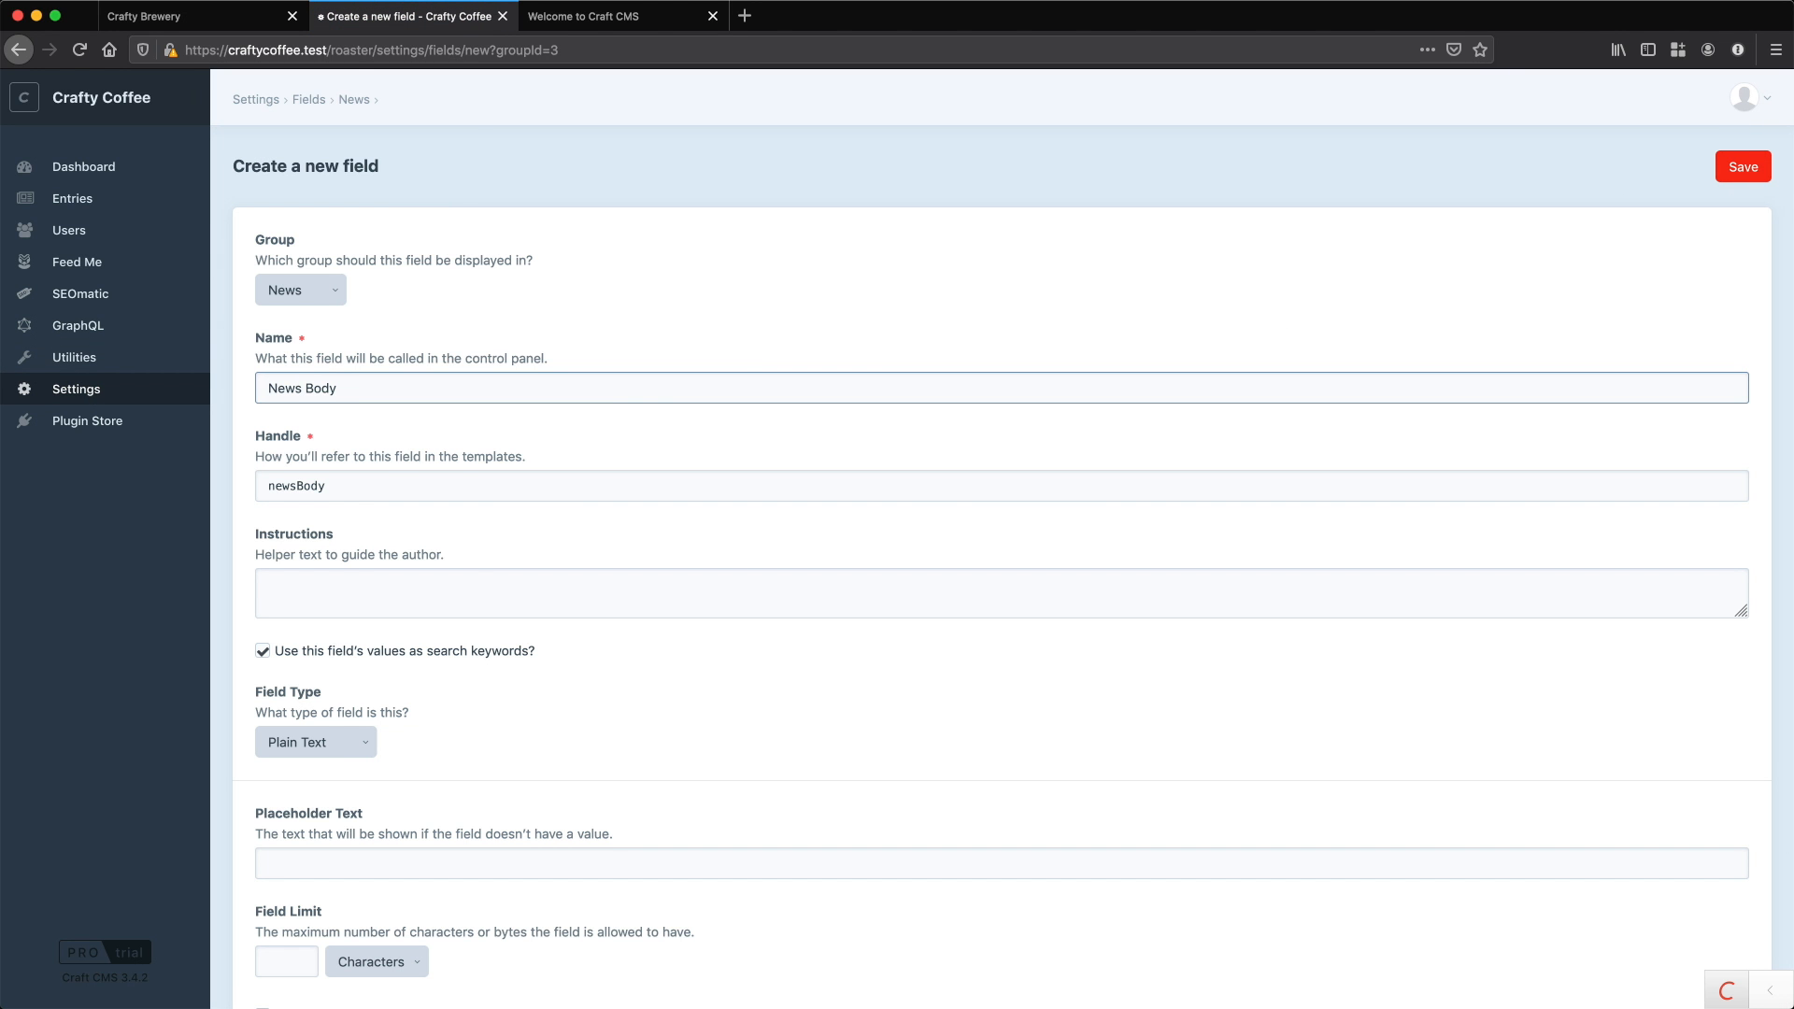
scroll("down", 3)
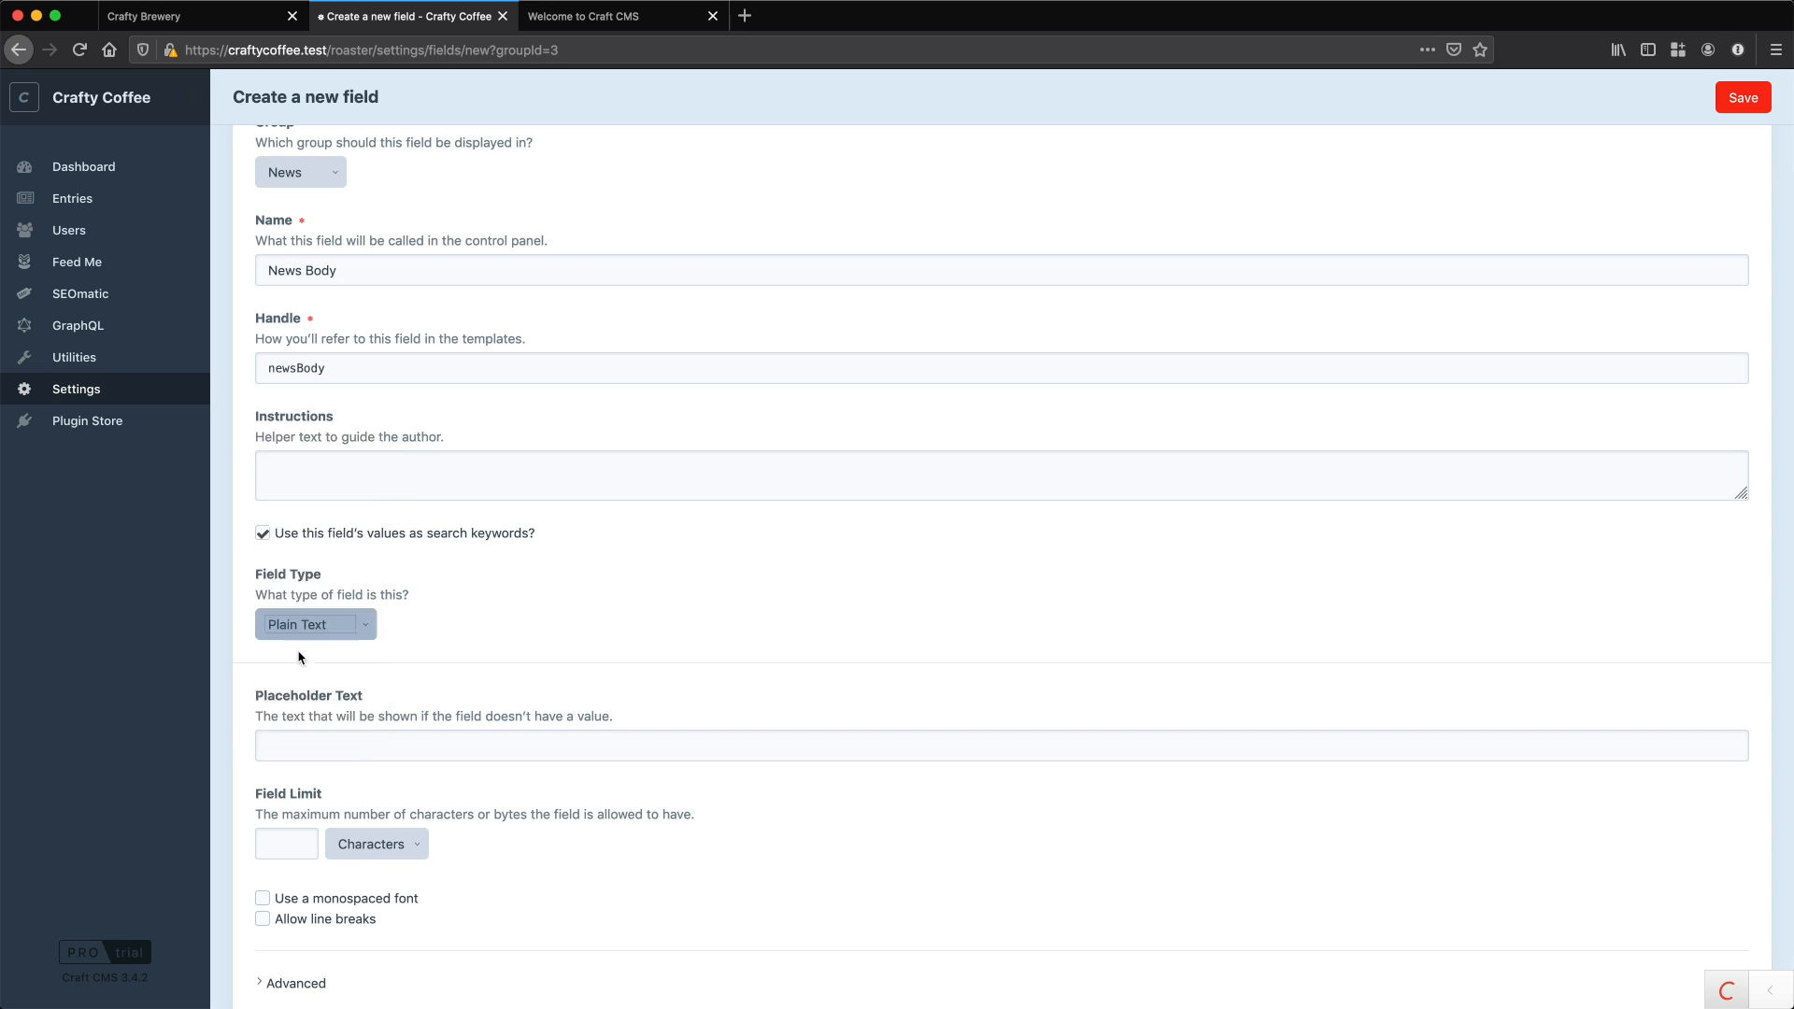
left_click(315, 625)
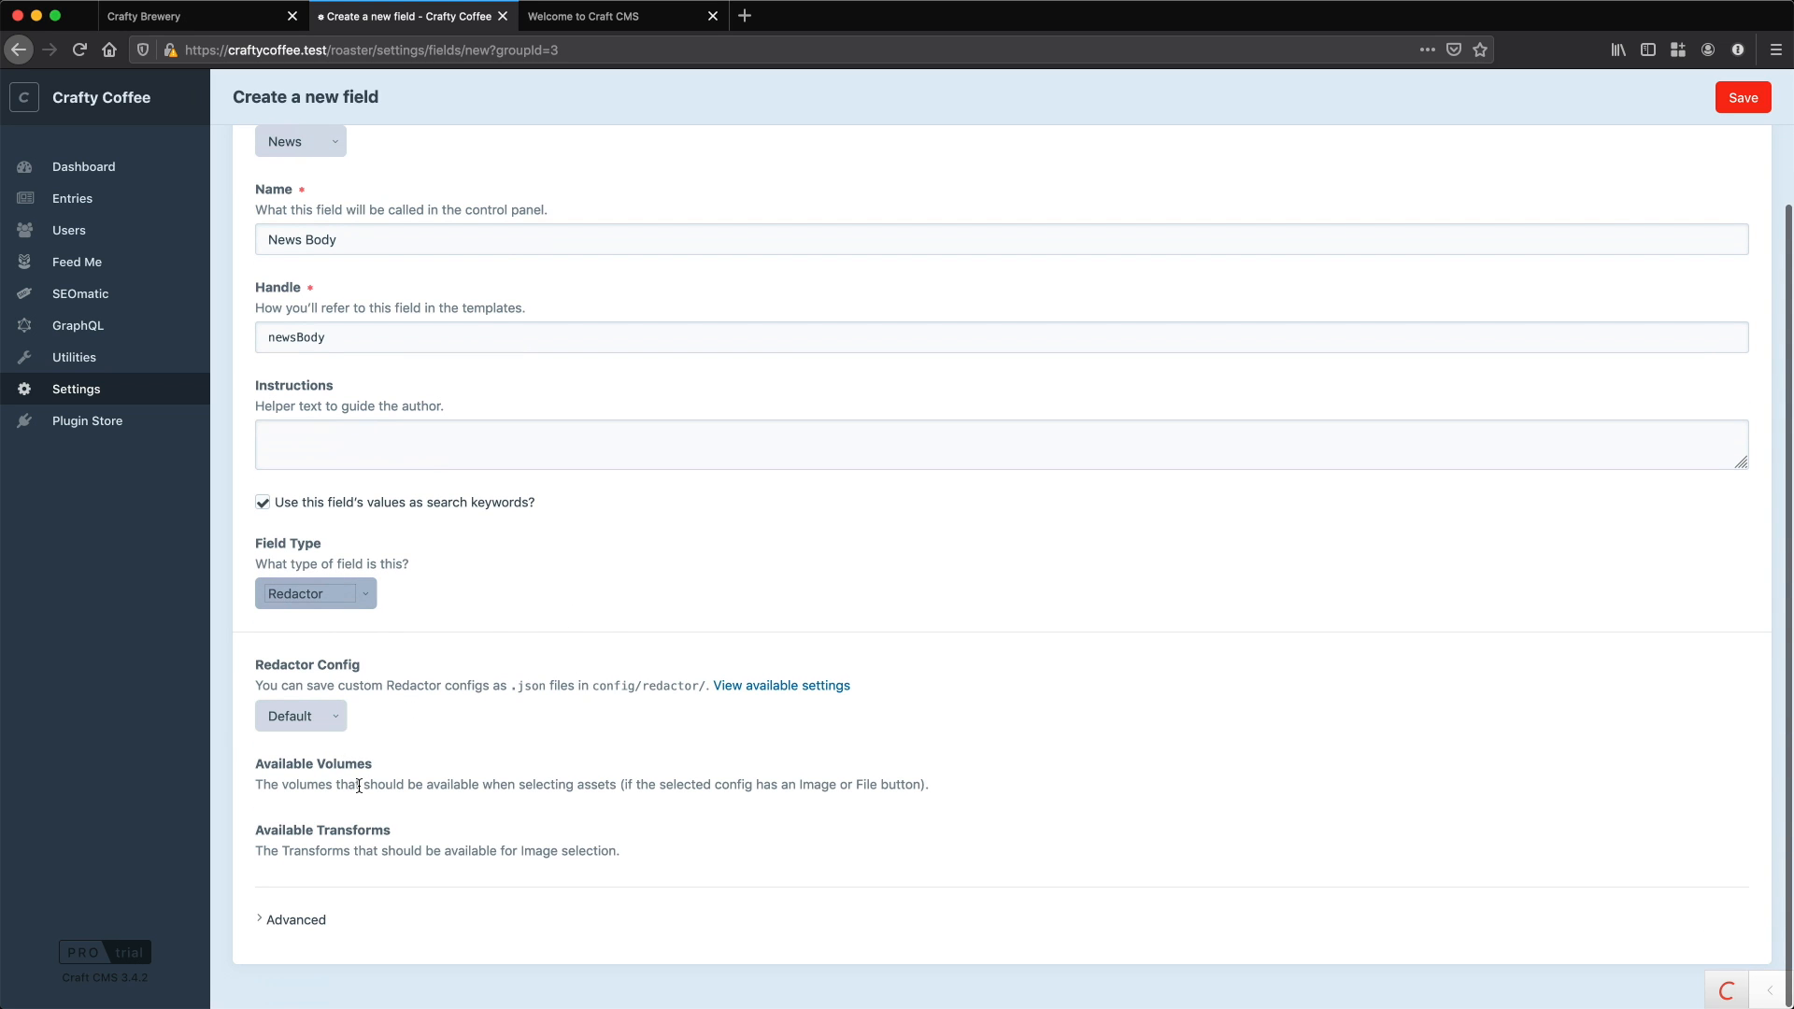
left_click(1744, 97)
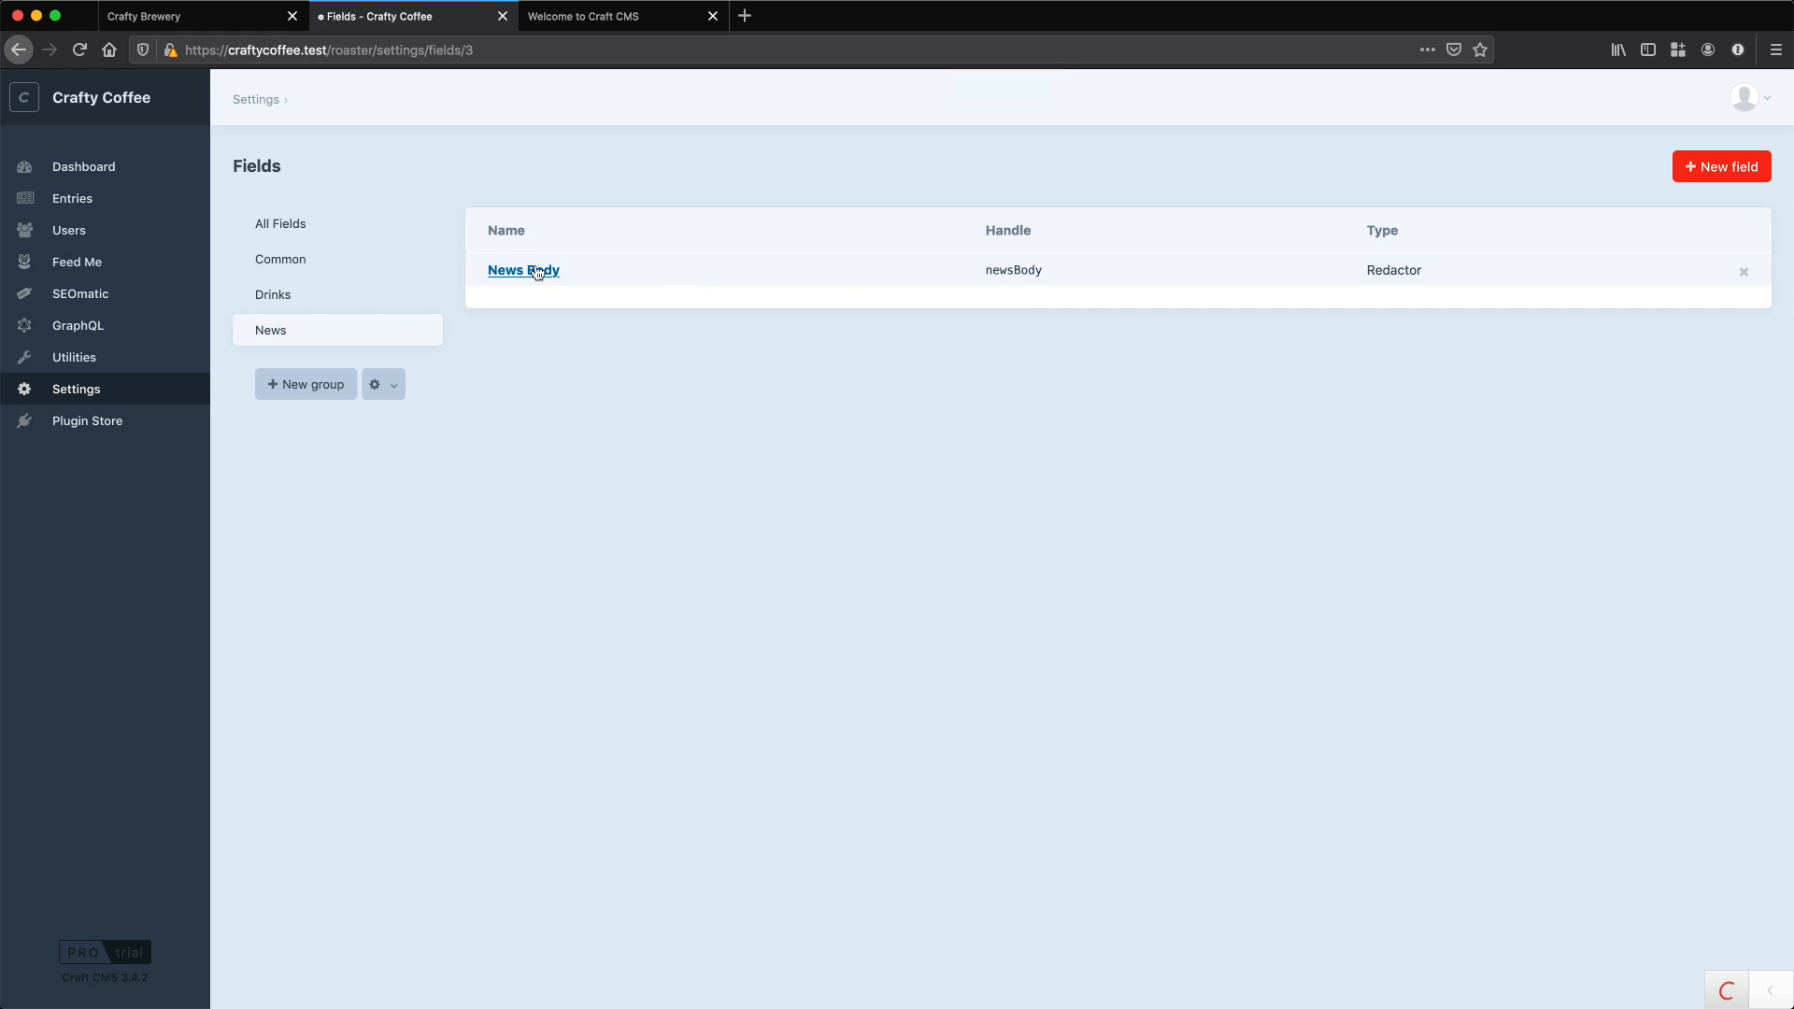
mouse_move(1019, 268)
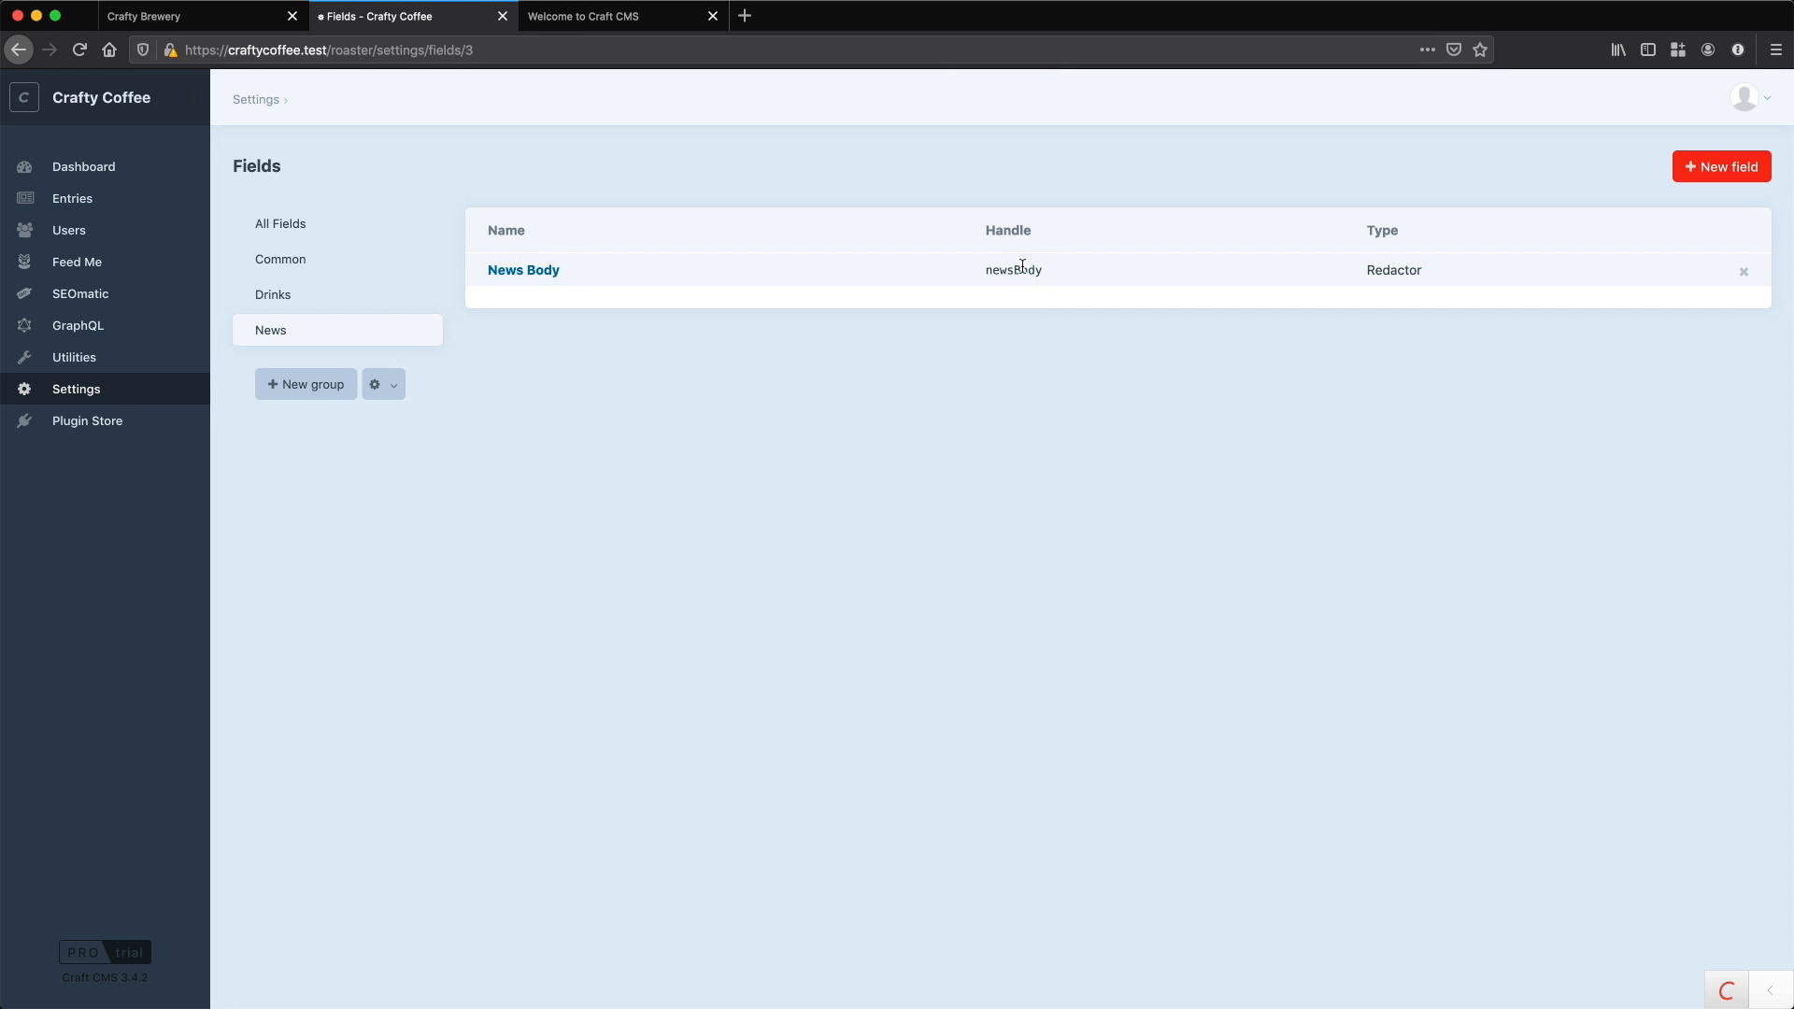
double_click(1013, 271)
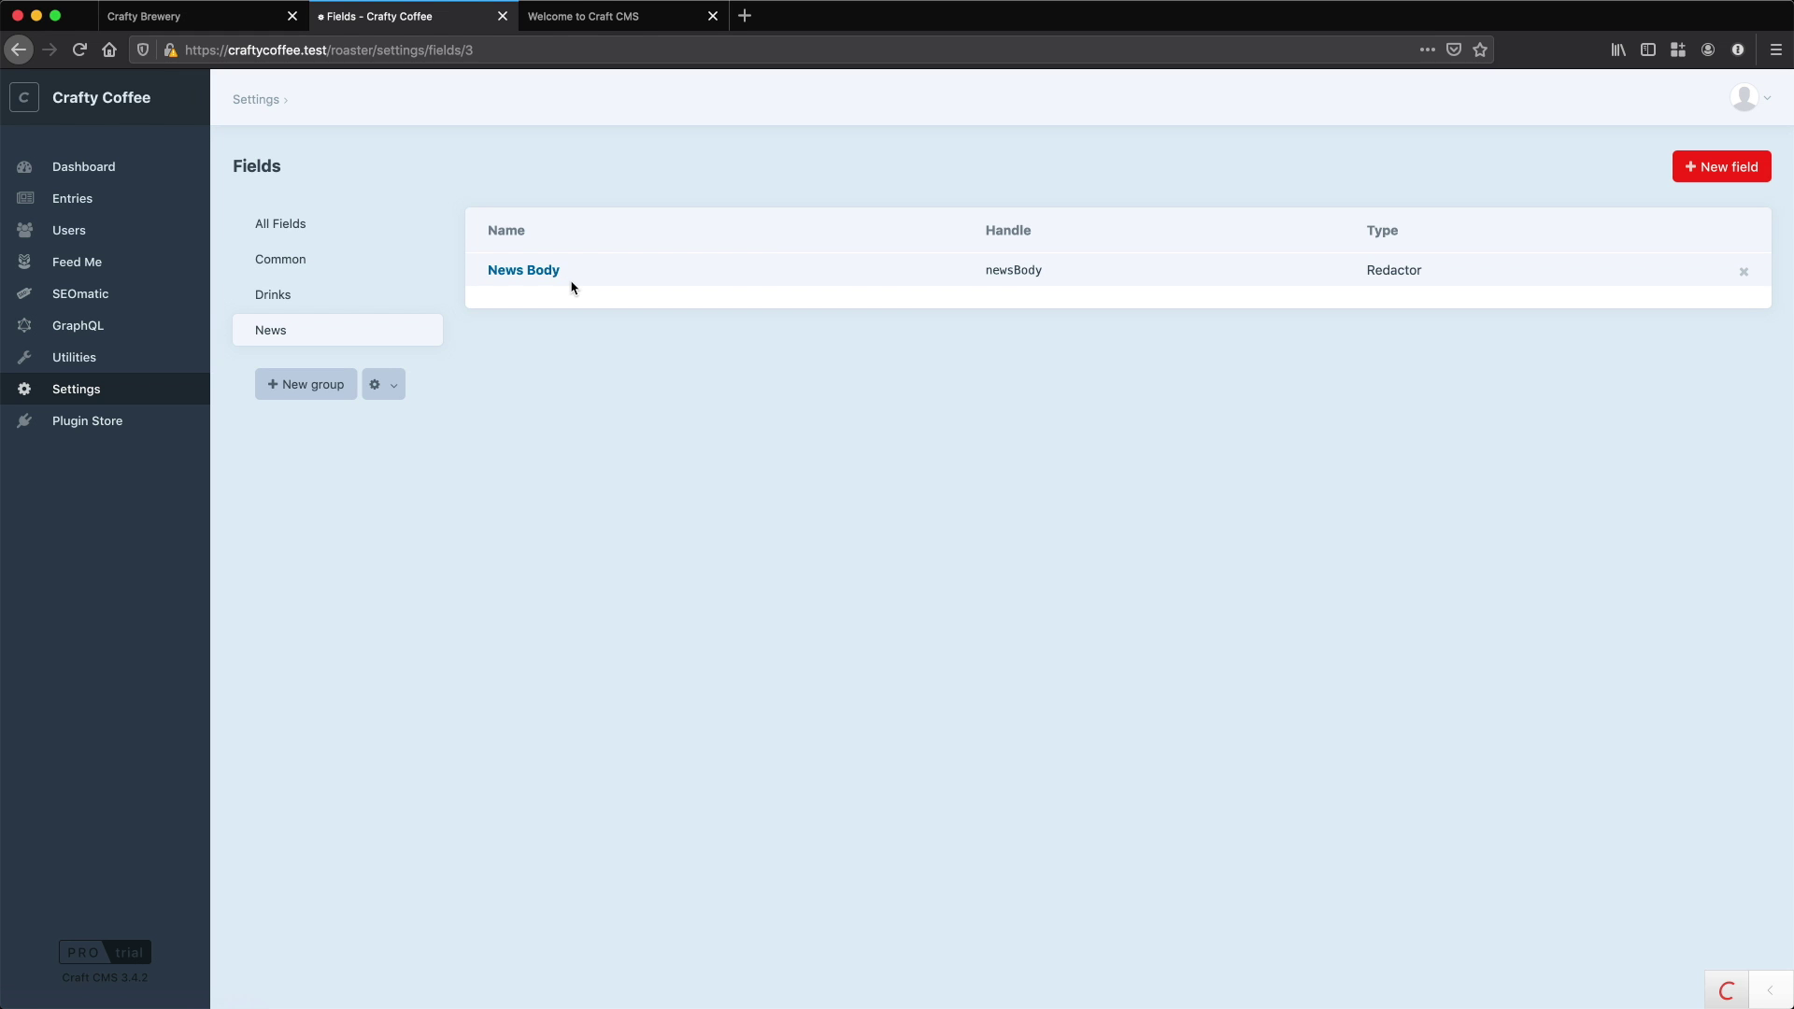
left_click(169, 16)
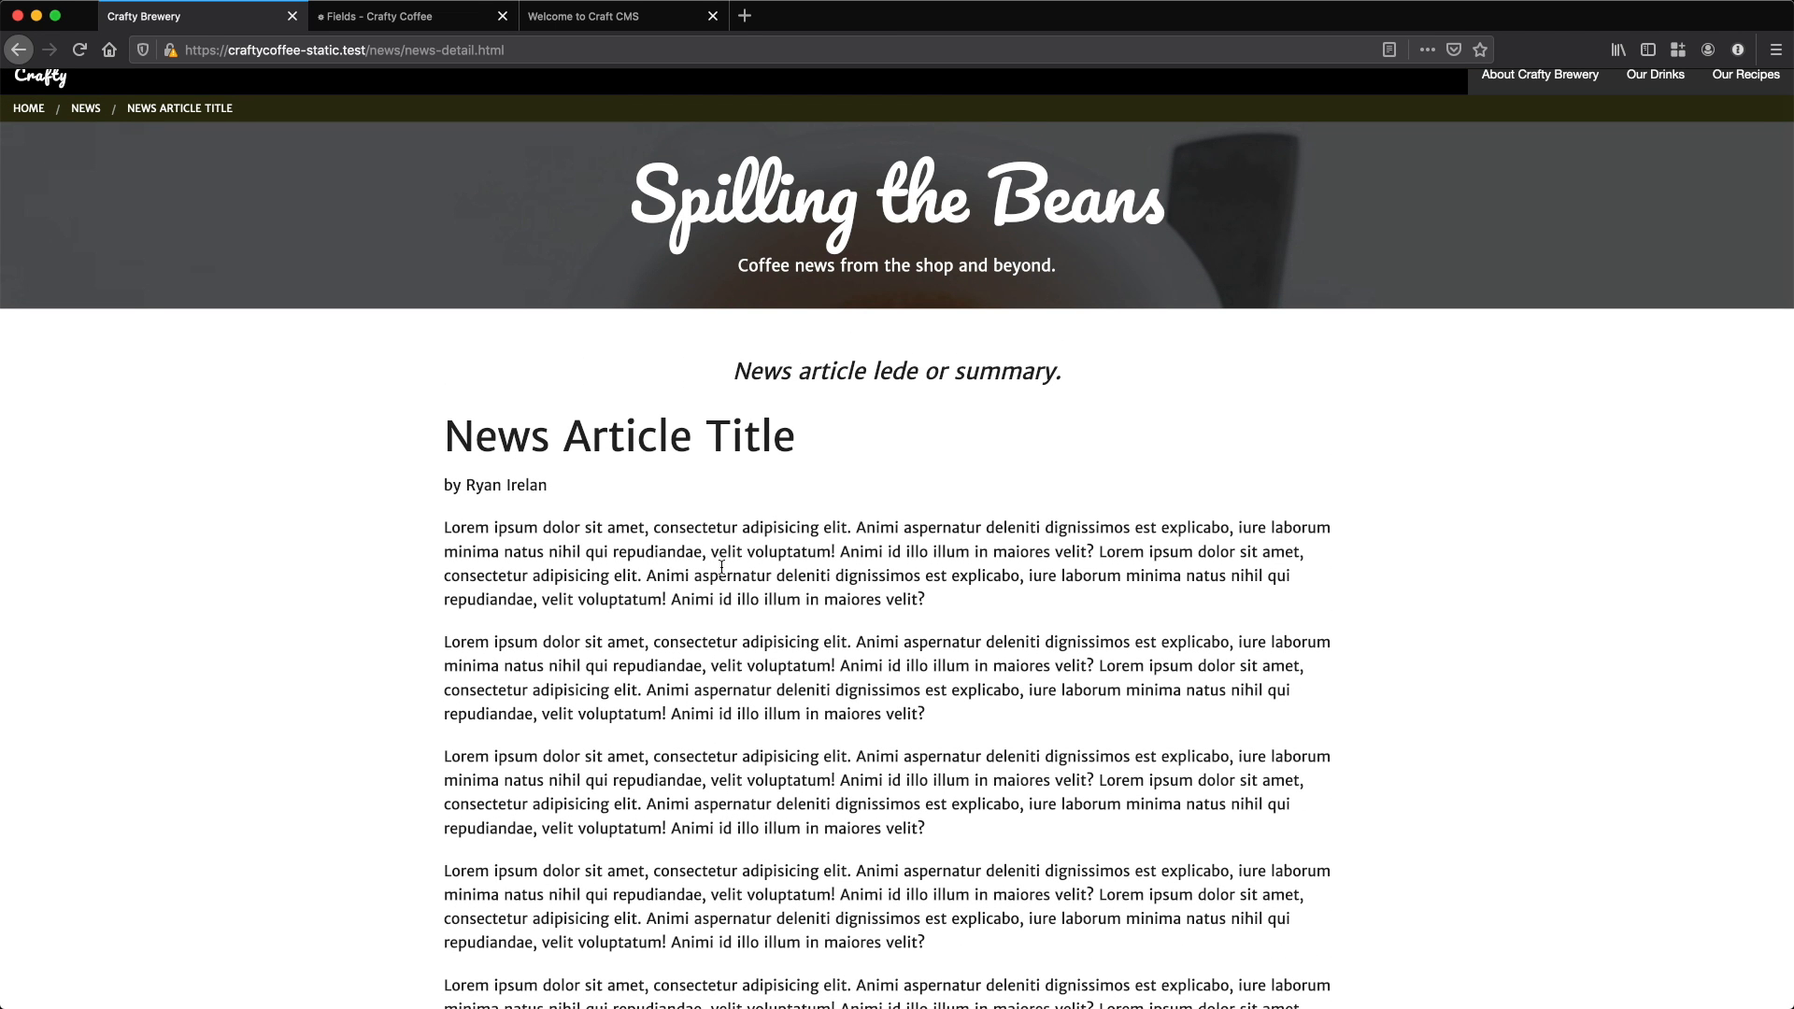
mouse_move(415, 50)
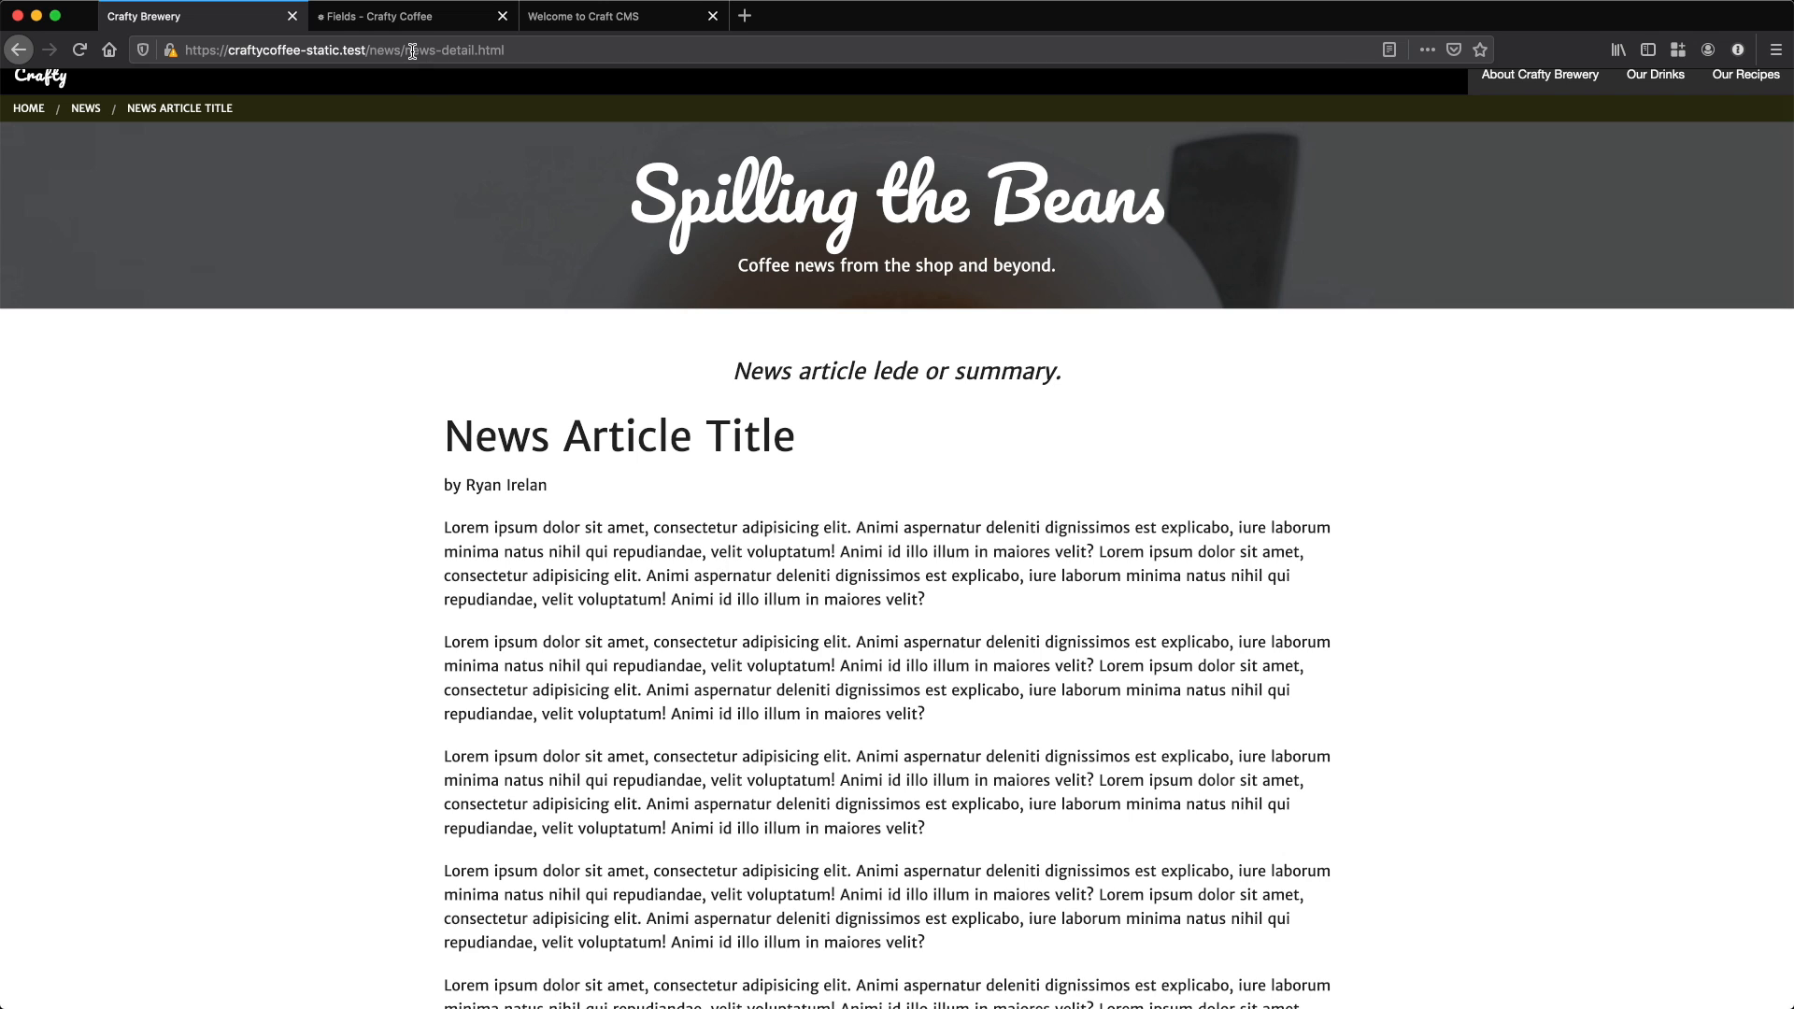
- Return from the static article to Craft's News field group listing News Body
left_click(384, 16)
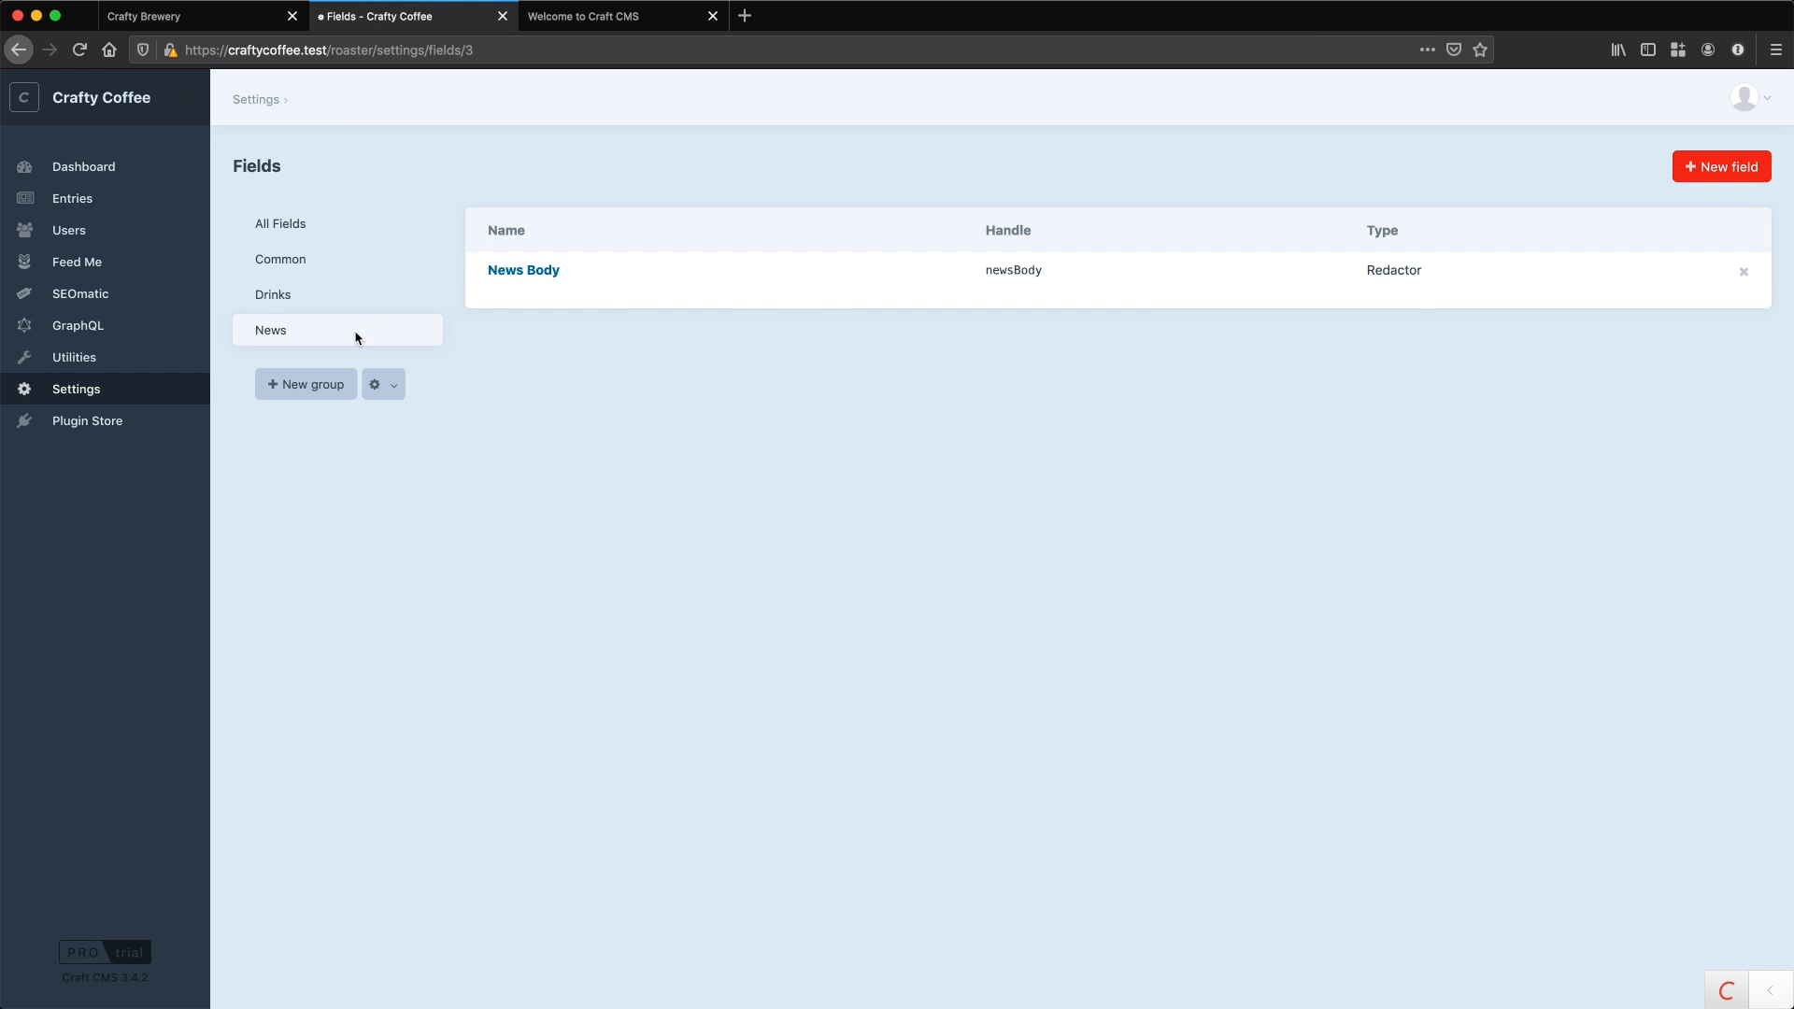